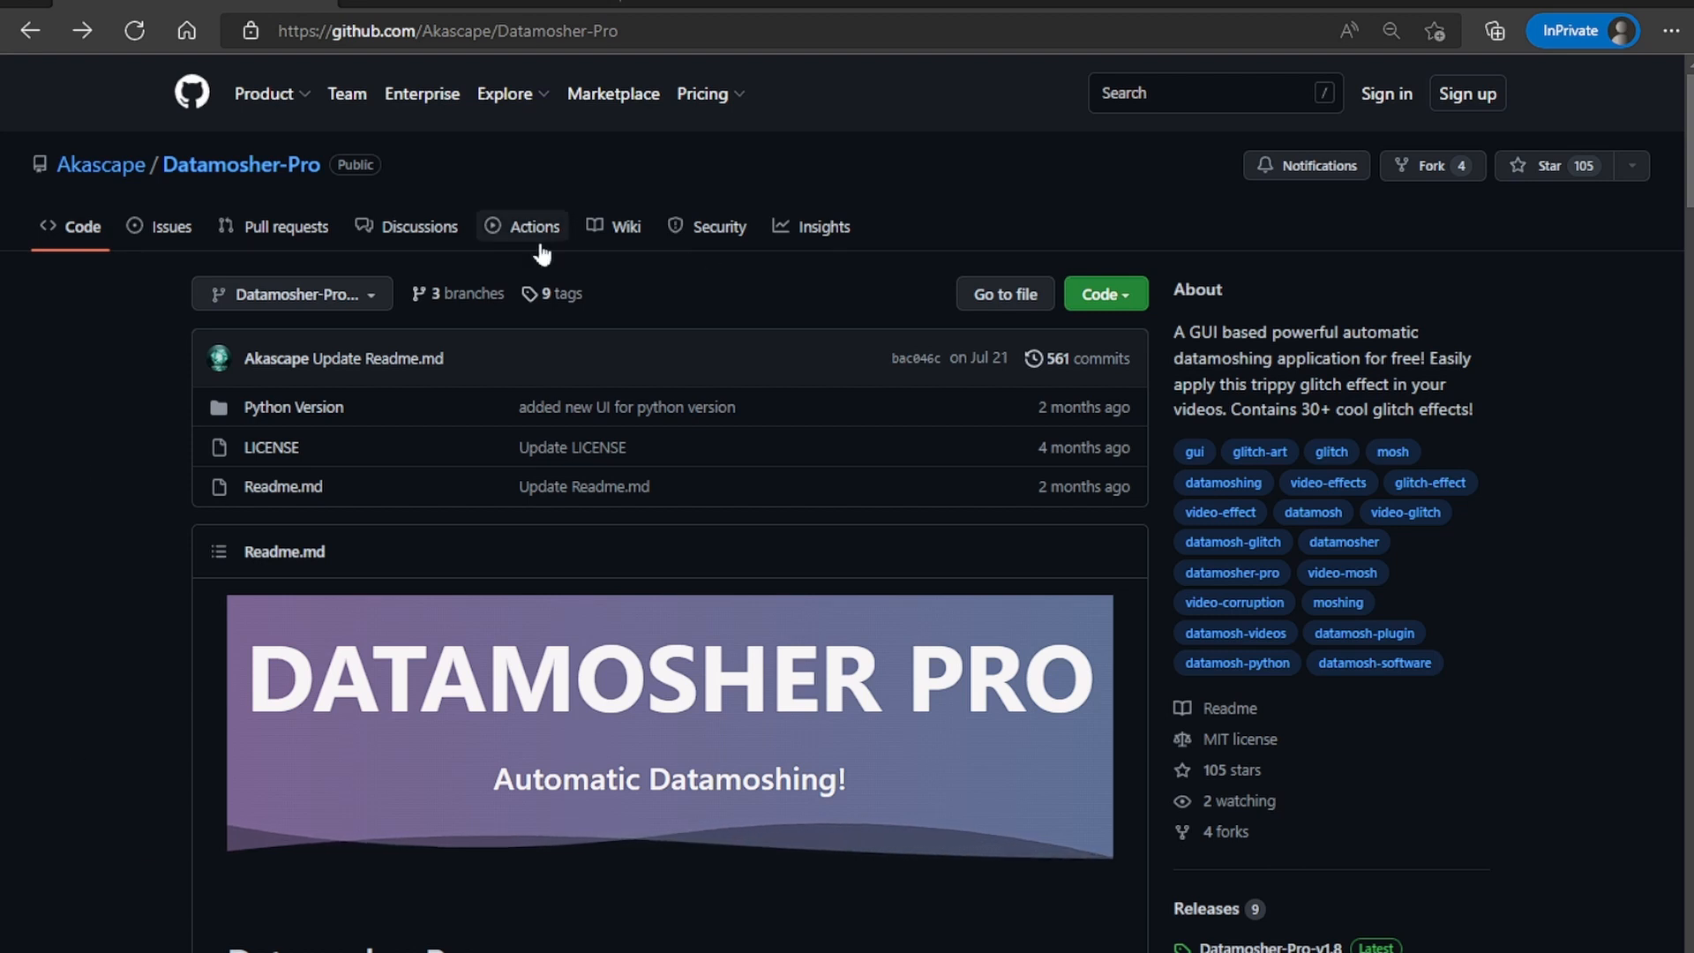
- Scroll through the Datamosher-Pro GitHub readme toward the Windows Datamosher Pro badge
scroll("down", 3)
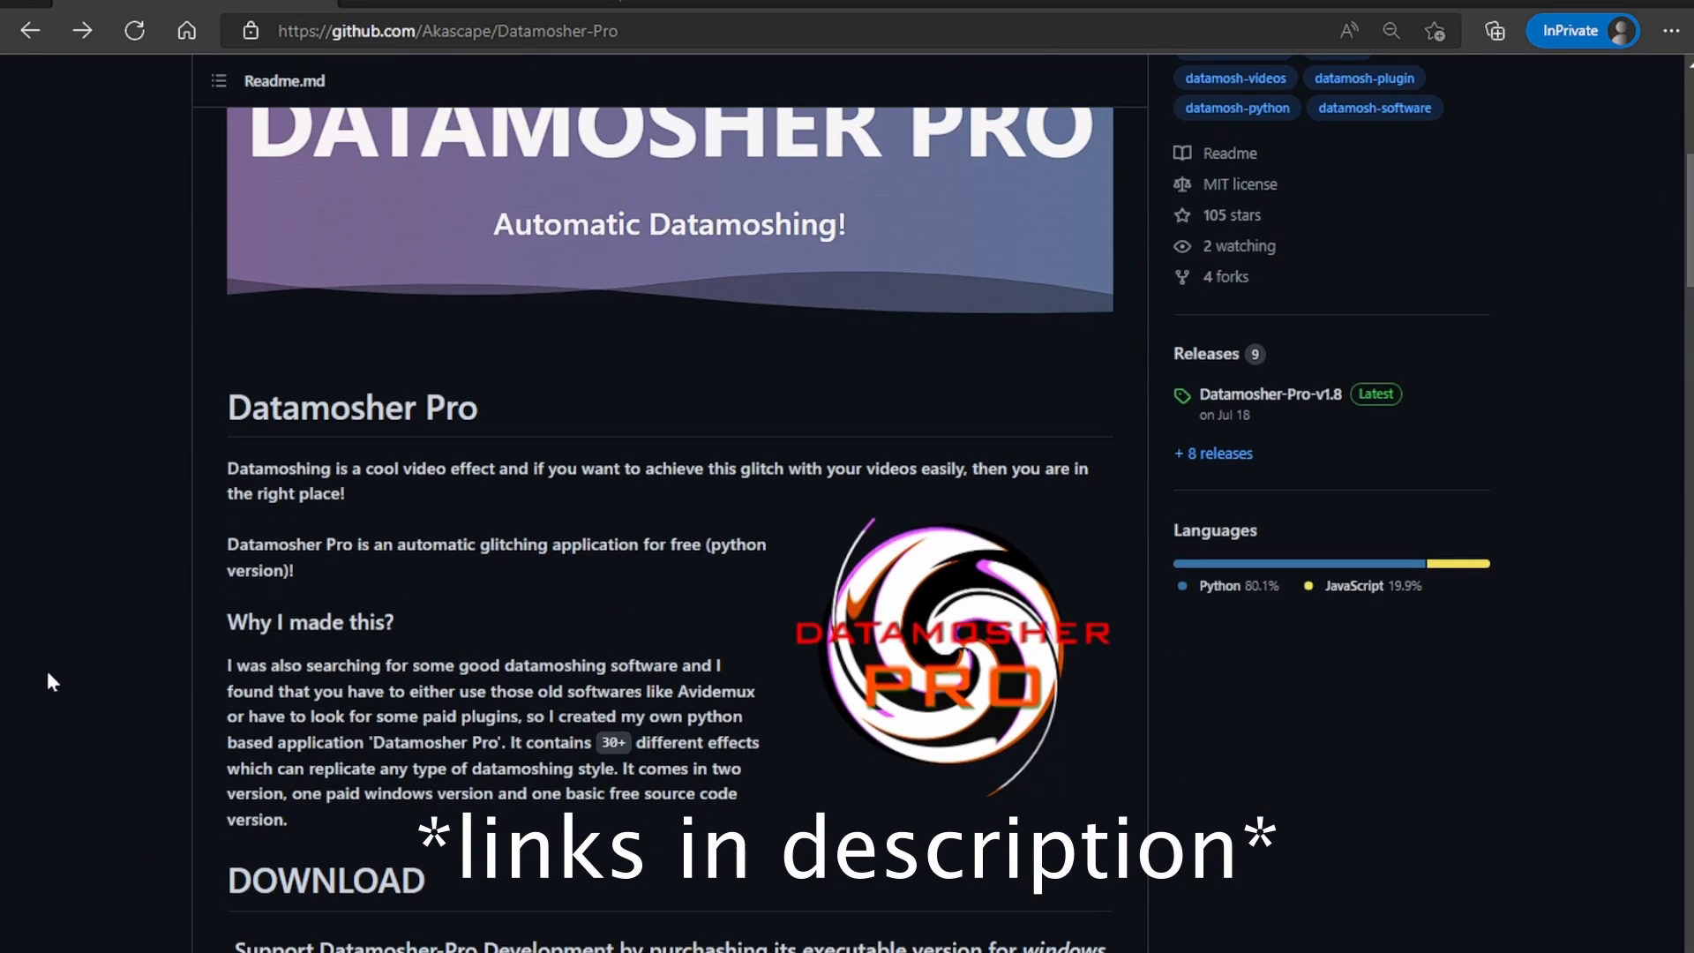
scroll("down", 3)
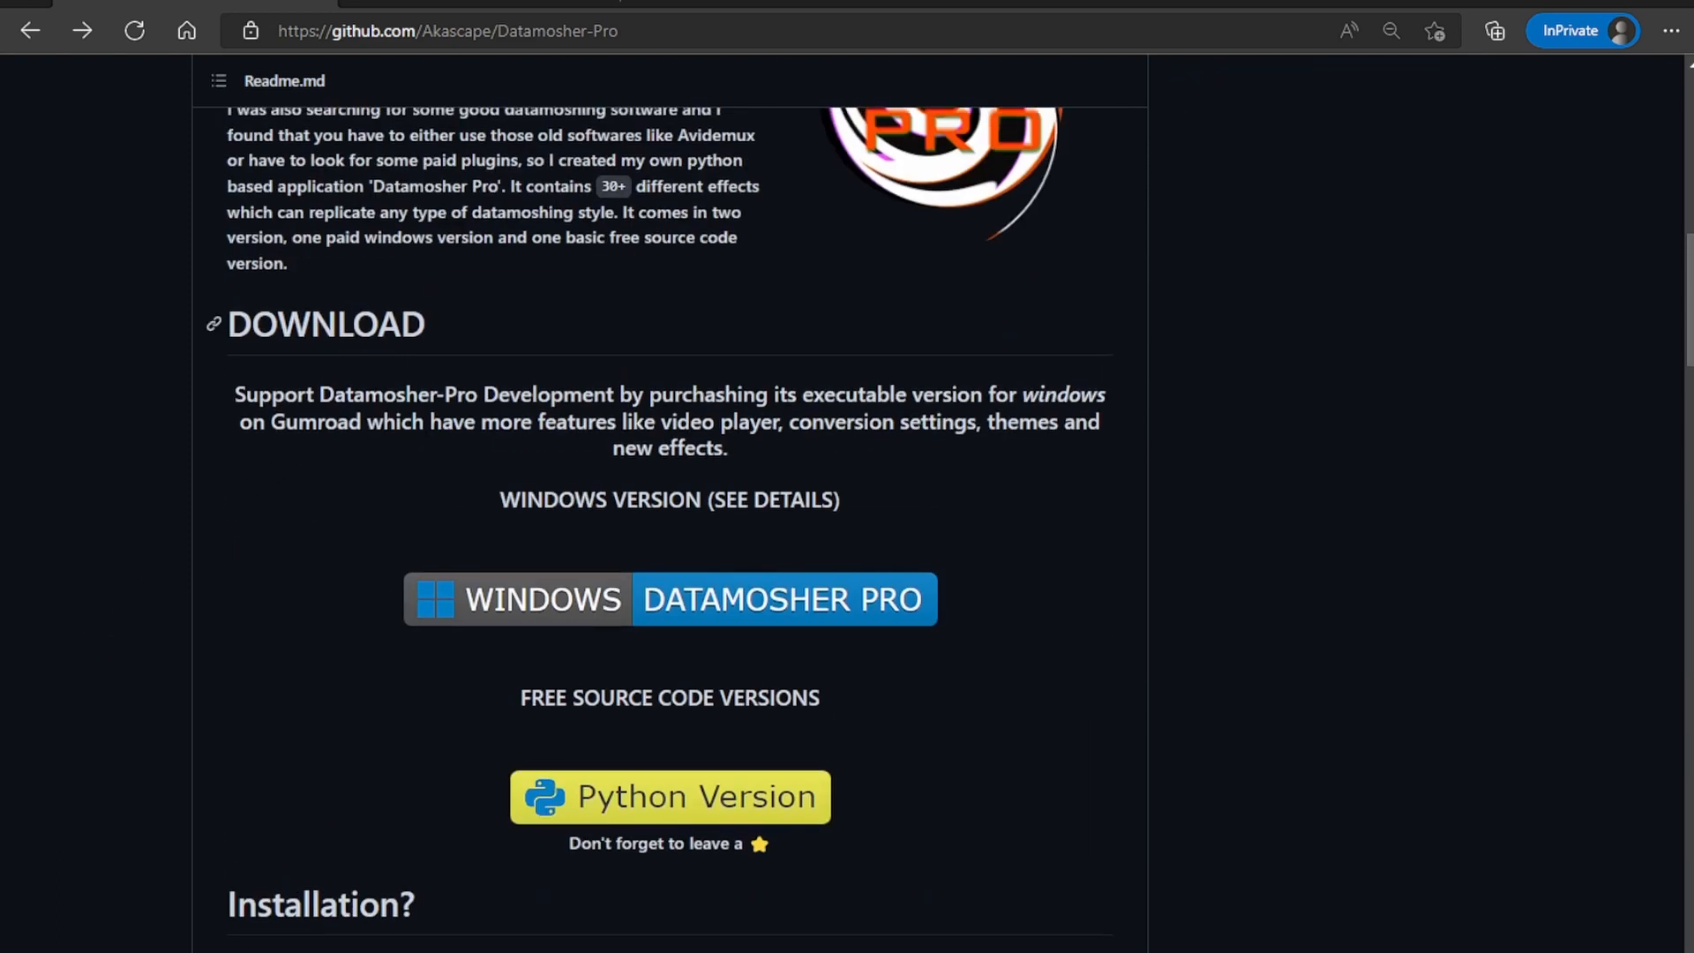
mouse_move(665, 781)
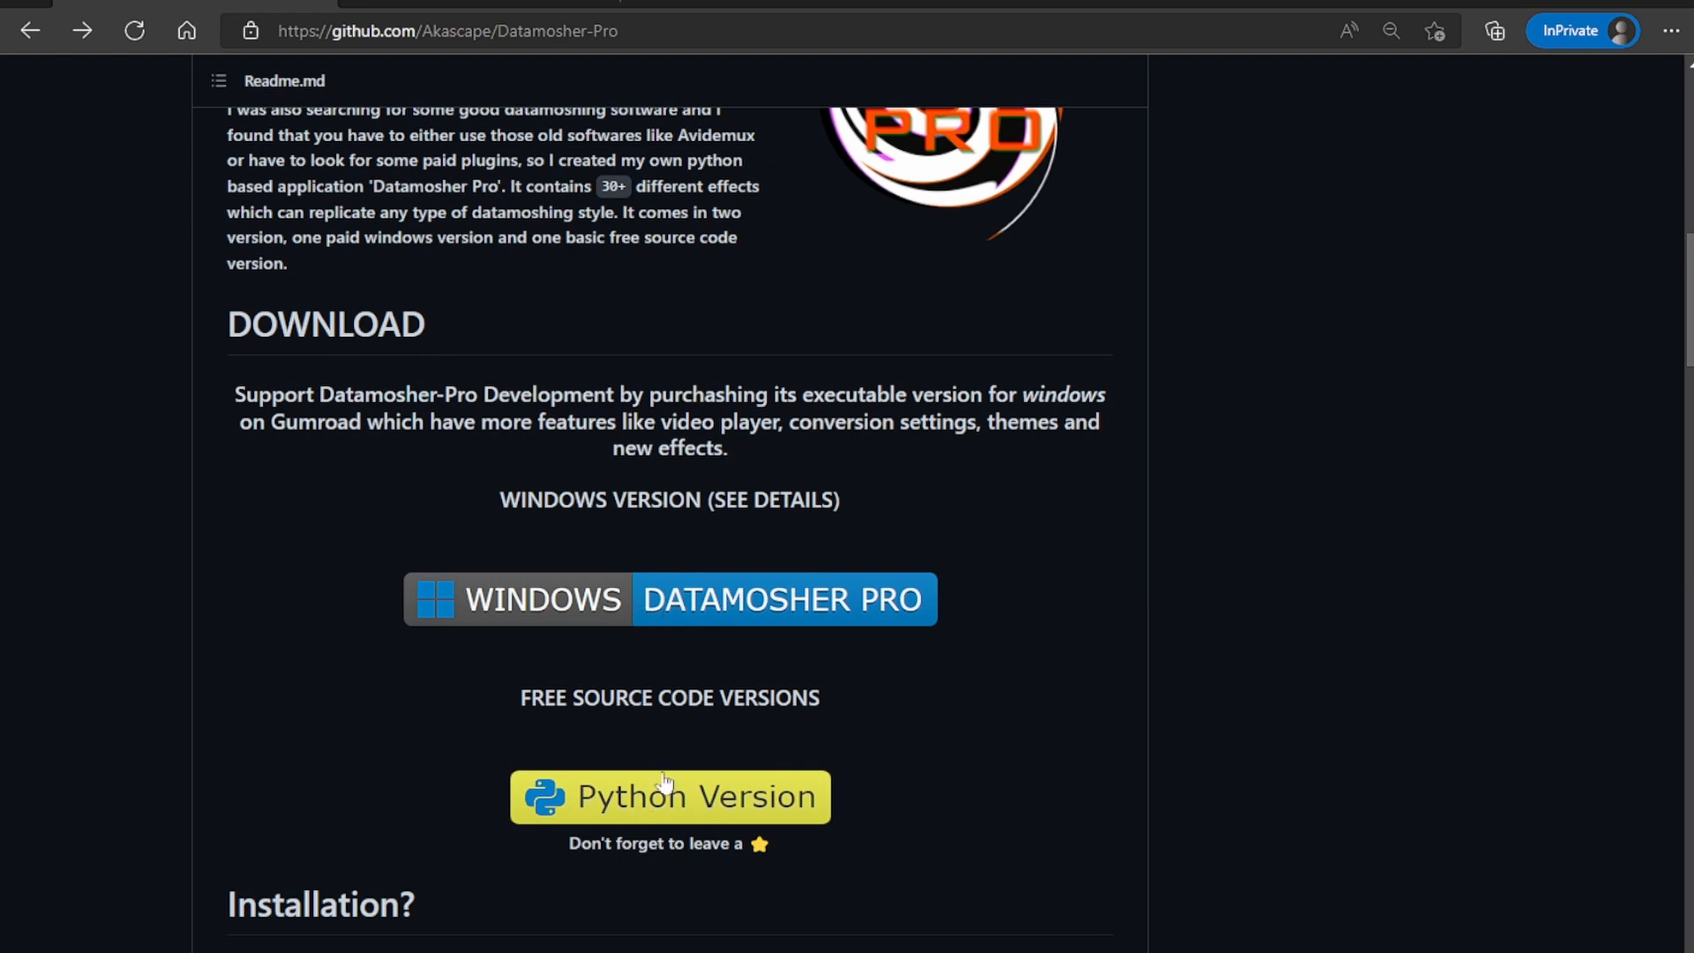
mouse_move(669, 601)
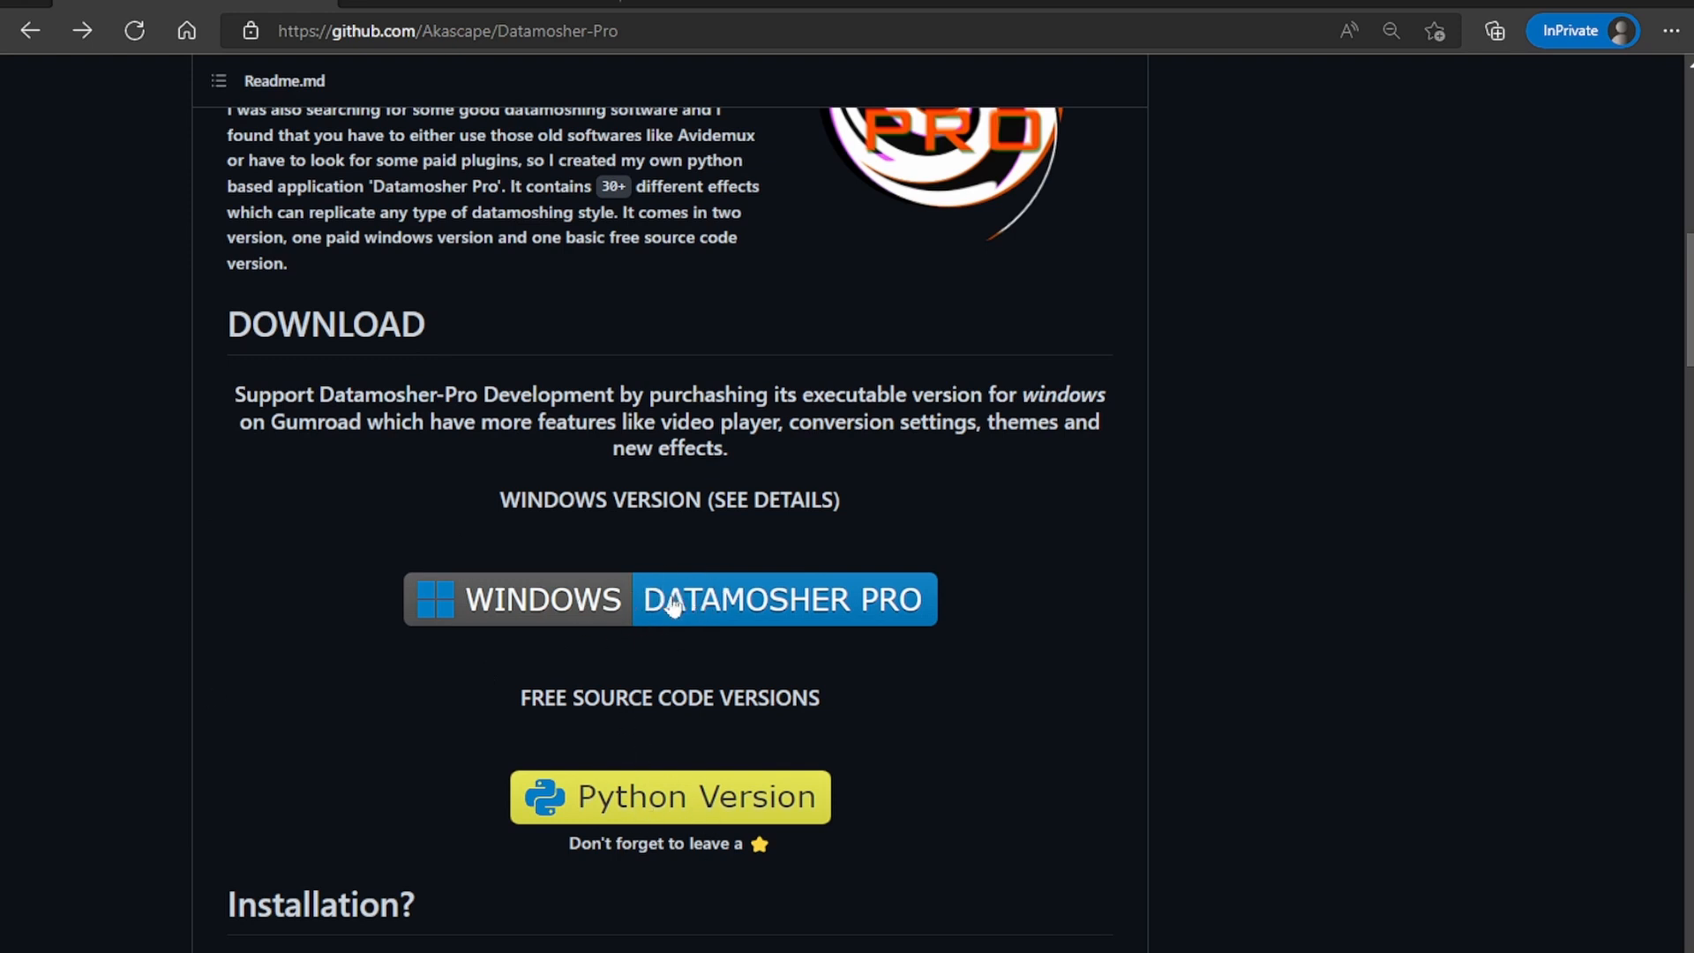
scroll("down", 3)
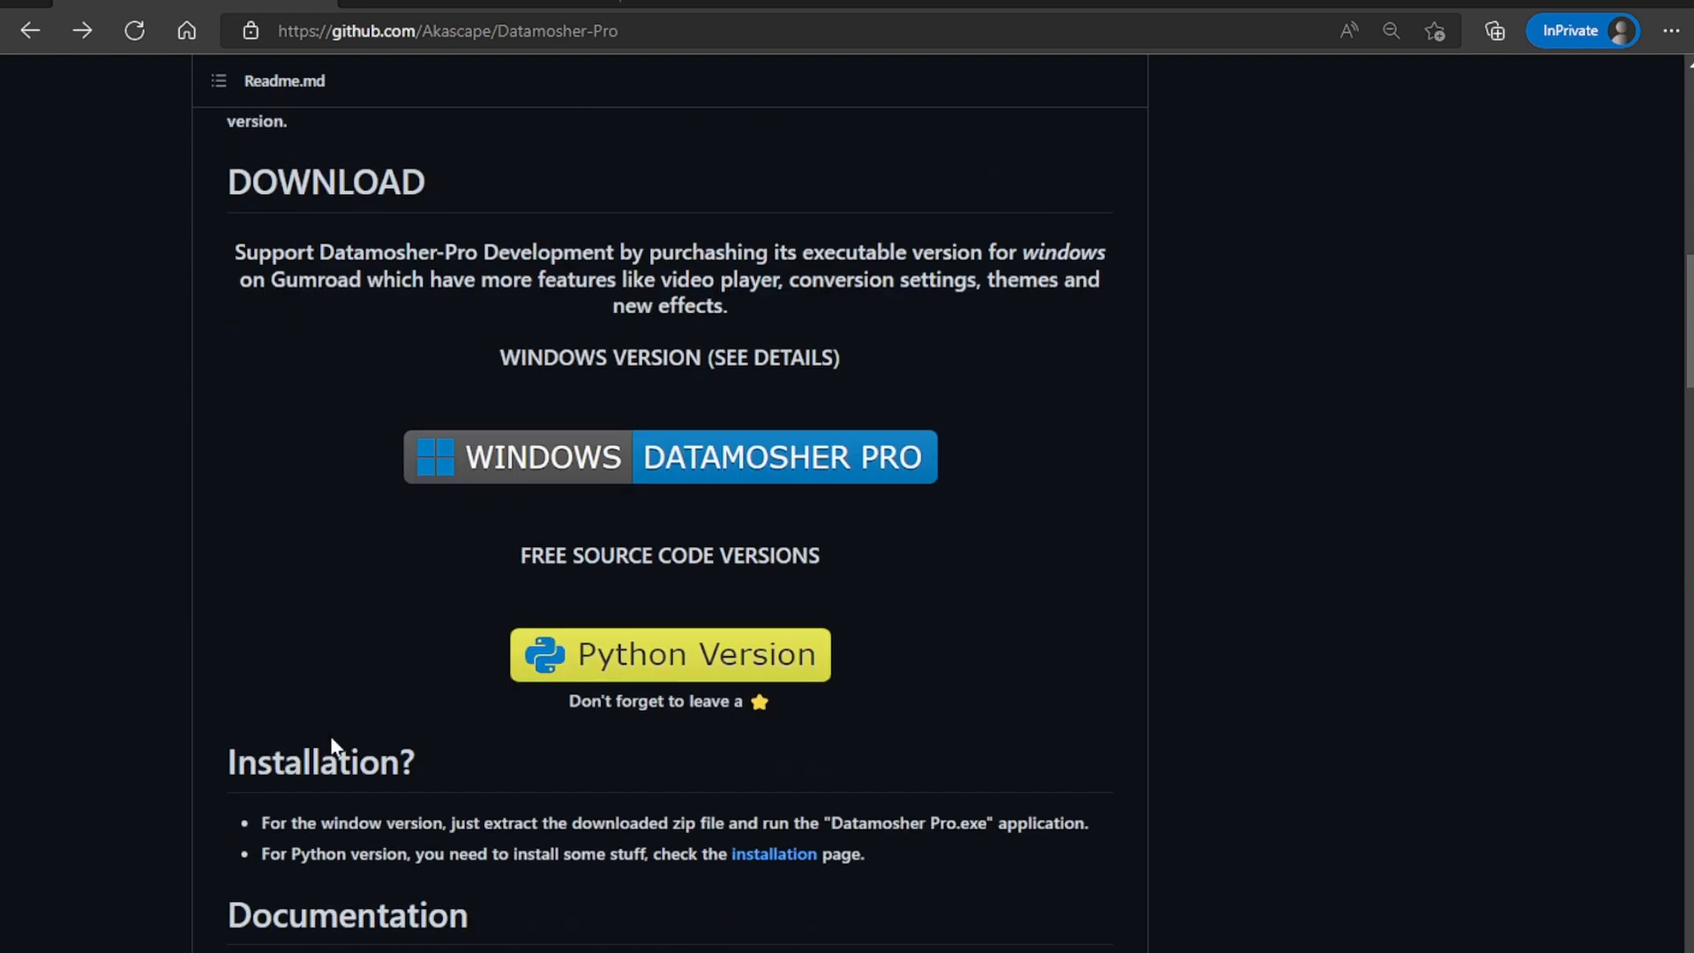
scroll("down", 3)
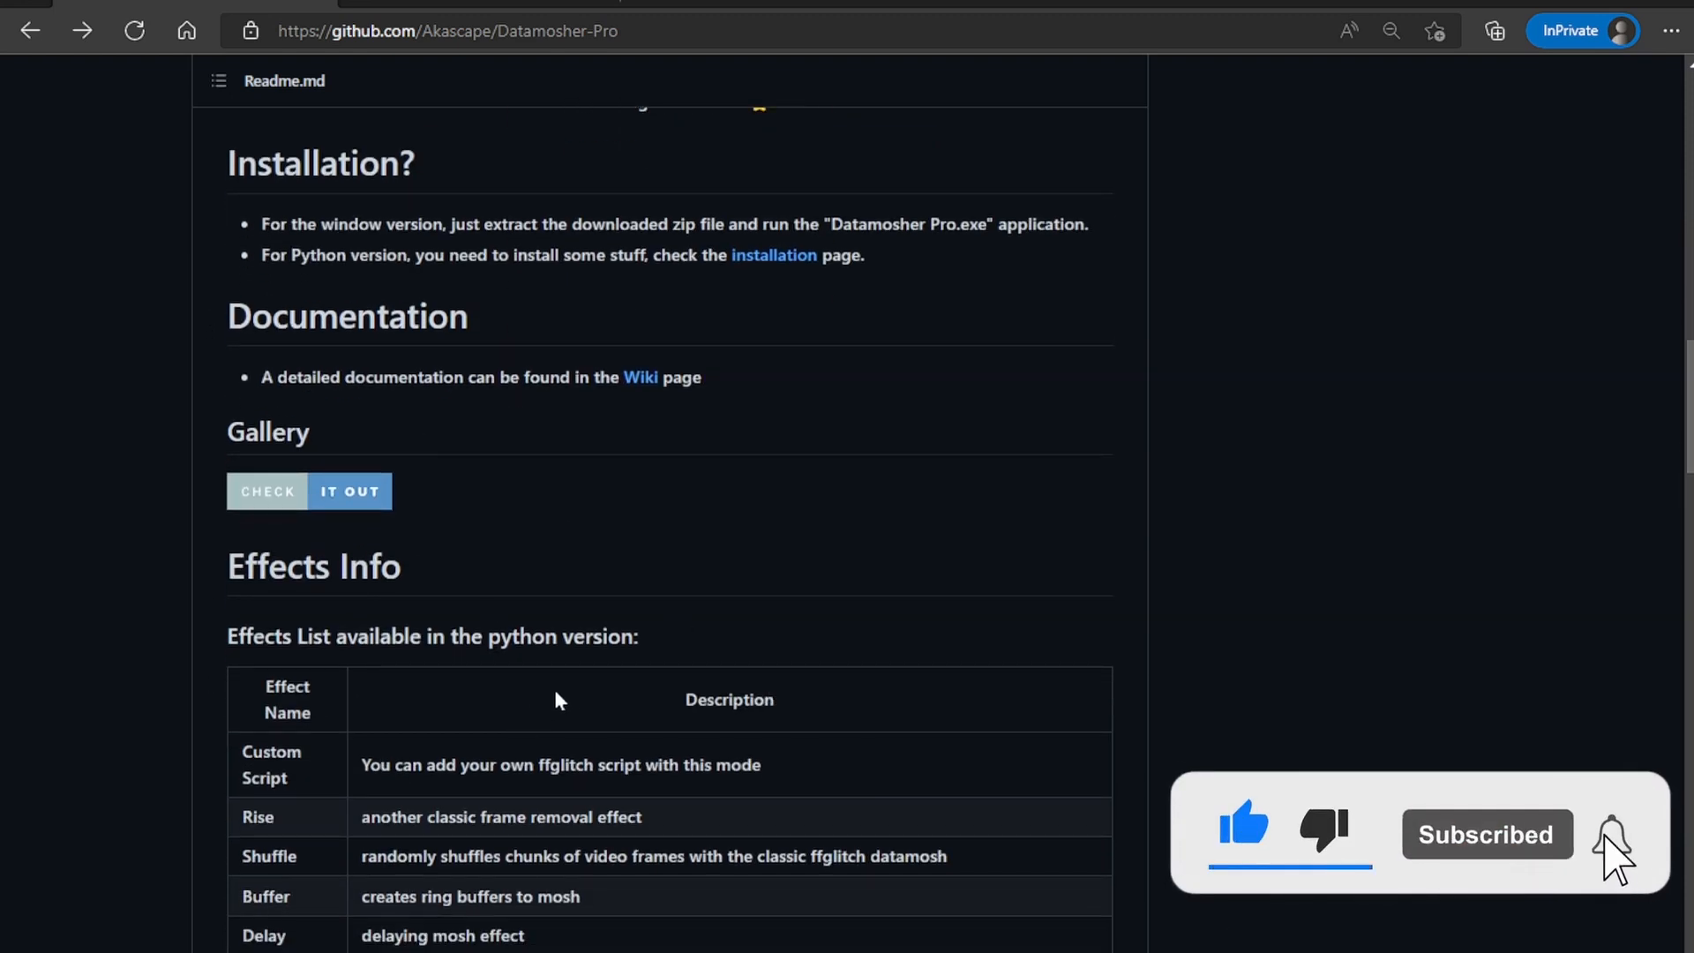
scroll("down", 3)
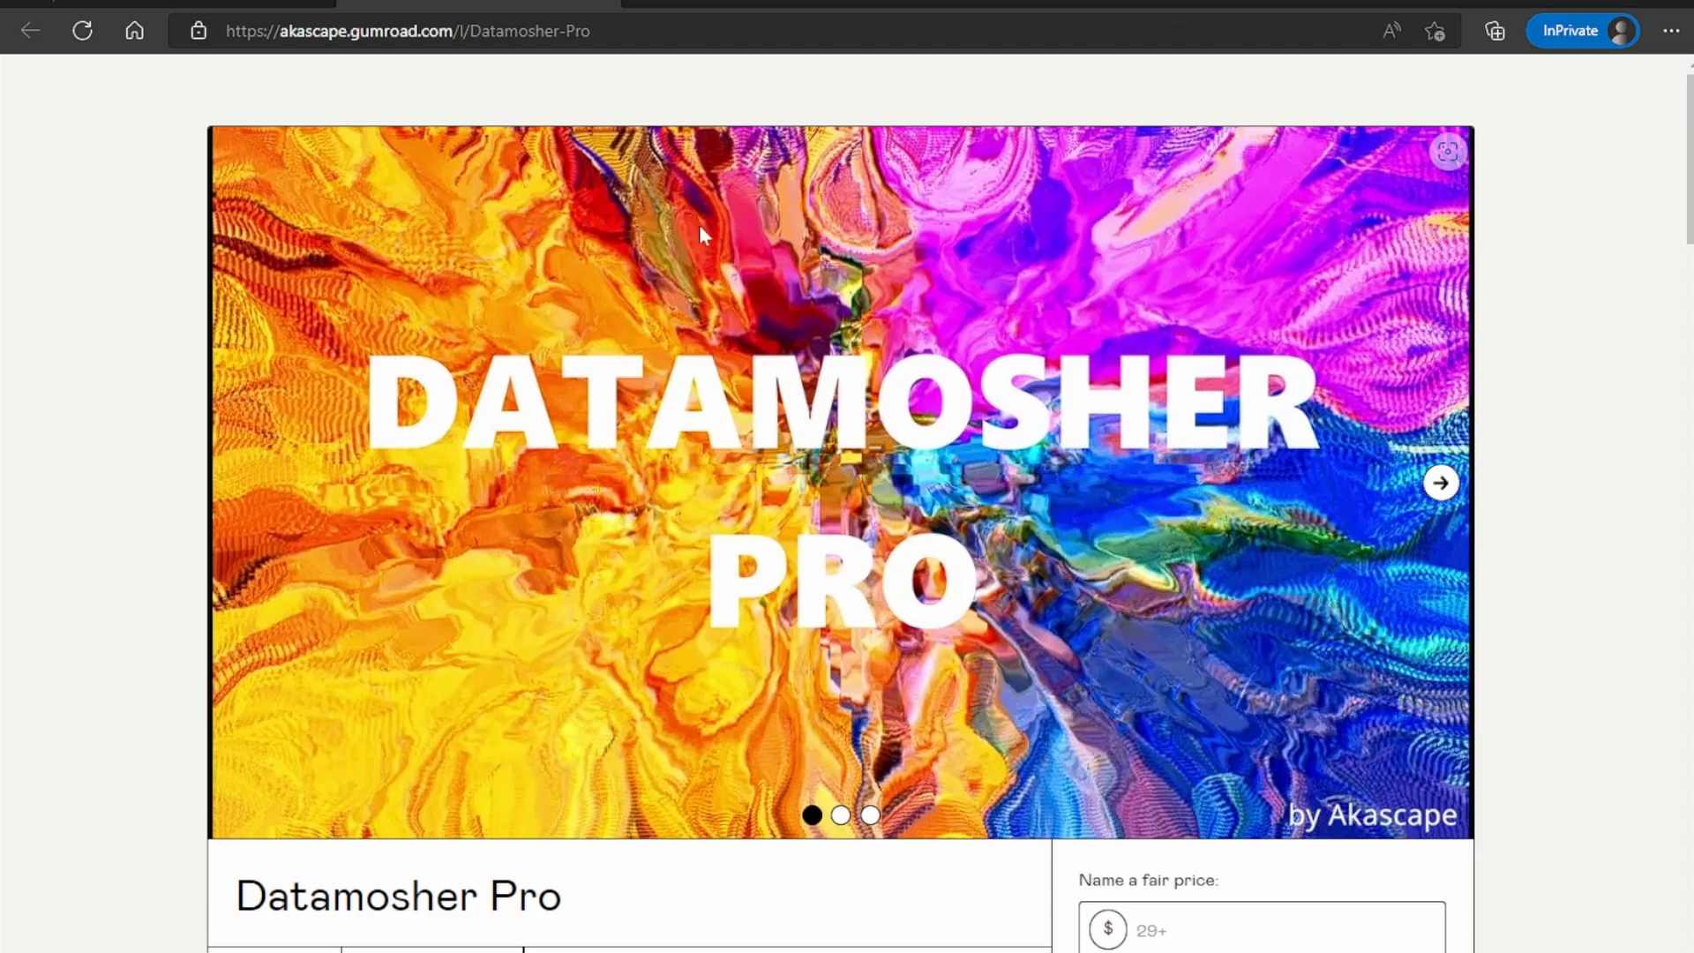
- Scroll through the Datamosher Pro feature descriptions on the Gumroad product page
scroll("down", 3)
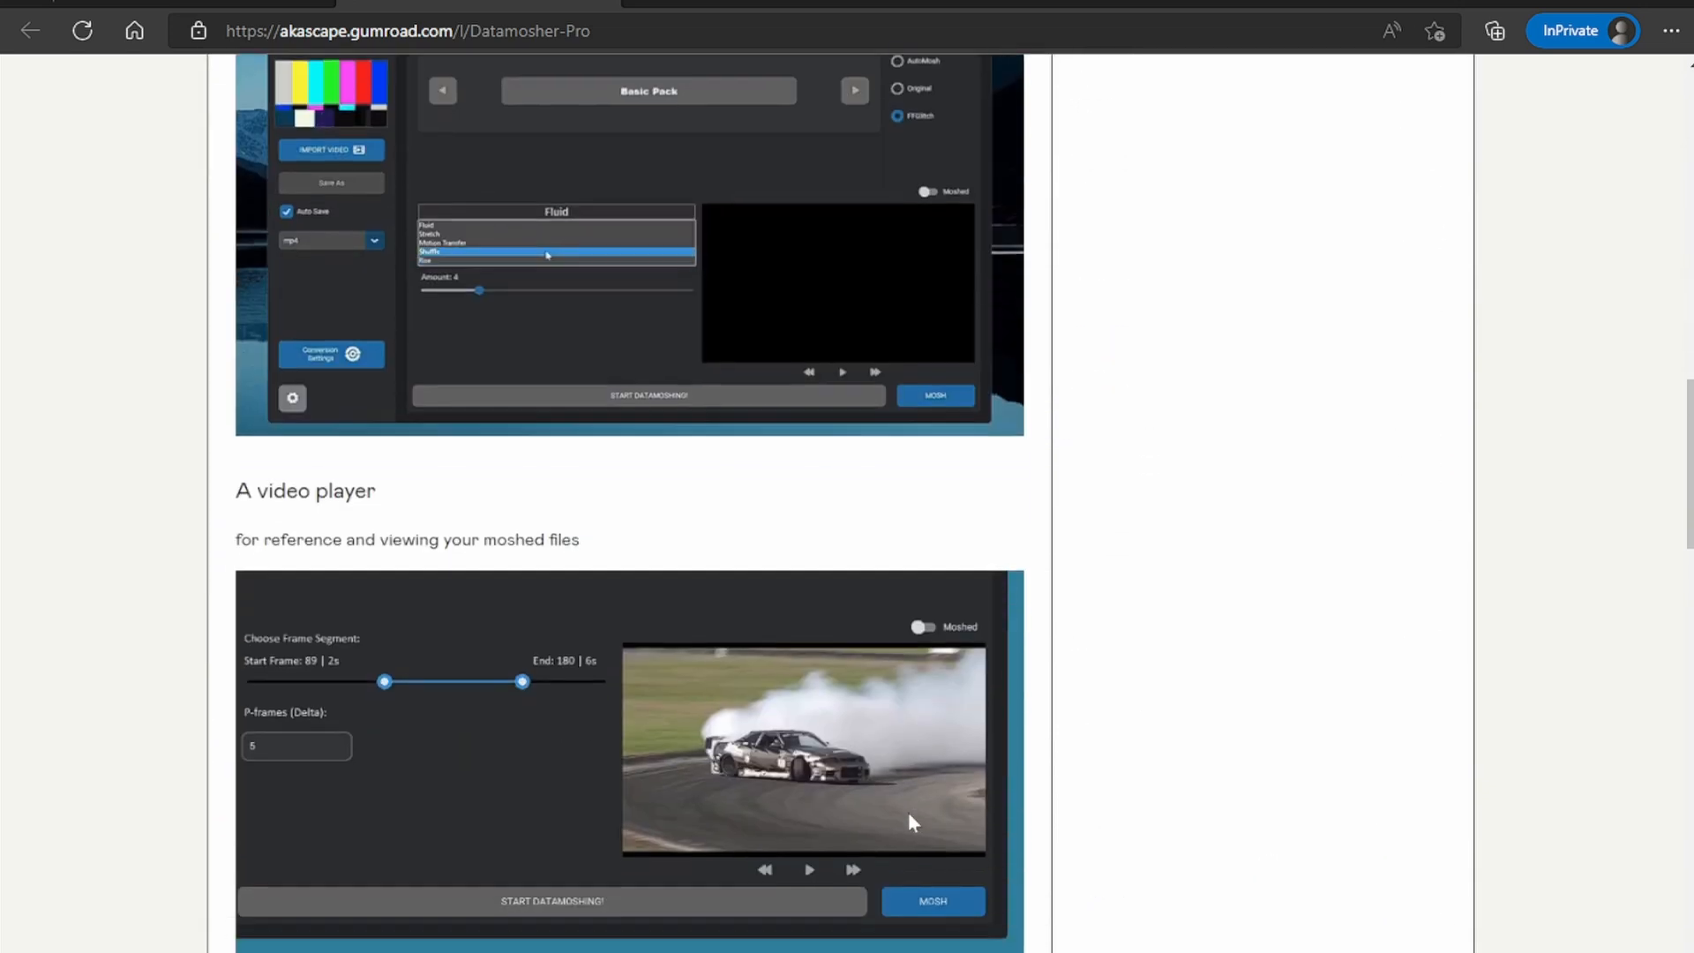
scroll("down", 3)
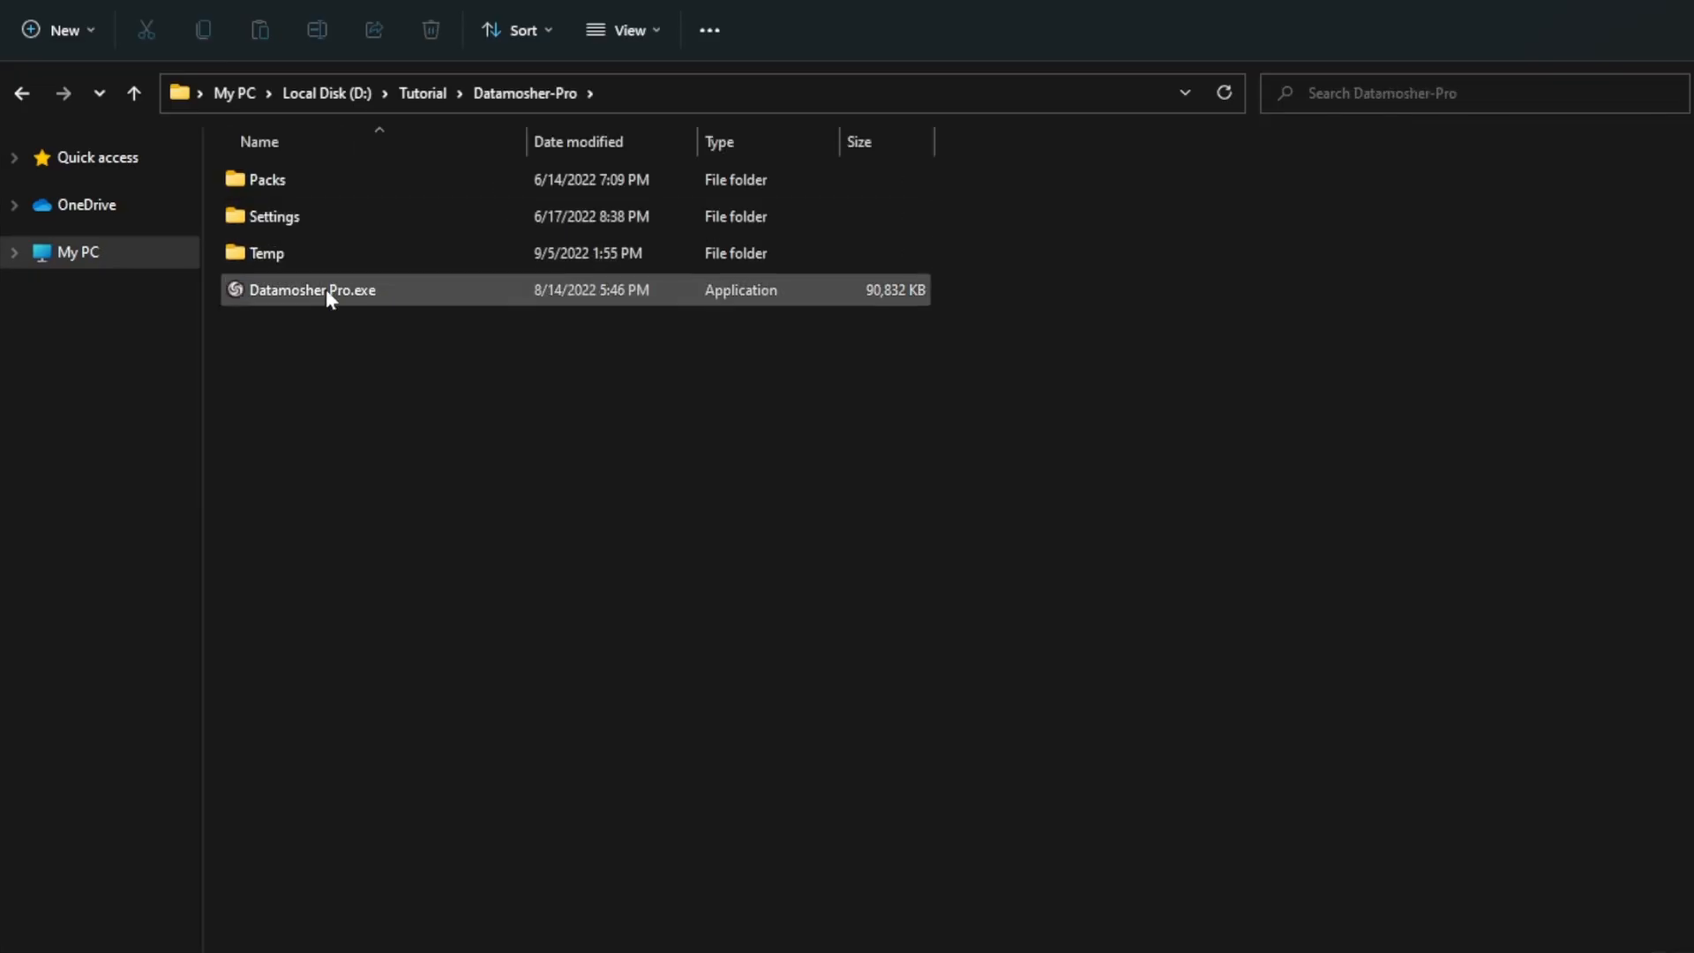
- Launch Datamosher Pro.exe from the D:\Tutorial\Datamosher-Pro folder
double_click(313, 289)
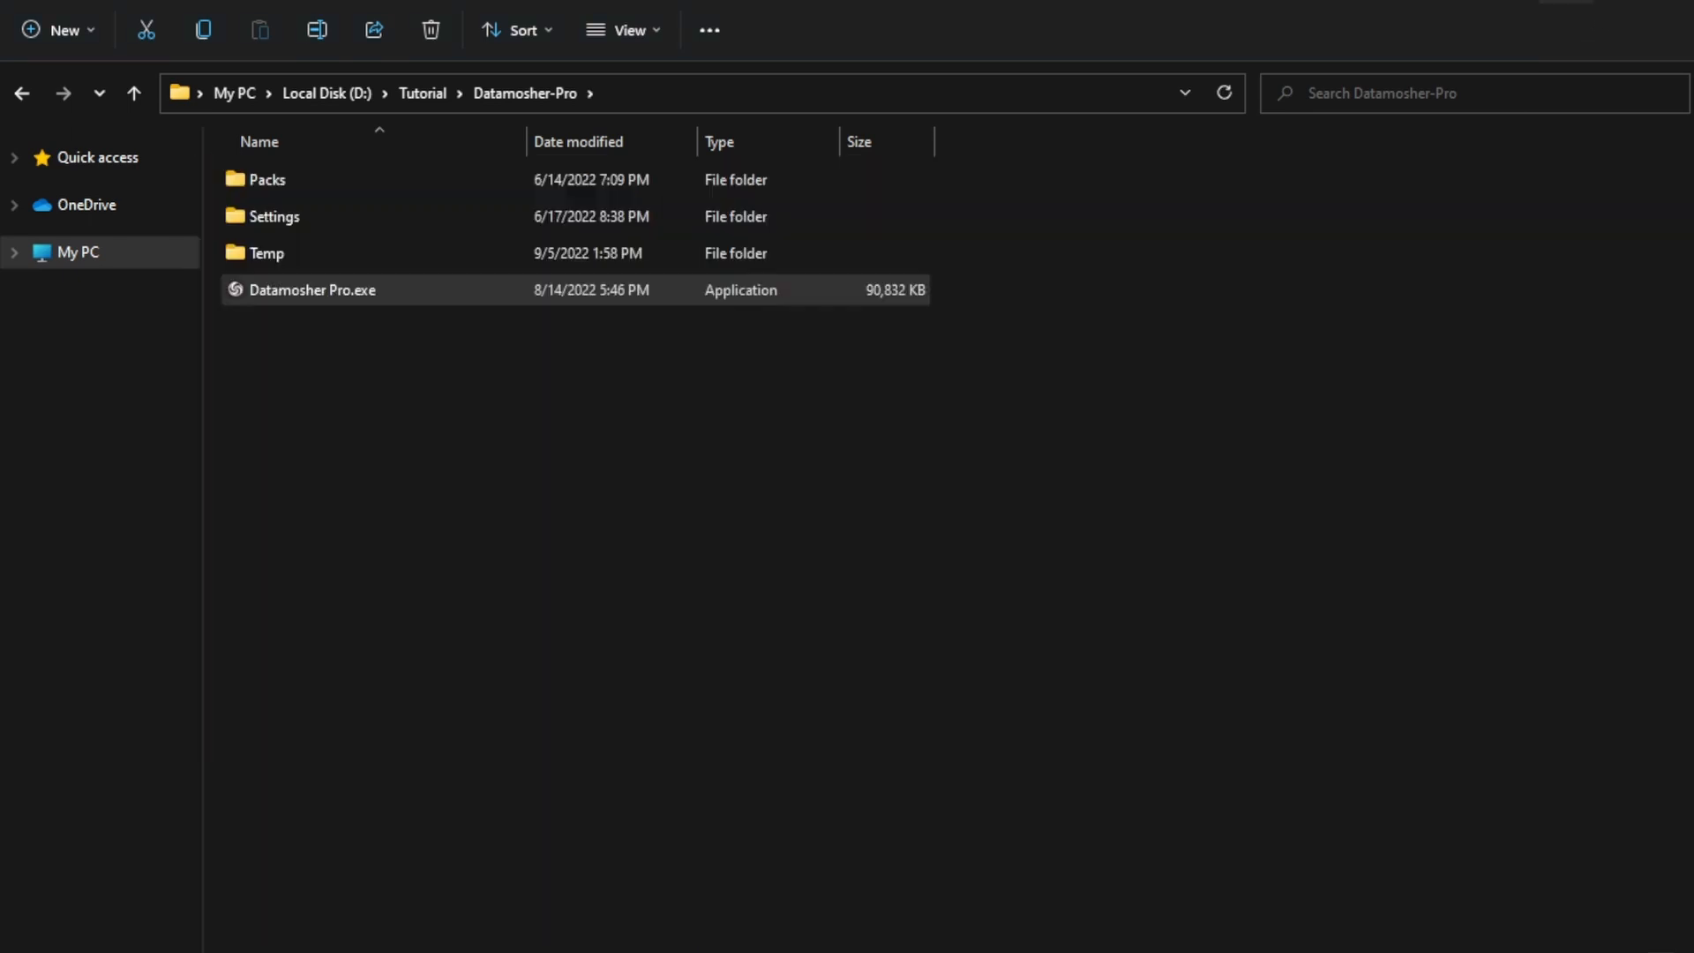
double_click(313, 289)
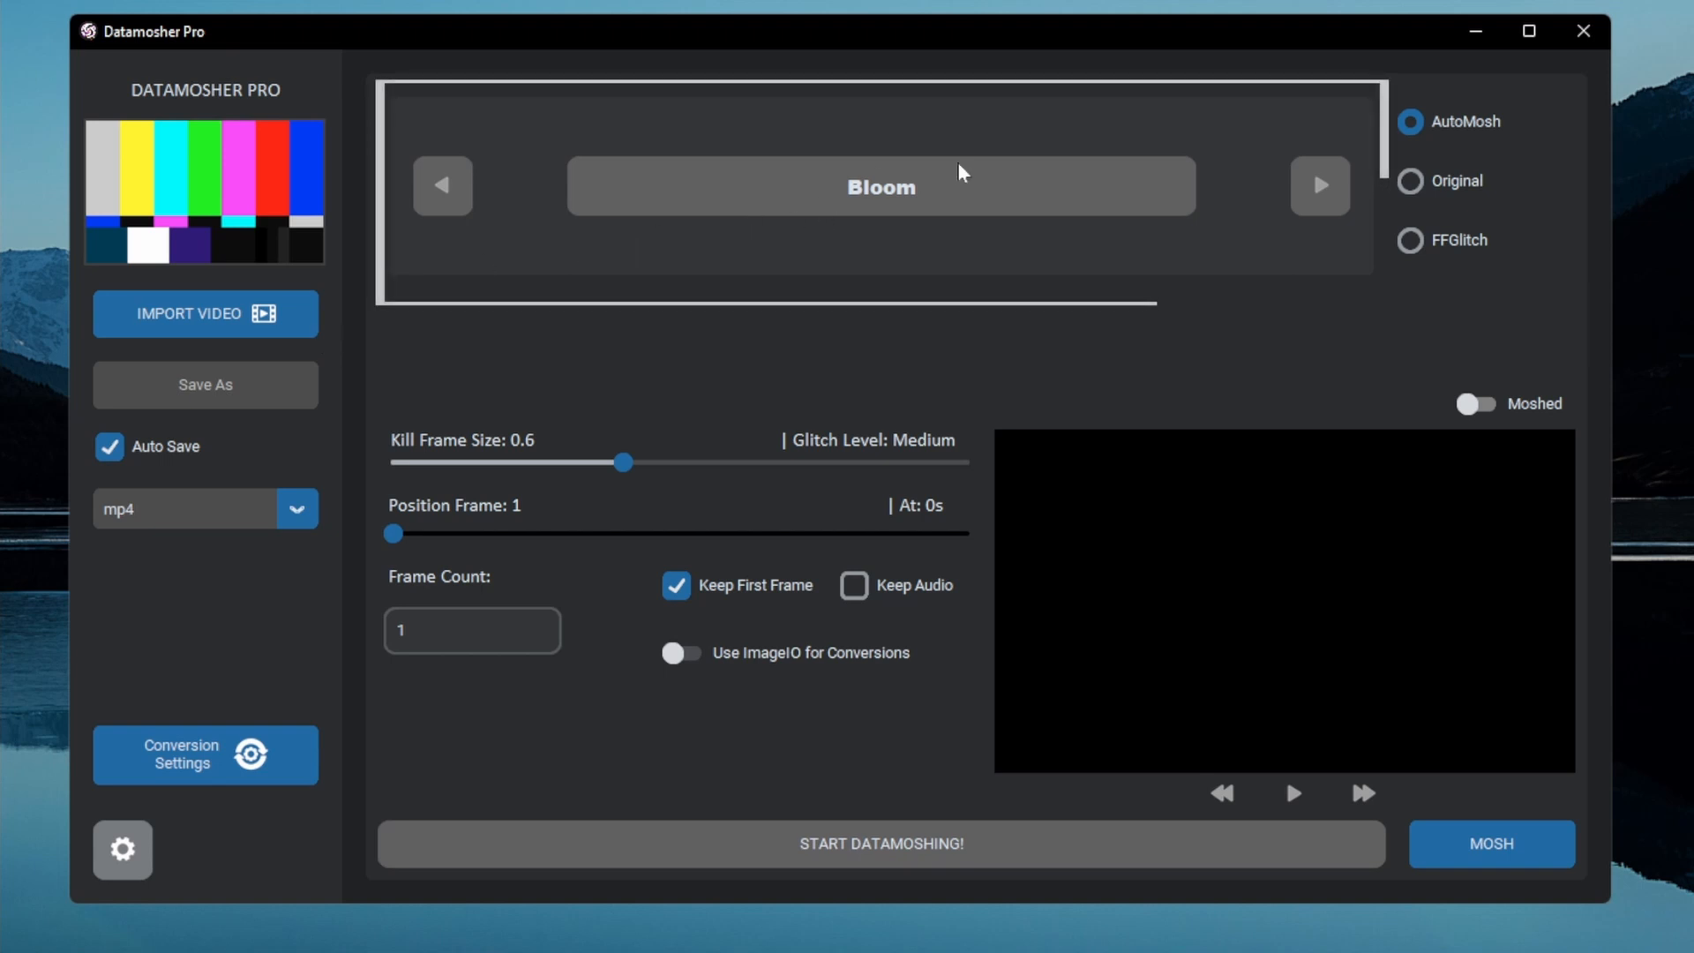
left_click(1318, 185)
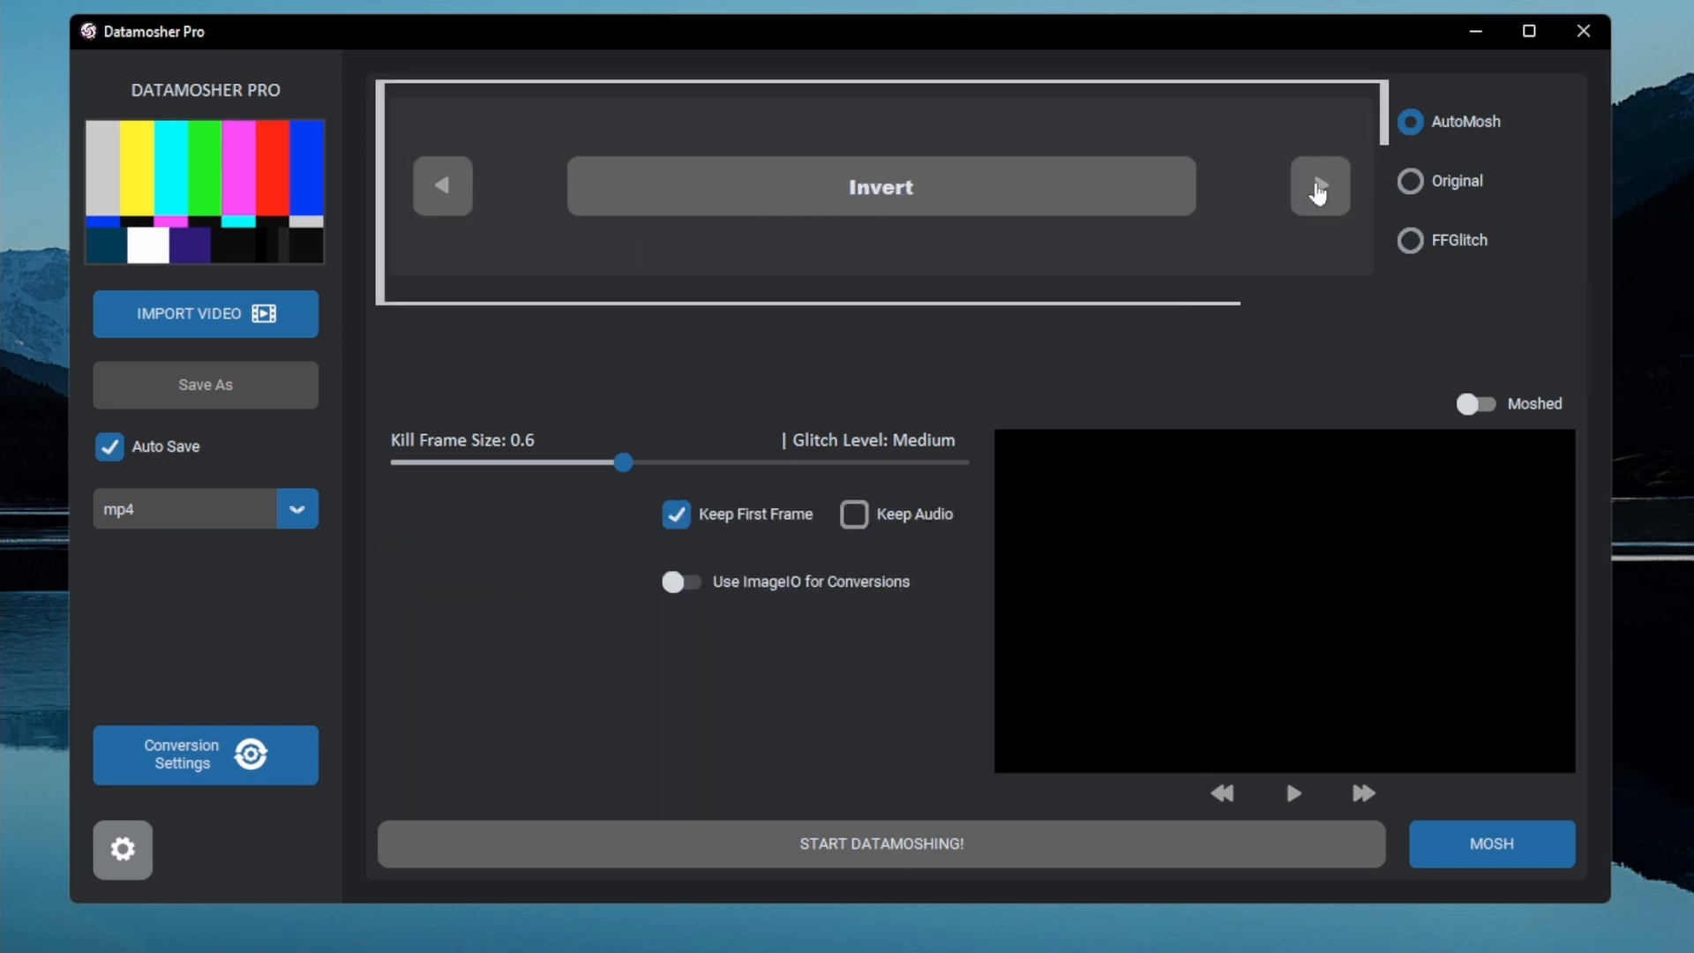
left_click(1320, 186)
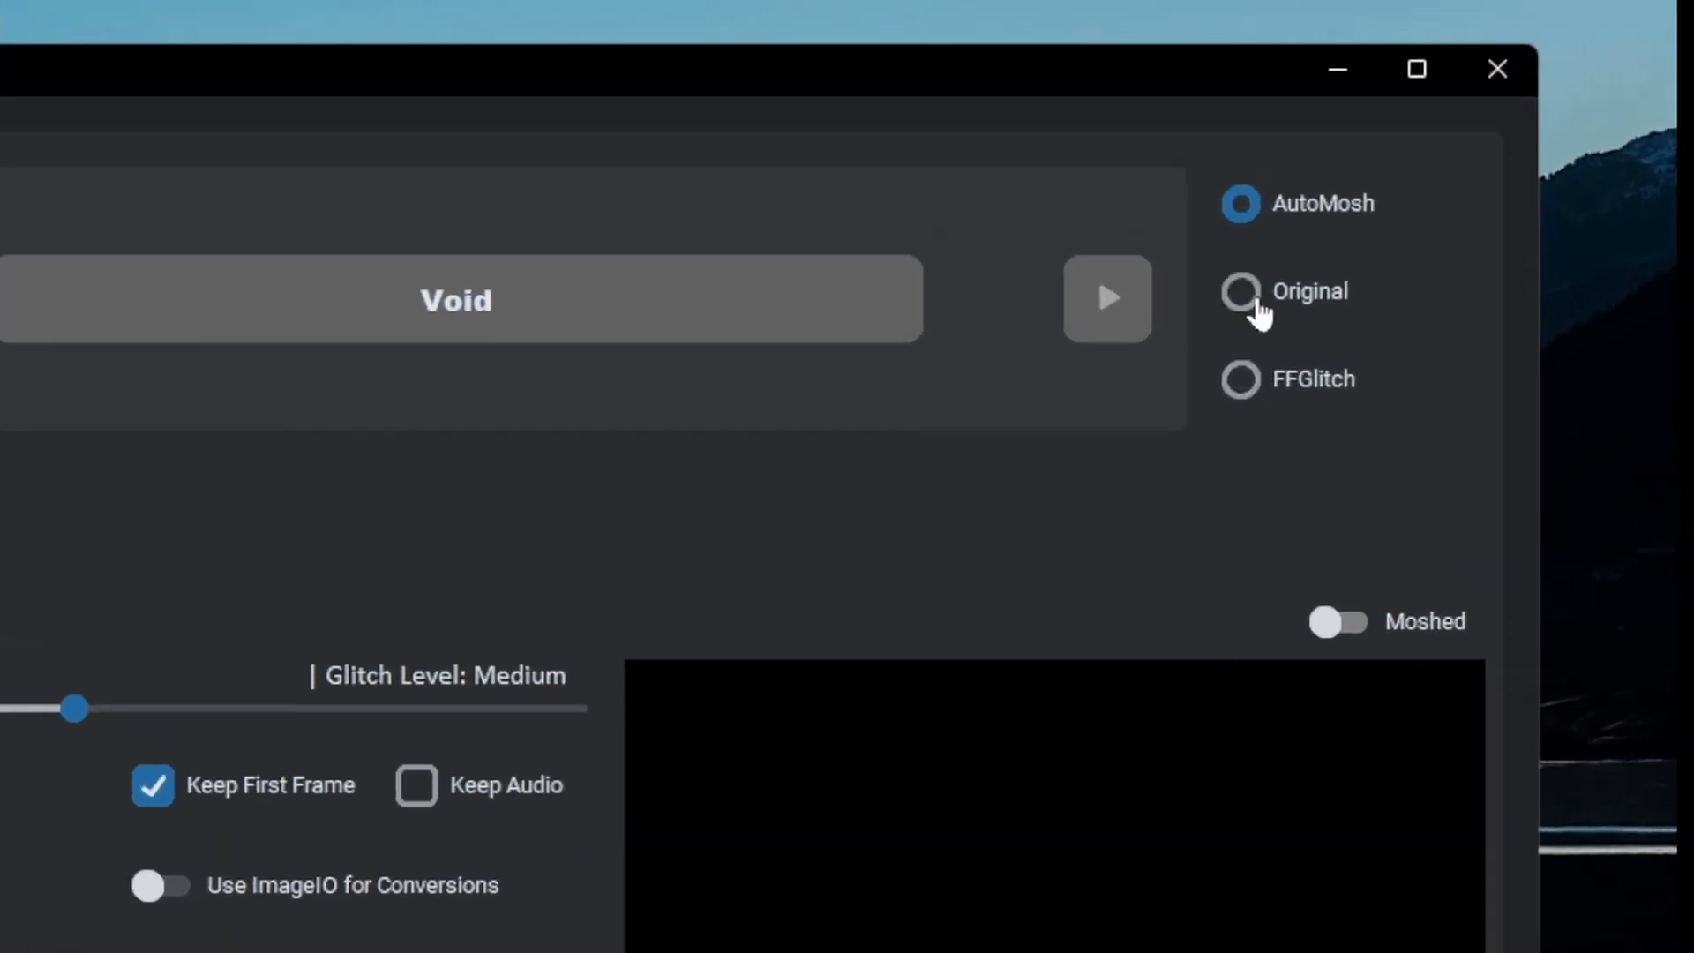
left_click(1240, 290)
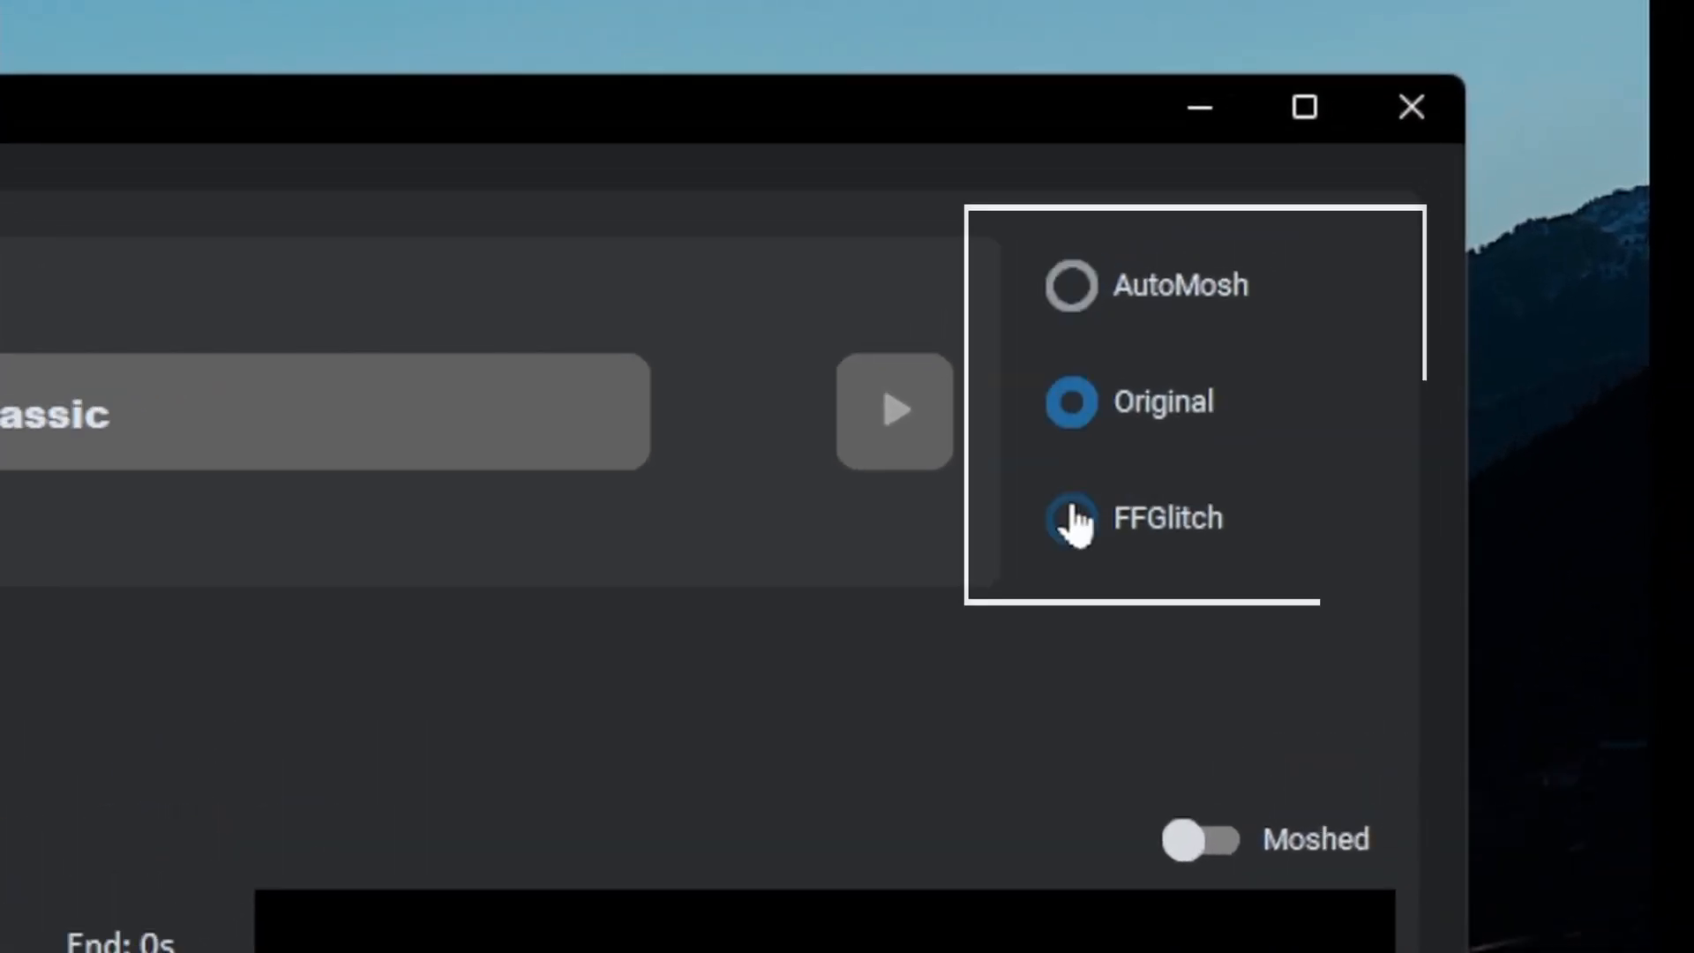
left_click(1070, 285)
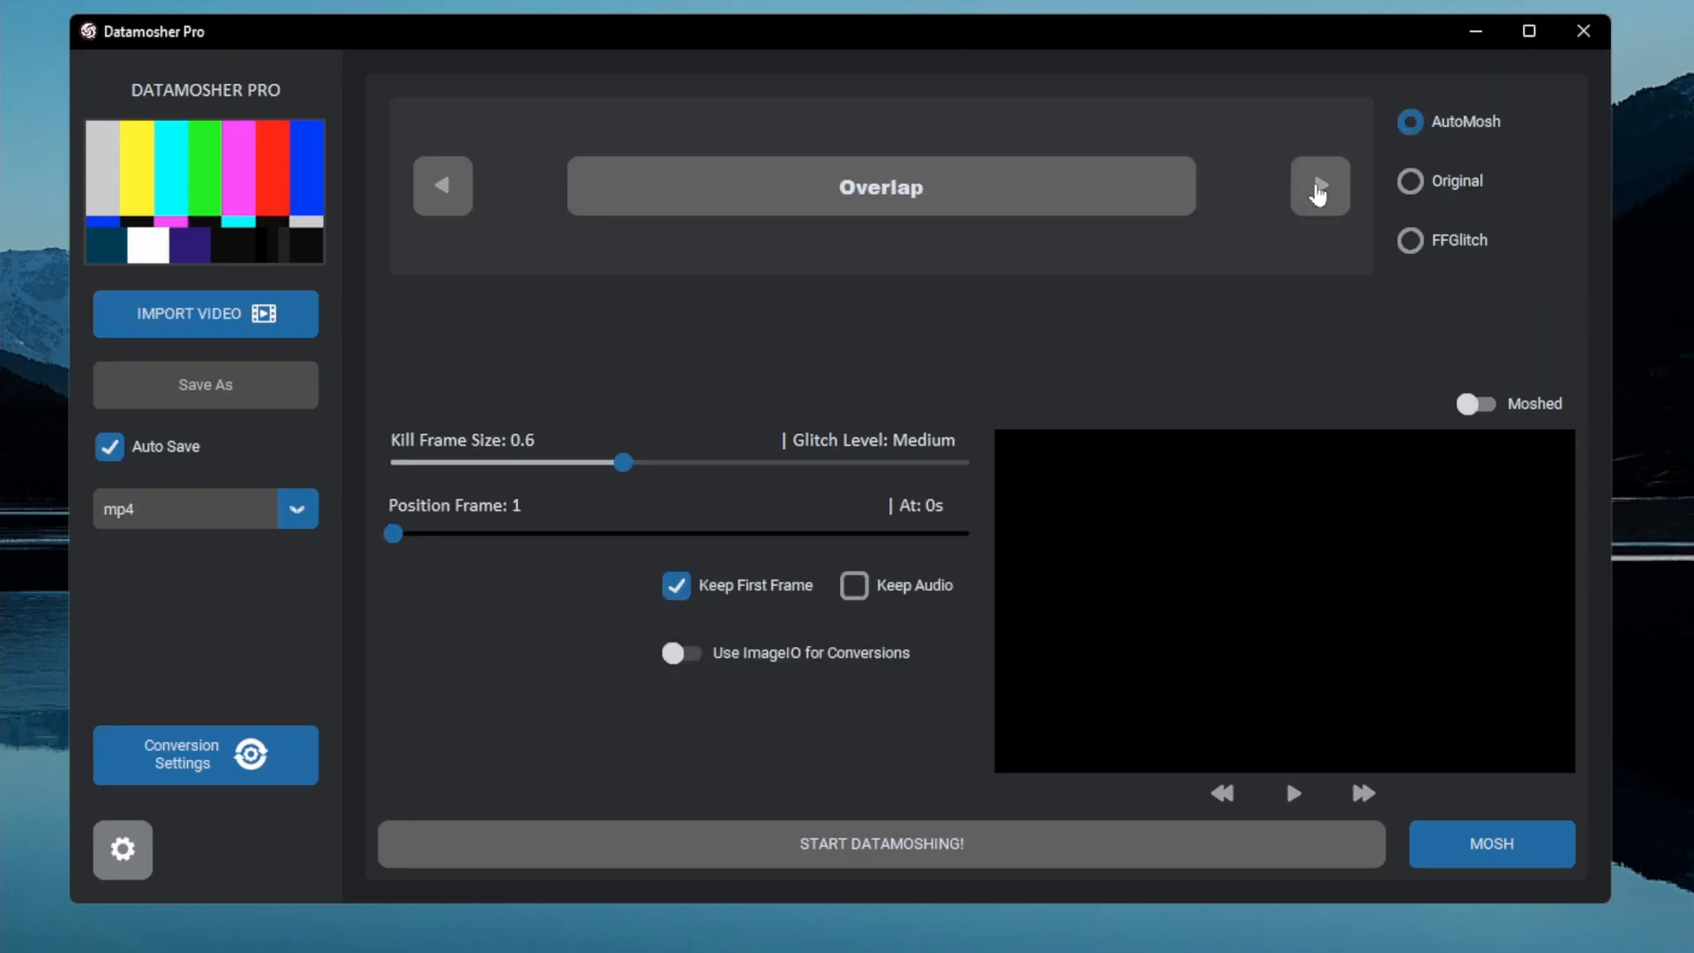
left_click(1319, 184)
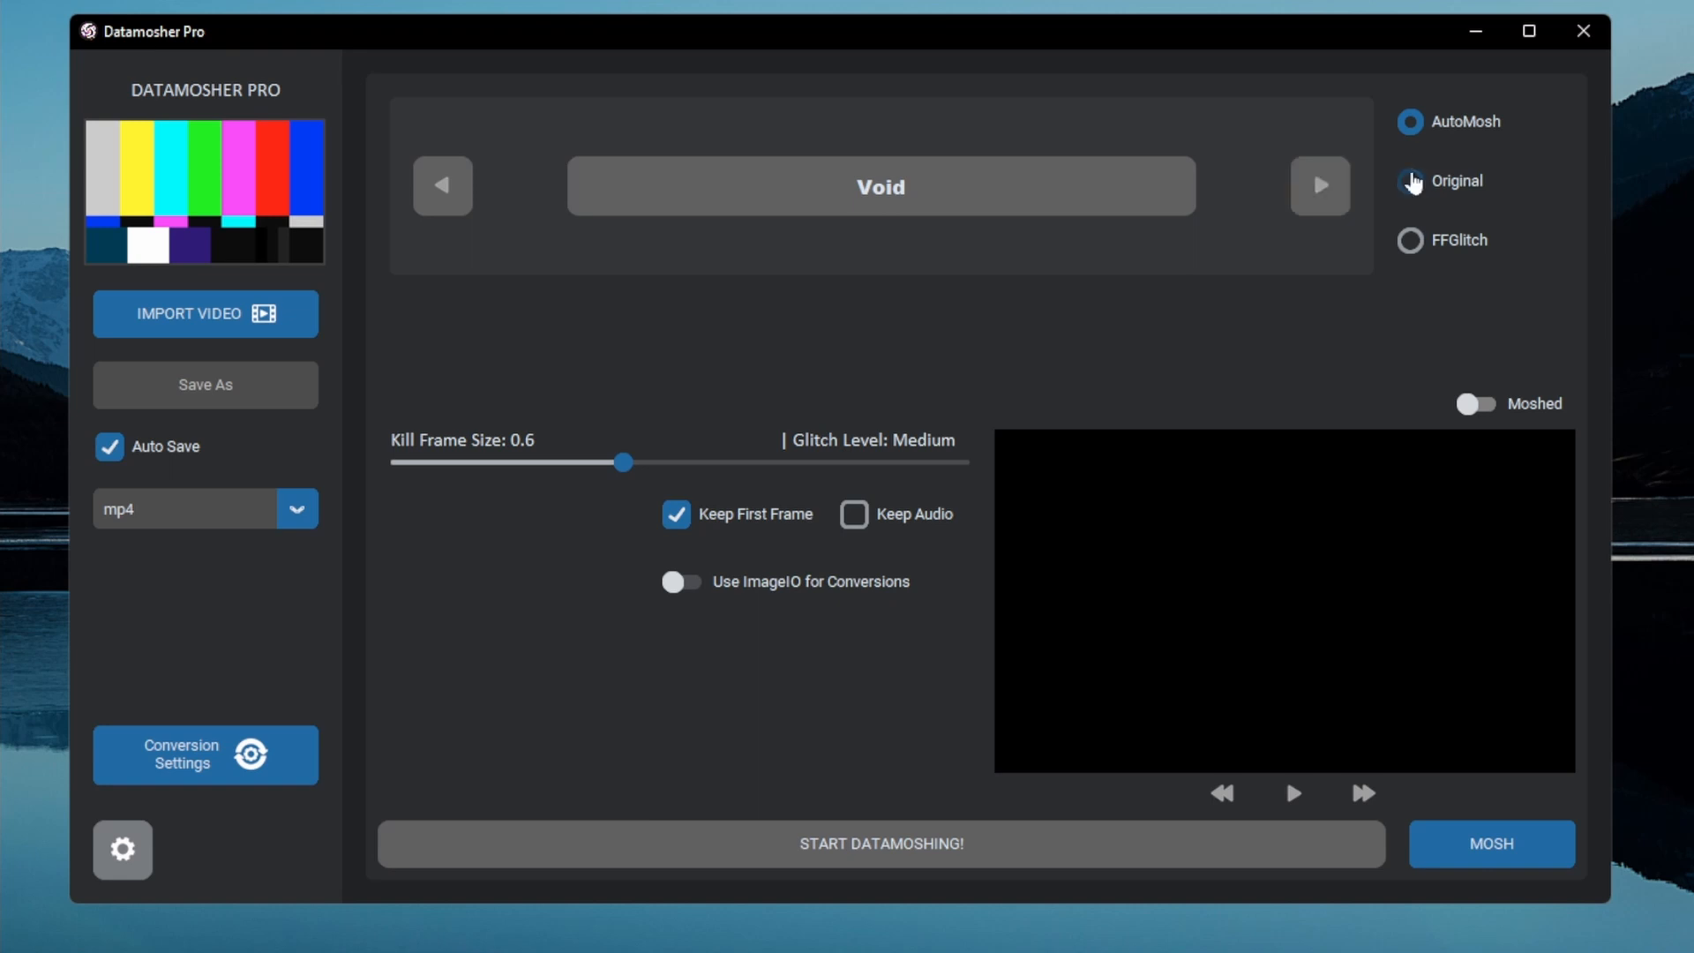
left_click(1409, 180)
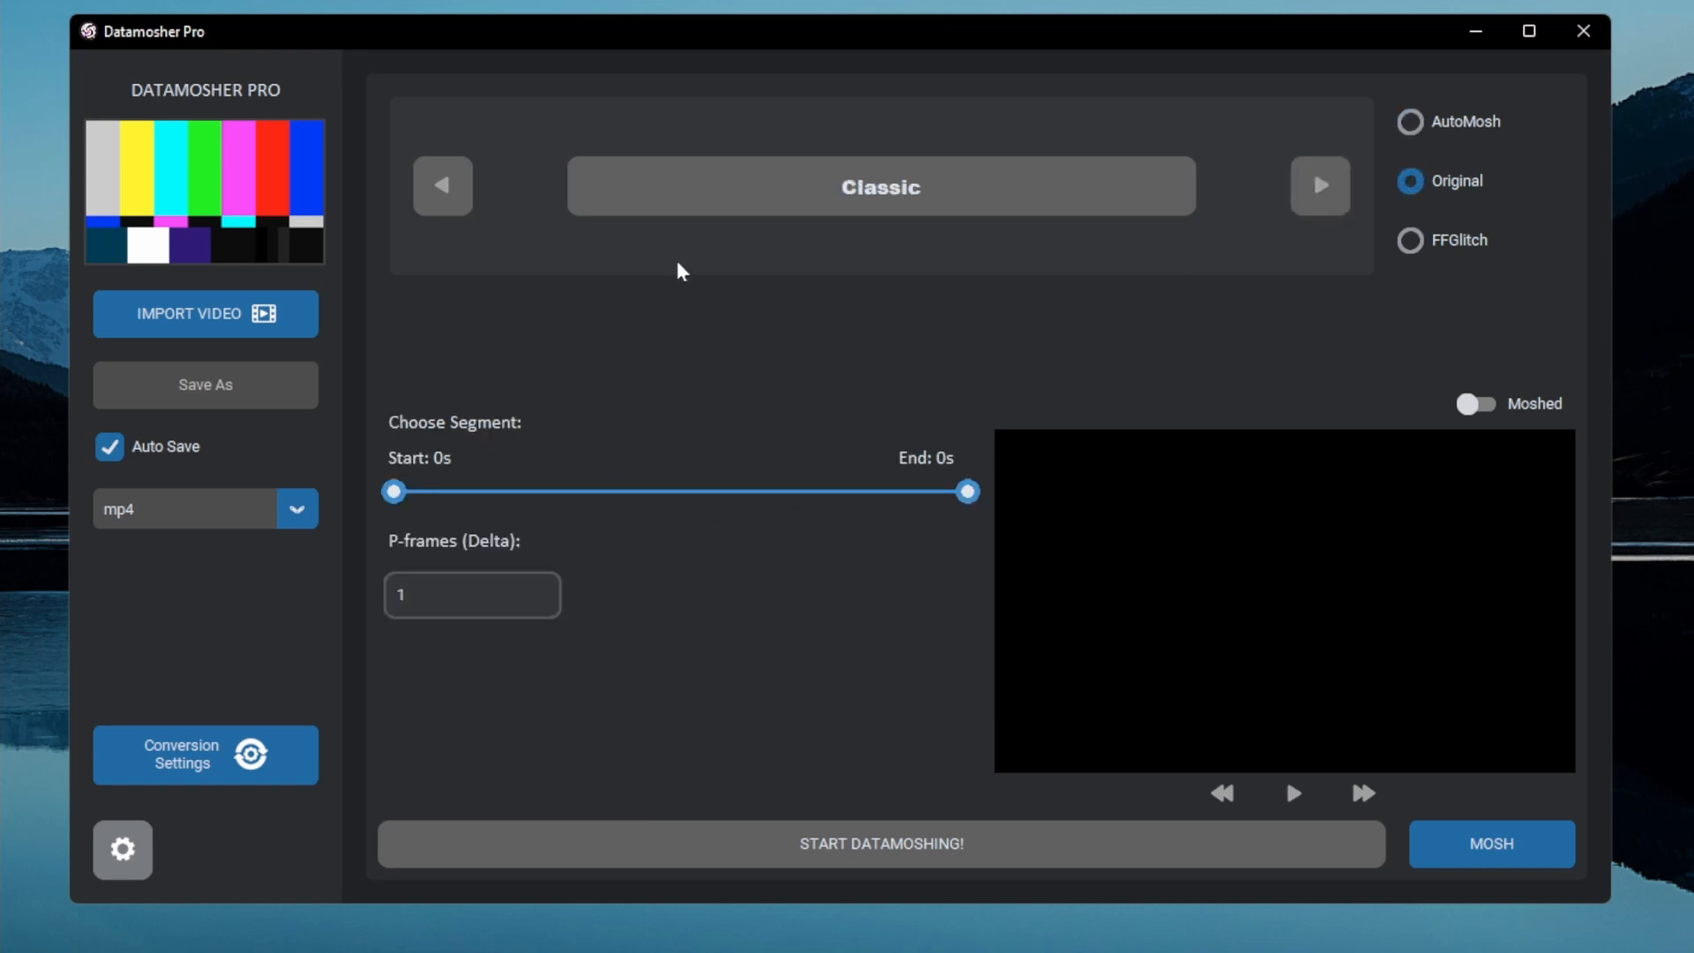
left_click(1319, 185)
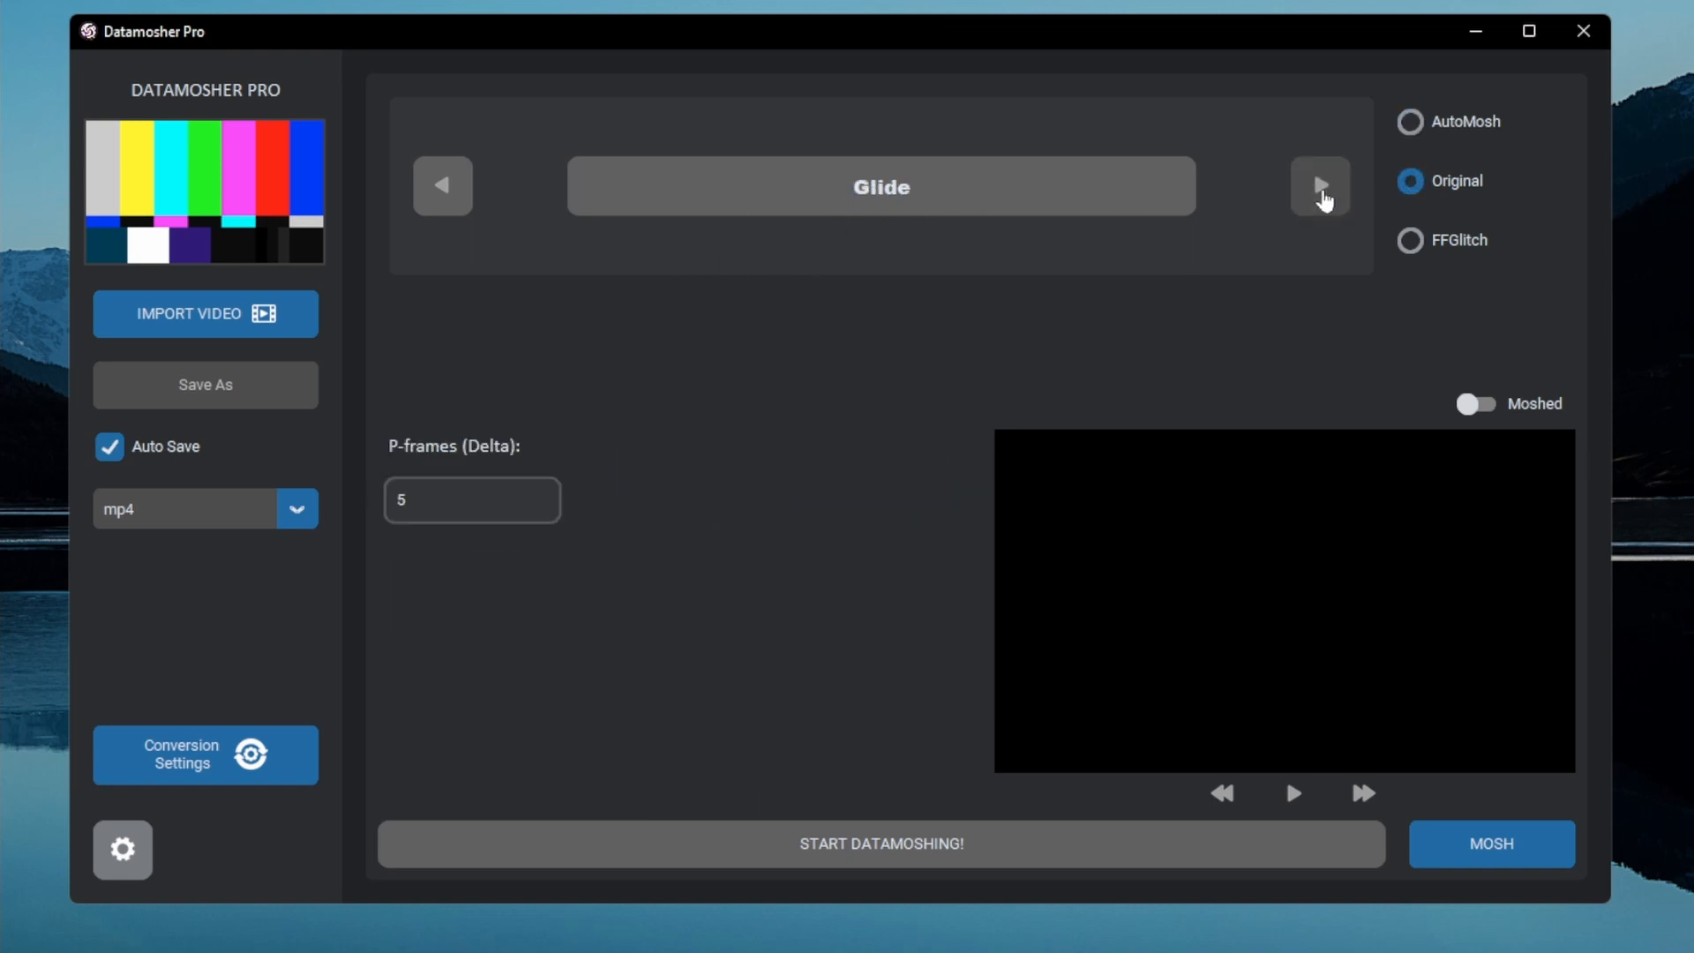
left_click(1318, 184)
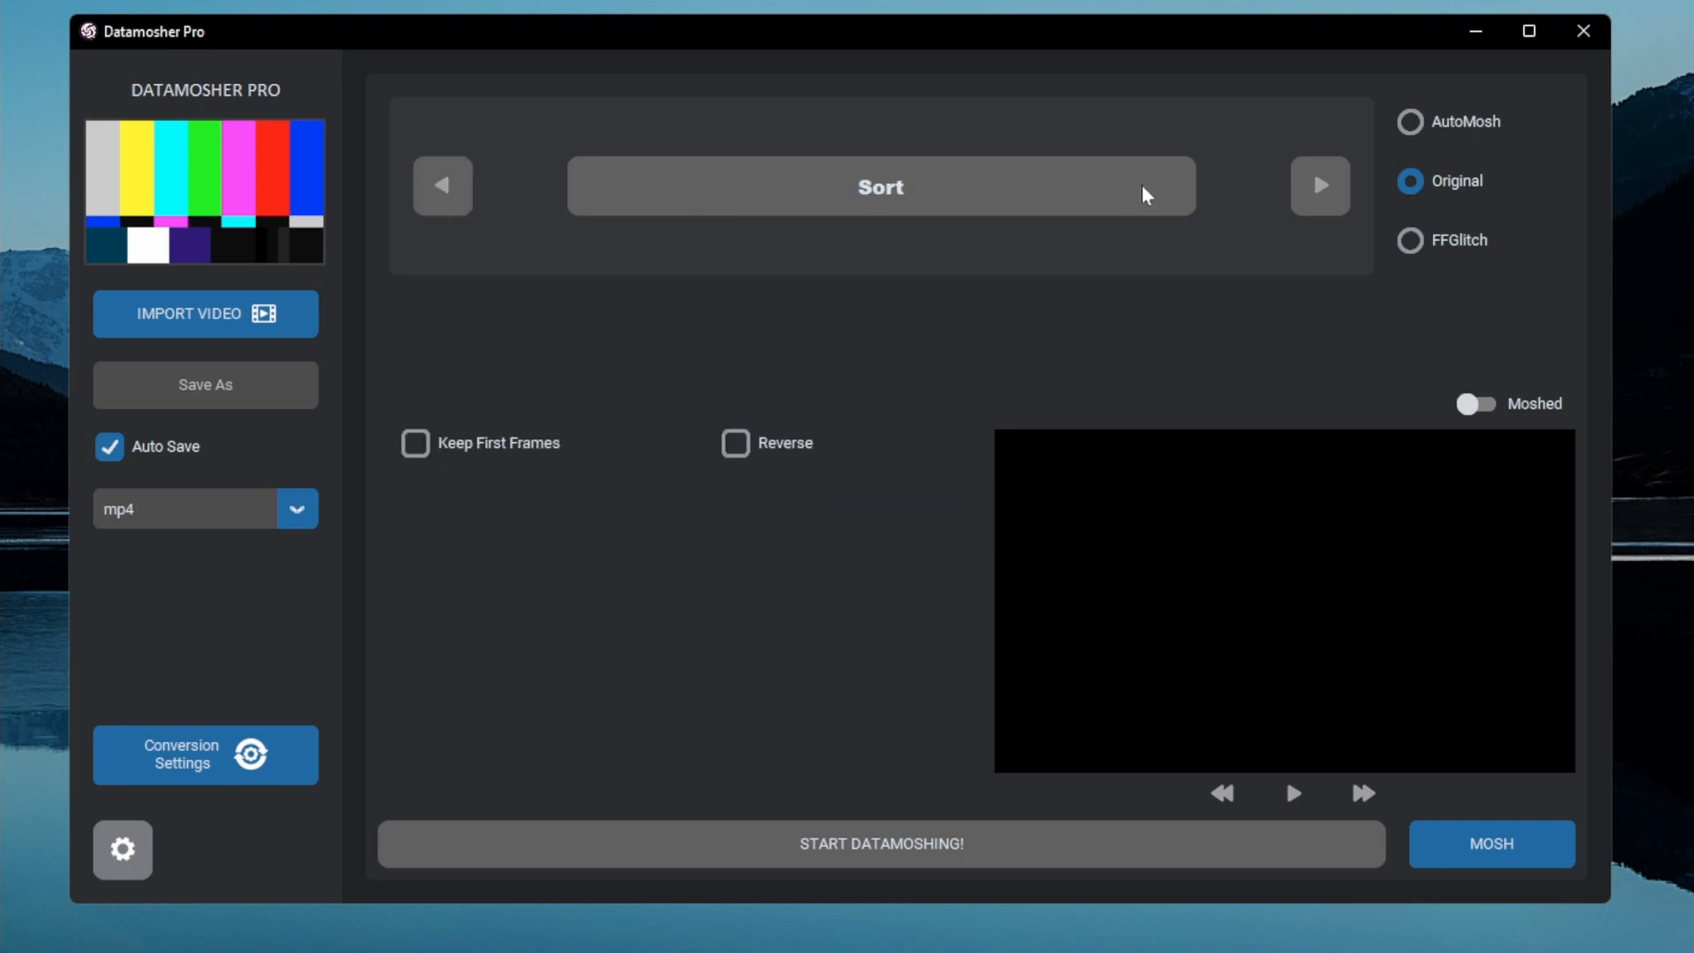
left_click(1410, 240)
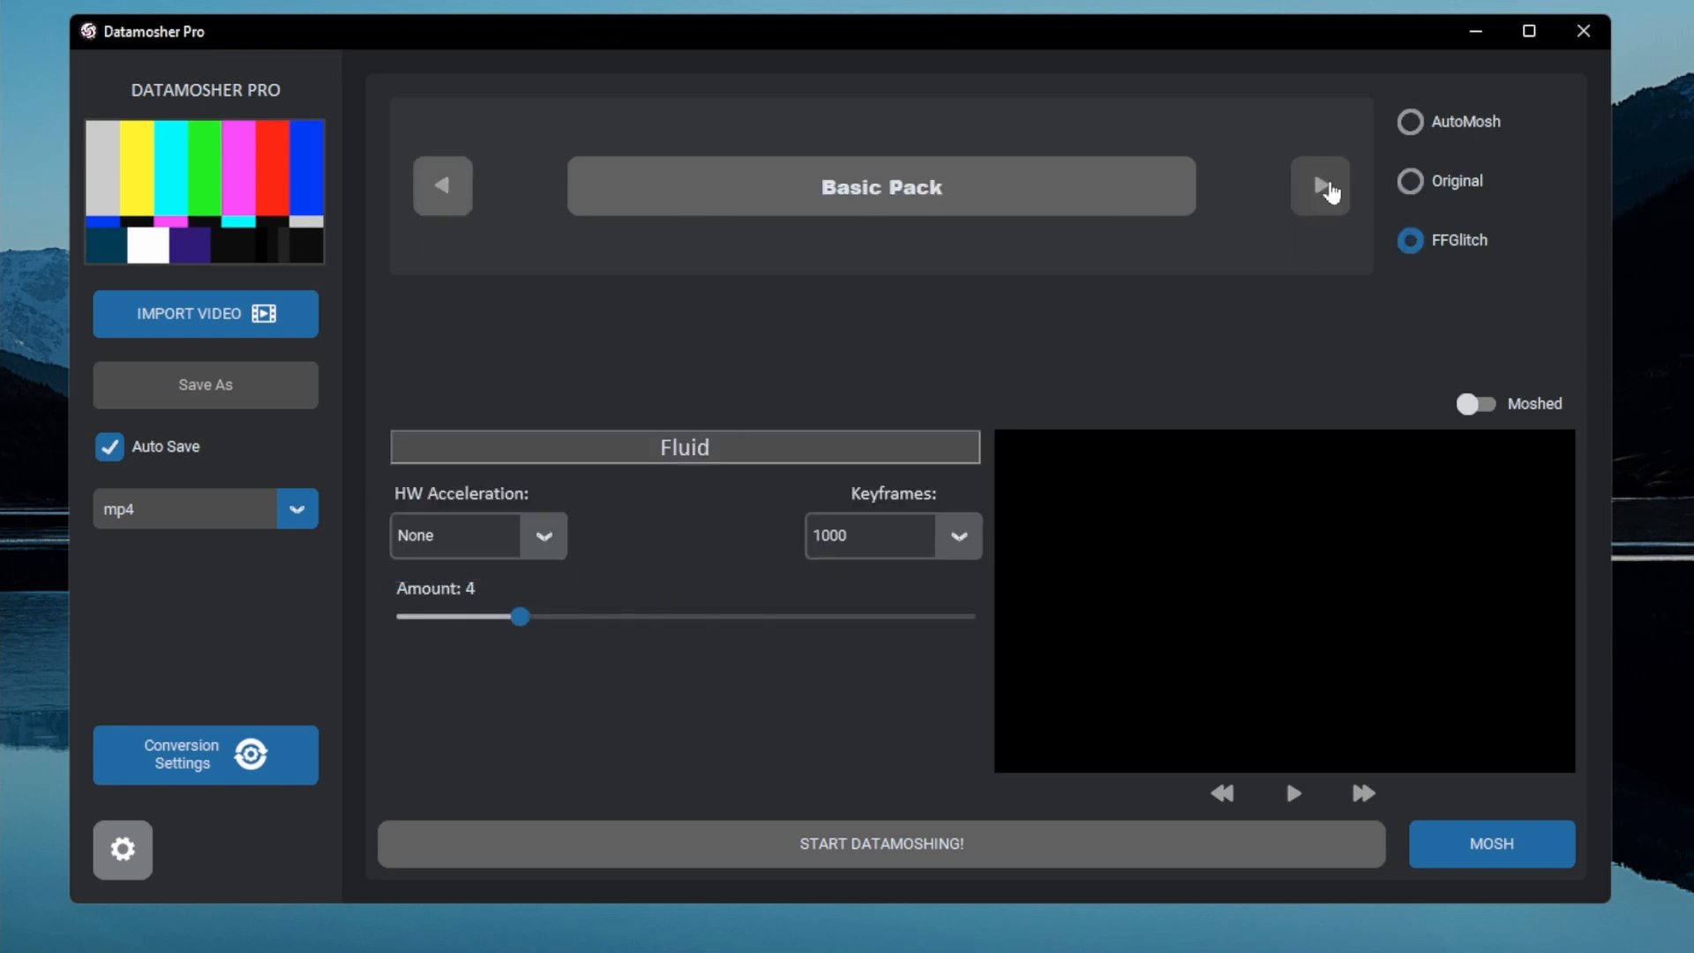
left_click(1319, 184)
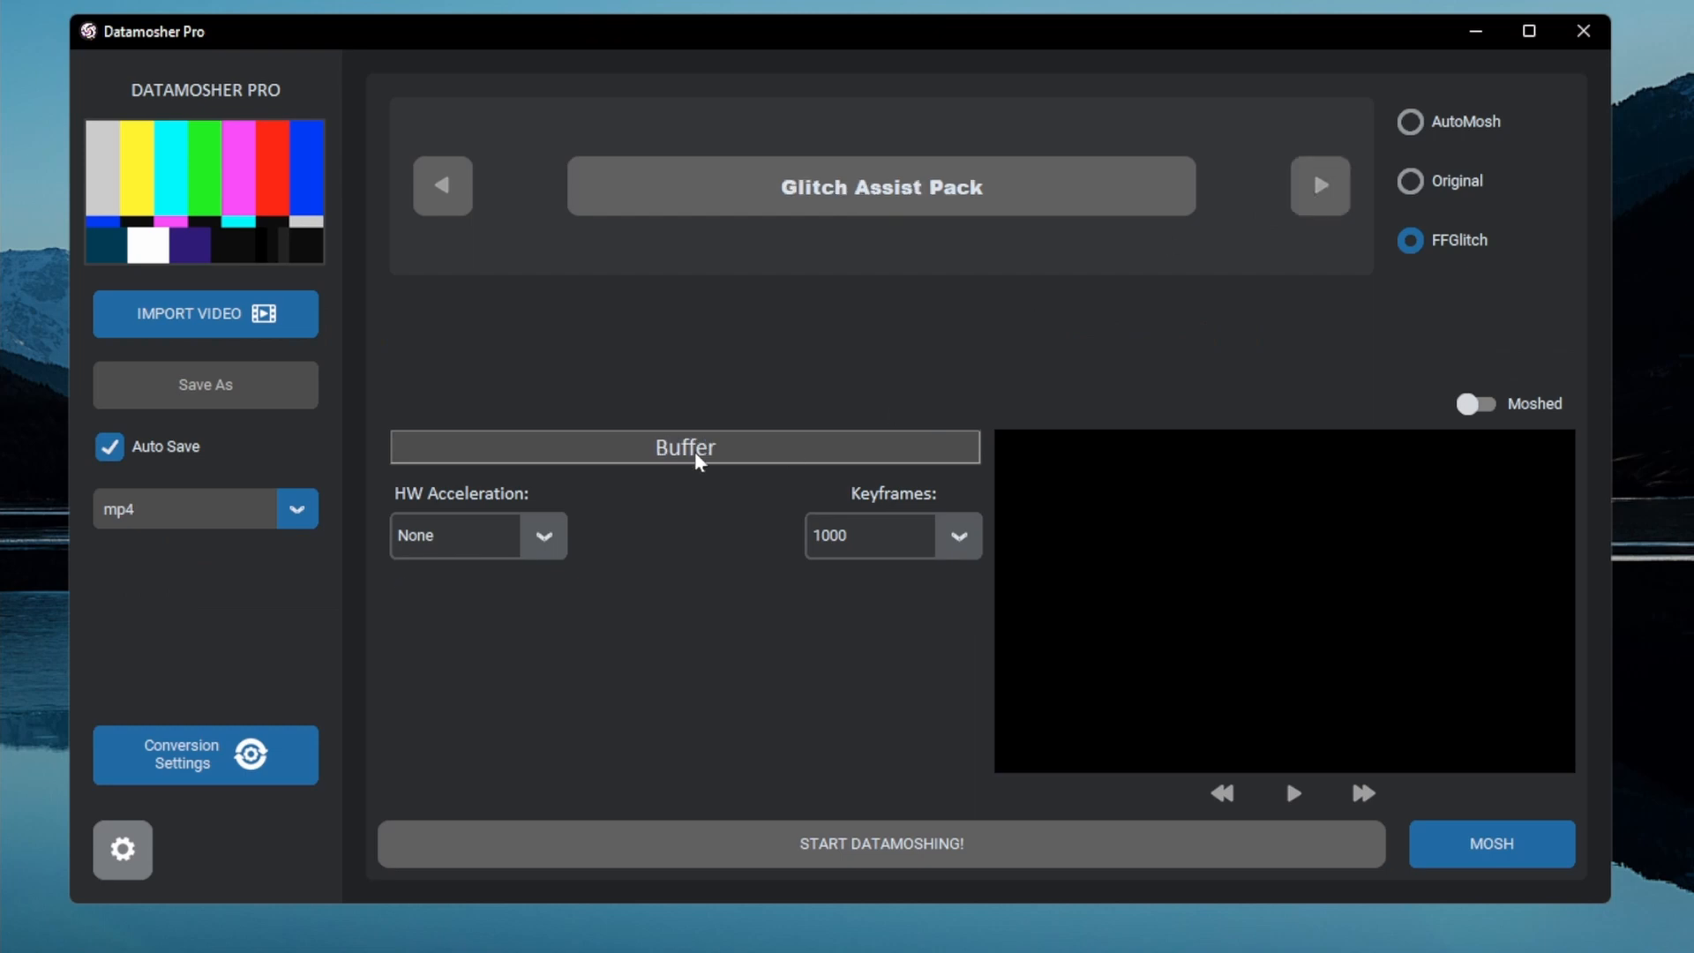
left_click(684, 447)
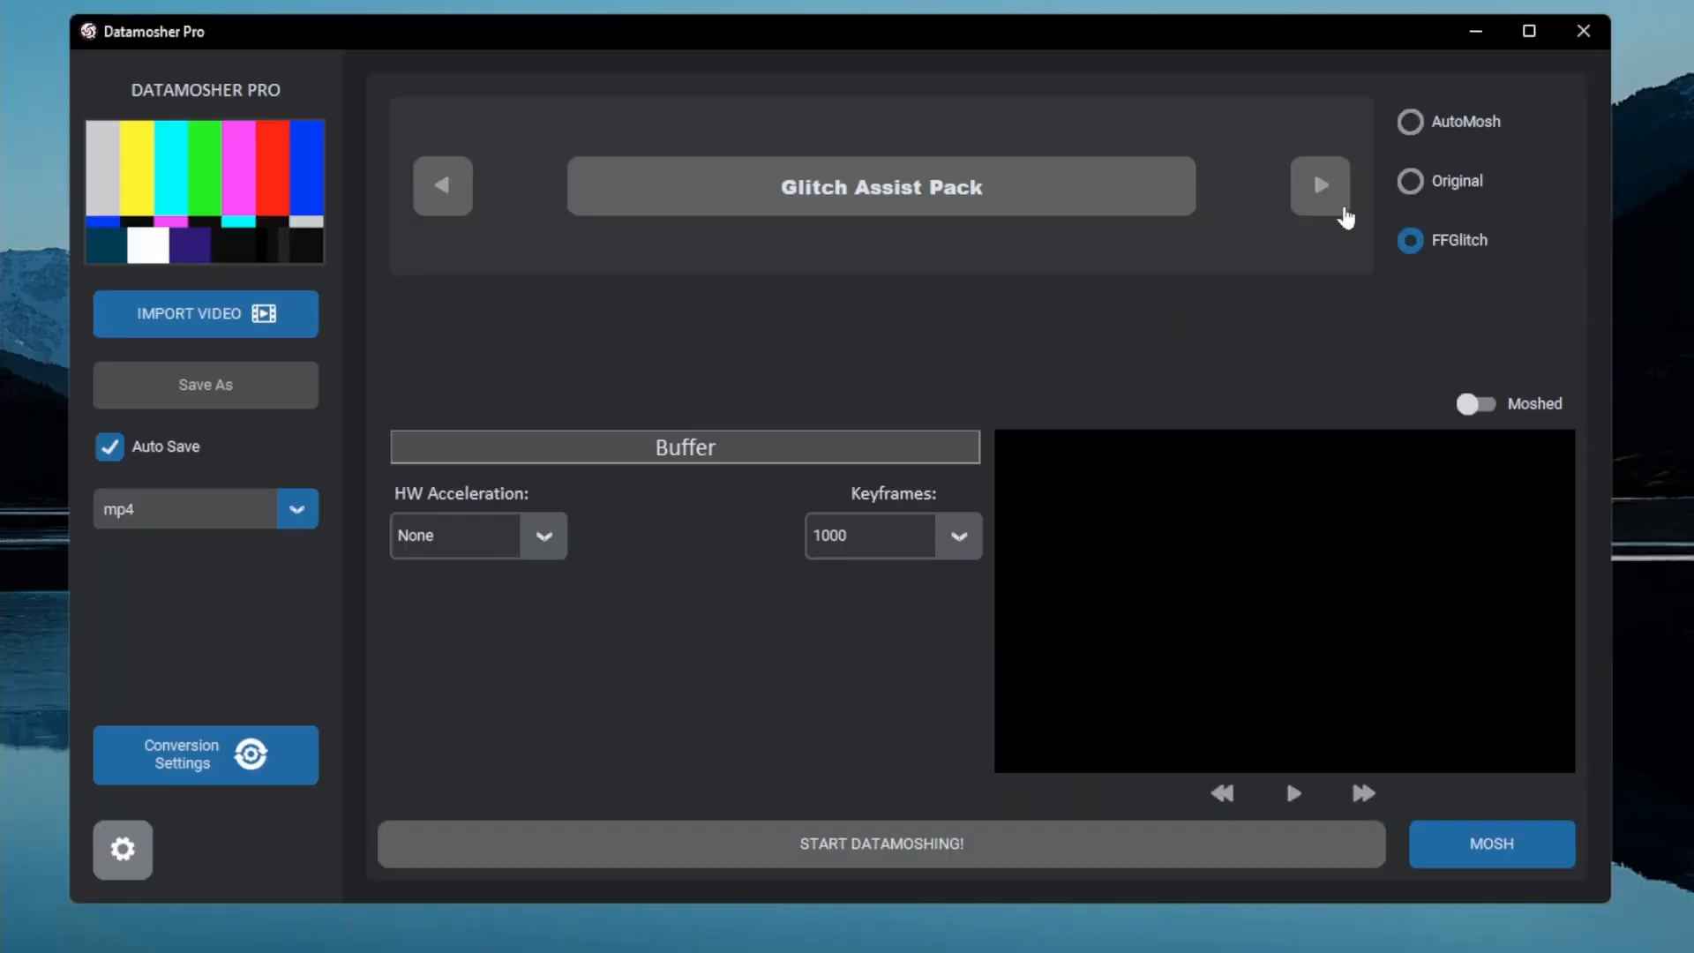
left_click(1318, 184)
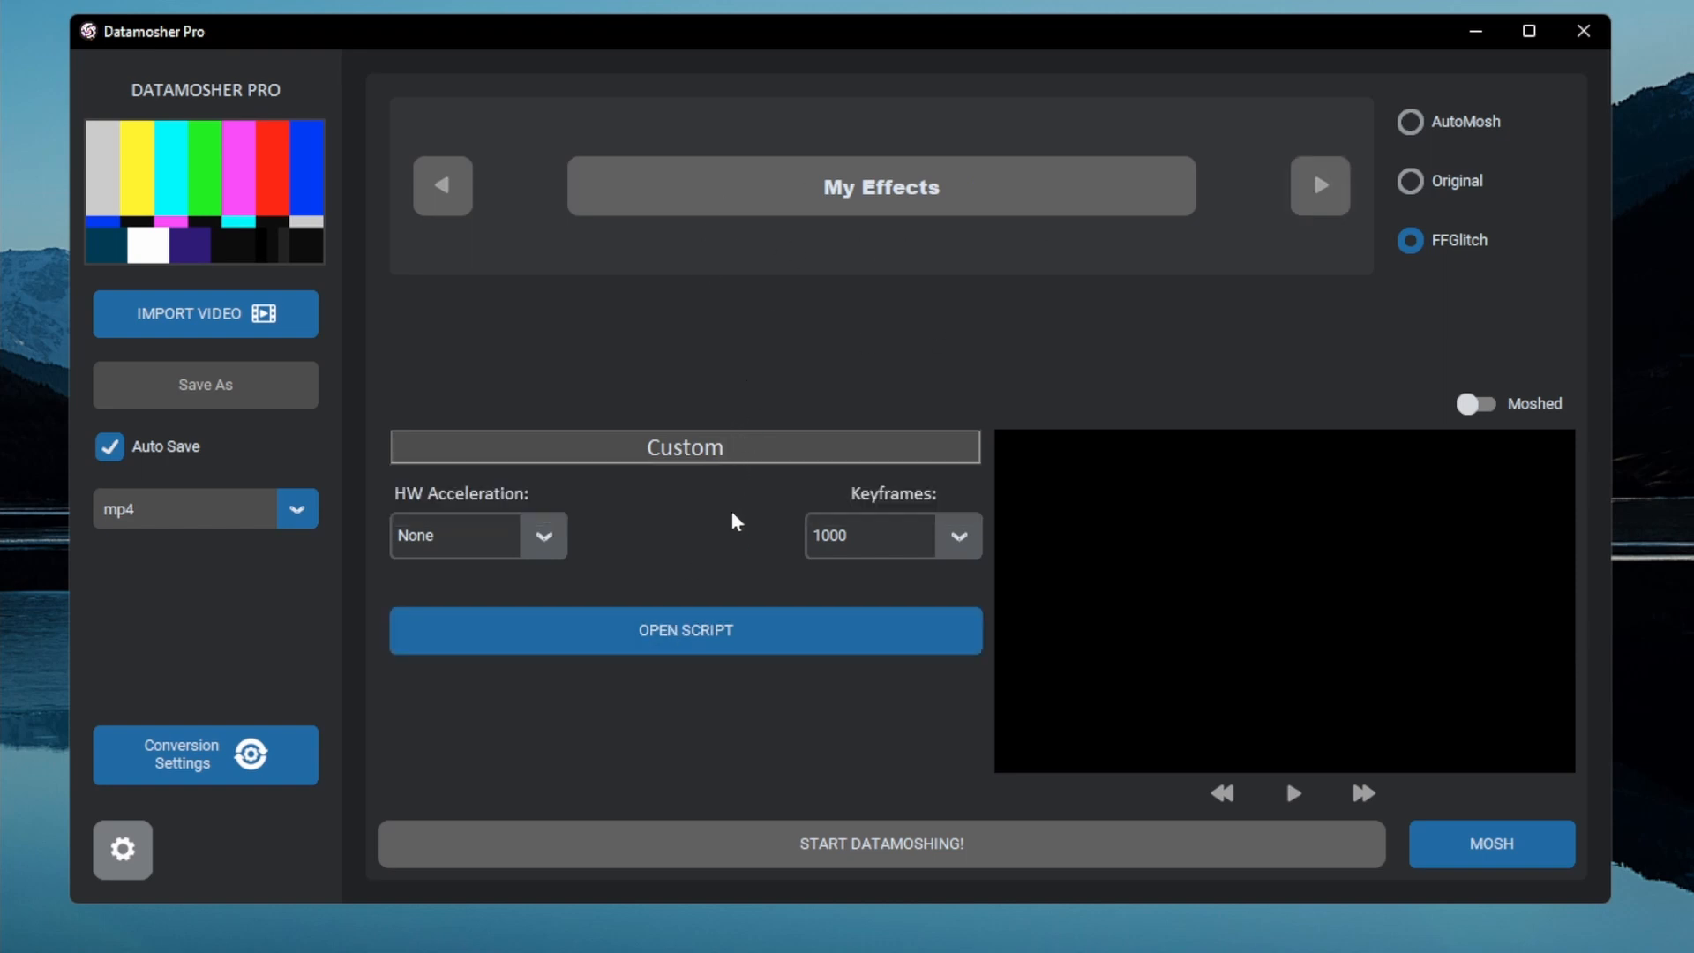
mouse_move(1410, 240)
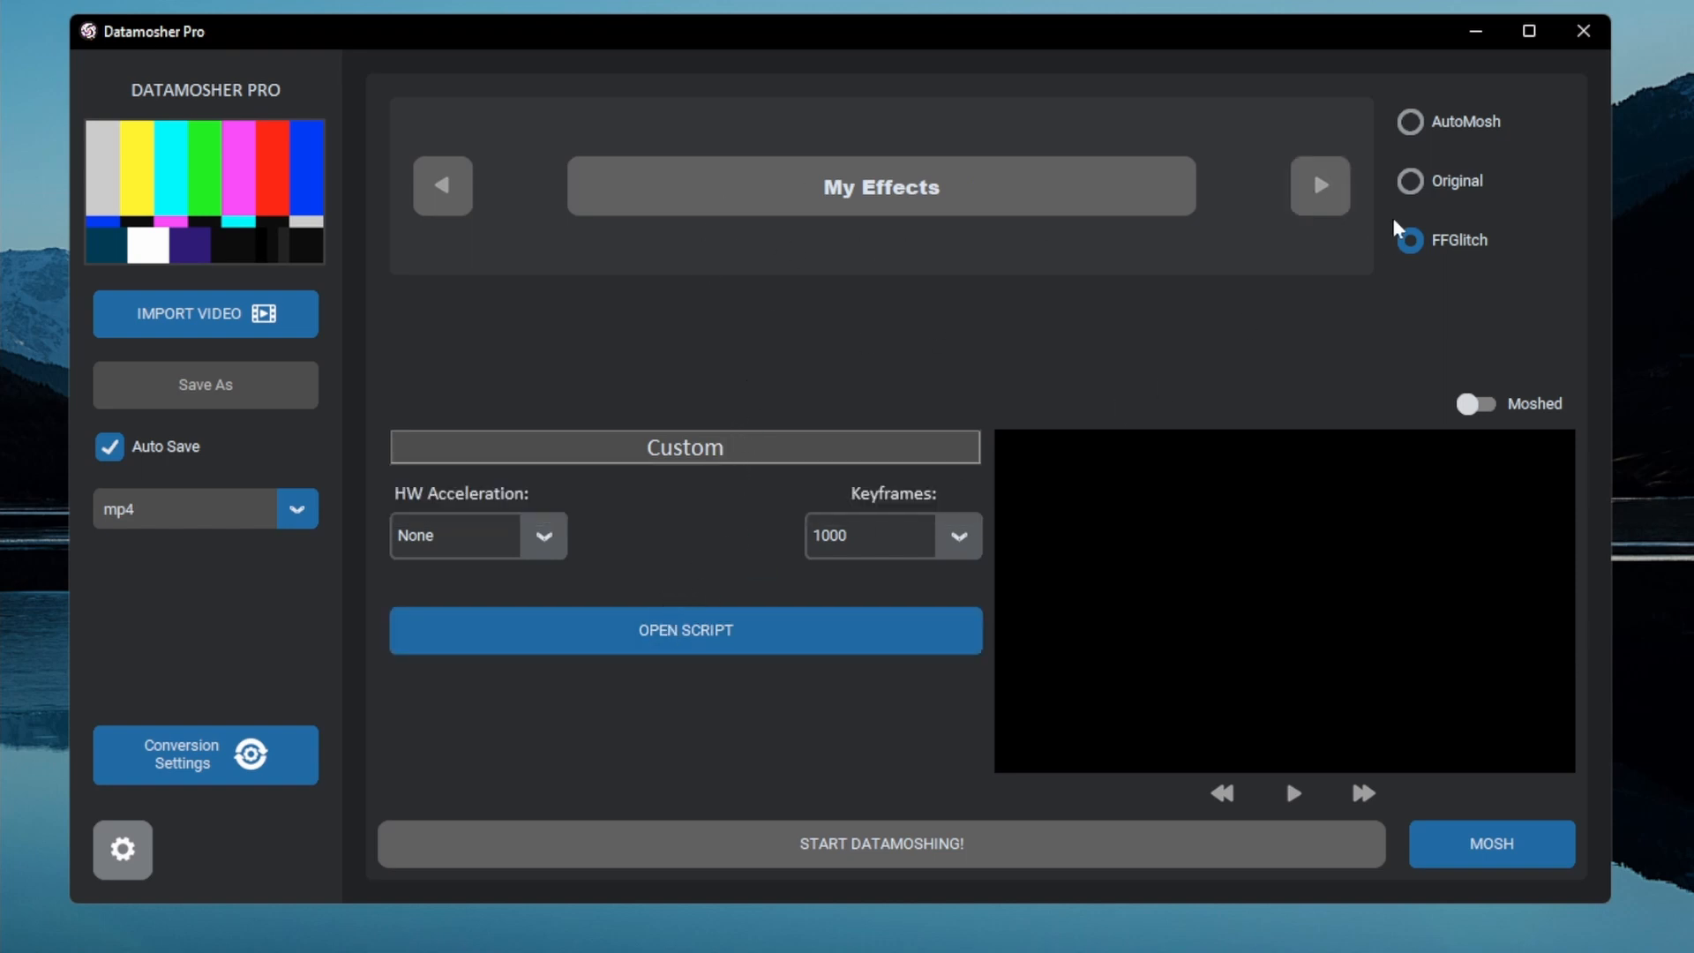
left_click(1410, 240)
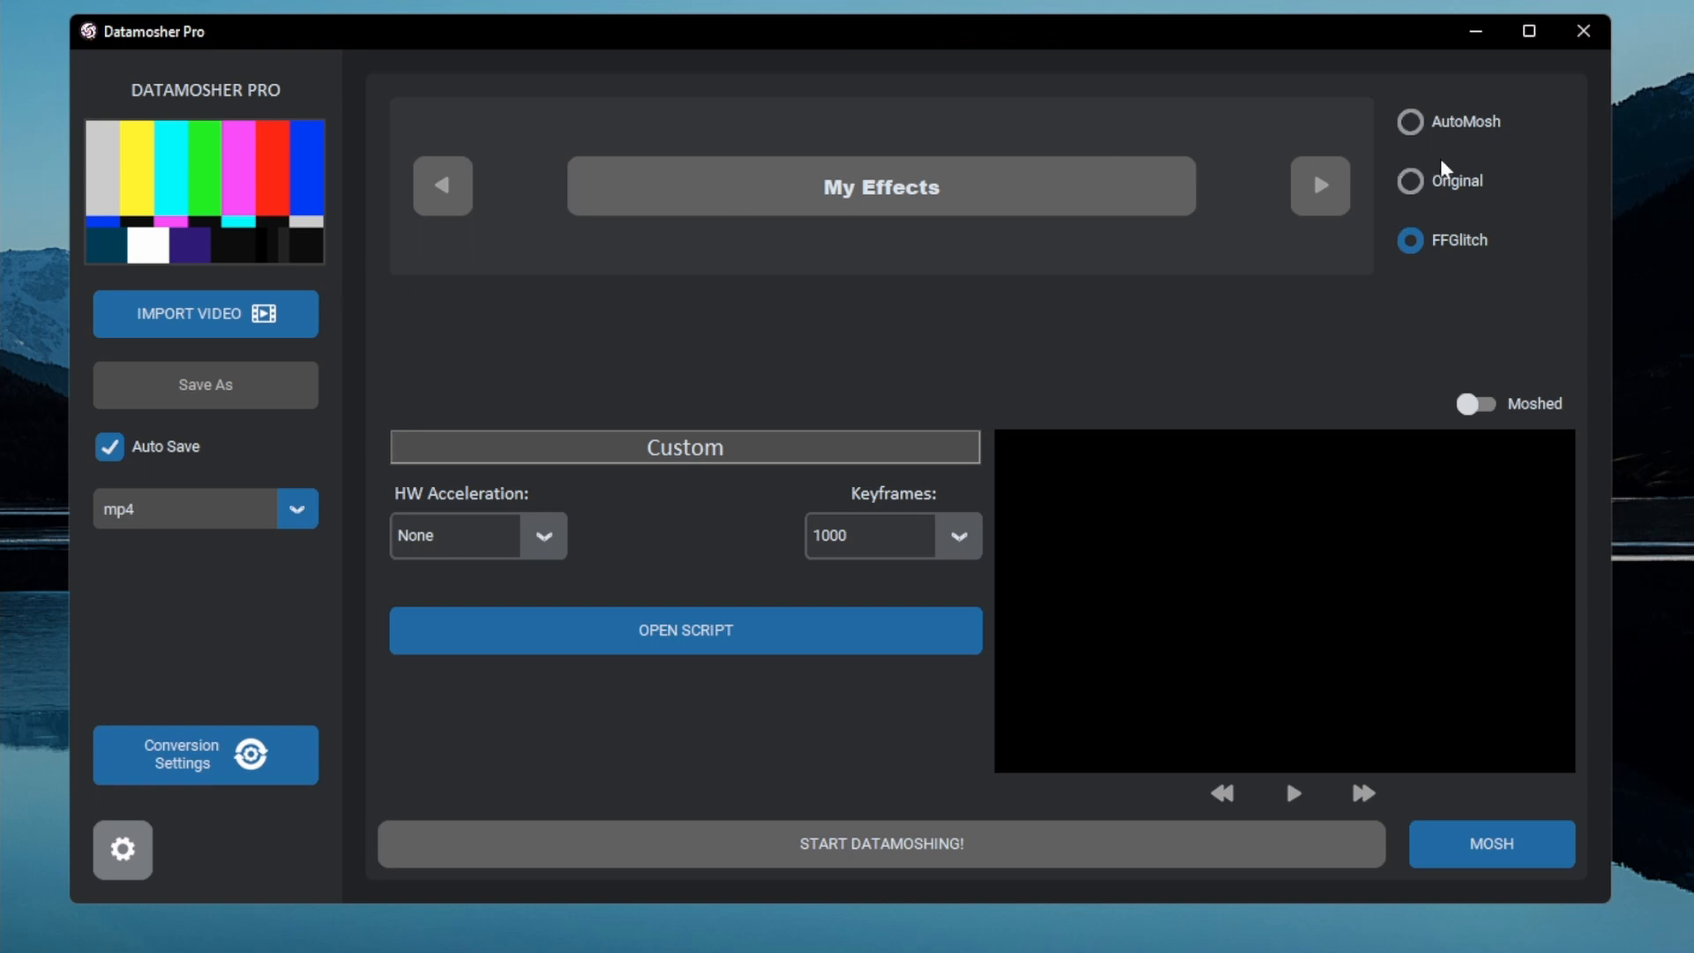
left_click(1409, 121)
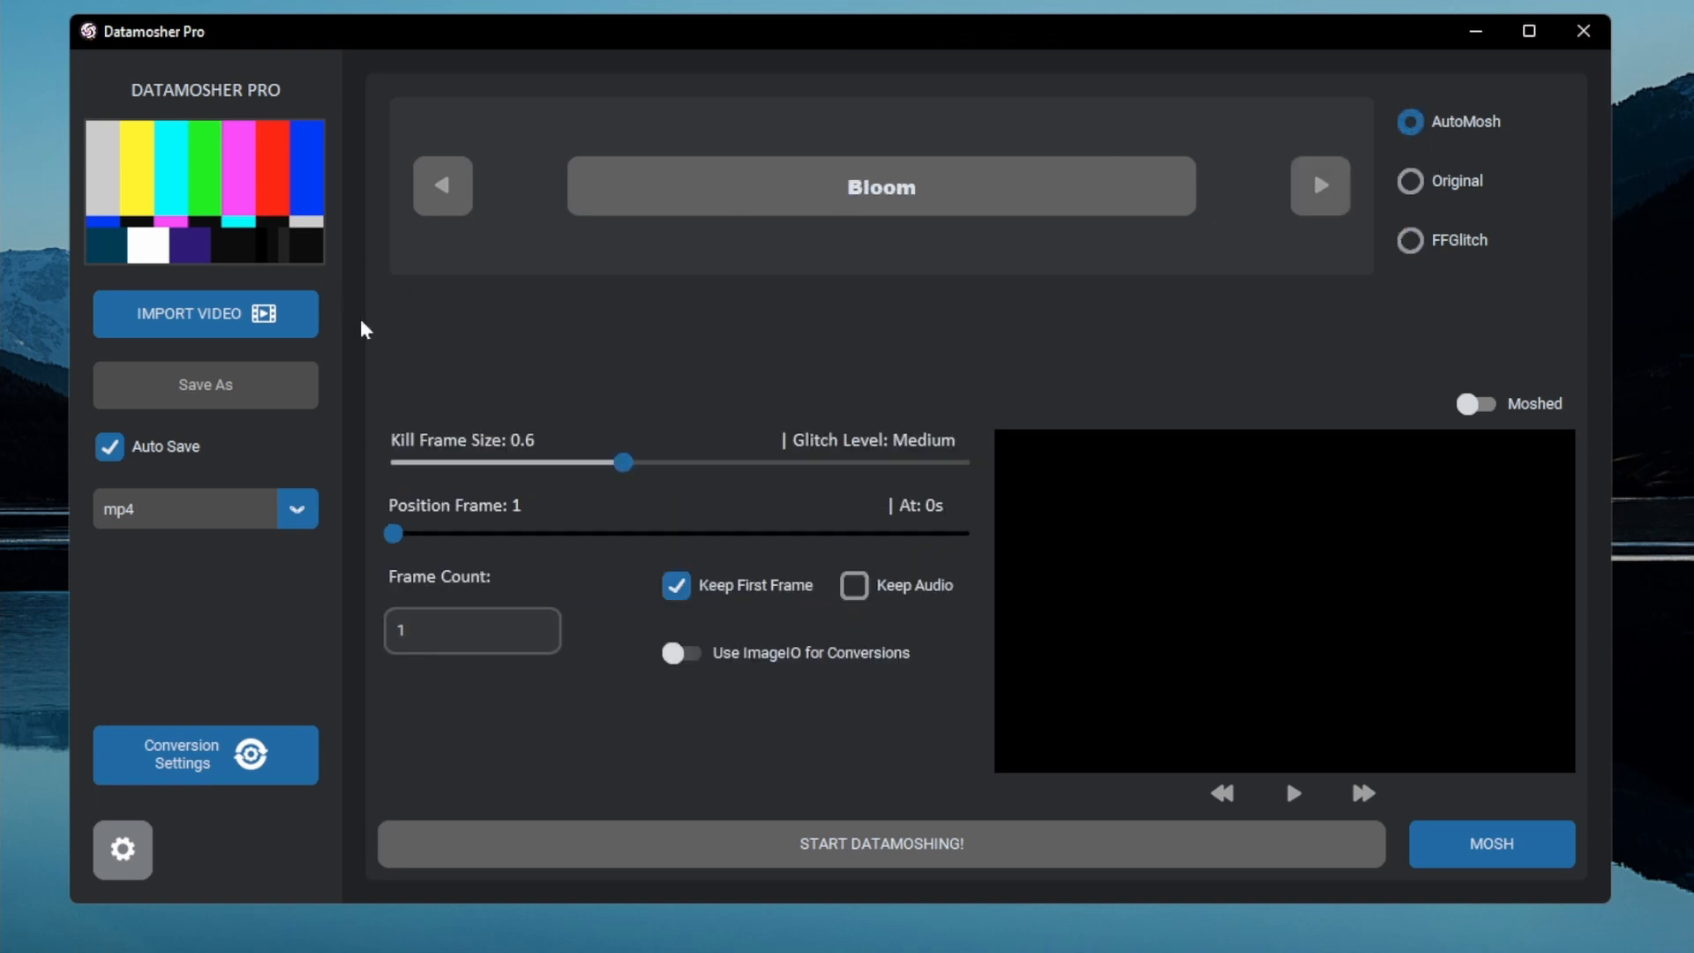
mouse_move(479, 342)
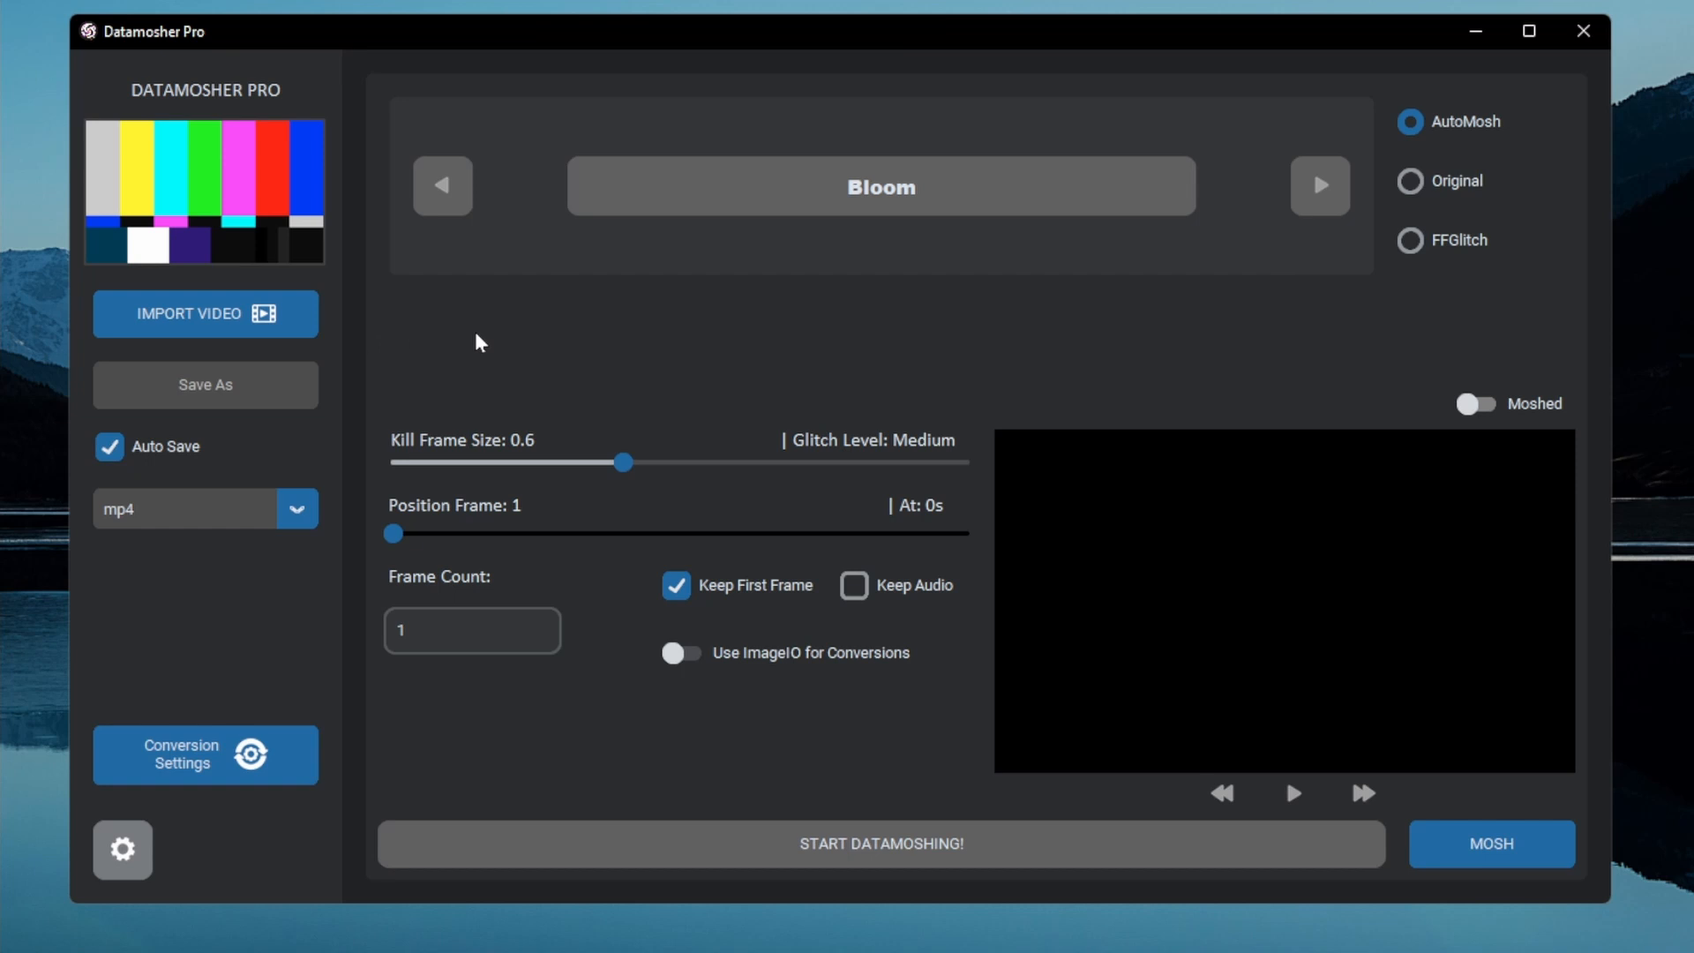
mouse_move(486, 353)
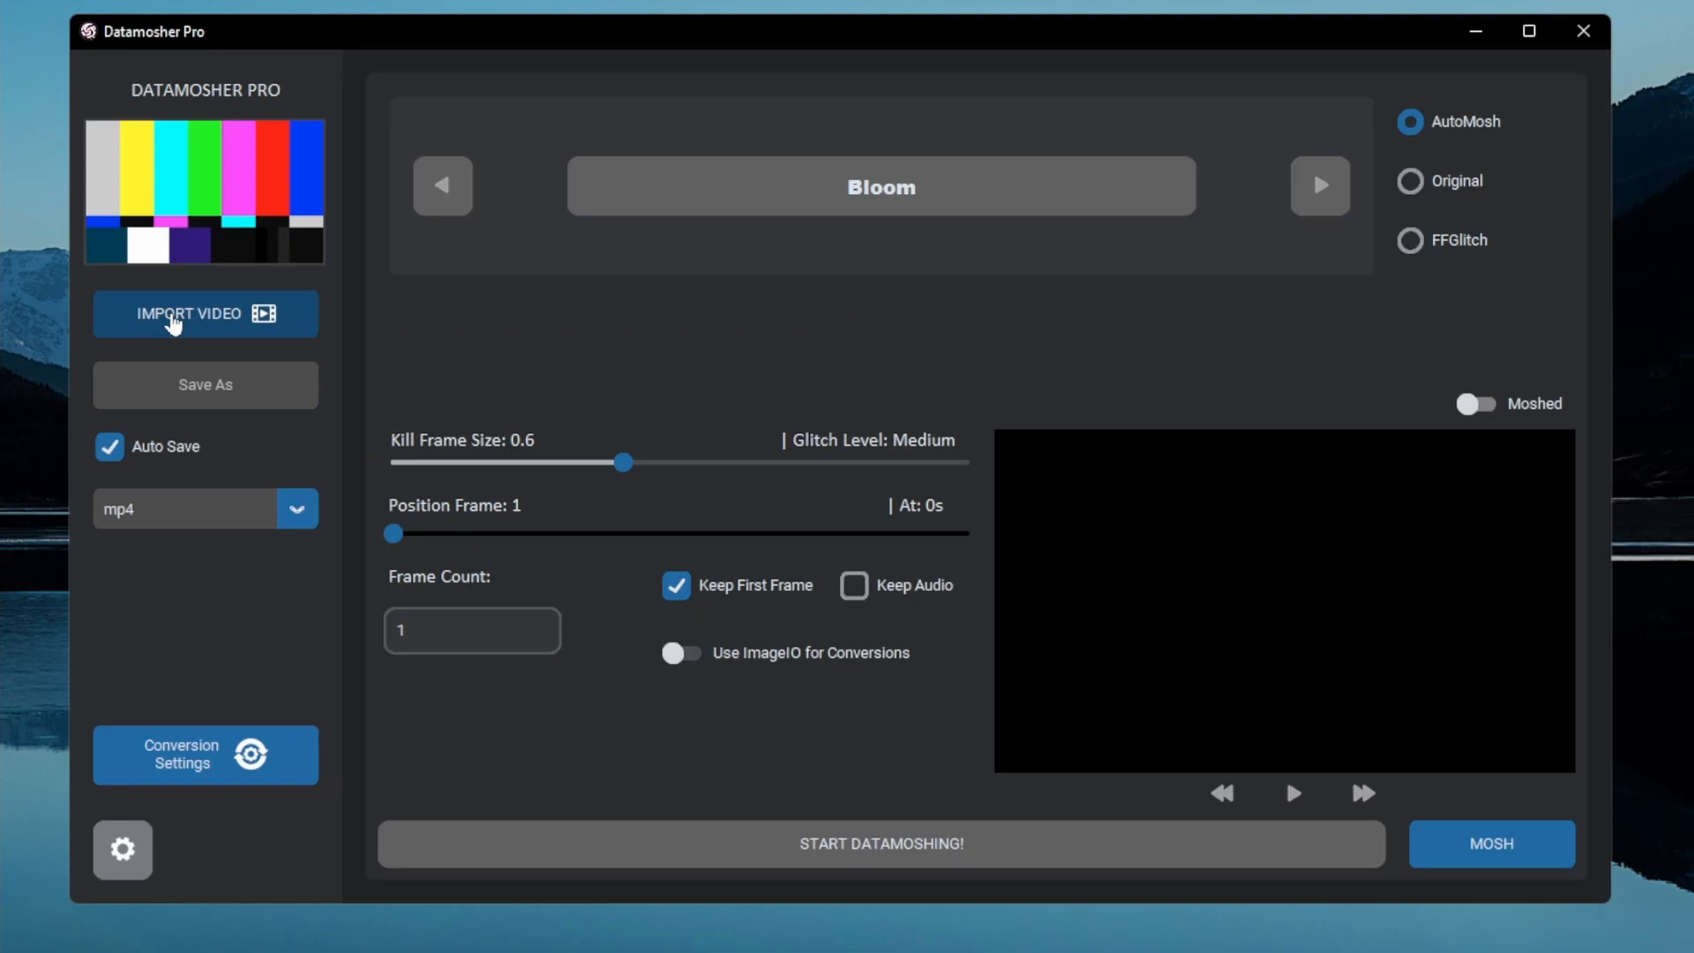
- Import Example1.mp4 as the source clip and dismiss the Save As window
left_click(204, 313)
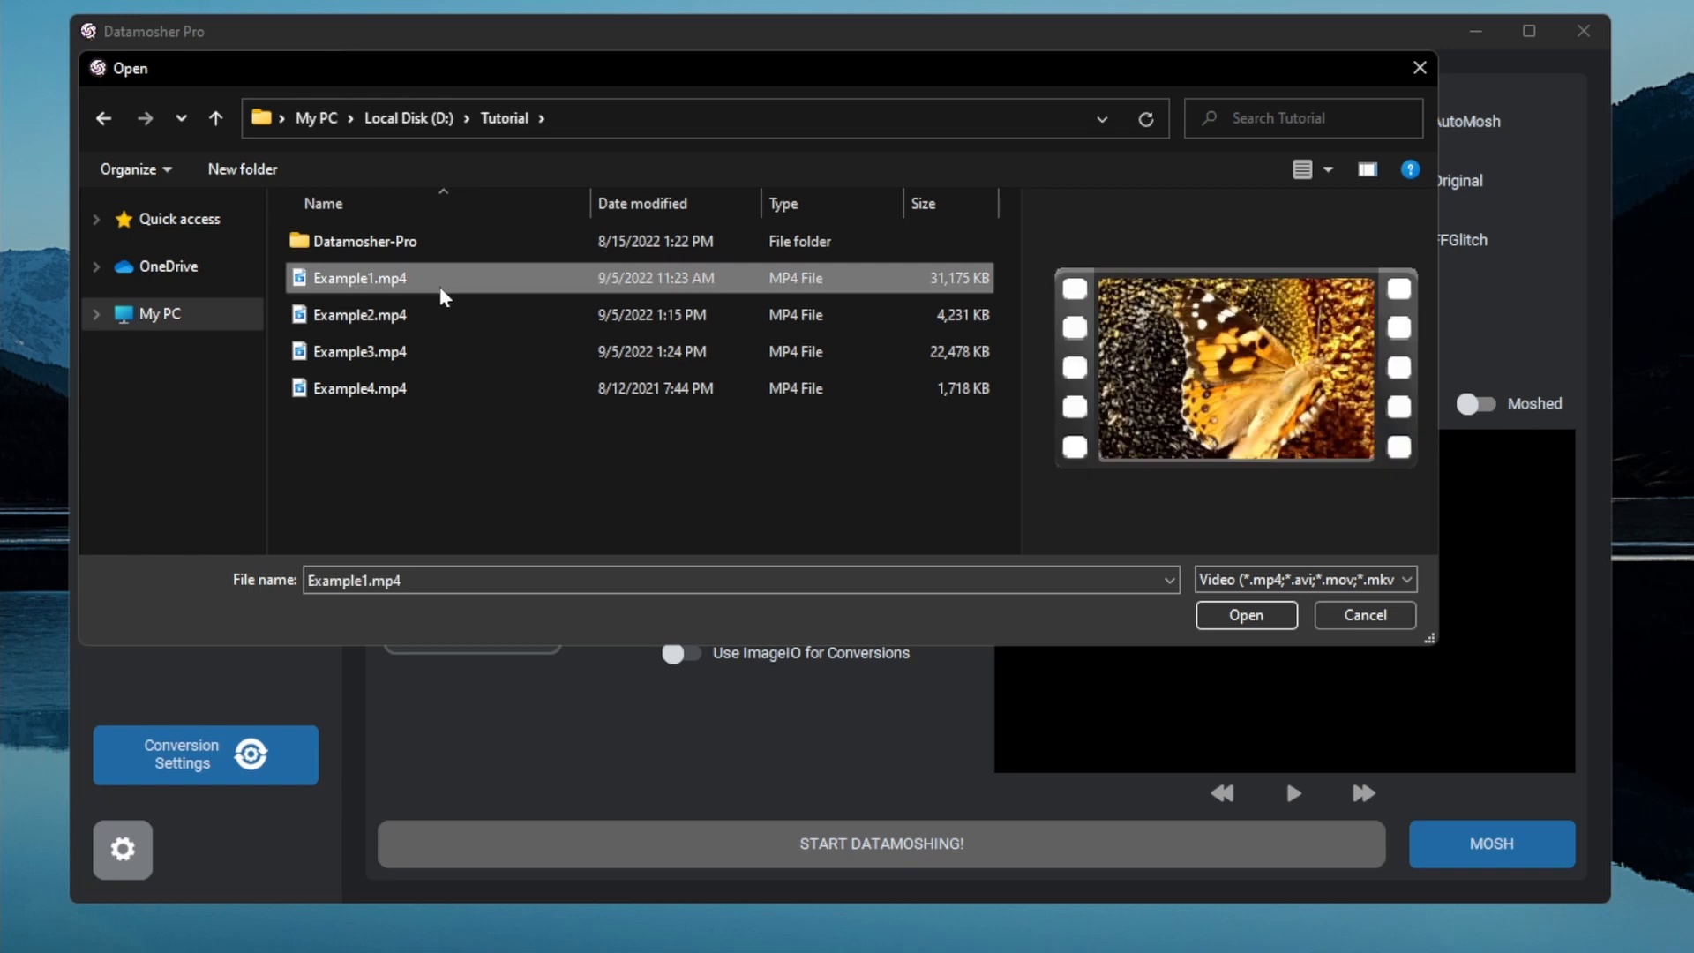
left_click(1245, 615)
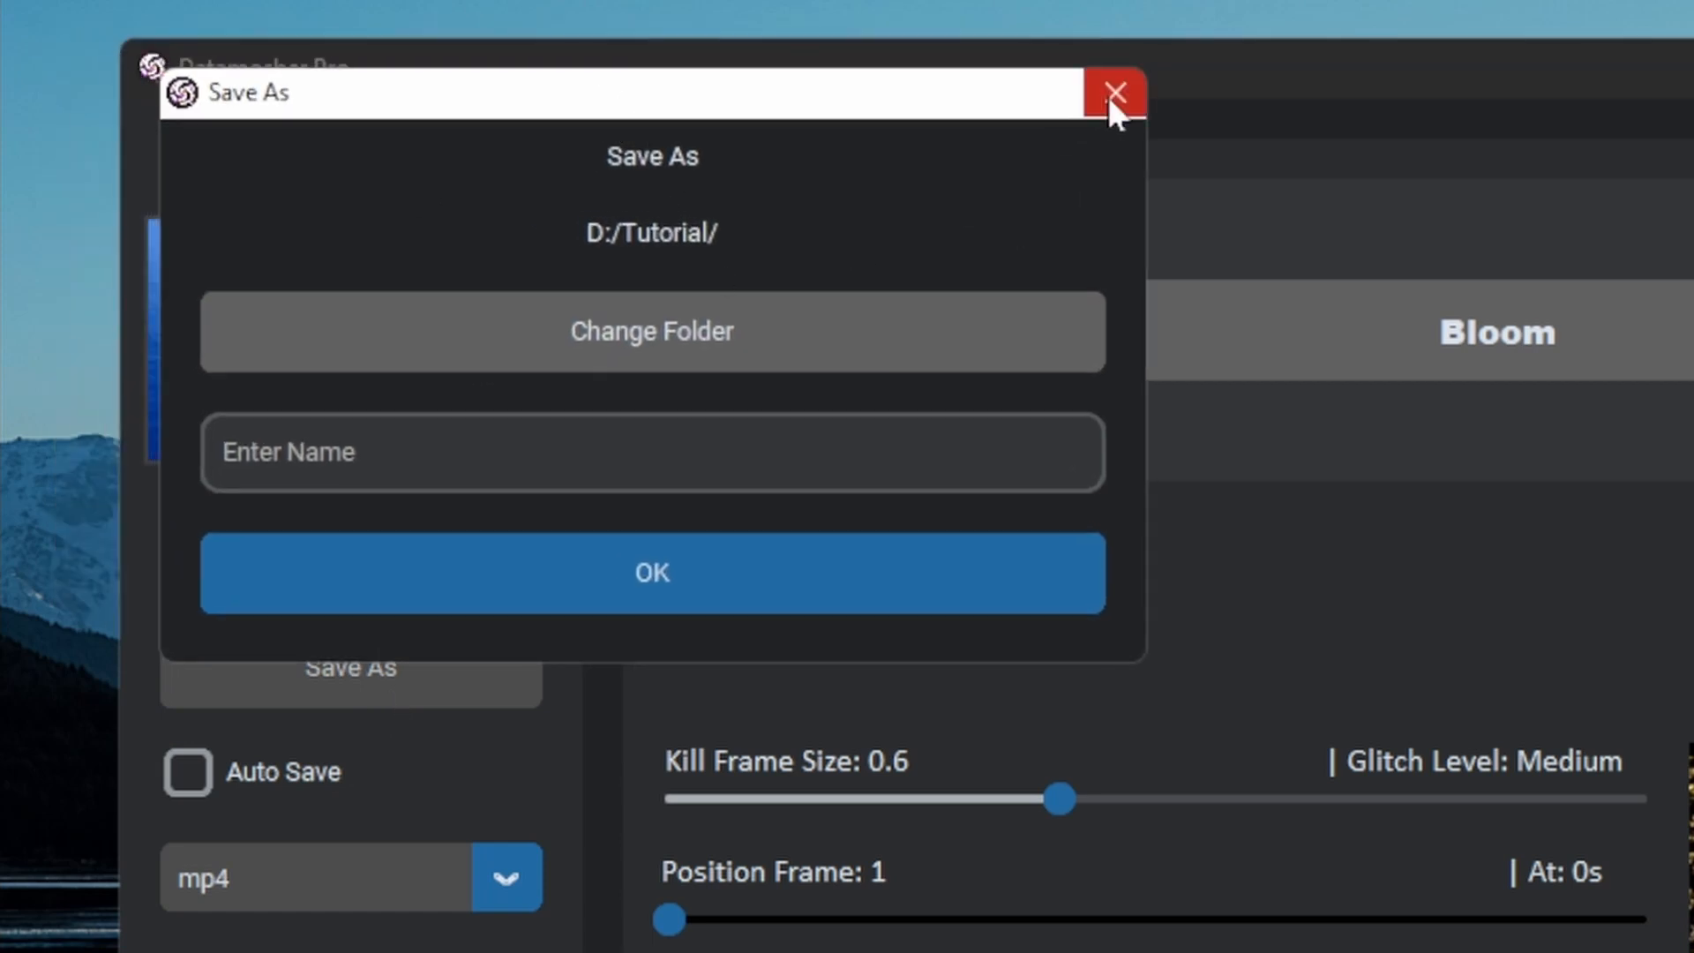
left_click(1116, 93)
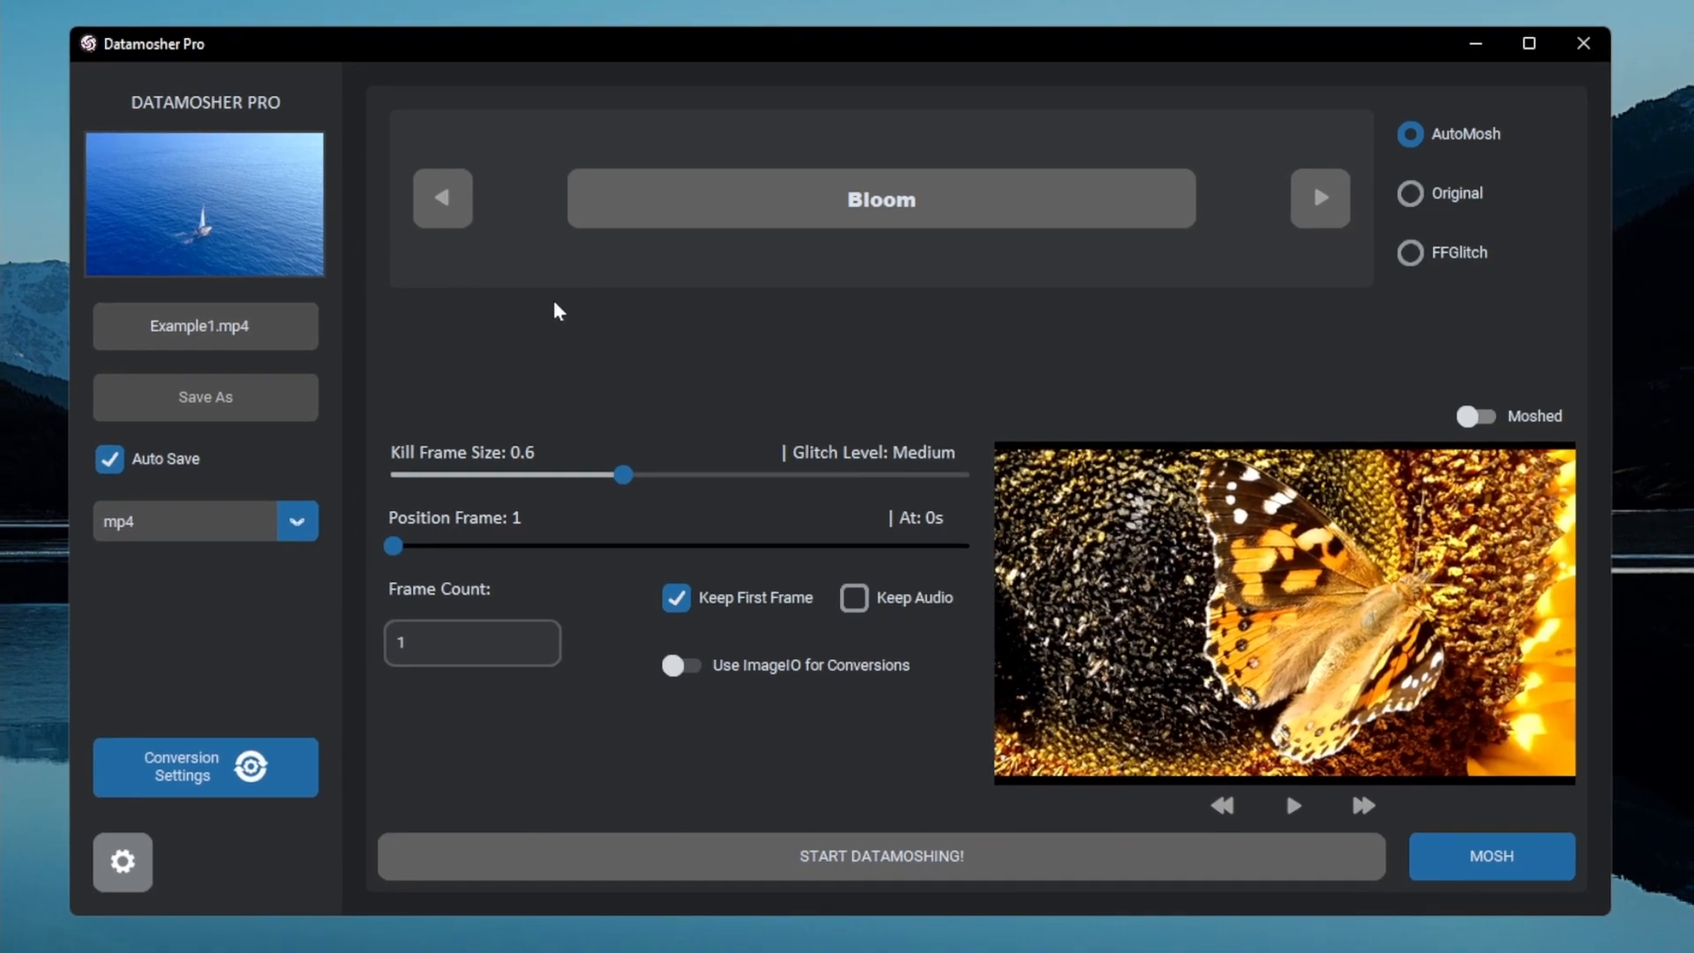
mouse_move(572, 308)
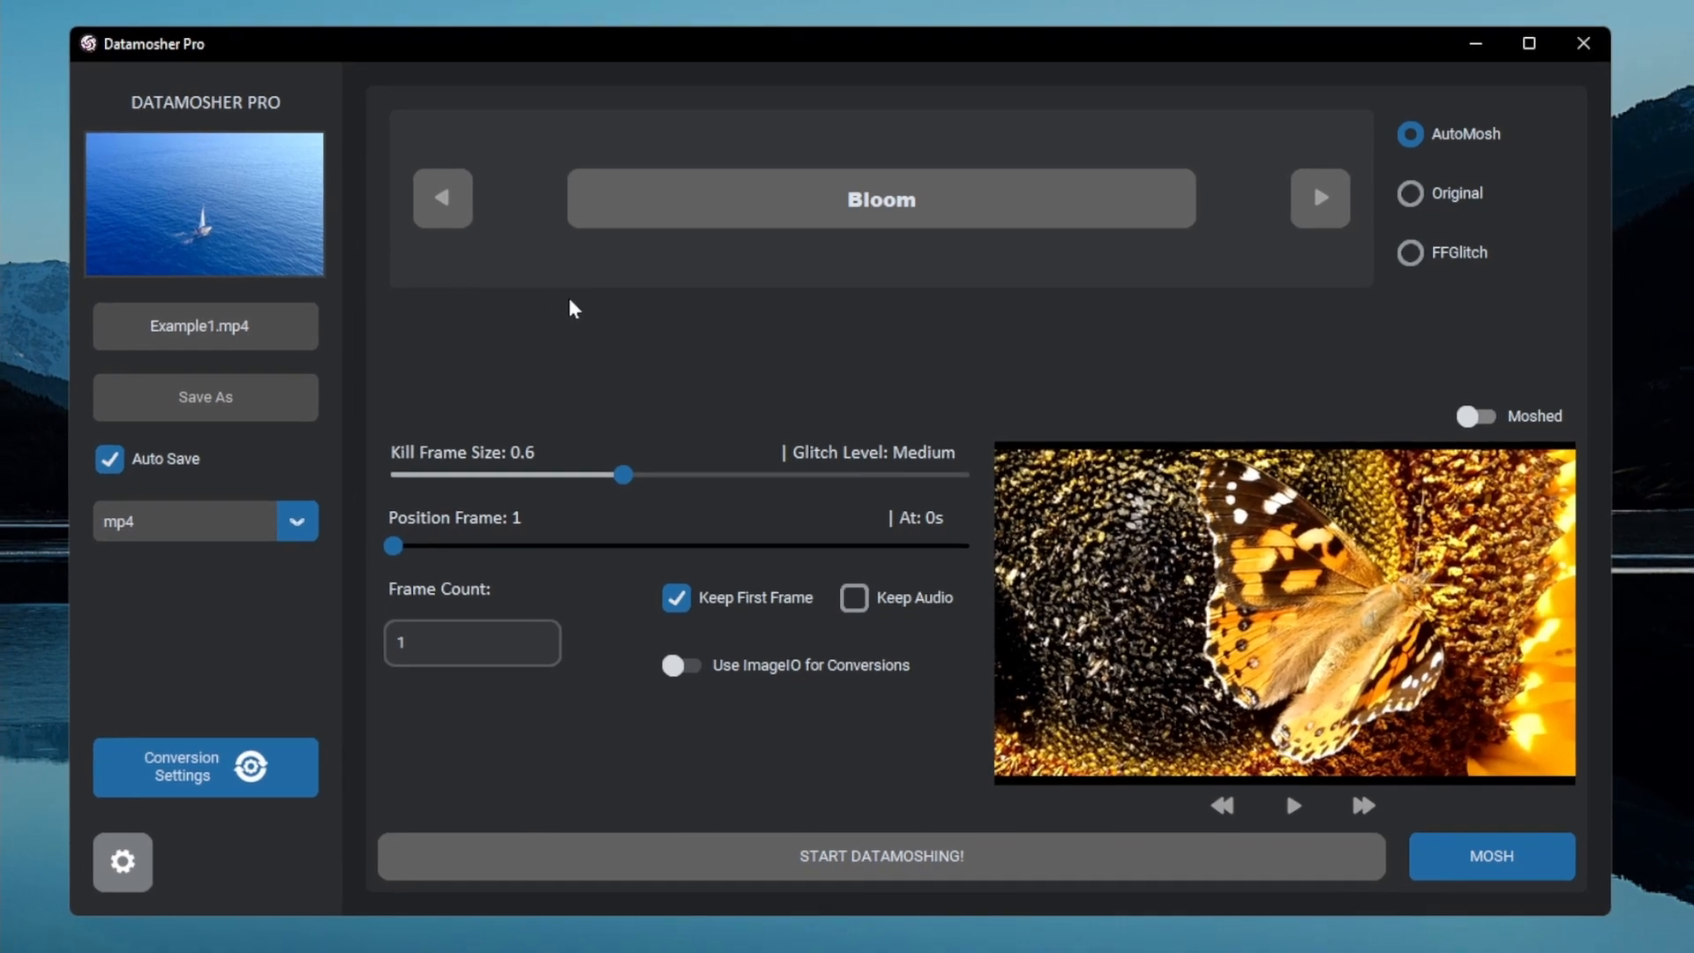
mouse_move(286, 686)
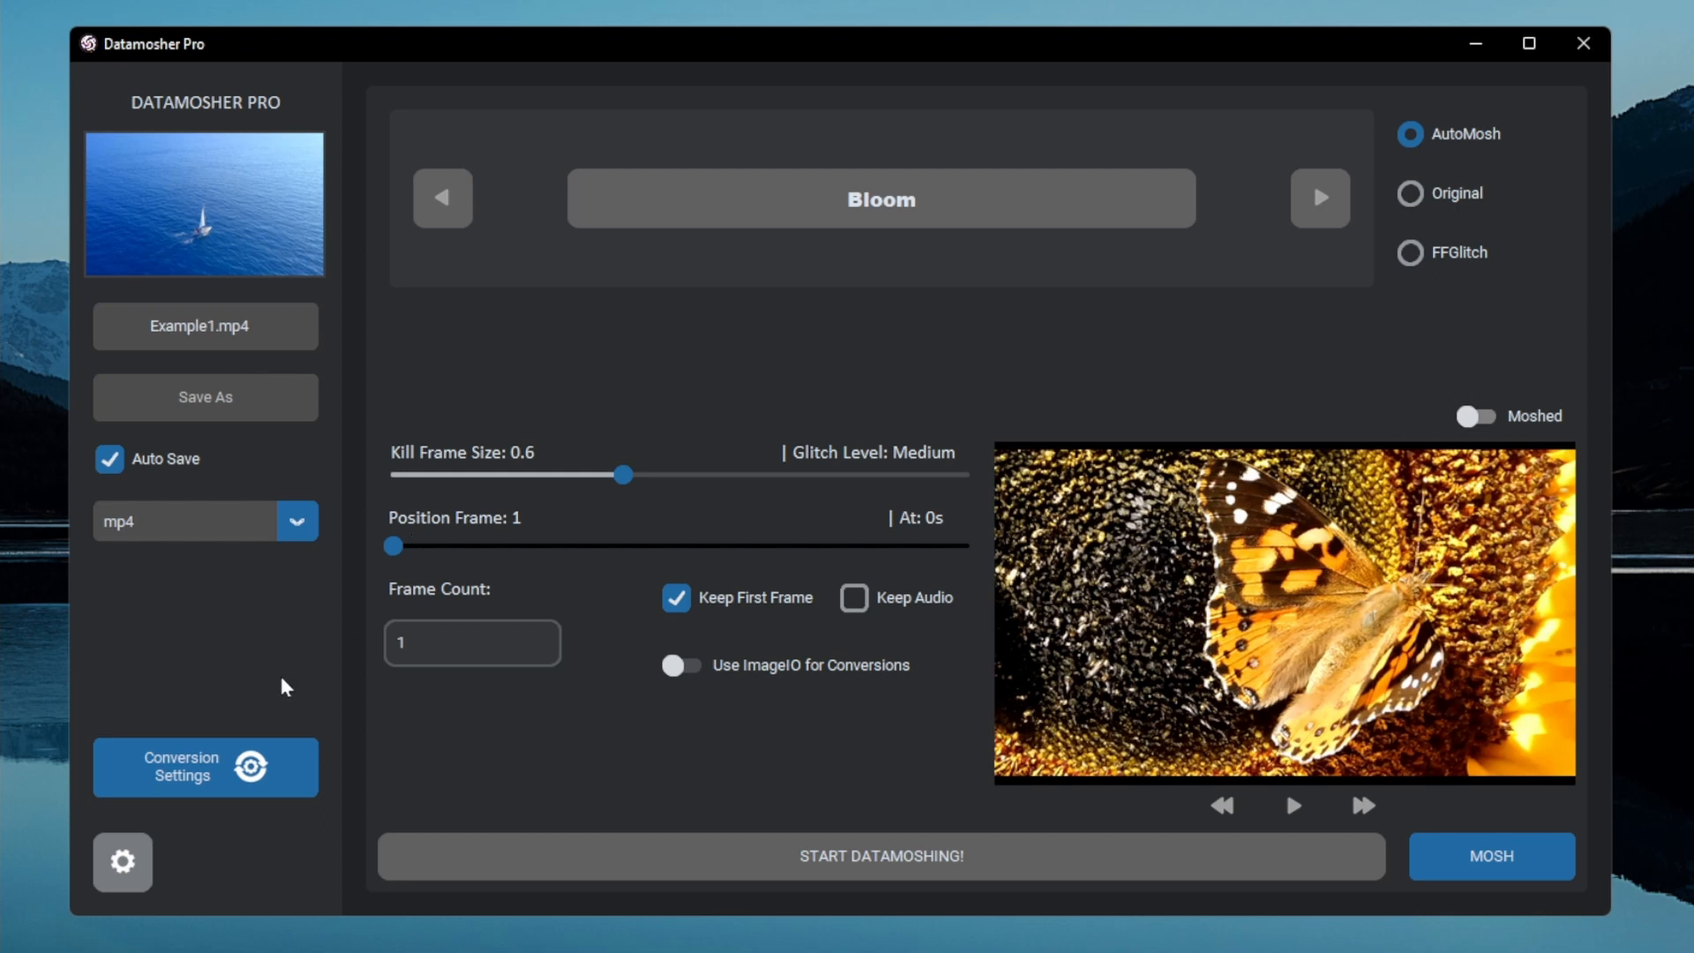
mouse_move(342, 736)
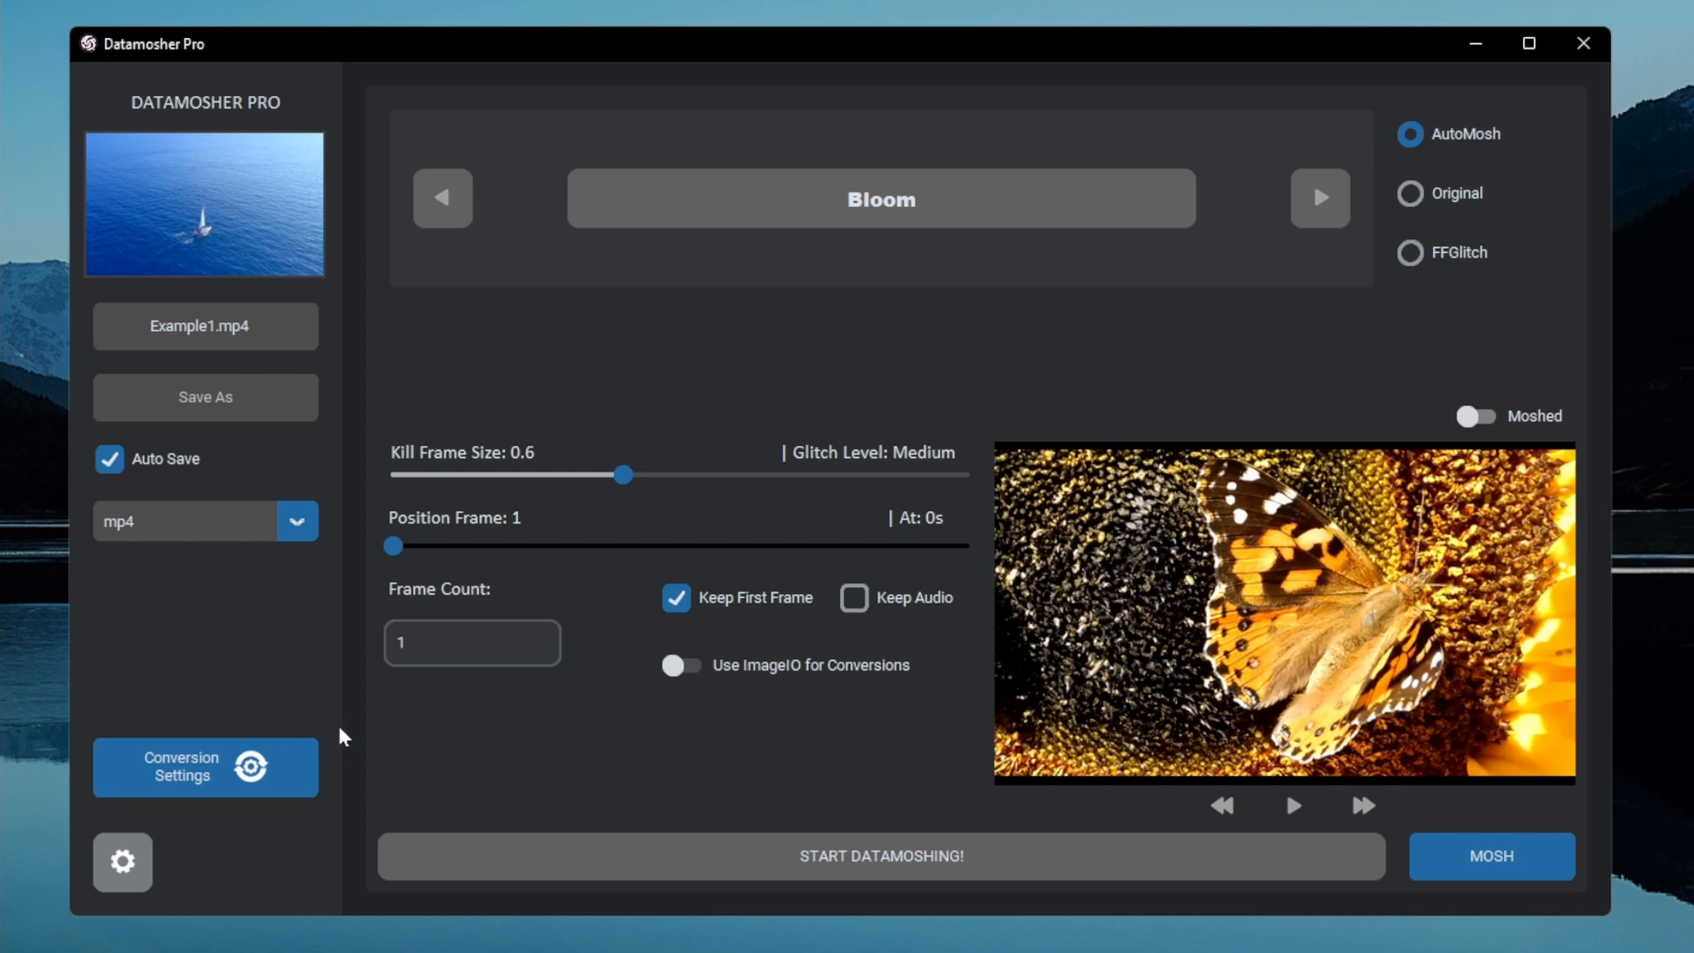
left_click(206, 766)
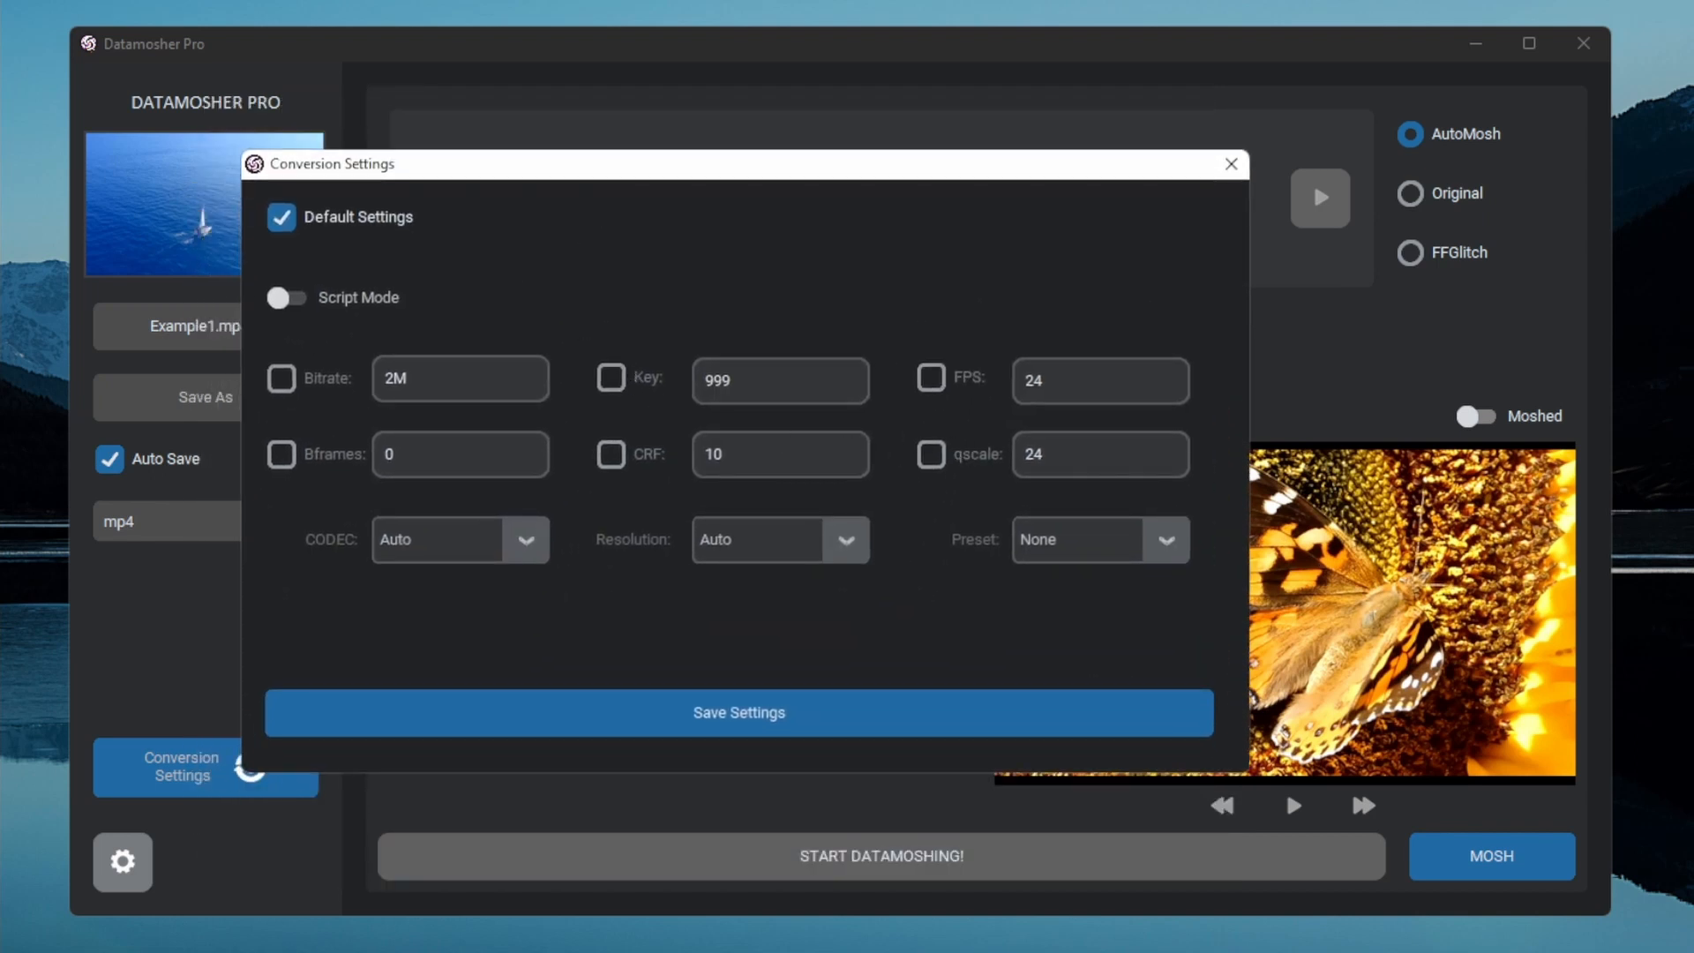
left_click(281, 217)
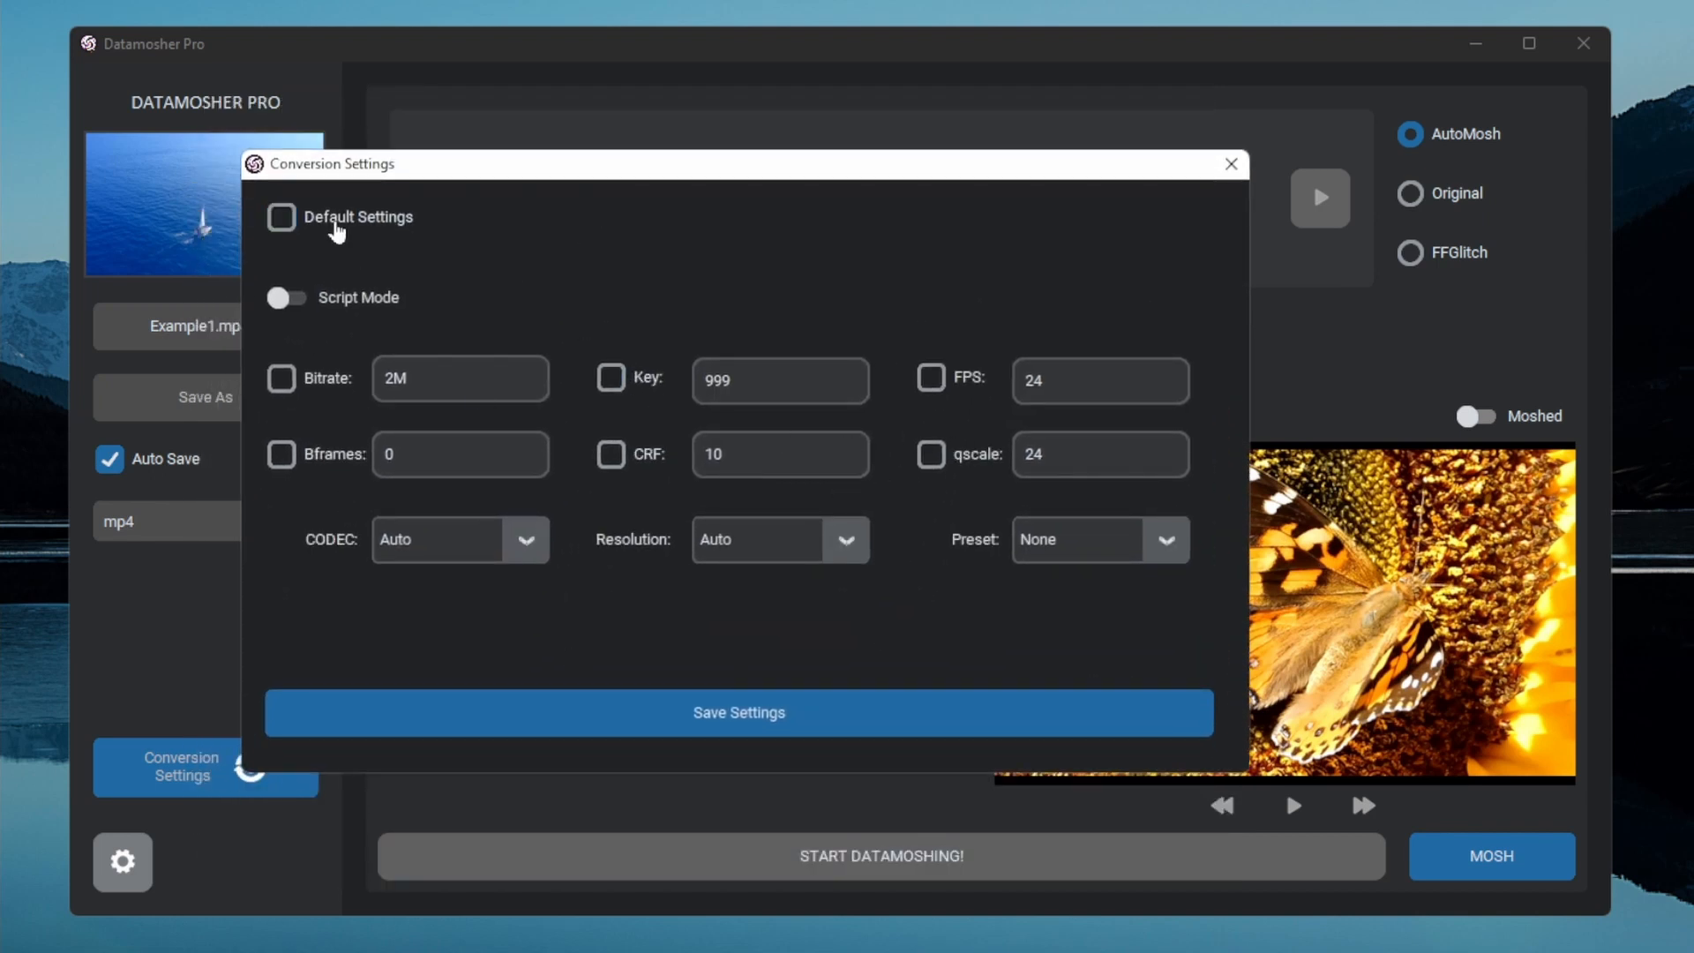
left_click(1229, 164)
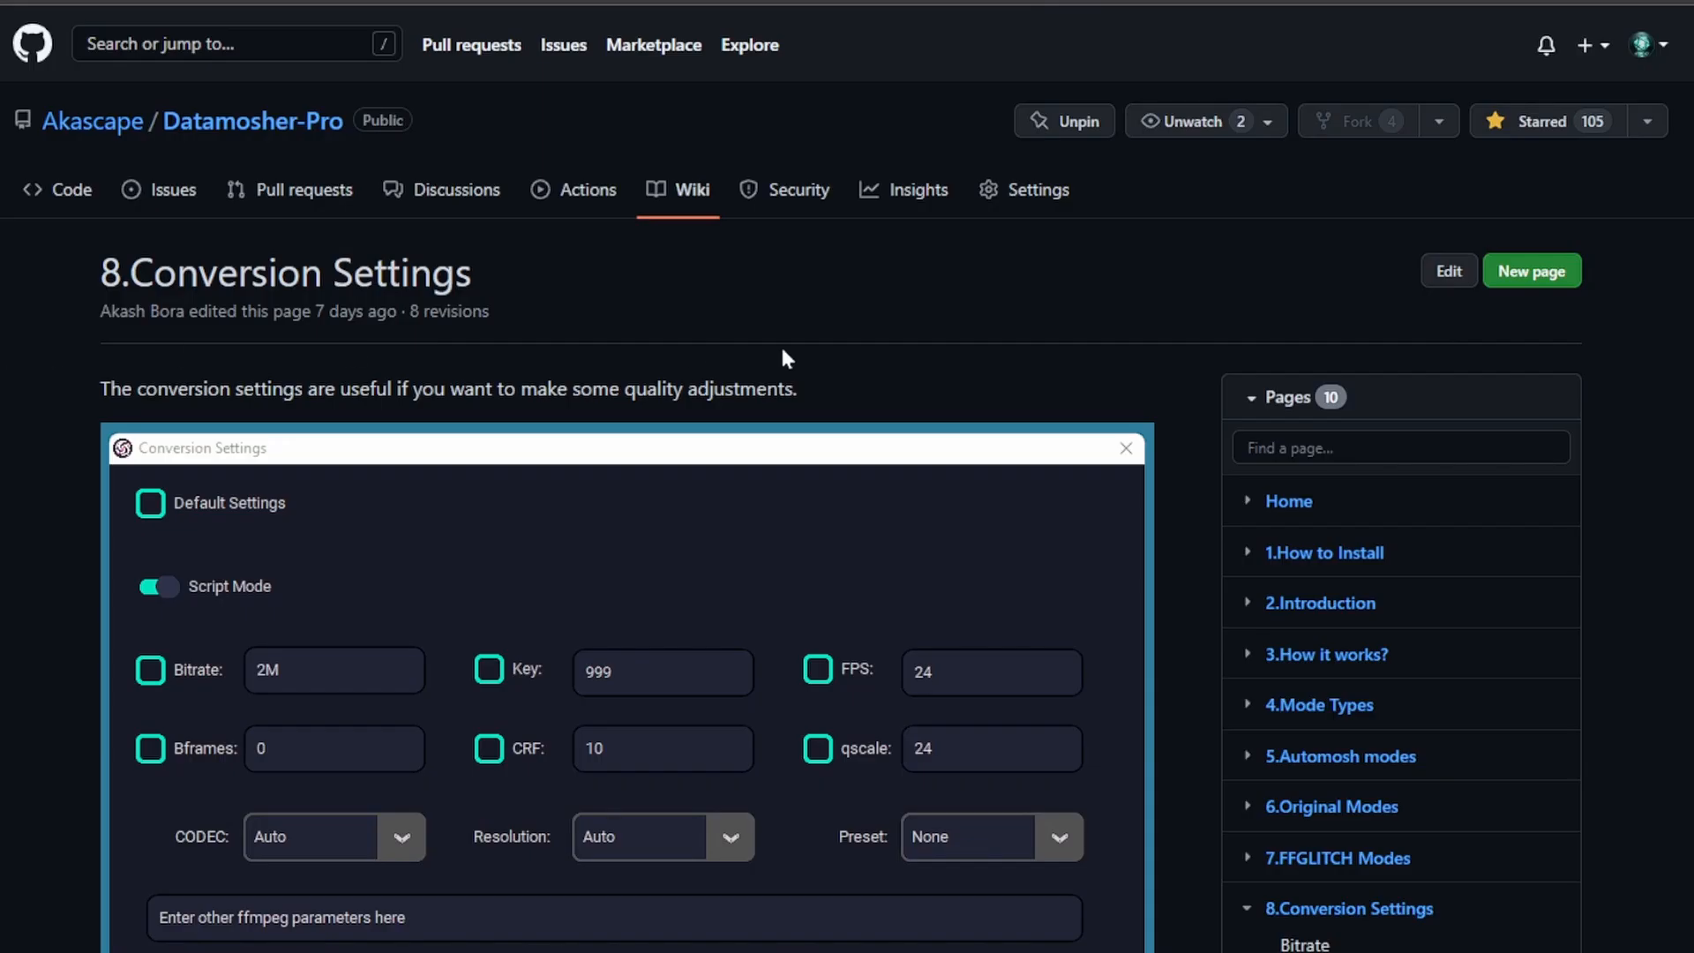
scroll("down", 3)
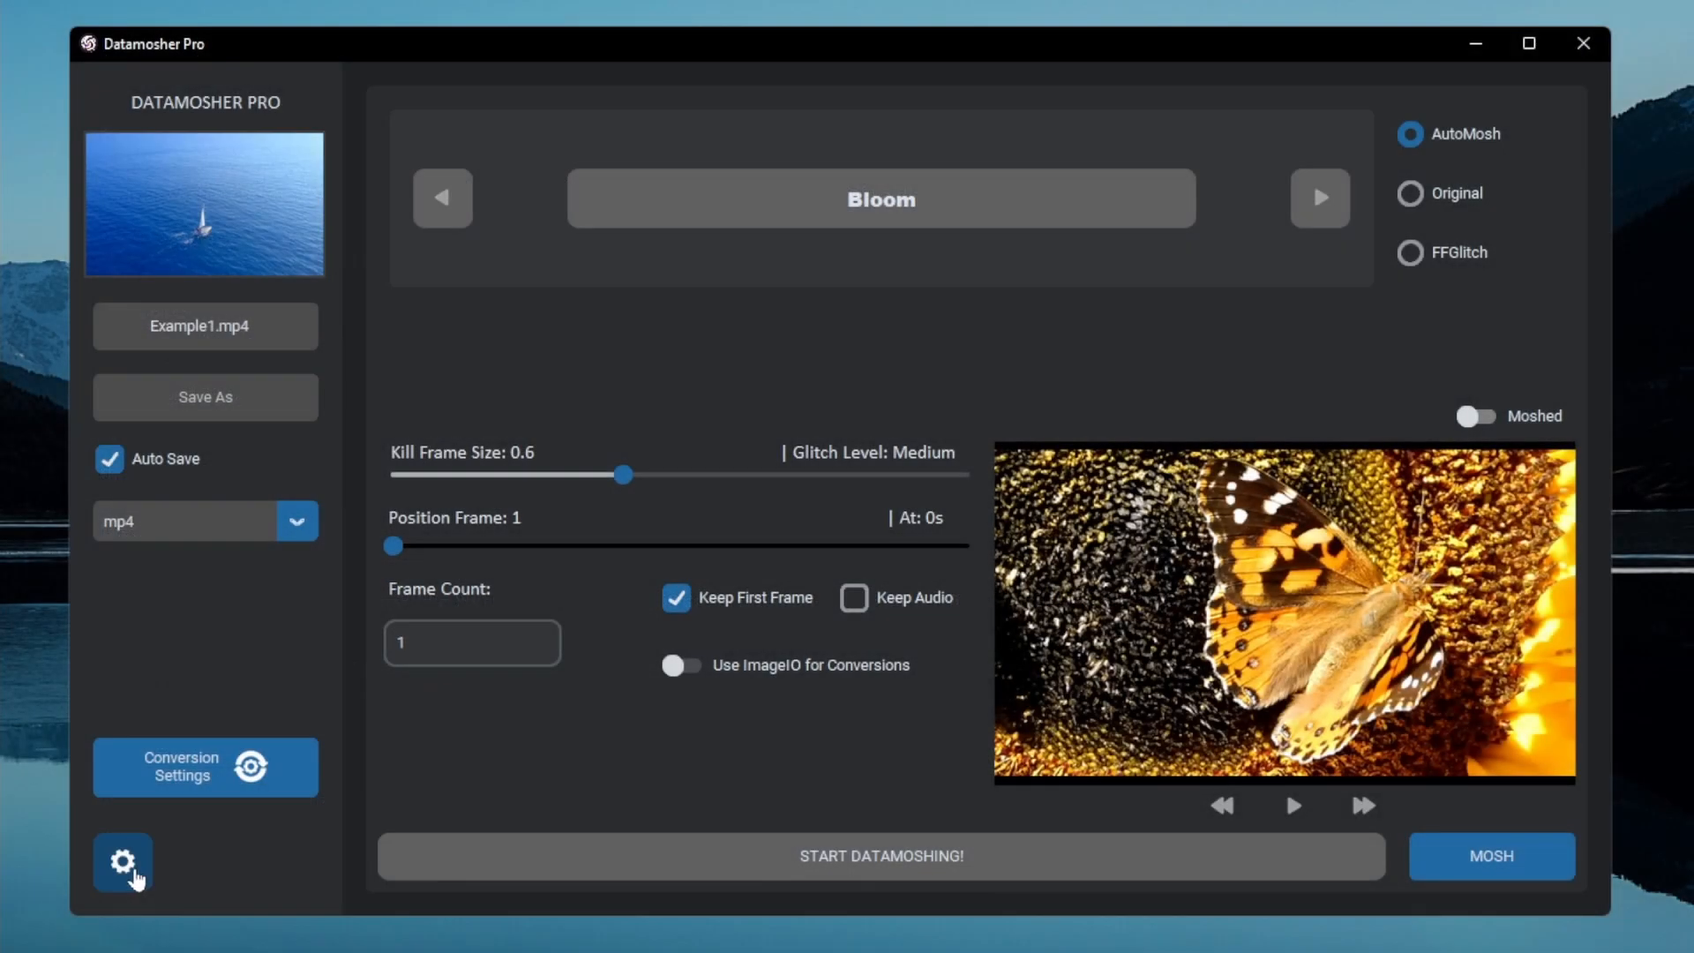
left_click(122, 862)
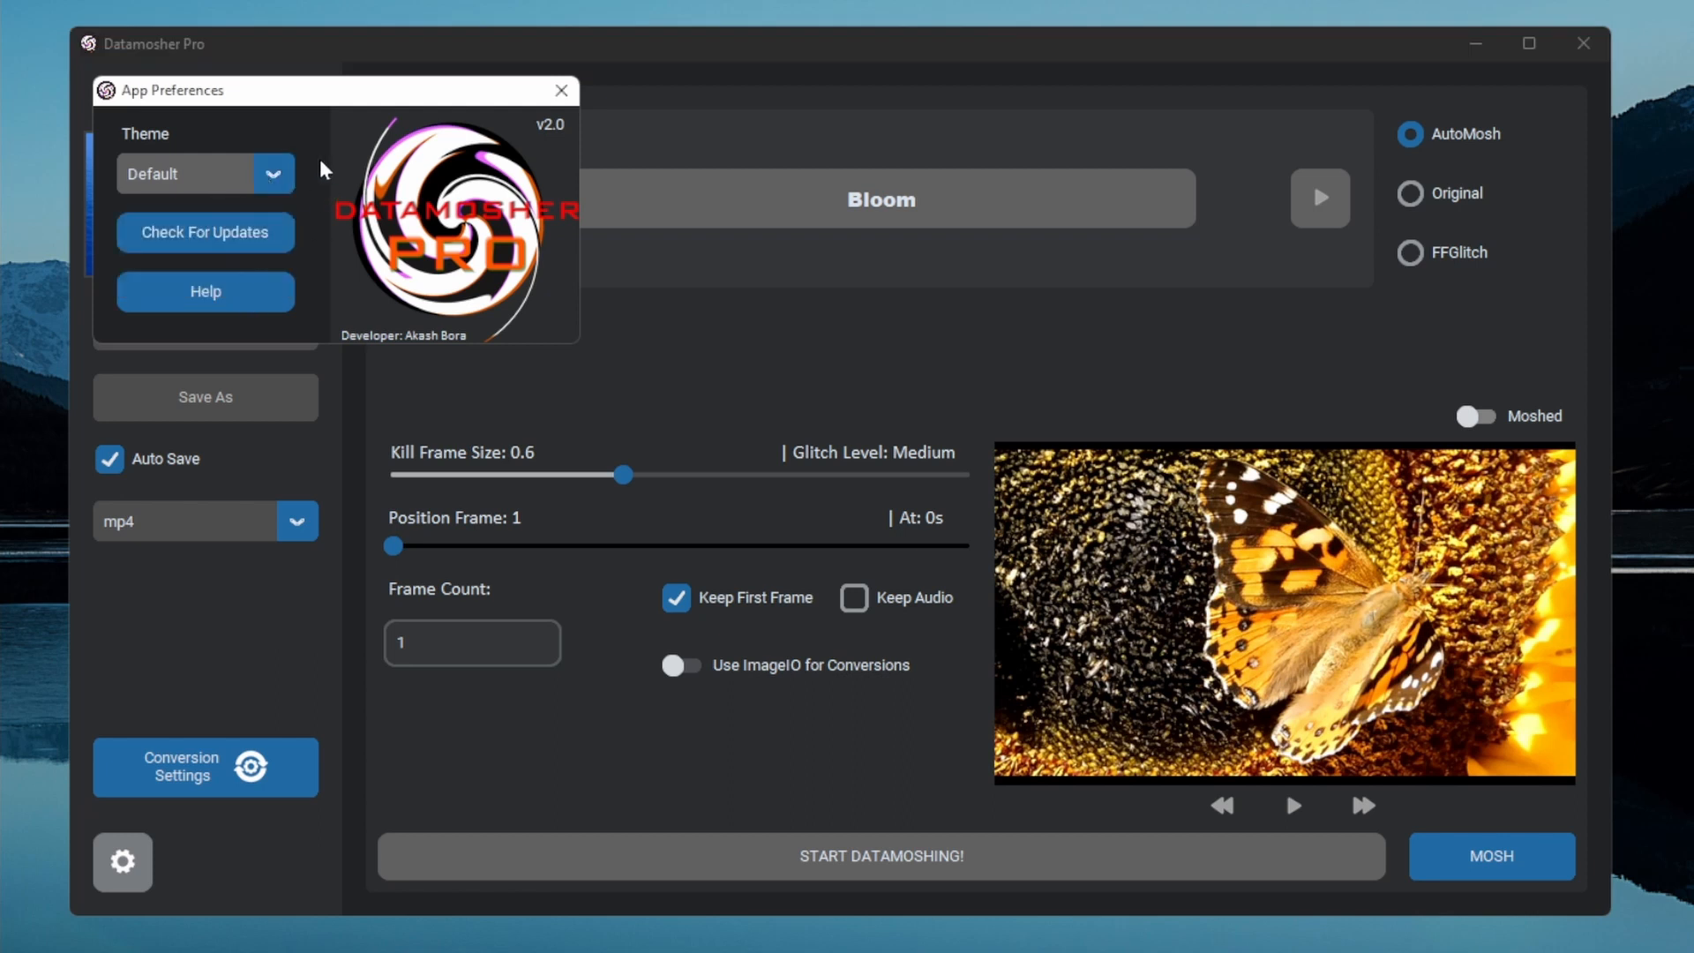
left_click(561, 91)
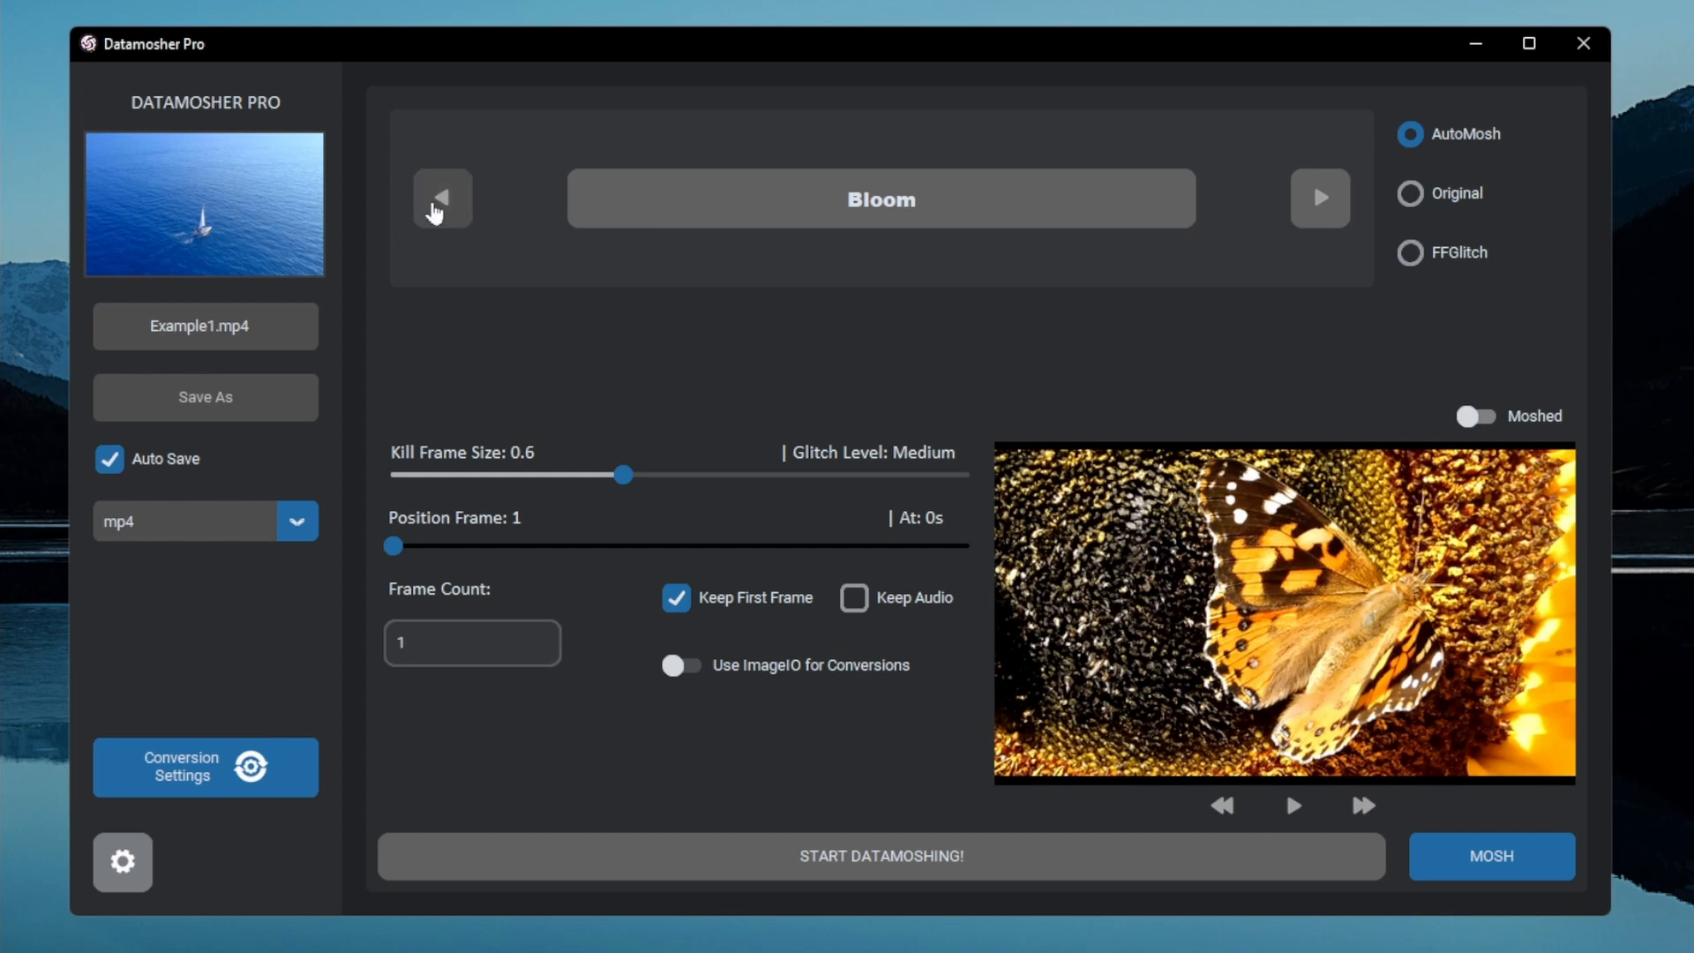
mouse_move(1319, 198)
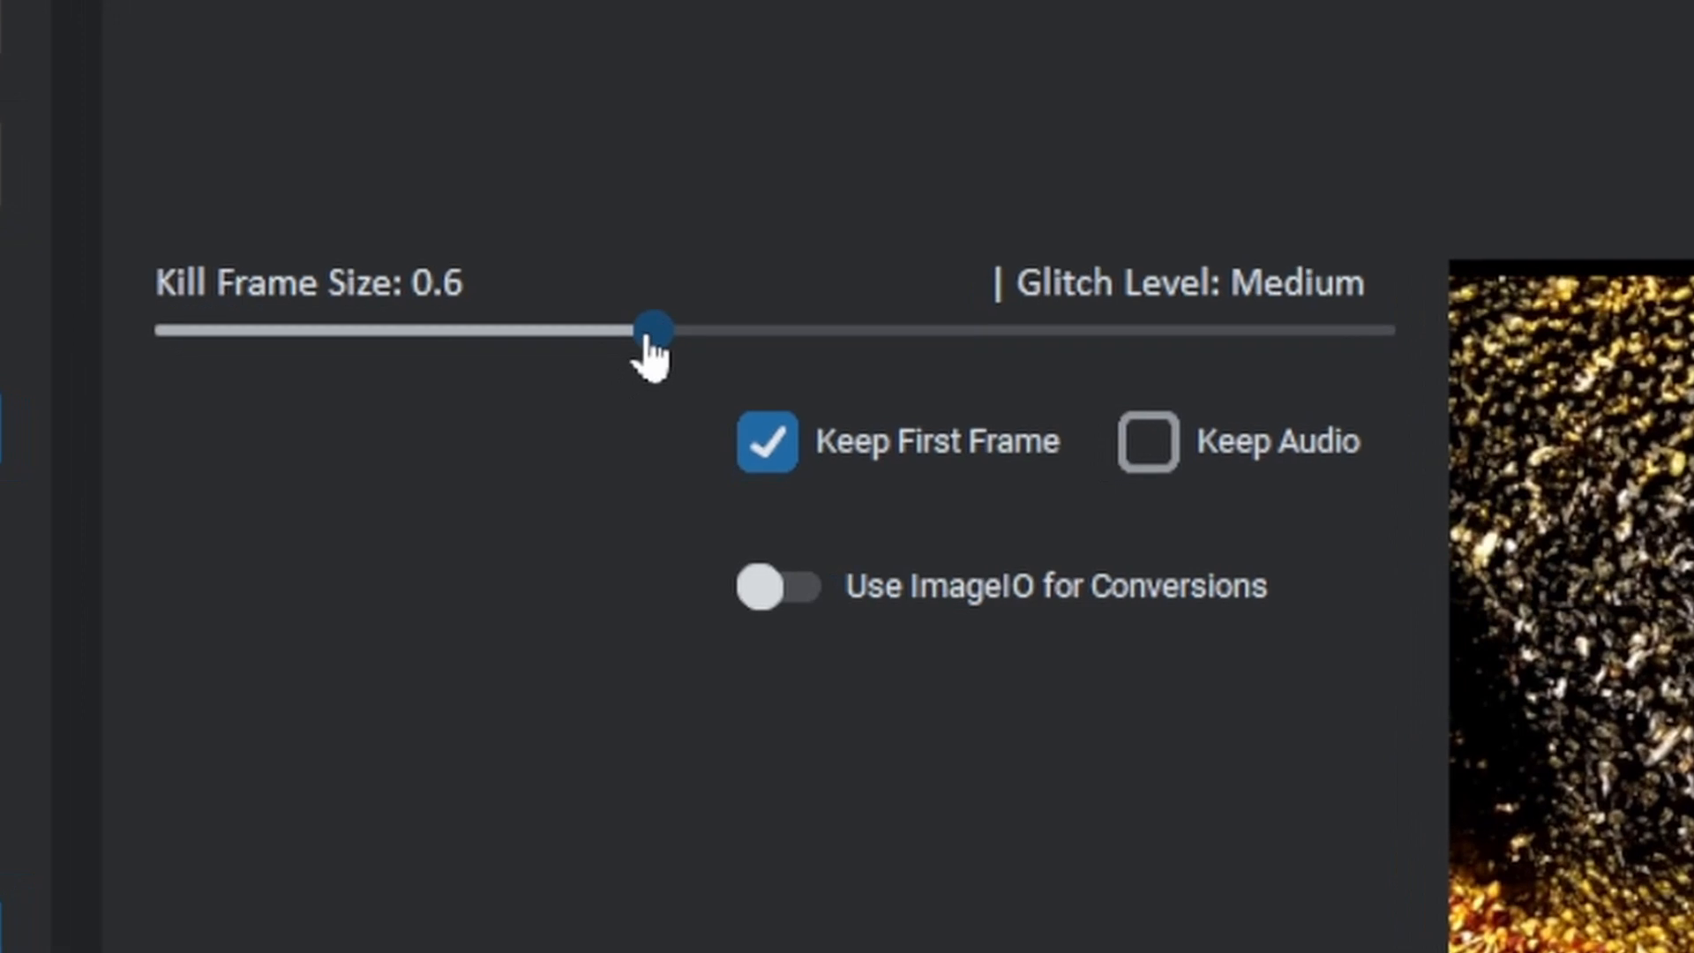
- Set Kill Frame Size to 0.39, then toggle Keep Audio on and back off
left_click_drag(652, 328, 924, 327)
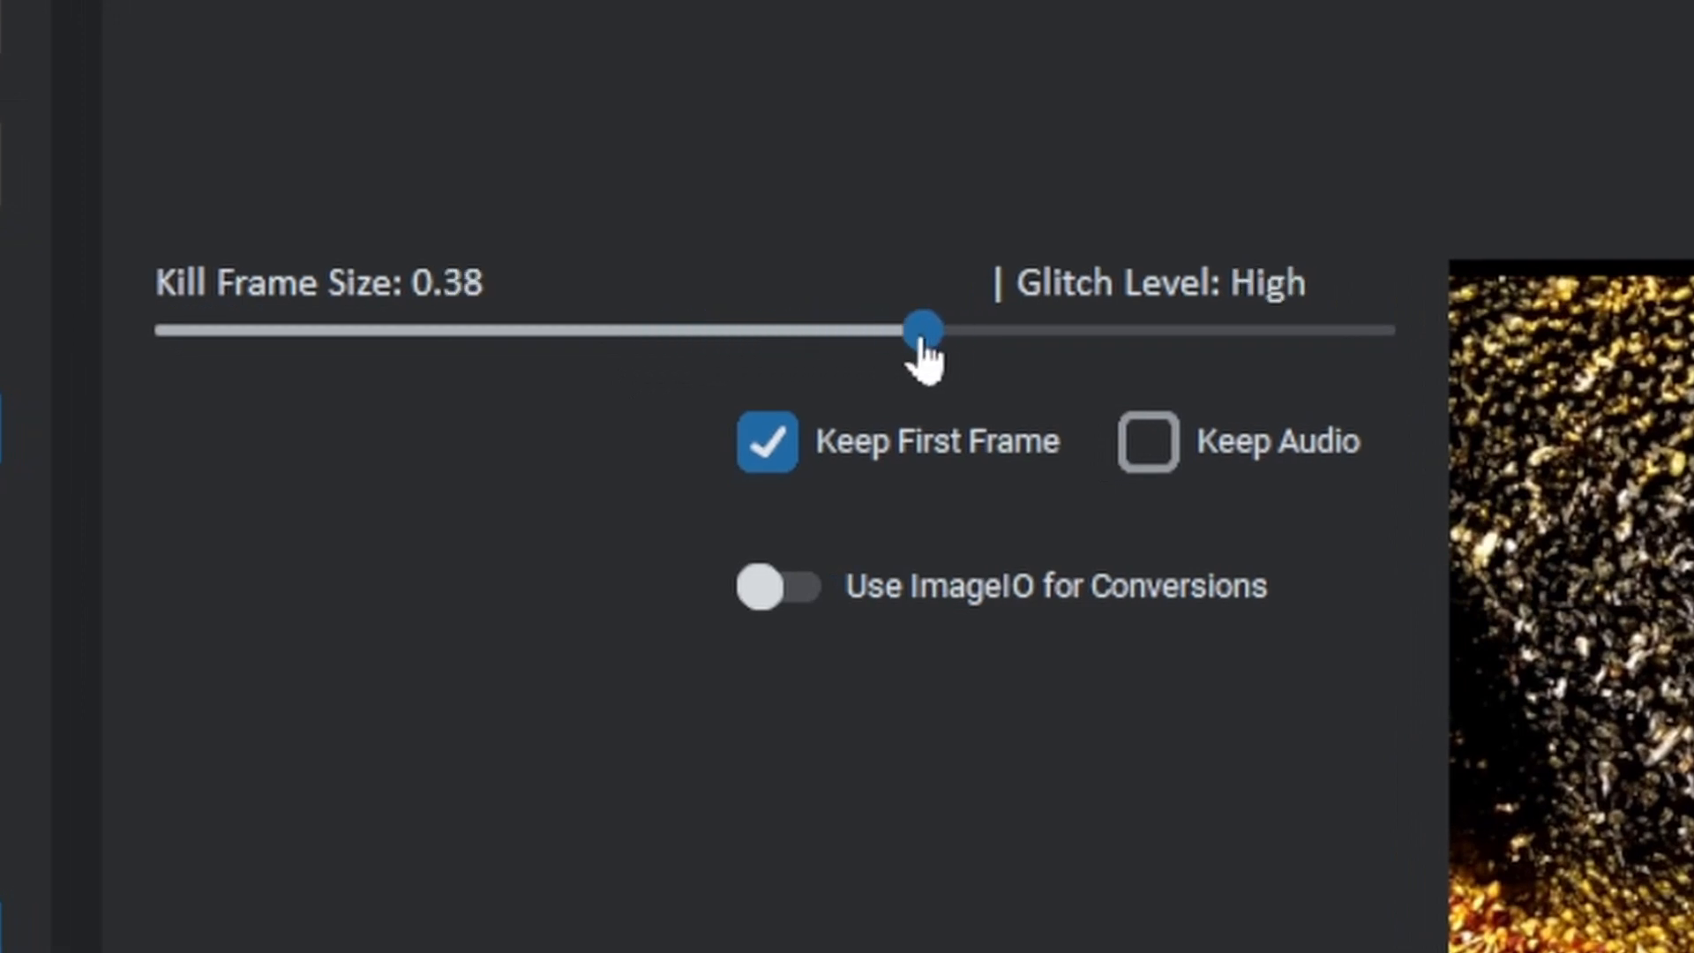
left_click_drag(924, 327, 896, 328)
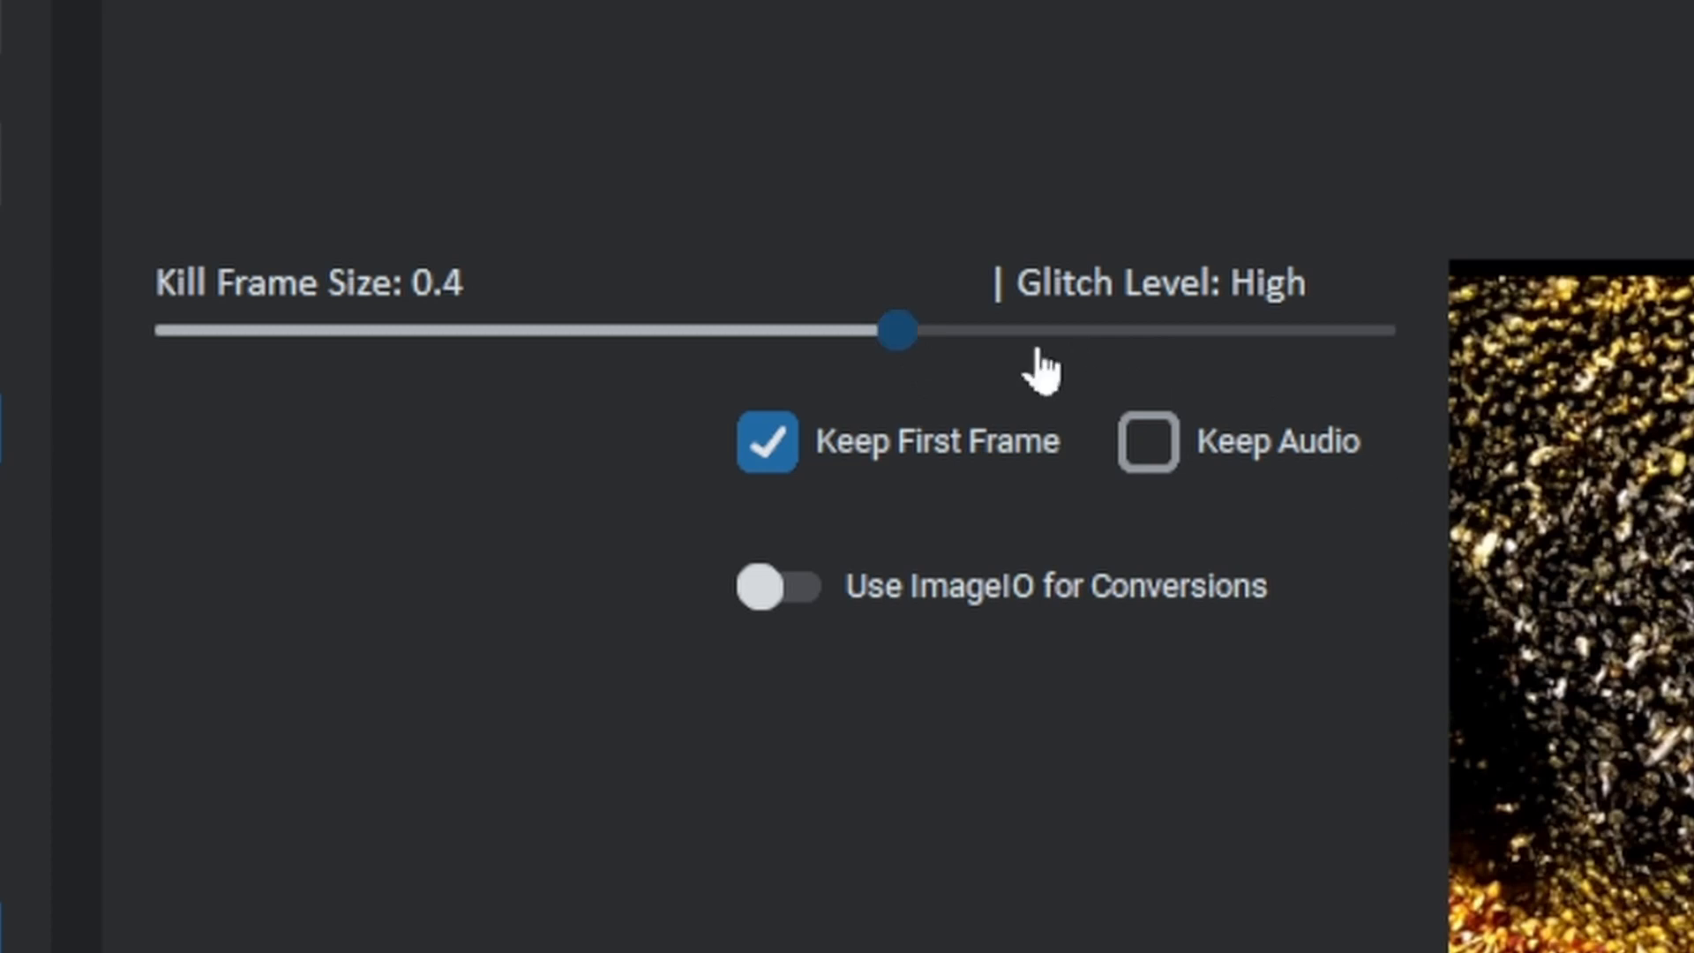
left_click_drag(894, 329, 1024, 329)
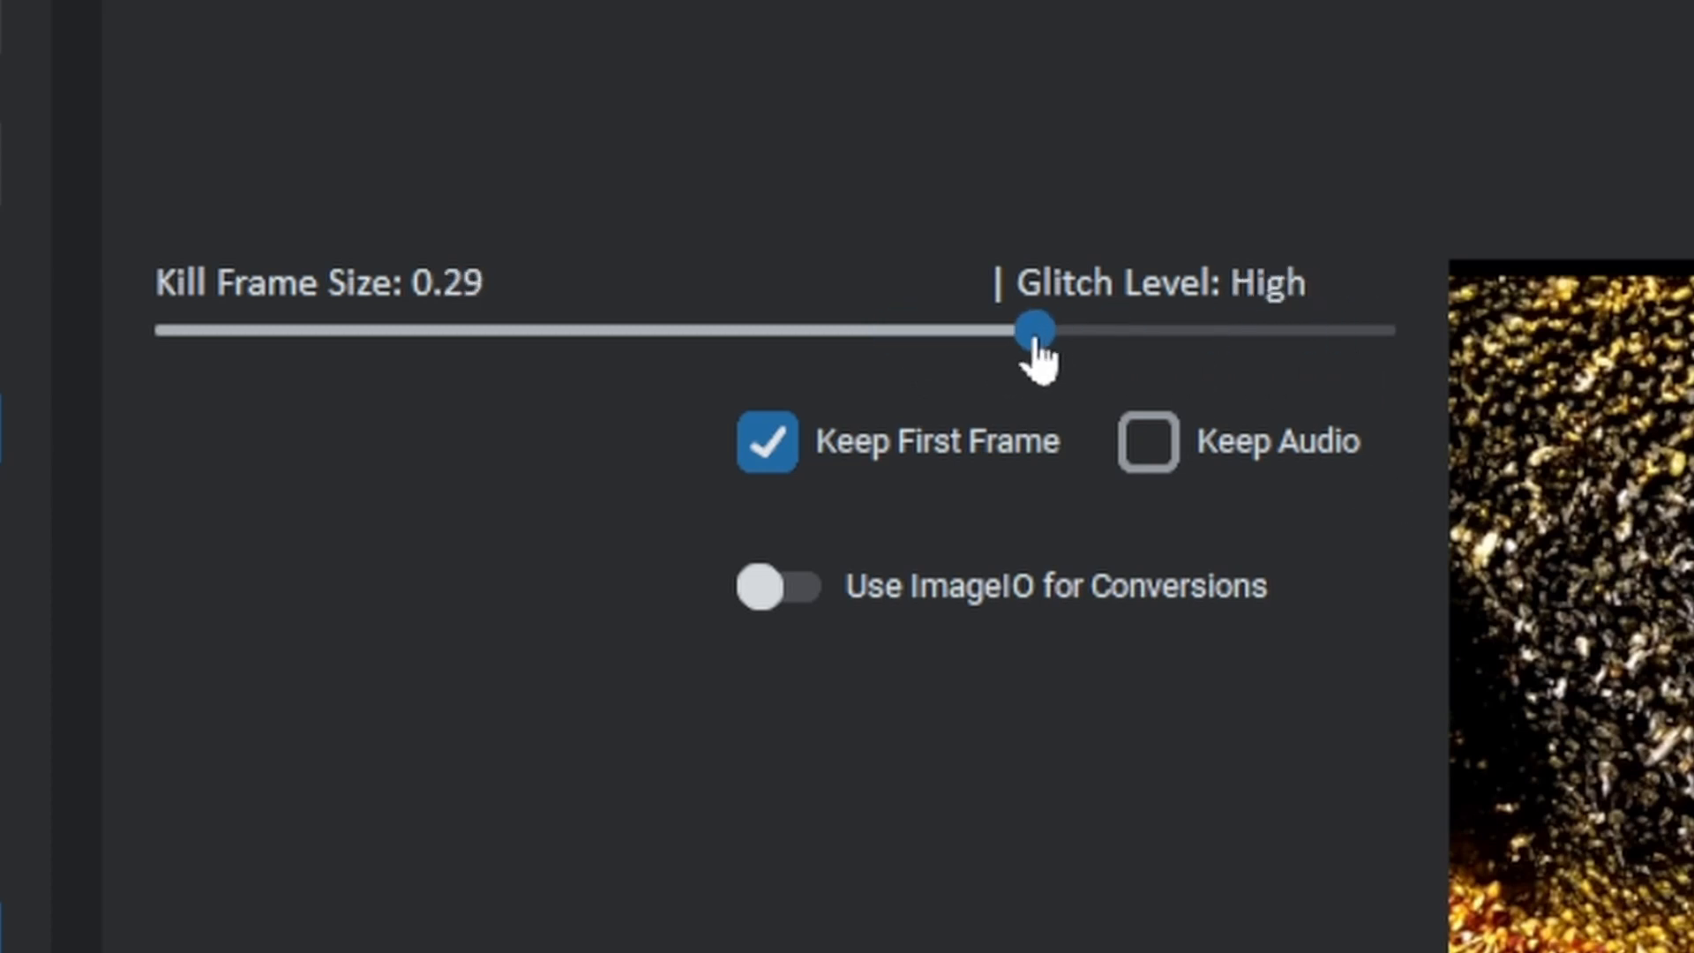
left_click_drag(1025, 328, 909, 328)
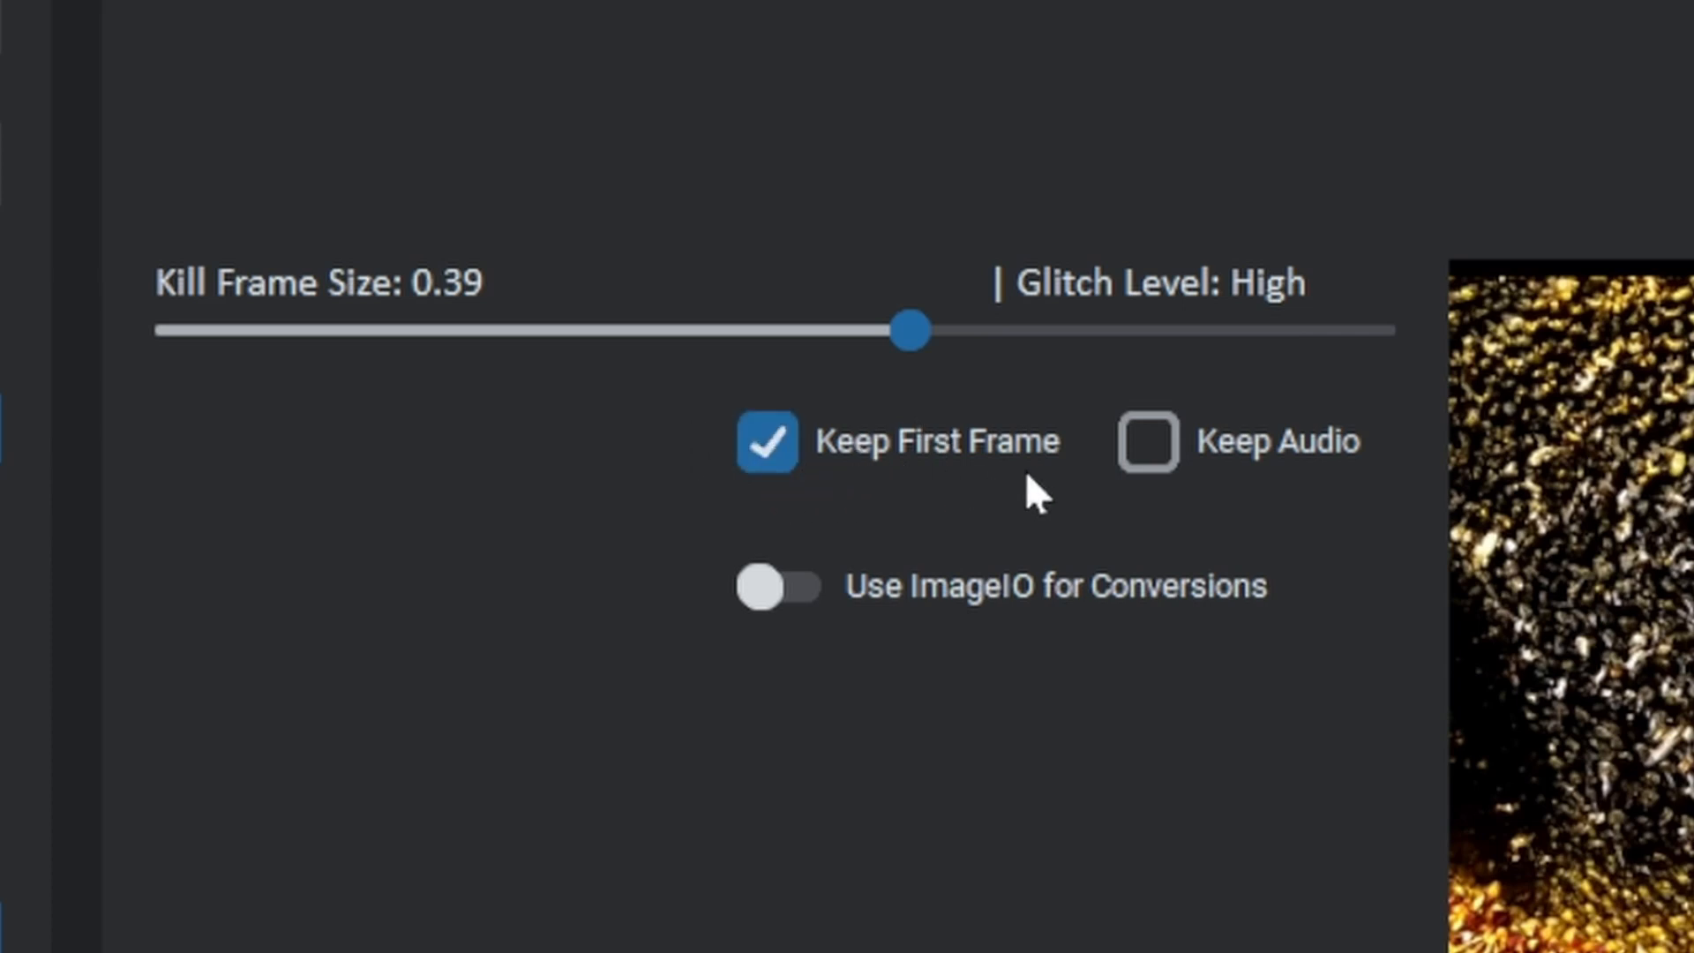
mouse_move(1208, 497)
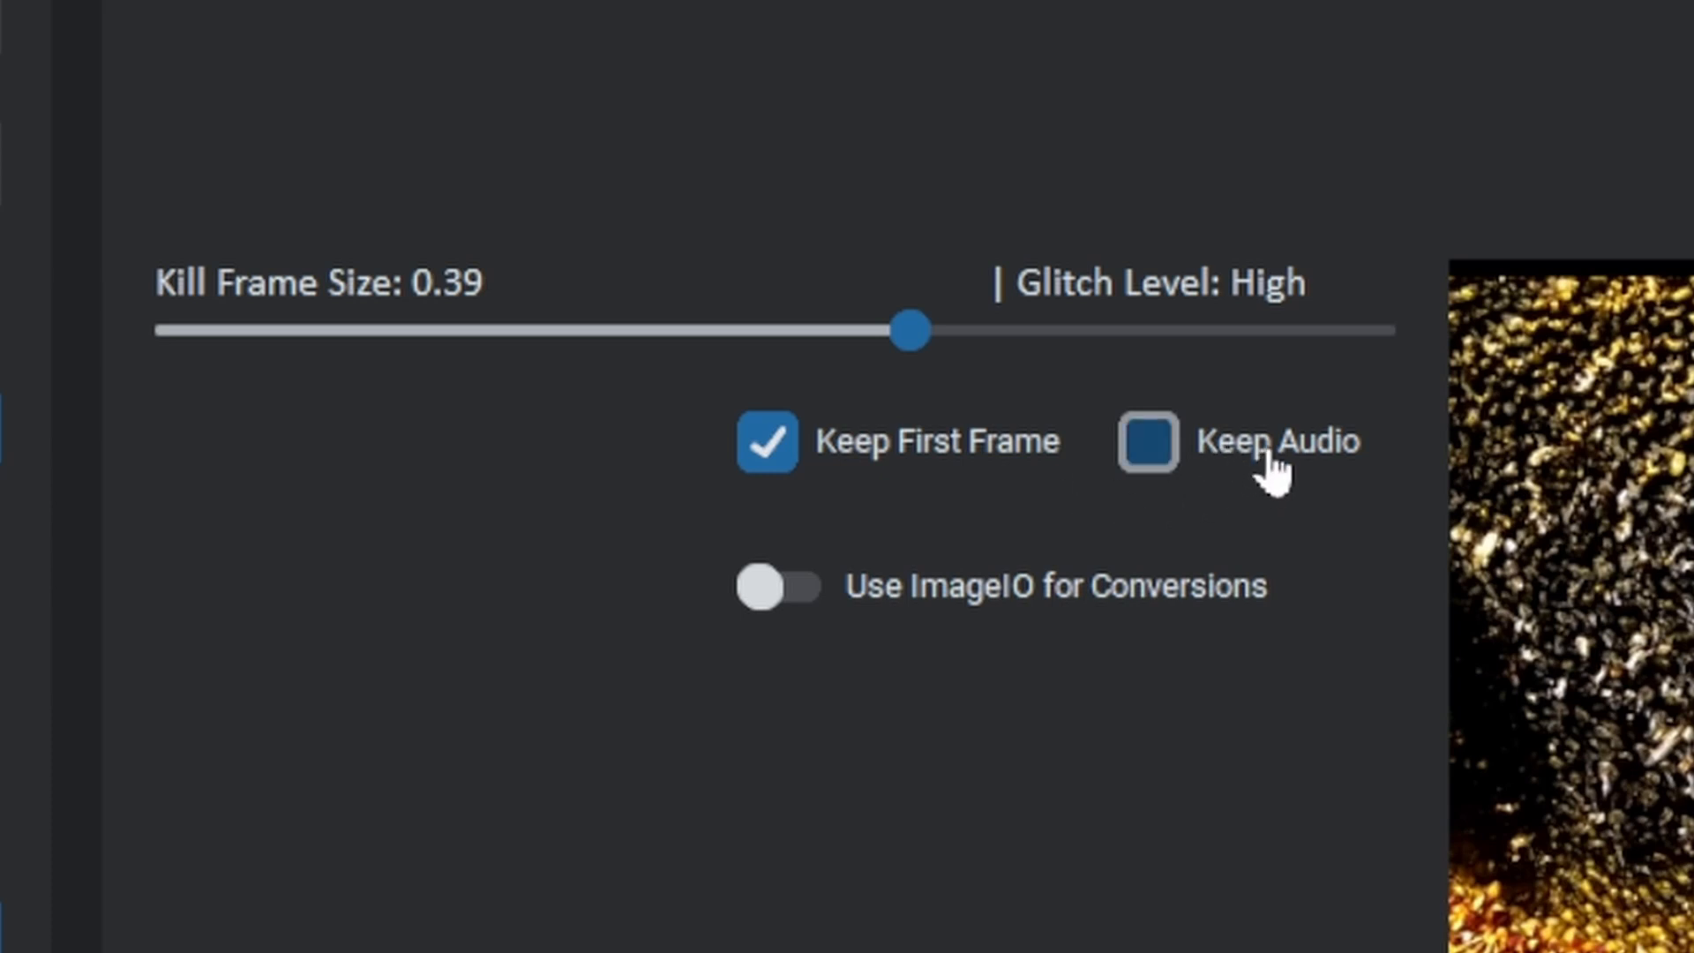
left_click(1146, 441)
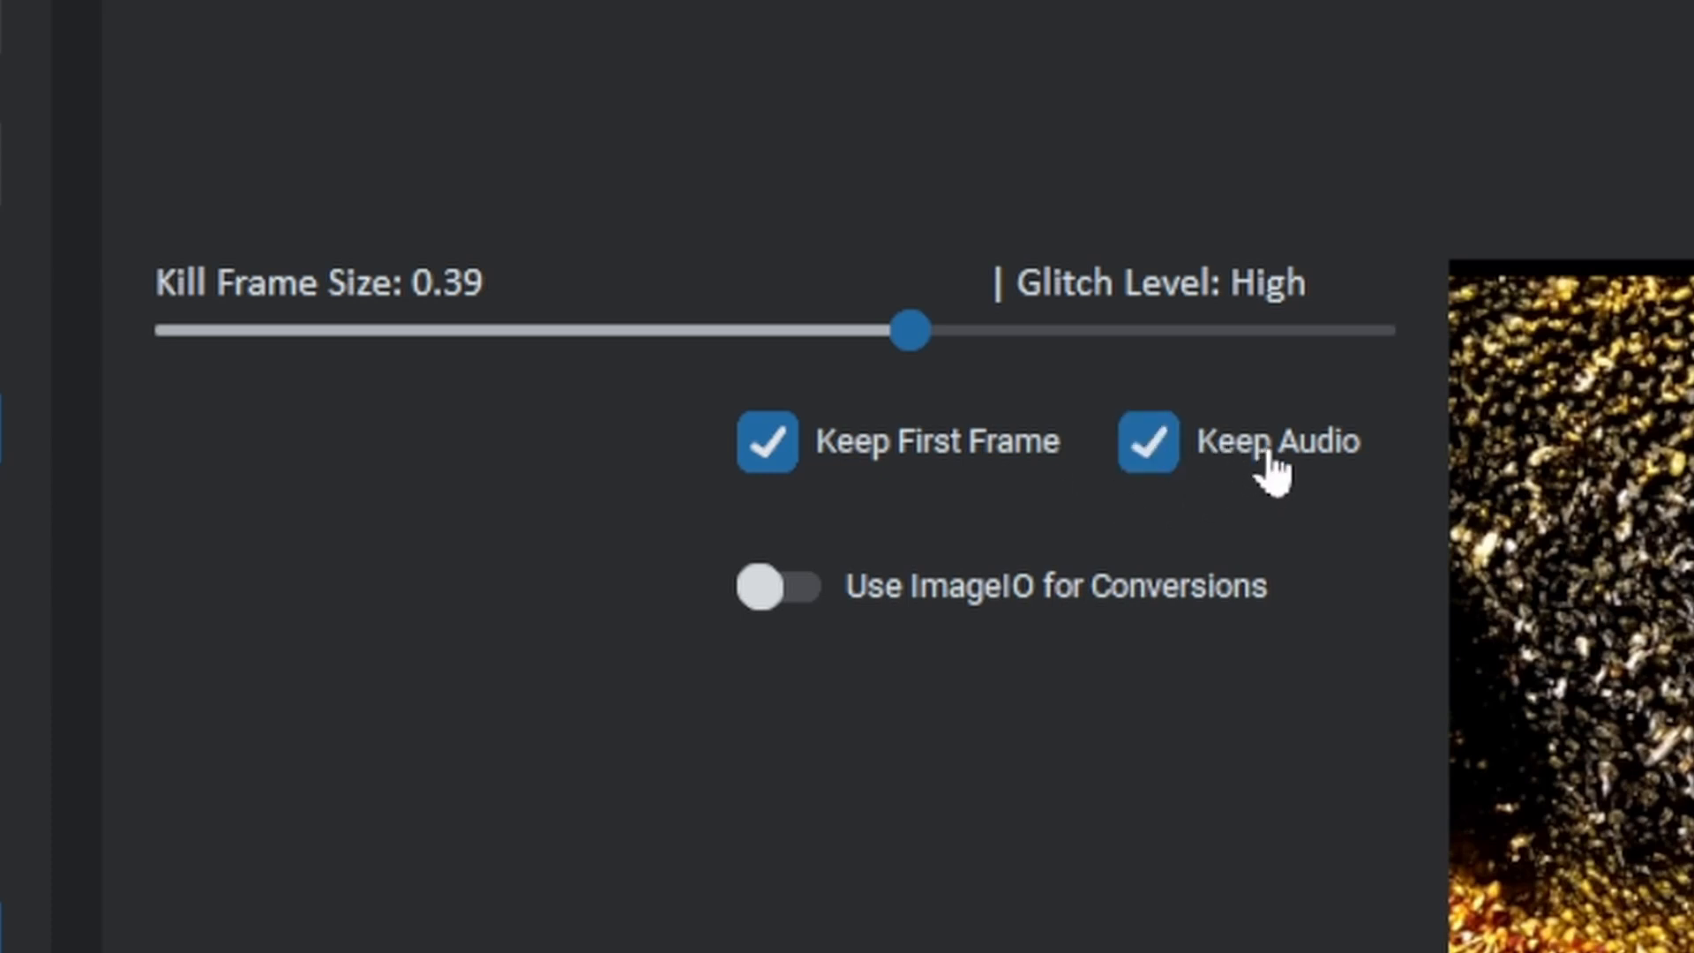
left_click(1146, 442)
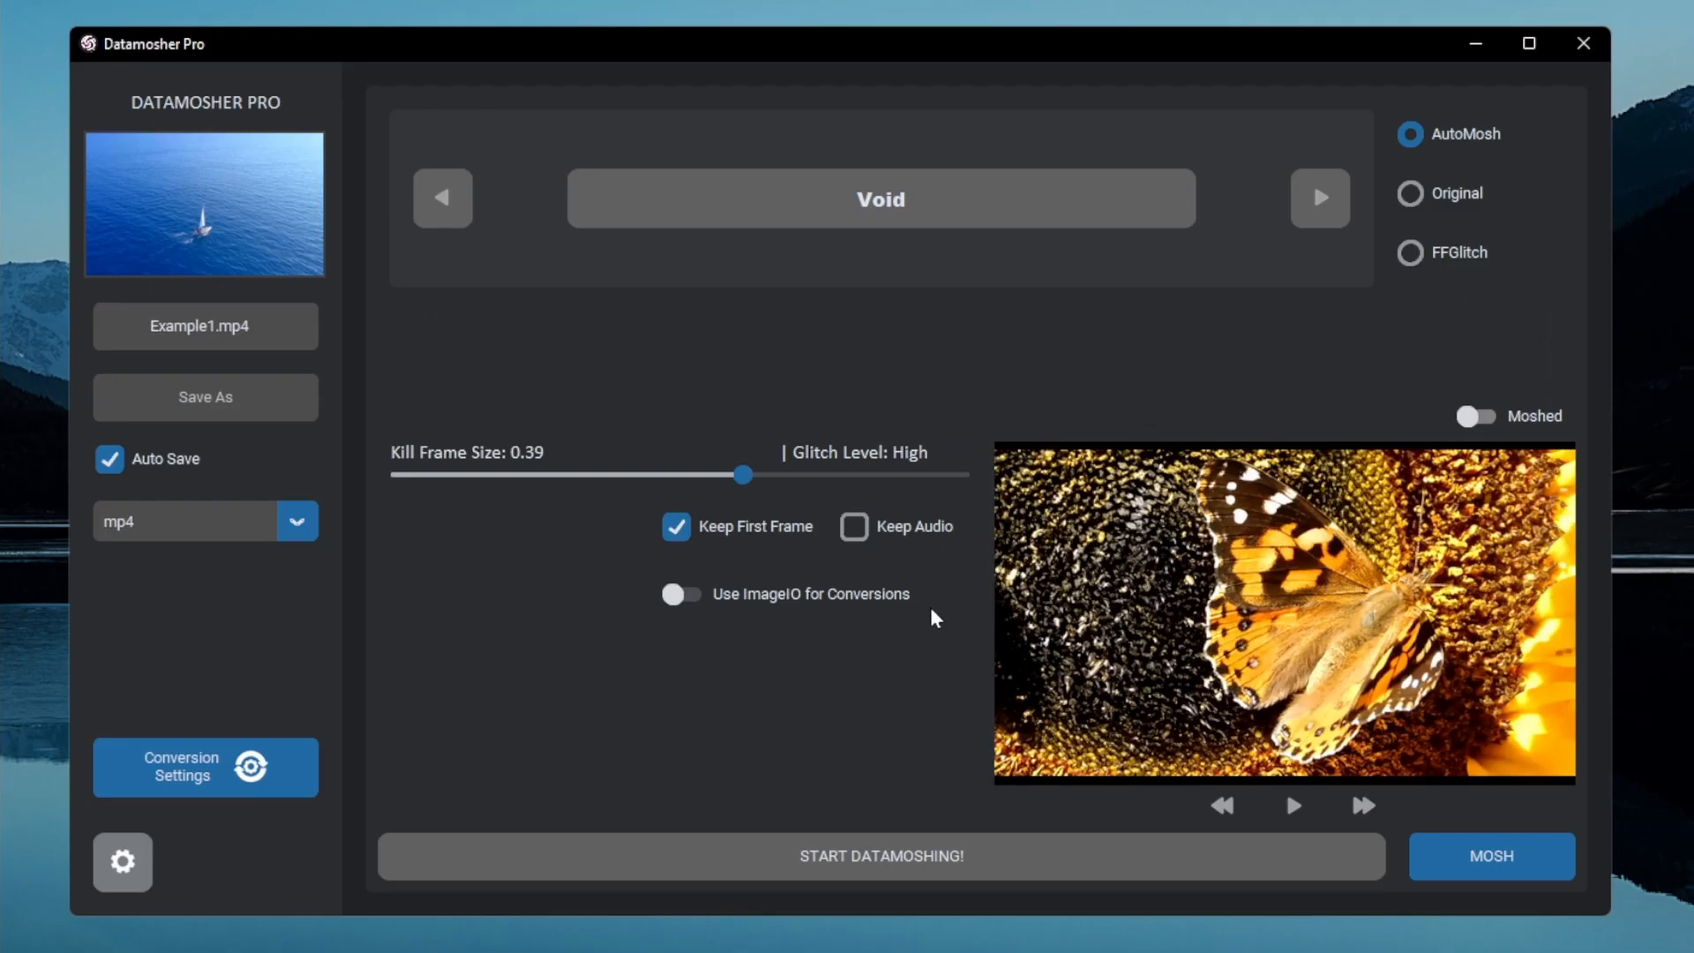
mouse_move(952, 612)
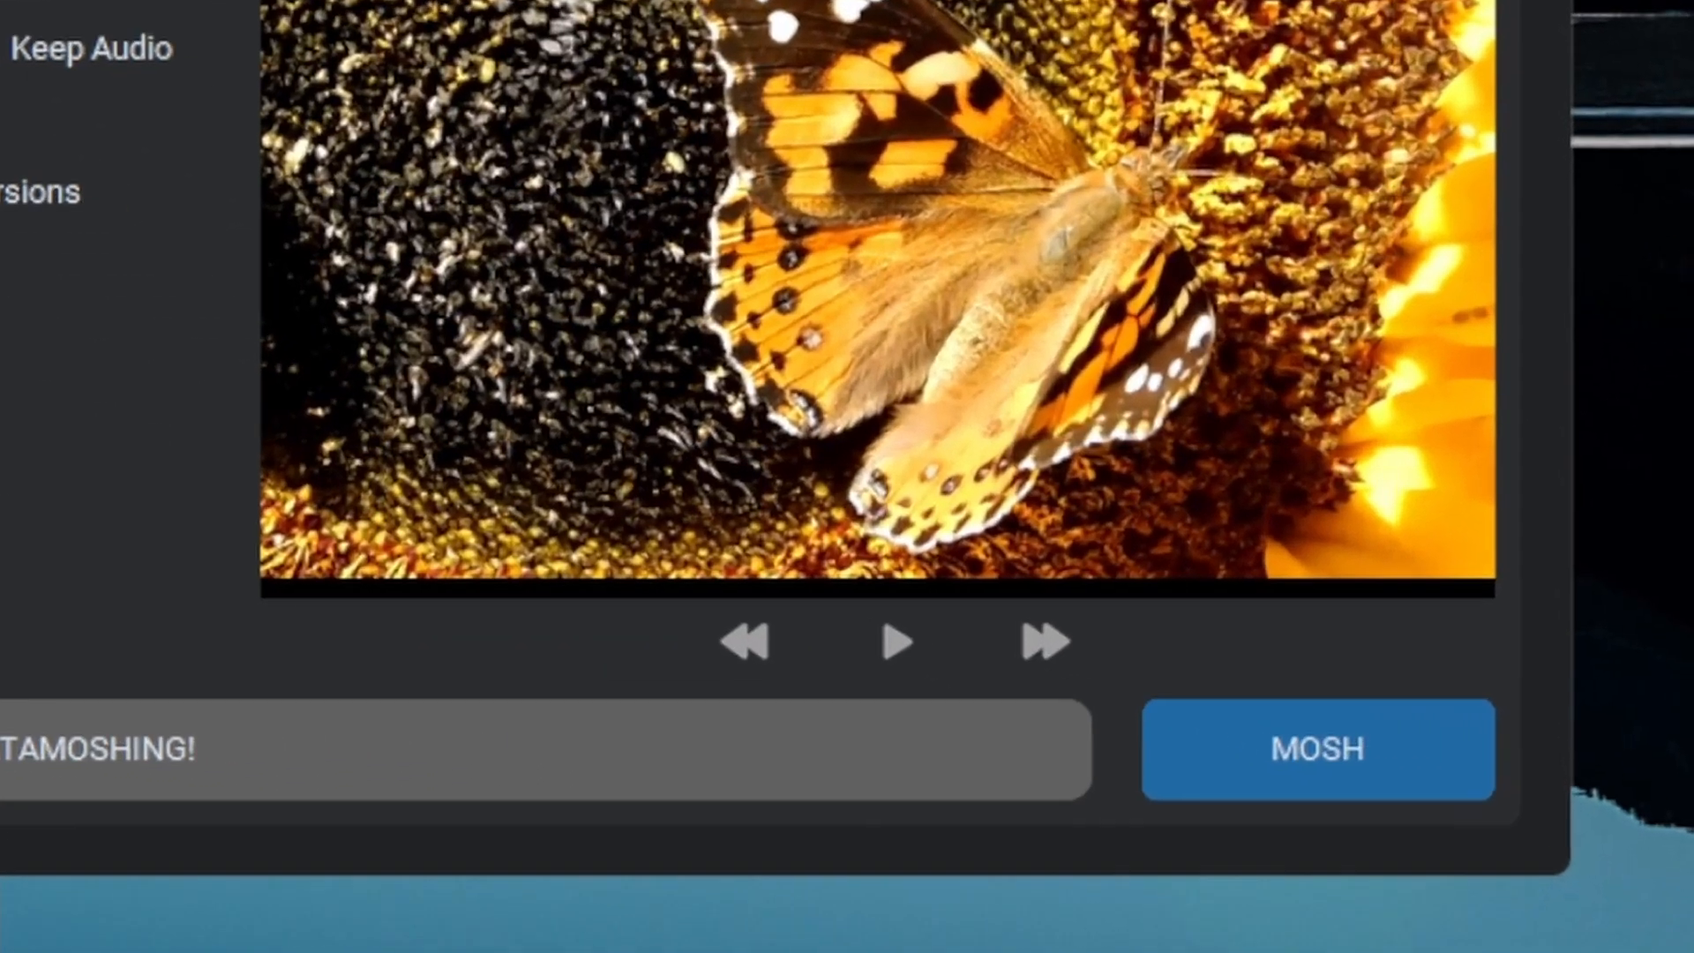
- Start moshing Example1.mp4 with the Void preset via MOSH
left_click(1317, 747)
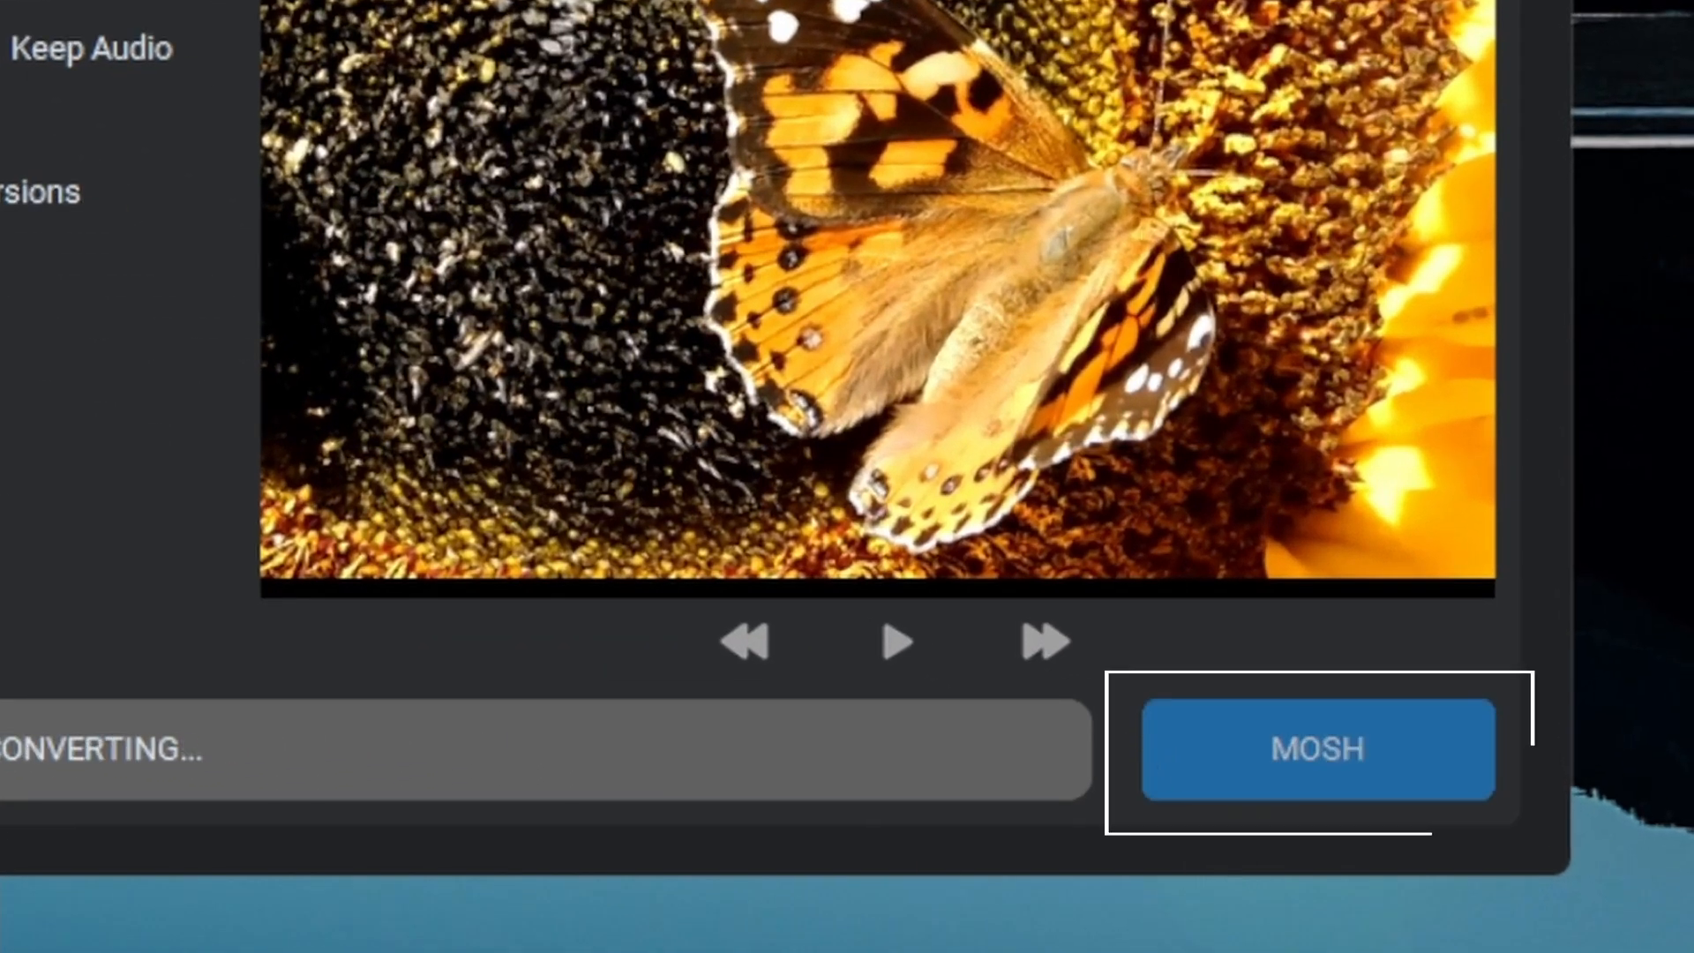
mouse_move(1237, 773)
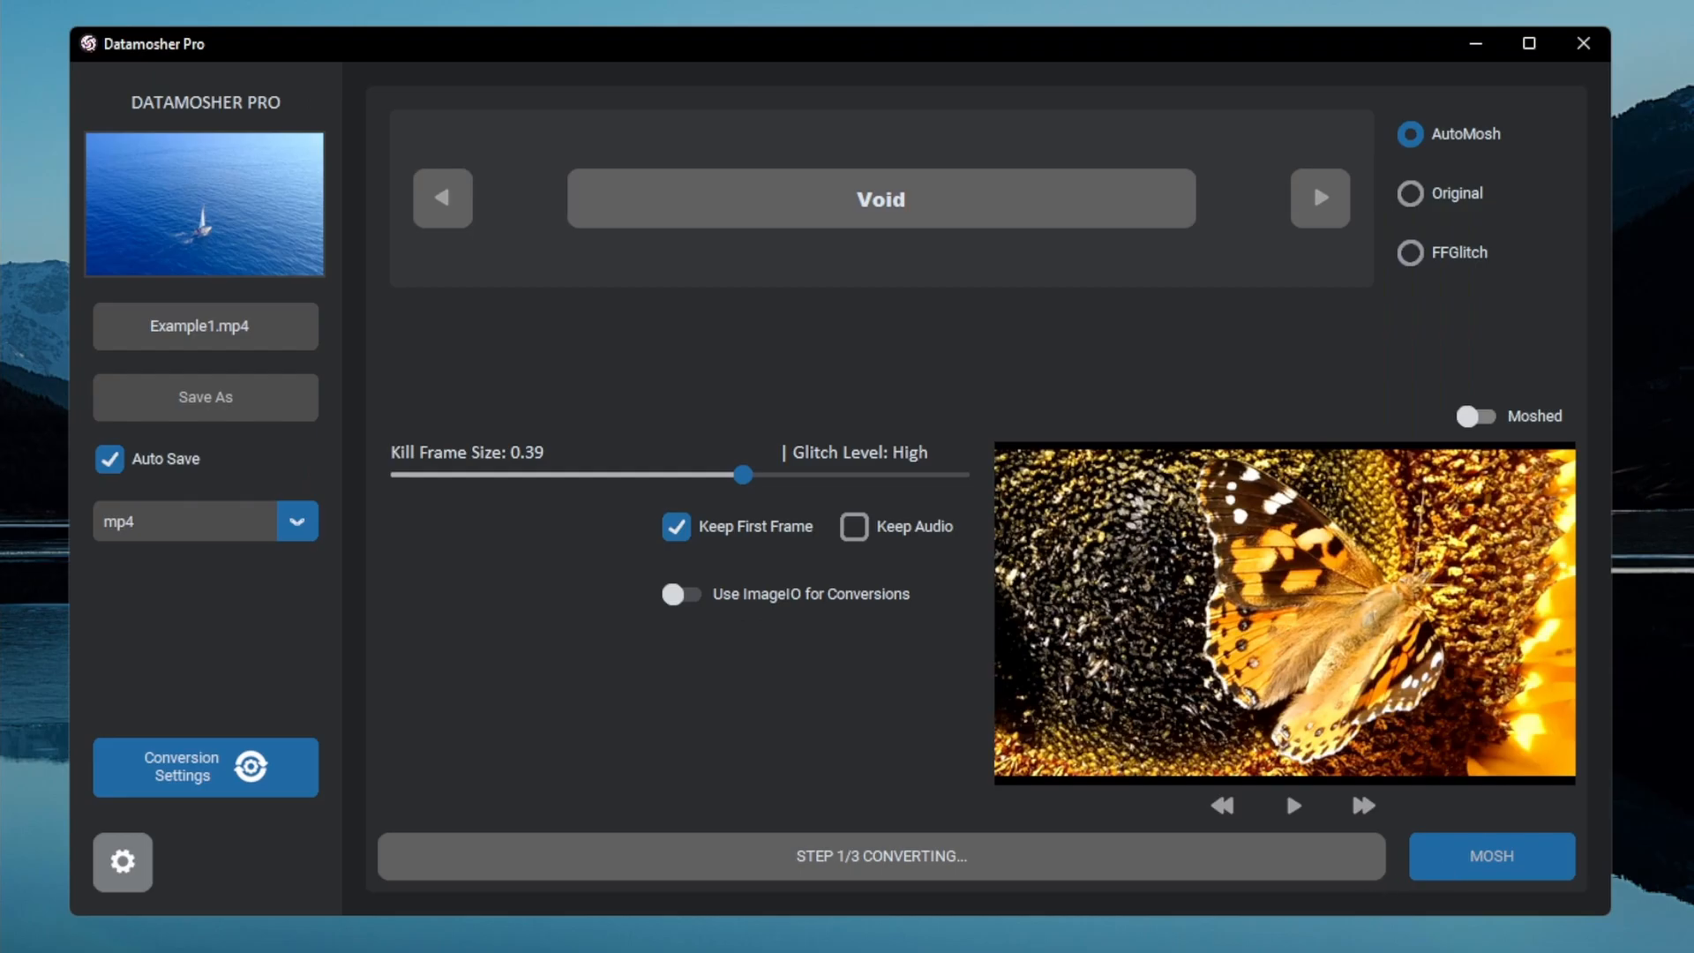
mouse_move(858, 872)
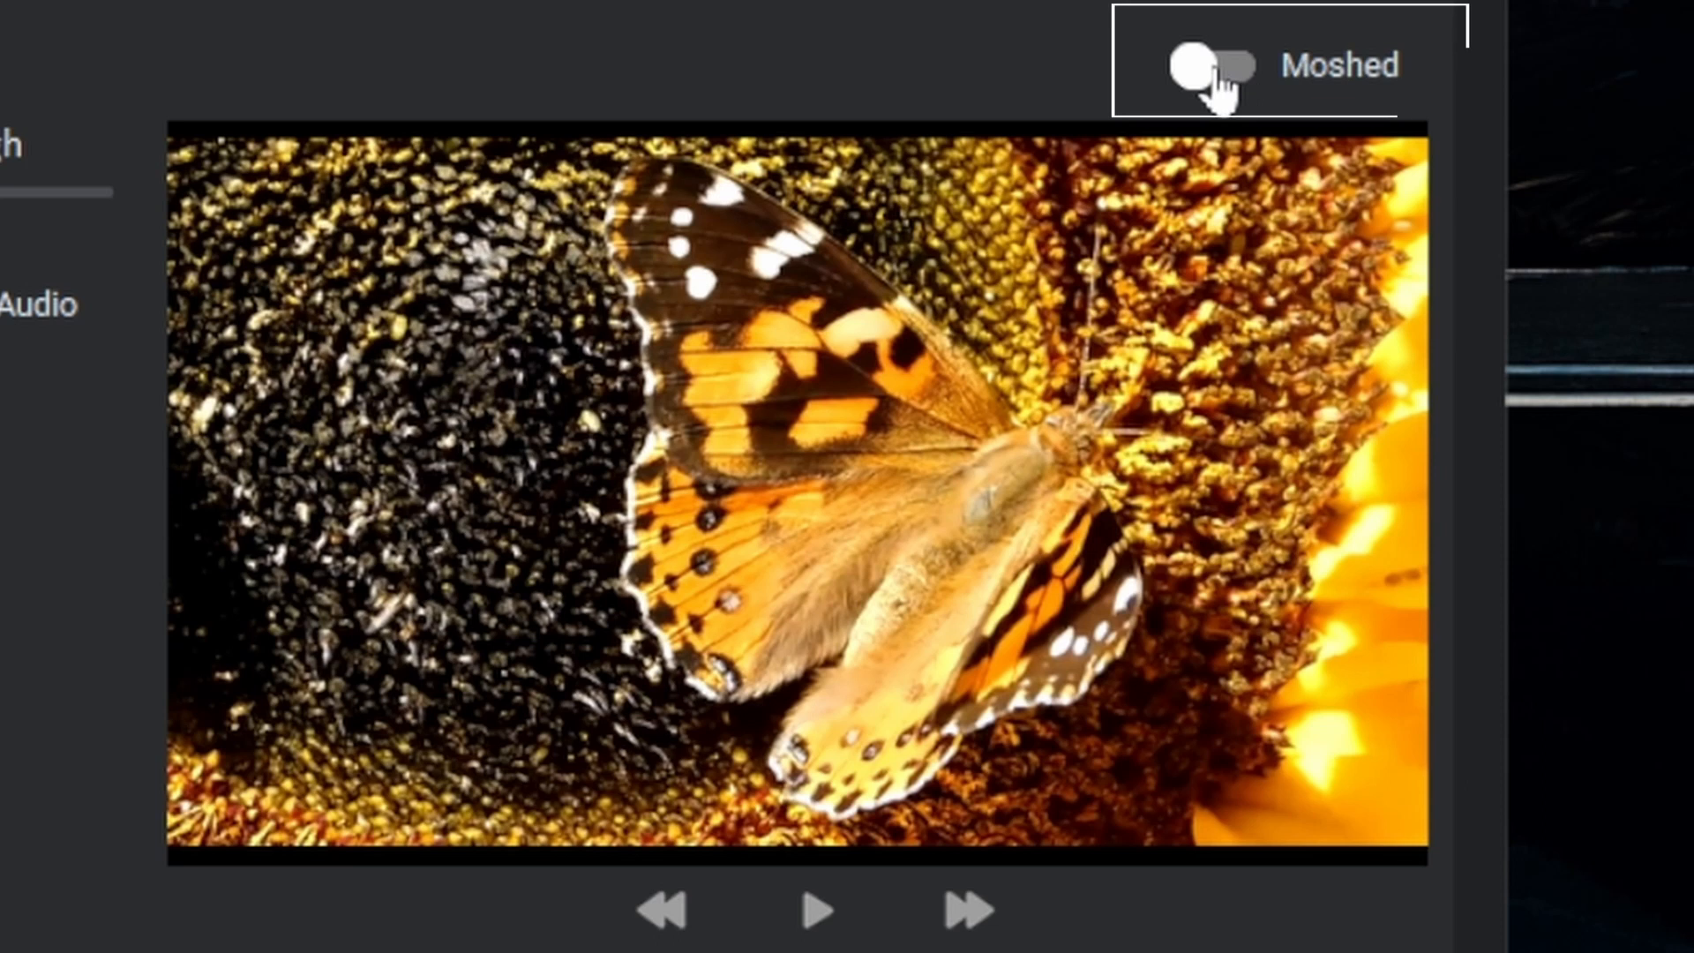
- Turn on the Moshed toggle to preview Example1_datamoshed_Void.mp4
left_click(1206, 67)
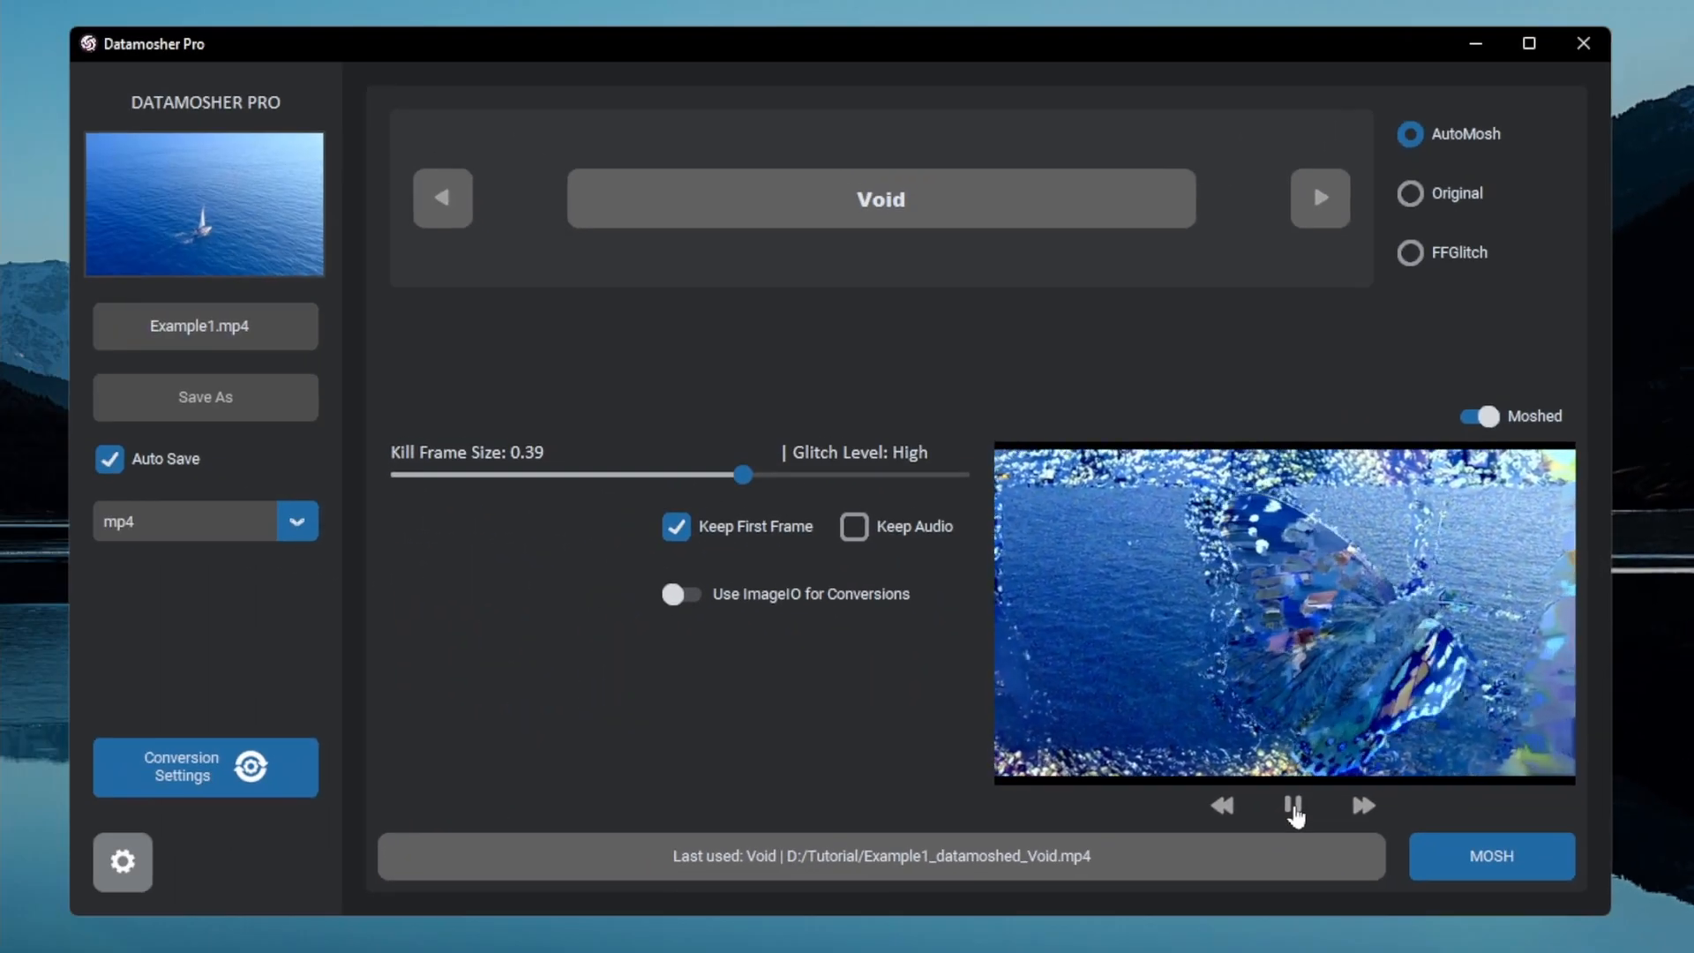
- Switch to Original, back to AutoMosh, then bring up the source-video file picker
left_click(1410, 194)
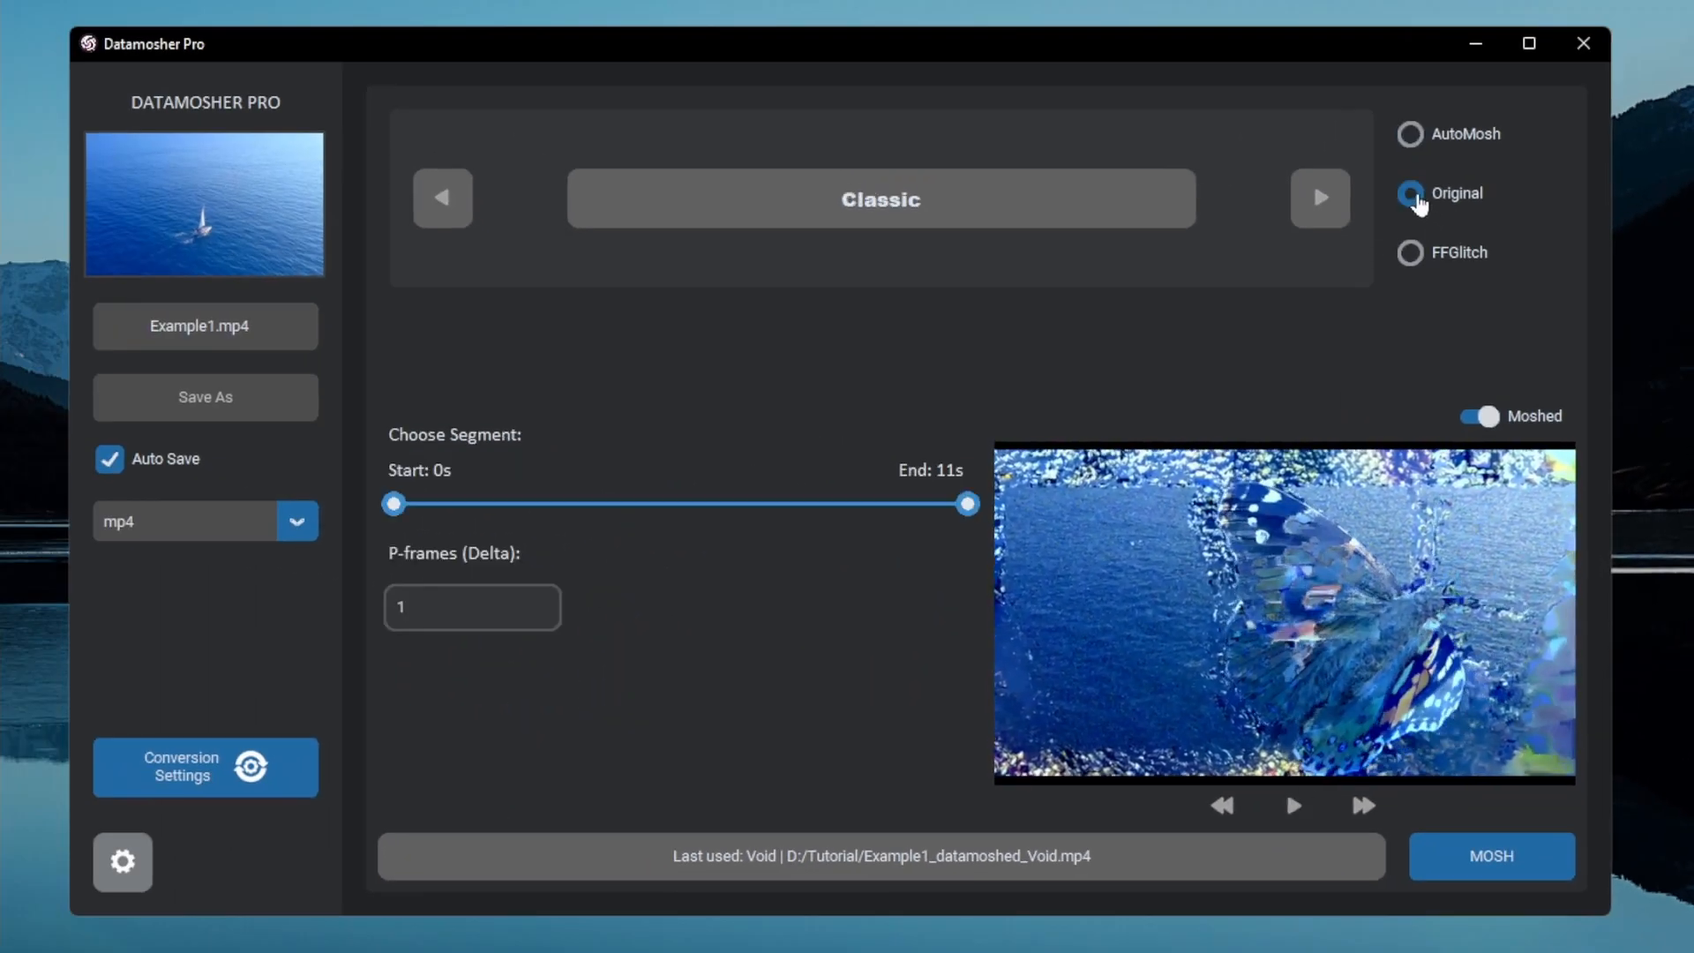
left_click(1410, 134)
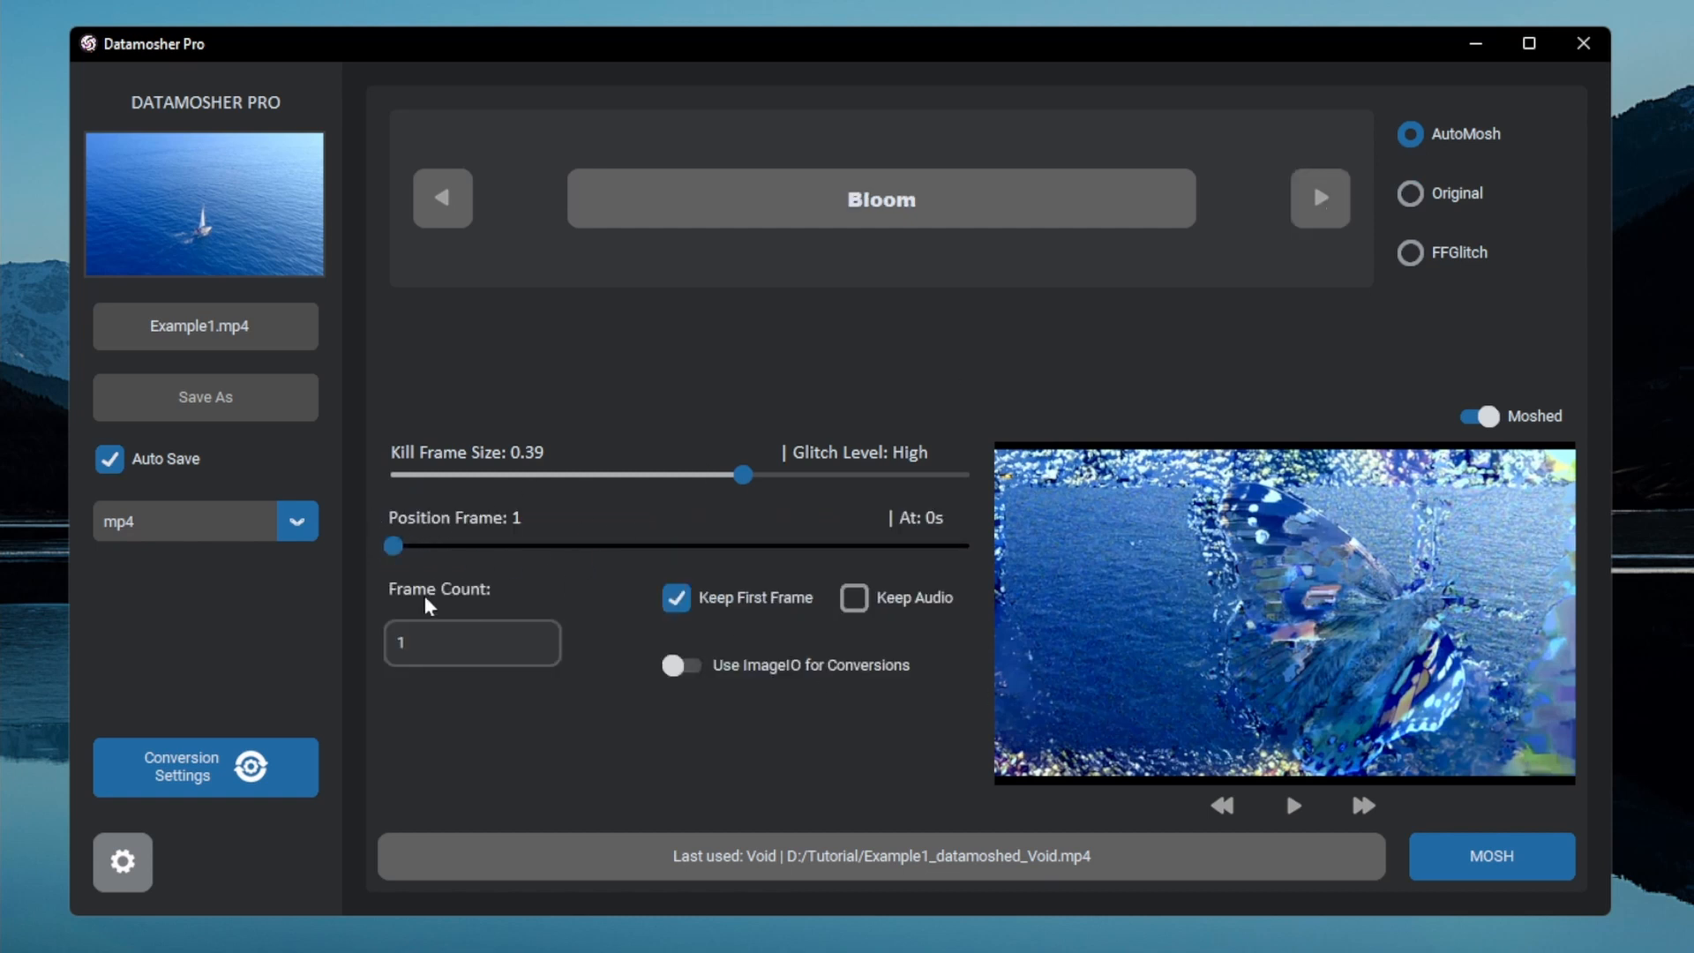
left_click(205, 327)
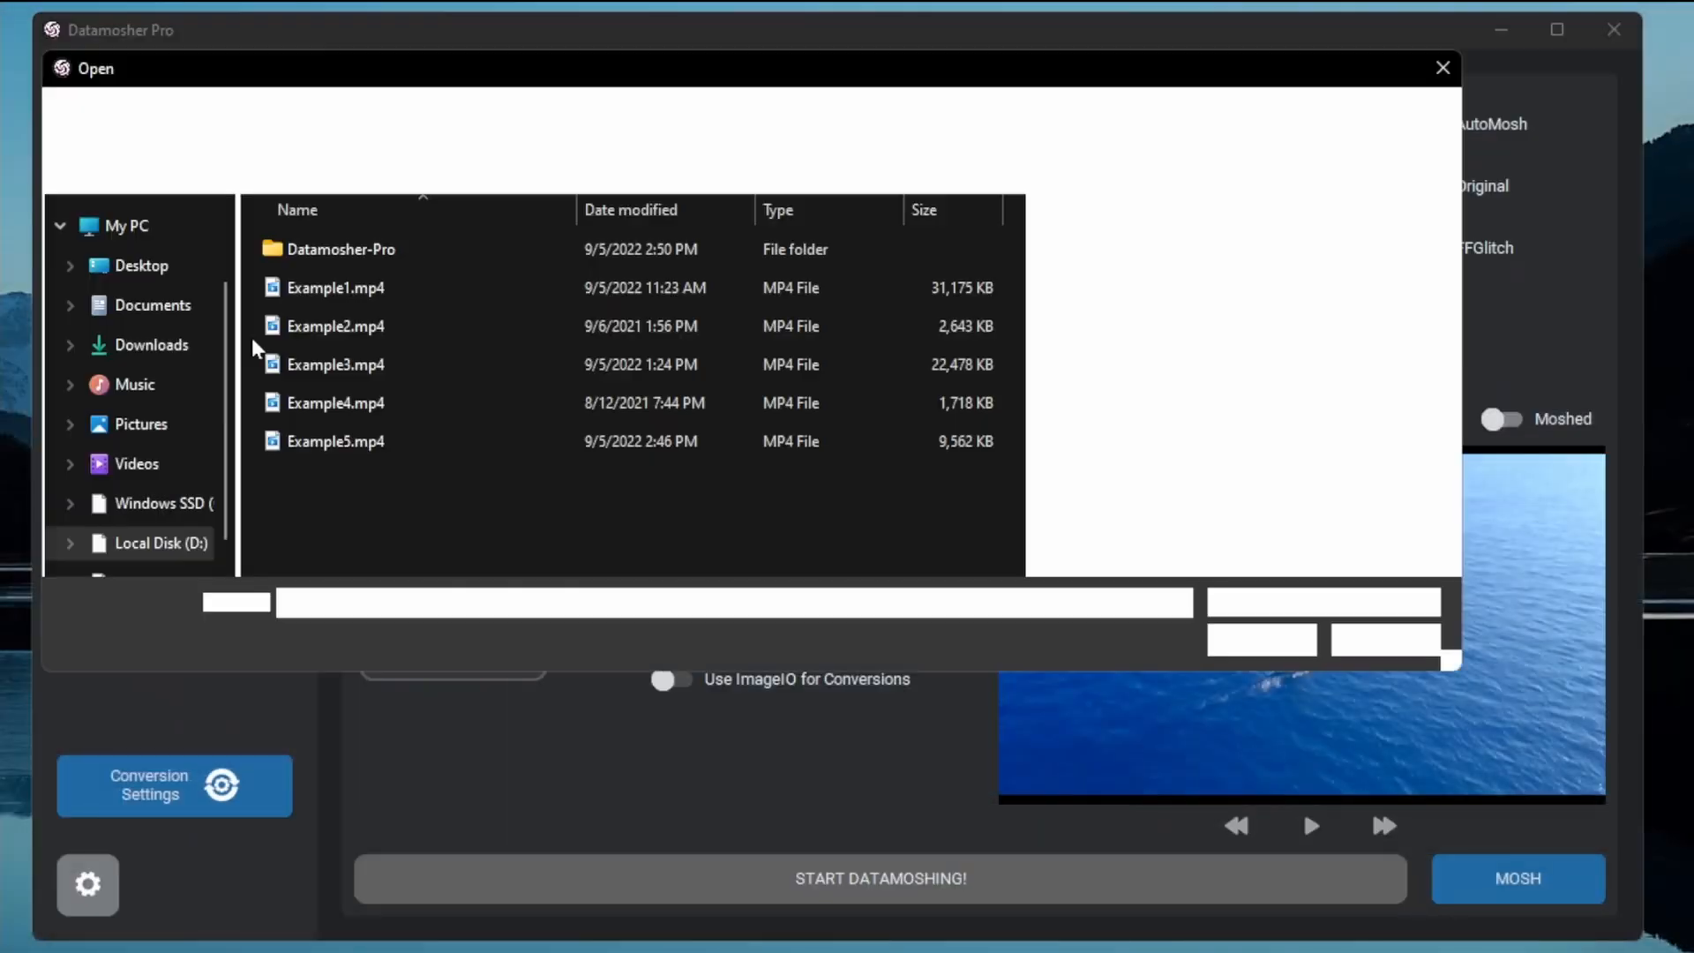
- Load Example5.mp4, adjust the position frame, and set Frame Count to 50
double_click(335, 287)
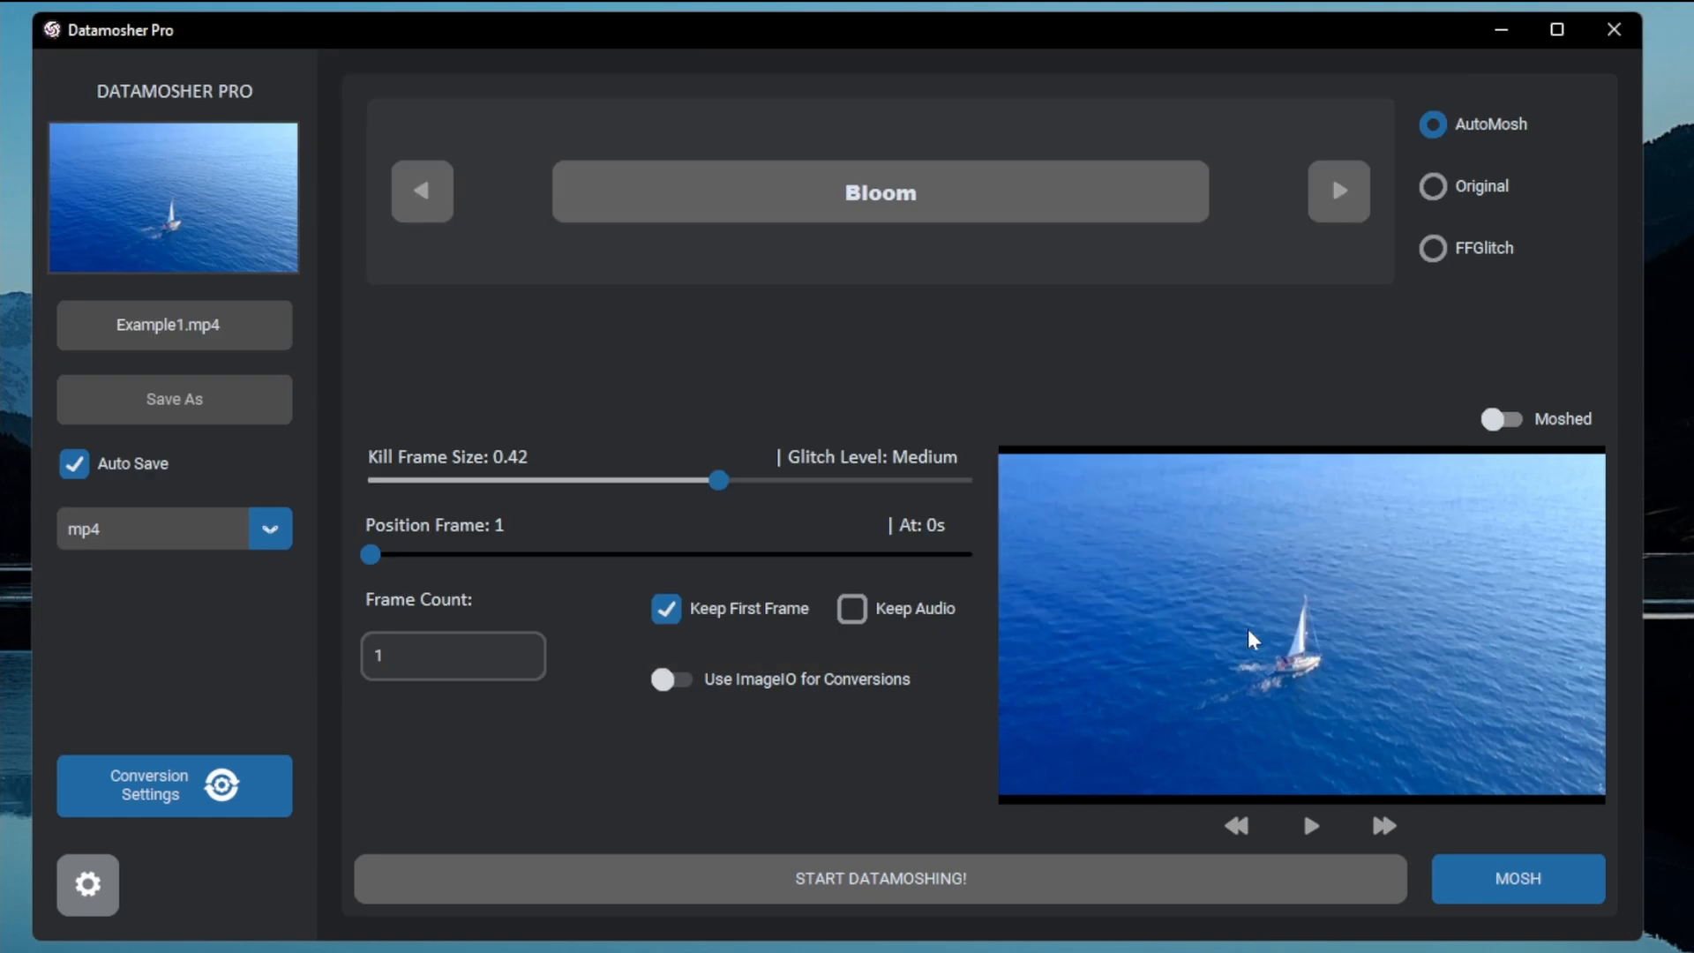
left_click(1310, 826)
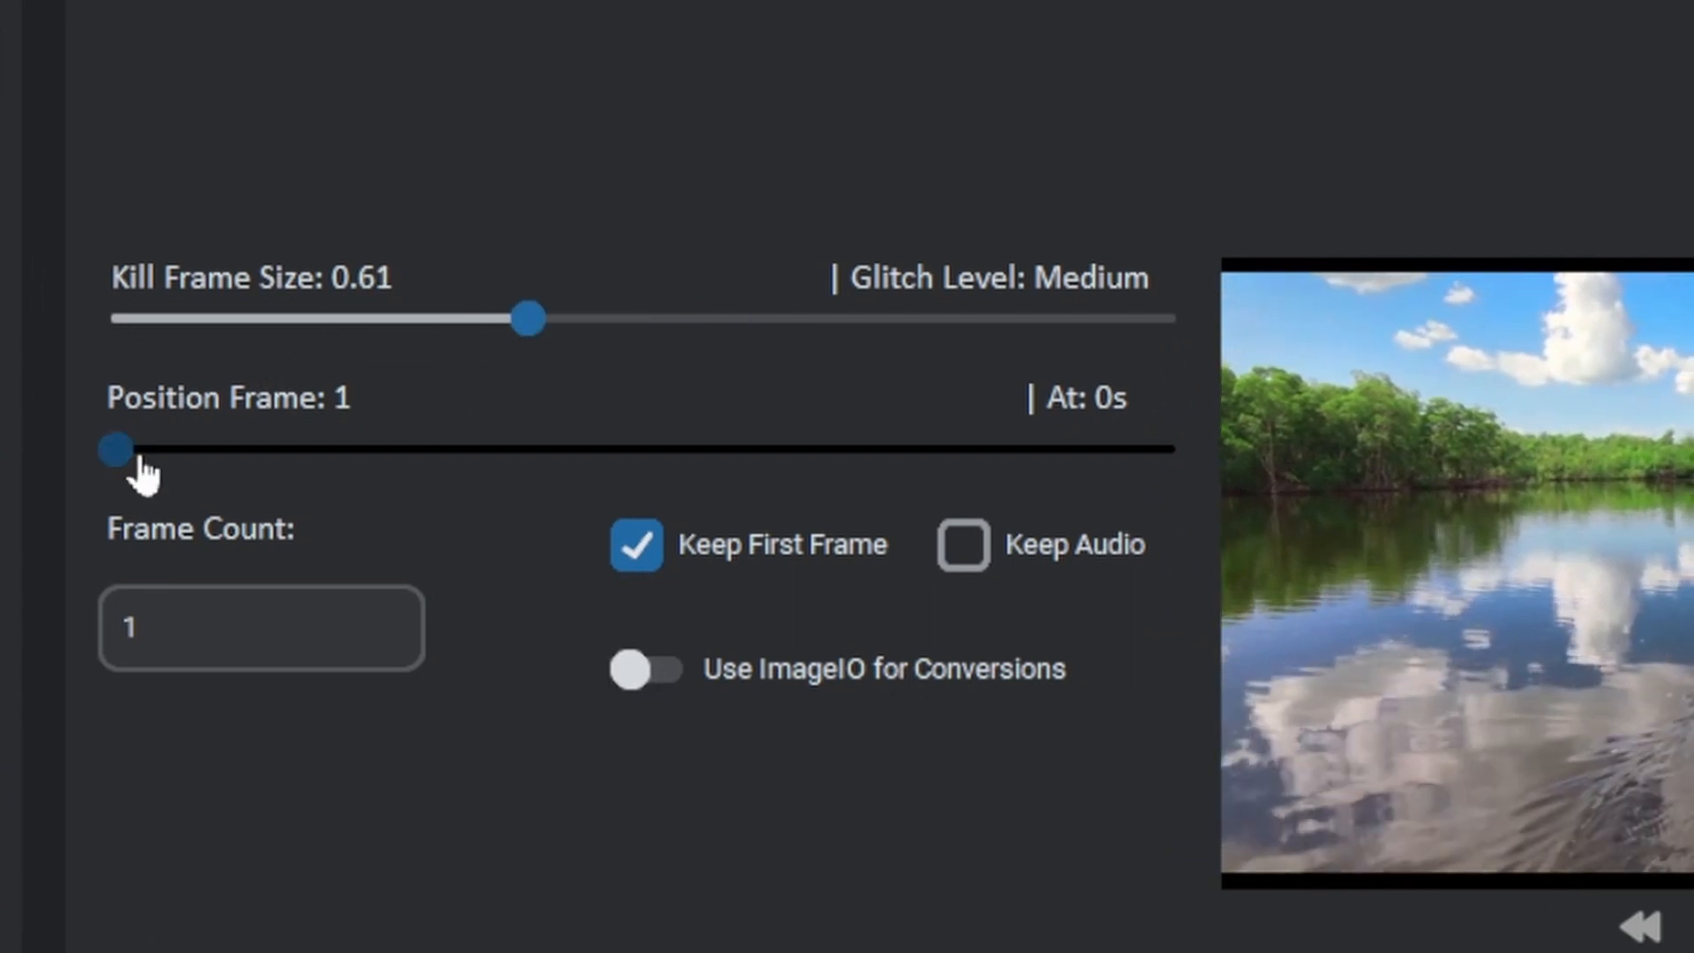
left_click_drag(113, 447, 135, 447)
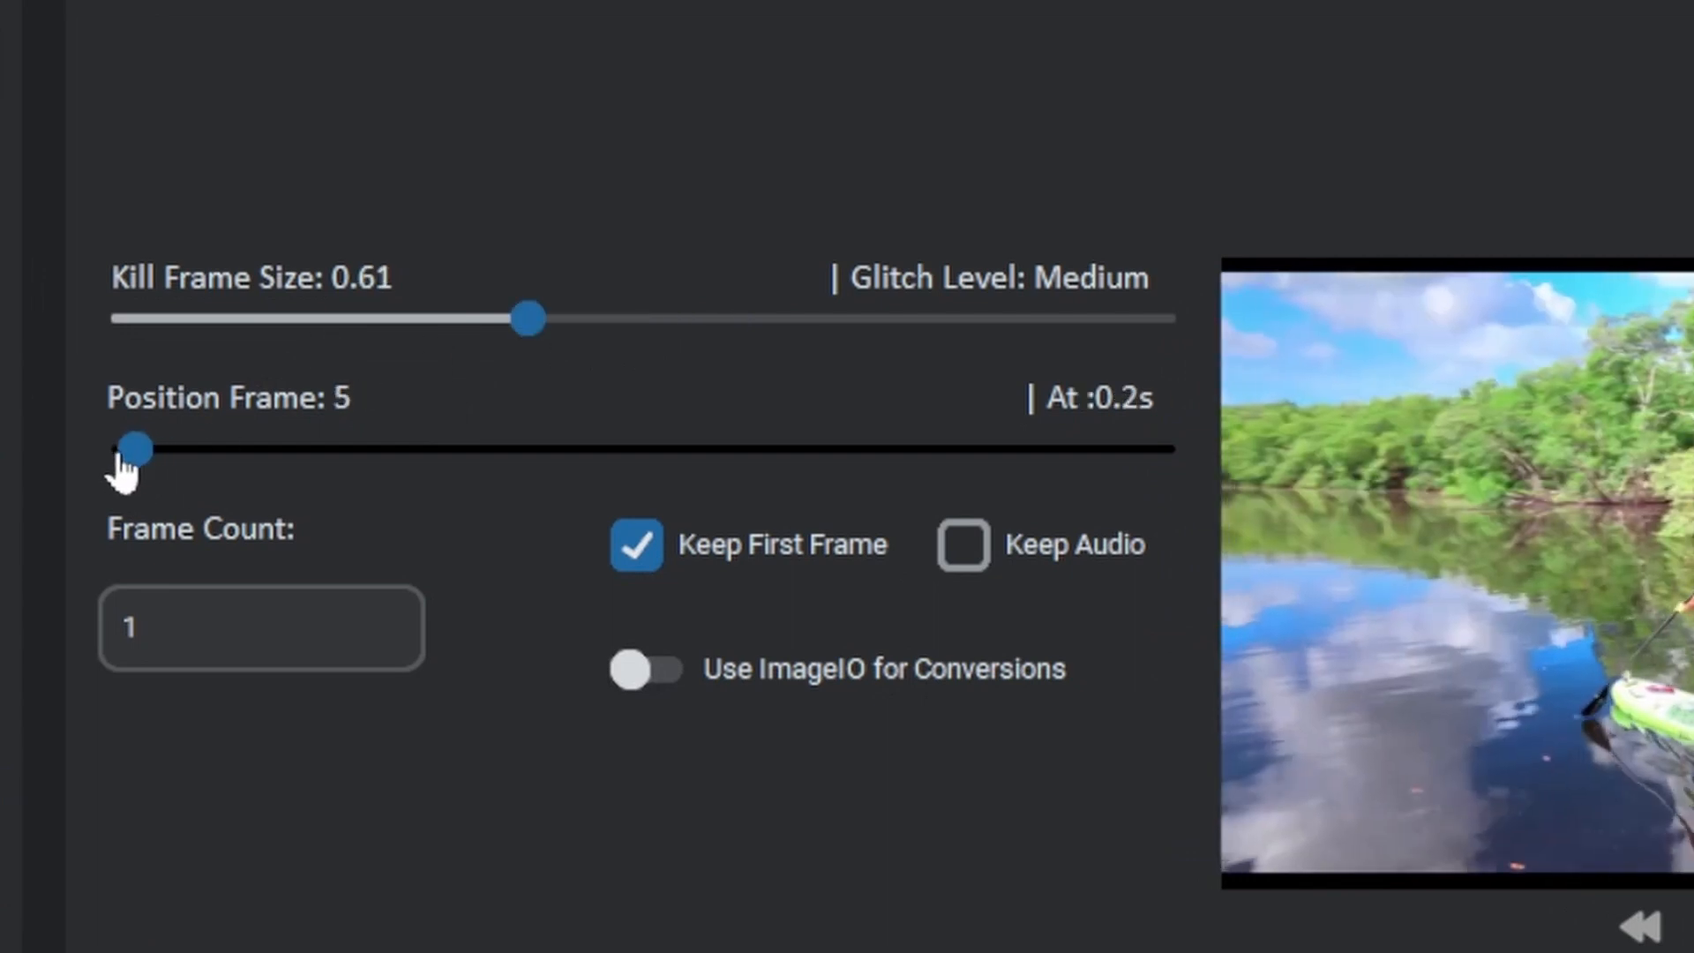
left_click_drag(133, 448, 121, 448)
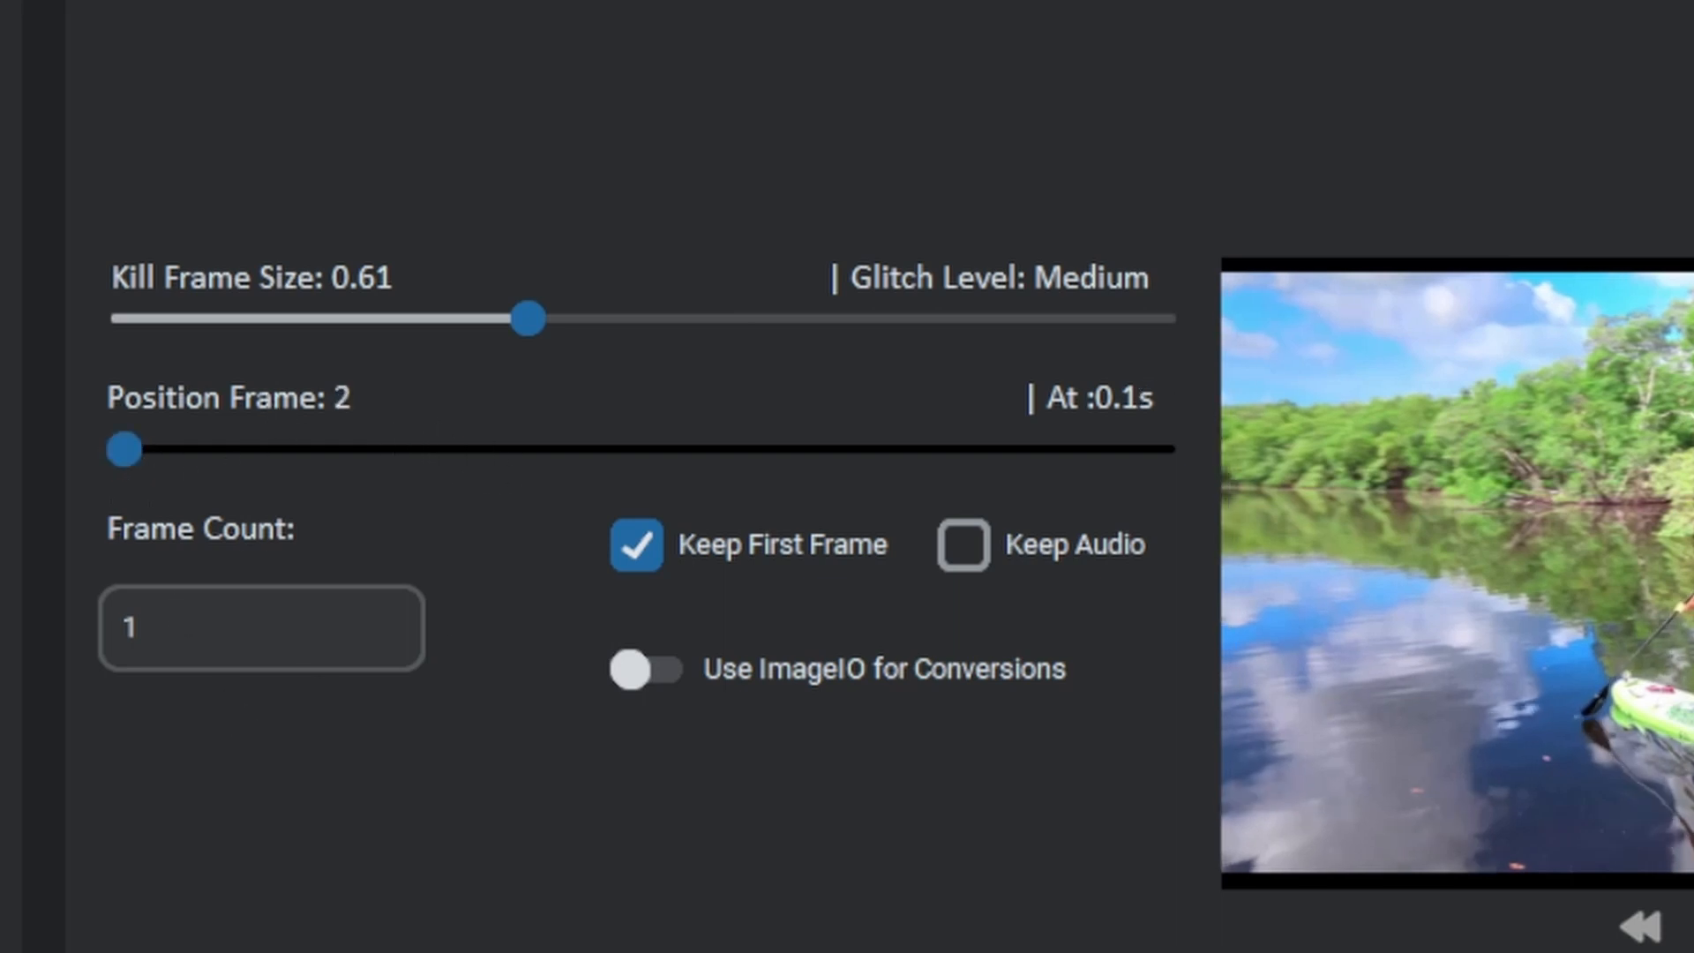
type("5")
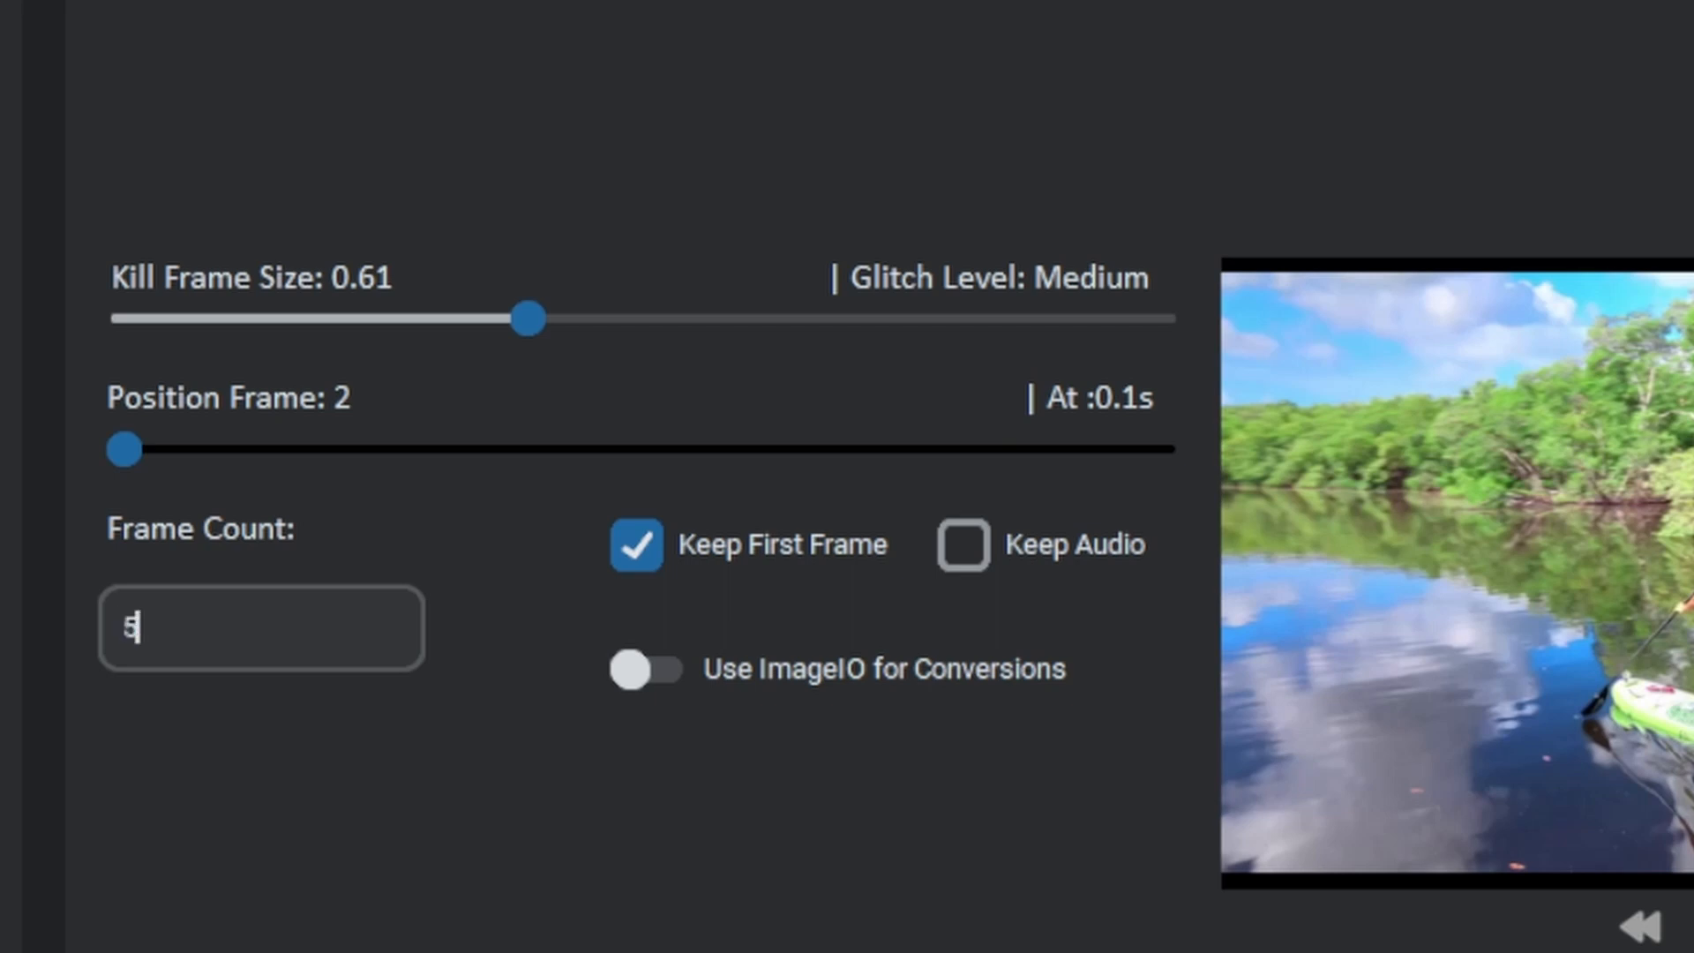
type("0")
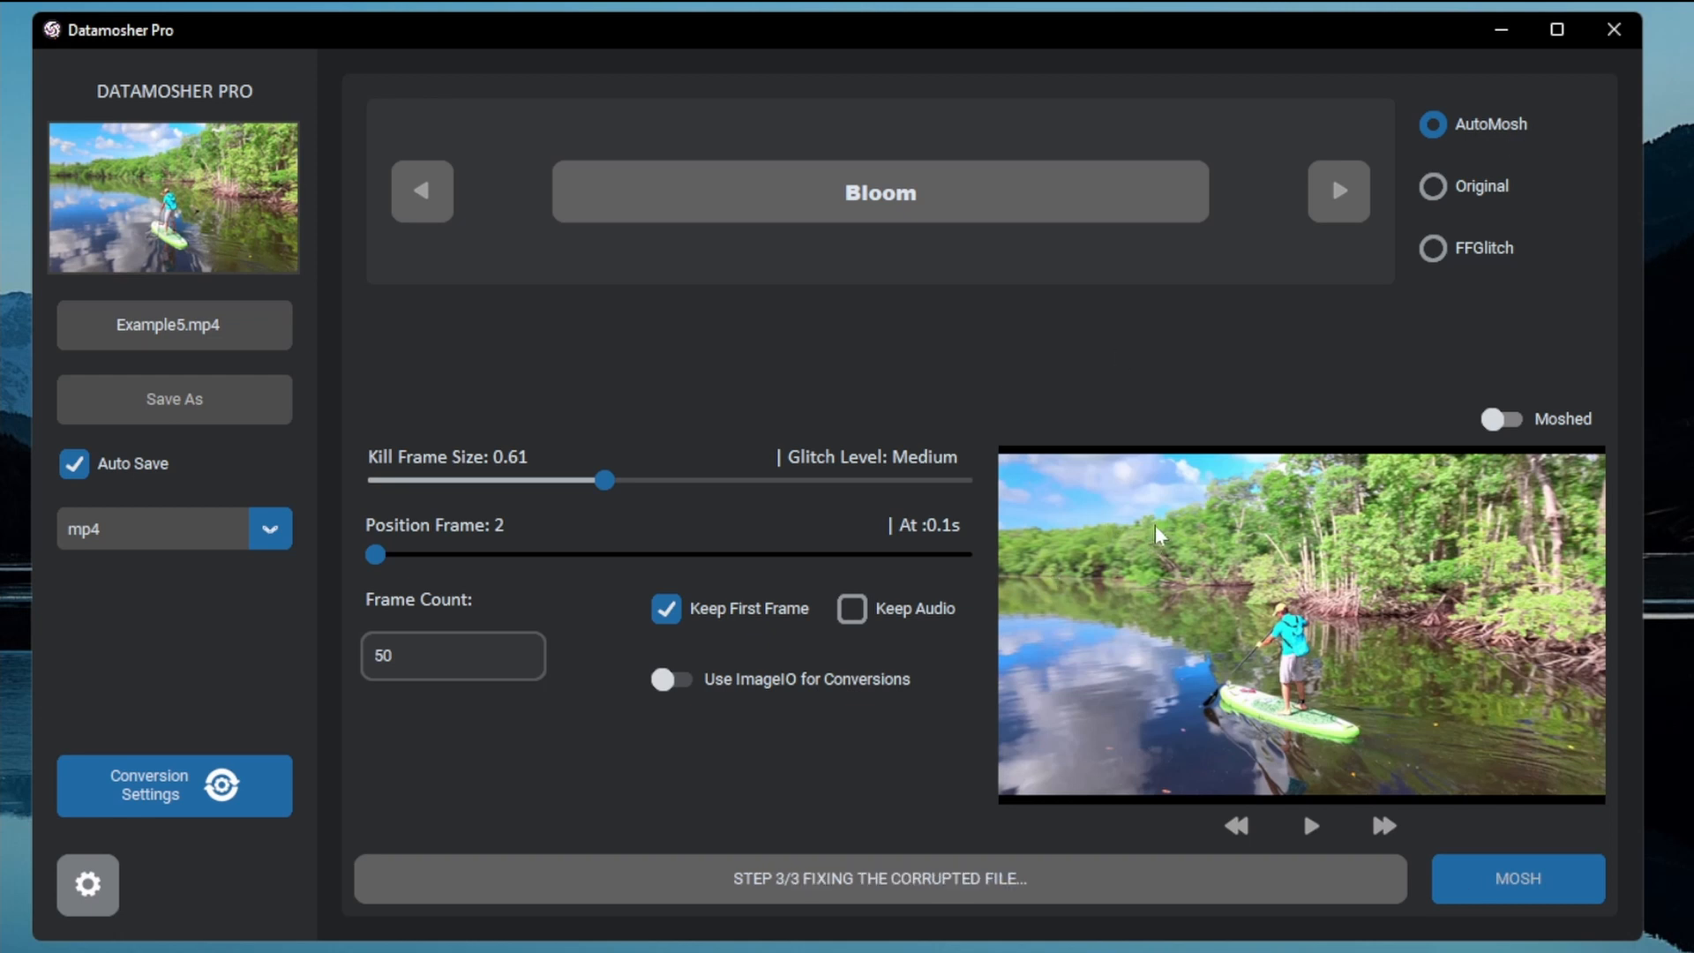
- Export Example5_datamoshed_Bloom.mp4, preview the moshed result, and set Position Frame to 45
left_click(1517, 879)
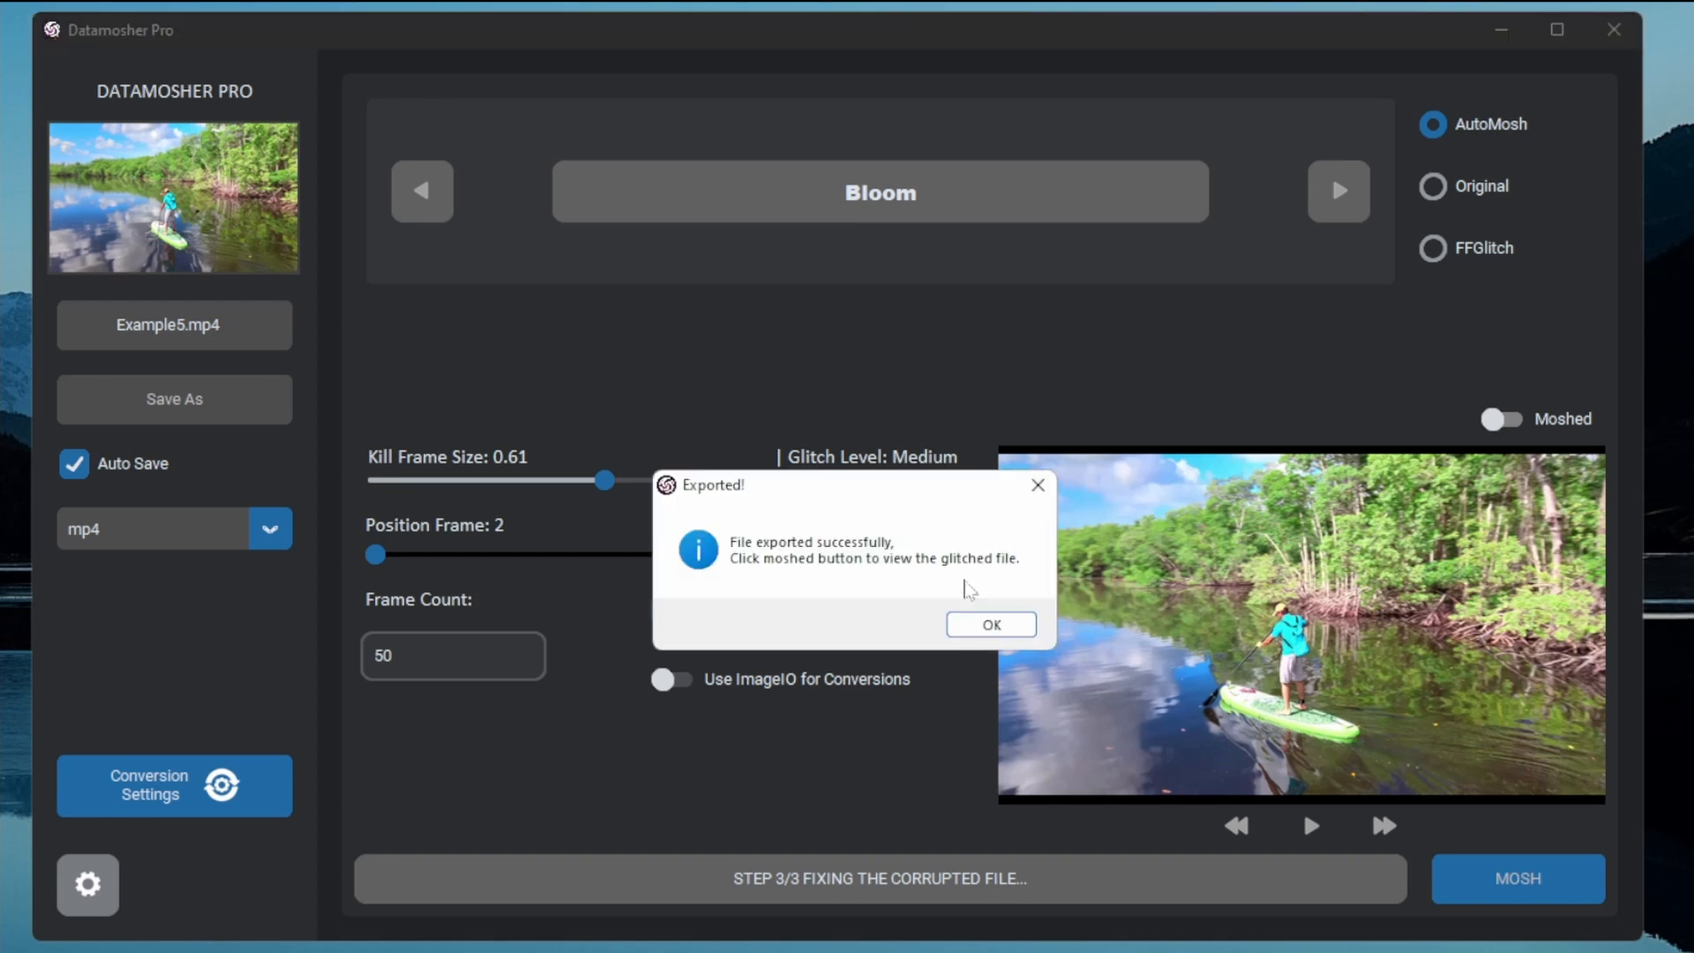
left_click(988, 625)
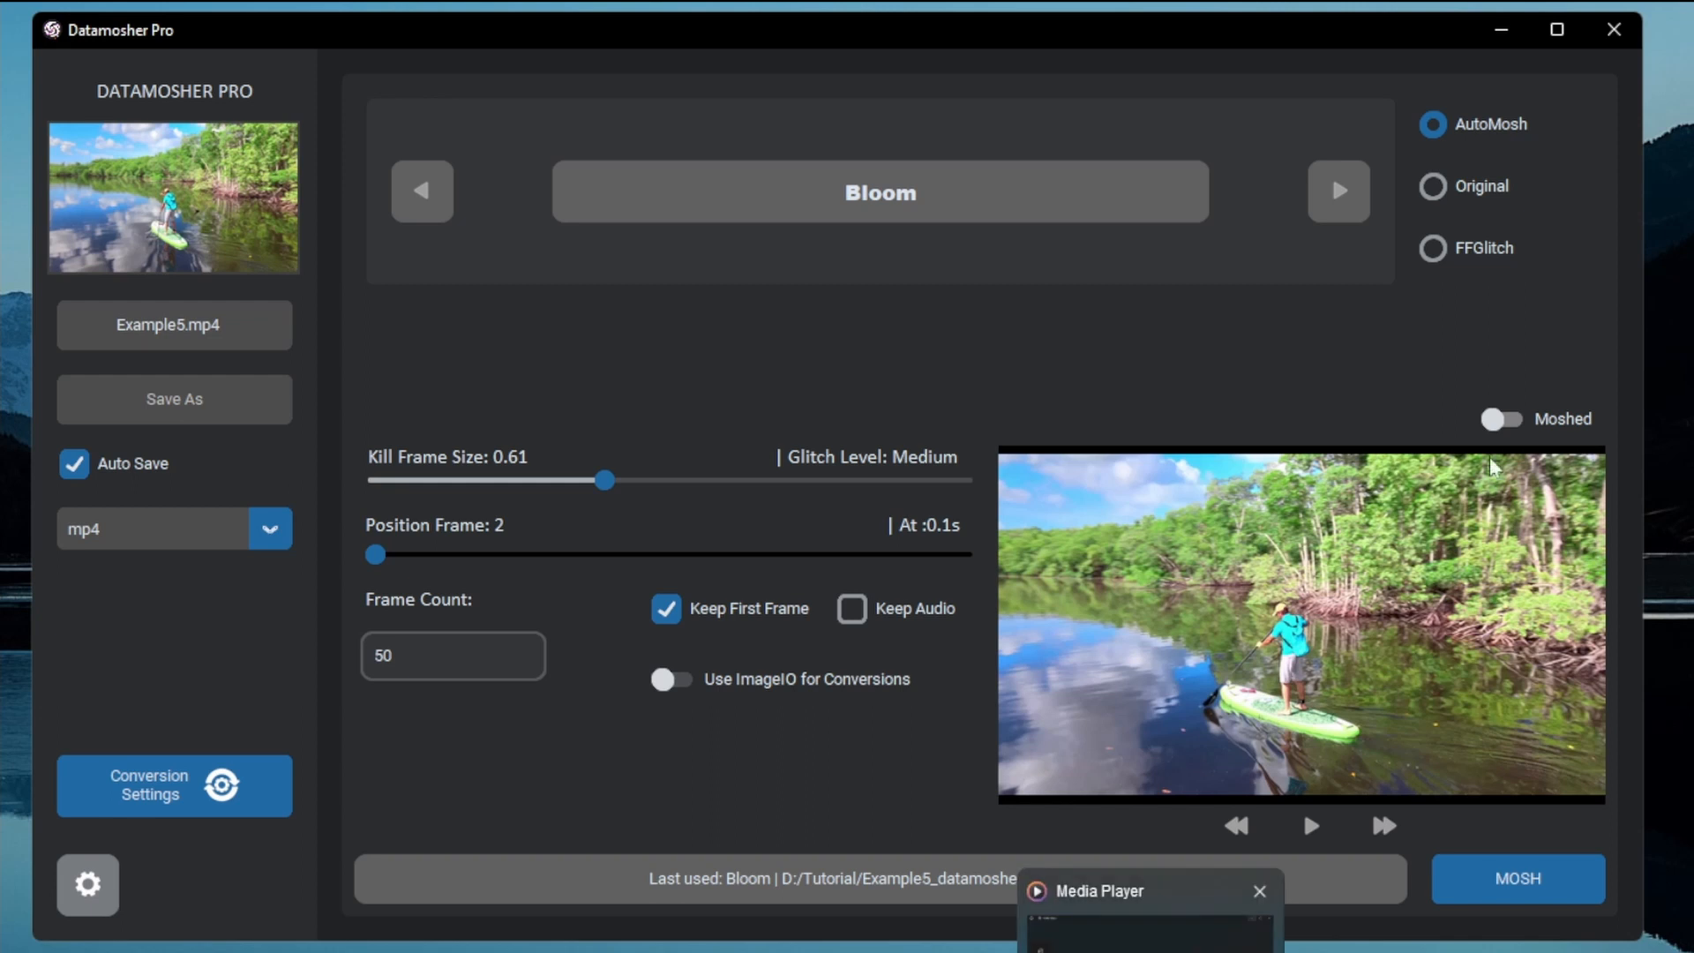
left_click(1501, 419)
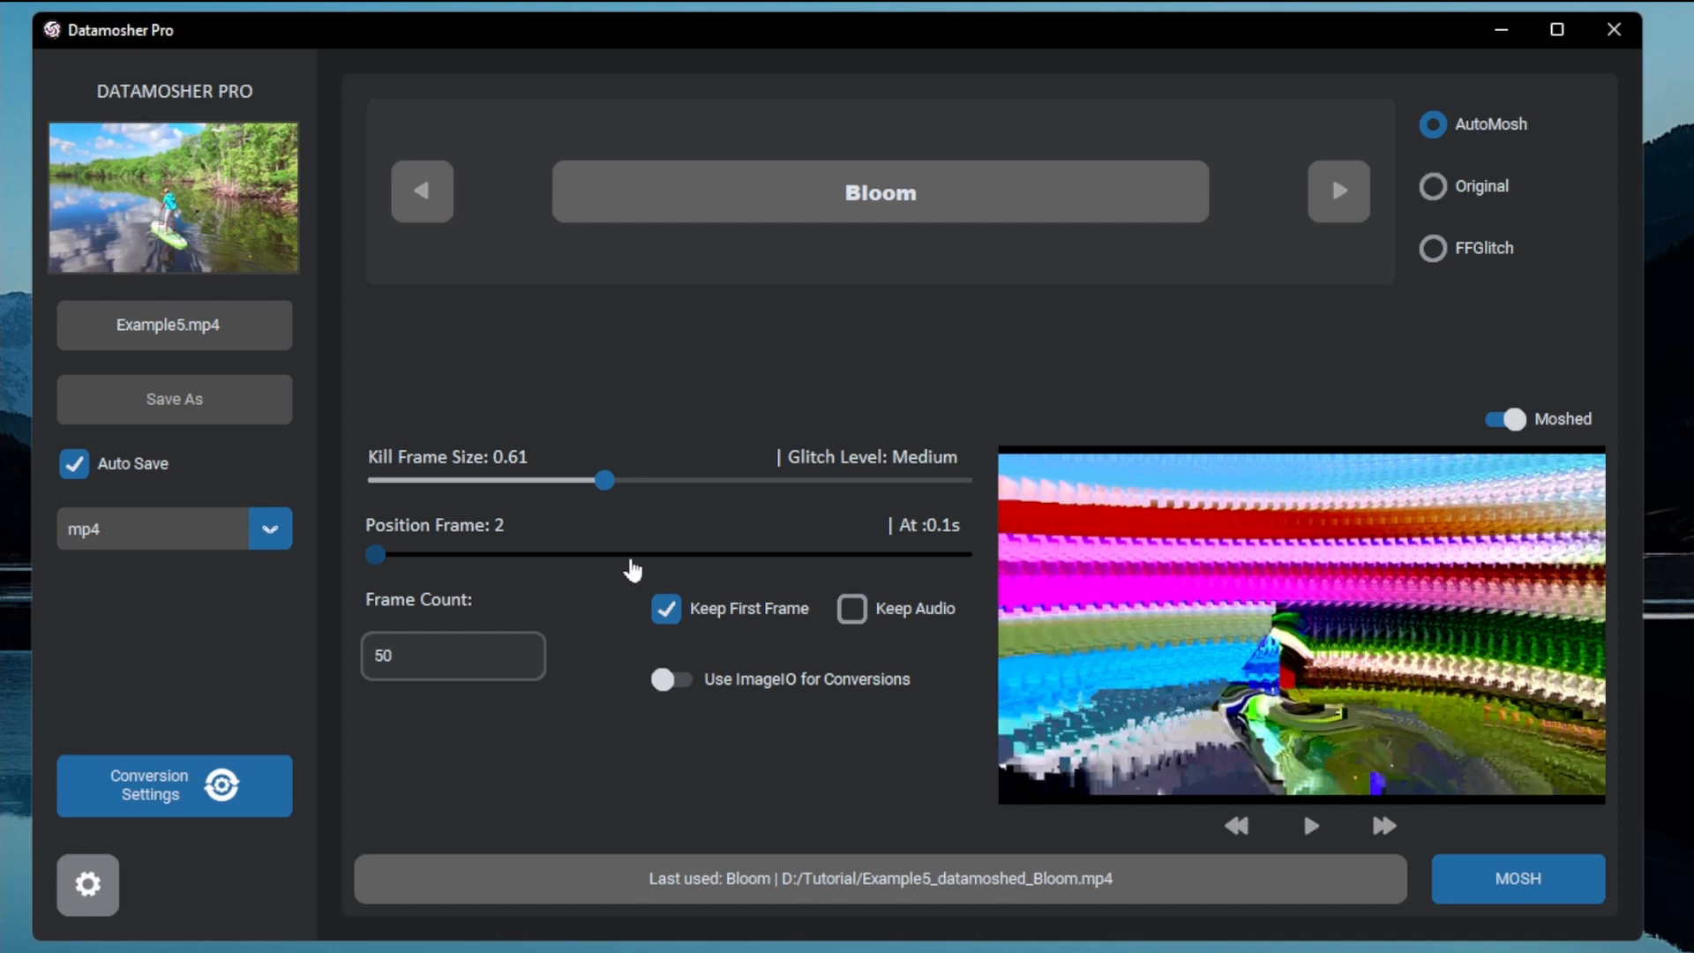
left_click_drag(374, 554, 476, 554)
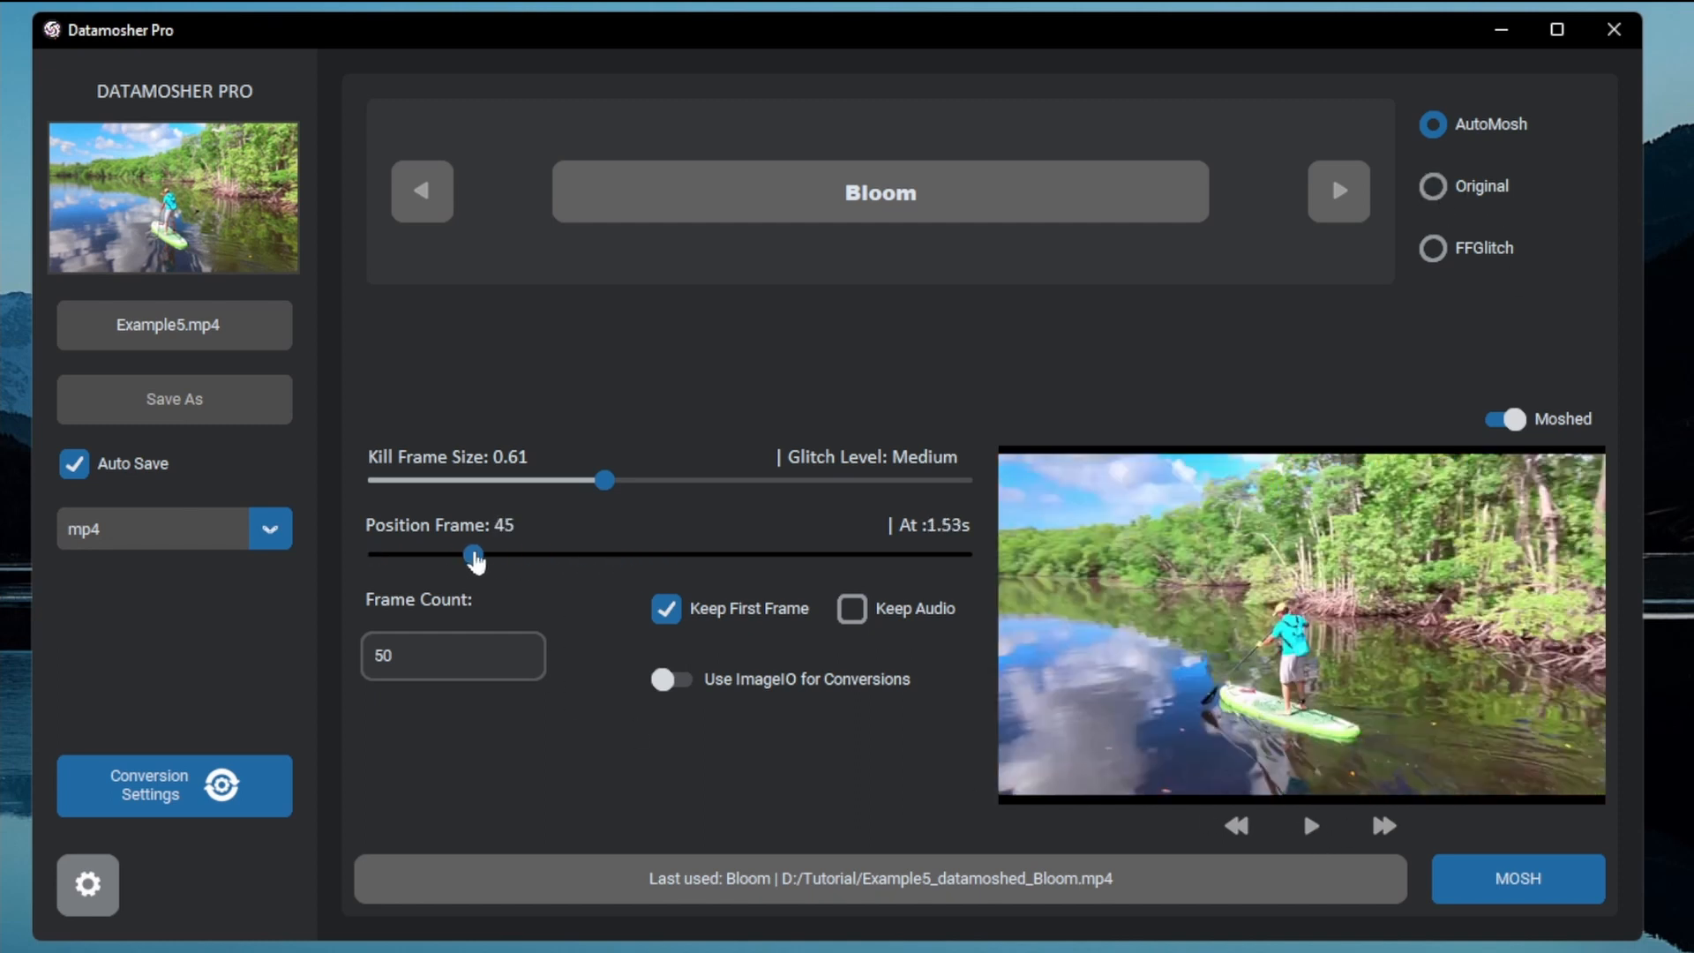
- Apply FFGlitch Water Bloom at position frame 80 and start the mosh
left_click(1433, 247)
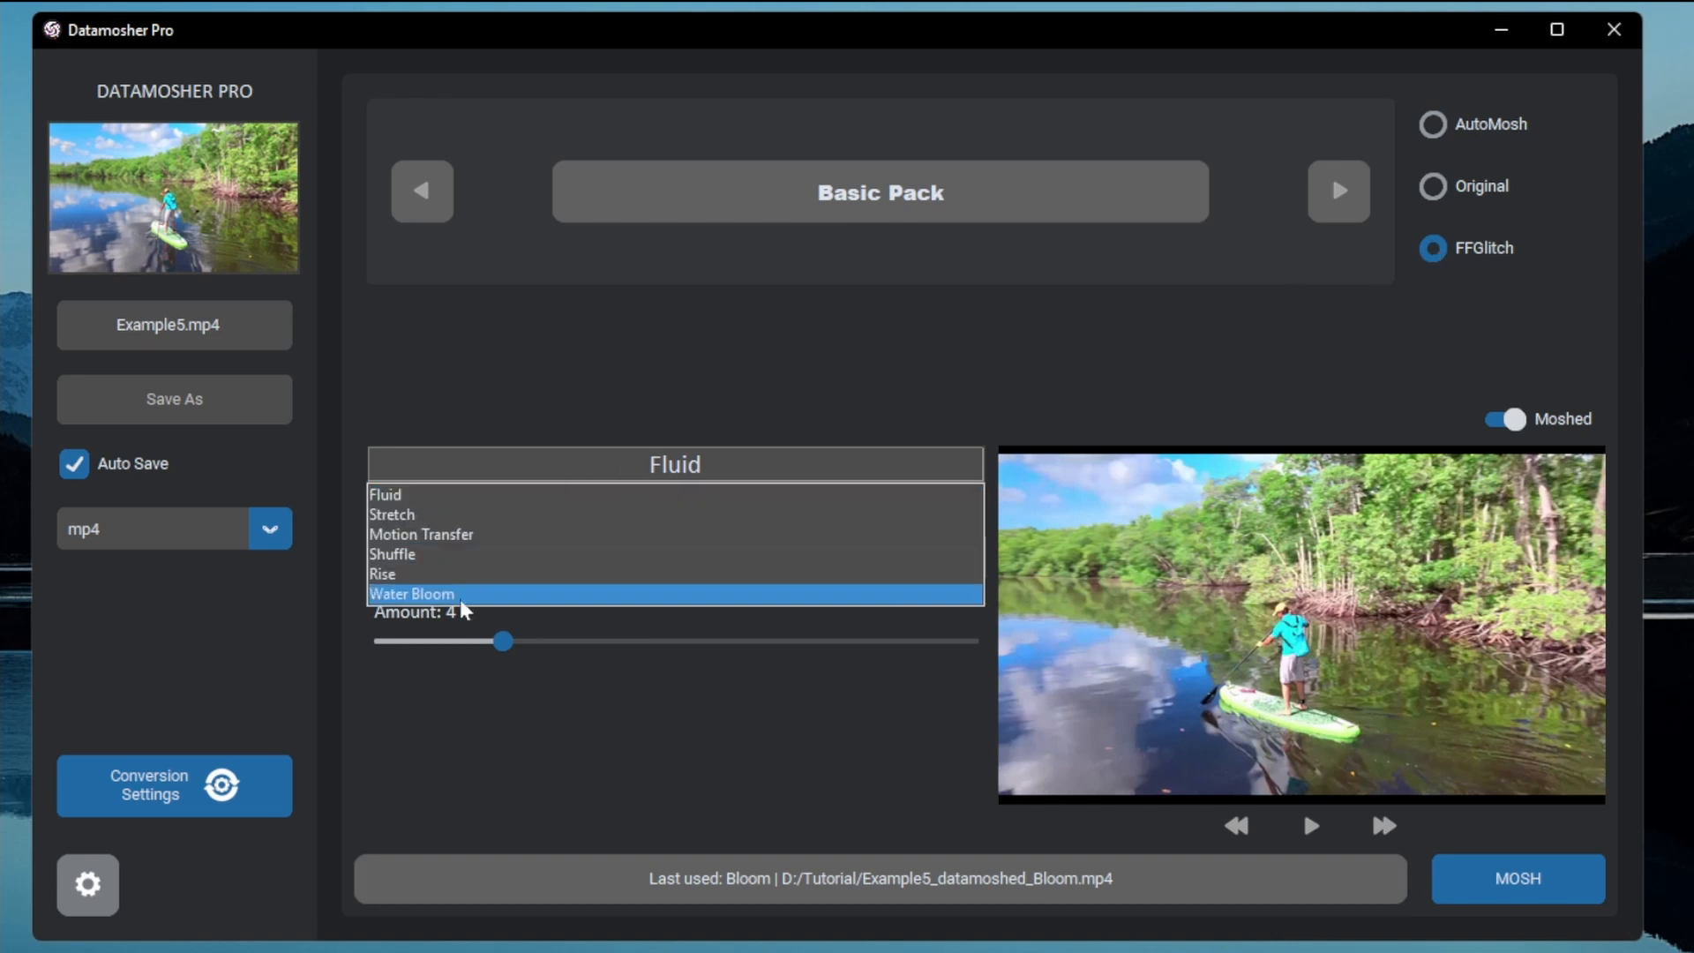
left_click(410, 593)
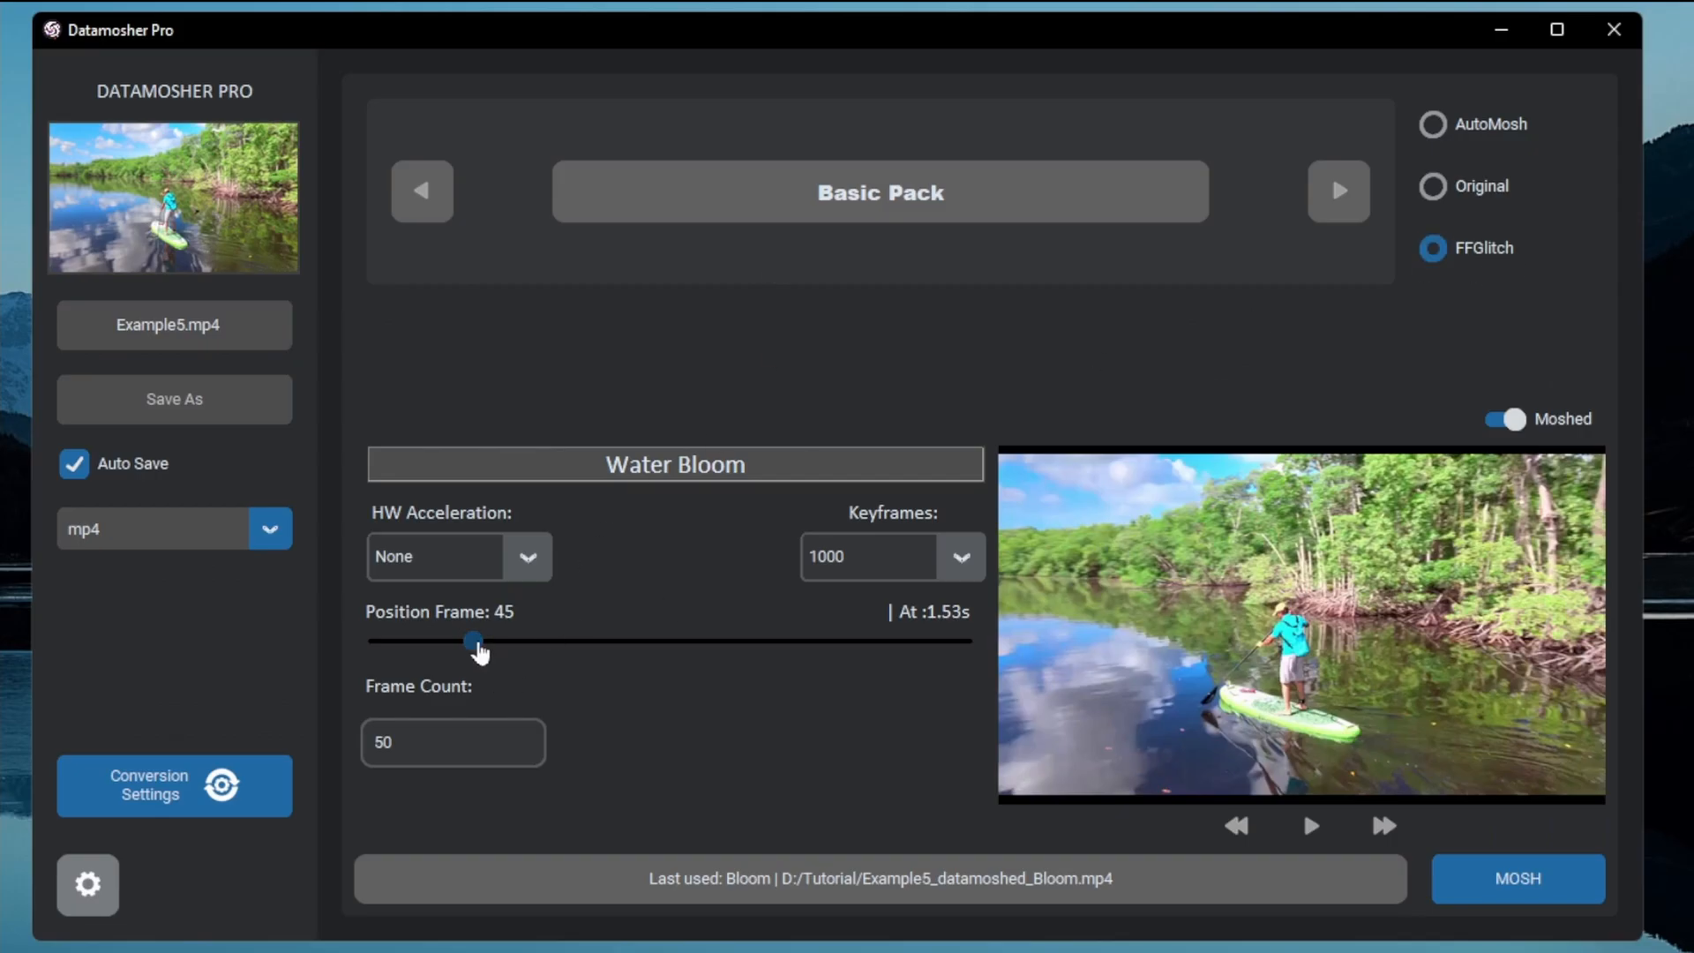
left_click_drag(472, 640, 439, 640)
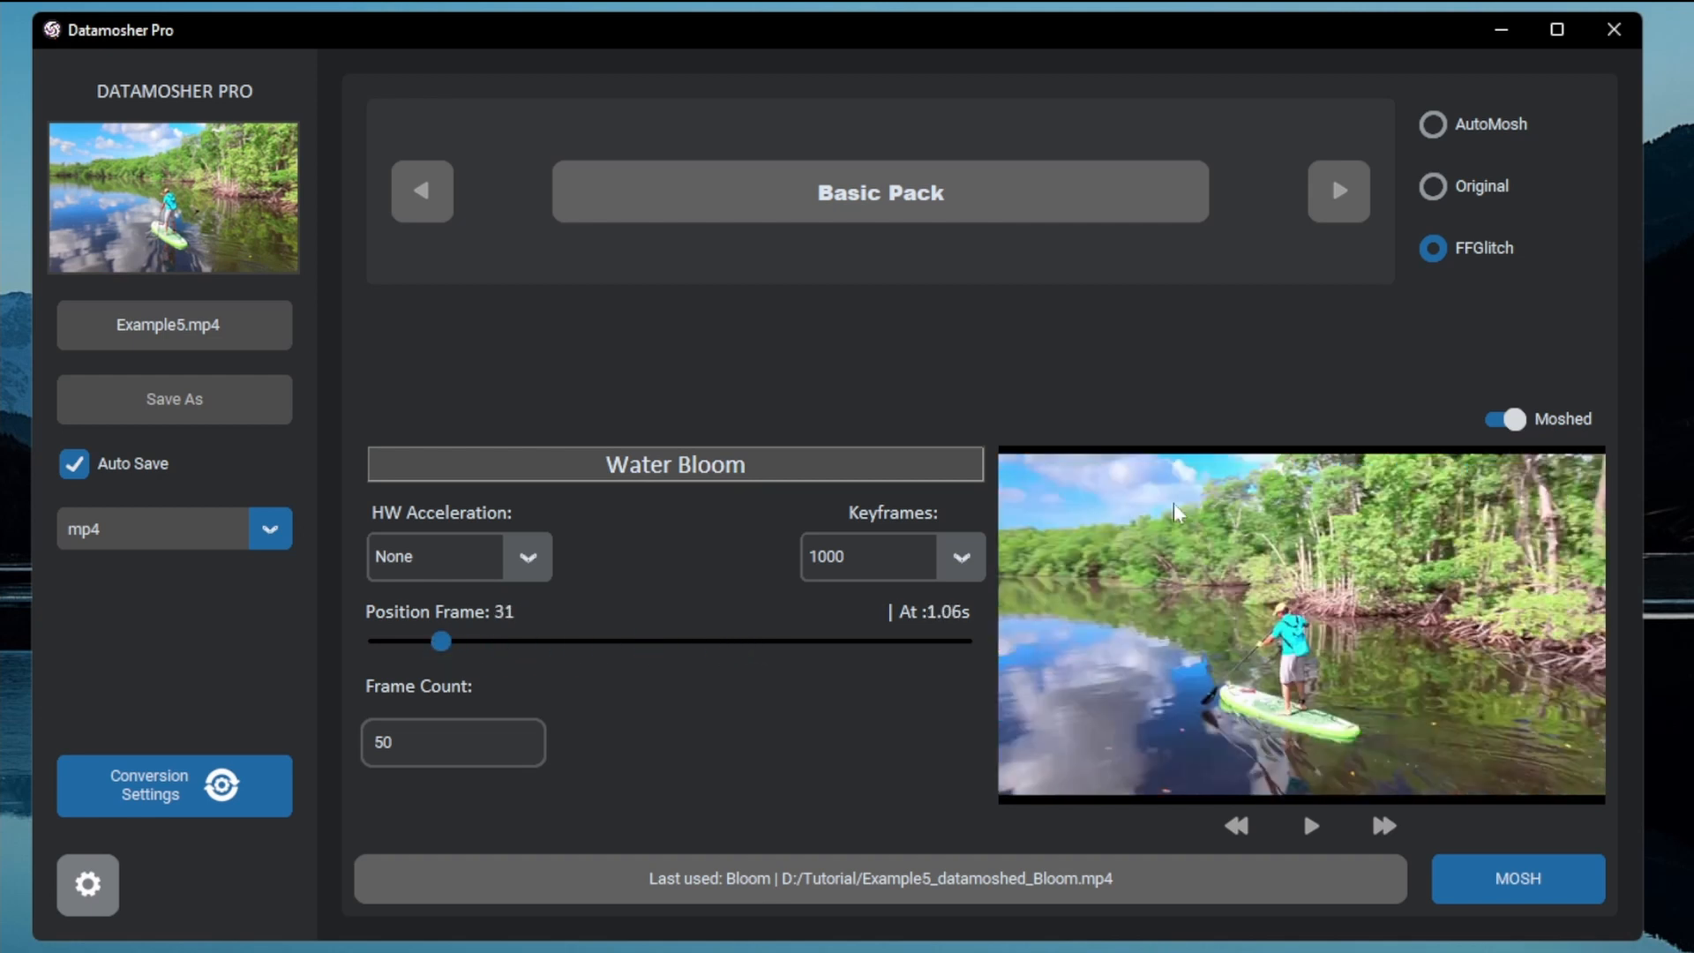
left_click_drag(441, 641, 602, 641)
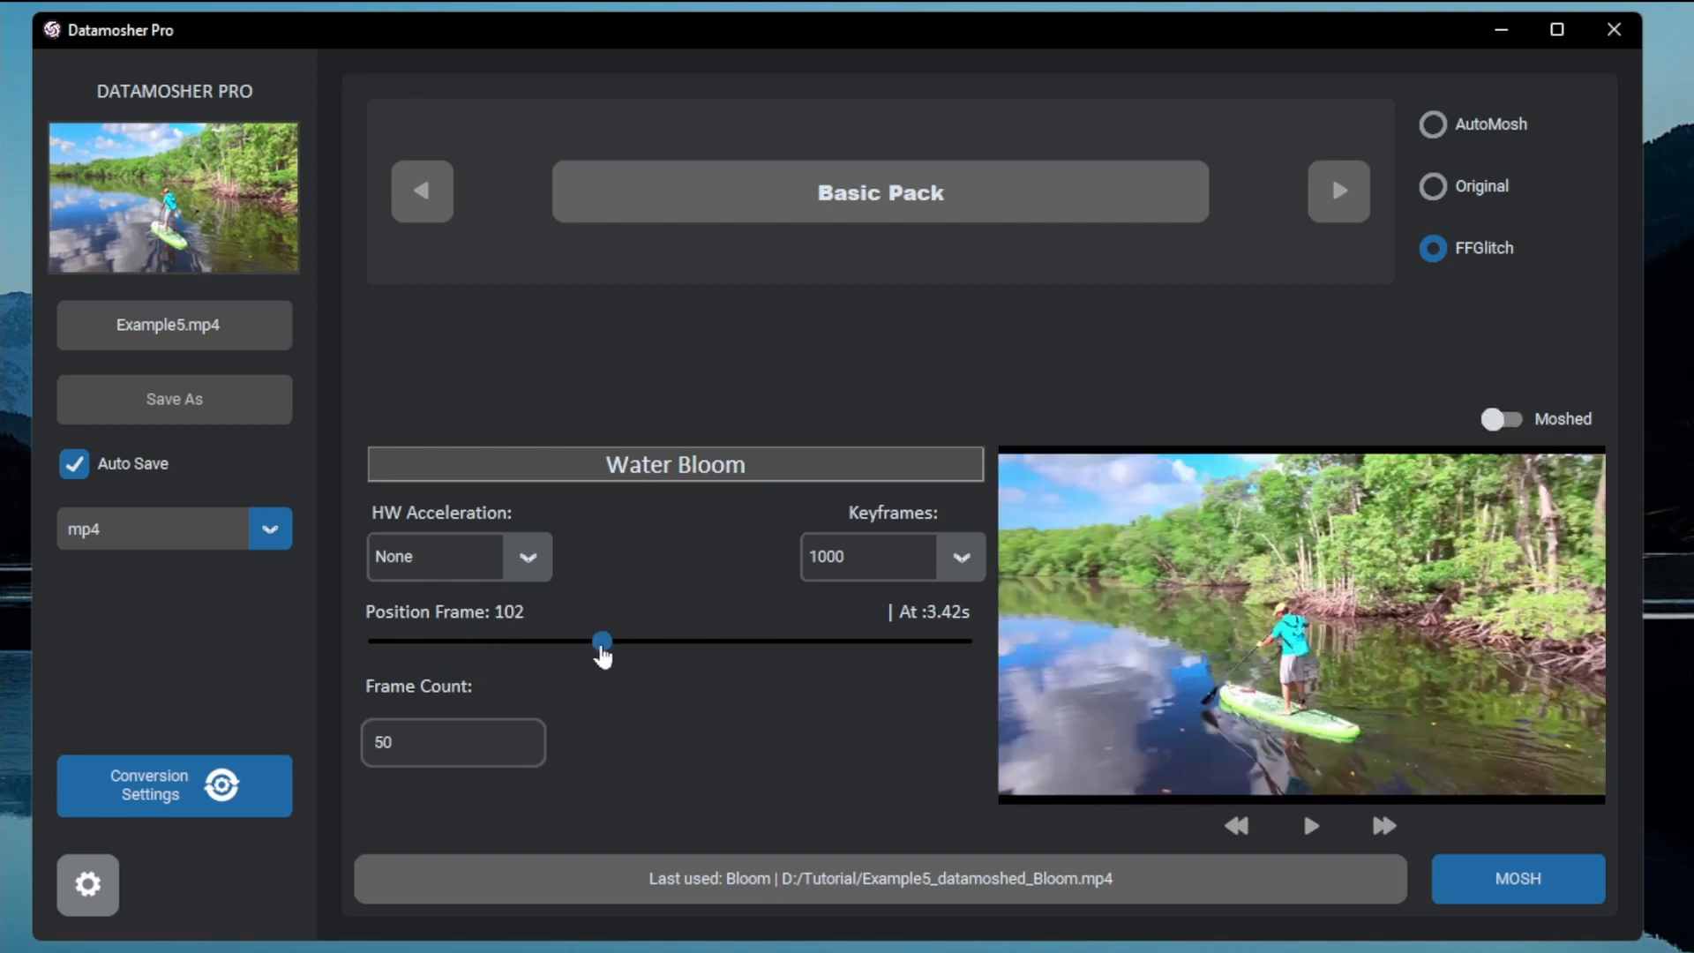
left_click_drag(602, 639, 609, 640)
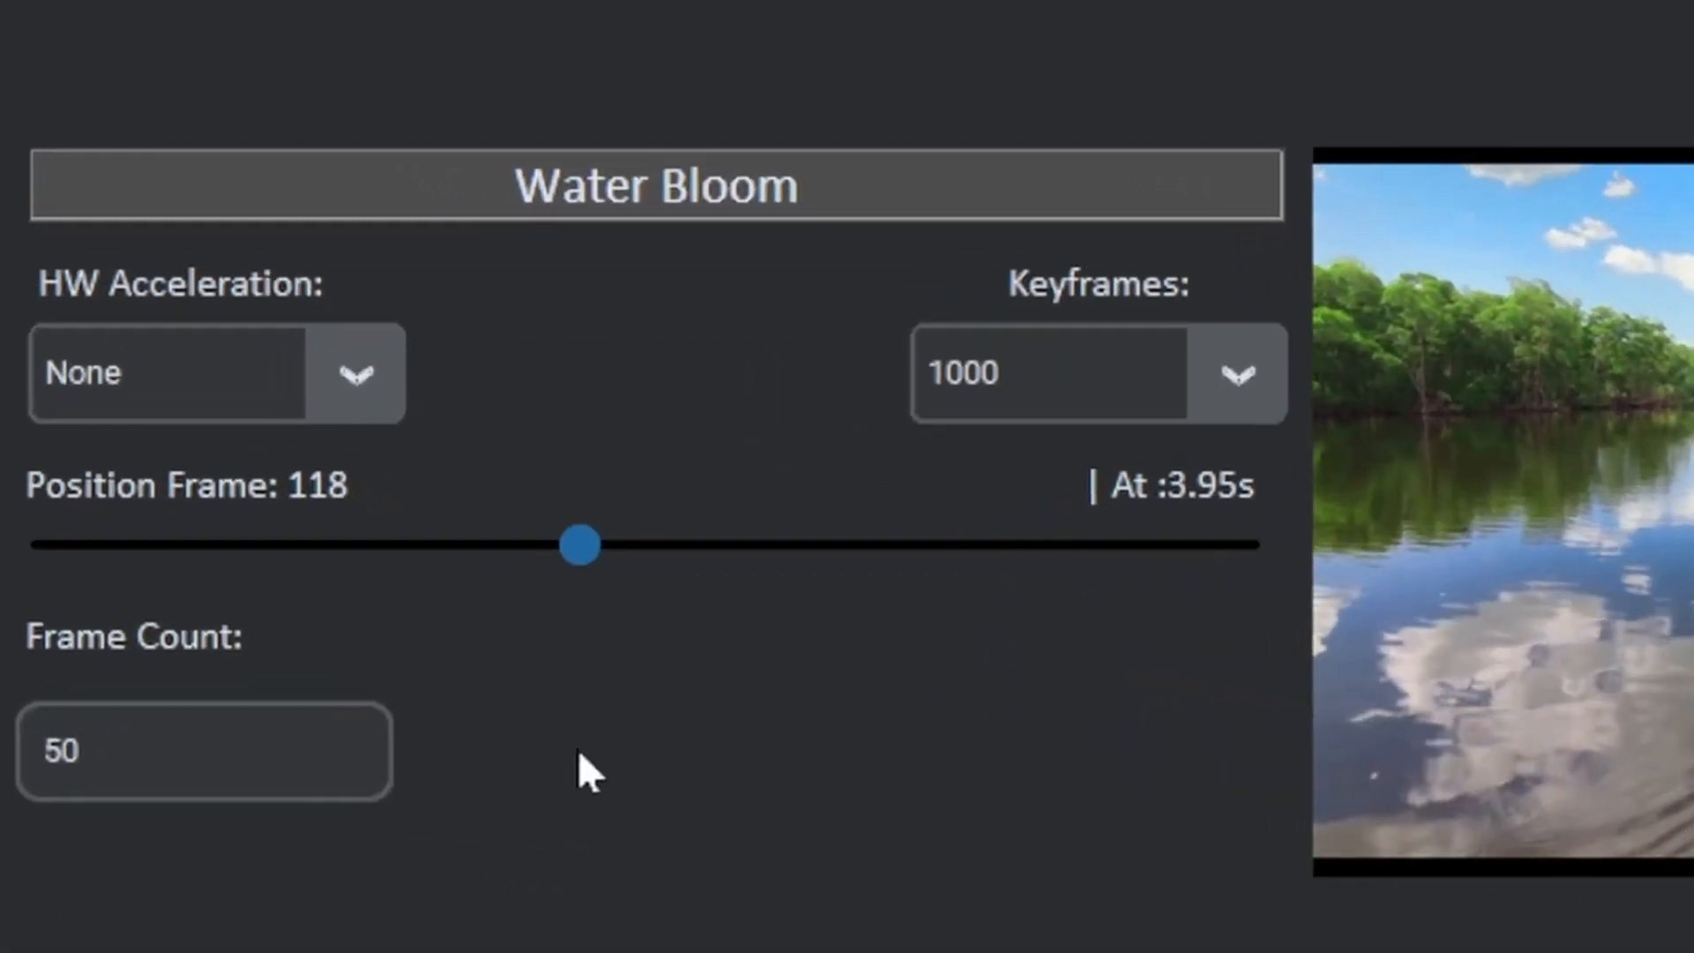
left_click_drag(578, 546, 419, 545)
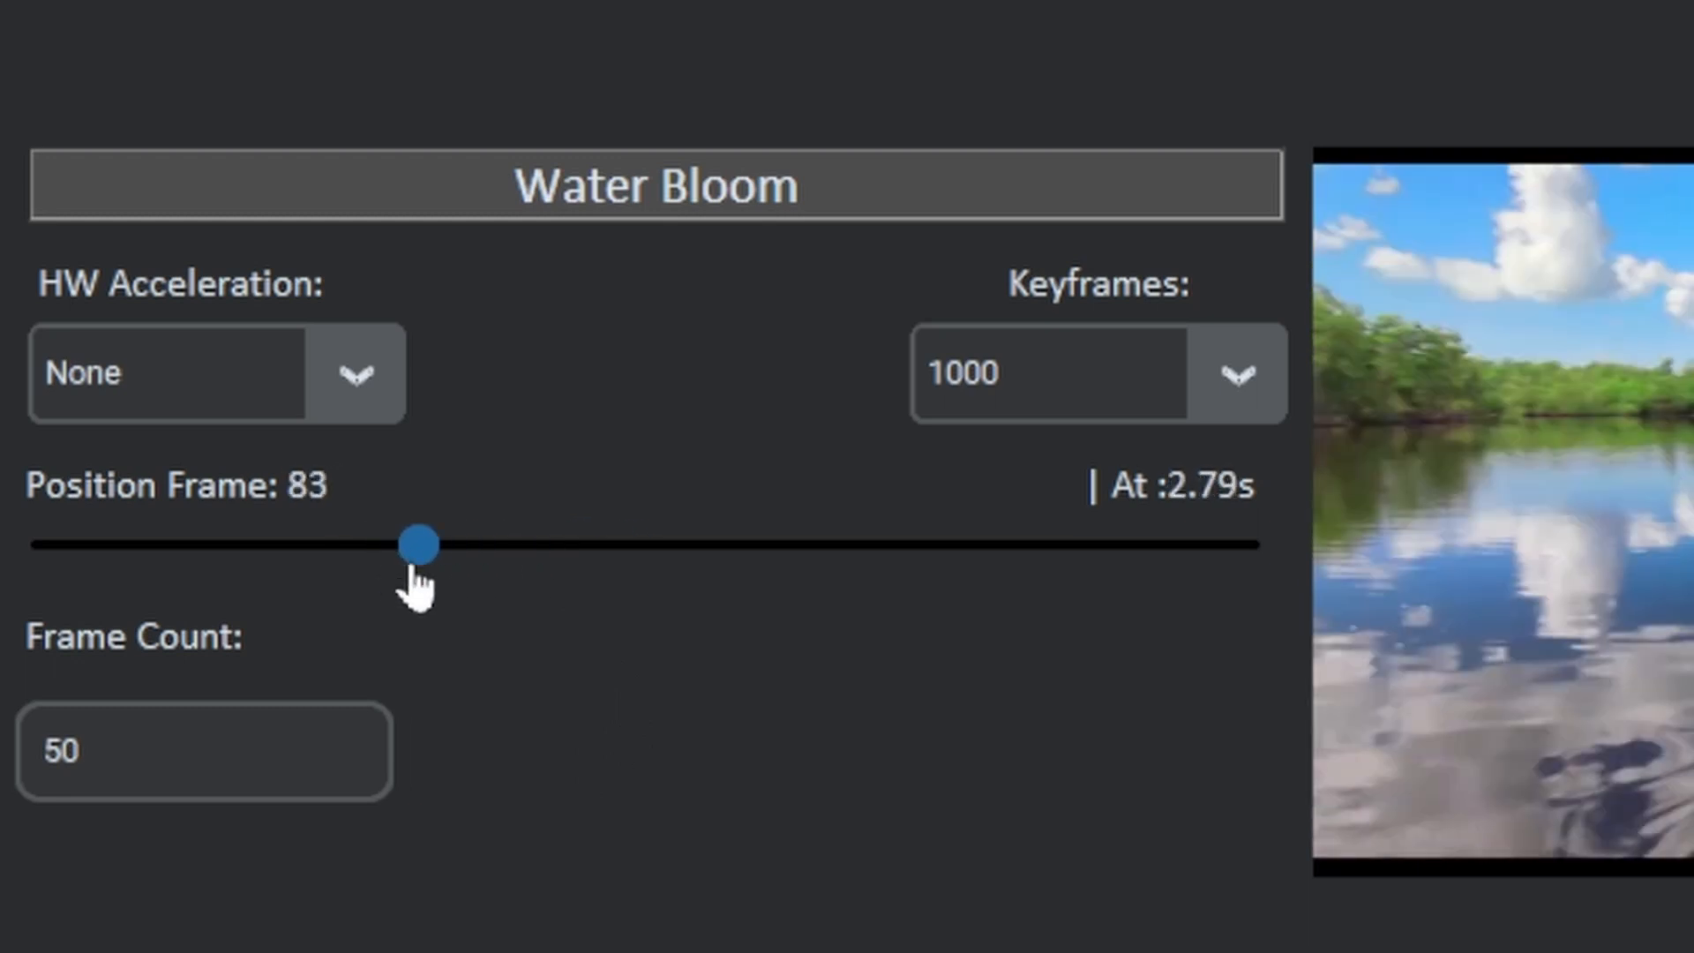
left_click_drag(417, 545, 410, 544)
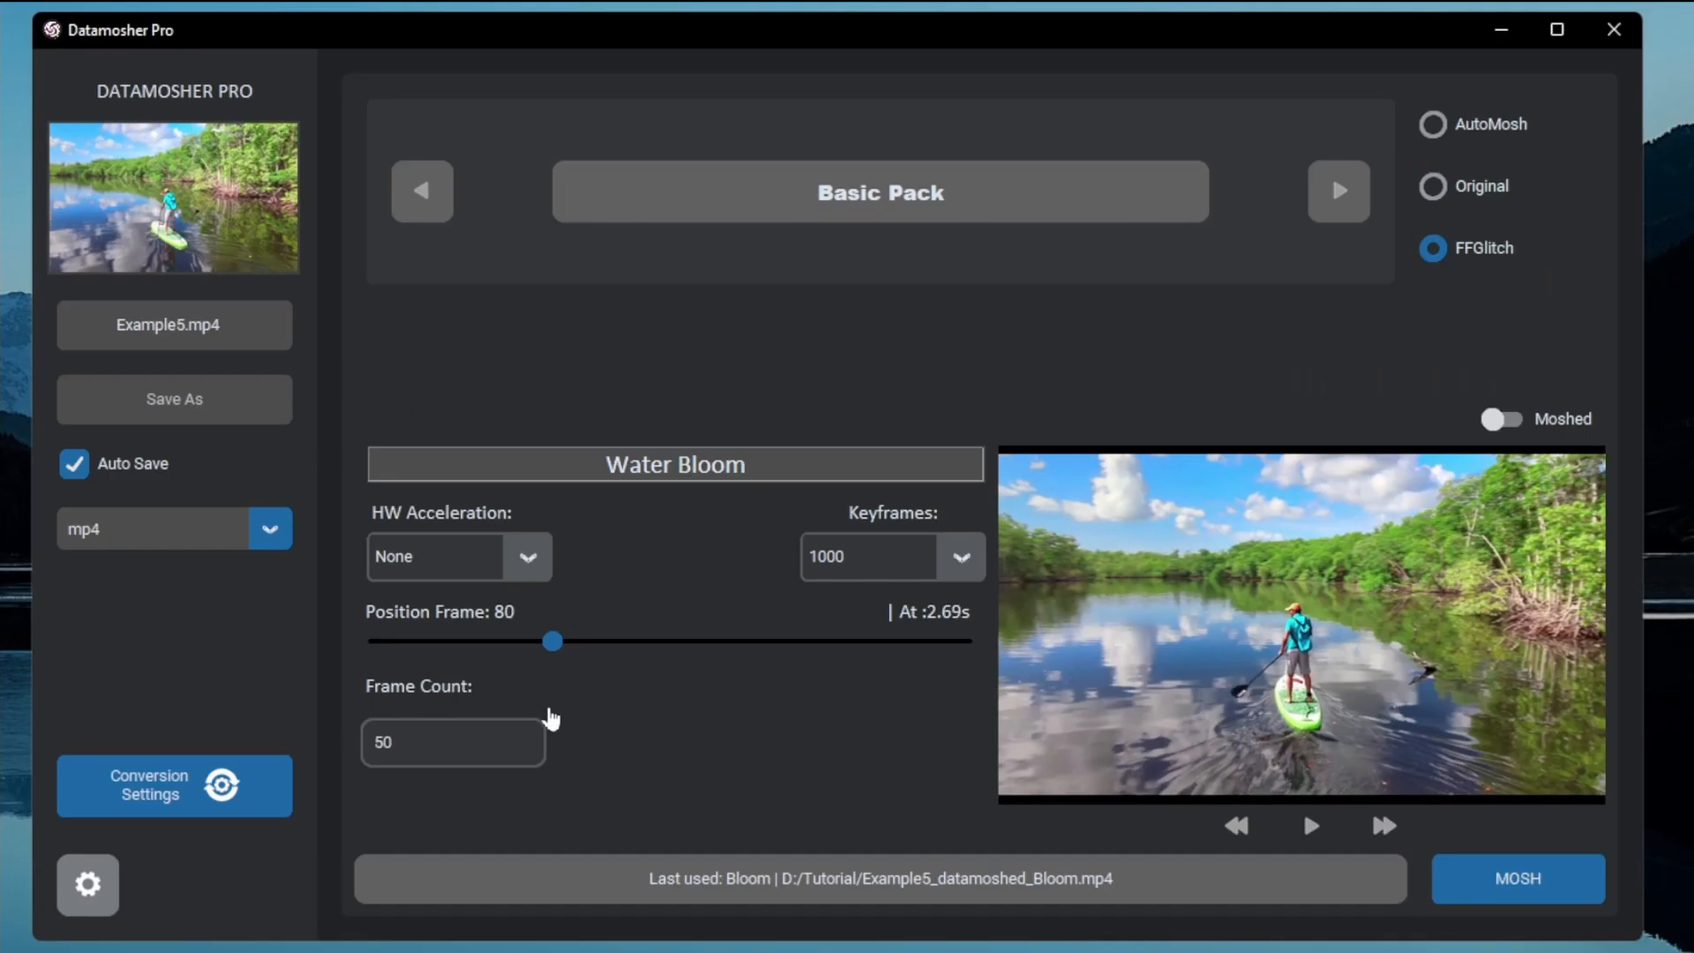
left_click(1517, 878)
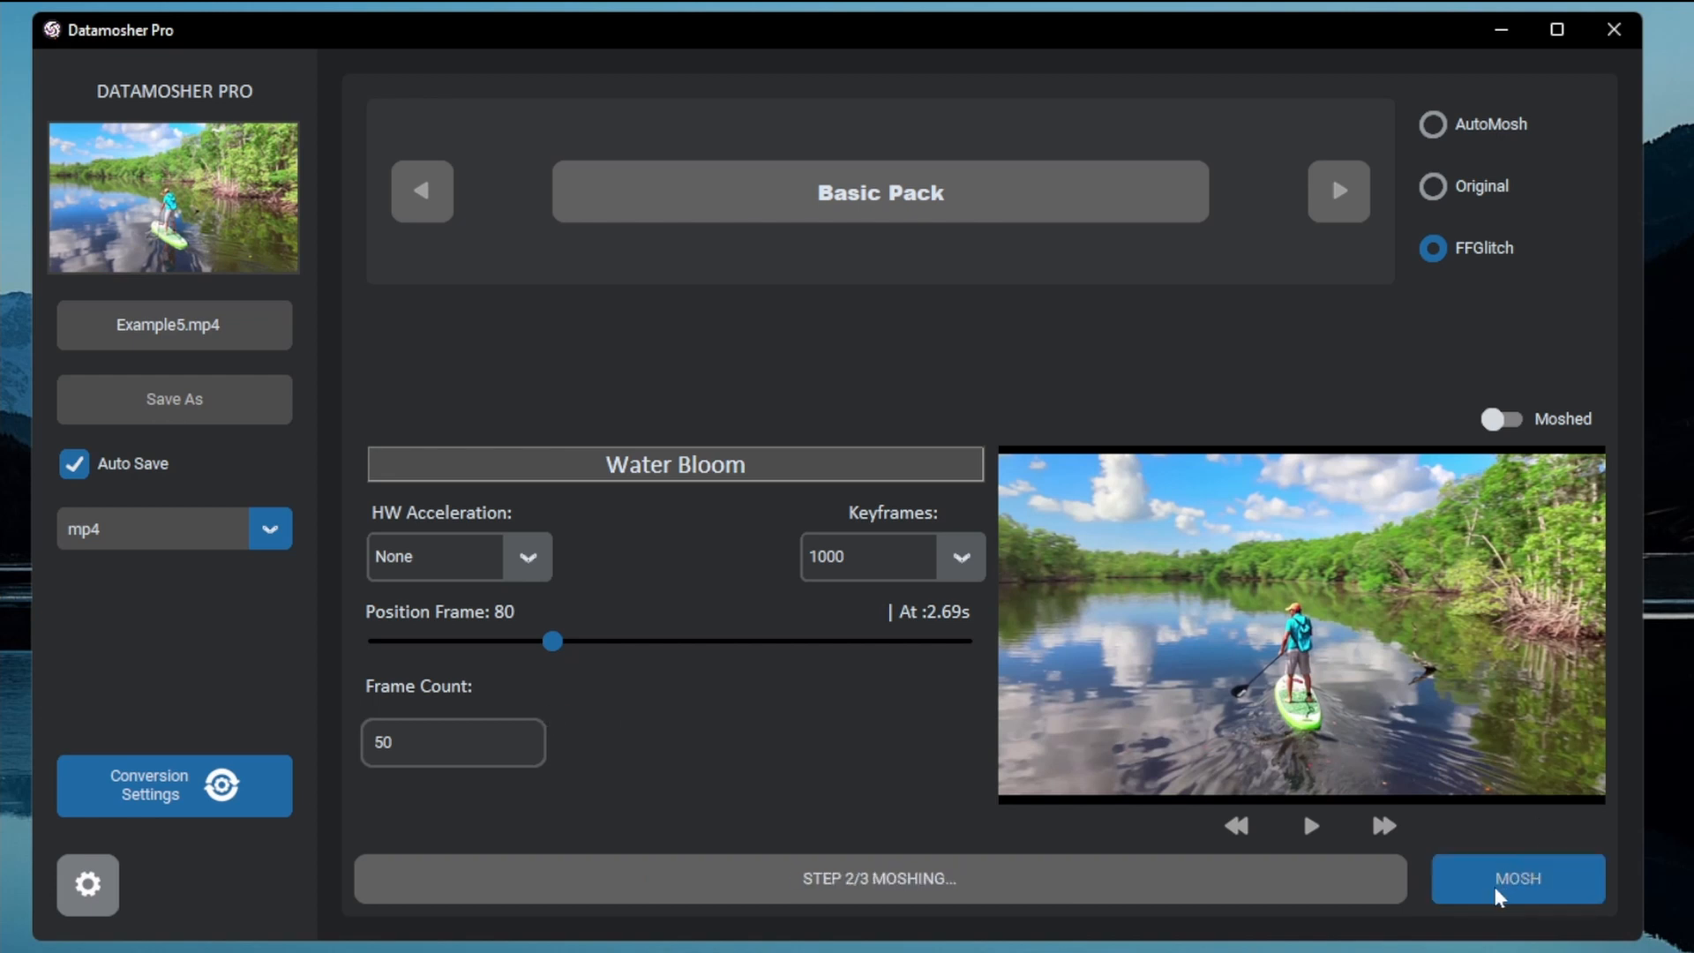
- Finish the Water Bloom export, then step AutoMosh through Pulse and Random to Bloom
left_click(1517, 879)
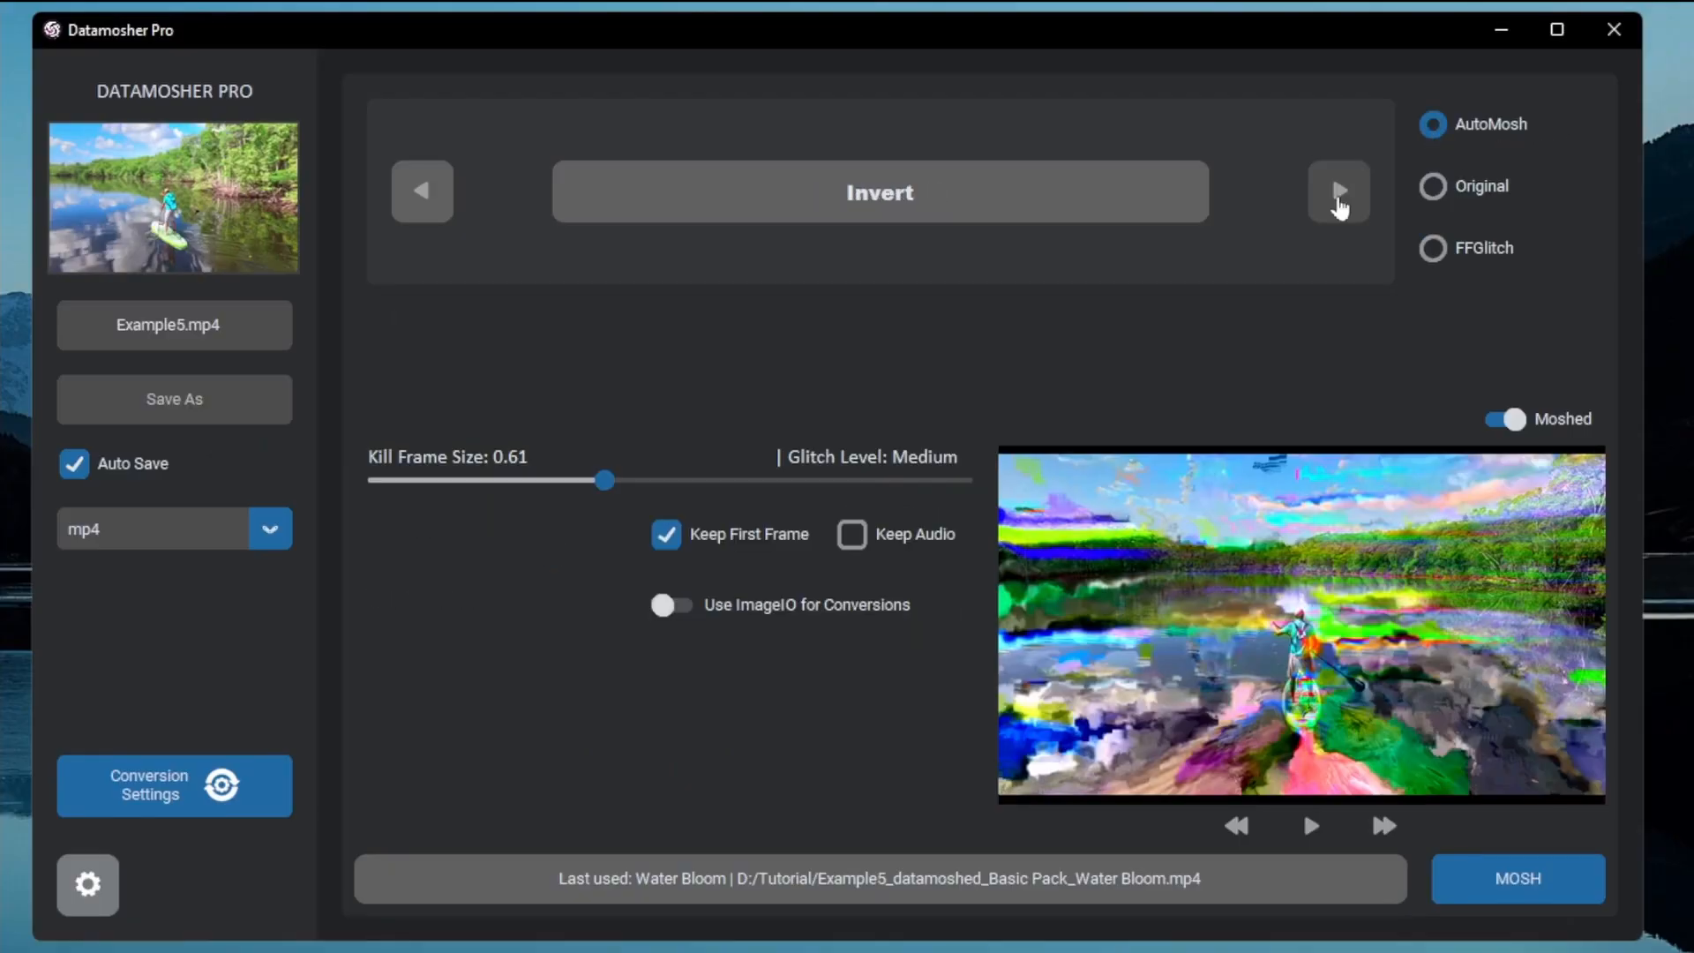
left_click(1337, 192)
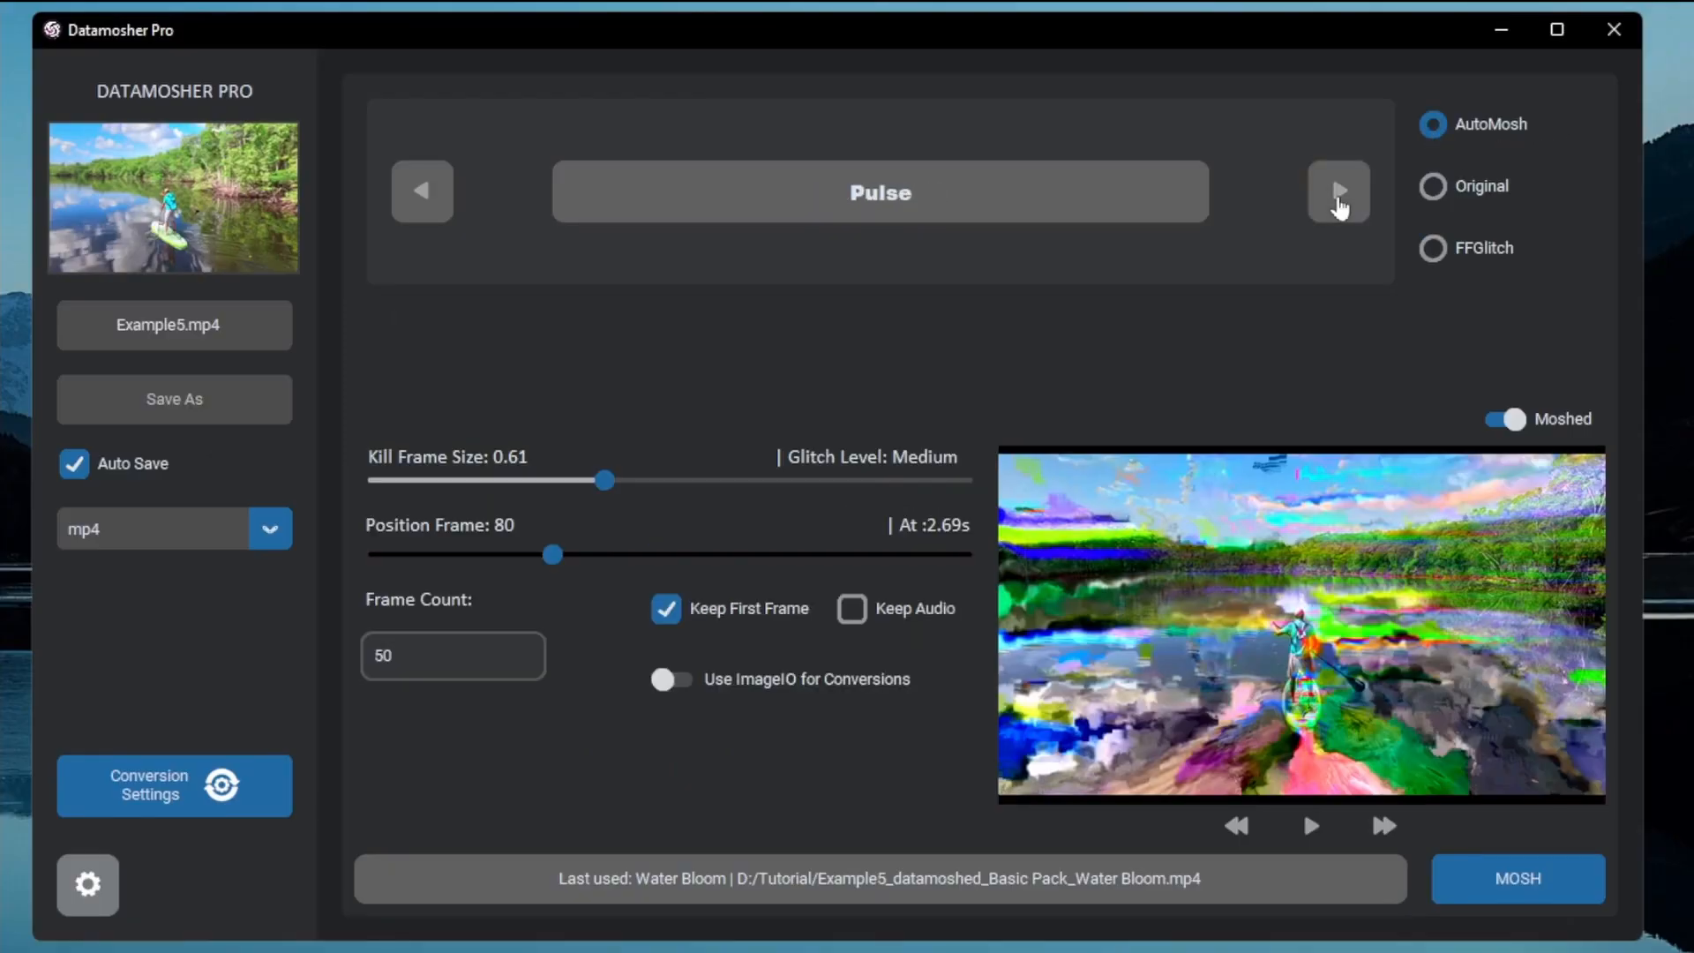
left_click(1337, 191)
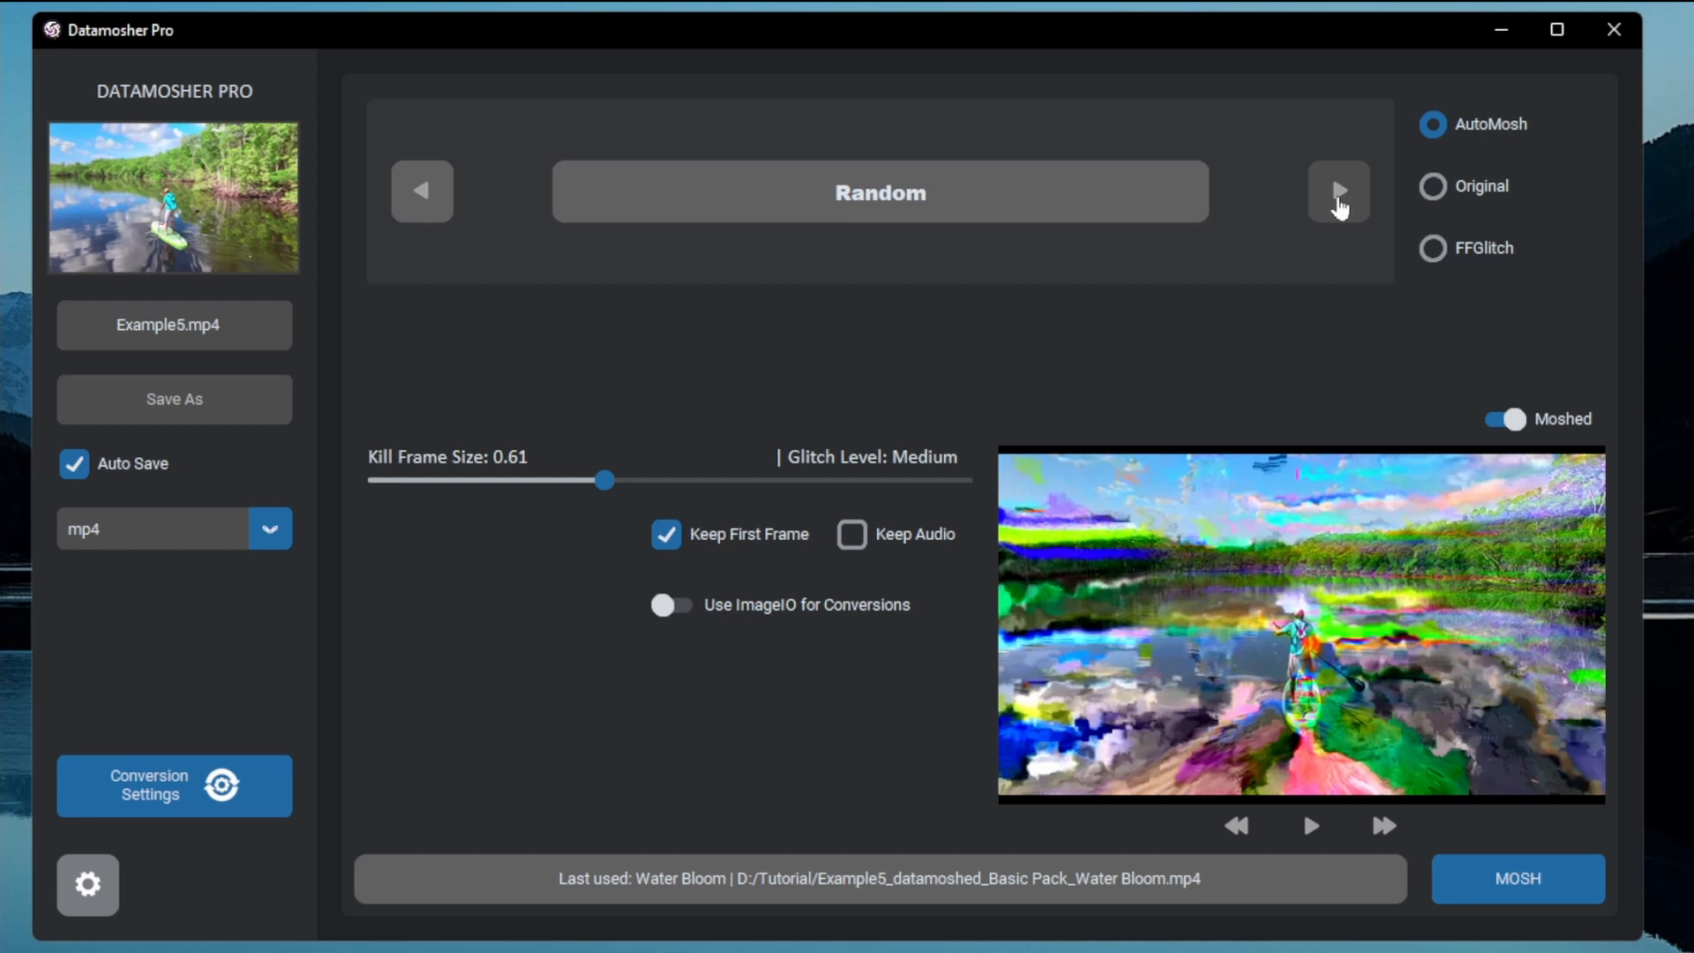
left_click(1338, 192)
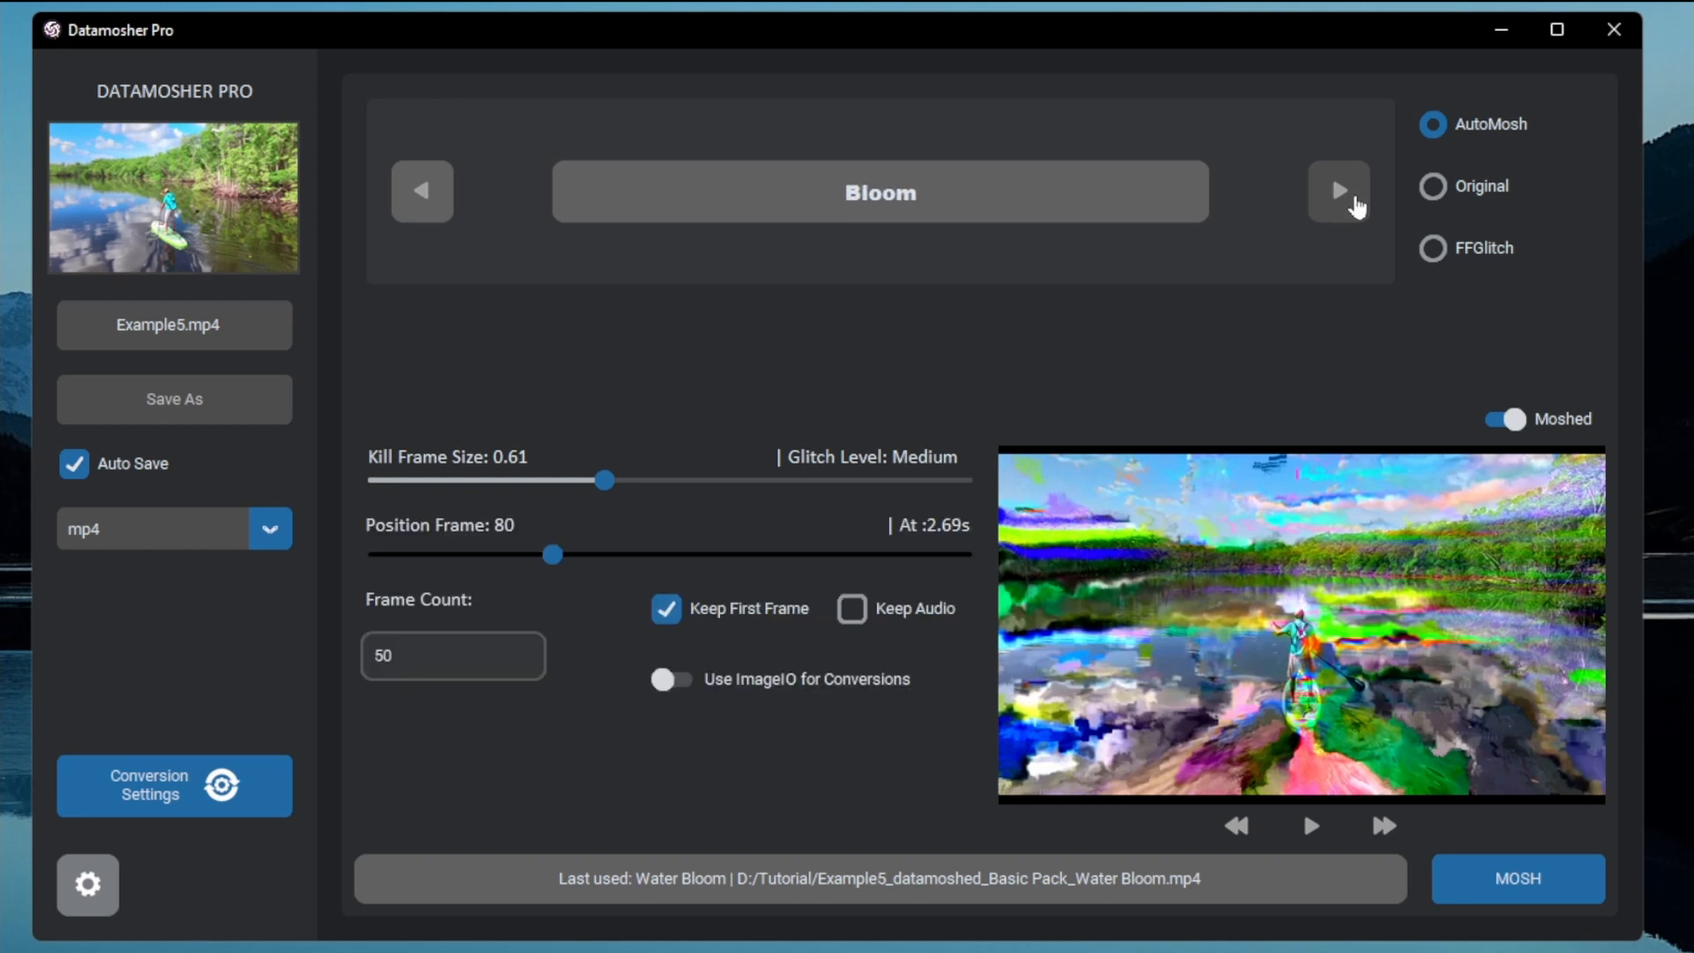
mouse_move(1312, 842)
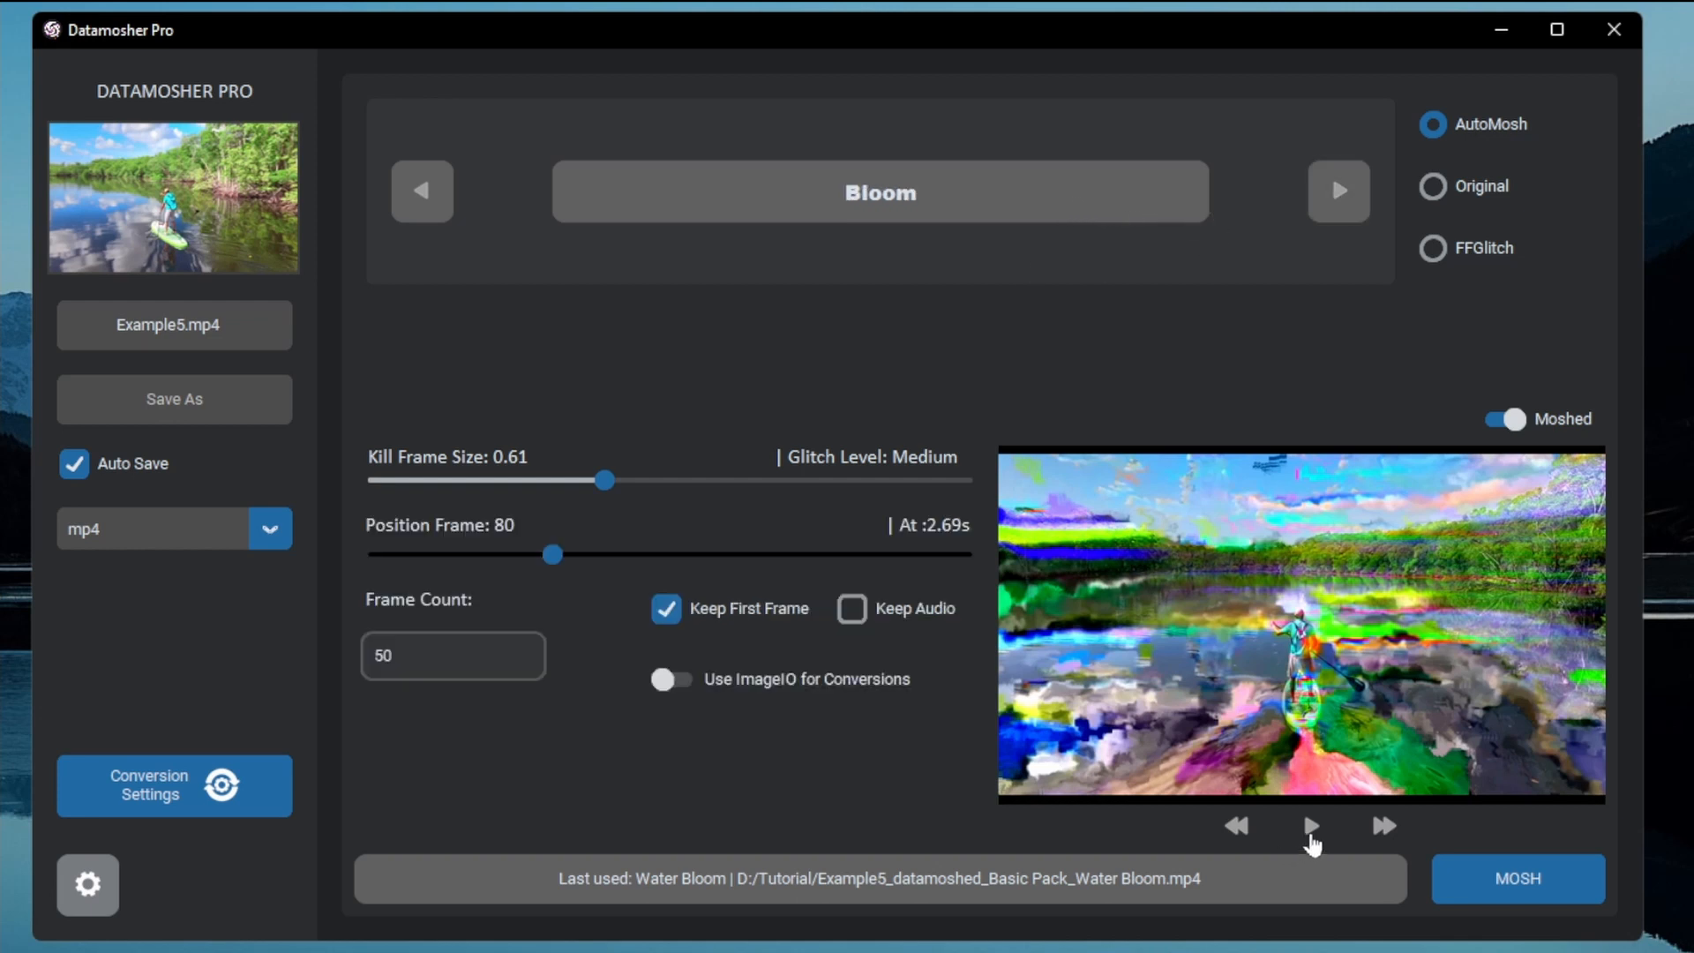
- Switch to Original mode and load Example1.mp4 as the source clip
left_click(1431, 187)
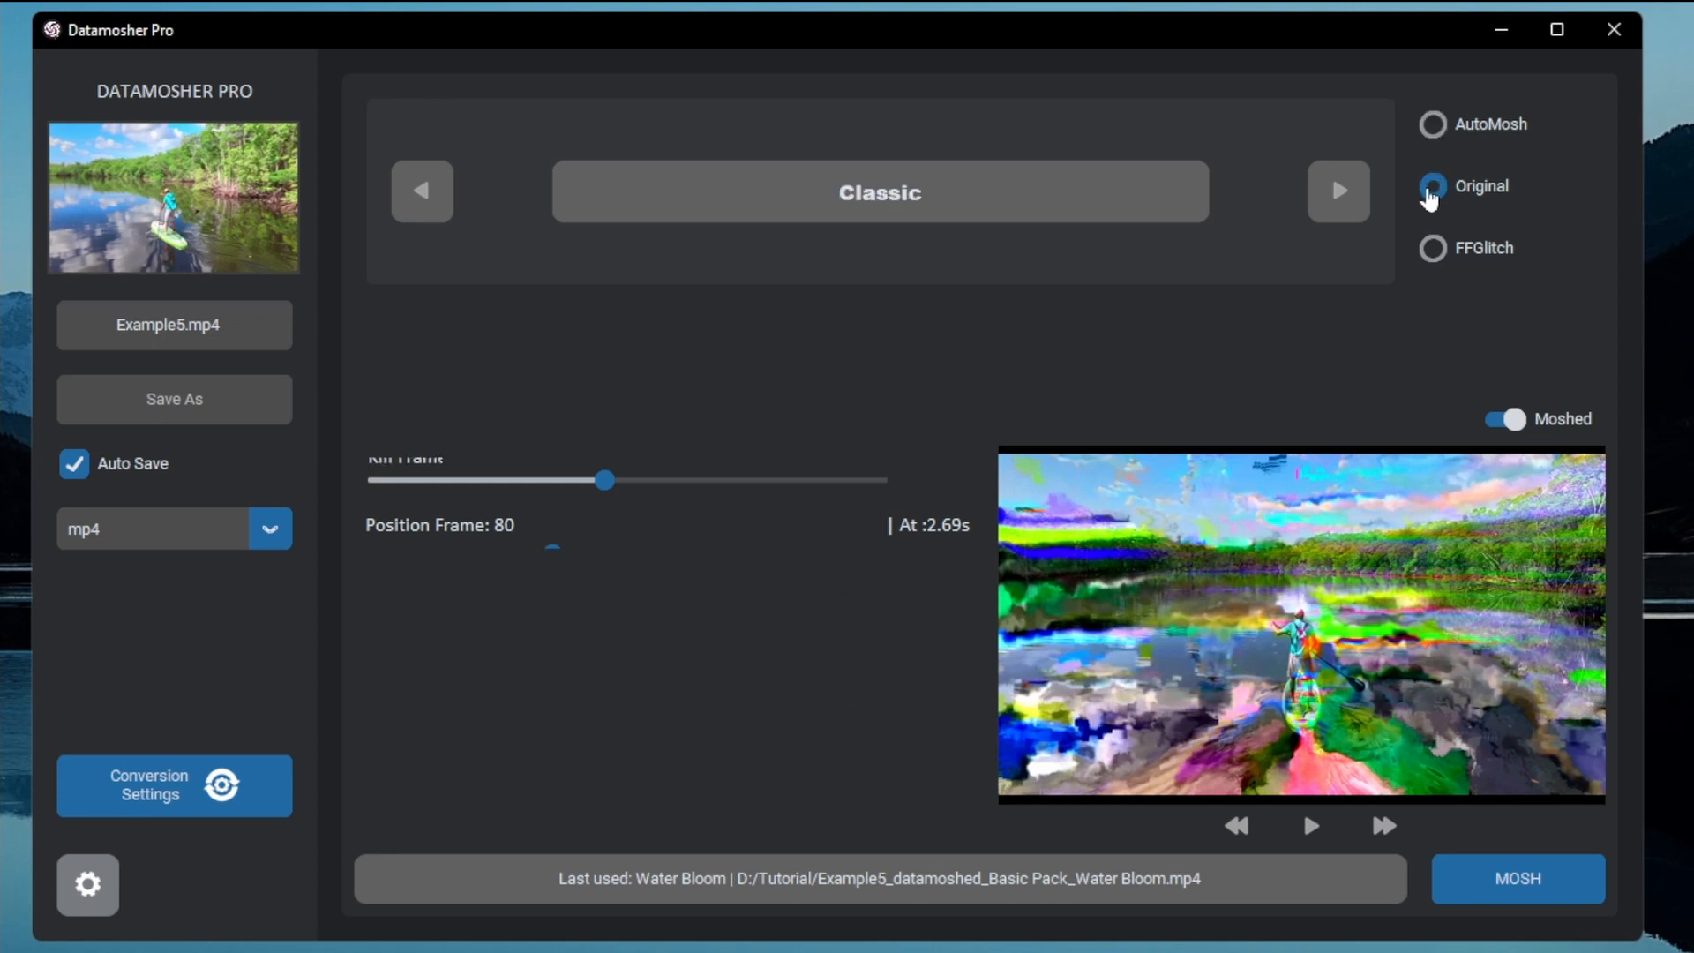
left_click(1431, 186)
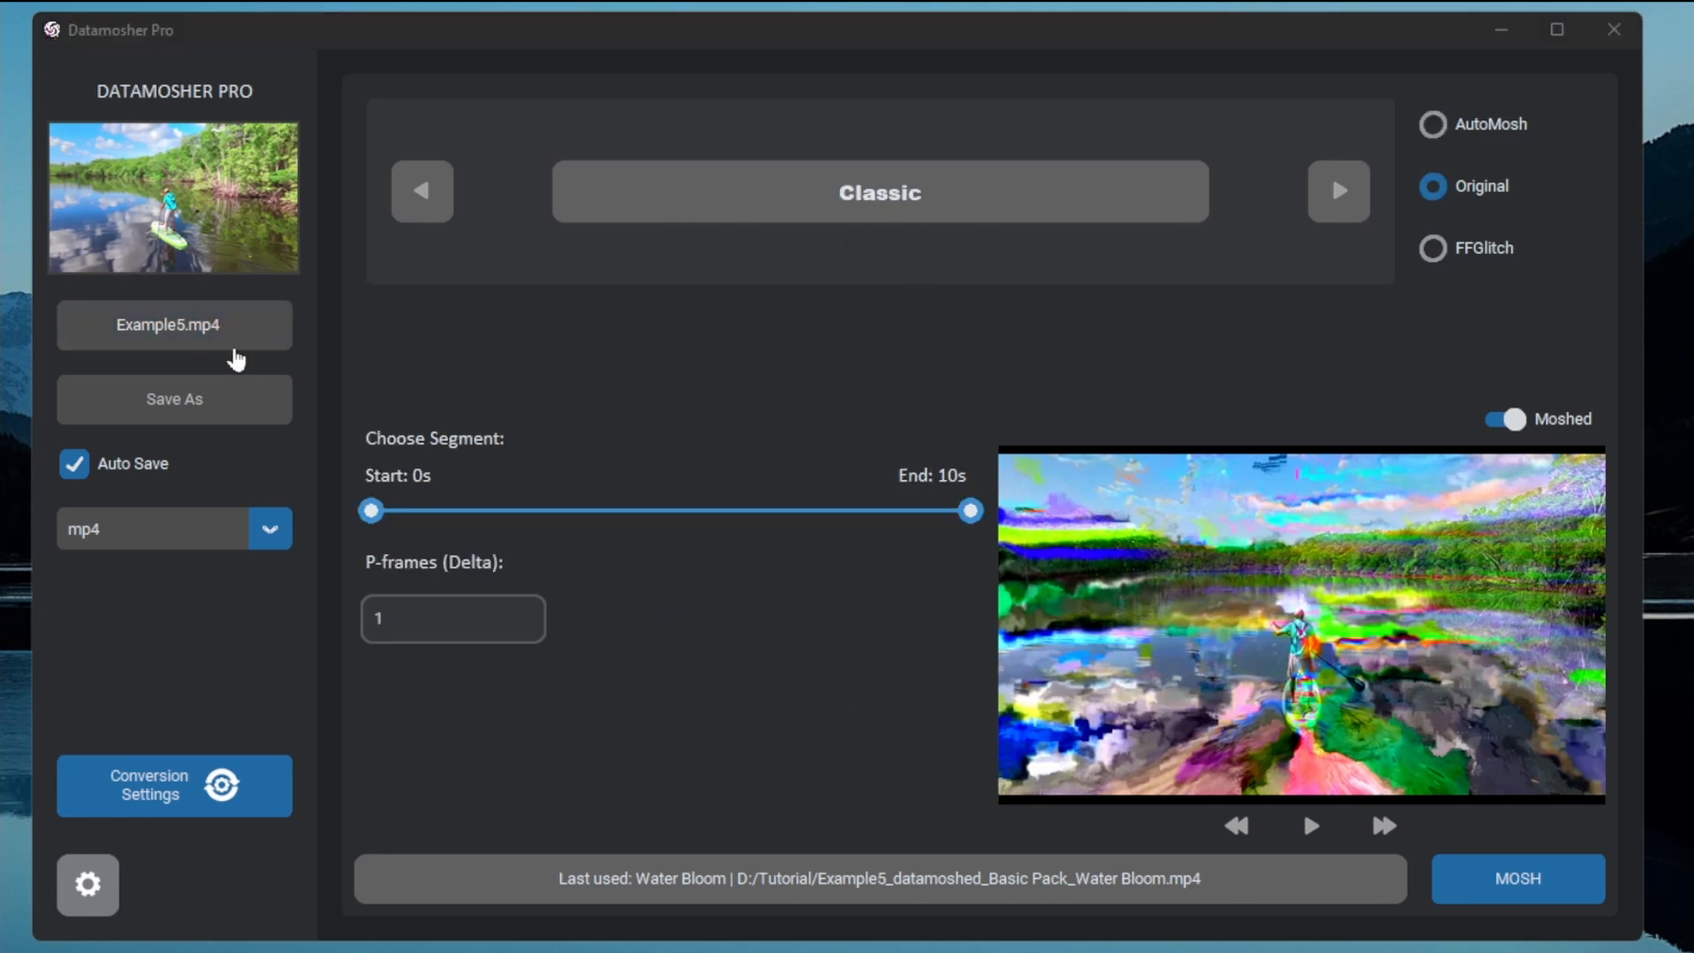
left_click(174, 326)
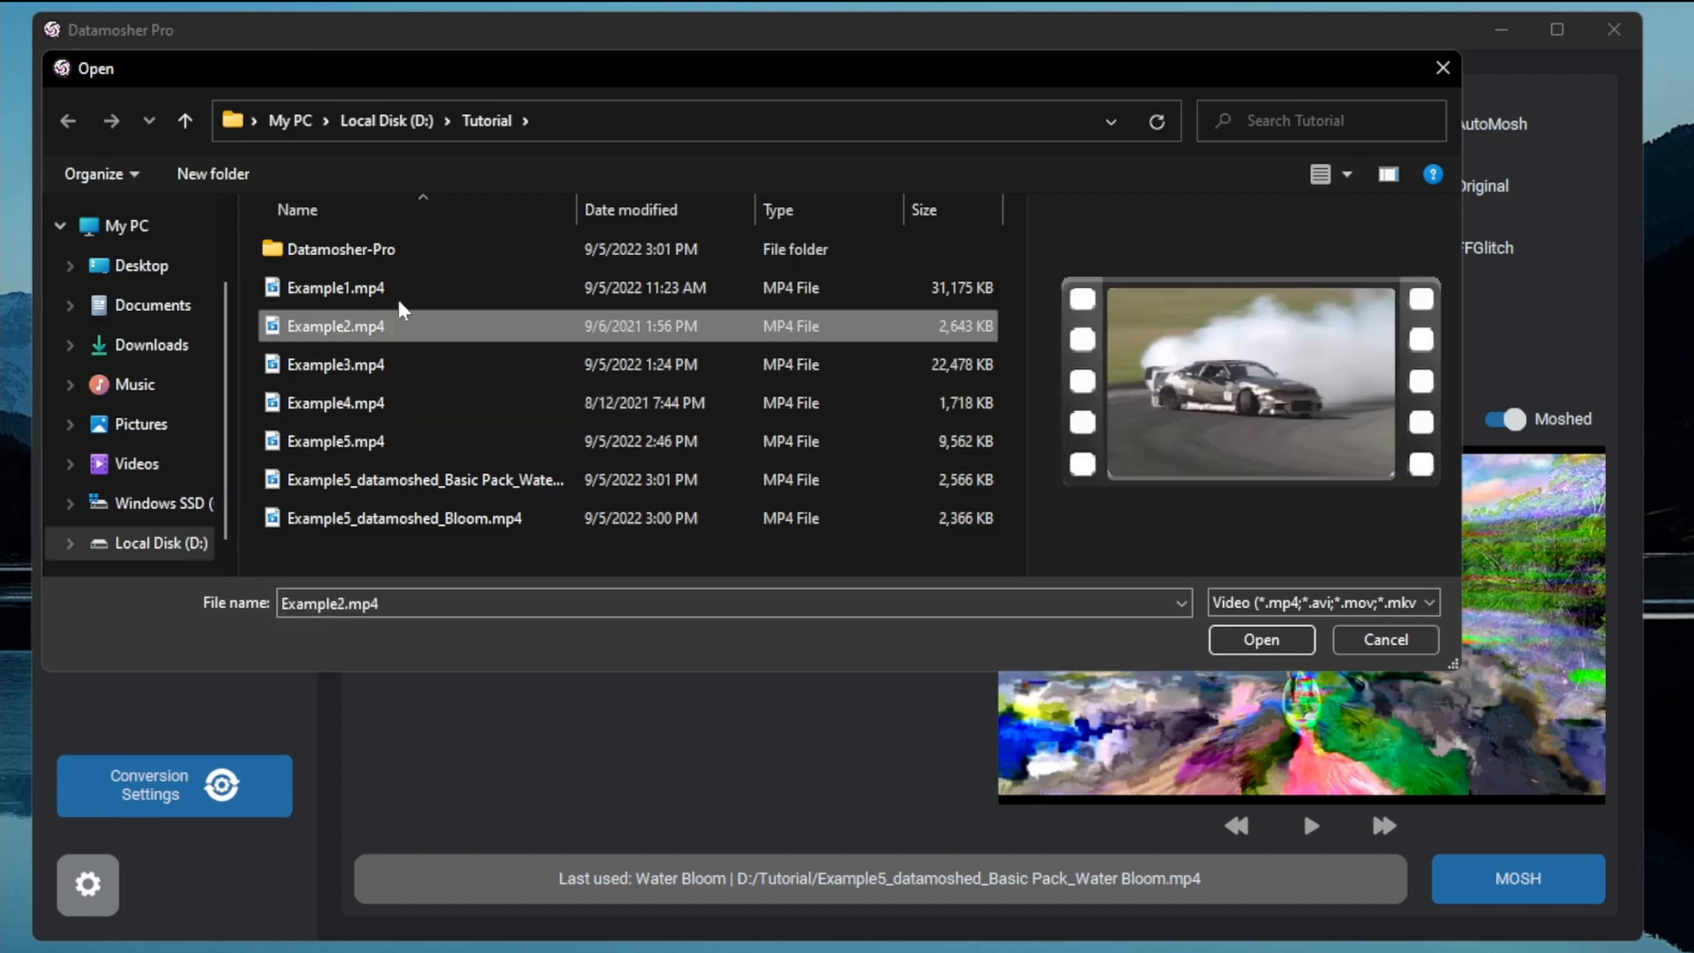
left_click(1259, 640)
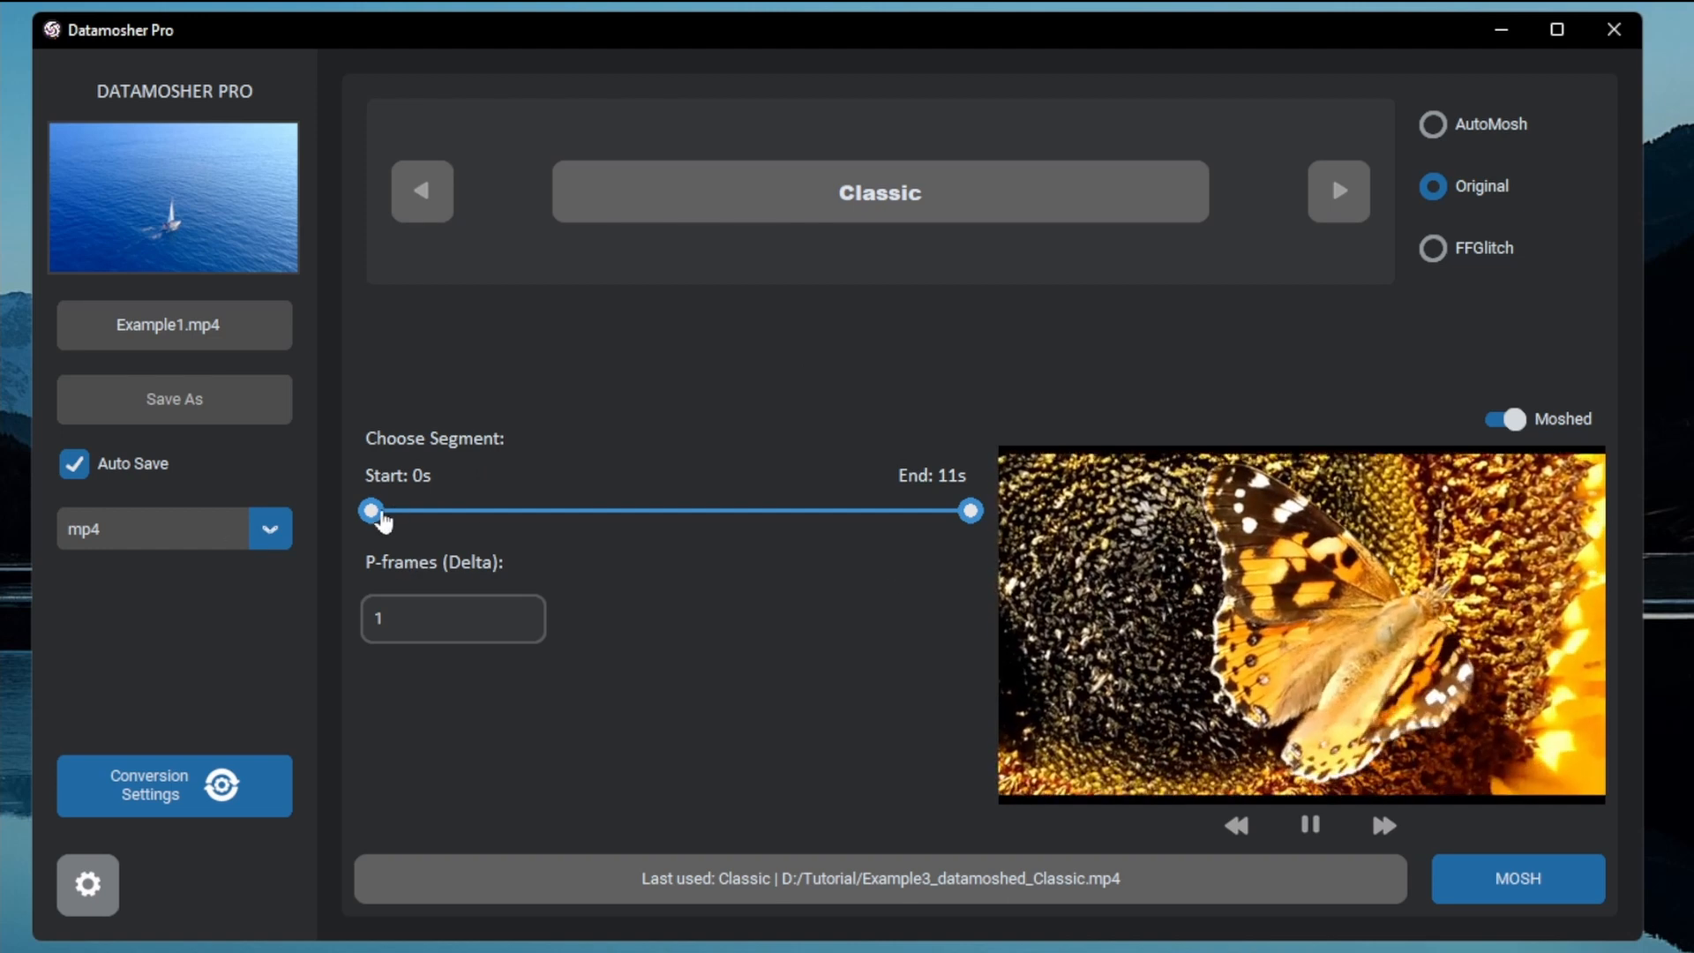
- Mosh Example1.mp4 with Classic starting at 1s and play the moshed result
left_click(1308, 826)
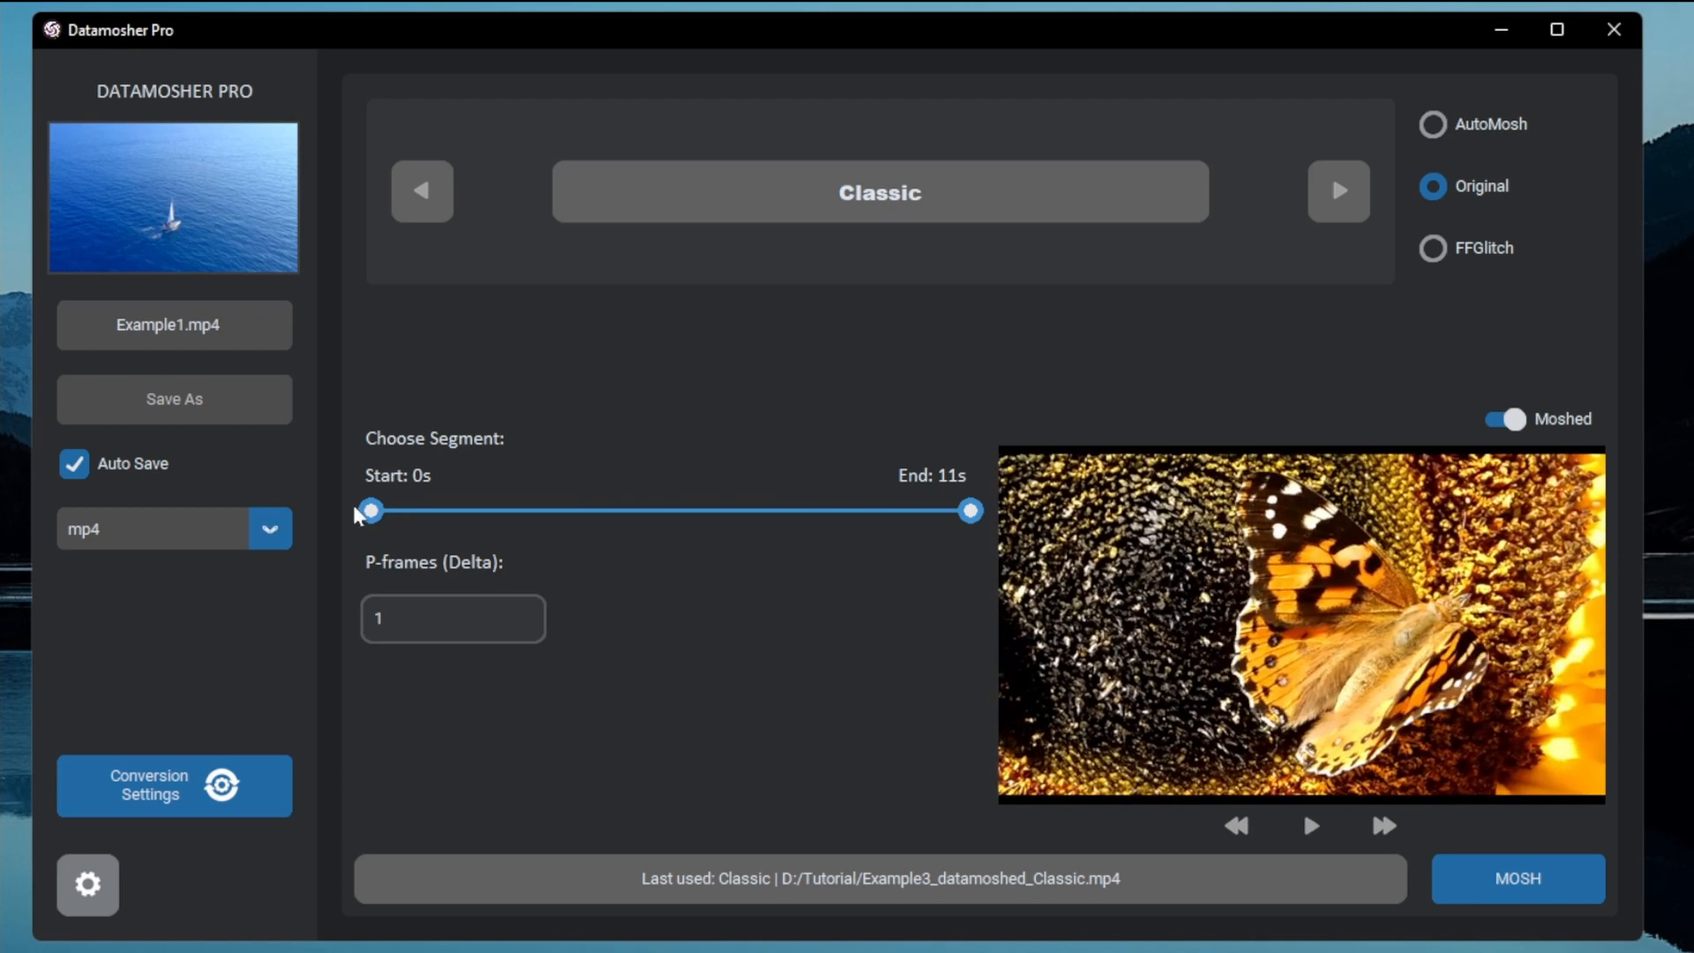
left_click_drag(371, 510, 440, 510)
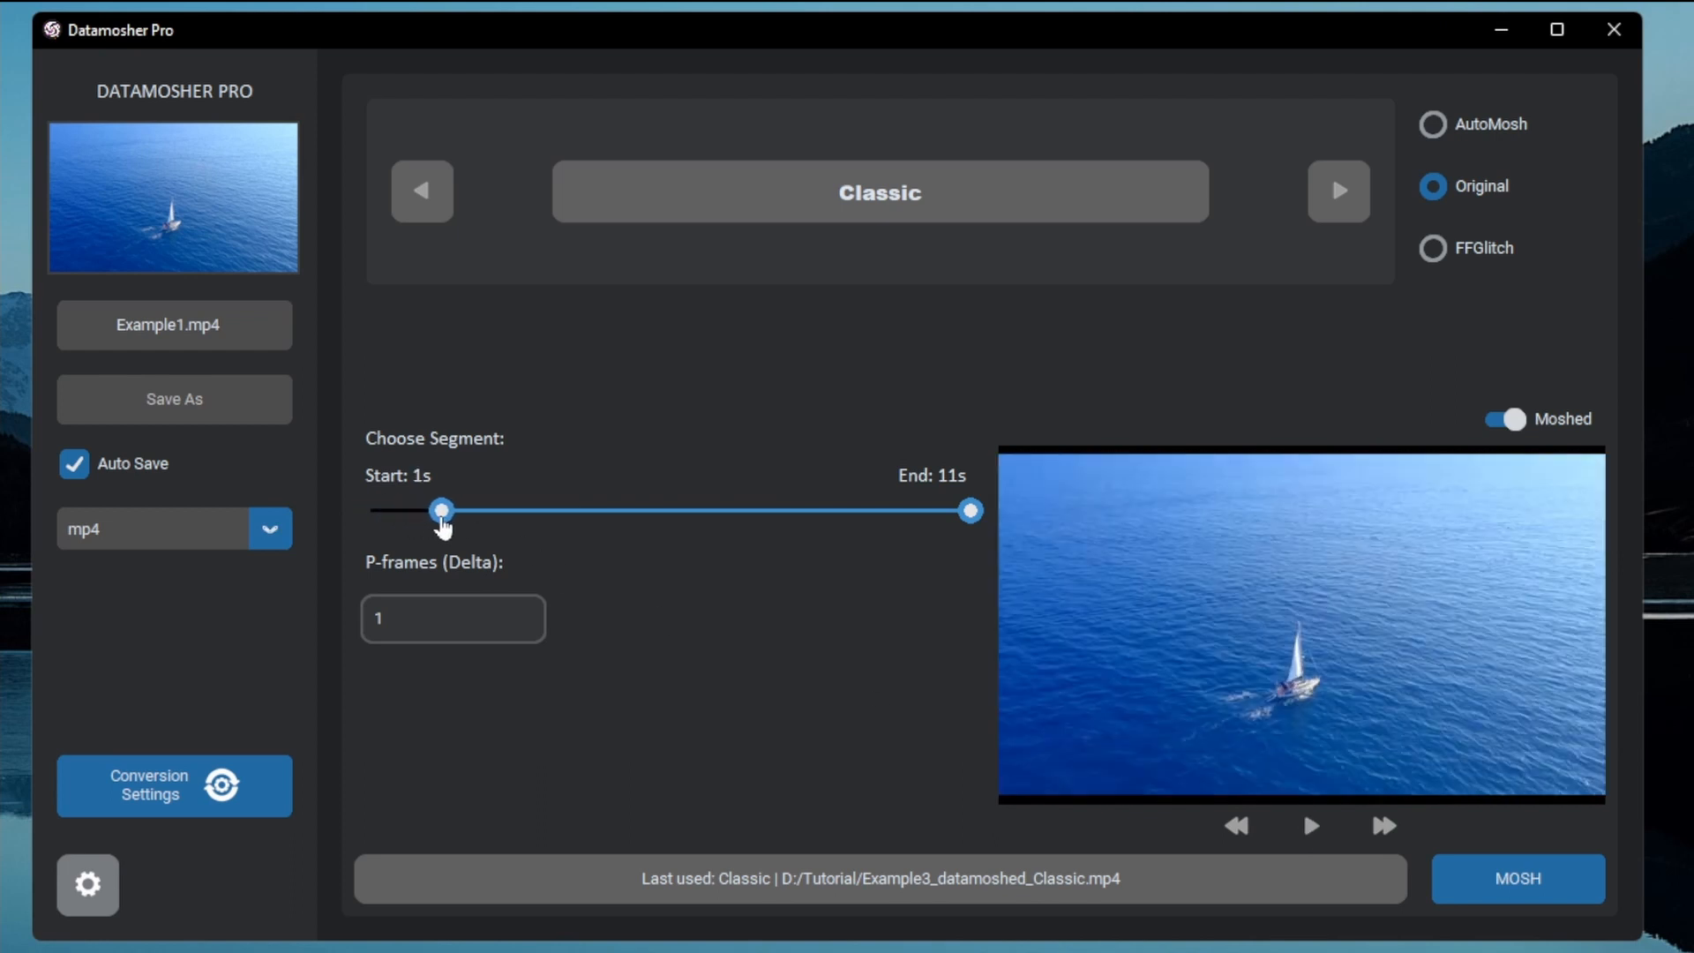
mouse_move(620, 550)
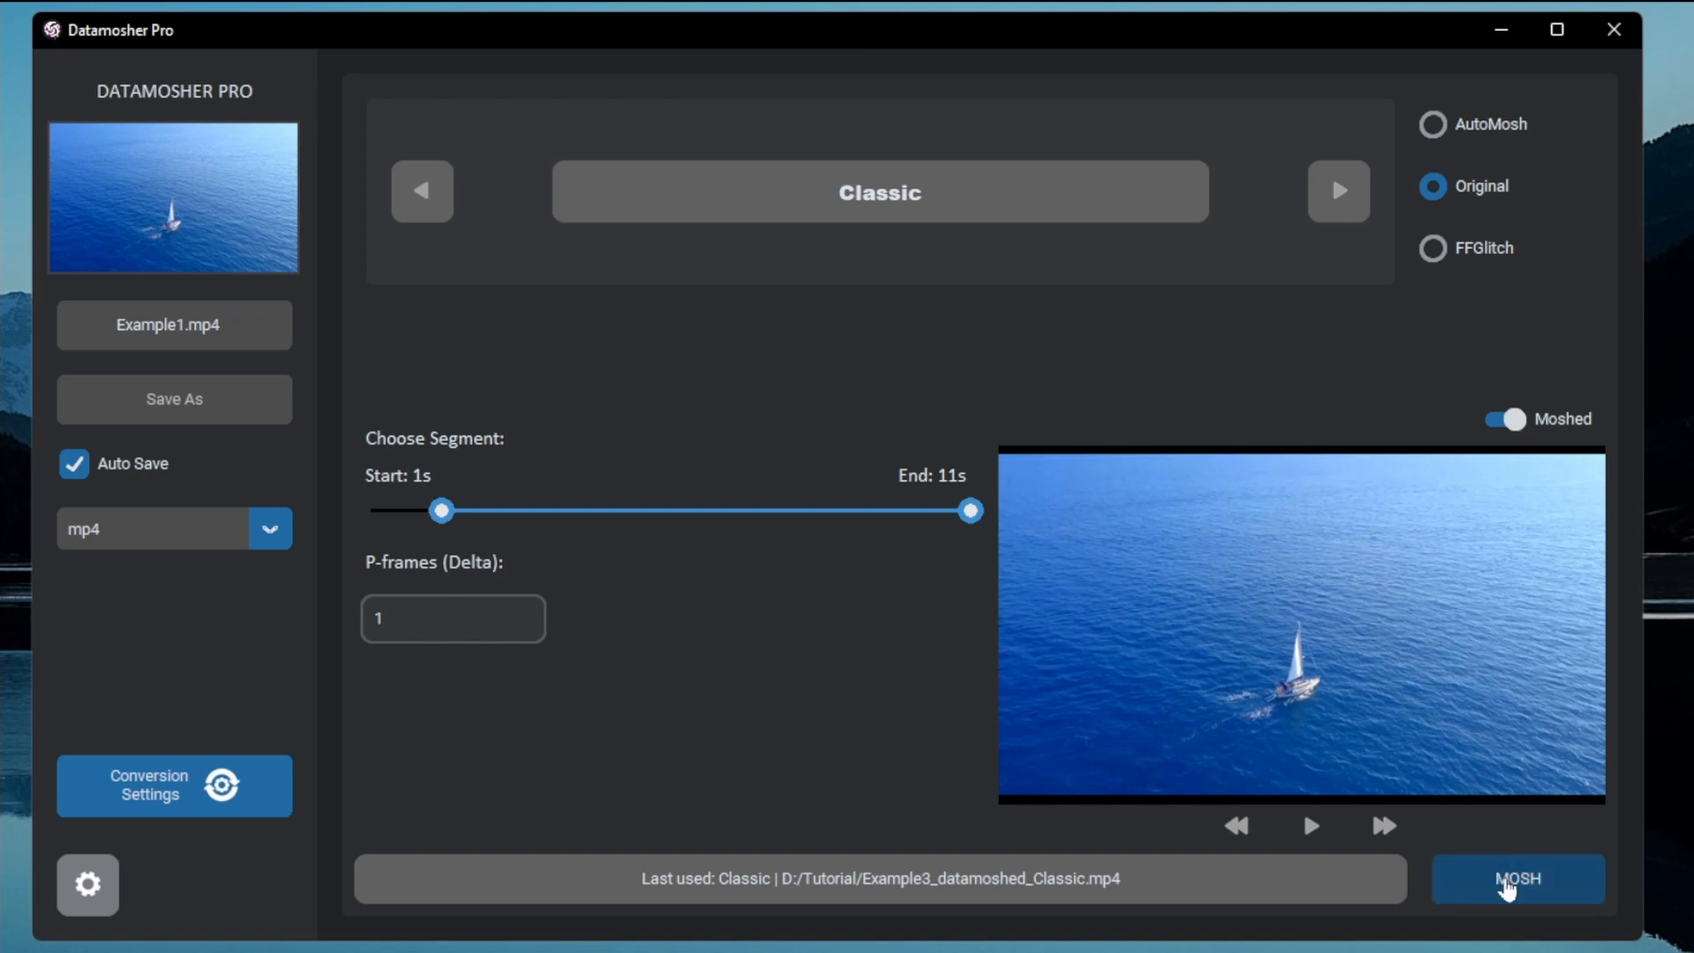
left_click(1517, 878)
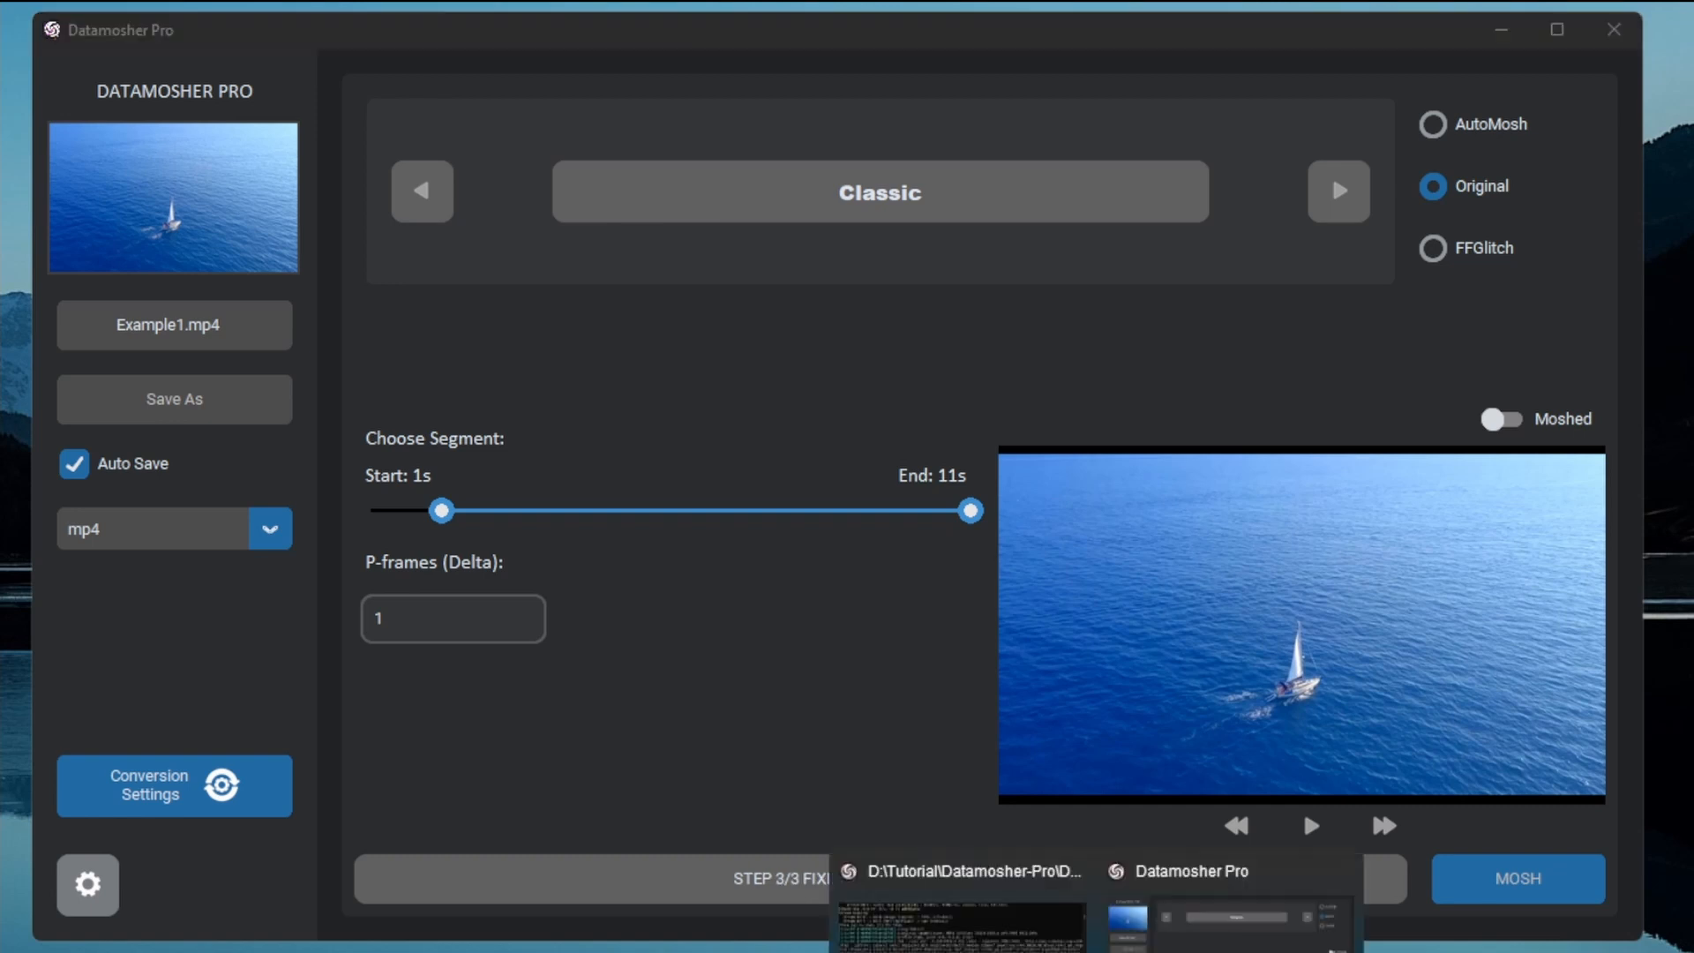
left_click(1516, 879)
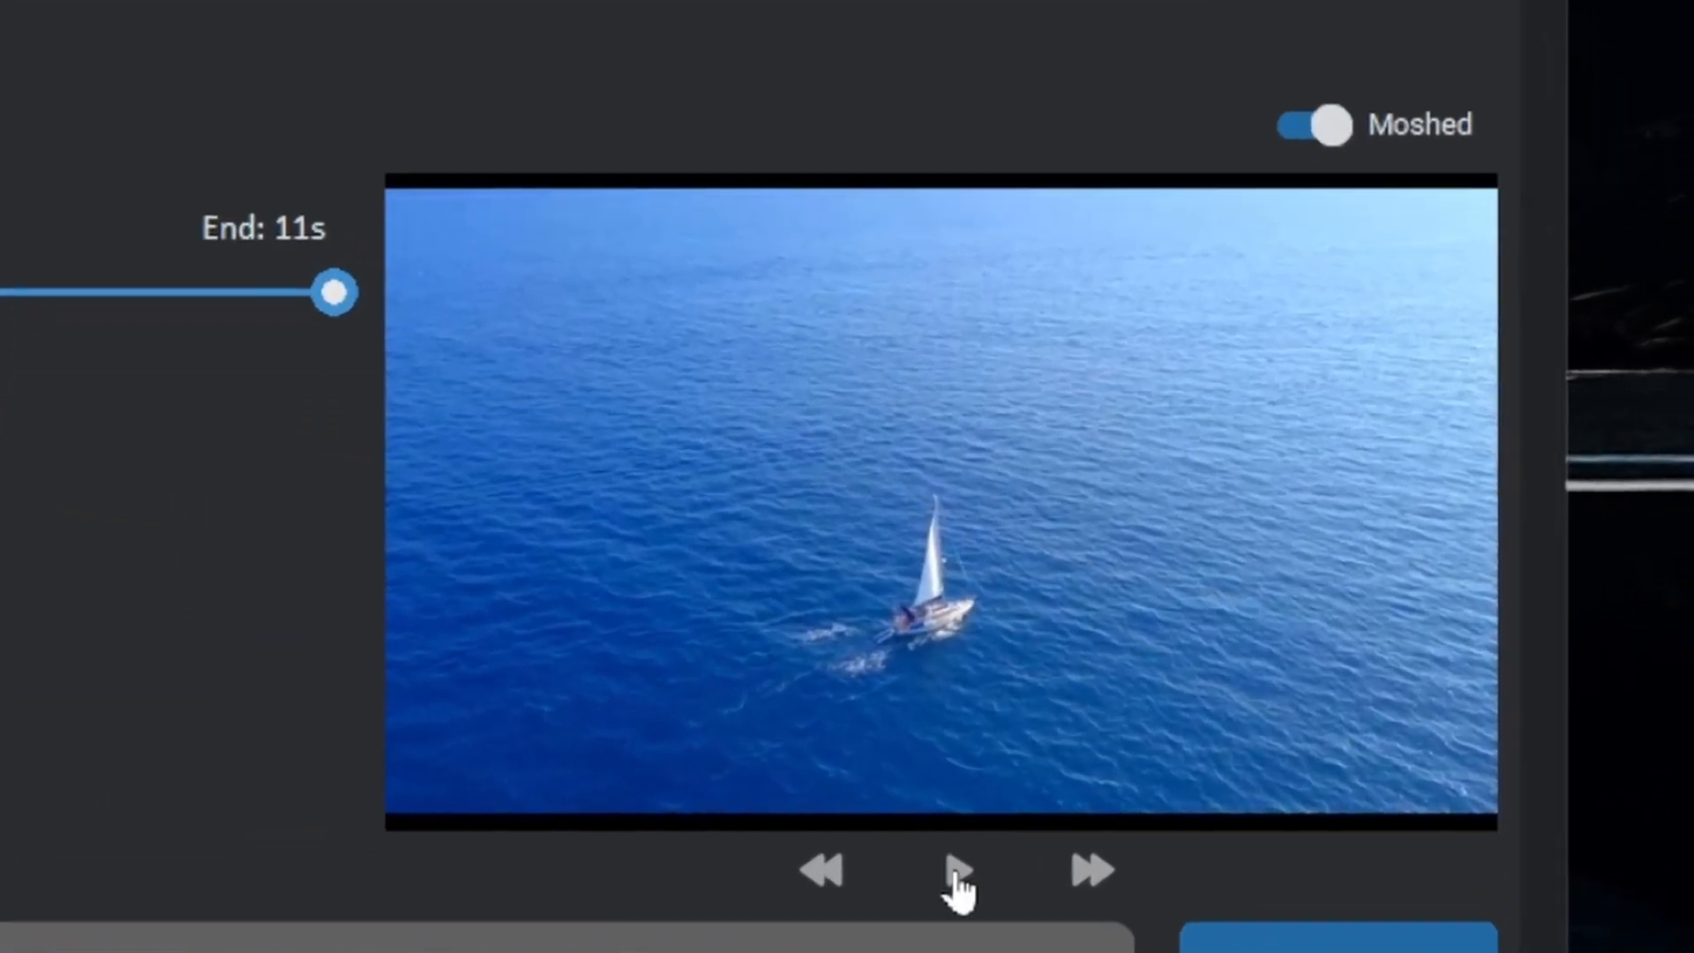
left_click(958, 870)
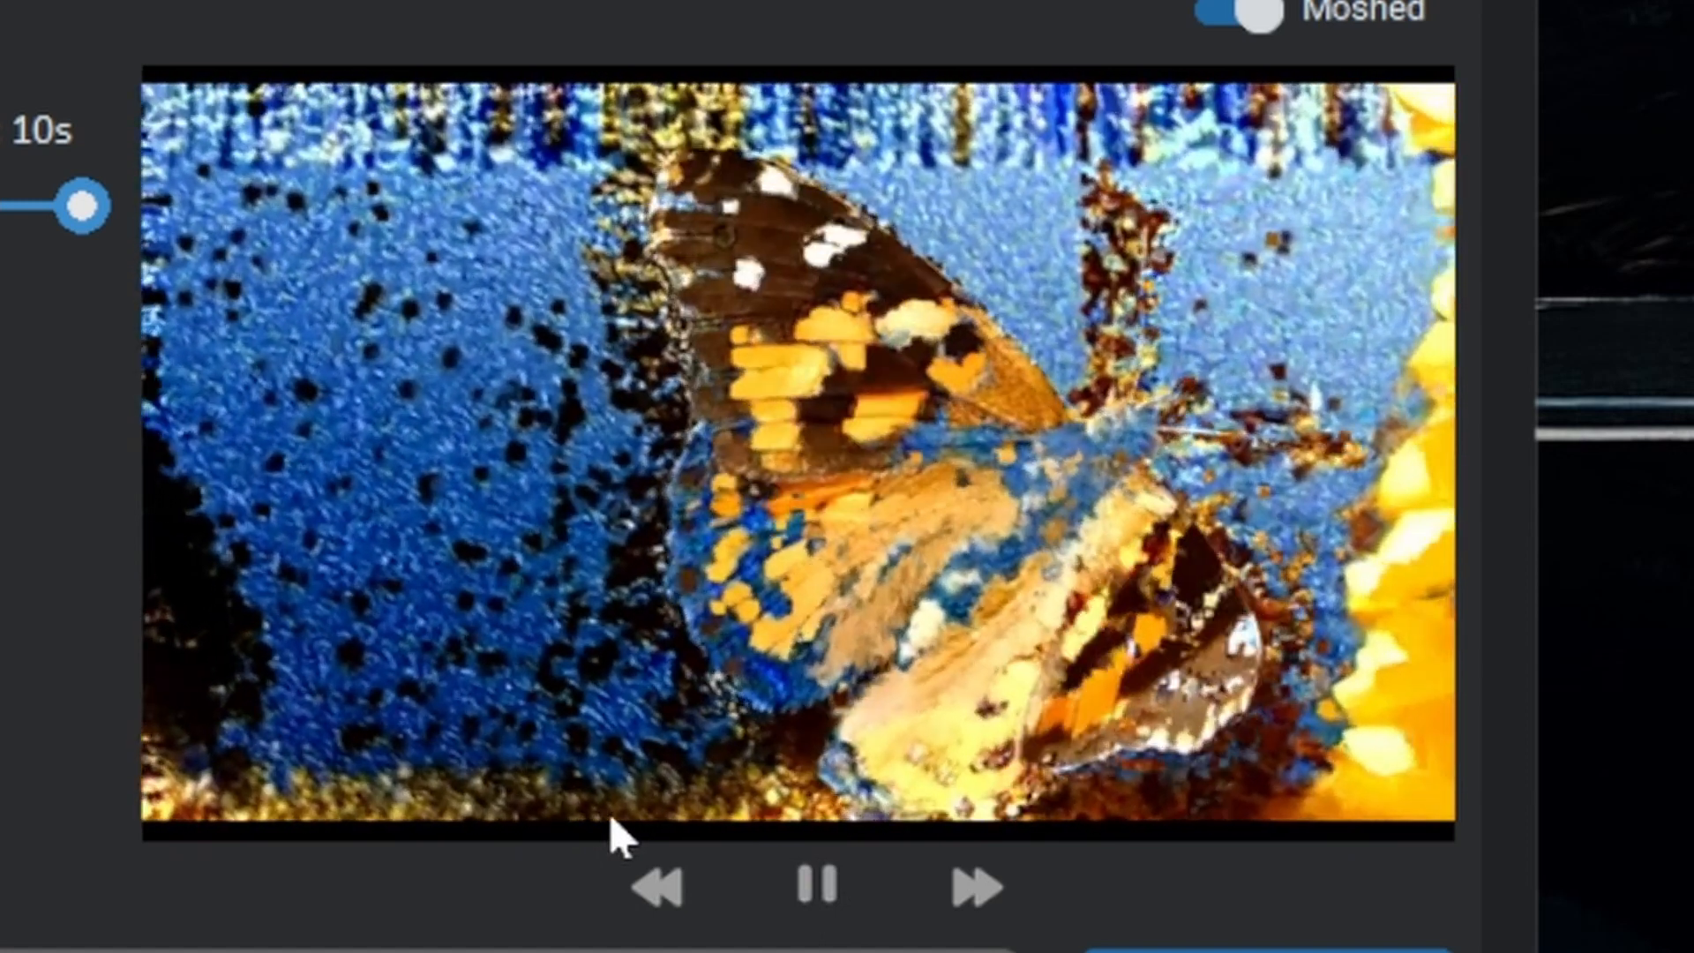
left_click(817, 889)
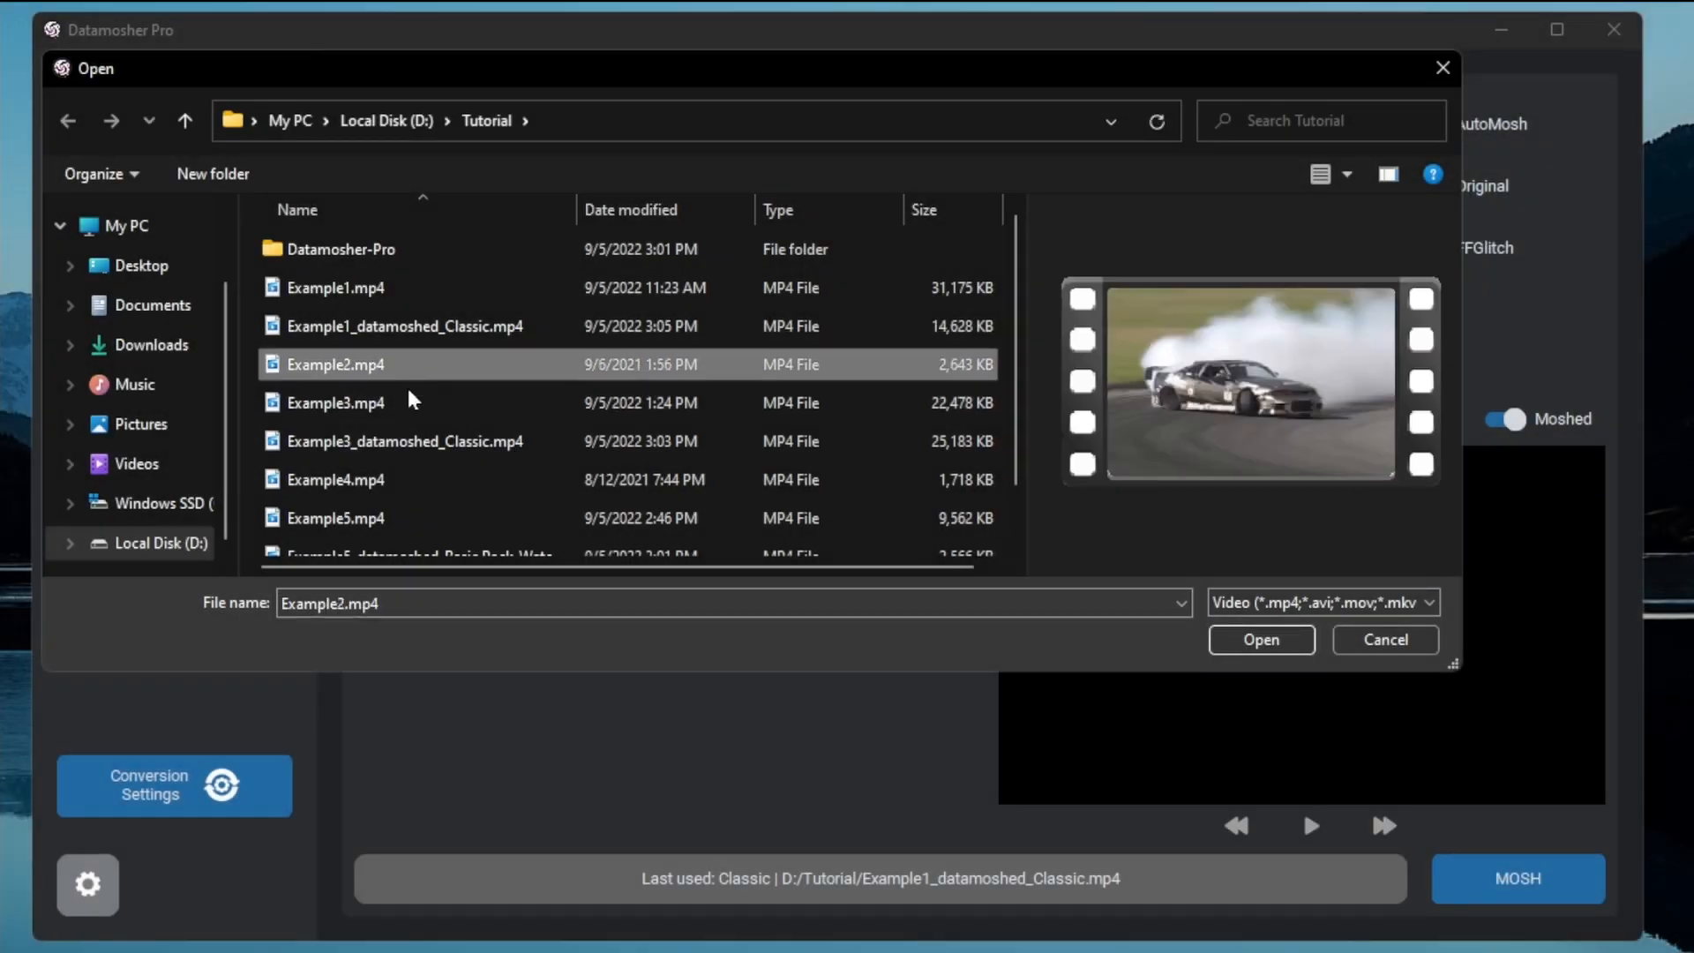
- Open Example2.mp4, mosh it with Classic at P-frames 5, and preview it
left_click(1259, 640)
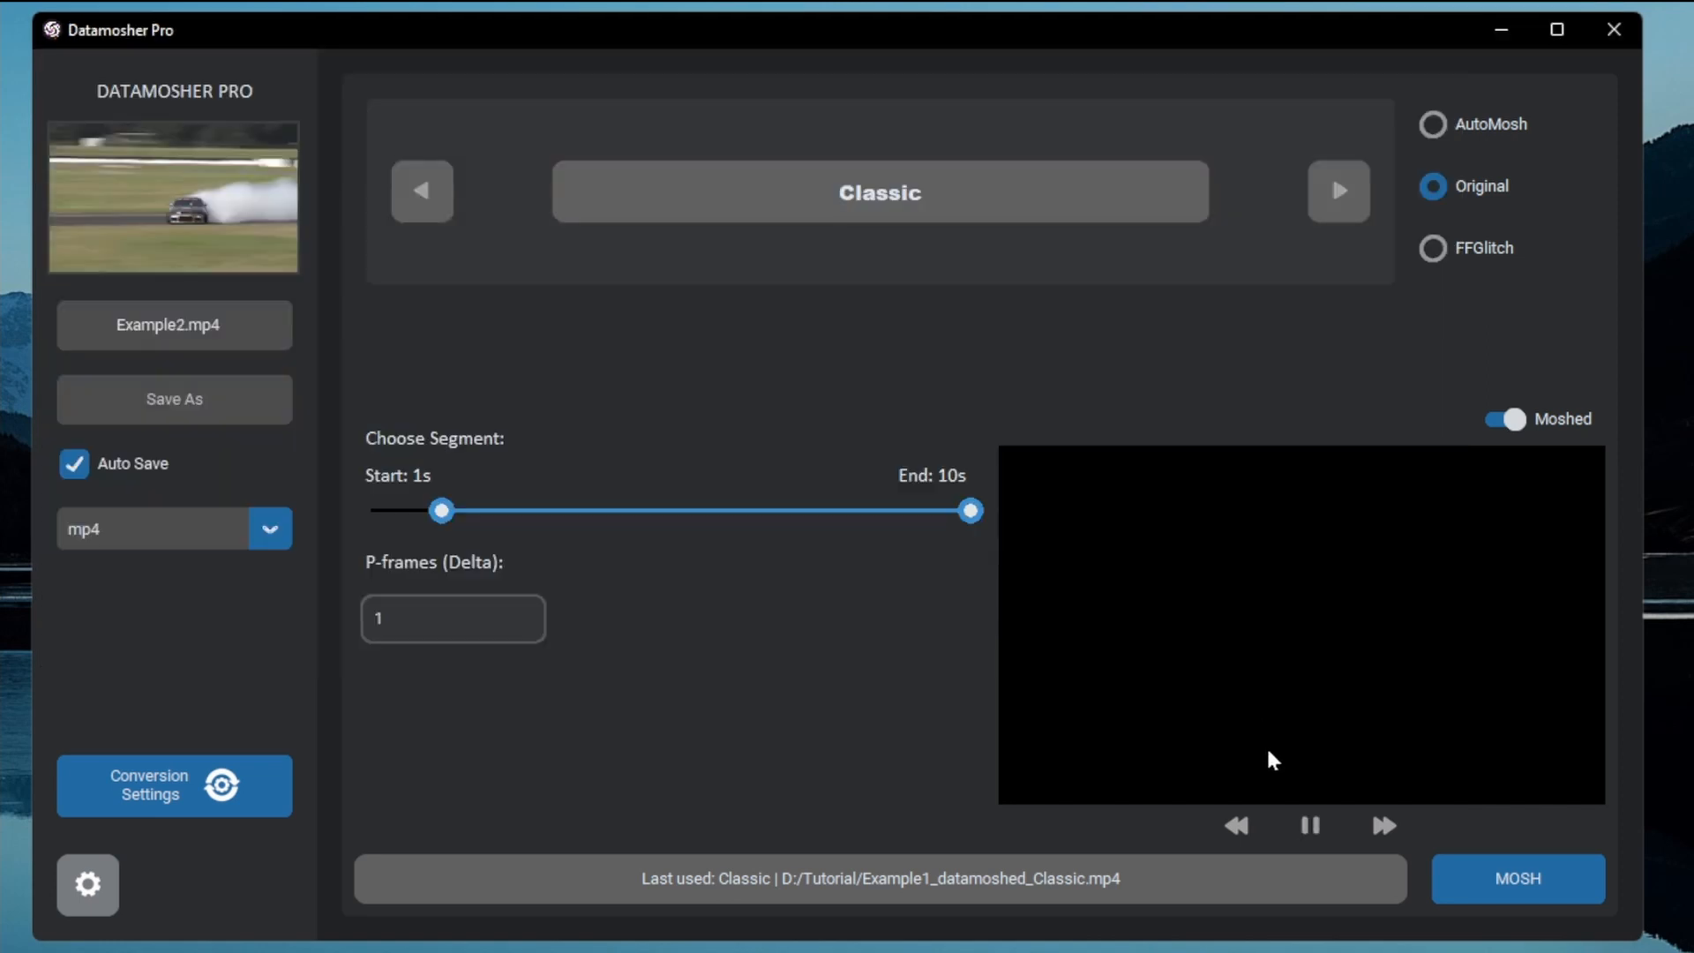
left_click(1309, 825)
type("5")
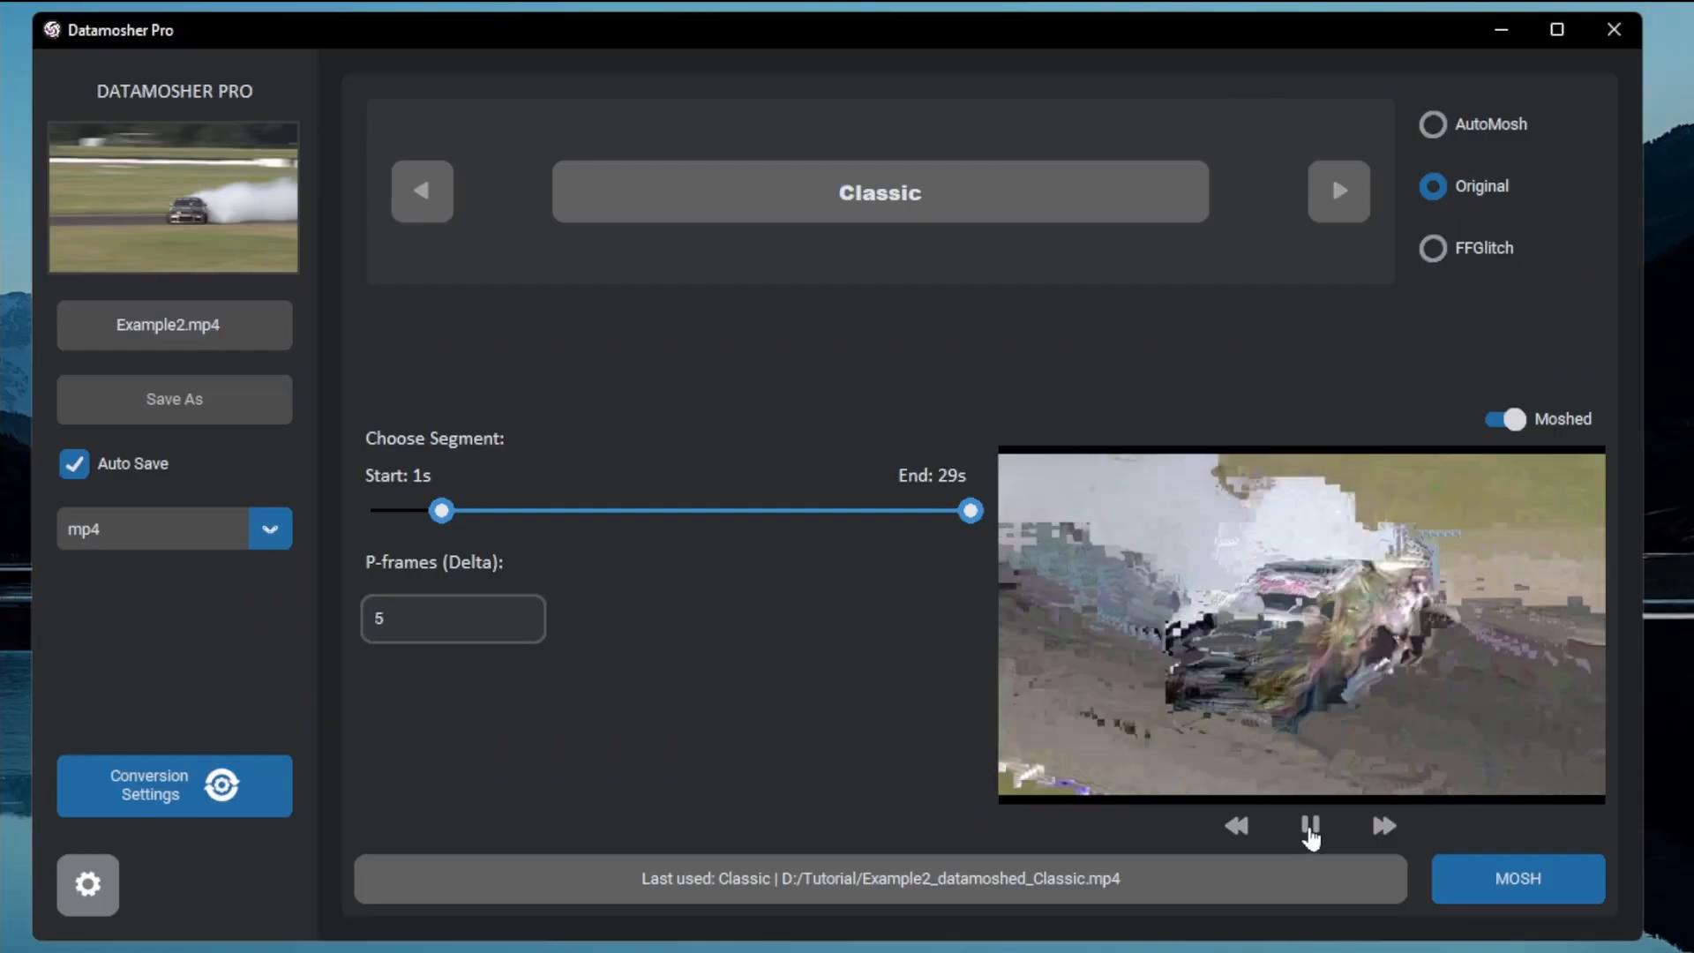
left_click(1310, 826)
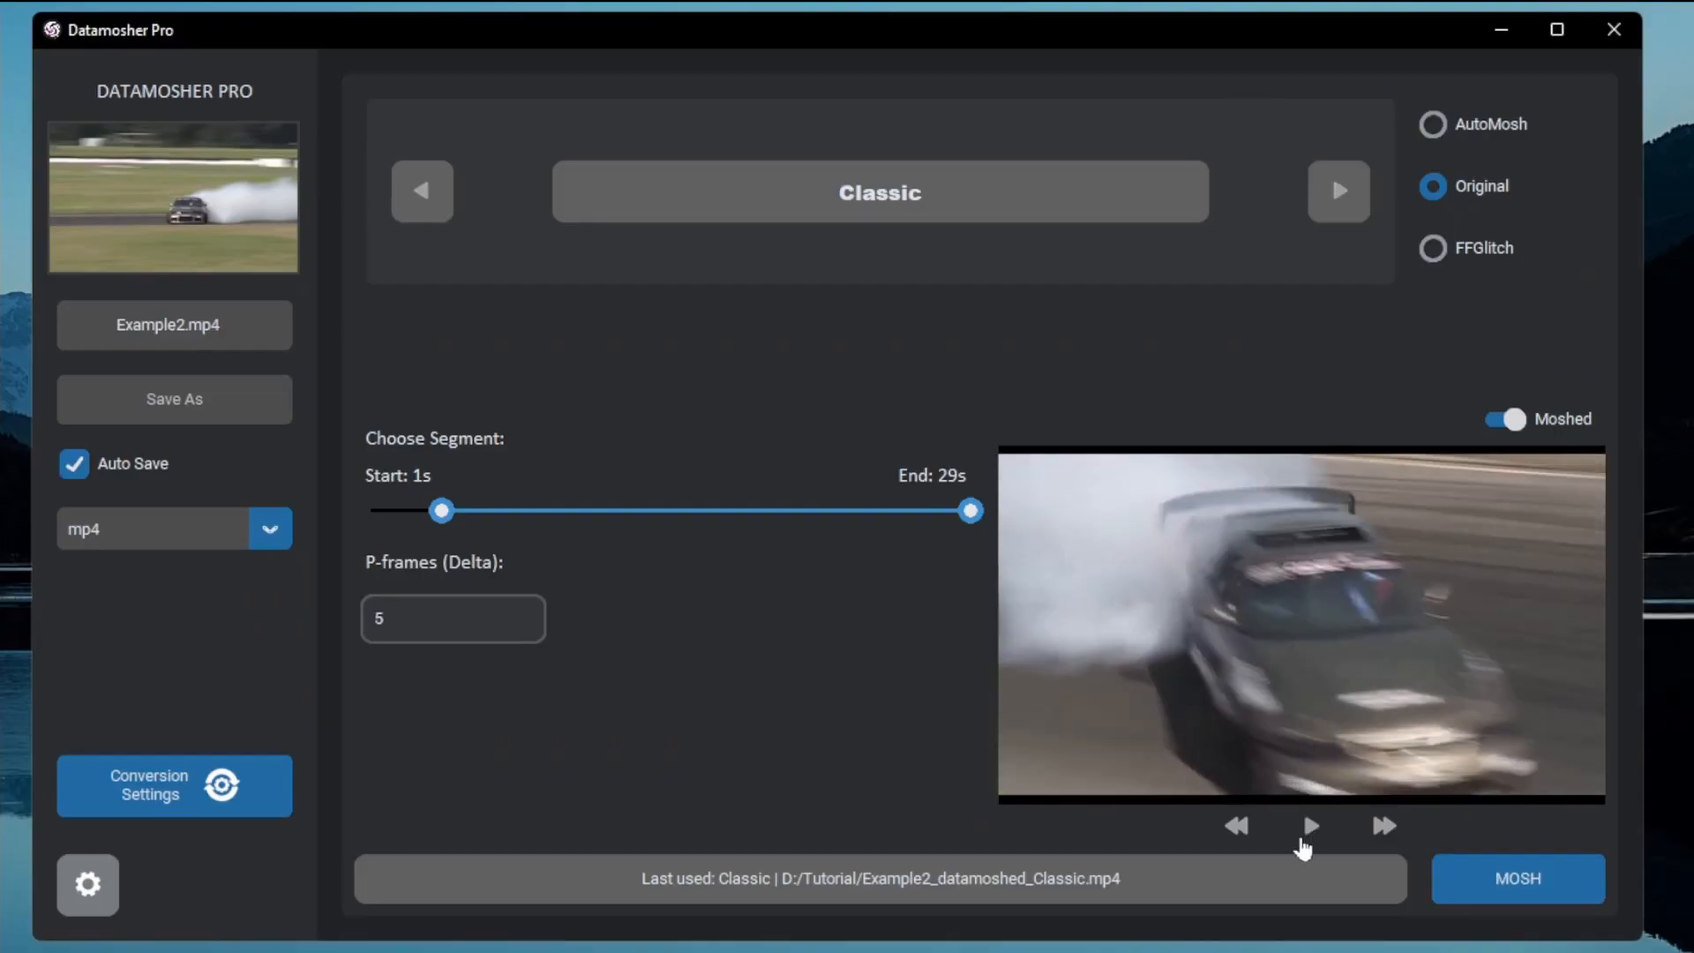
left_click(1338, 191)
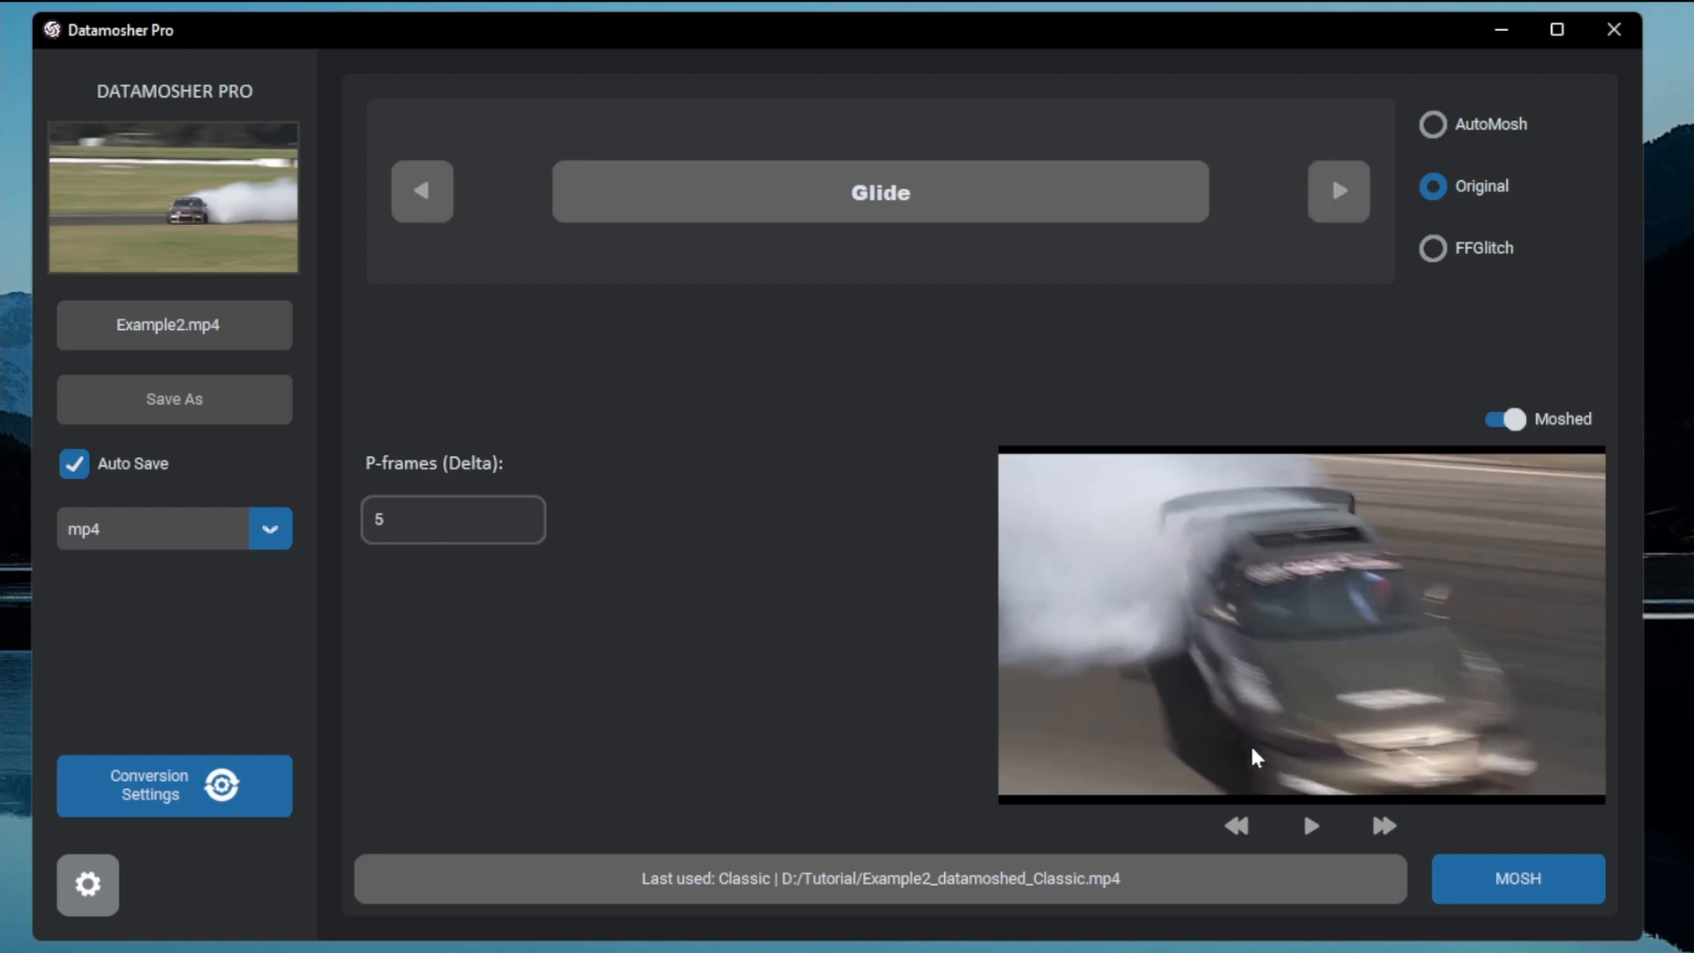
- Export the Glide mosh of Example2.mp4 and toggle the original clip preview
left_click(1516, 879)
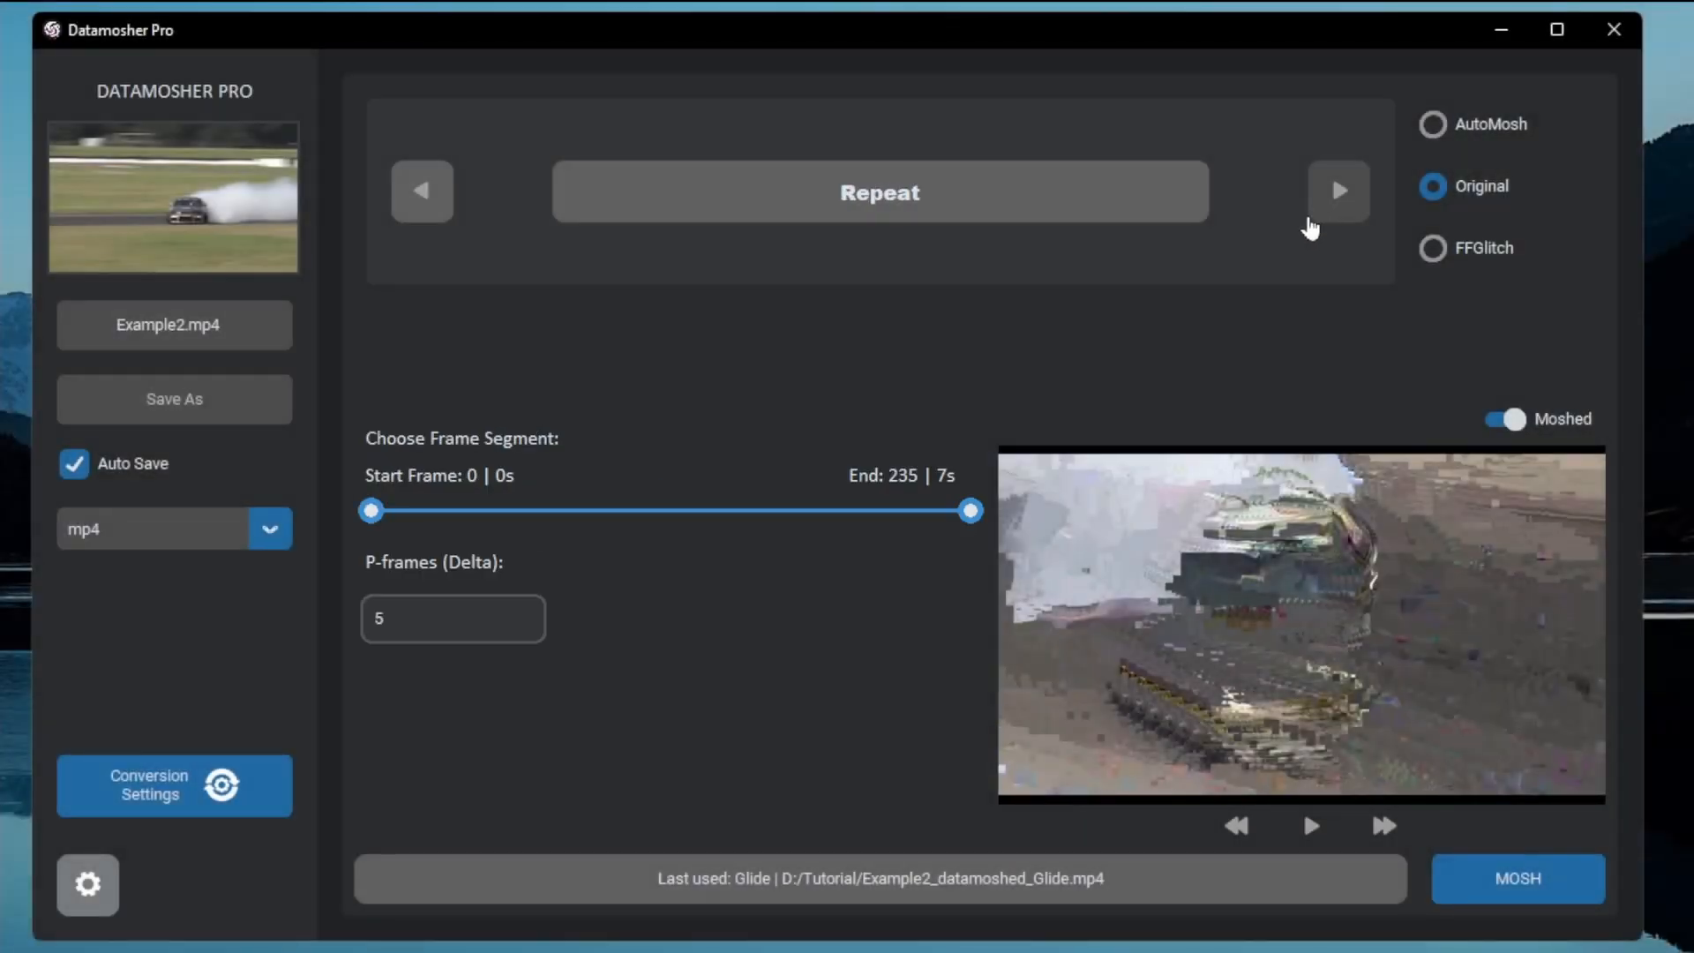
left_click(1505, 419)
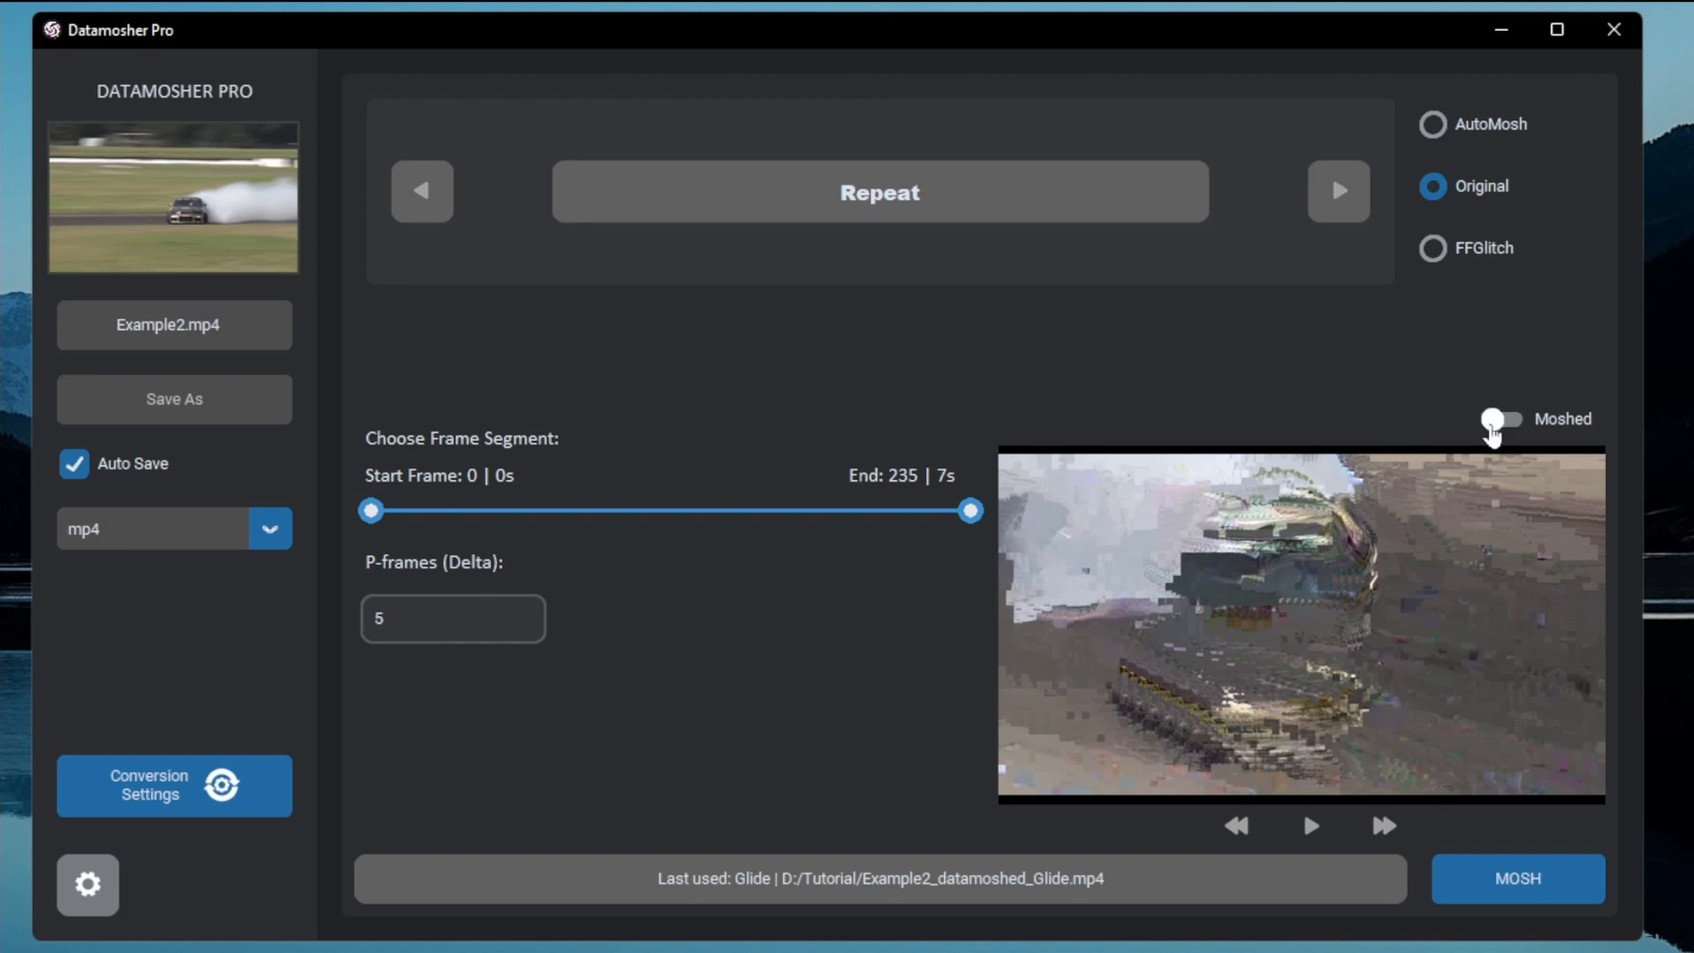
left_click(1517, 420)
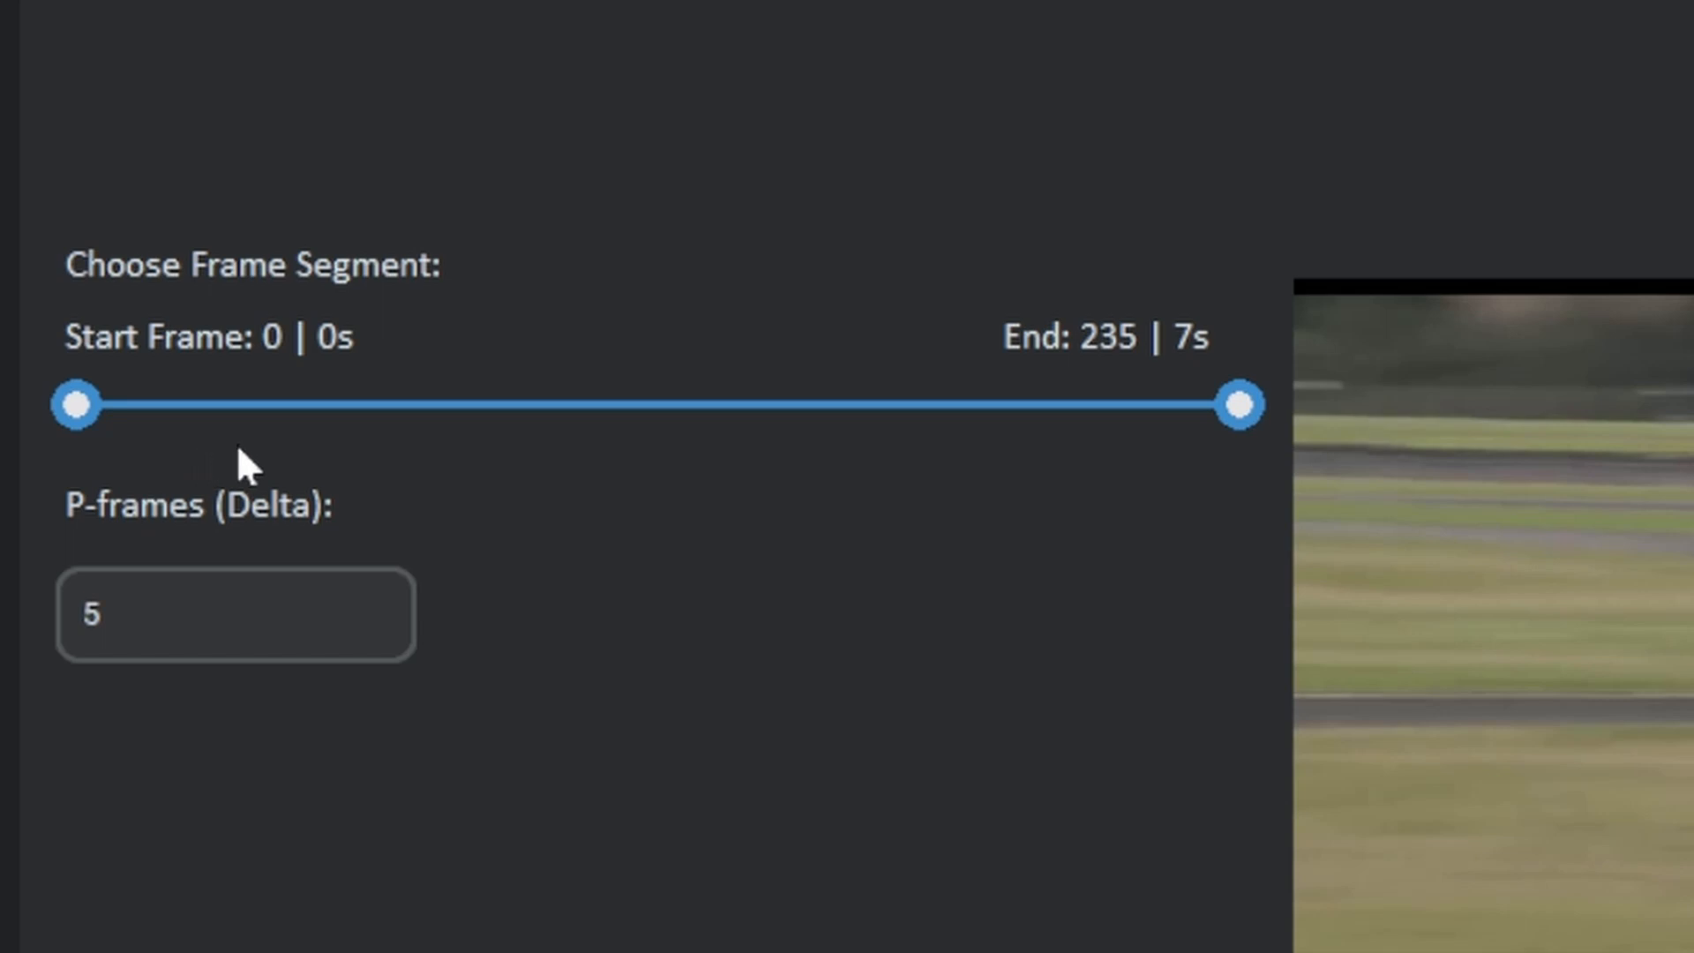
- Export a Repeat mosh limited to frames 92–211 and dismiss the confirmation
left_click_drag(73, 404, 341, 404)
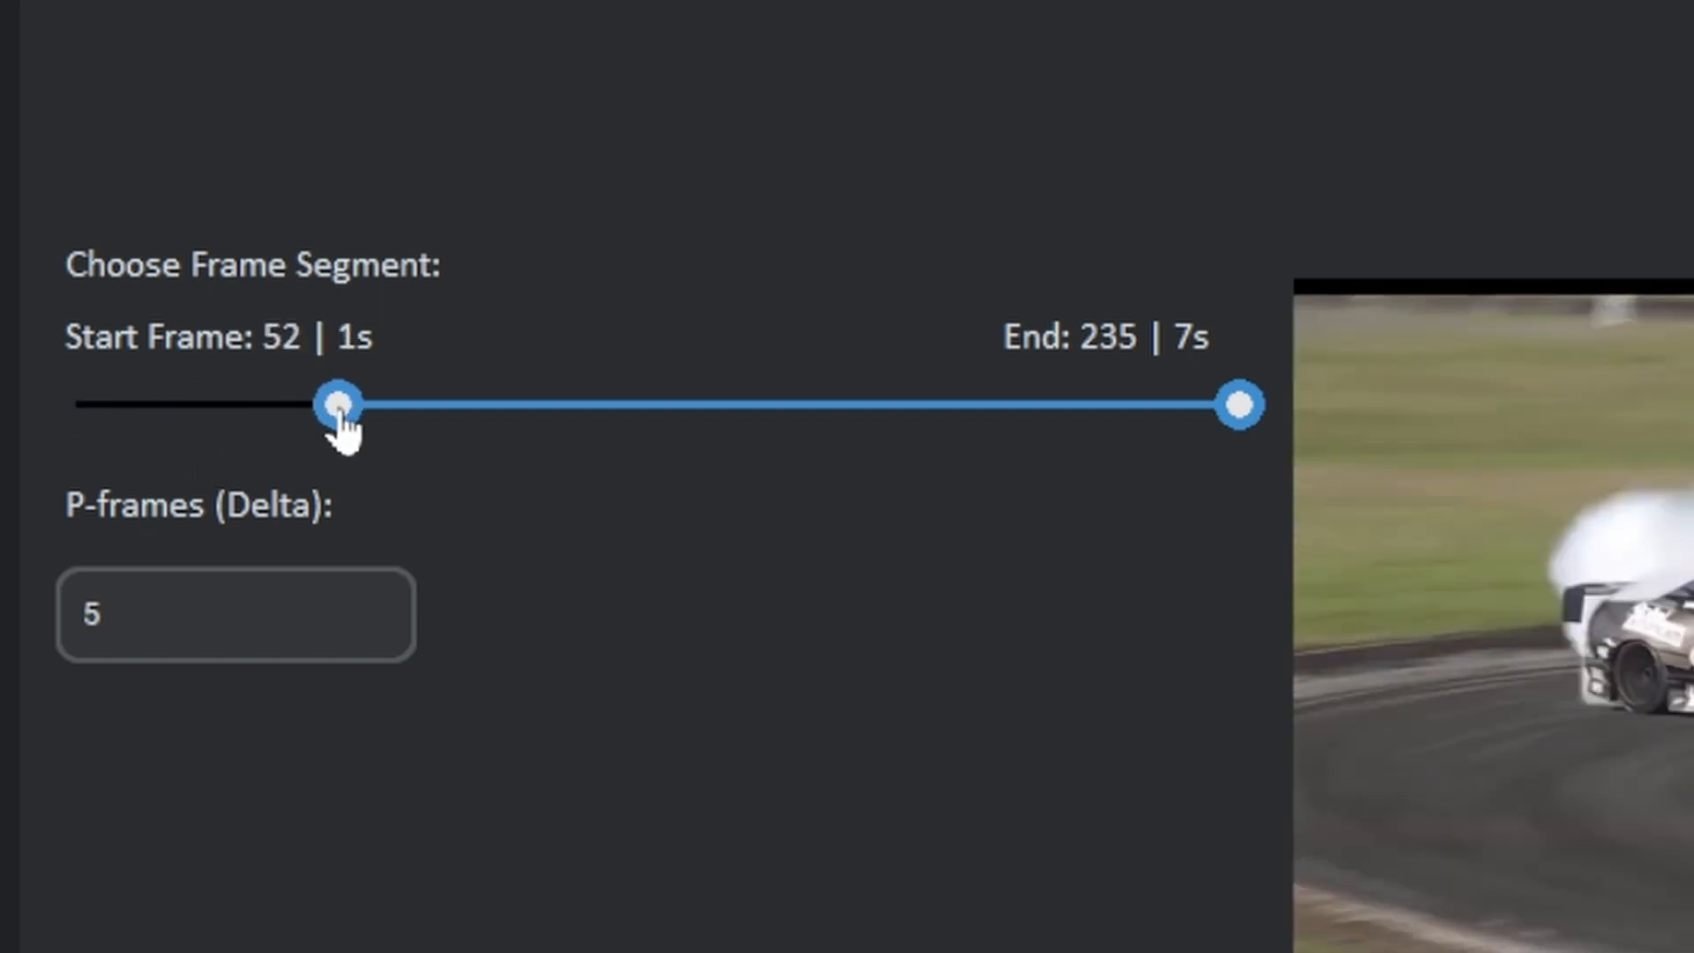
left_click_drag(341, 404, 529, 403)
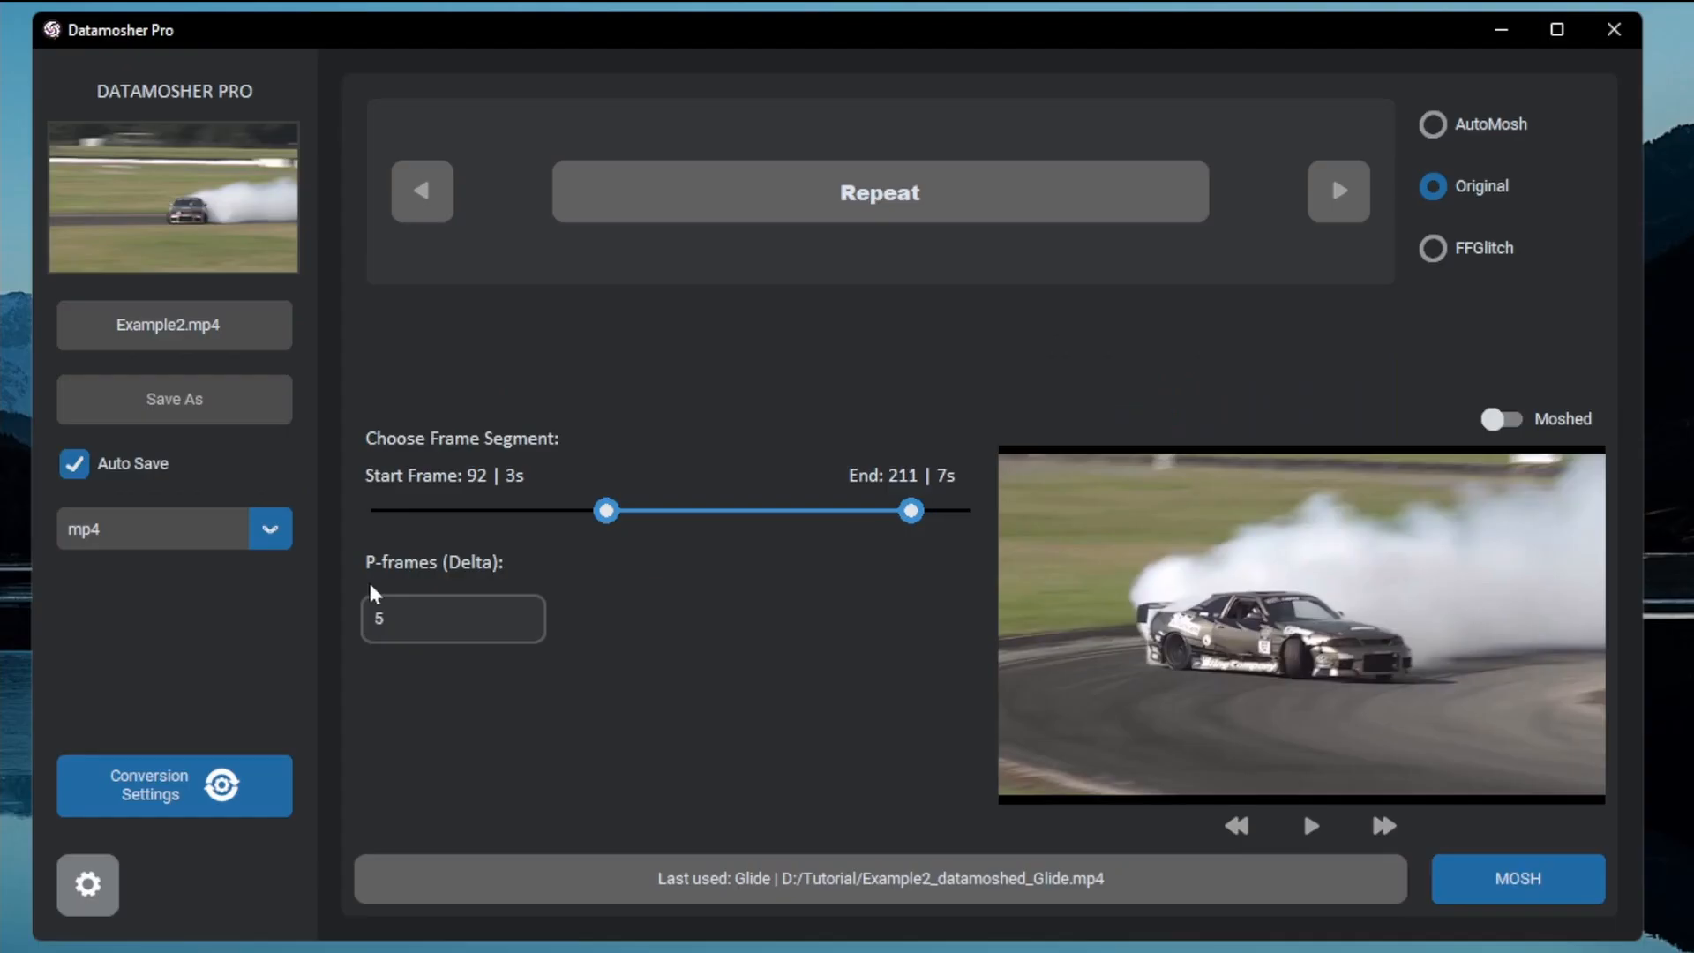
left_click(1517, 879)
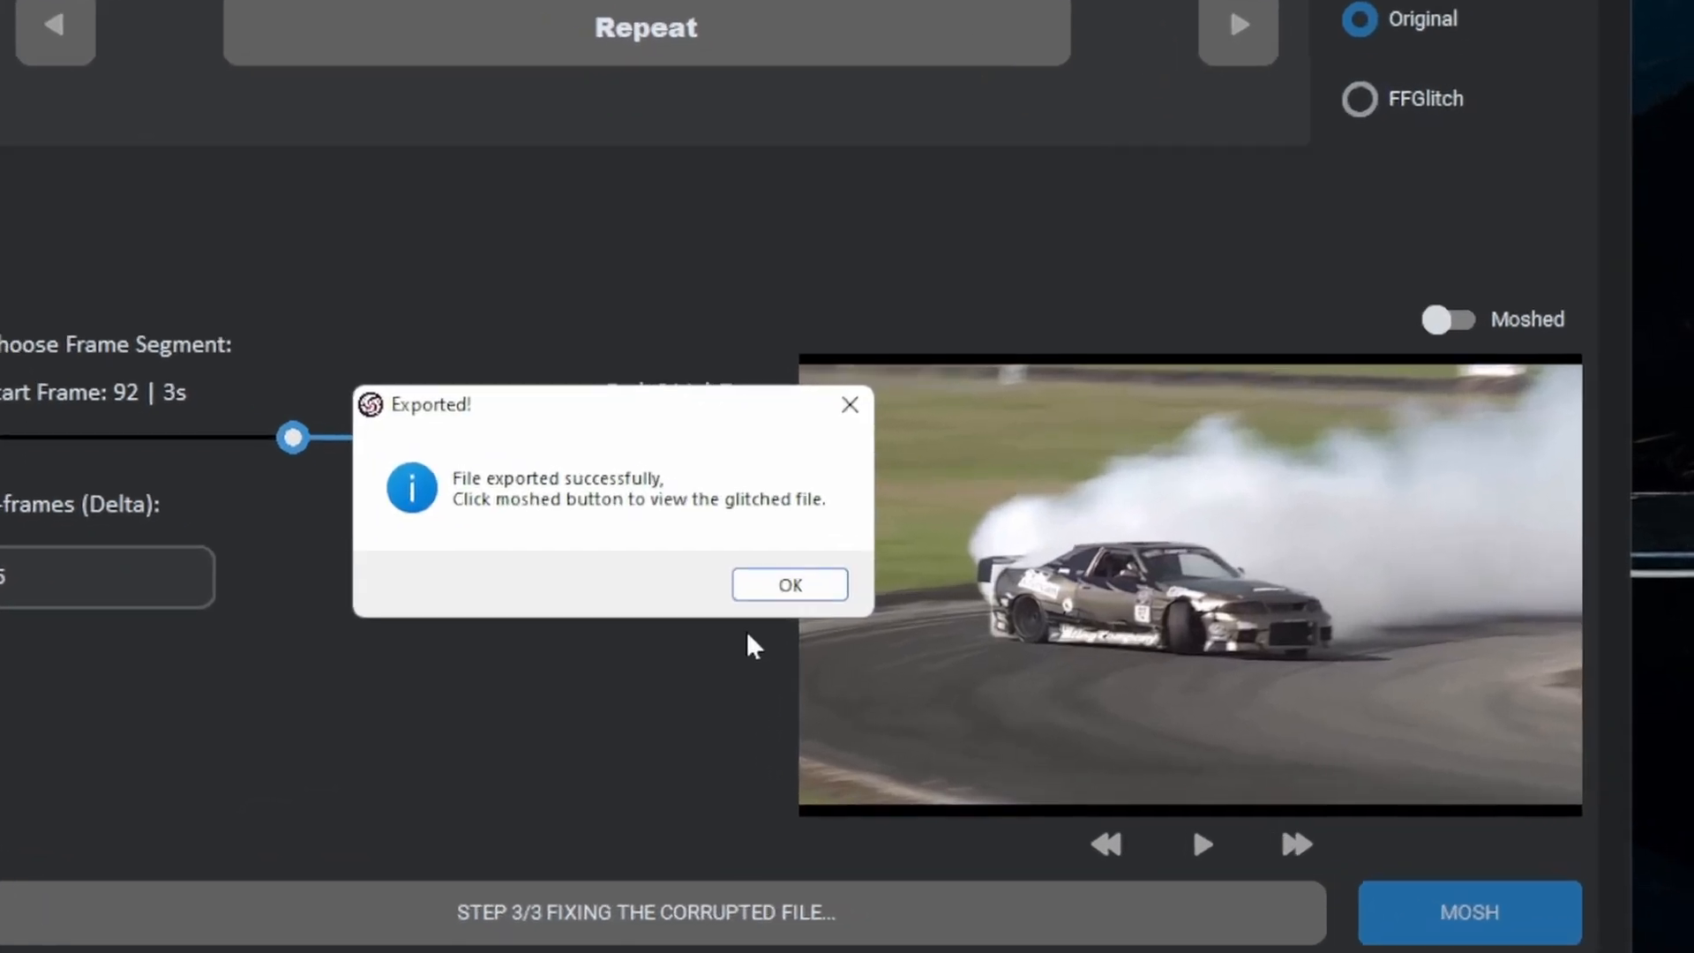
left_click(789, 584)
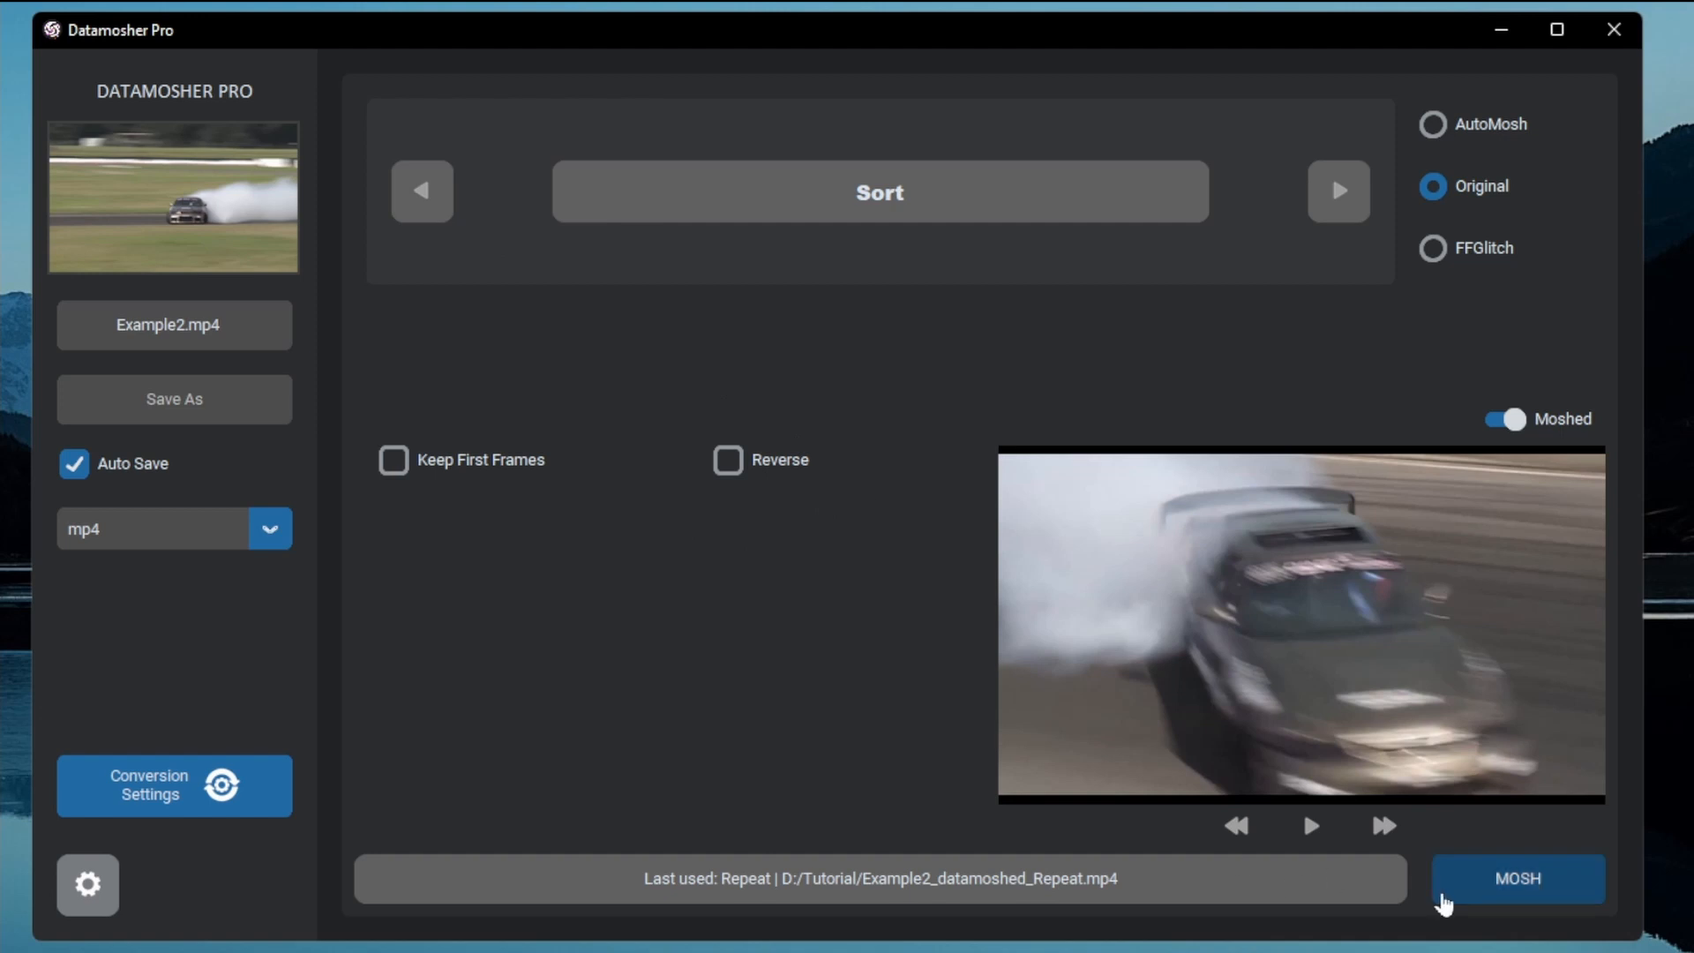
- Export the Sort mosh with Keep First Frames, preview it, and cycle to FFGlitch Fluid
left_click(393, 459)
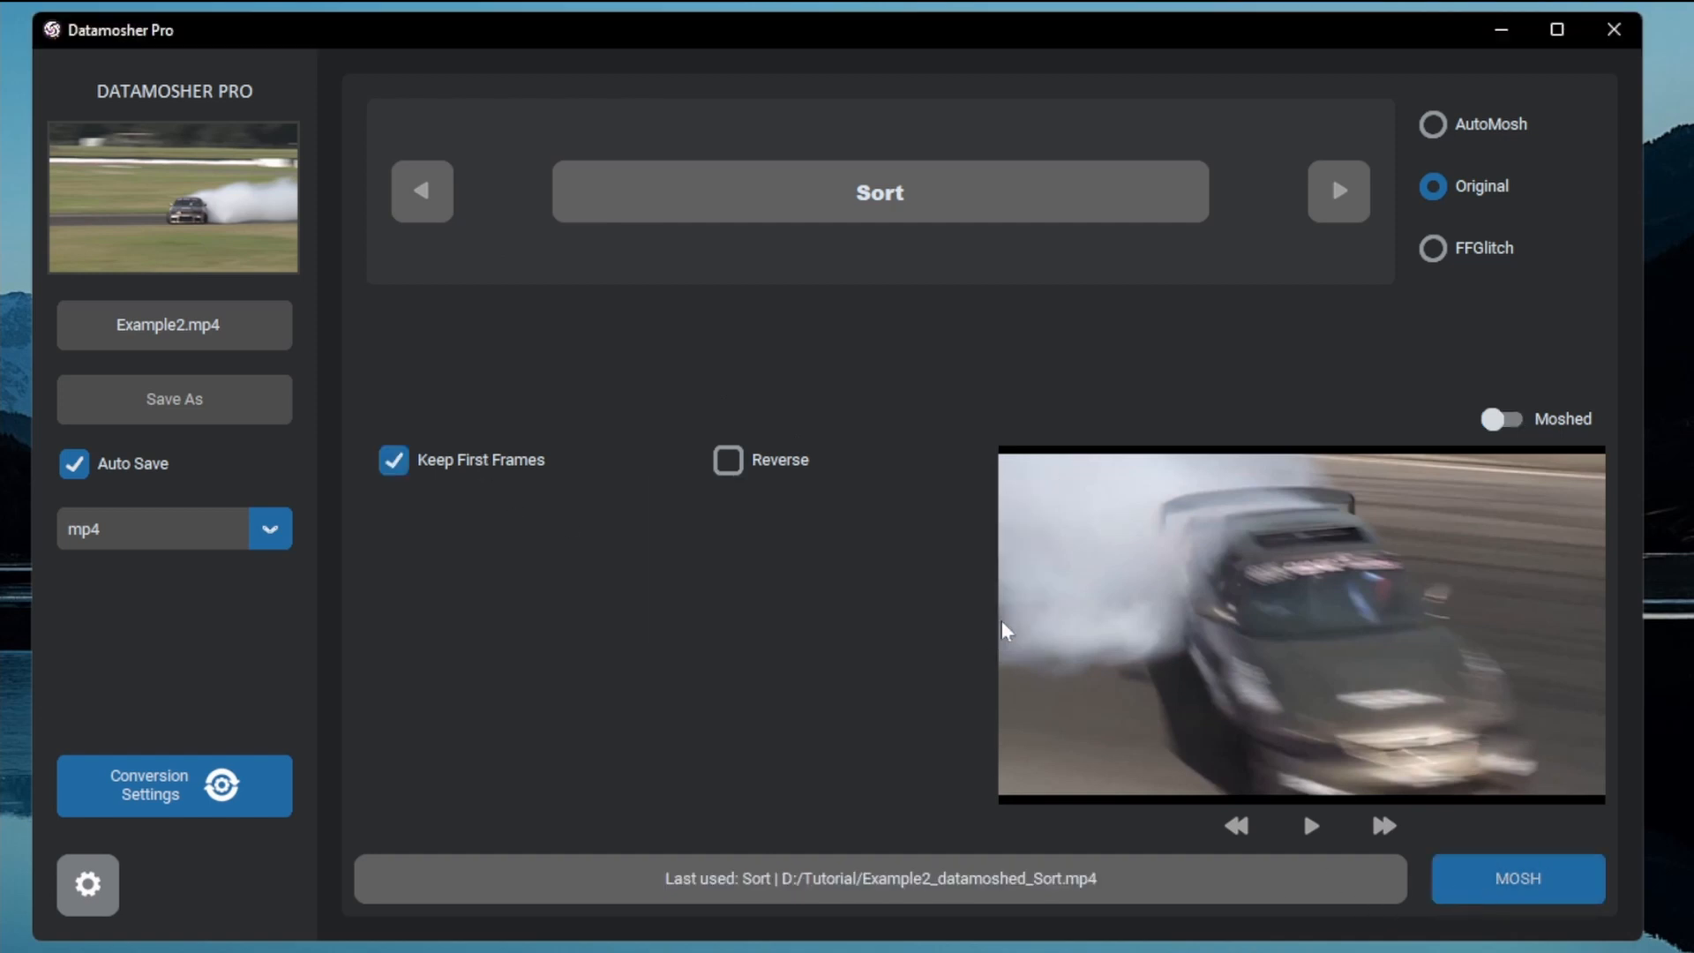
left_click(1501, 419)
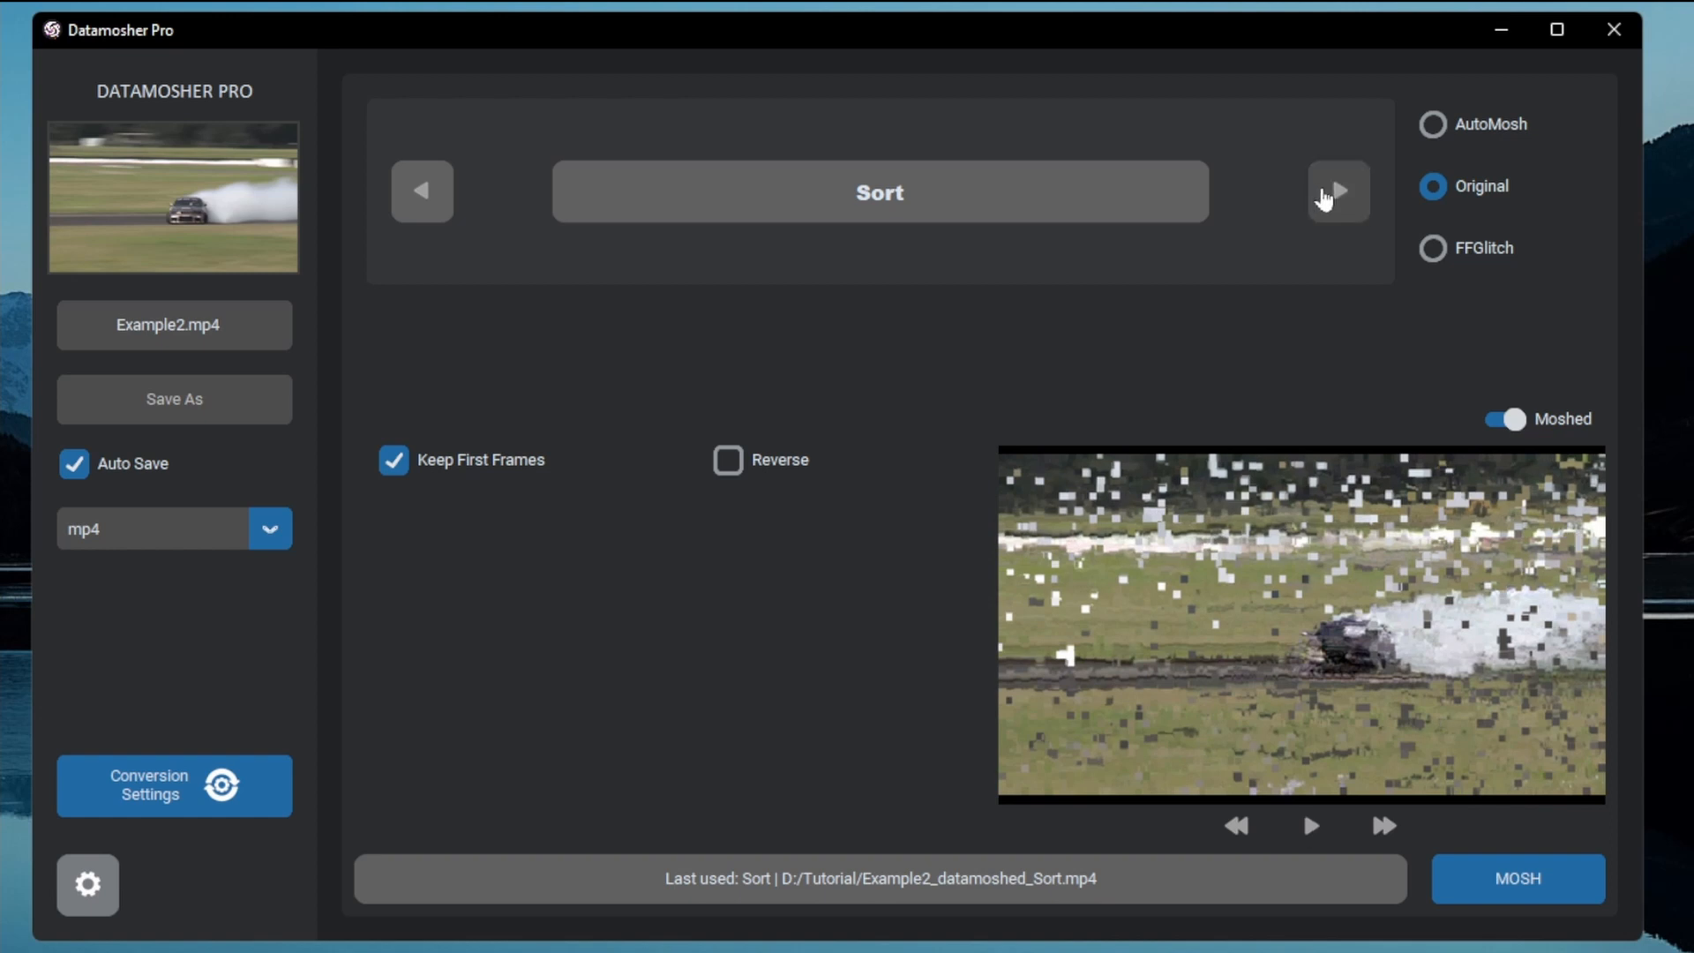
left_click(1339, 191)
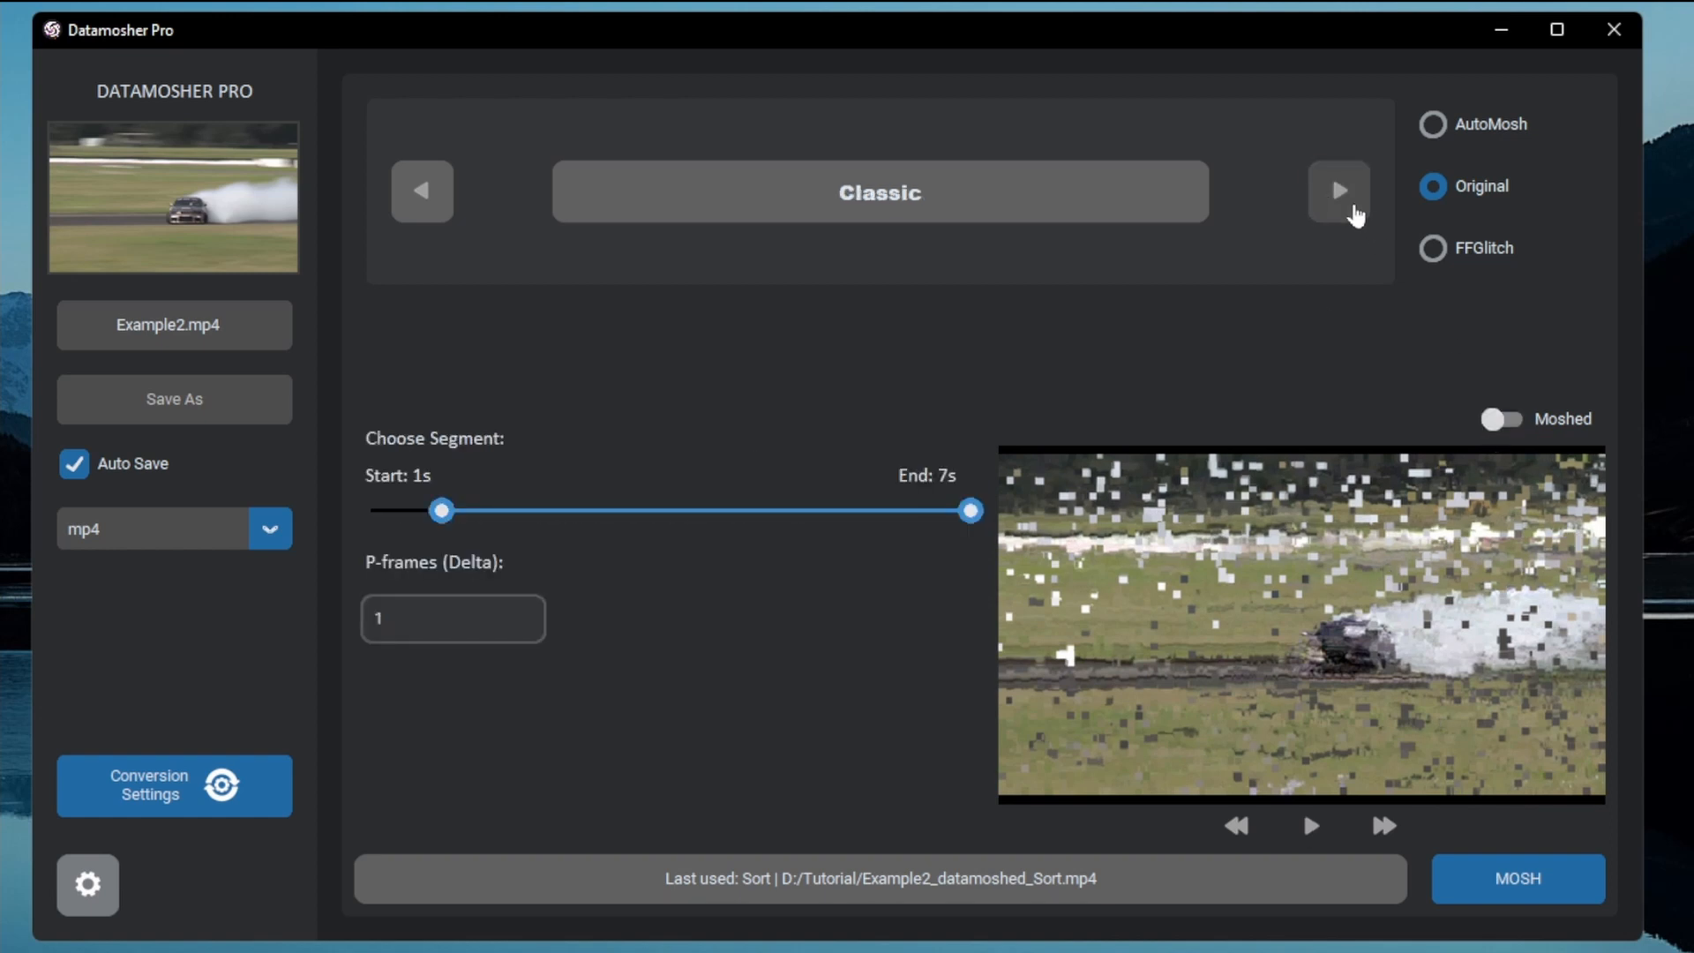
left_click(1338, 191)
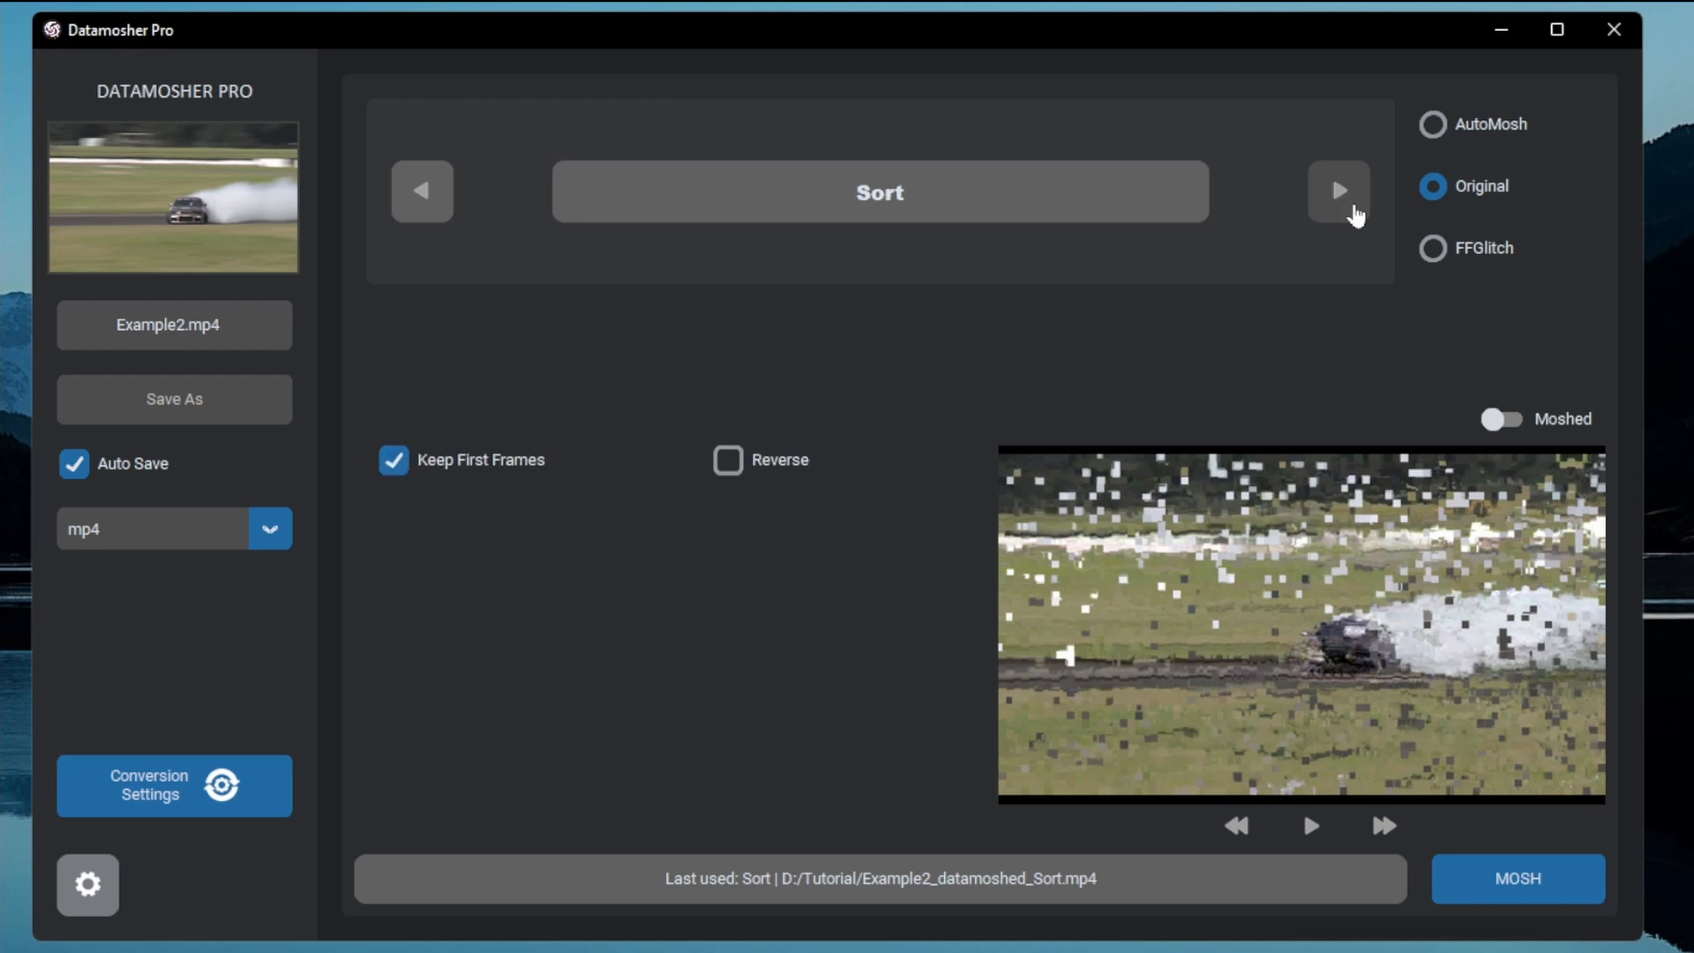
left_click(1339, 191)
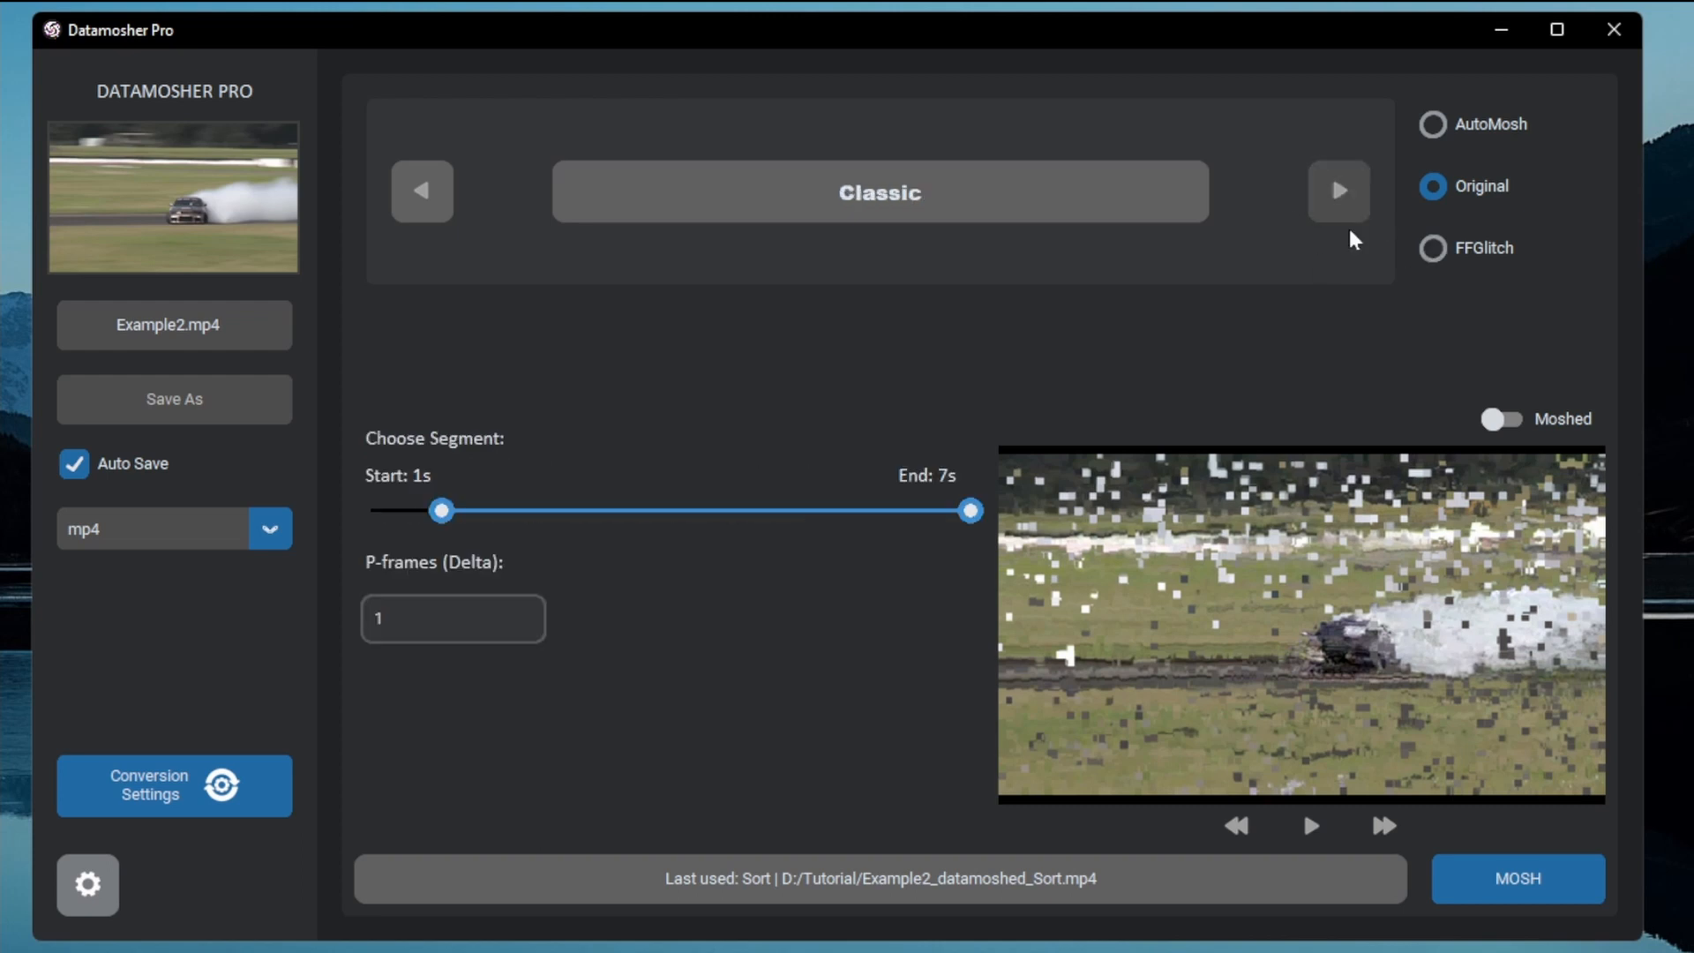
left_click(1433, 247)
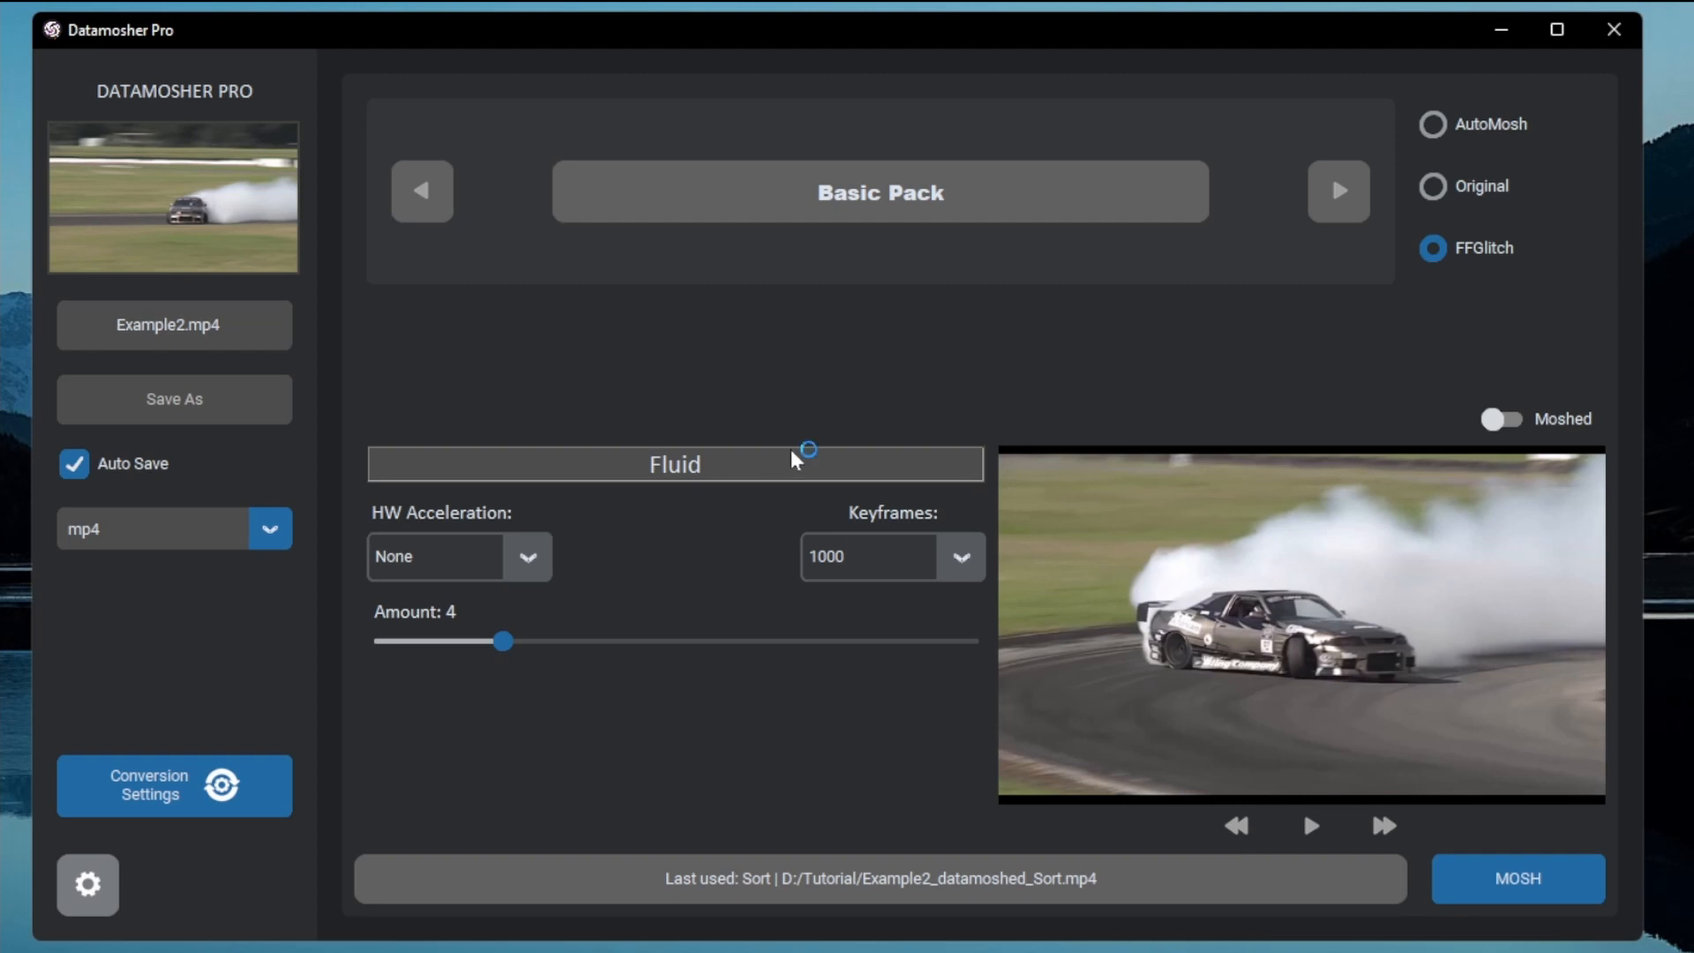
- Load Example5.mp4 as the source video
left_click(674, 463)
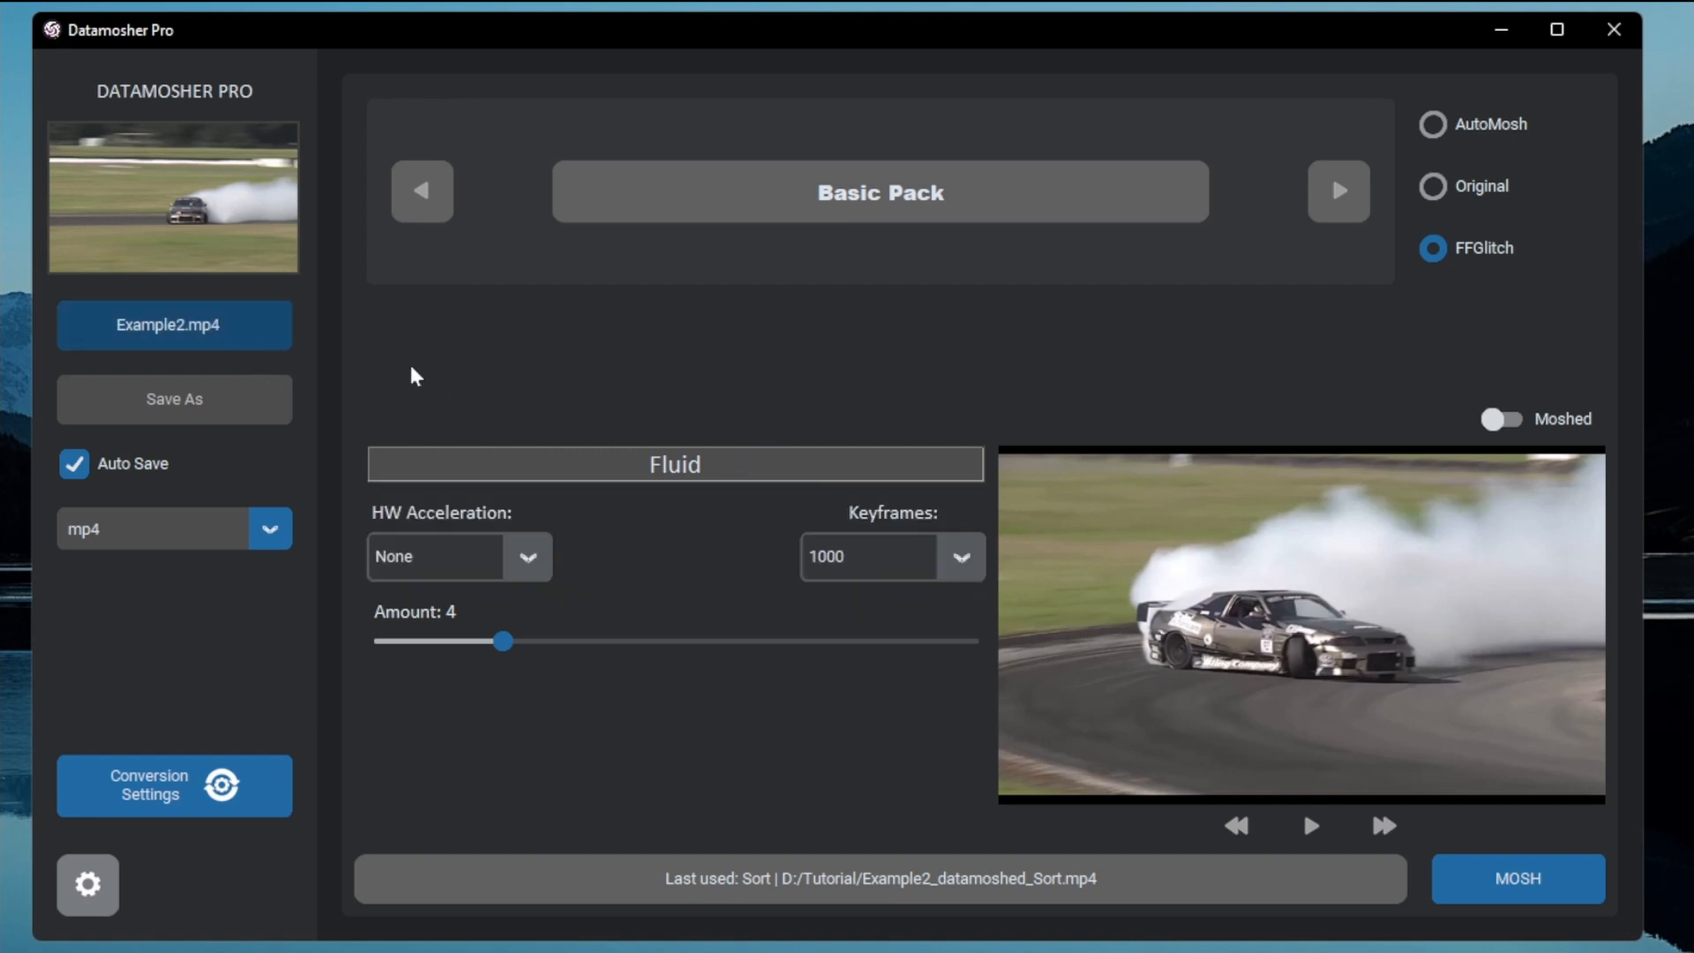
left_click(173, 326)
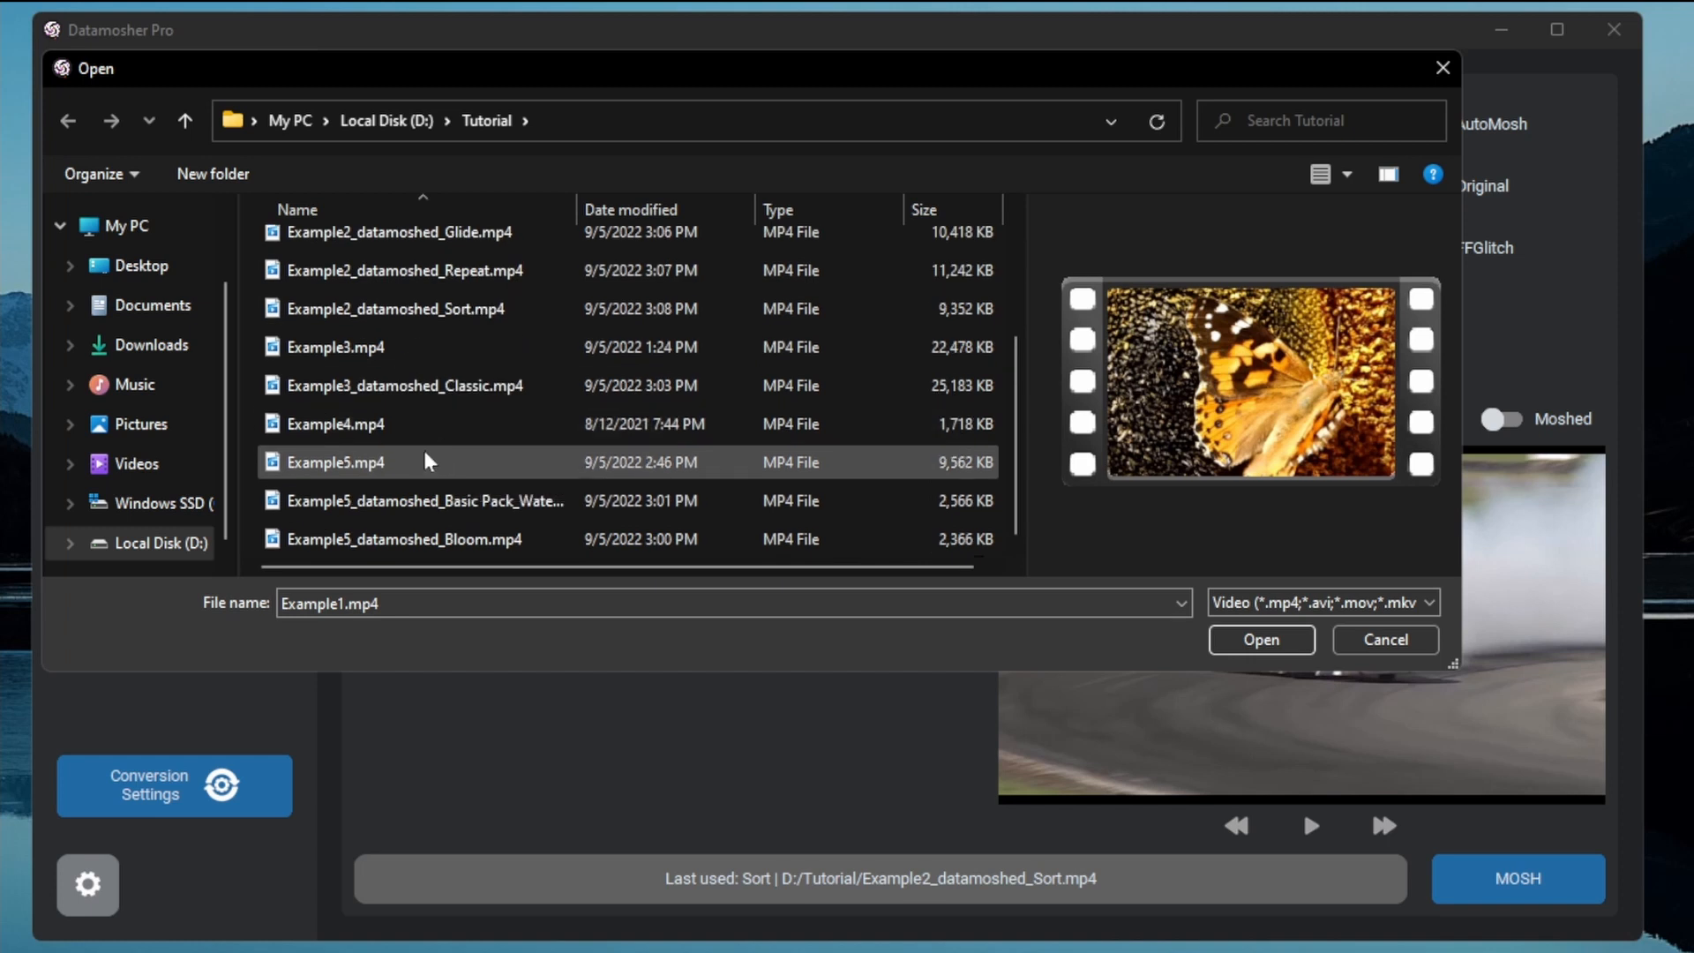
left_click(336, 461)
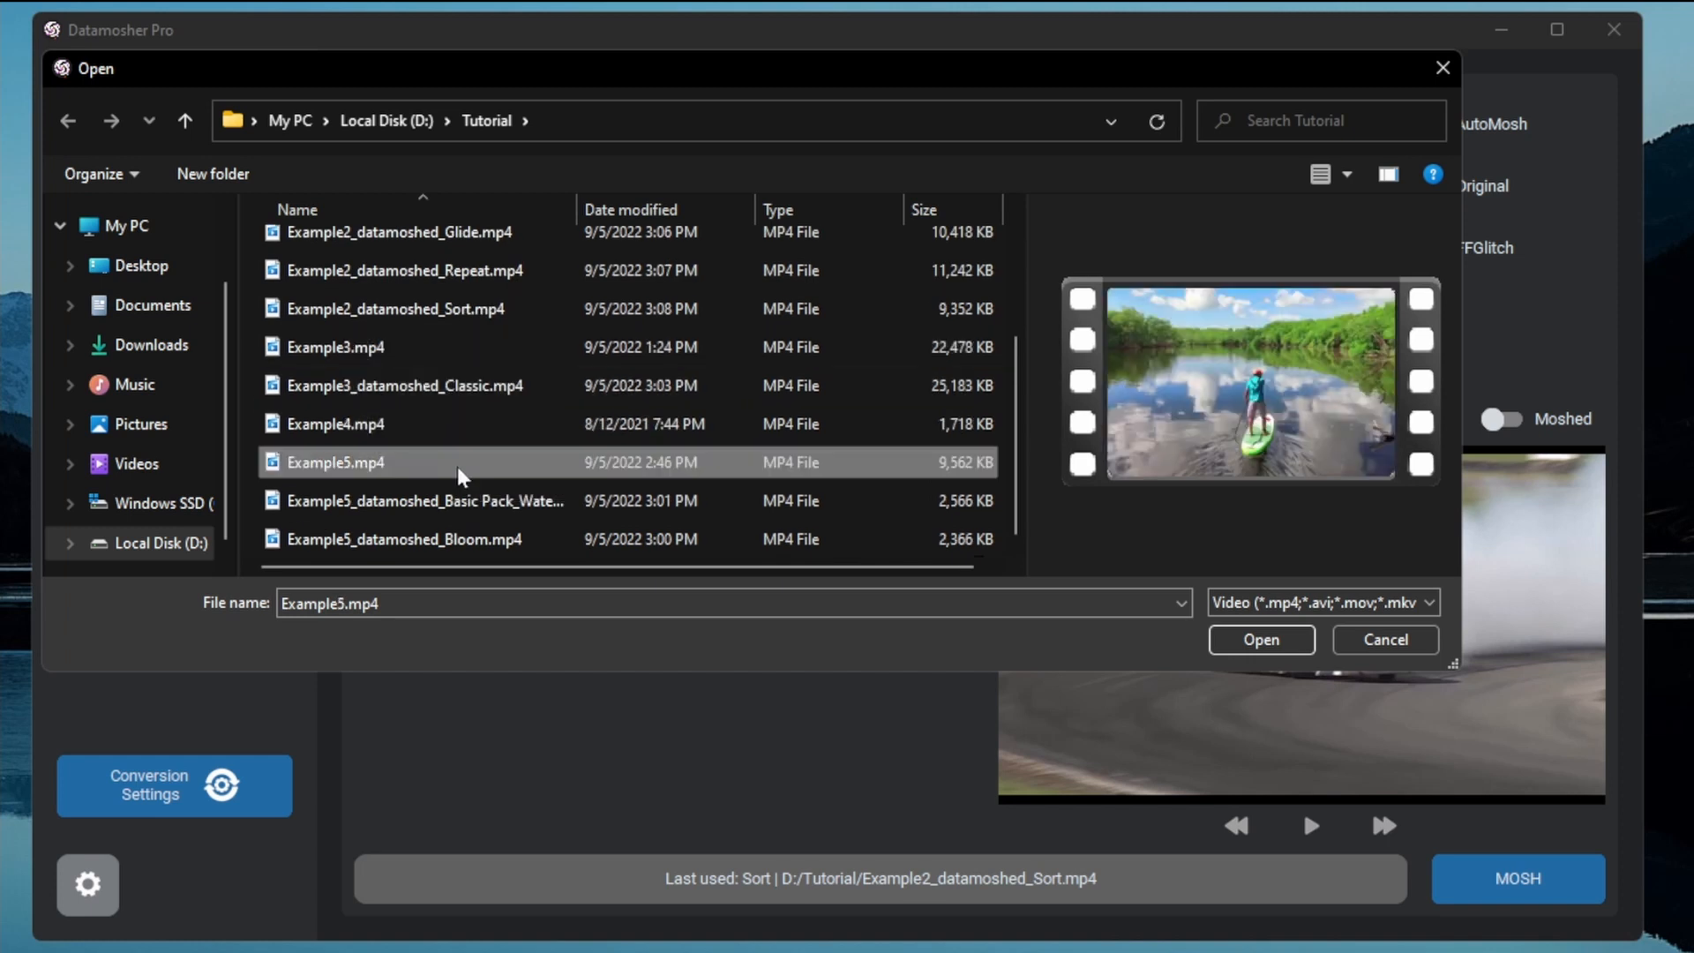
left_click(1260, 640)
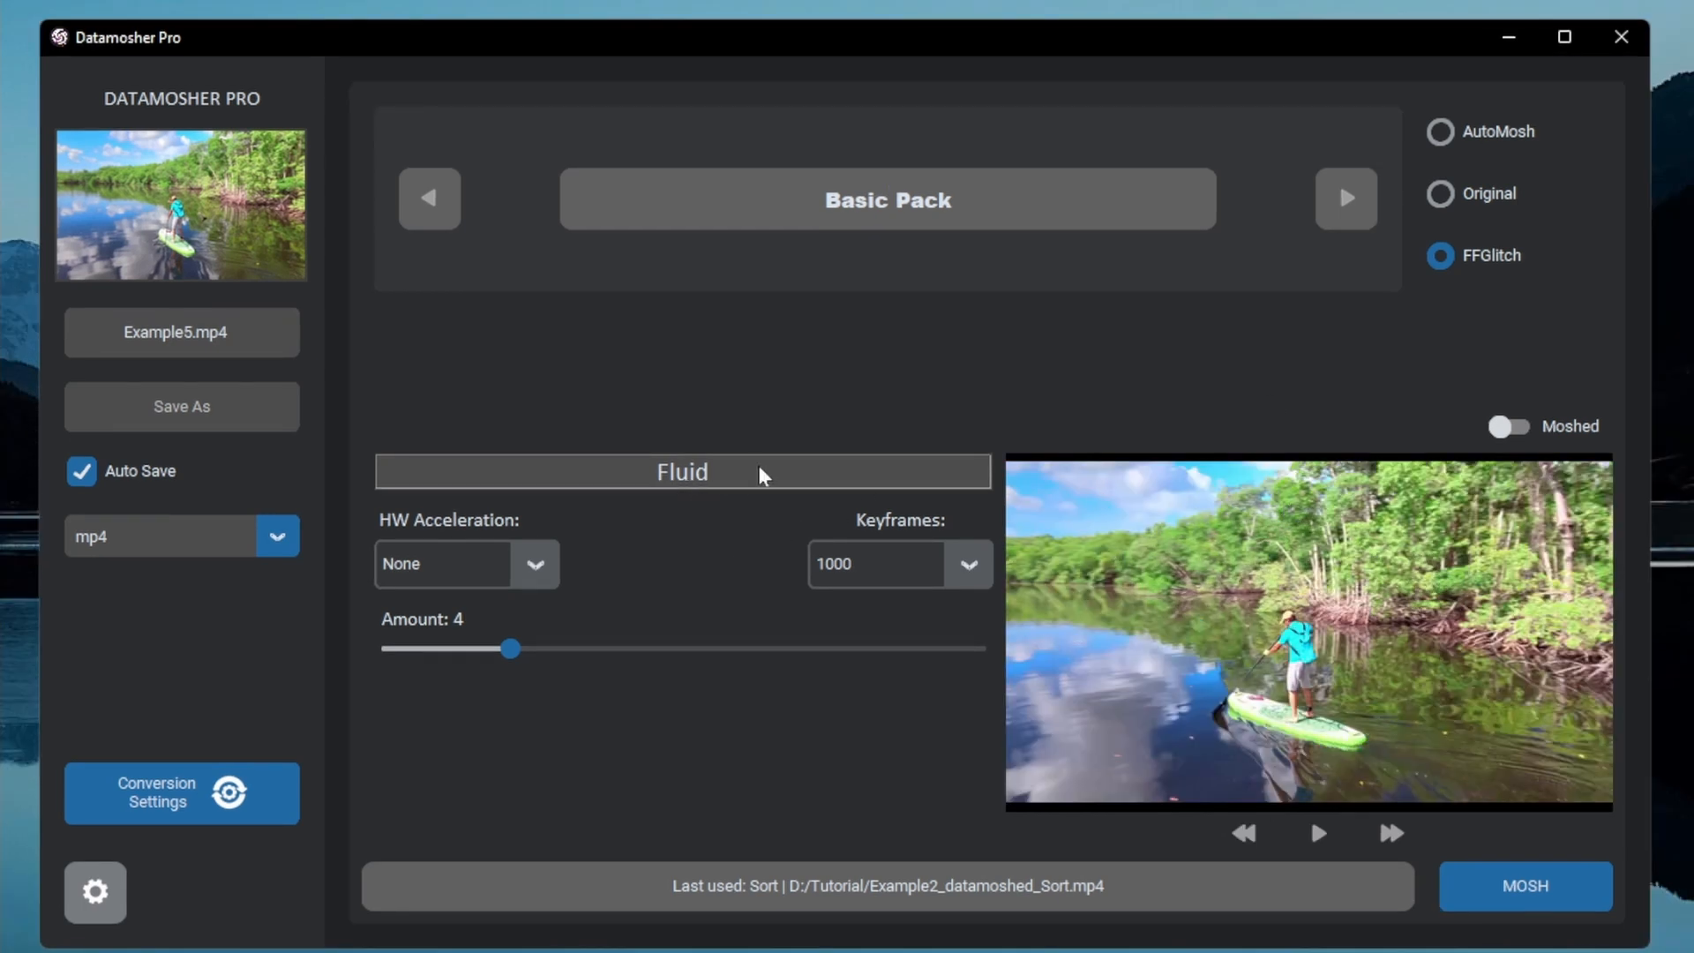
- Raise the Fluid amount from 4 to 15, export the mosh, and play it
left_click(682, 472)
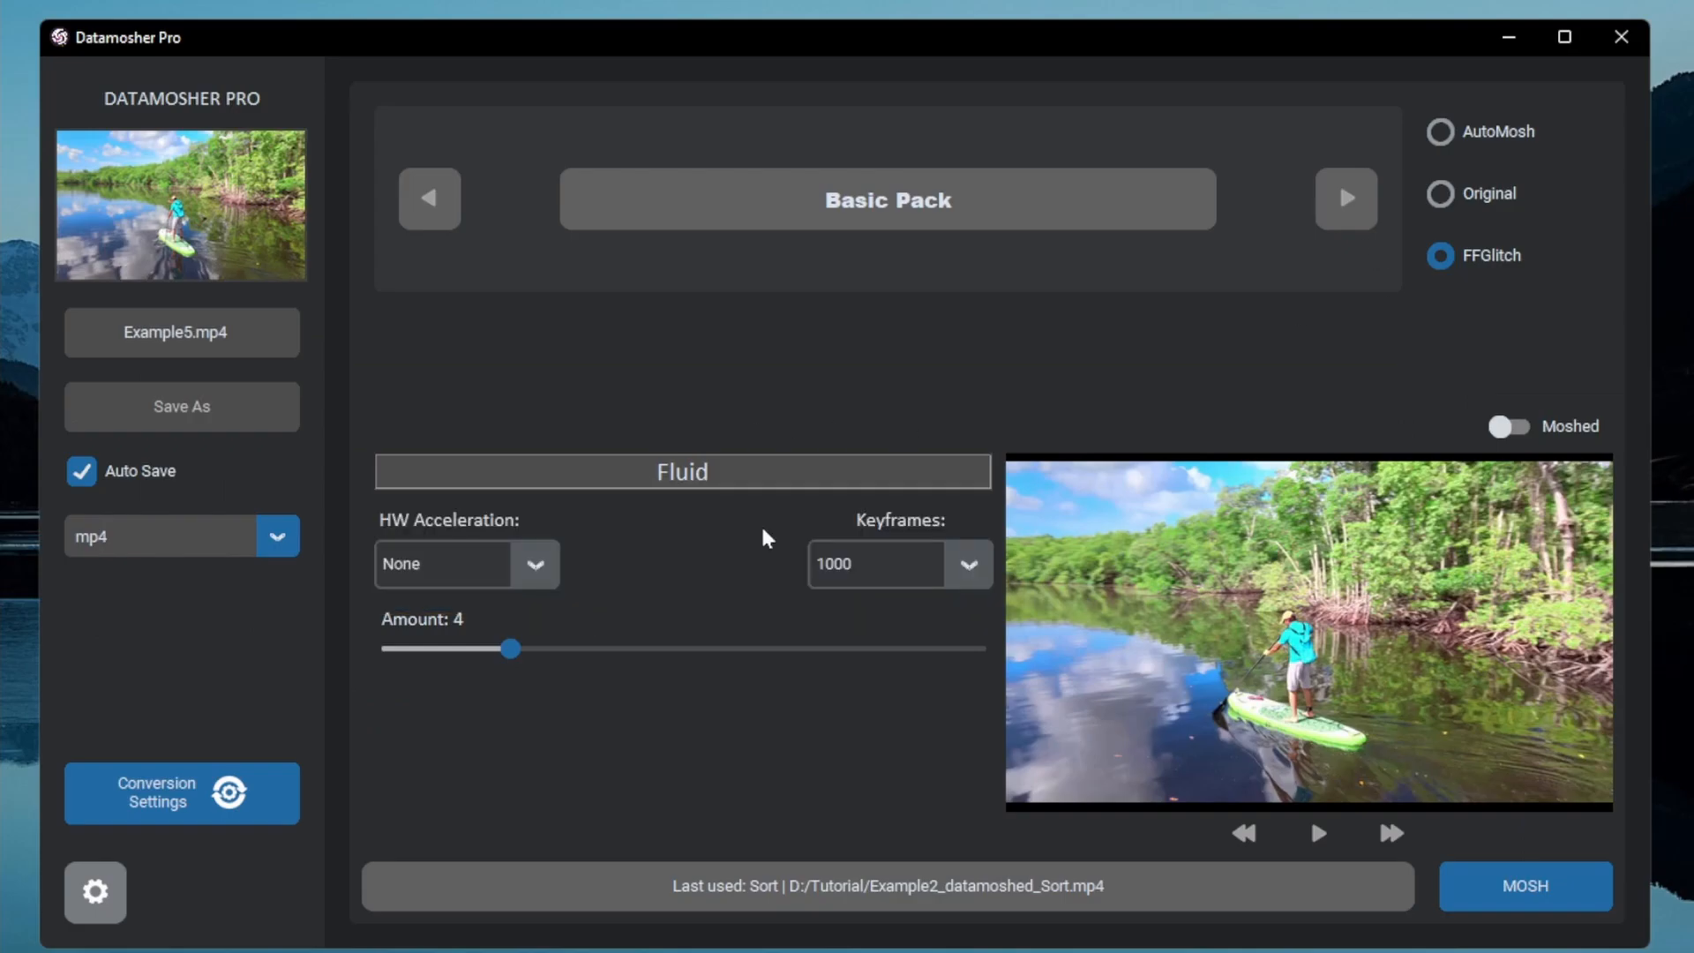
left_click(682, 470)
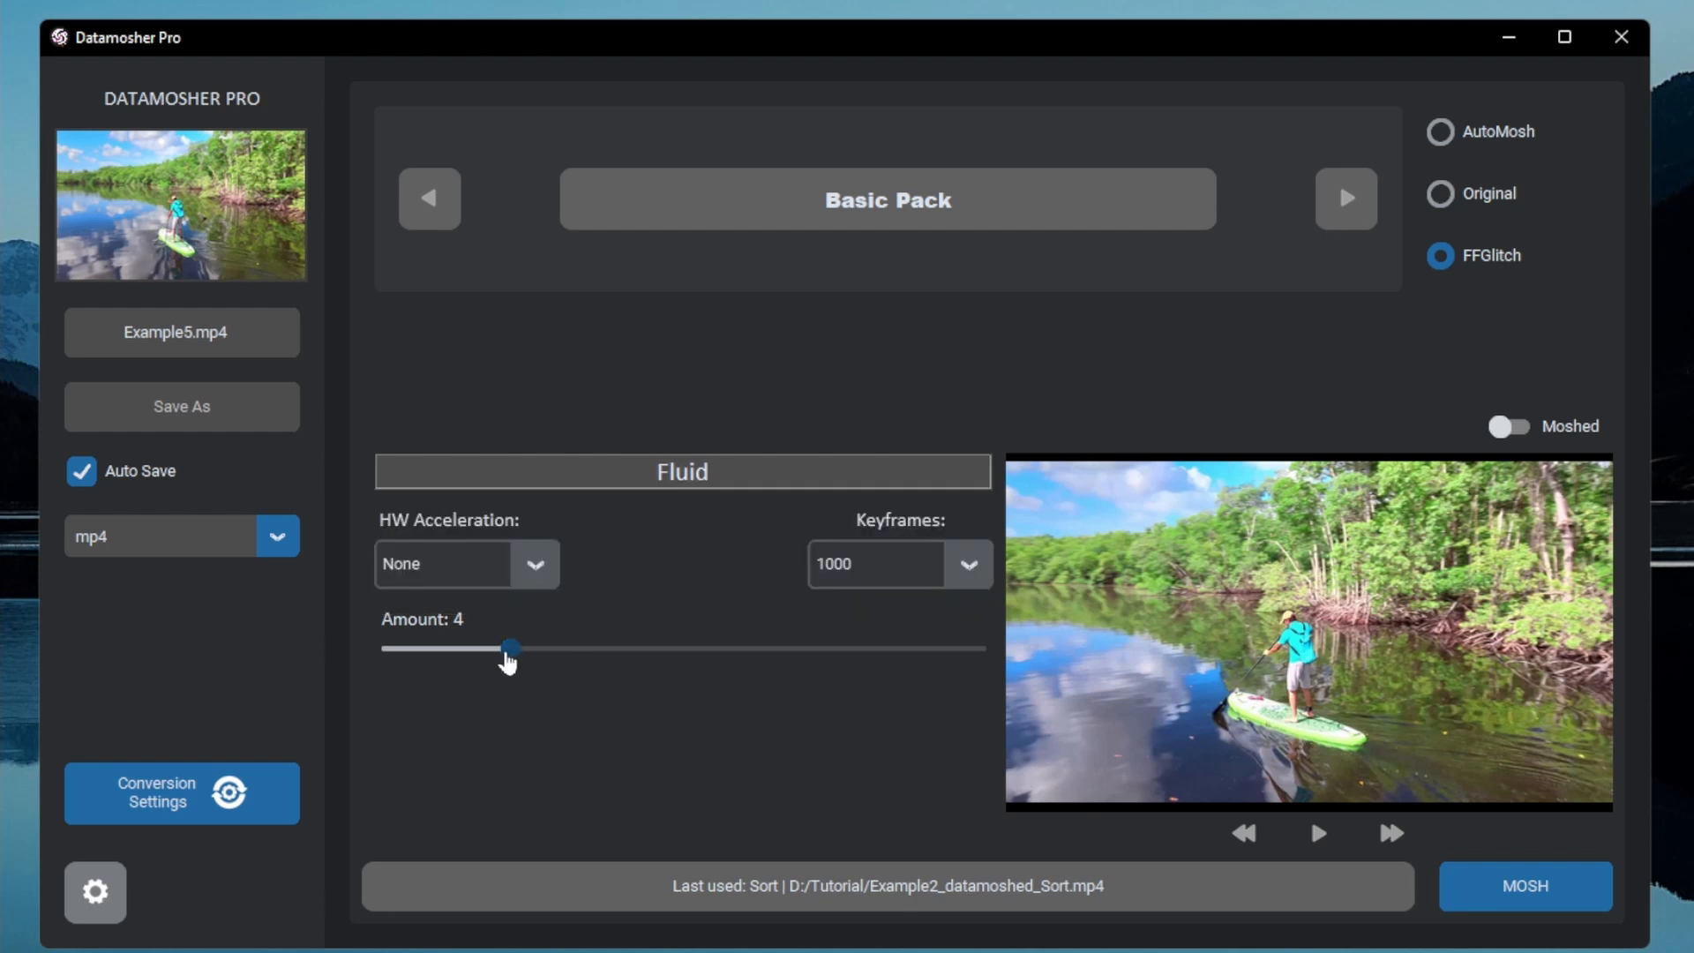
left_click_drag(510, 649, 841, 649)
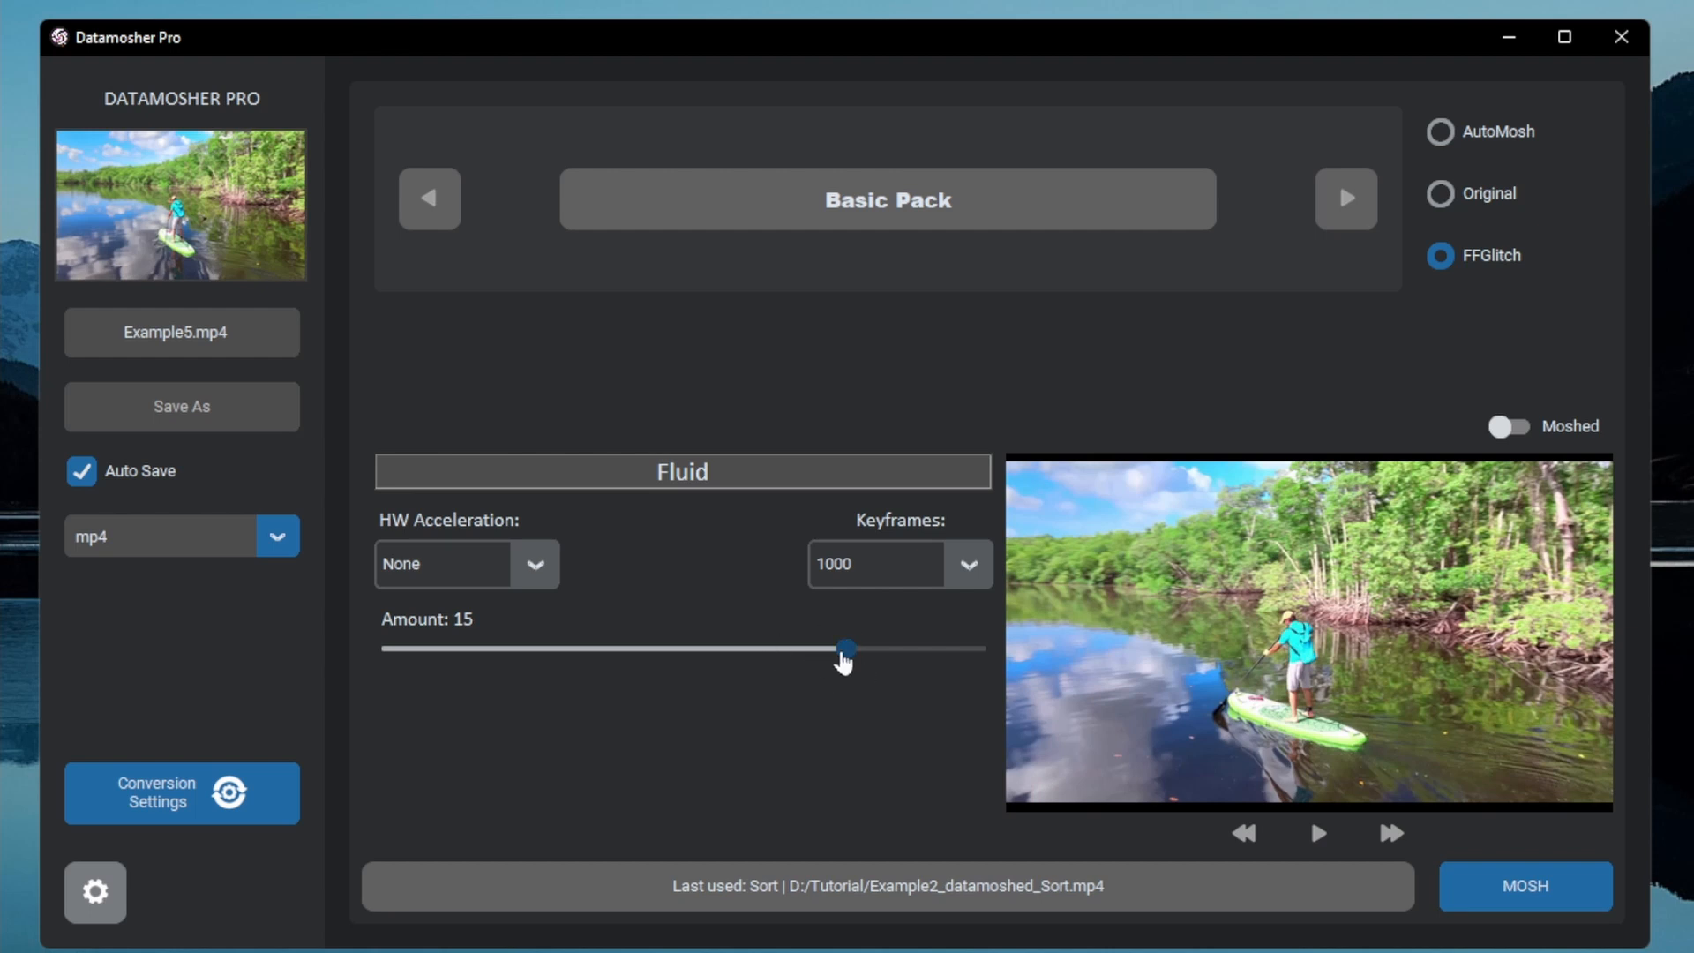
left_click(1524, 886)
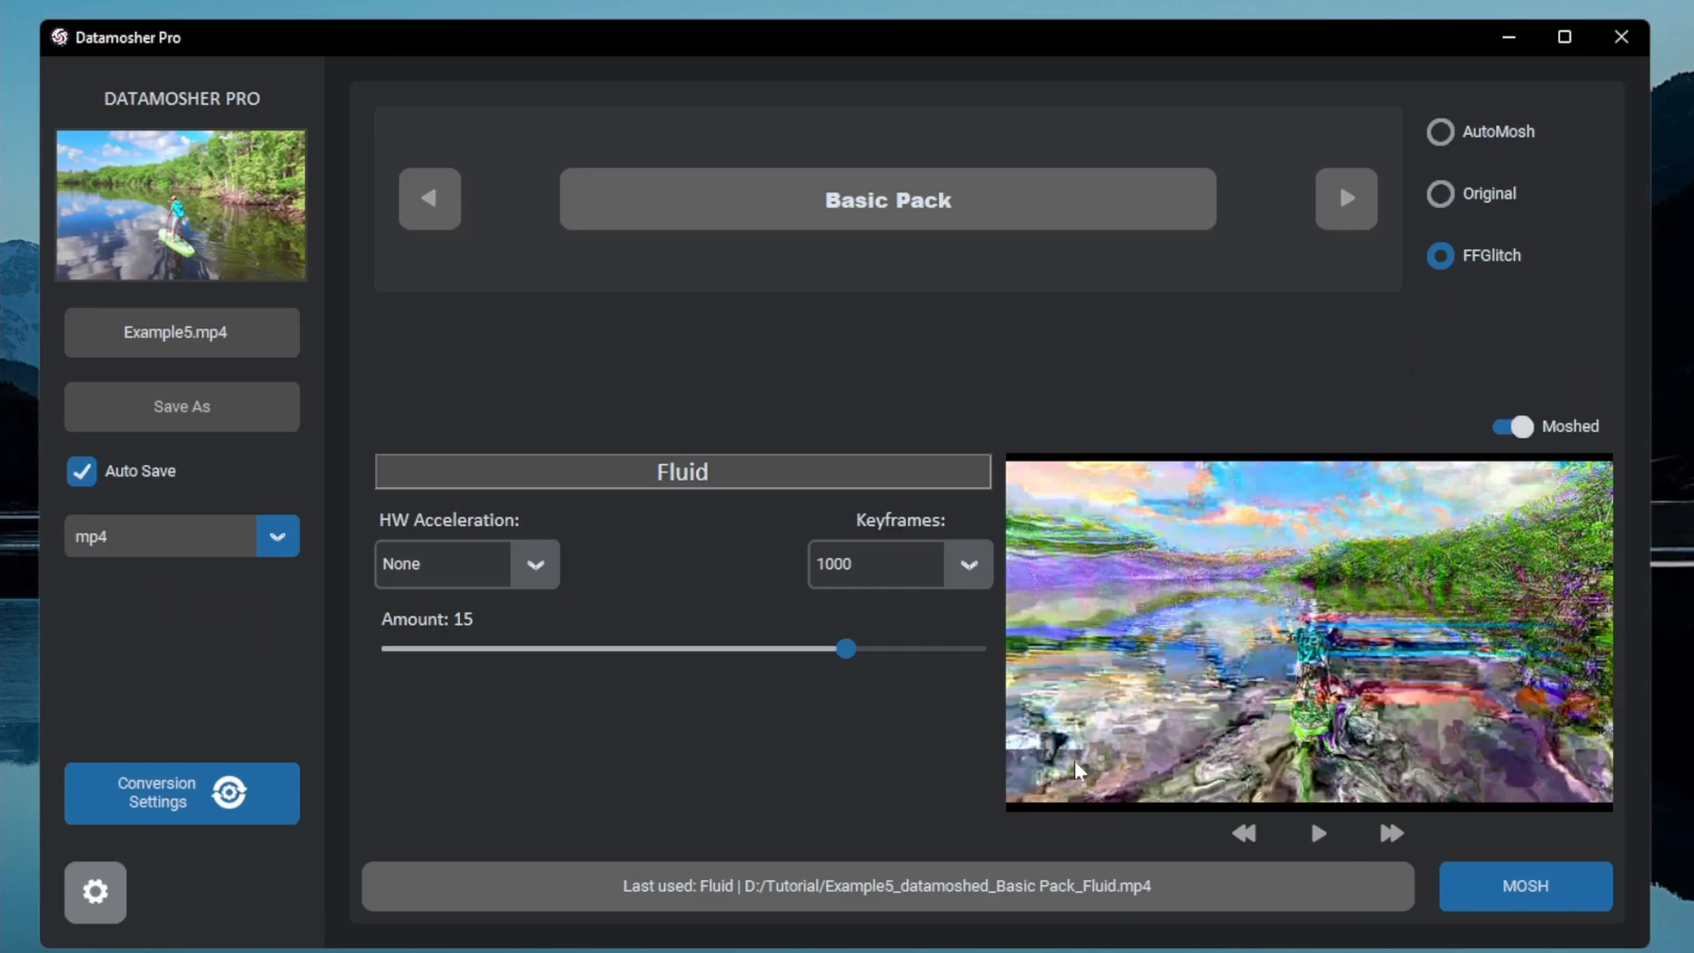
left_click(682, 471)
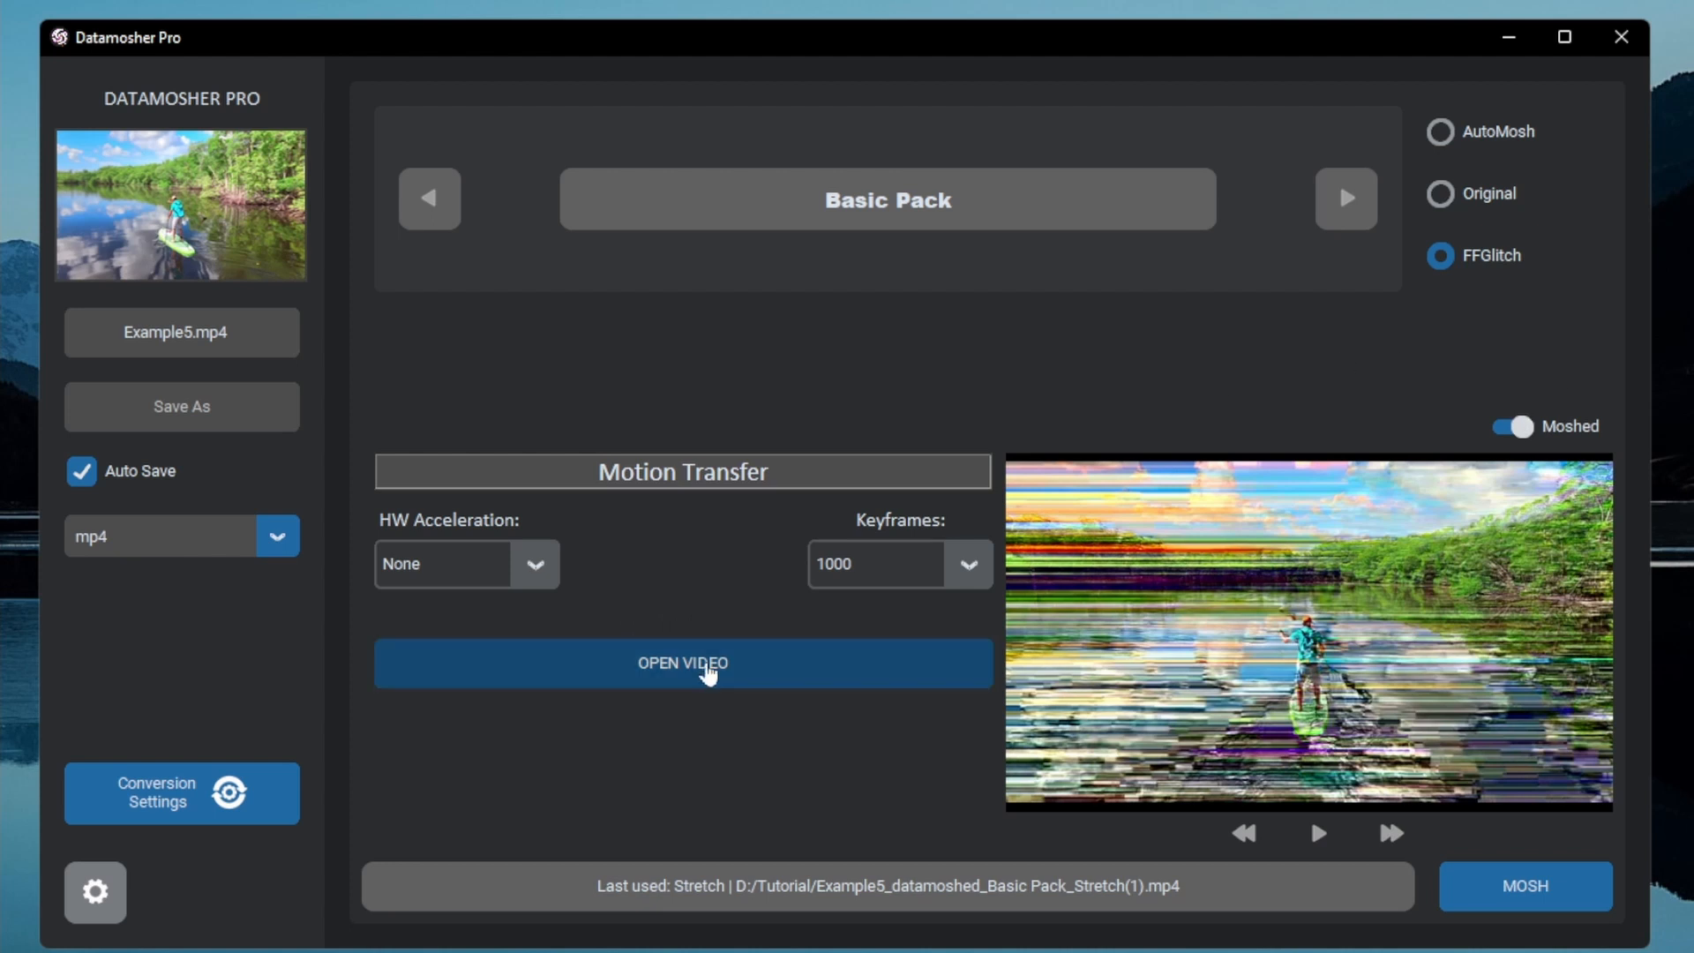
- Choose Example4.mp4 as the Motion Transfer reference video
left_click(683, 662)
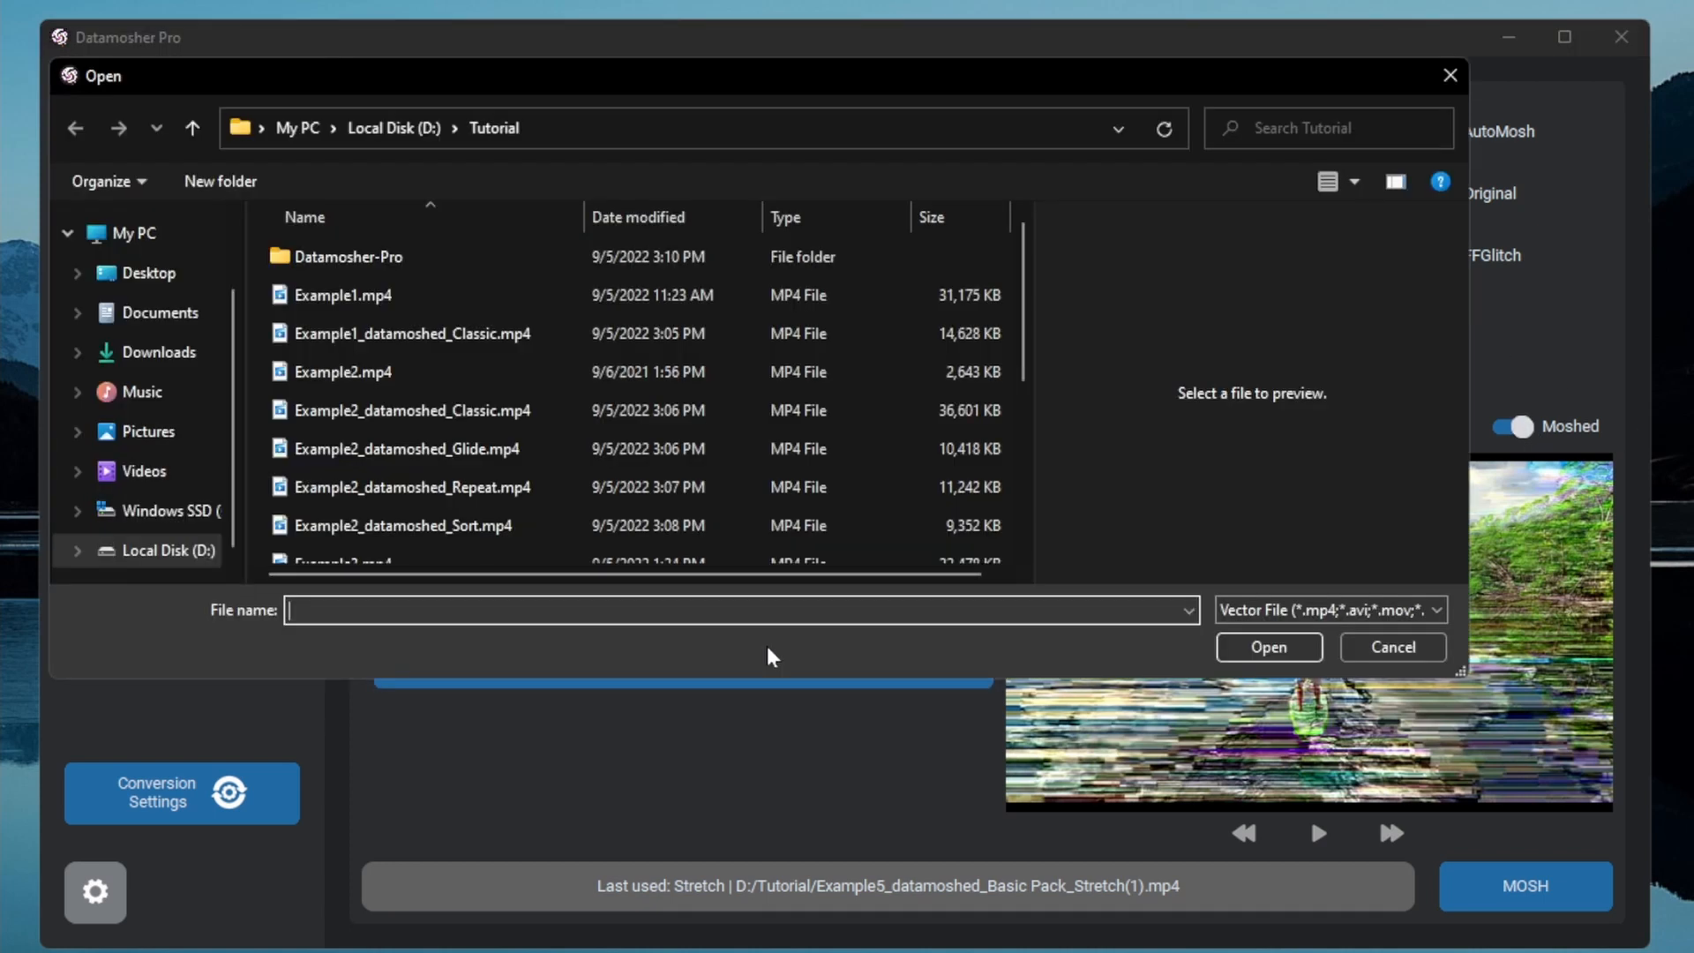
left_click(343, 544)
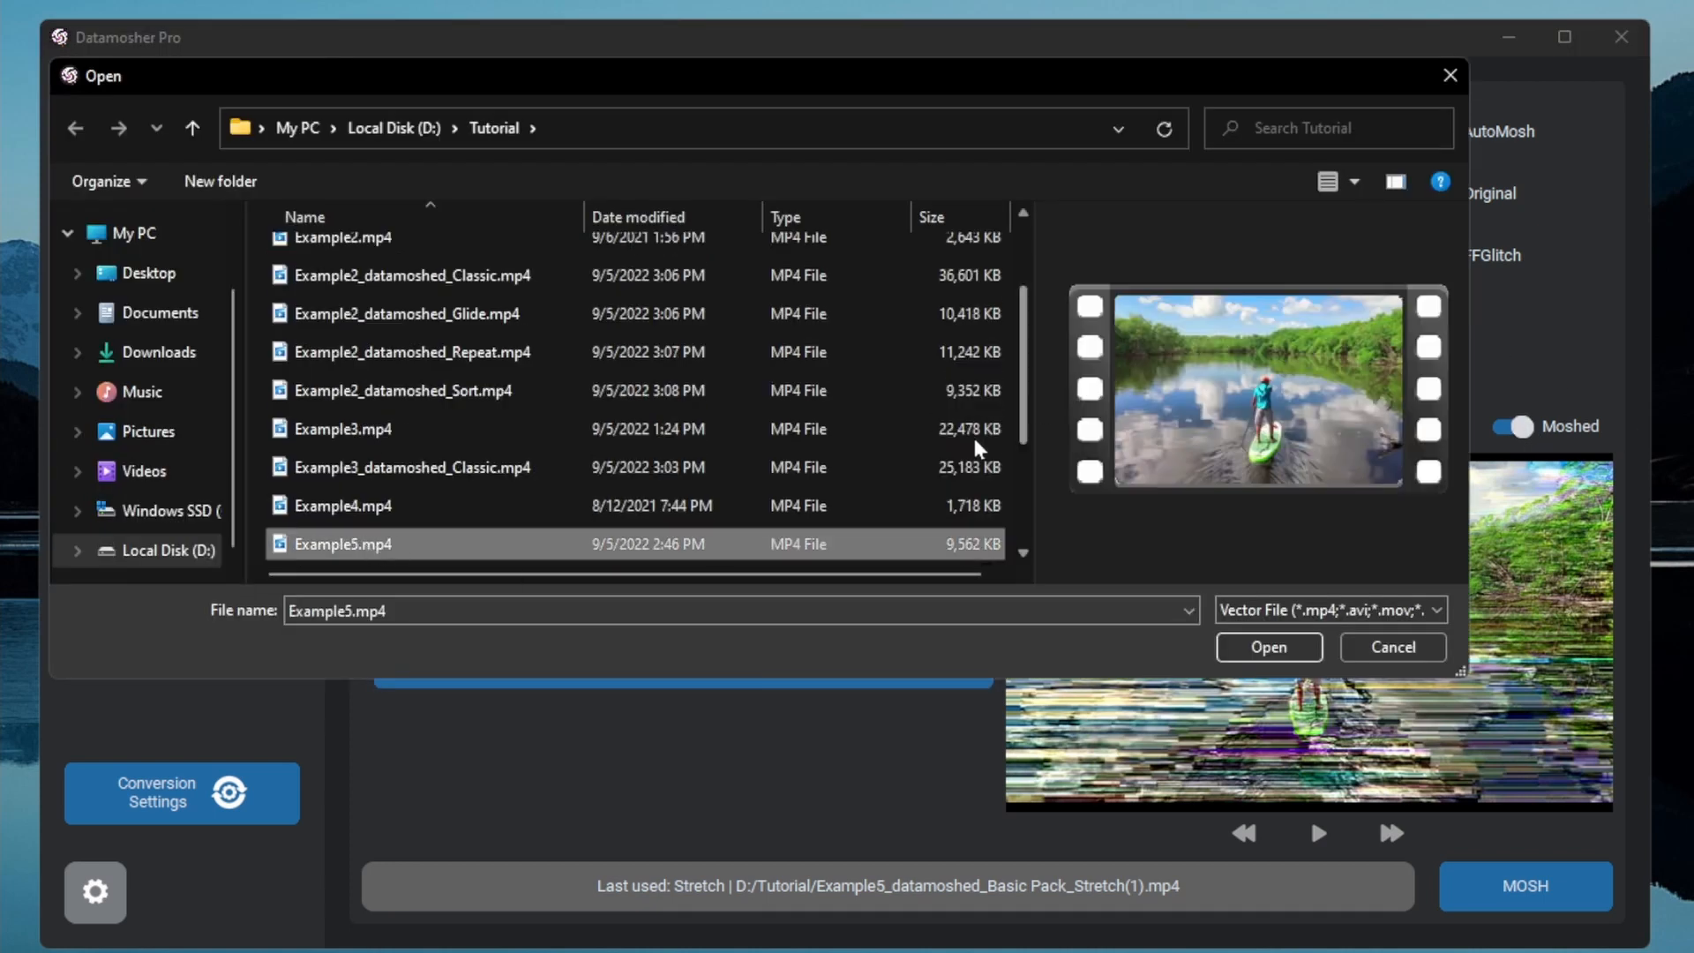
left_click(346, 506)
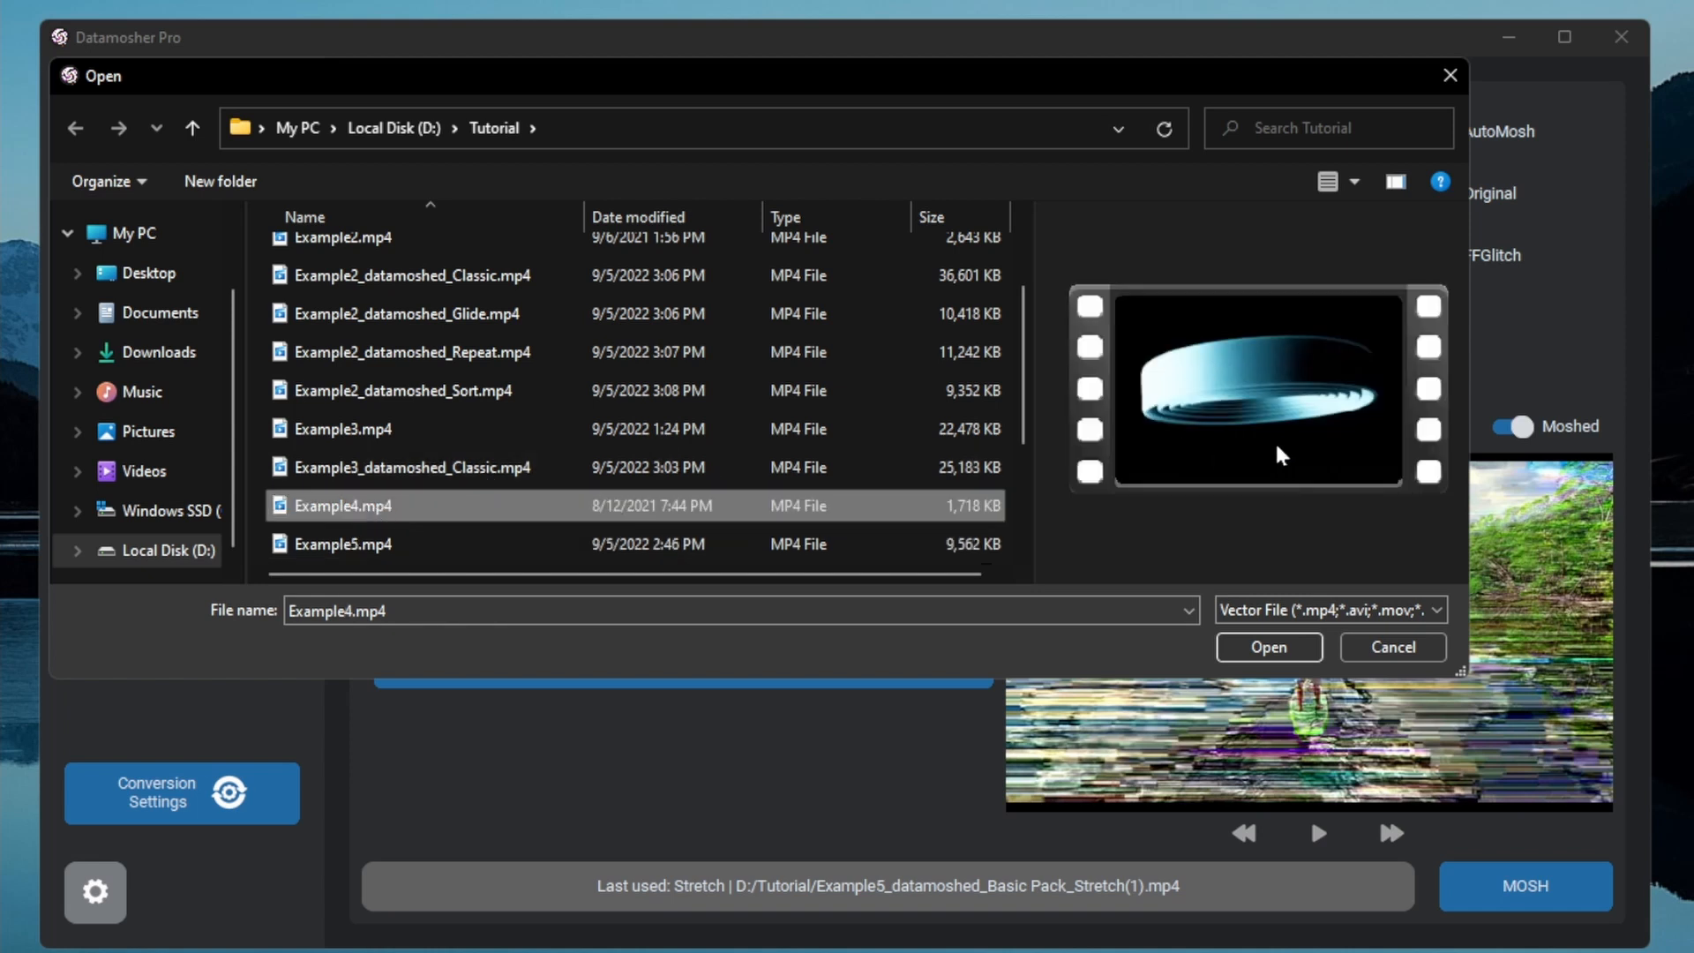
left_click(1267, 646)
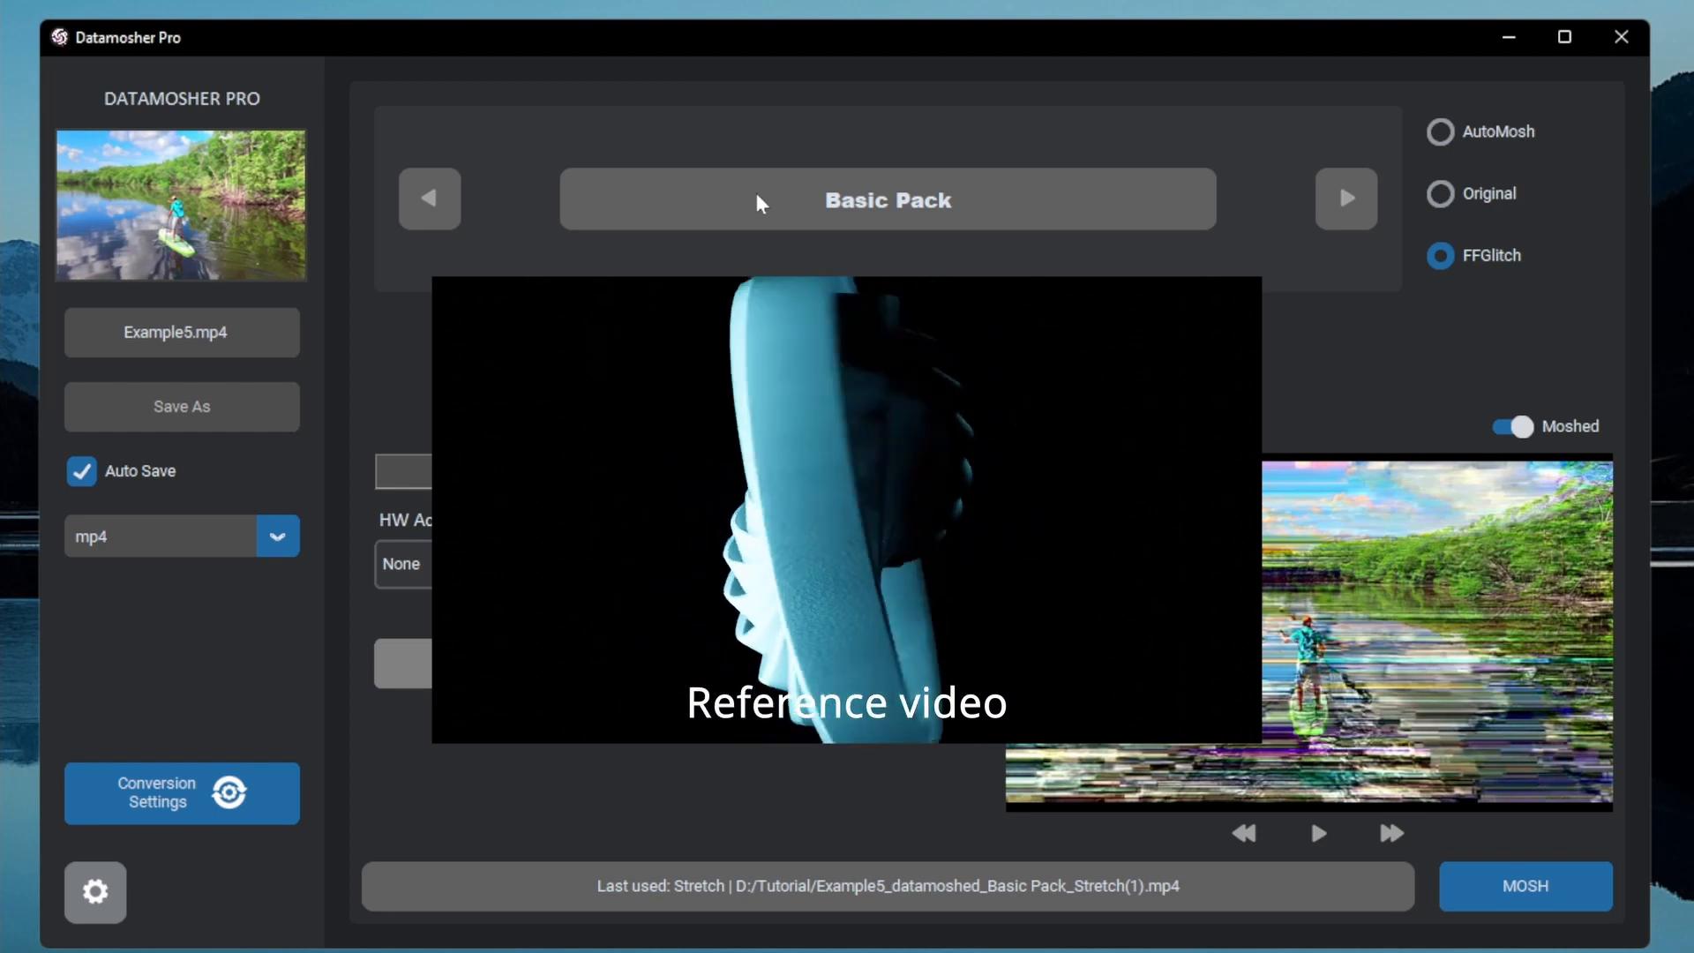
- Export the Motion Transfer mosh, dismiss the confirmation, and play the moshed preview
left_click(1507, 428)
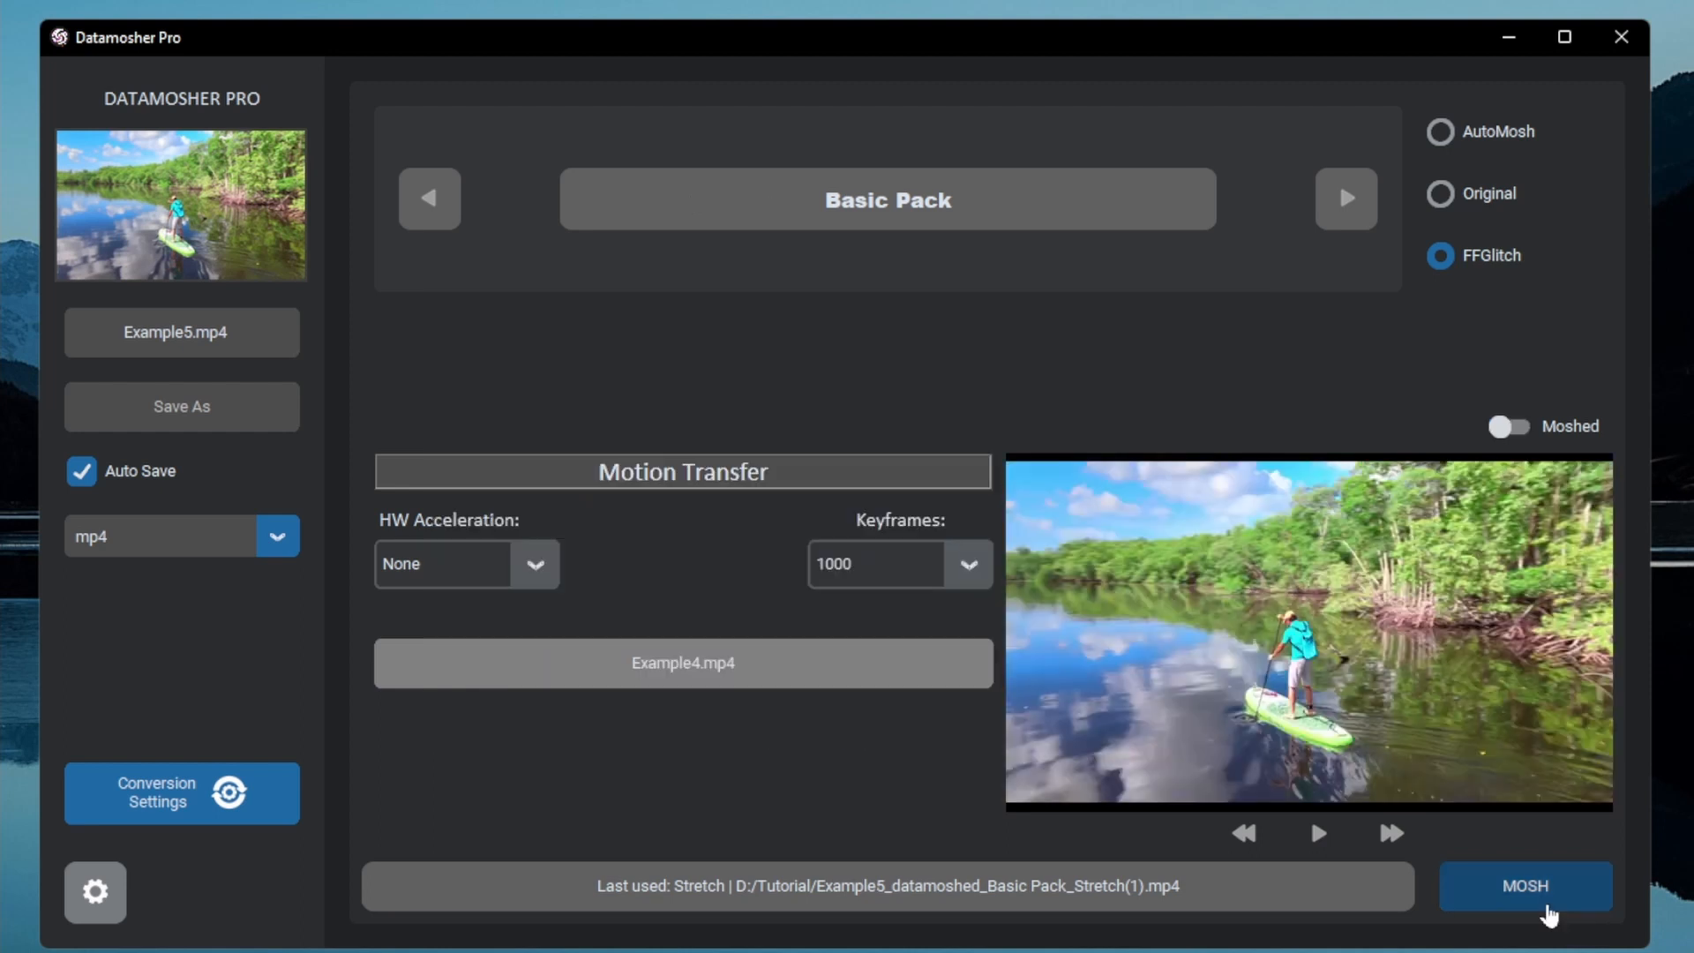
left_click(1525, 886)
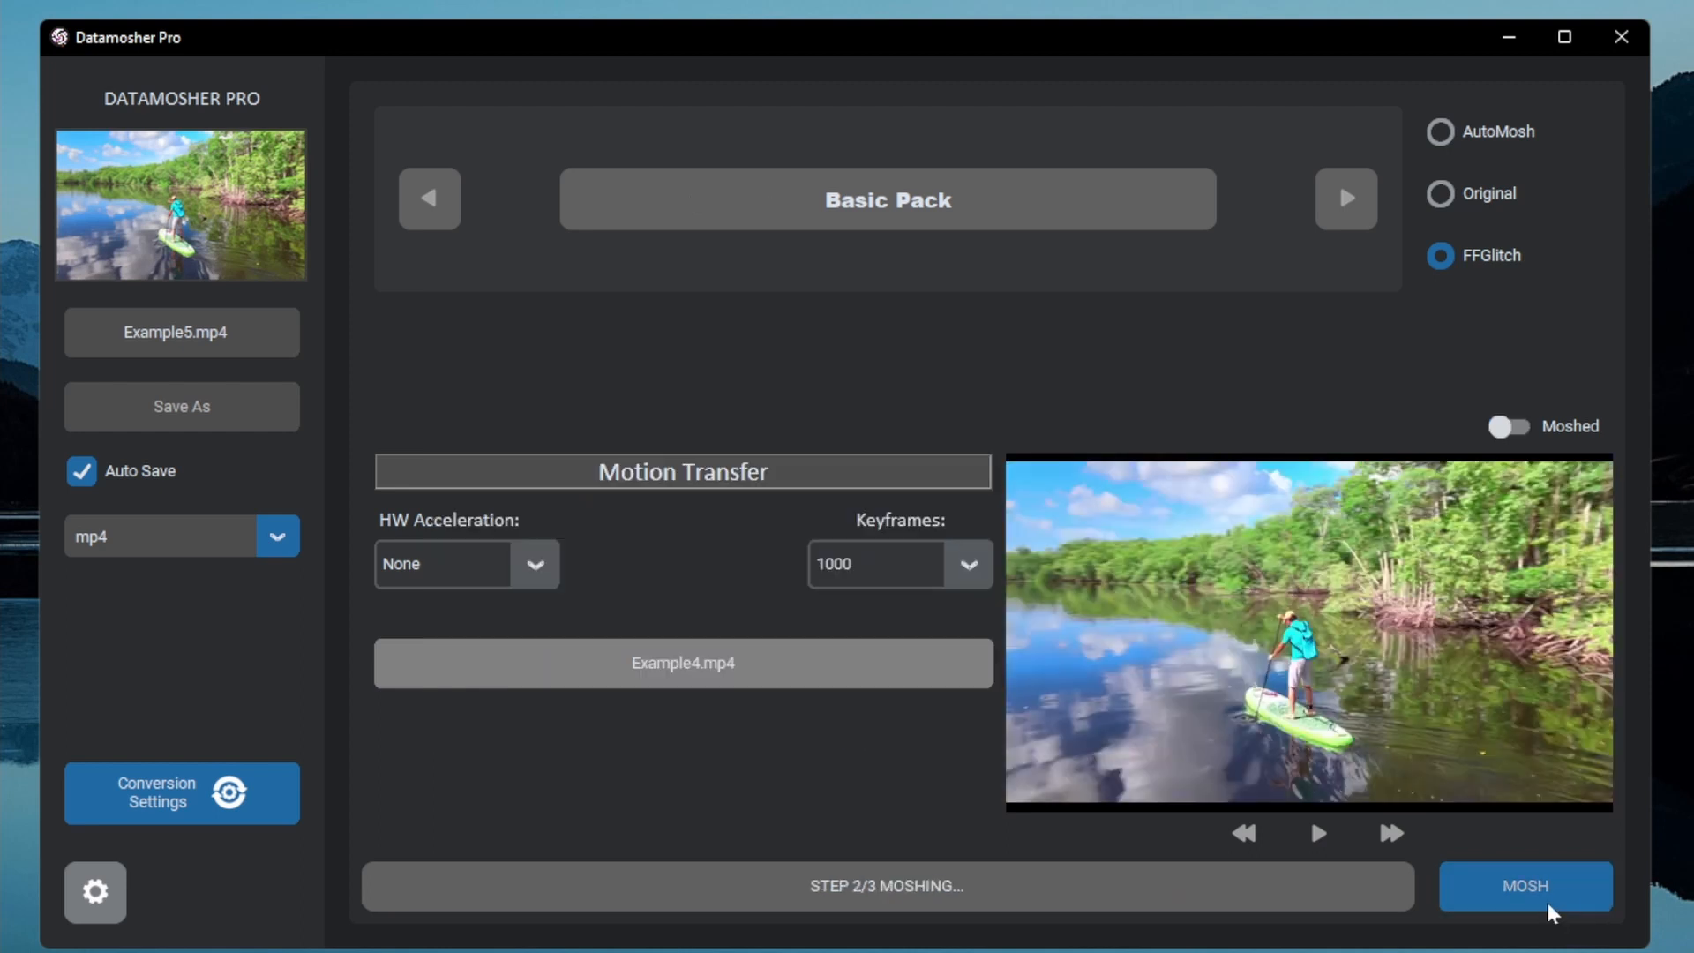
left_click(1522, 886)
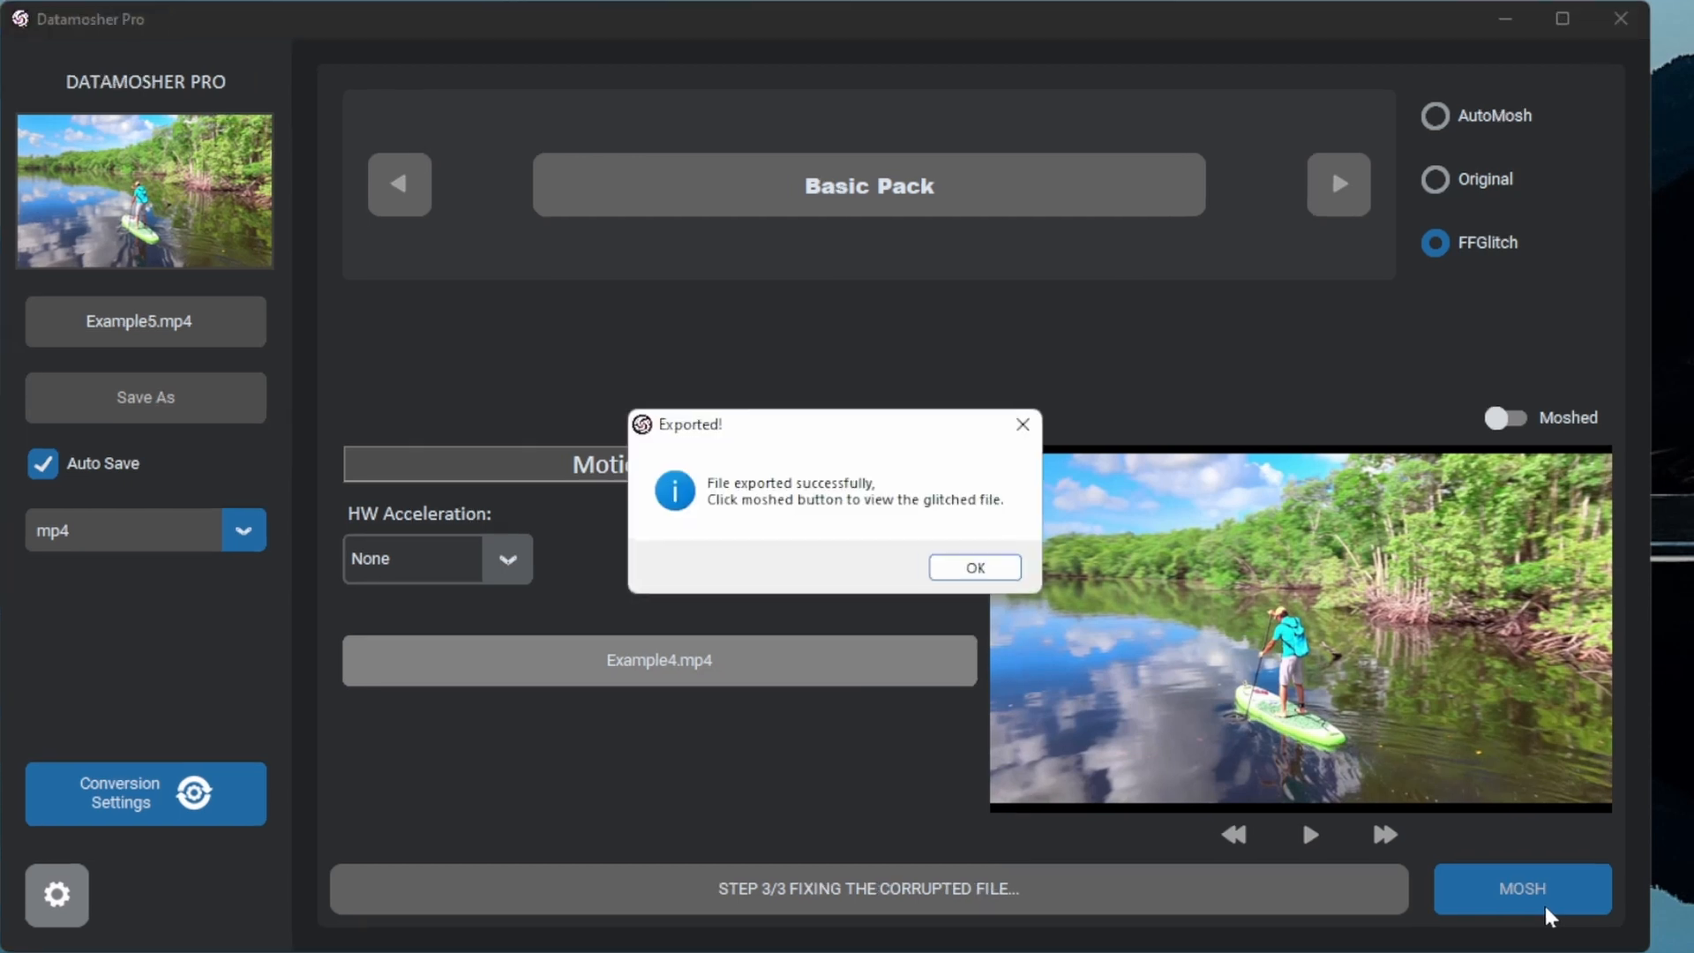
left_click(971, 567)
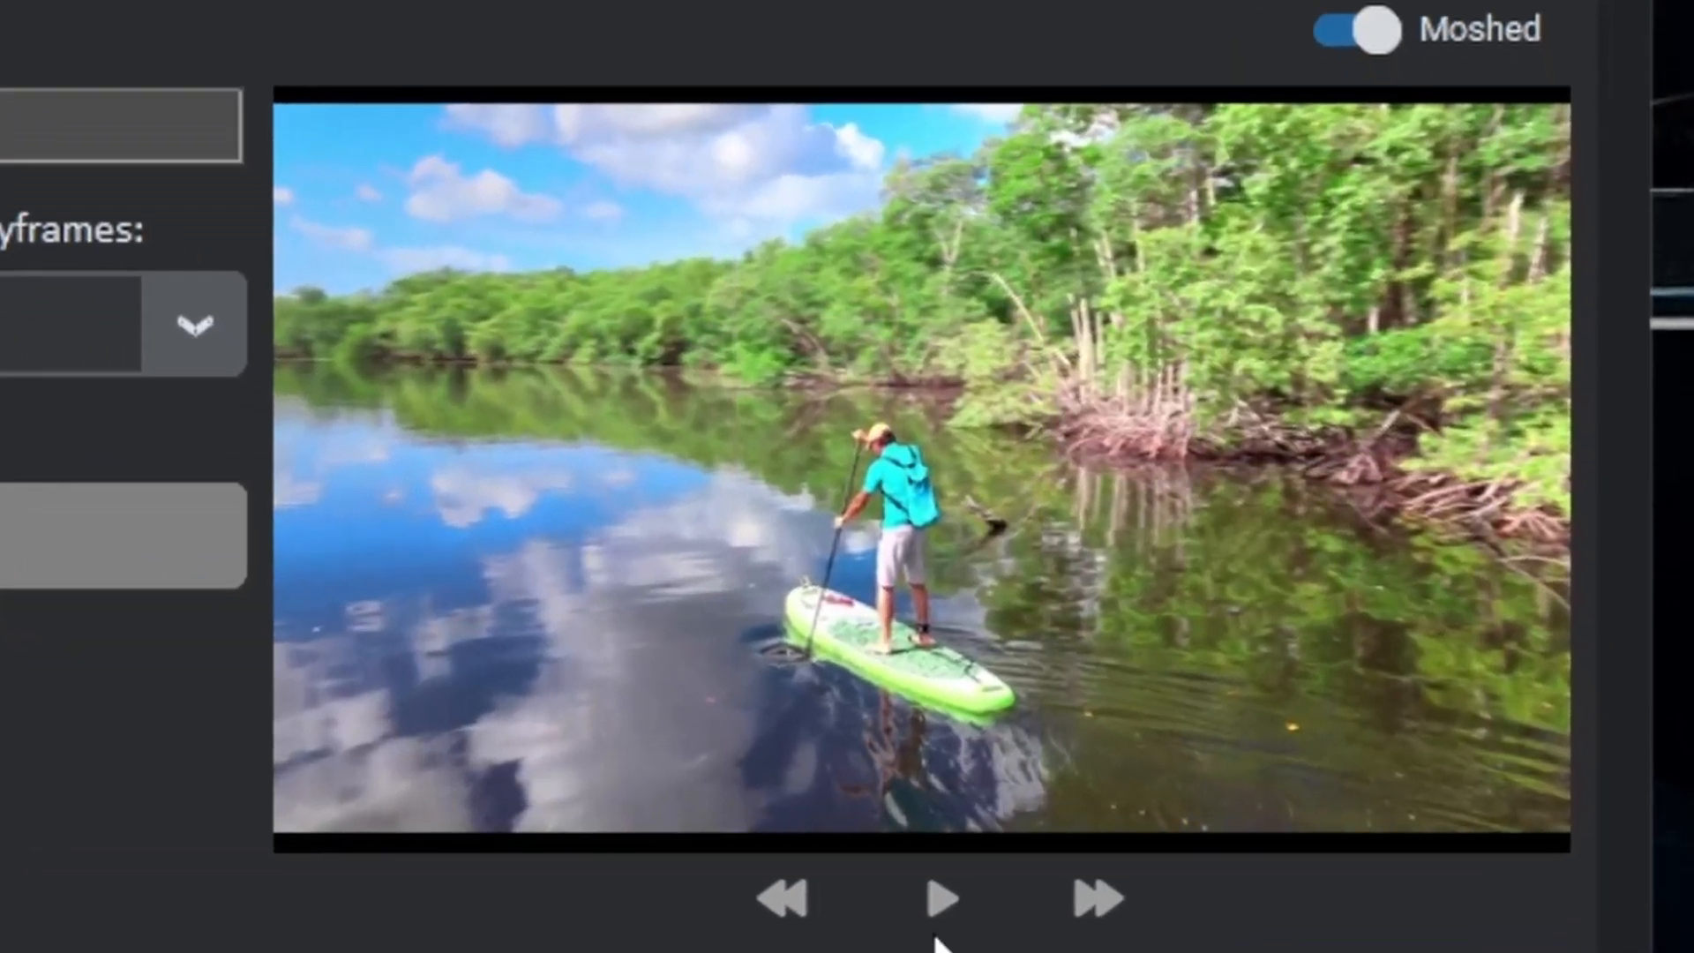
left_click(938, 896)
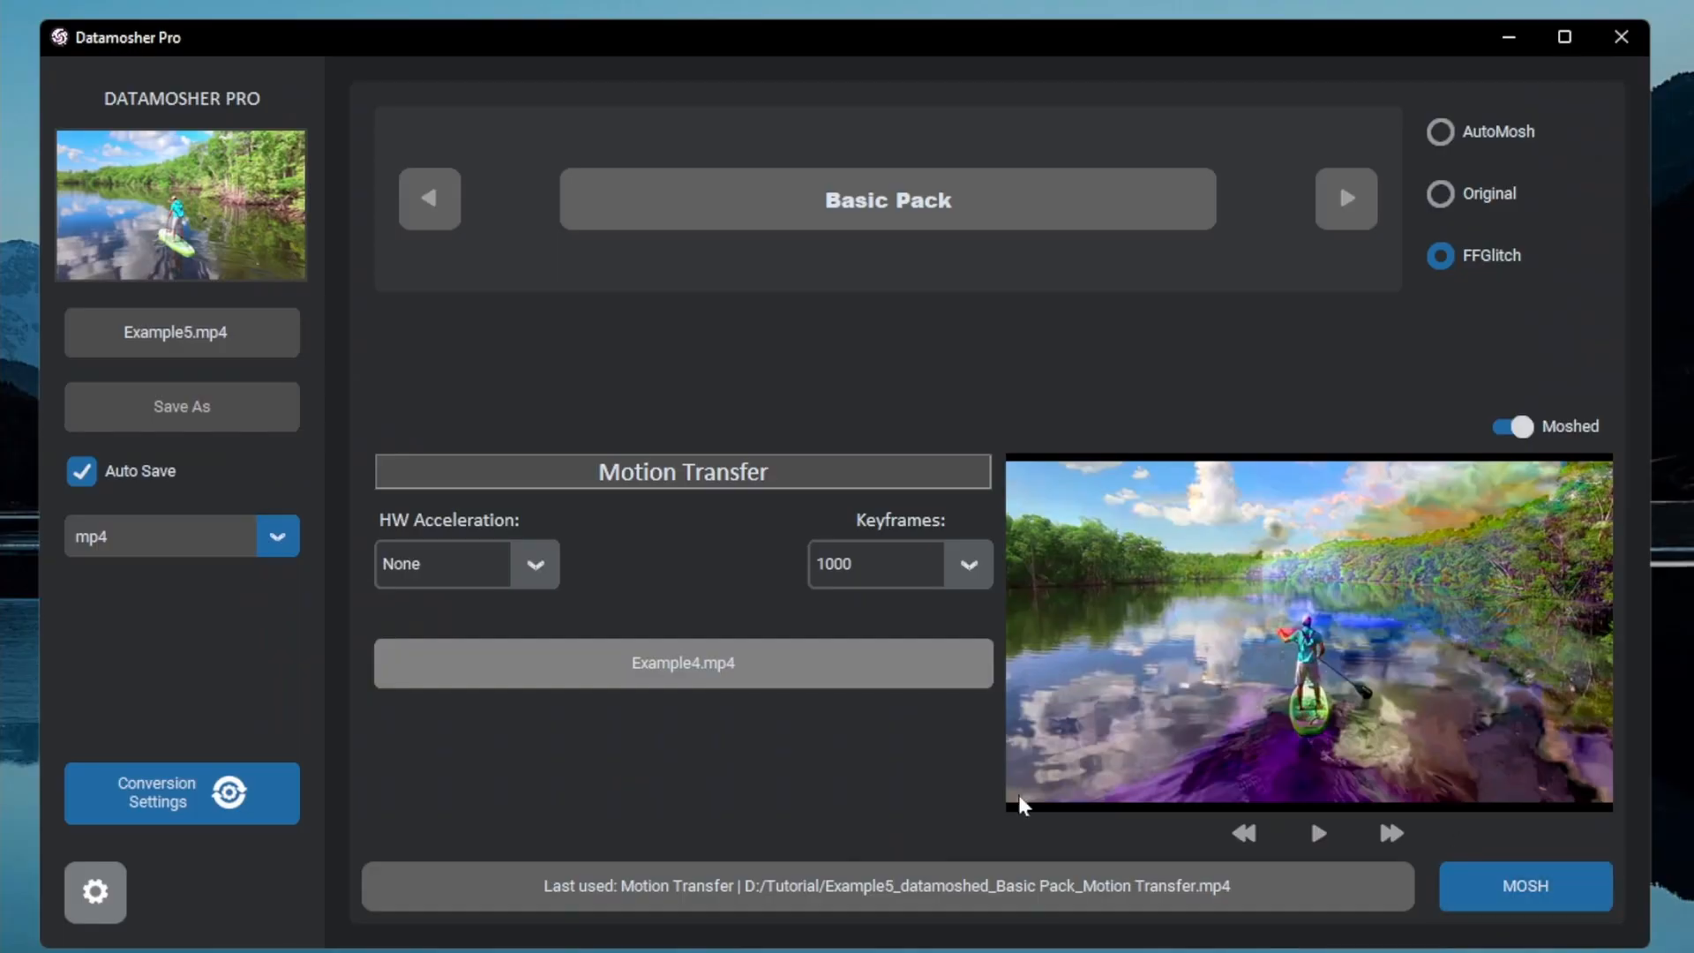
- Select the Rise effect and load Example1.mp4 as the source video
left_click(682, 471)
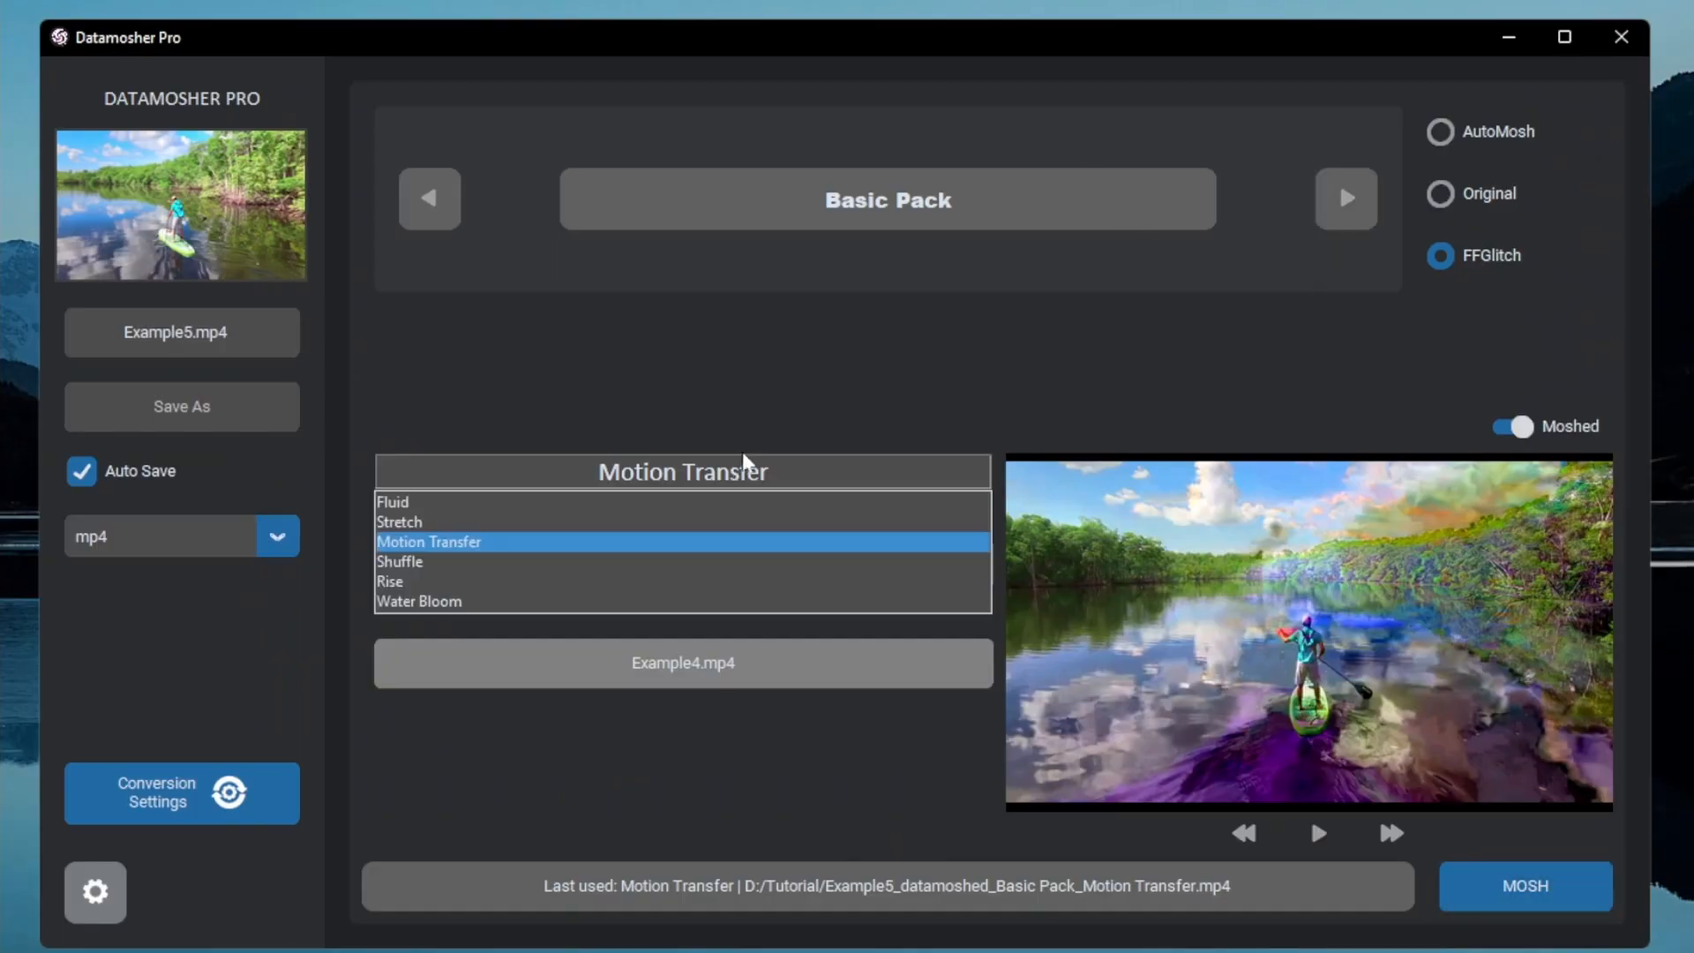
left_click(389, 582)
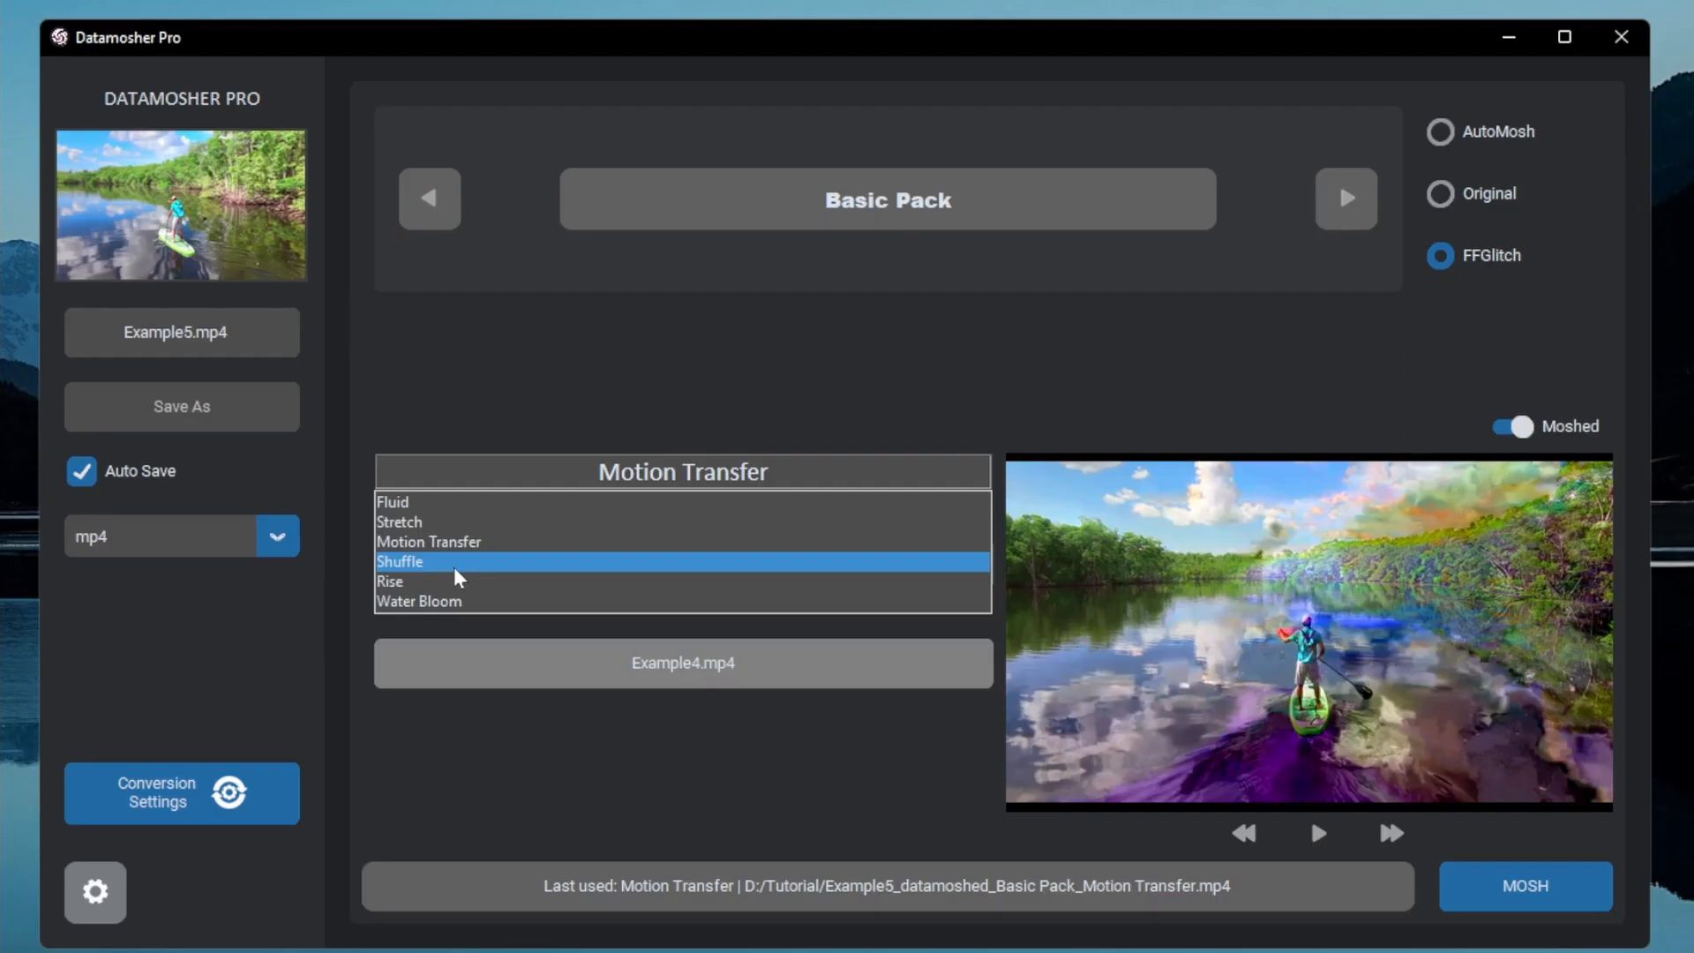
left_click(389, 581)
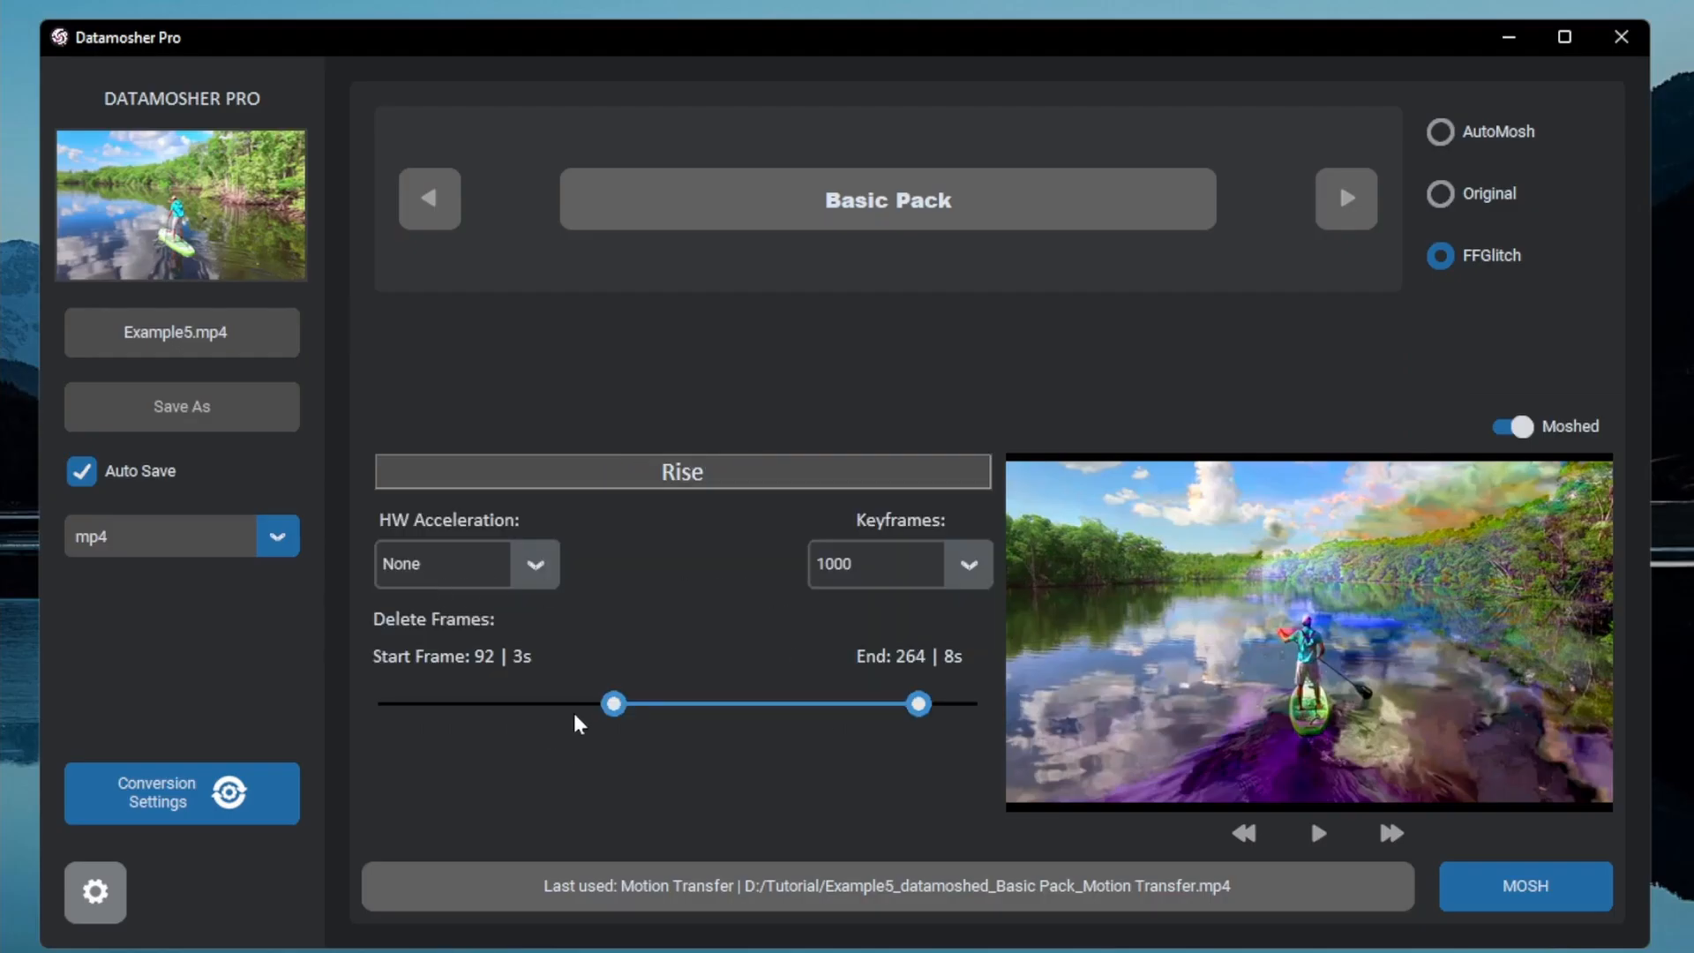
left_click_drag(612, 703, 617, 704)
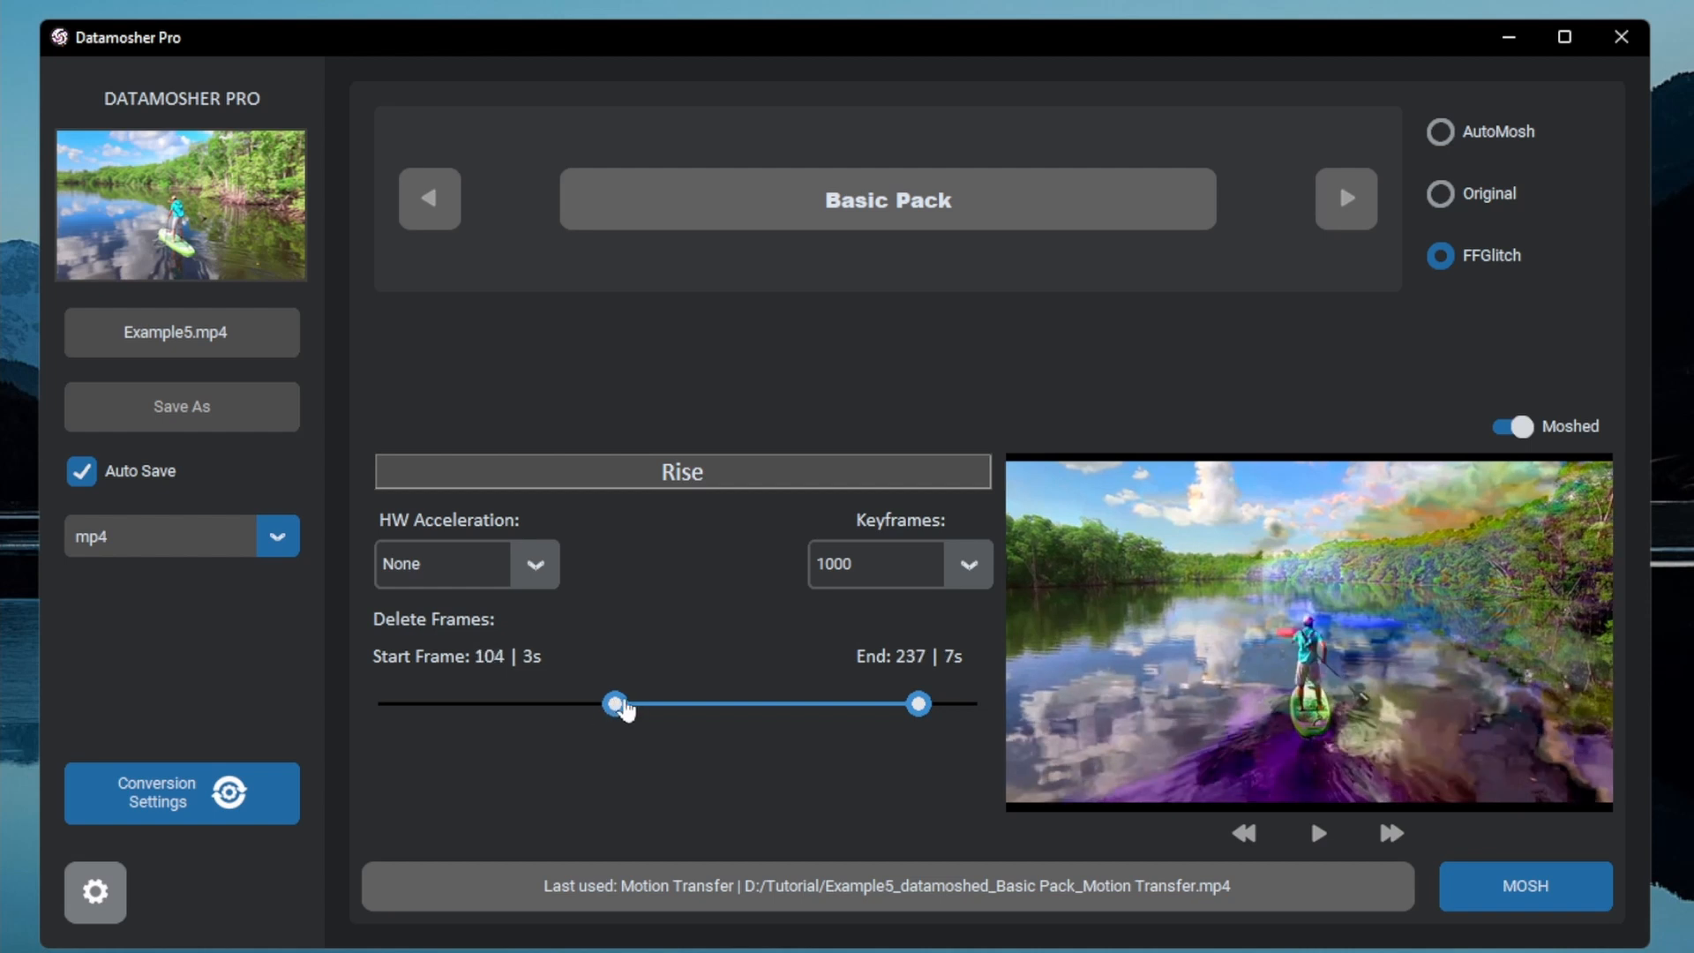
left_click(1509, 425)
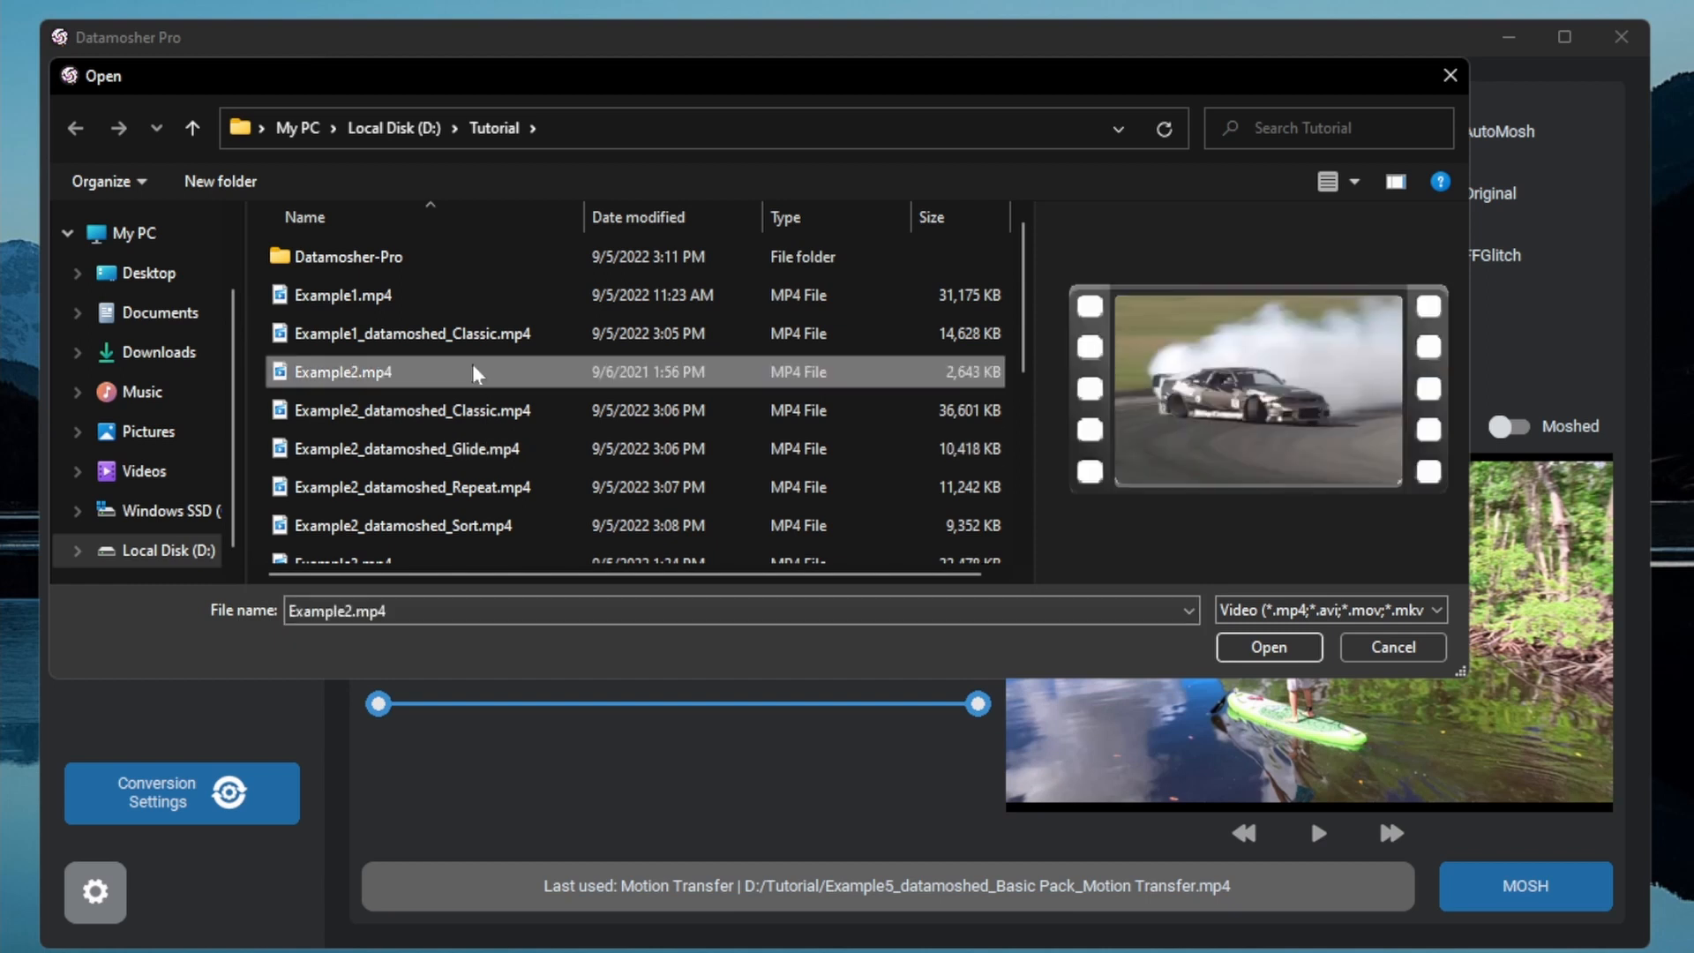
left_click(1267, 646)
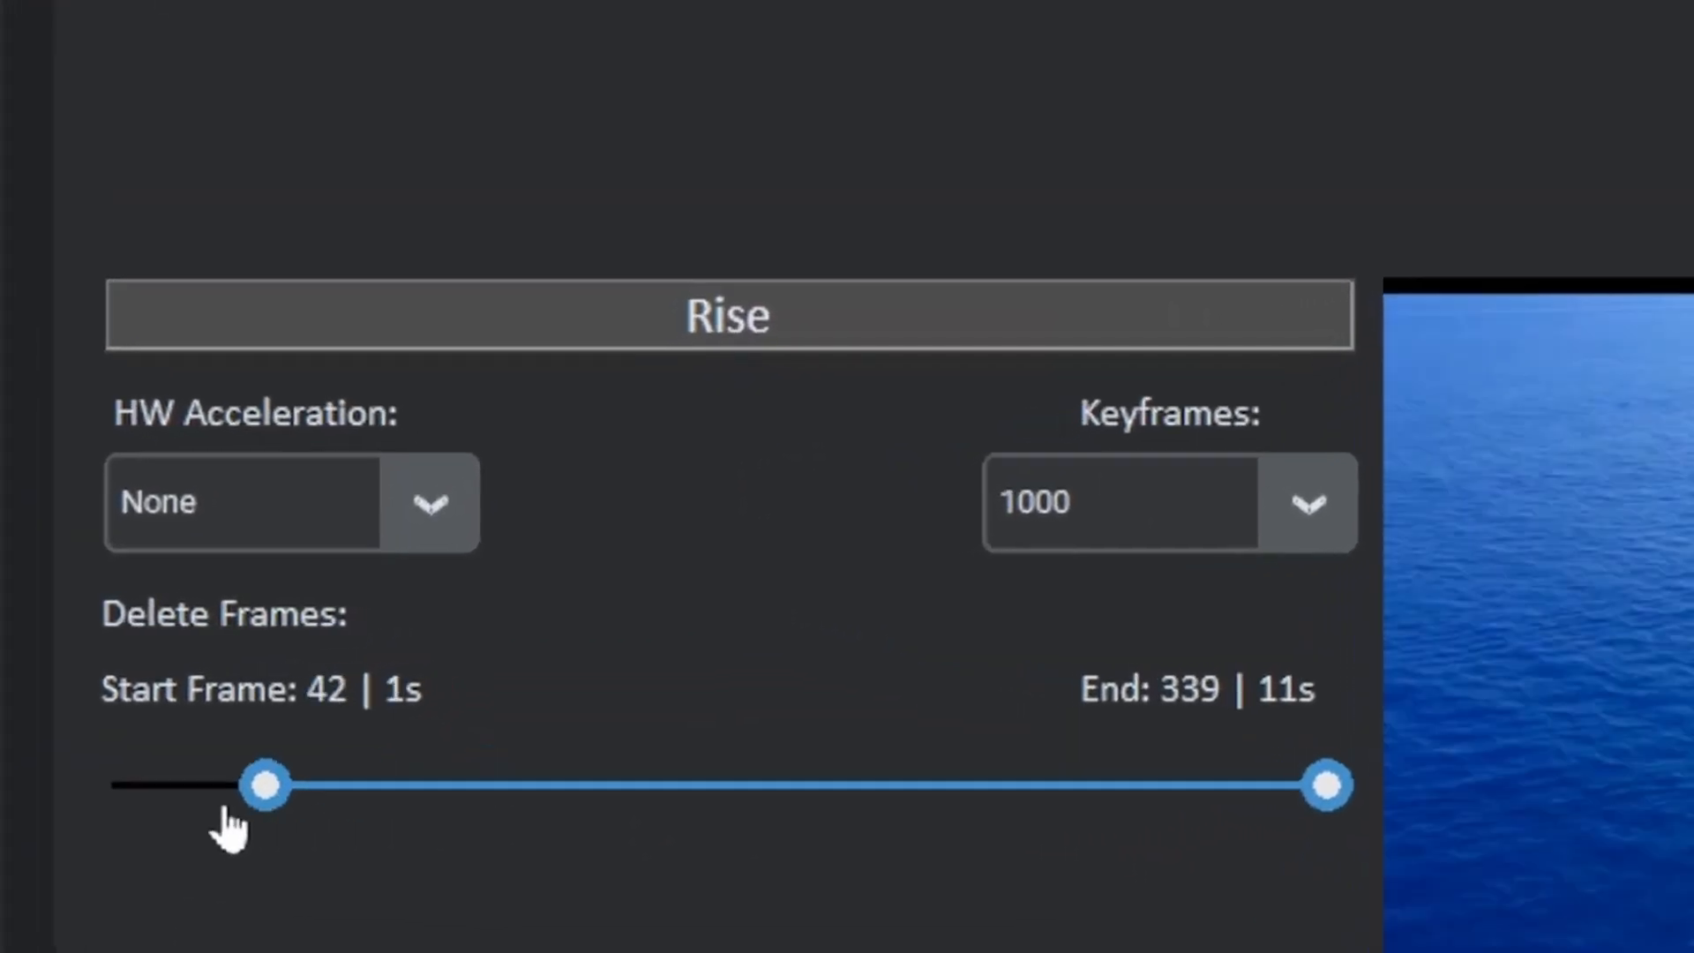
- Narrow the Delete Frames range, moving its start later and its end earlier
left_click_drag(265, 783, 423, 783)
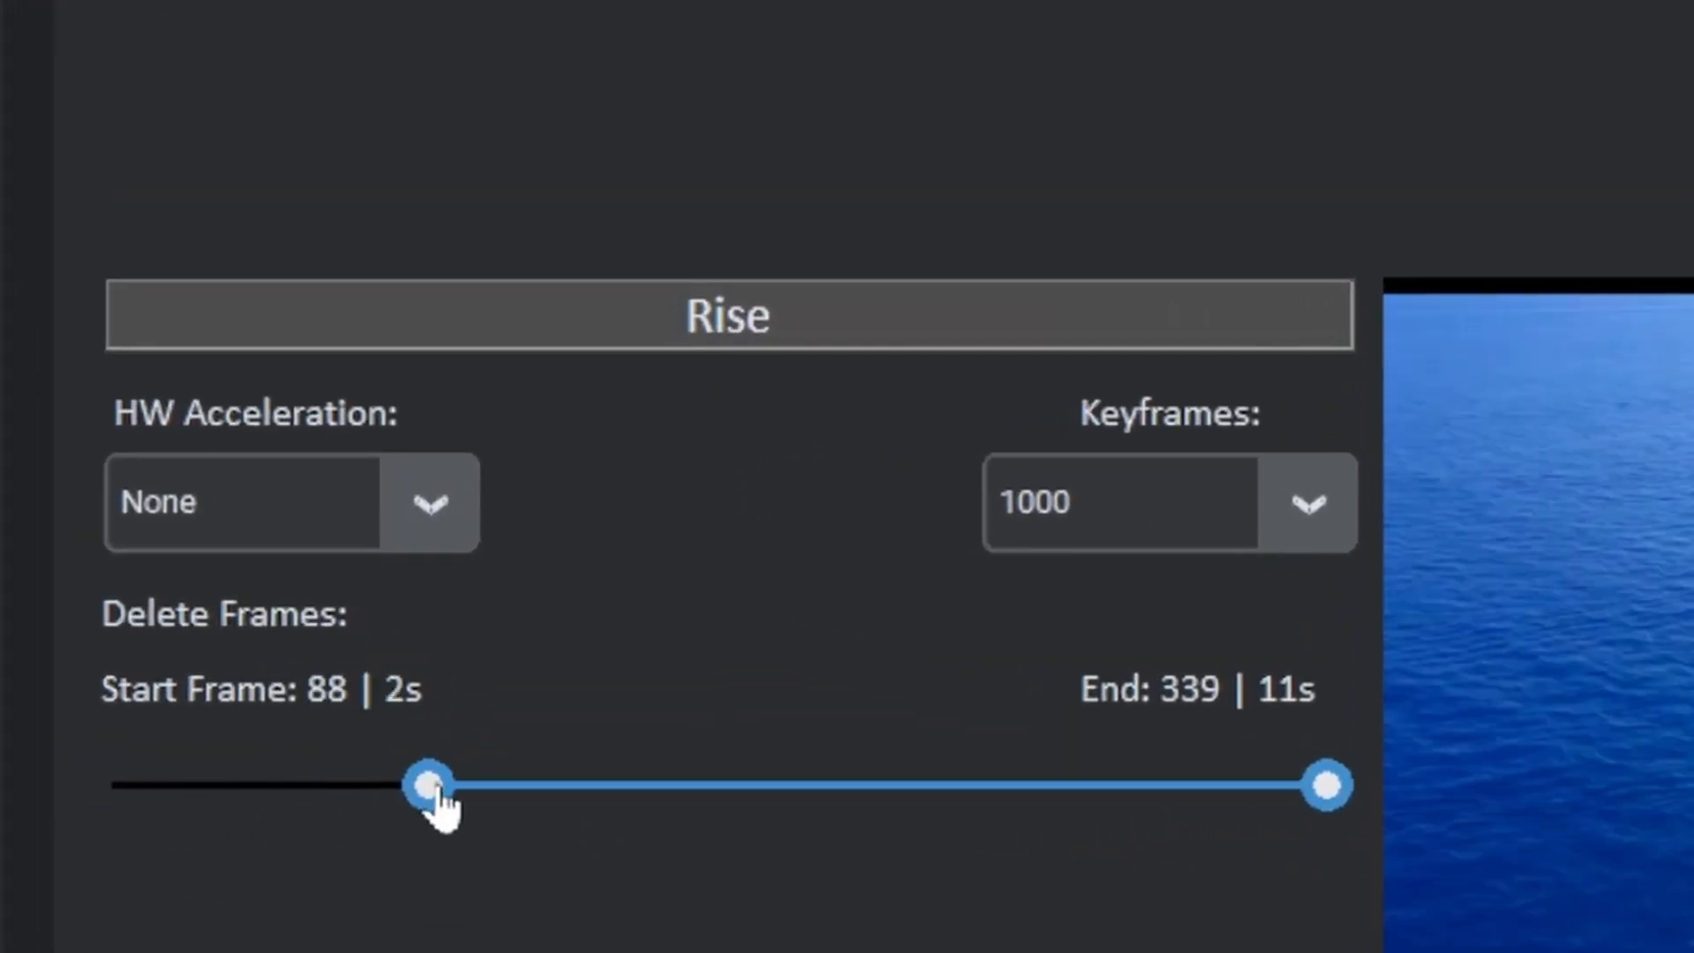
left_click_drag(422, 785, 592, 785)
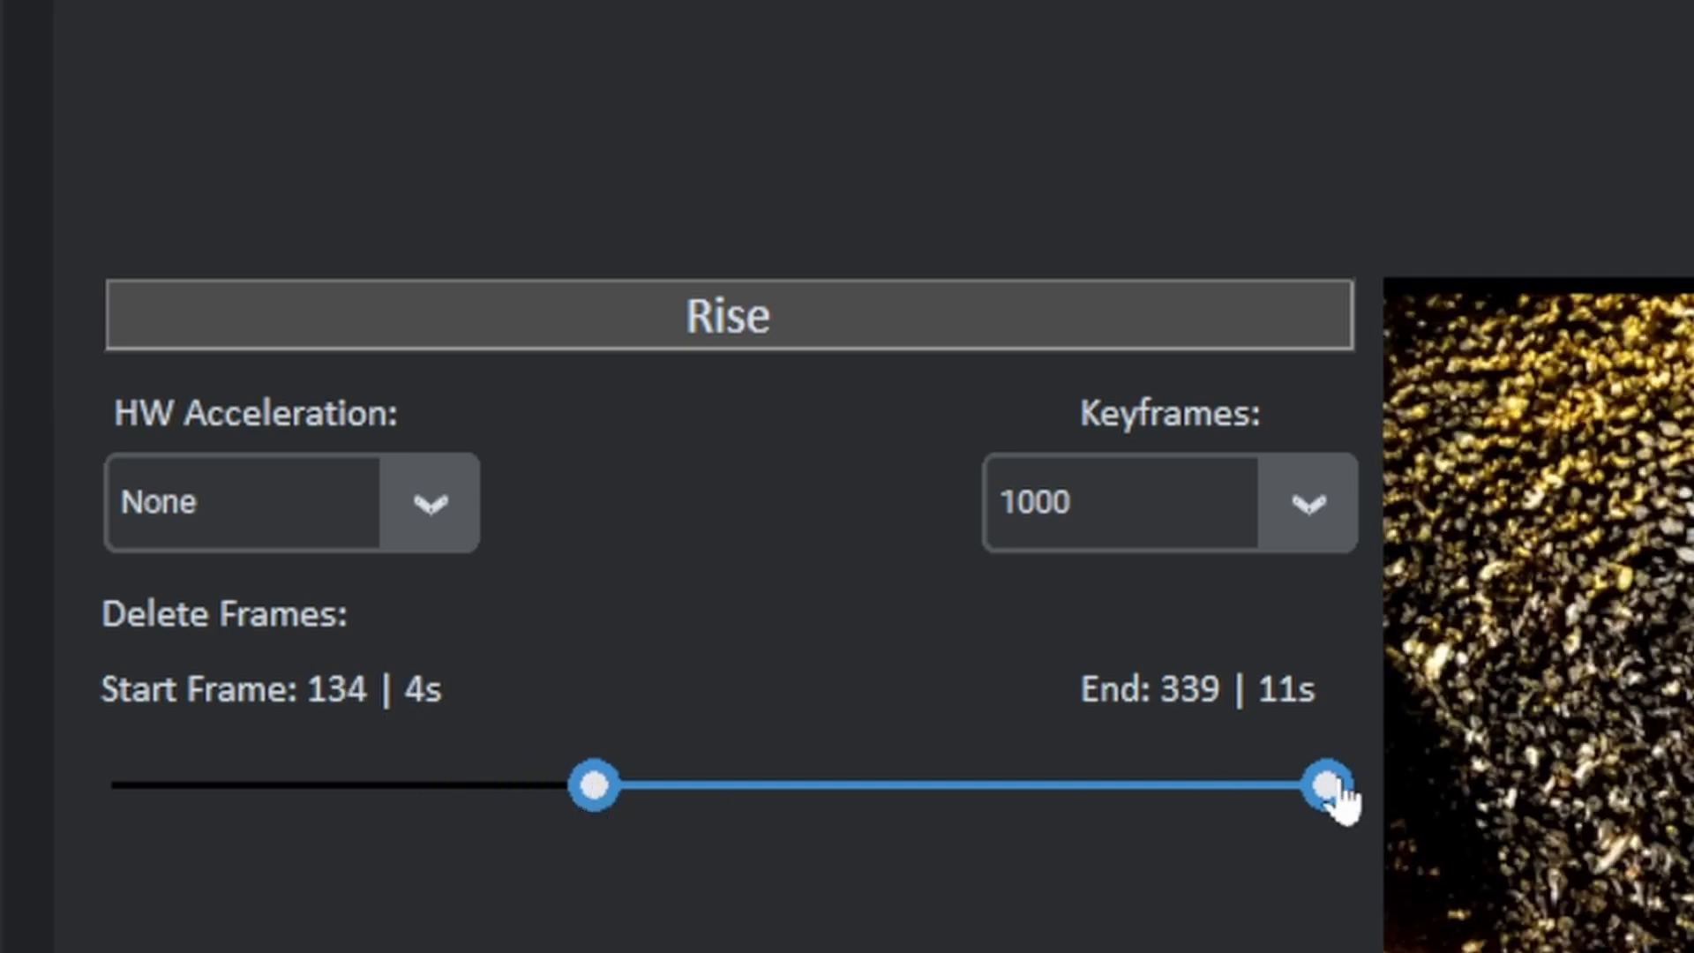
left_click_drag(1334, 785, 821, 785)
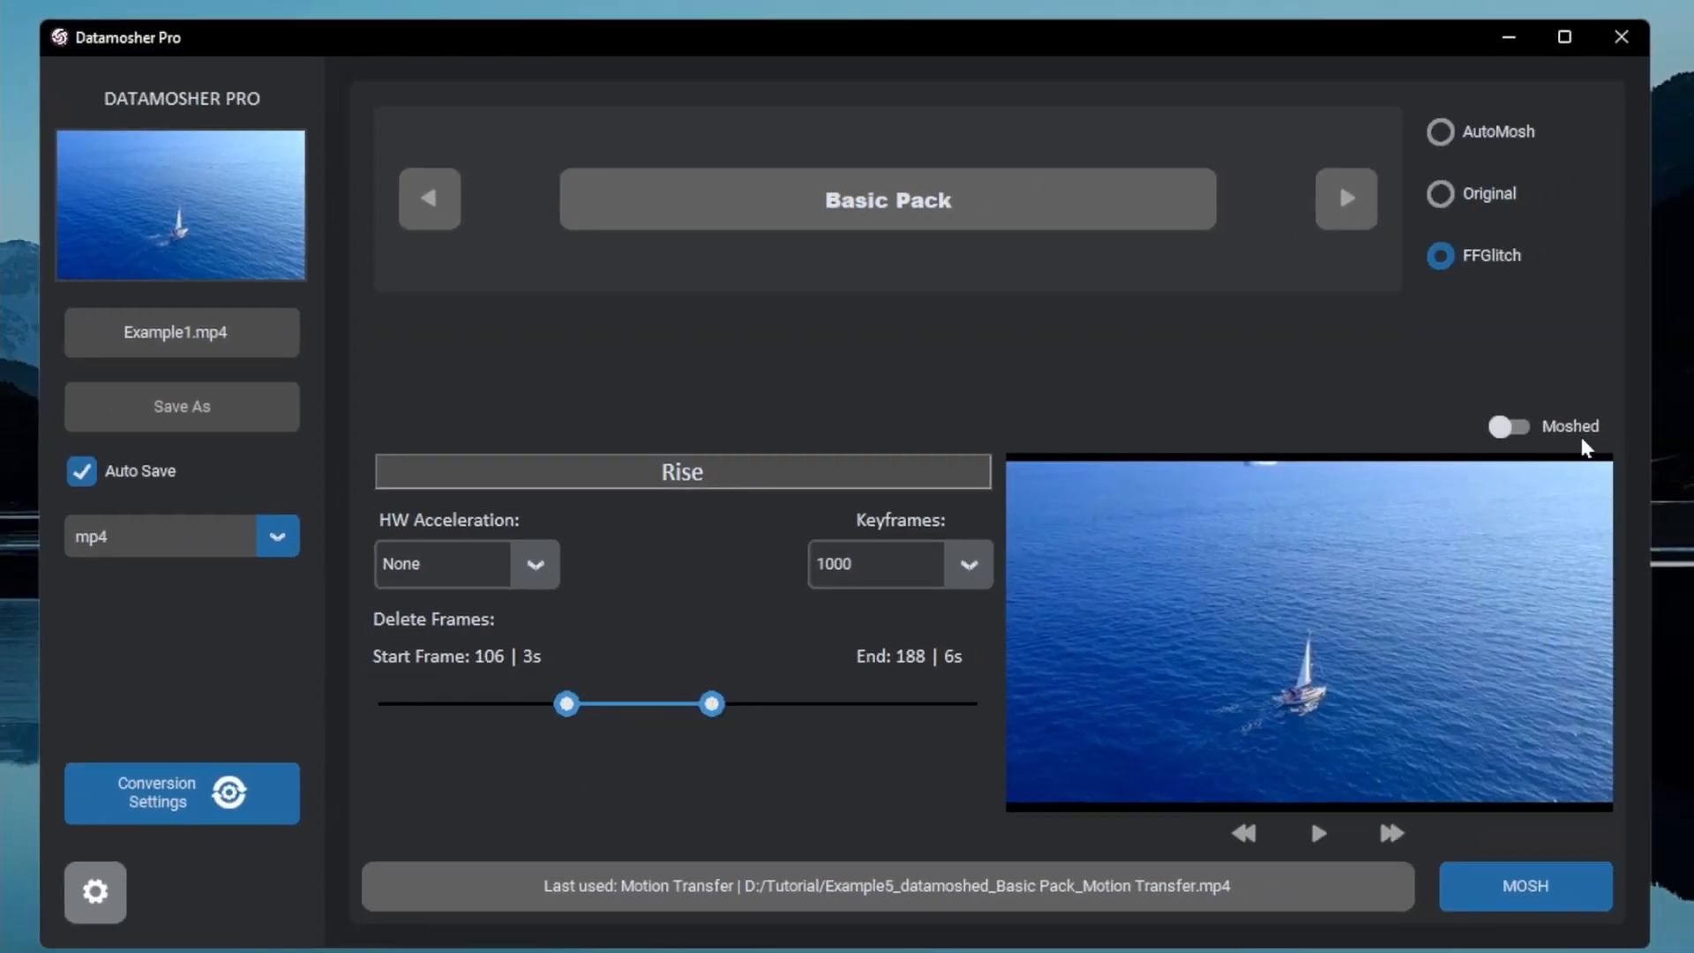
- Export the Rise mosh of Example1.mp4 and stop the preview playback
left_click(1525, 886)
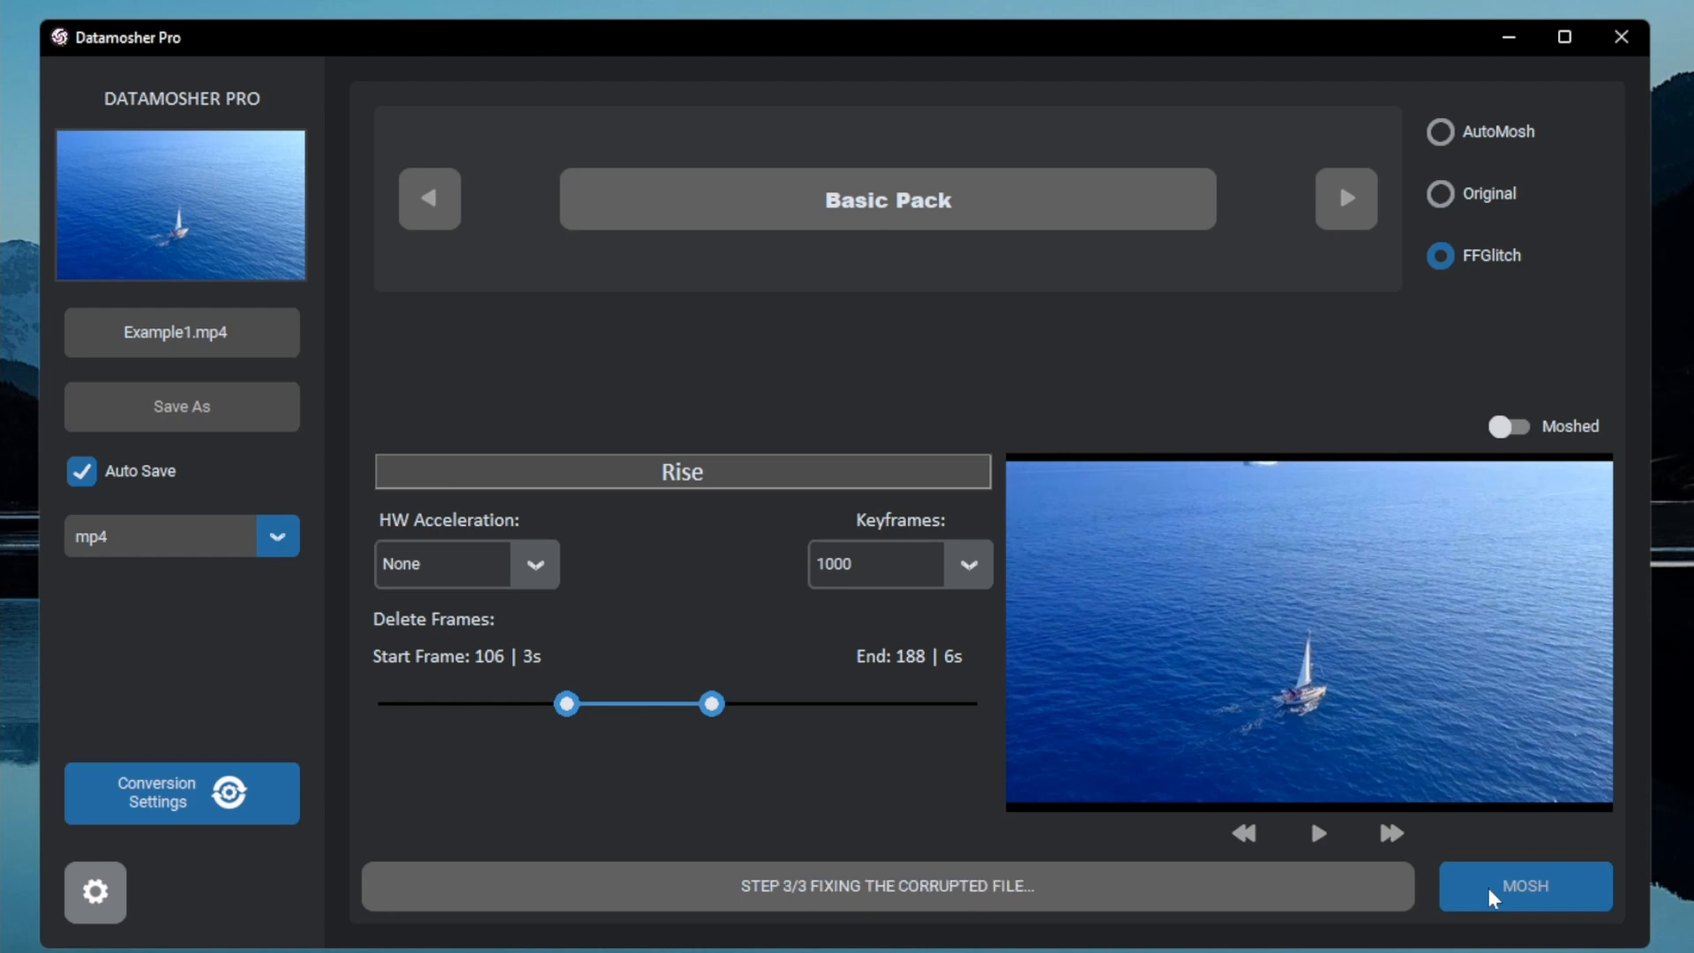
left_click(1525, 885)
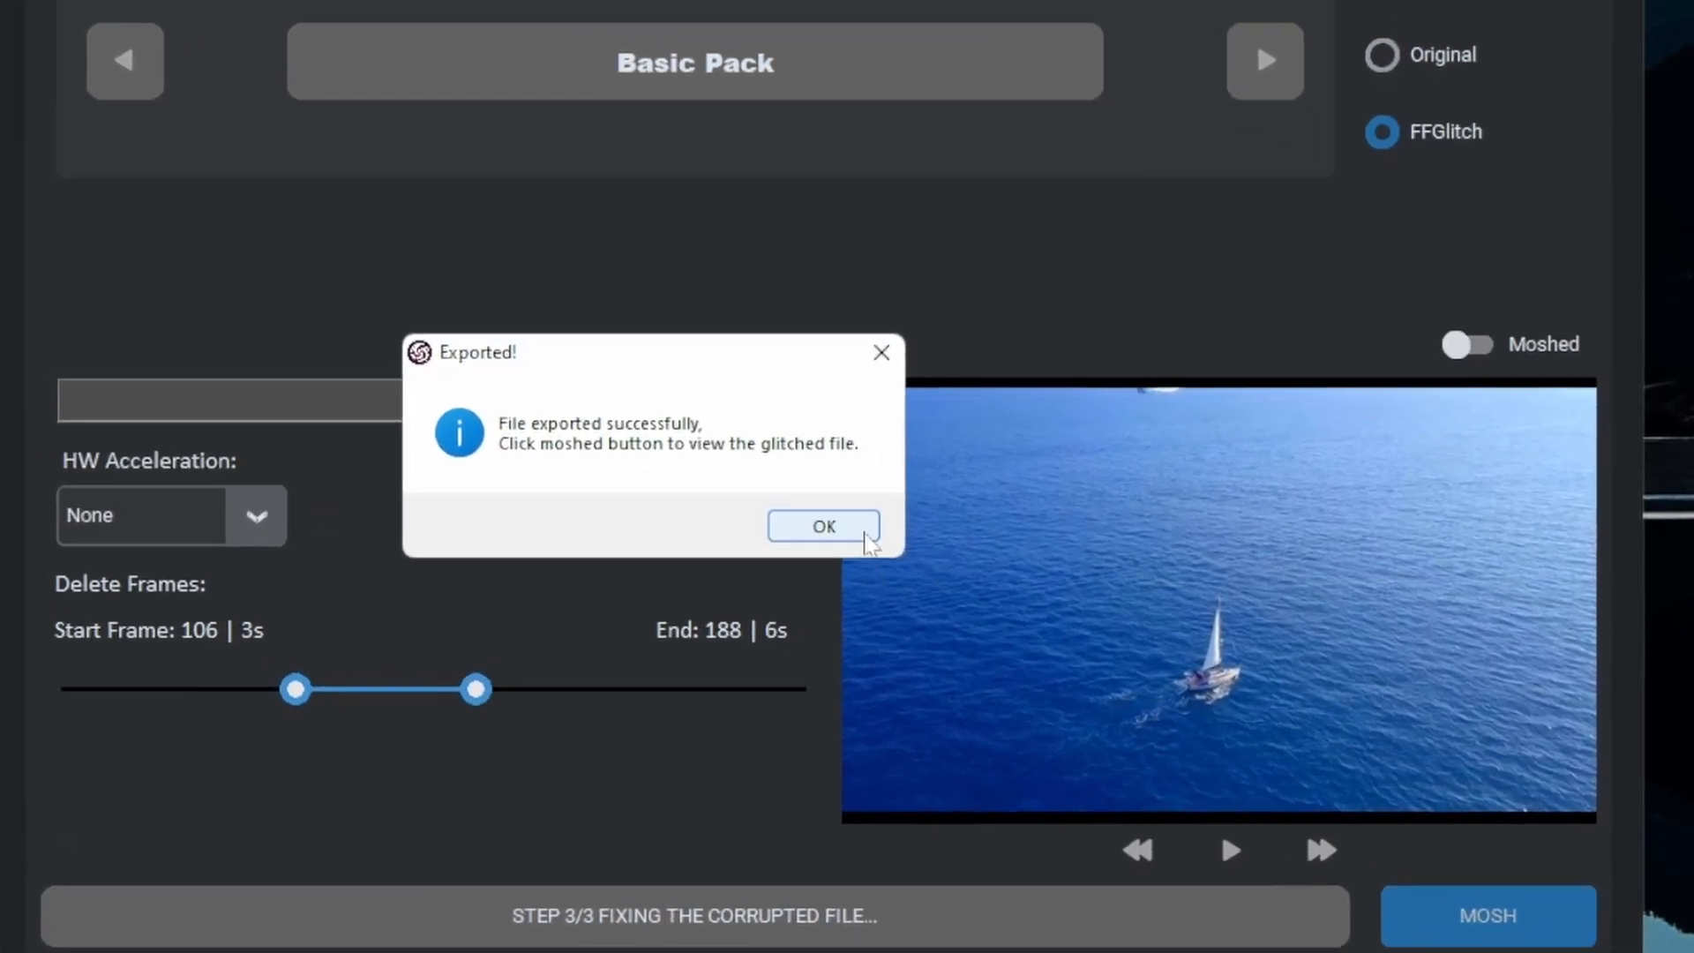
left_click(823, 526)
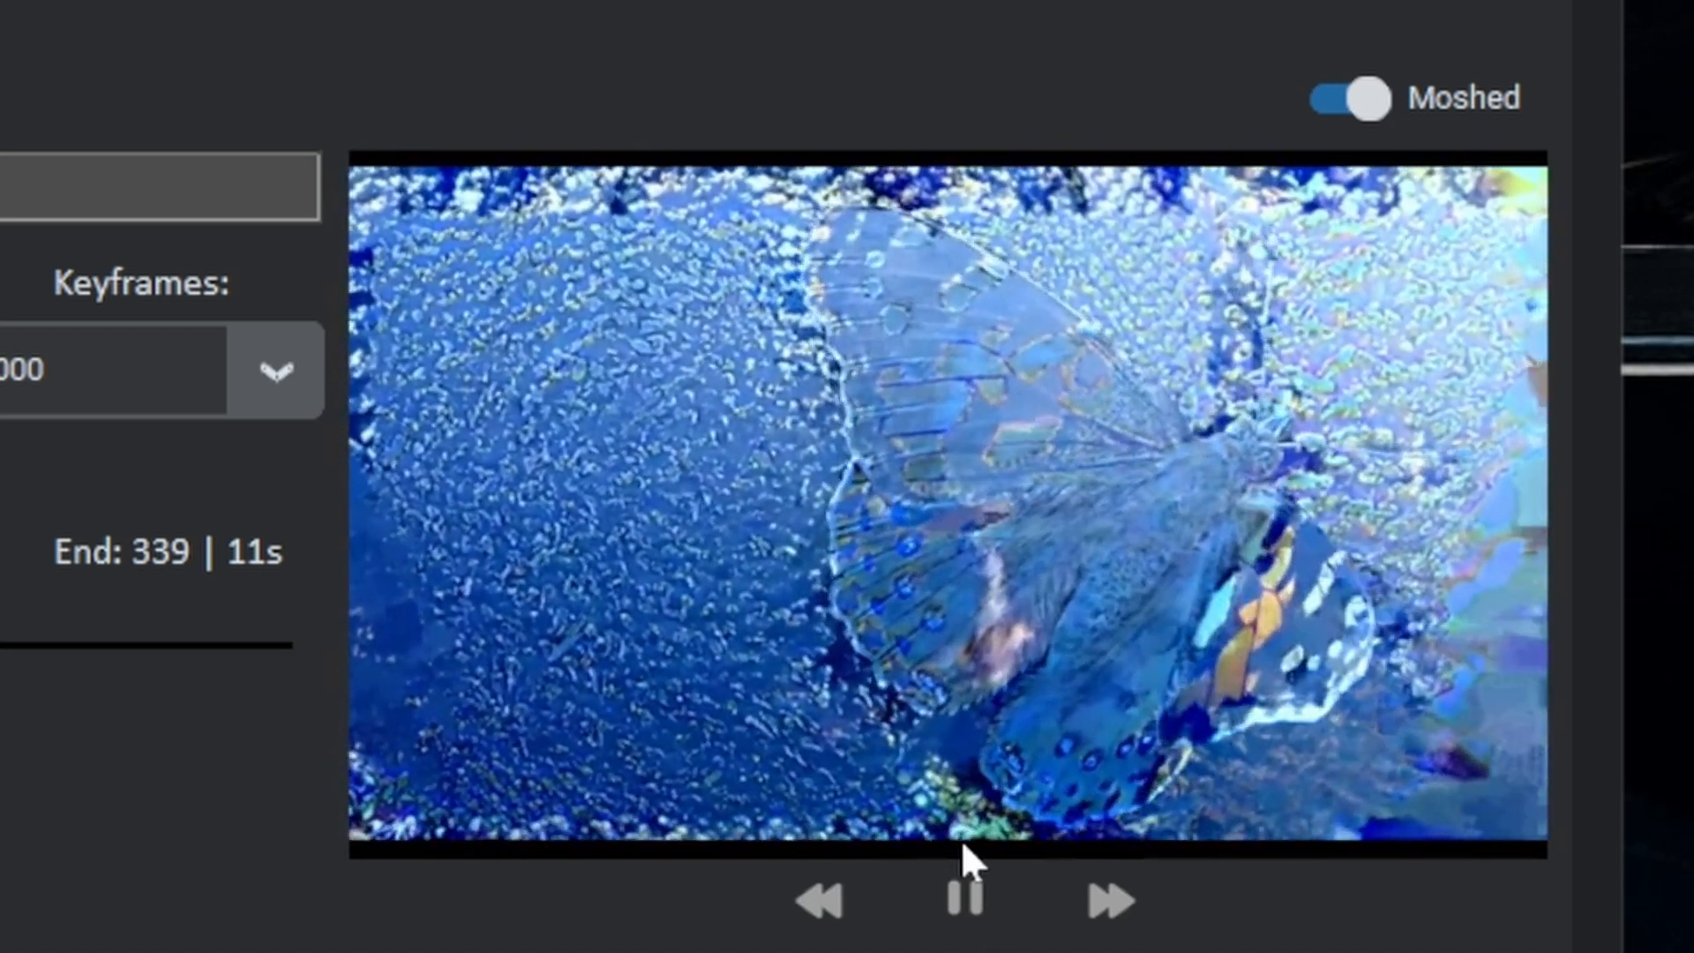
left_click(962, 900)
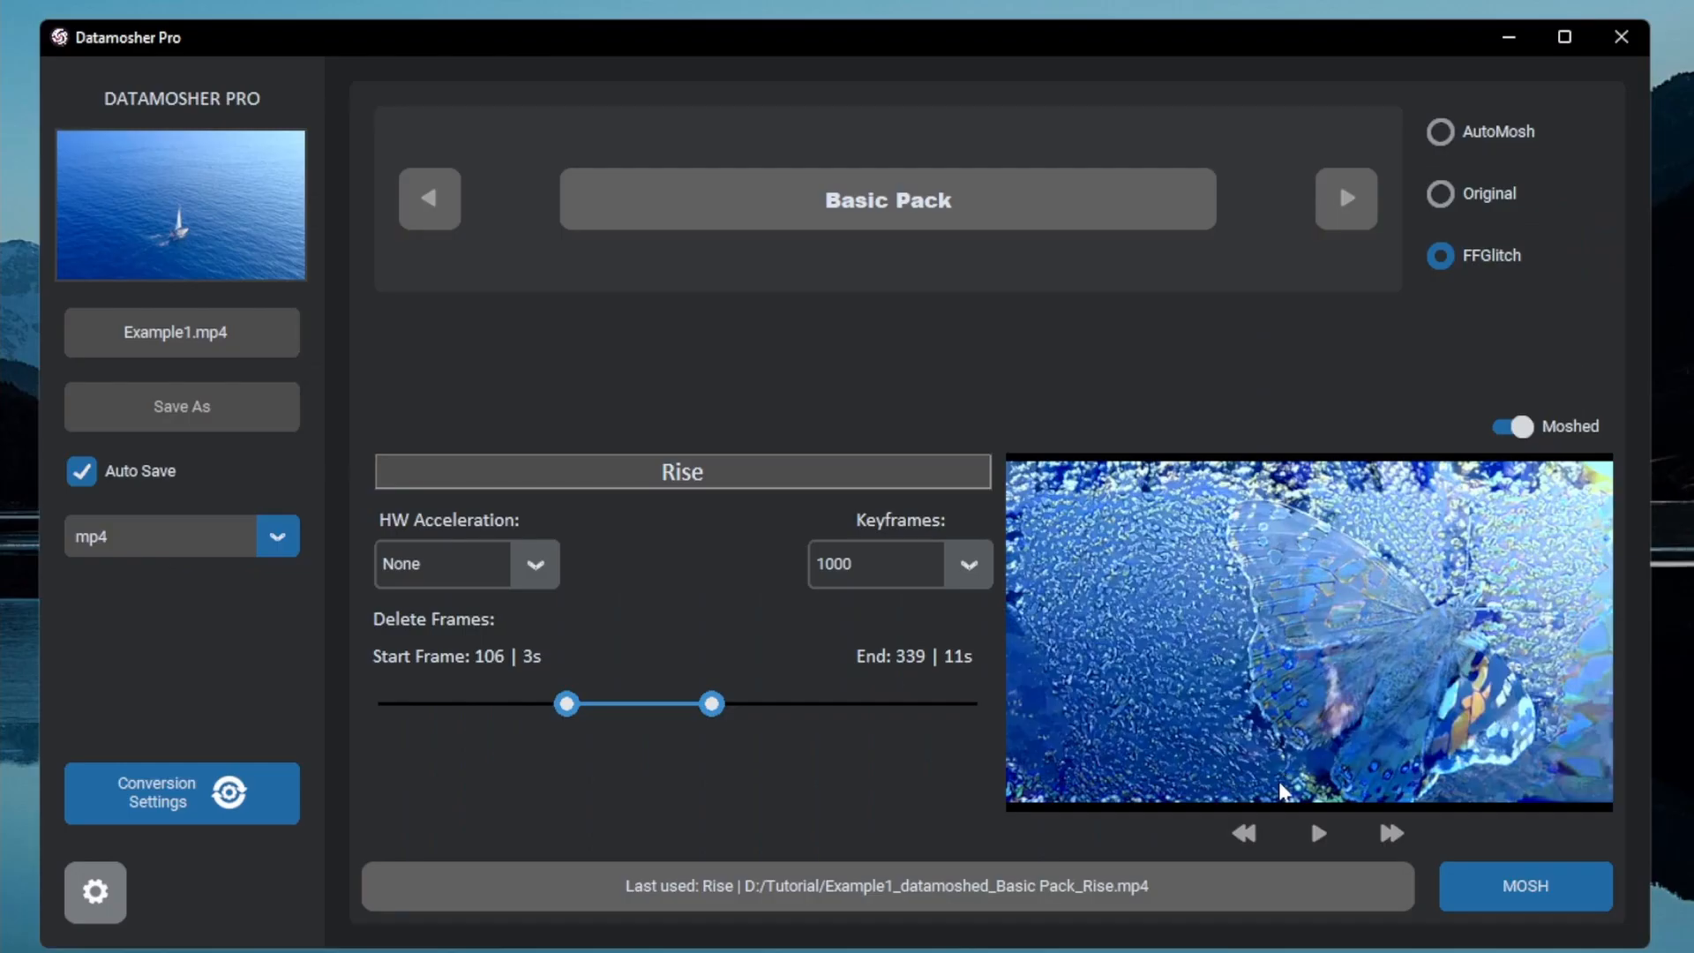
- Load Example3.mp4 as the source video
left_click(181, 332)
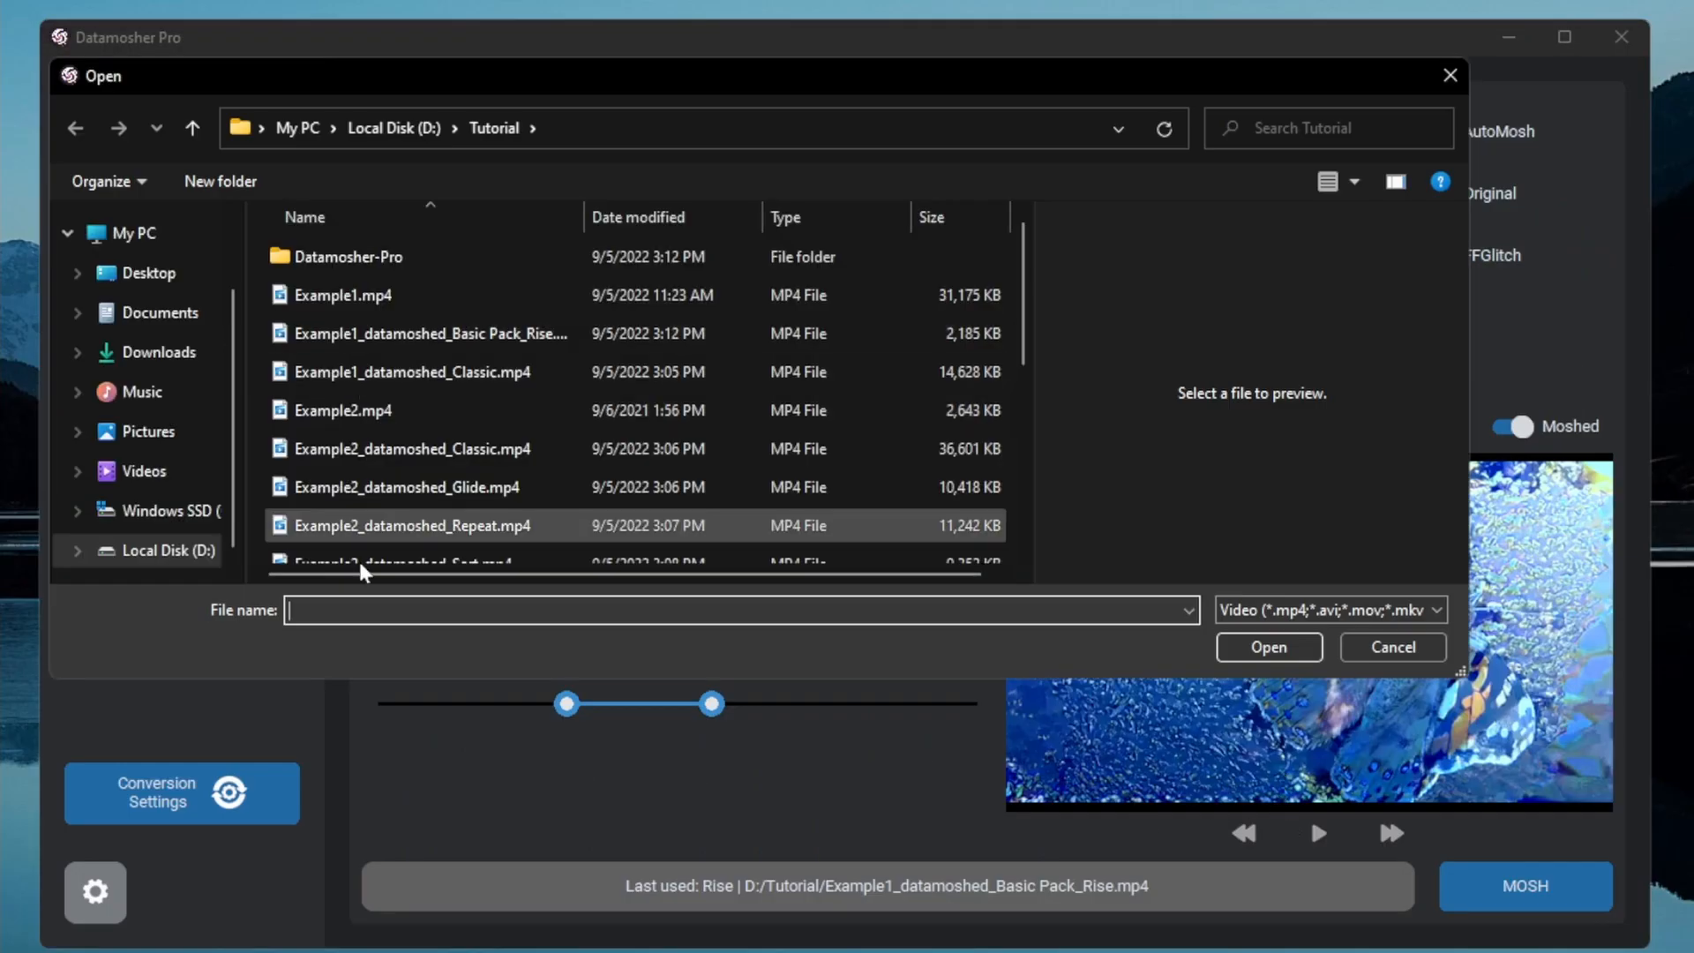
left_click(410, 525)
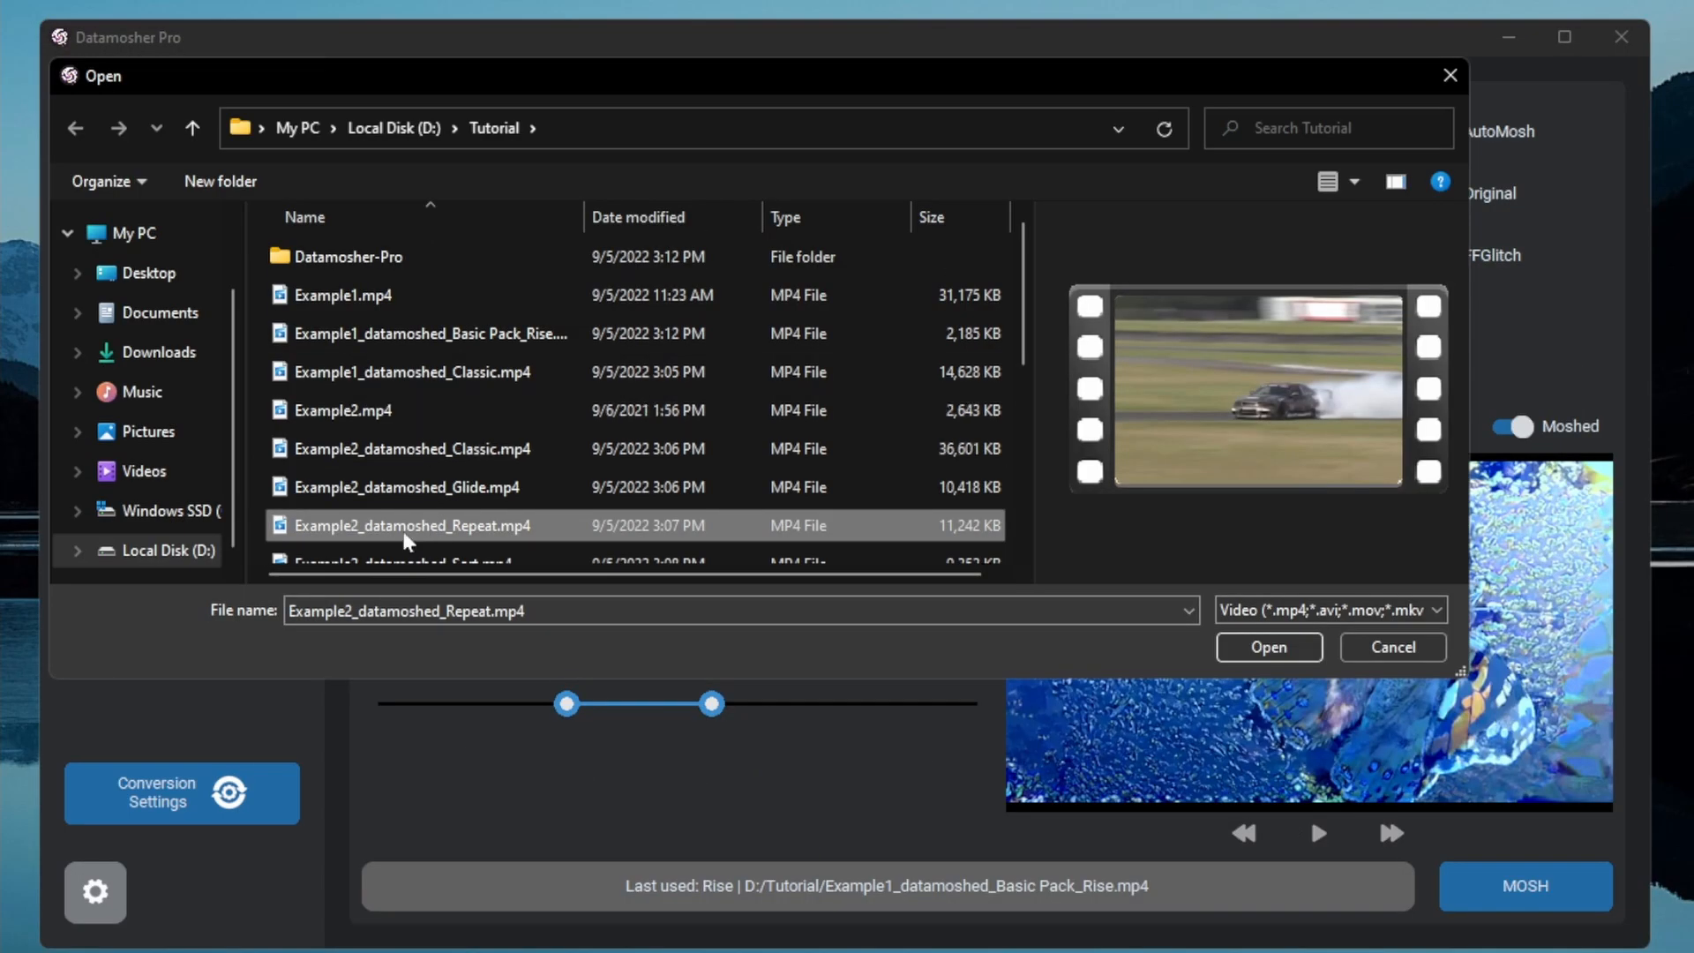
left_click(1267, 646)
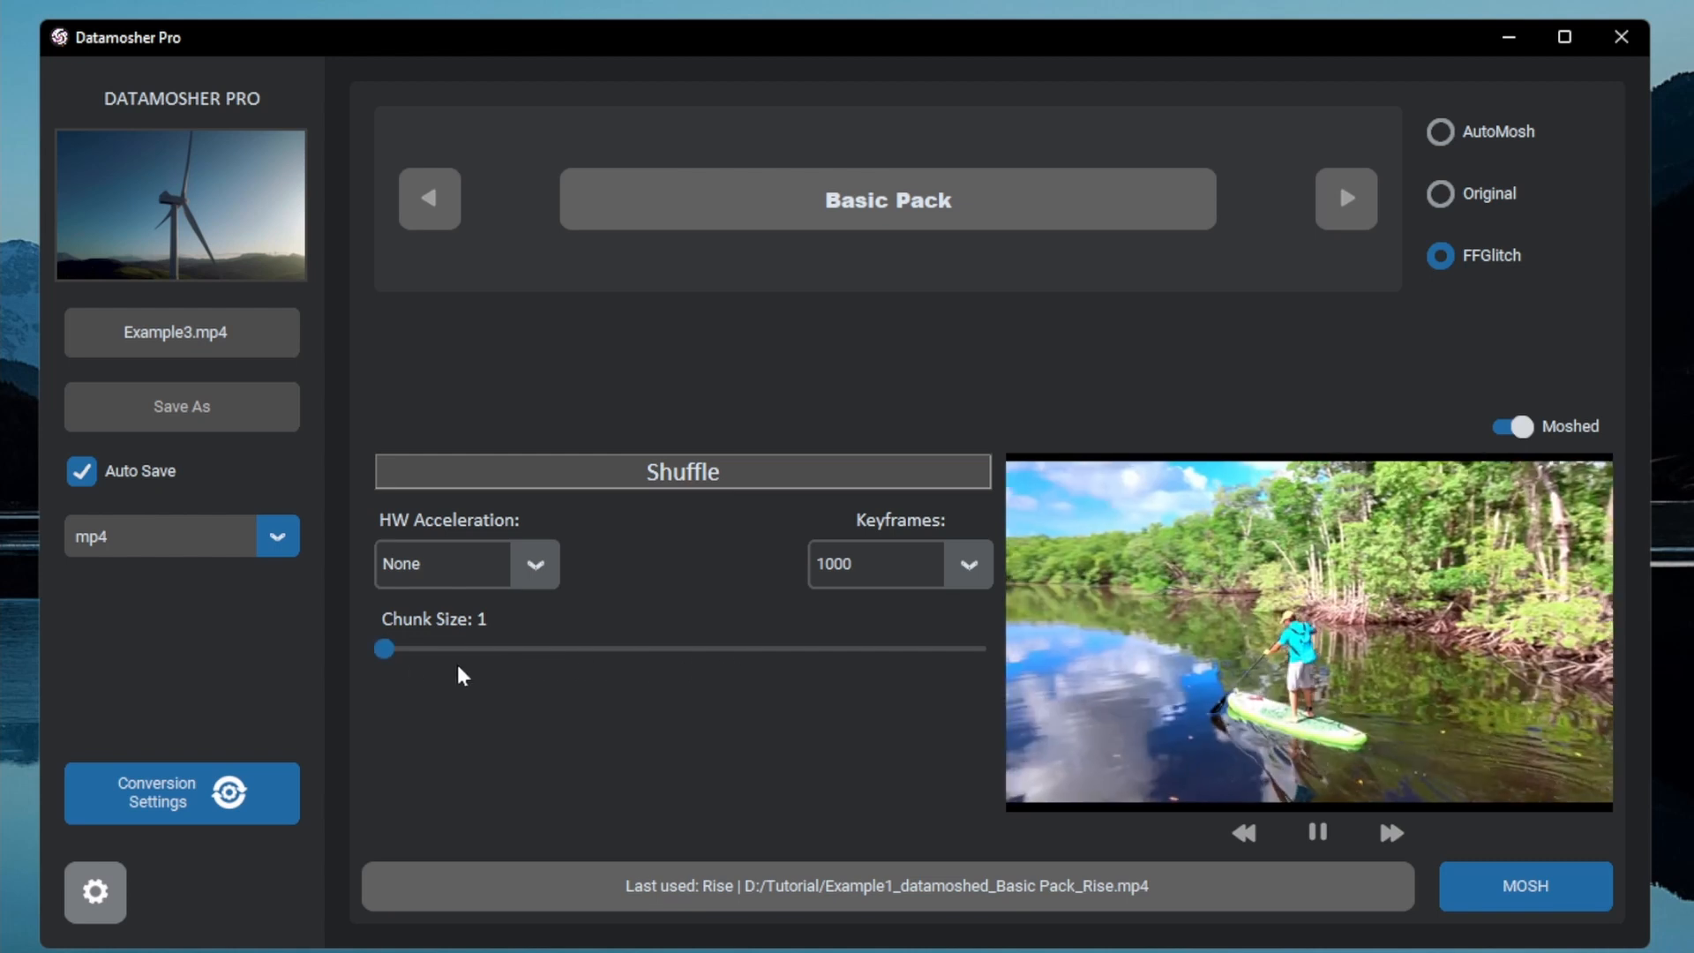
- Set the Shuffle chunk size to 39
left_click_drag(381, 649, 498, 649)
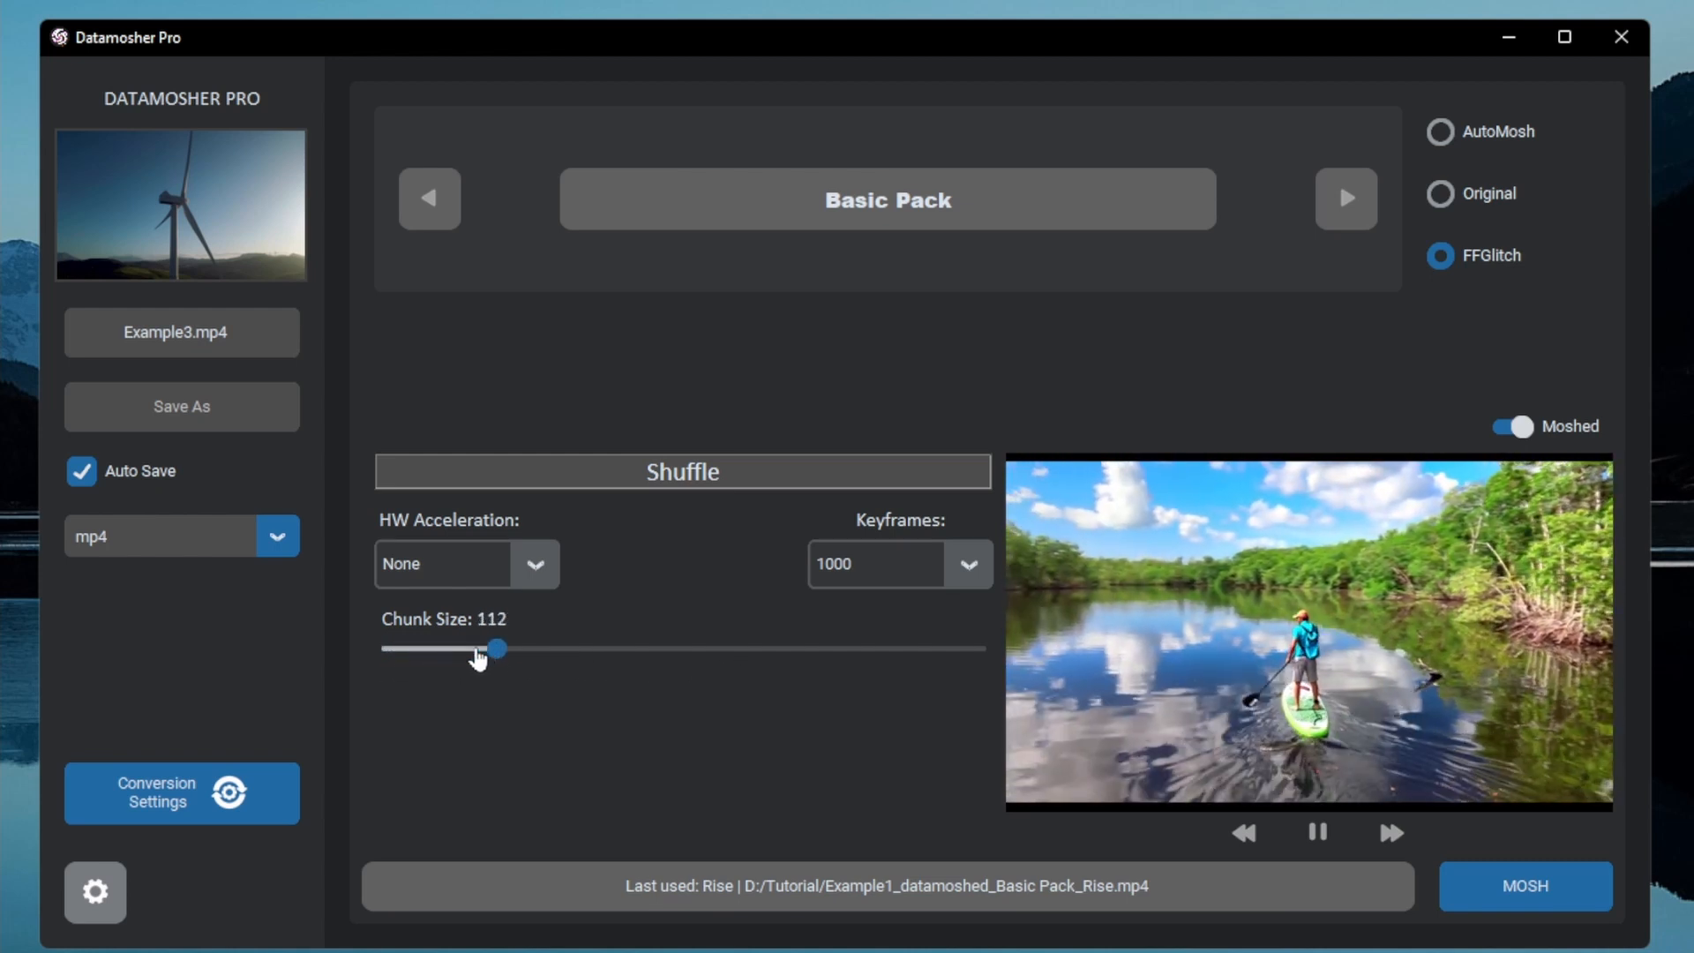
left_click_drag(497, 649, 441, 648)
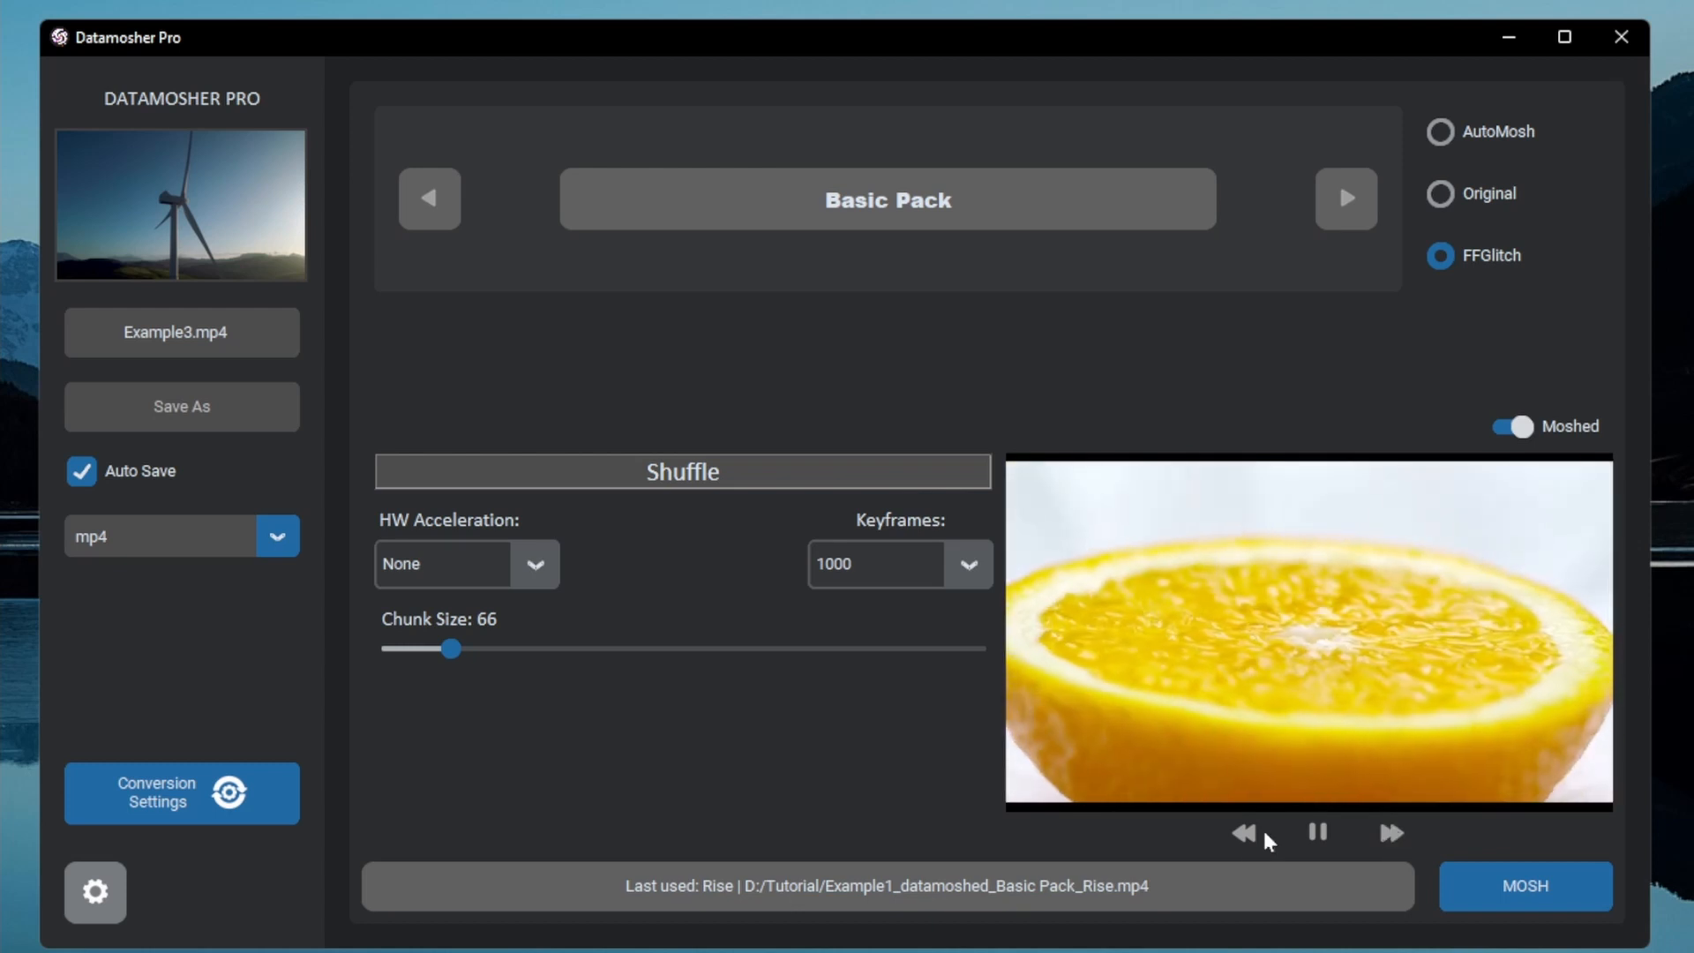
left_click(1243, 833)
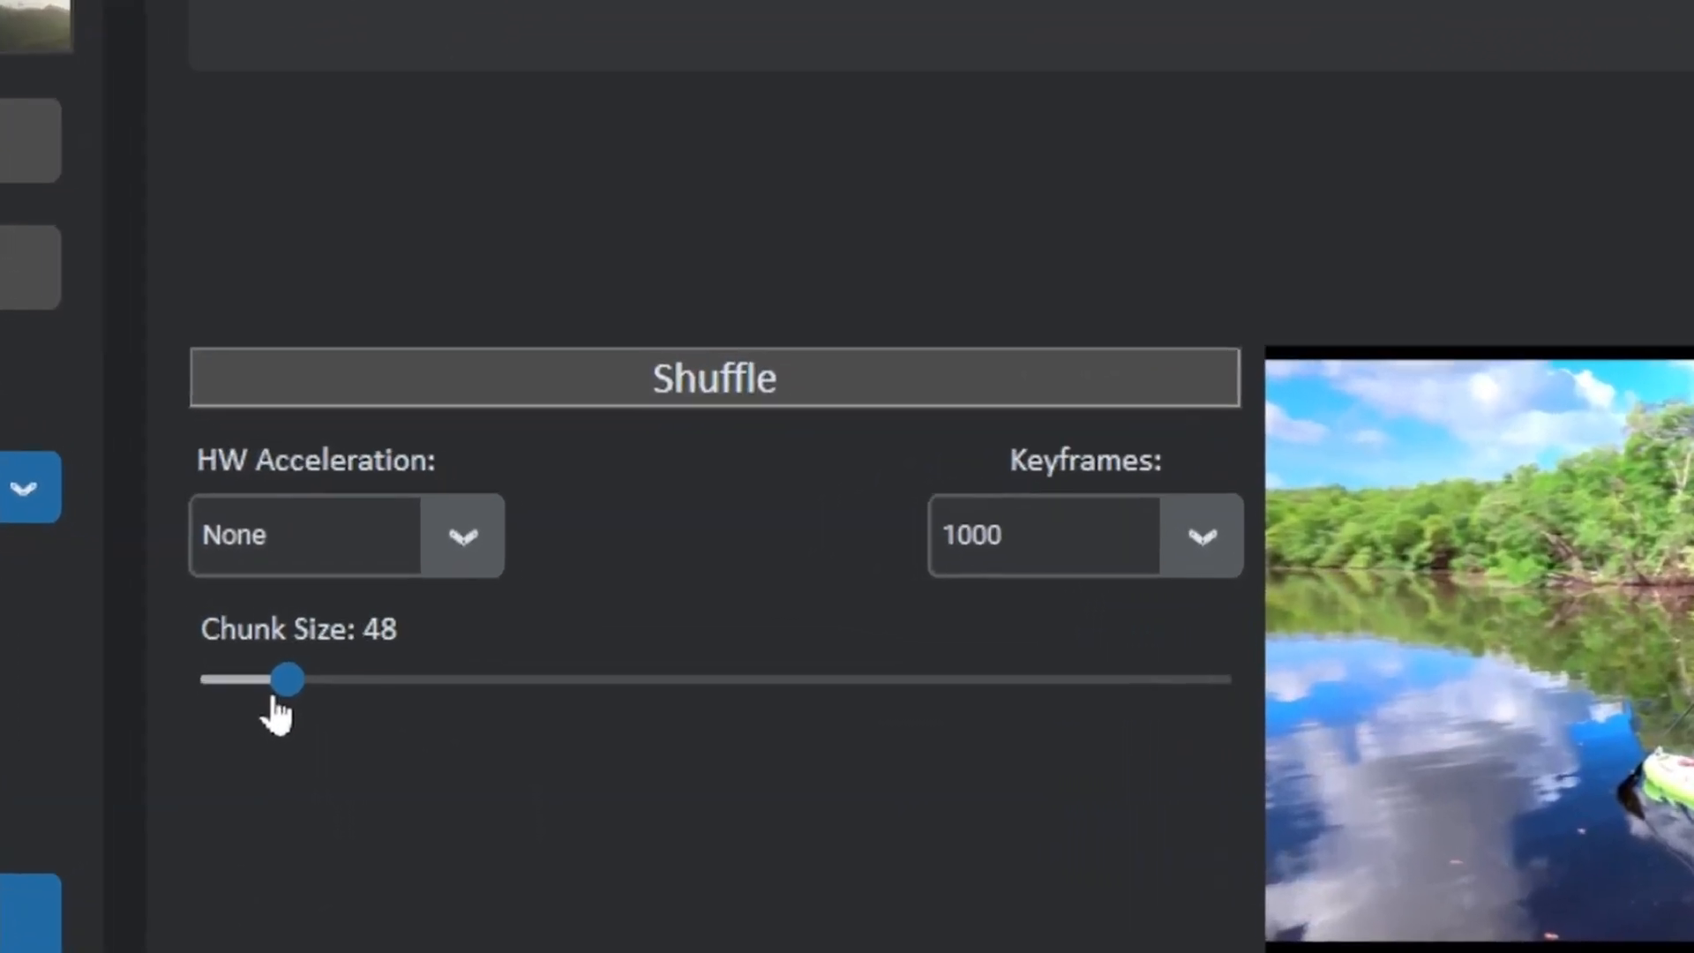
left_click_drag(286, 679, 189, 697)
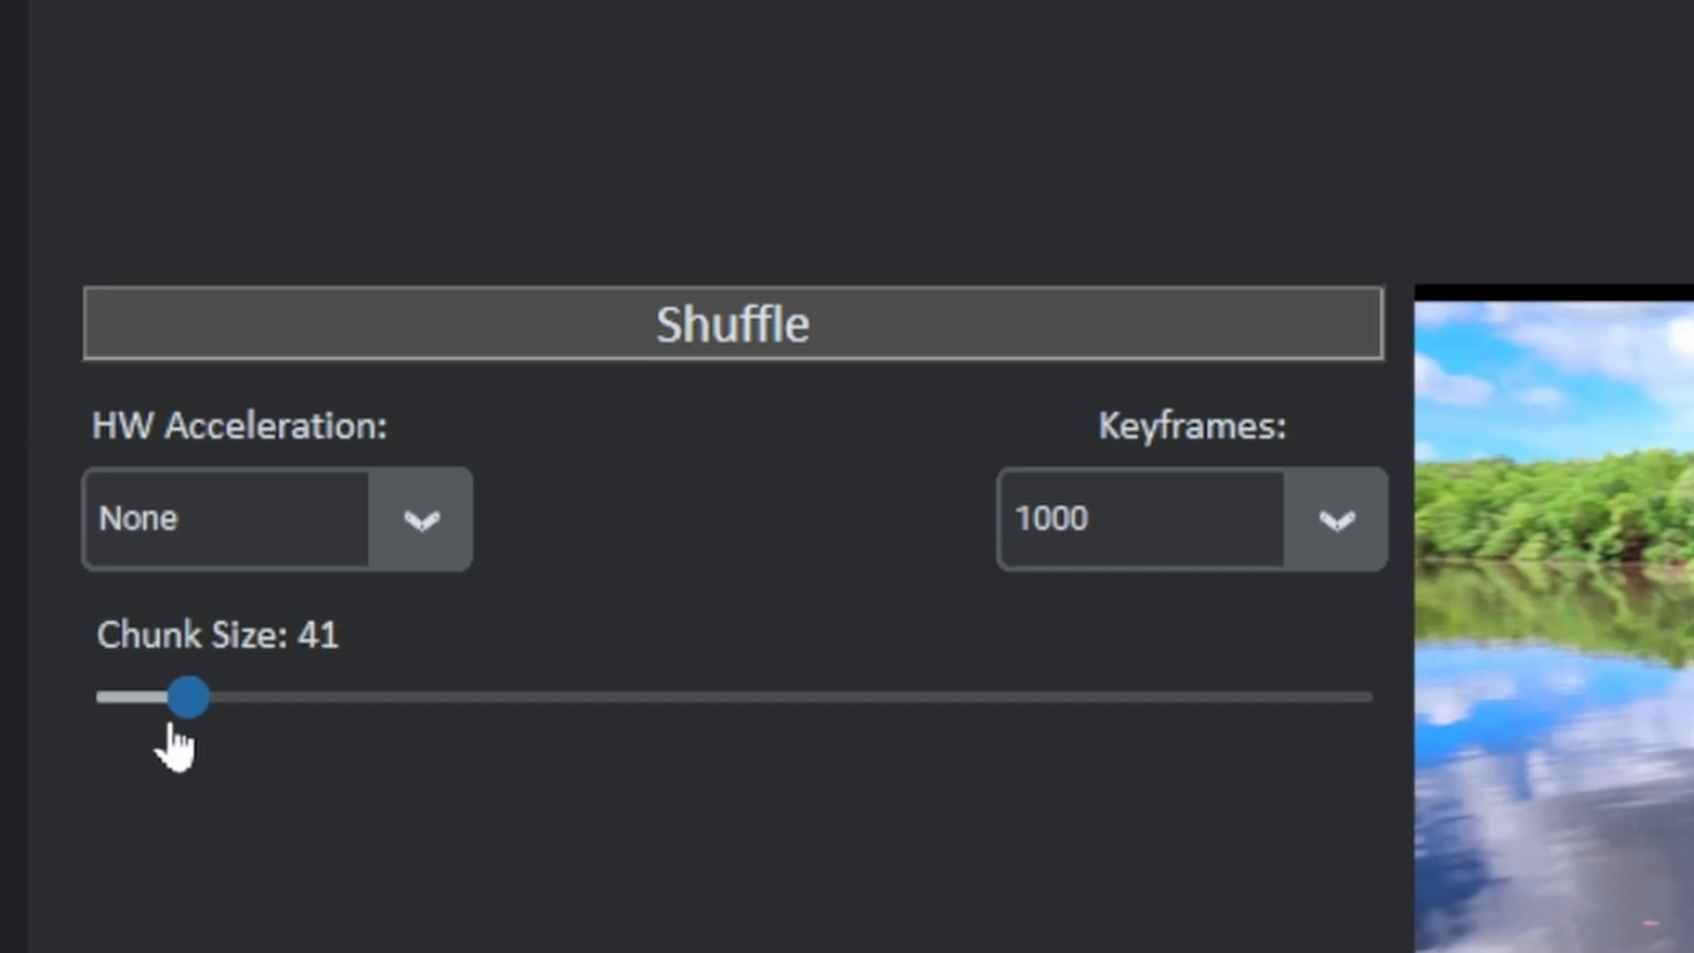
left_click_drag(188, 697, 181, 697)
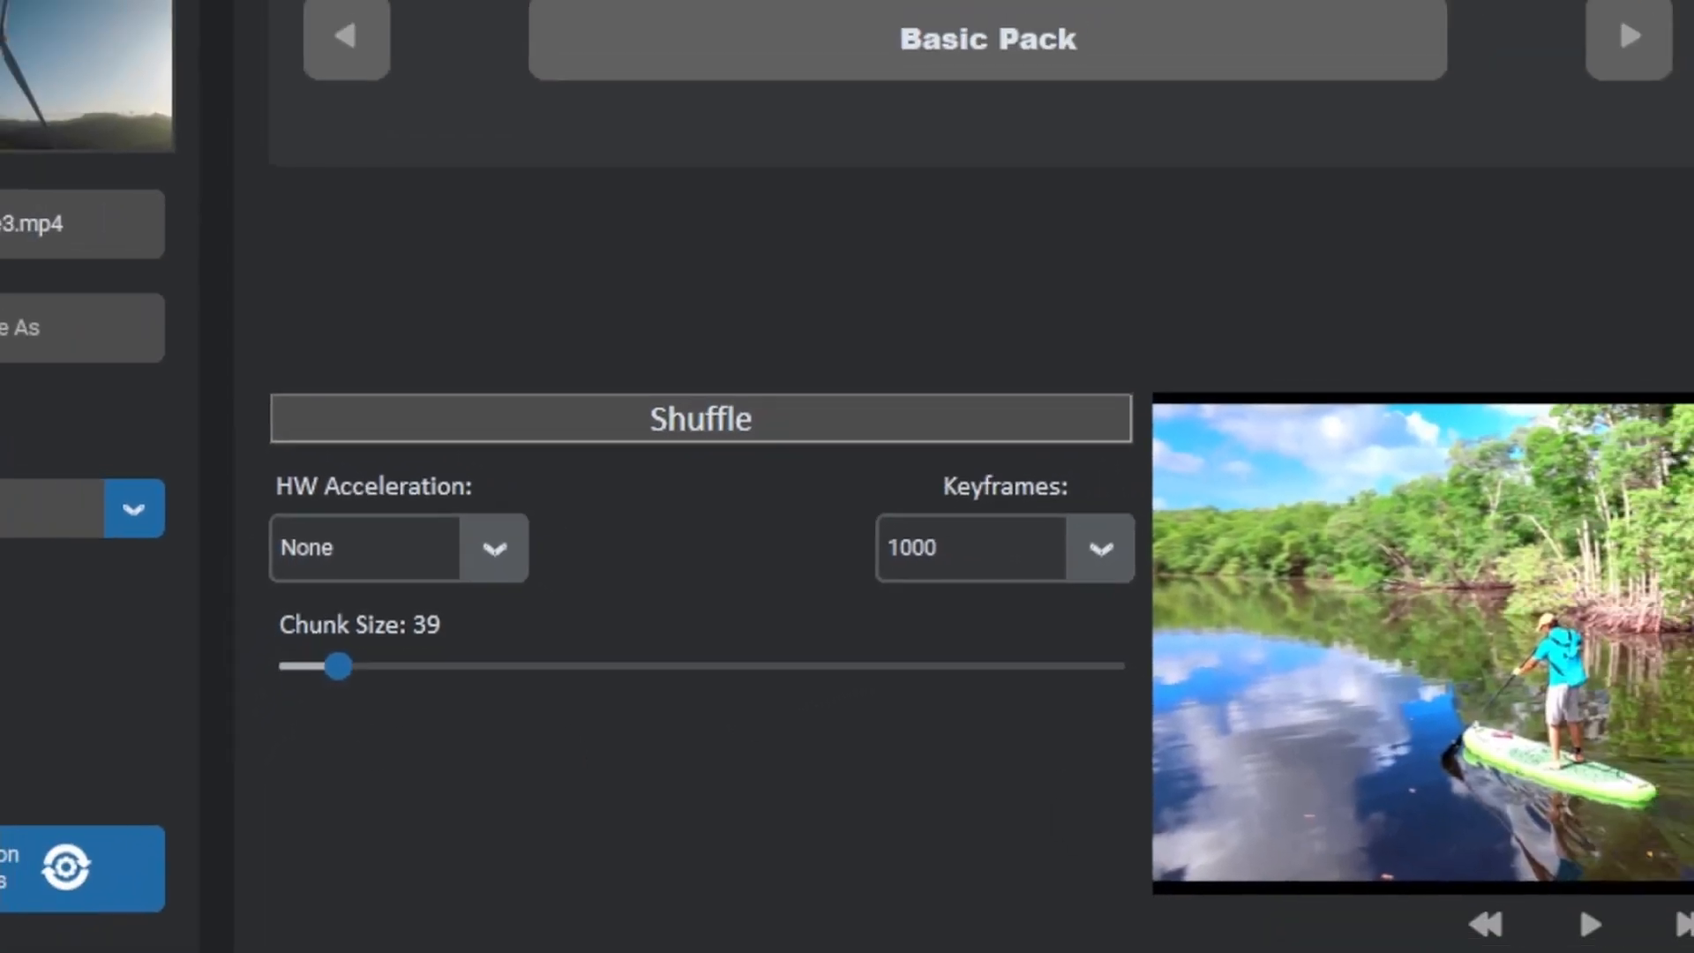
- Mosh Example3.mp4 with Shuffle at chunk size 39, dismiss the export confirmation, and pause the preview
left_click(1525, 885)
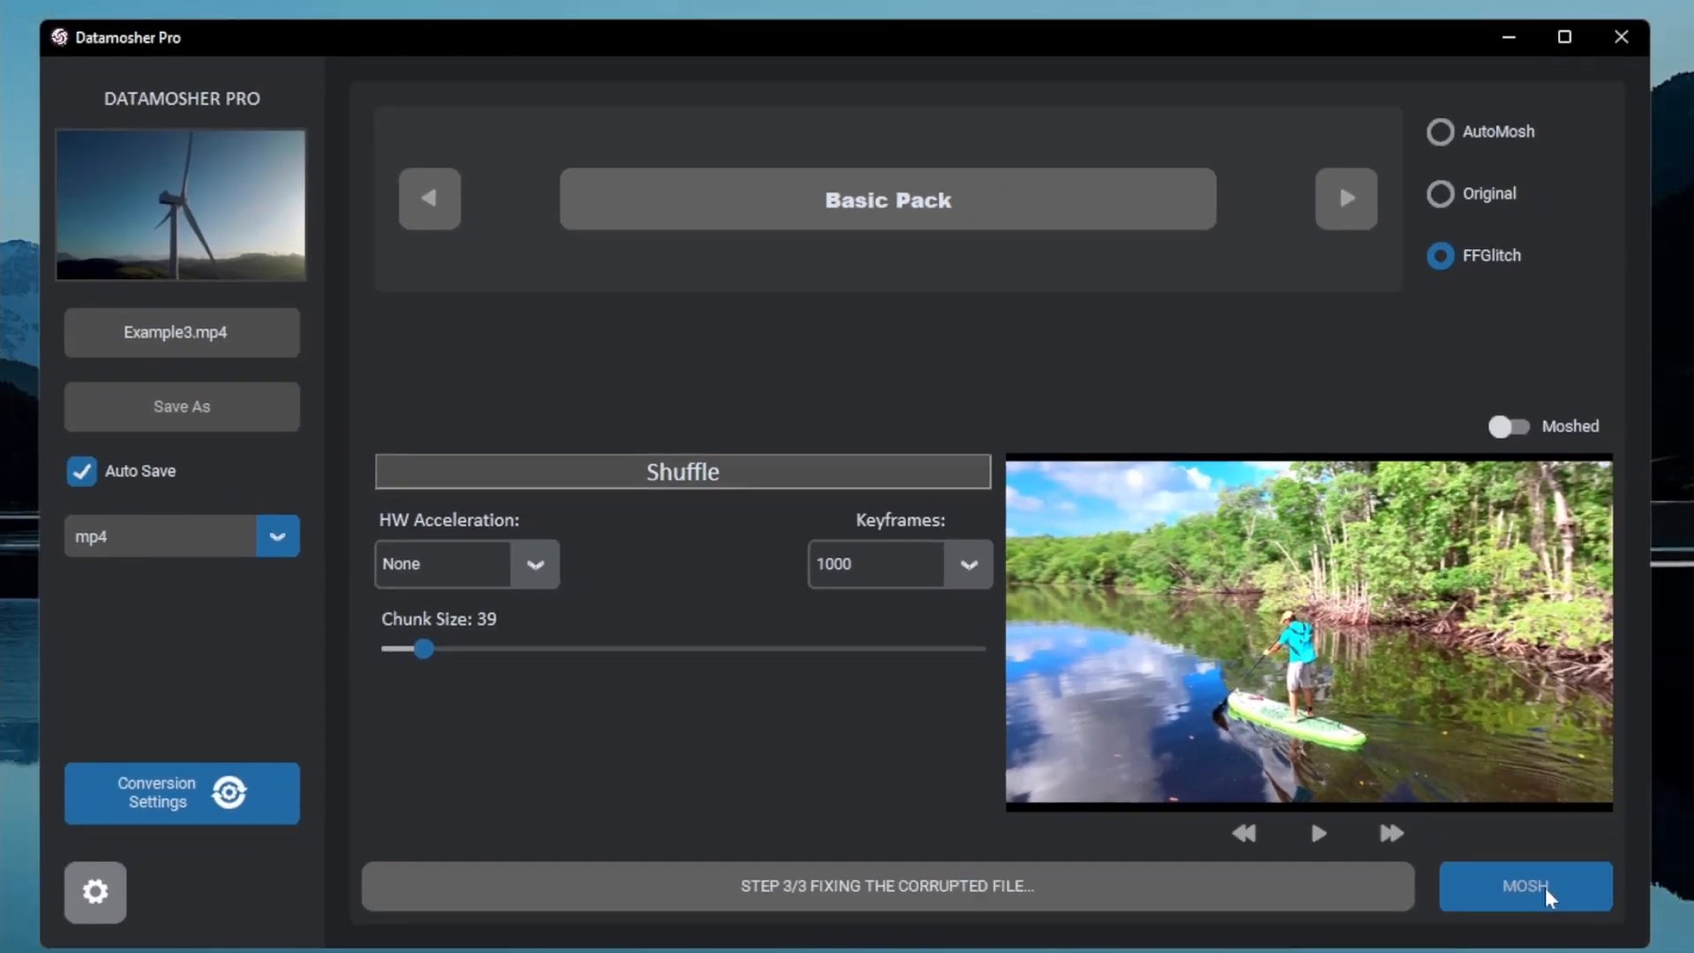
mouse_move(1626, 663)
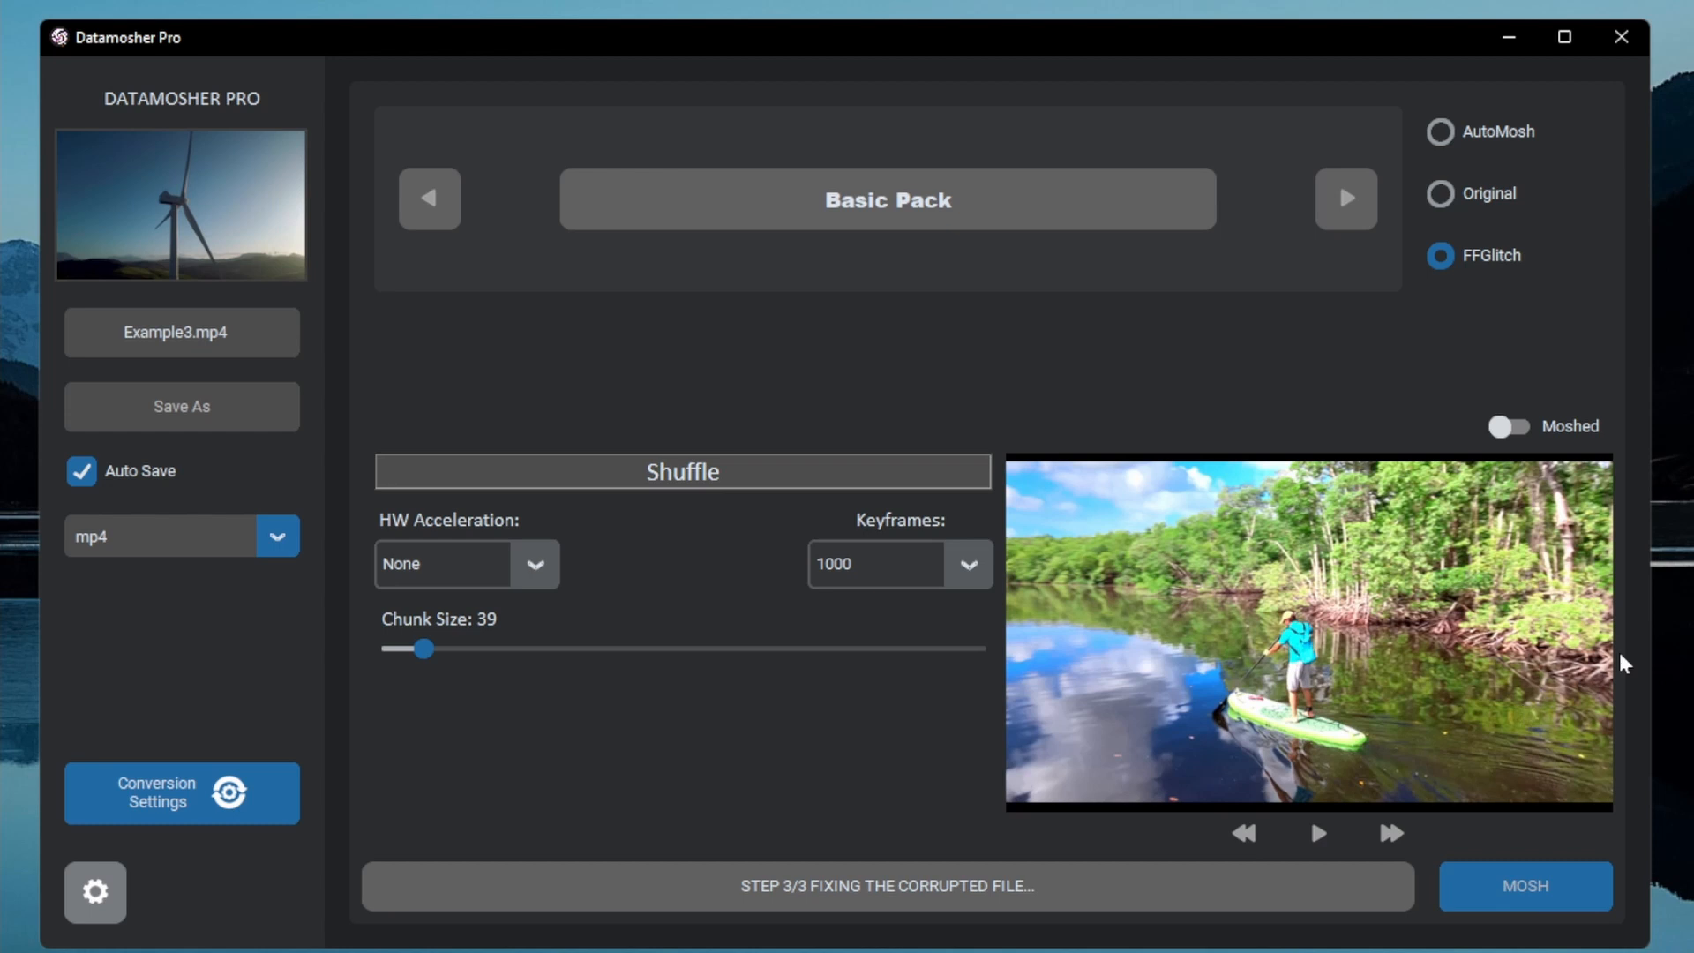
left_click(1525, 886)
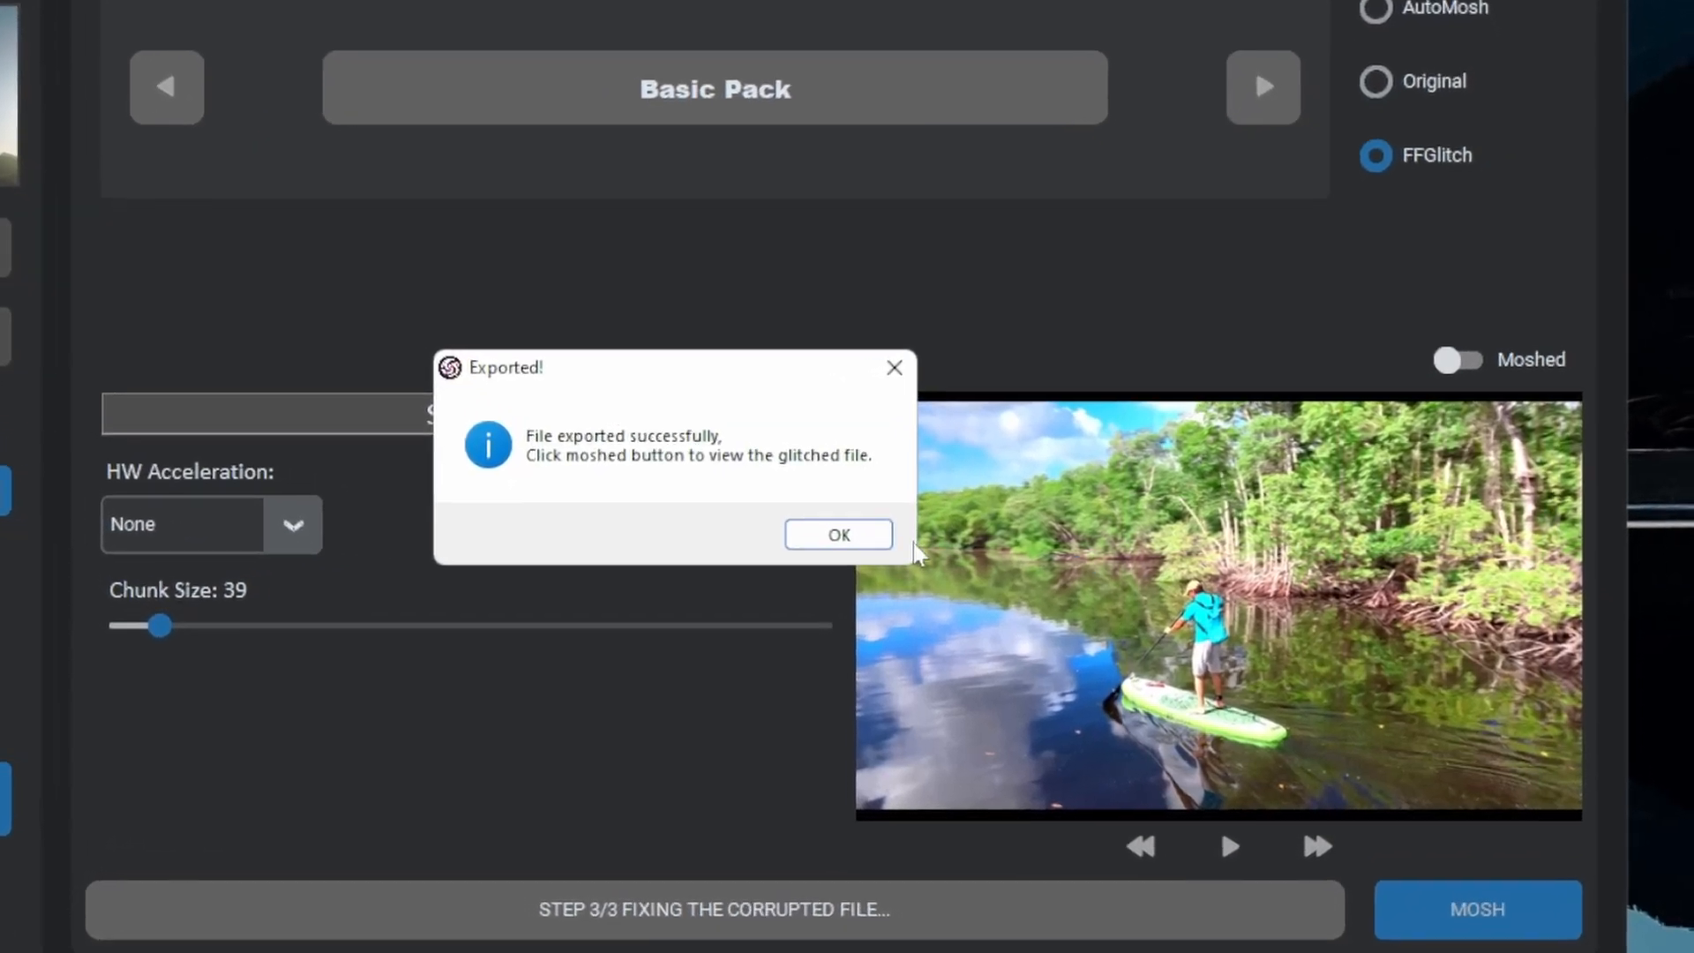
left_click(839, 534)
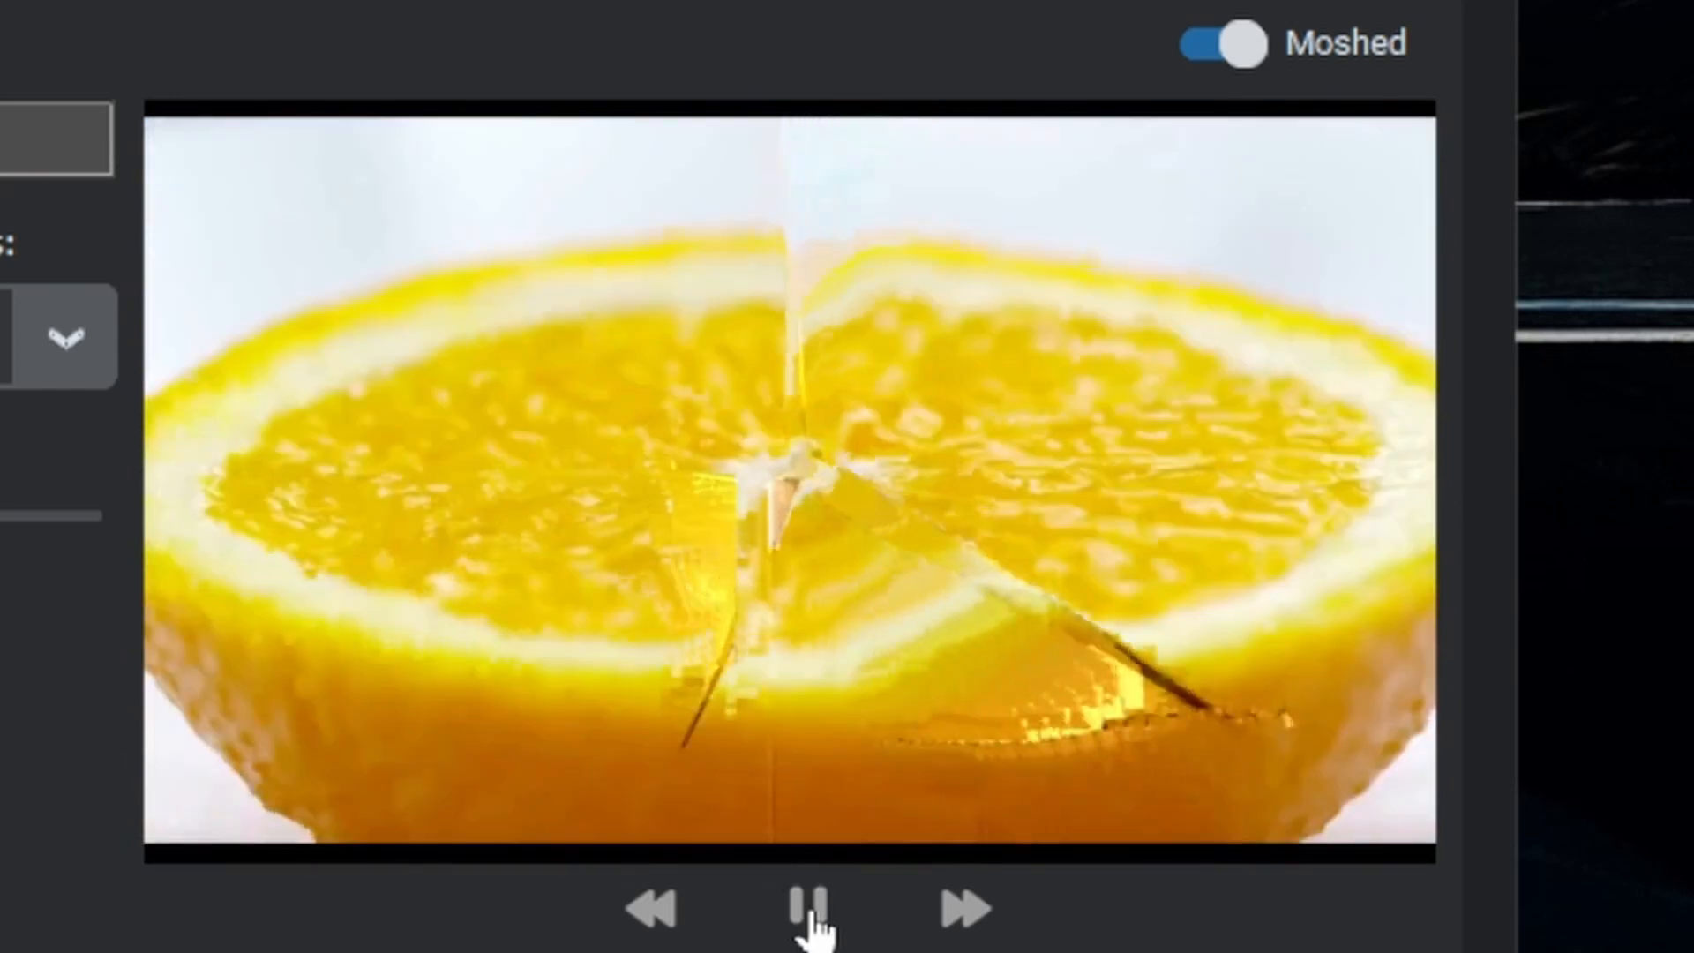
left_click(808, 908)
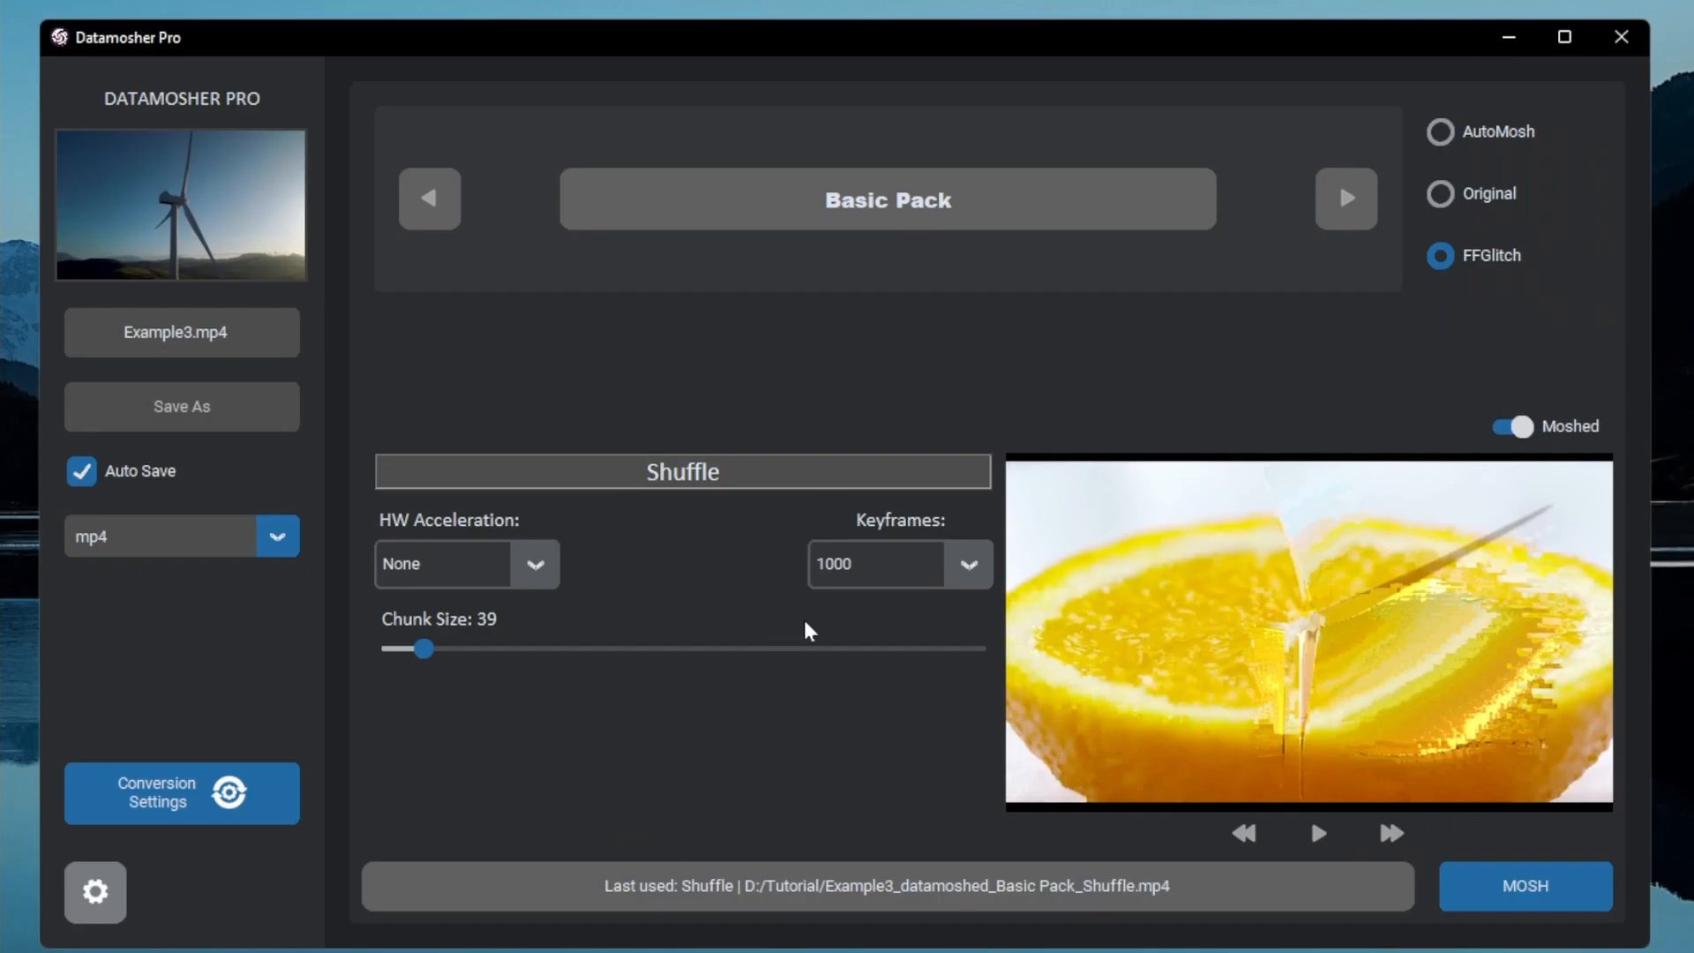
mouse_move(319, 383)
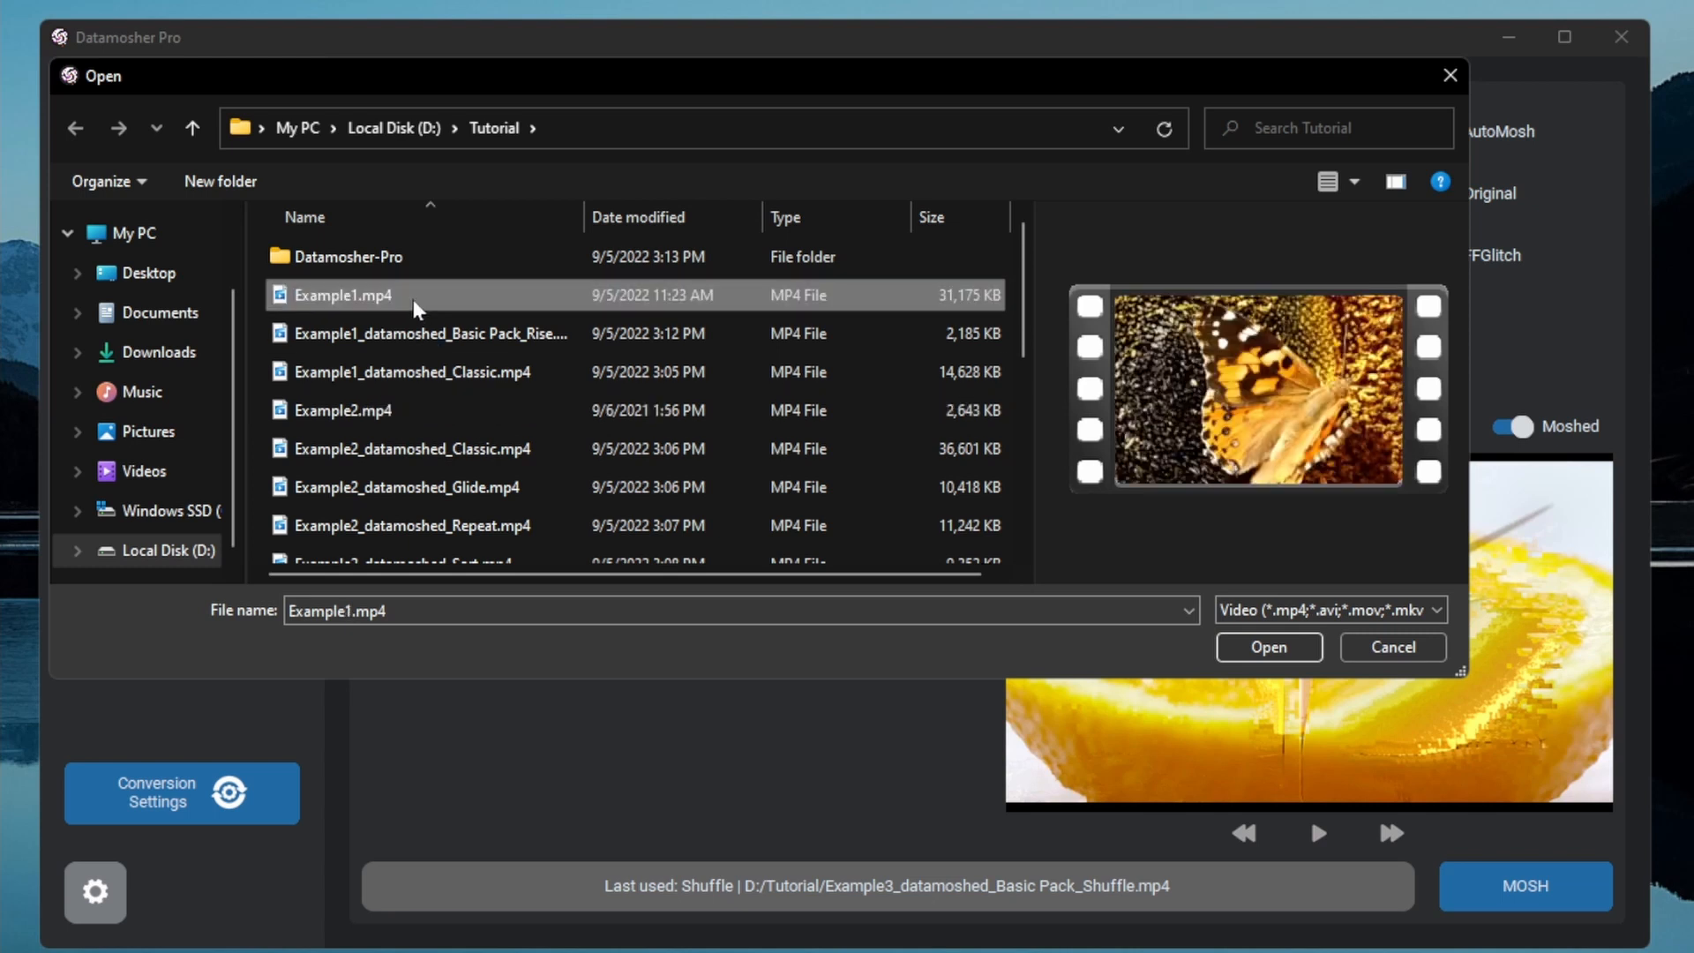
- Load Example4.mp4 from the Tutorial folder and play its preview
left_click(341, 467)
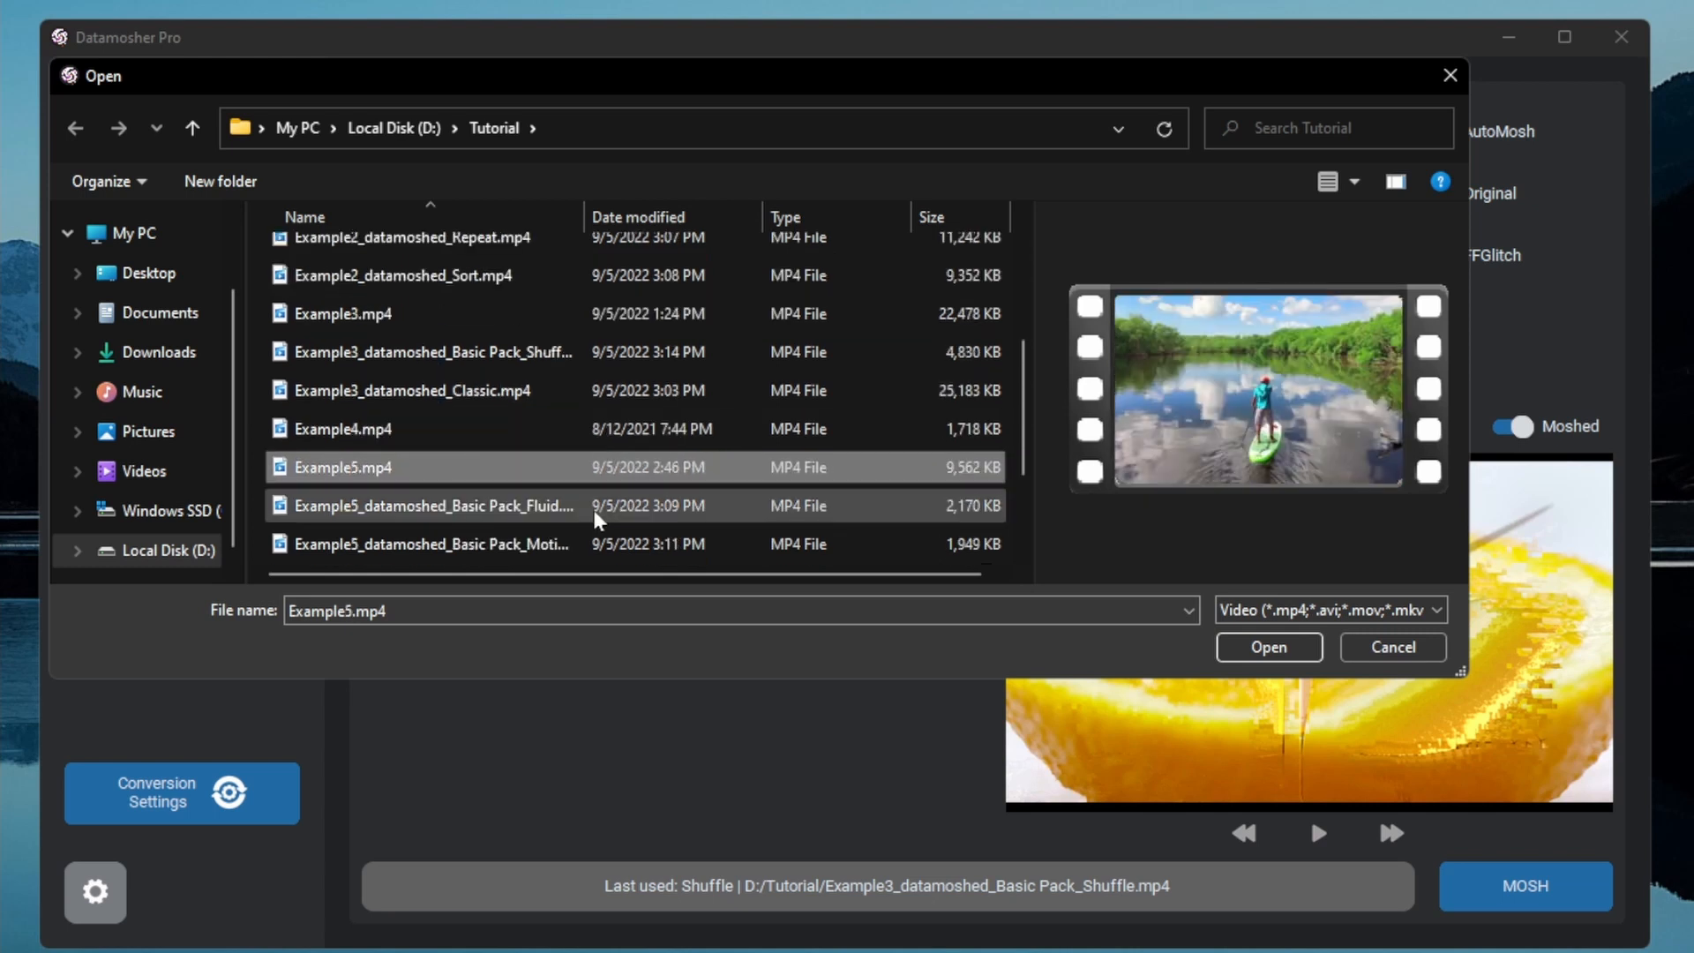
left_click(1267, 647)
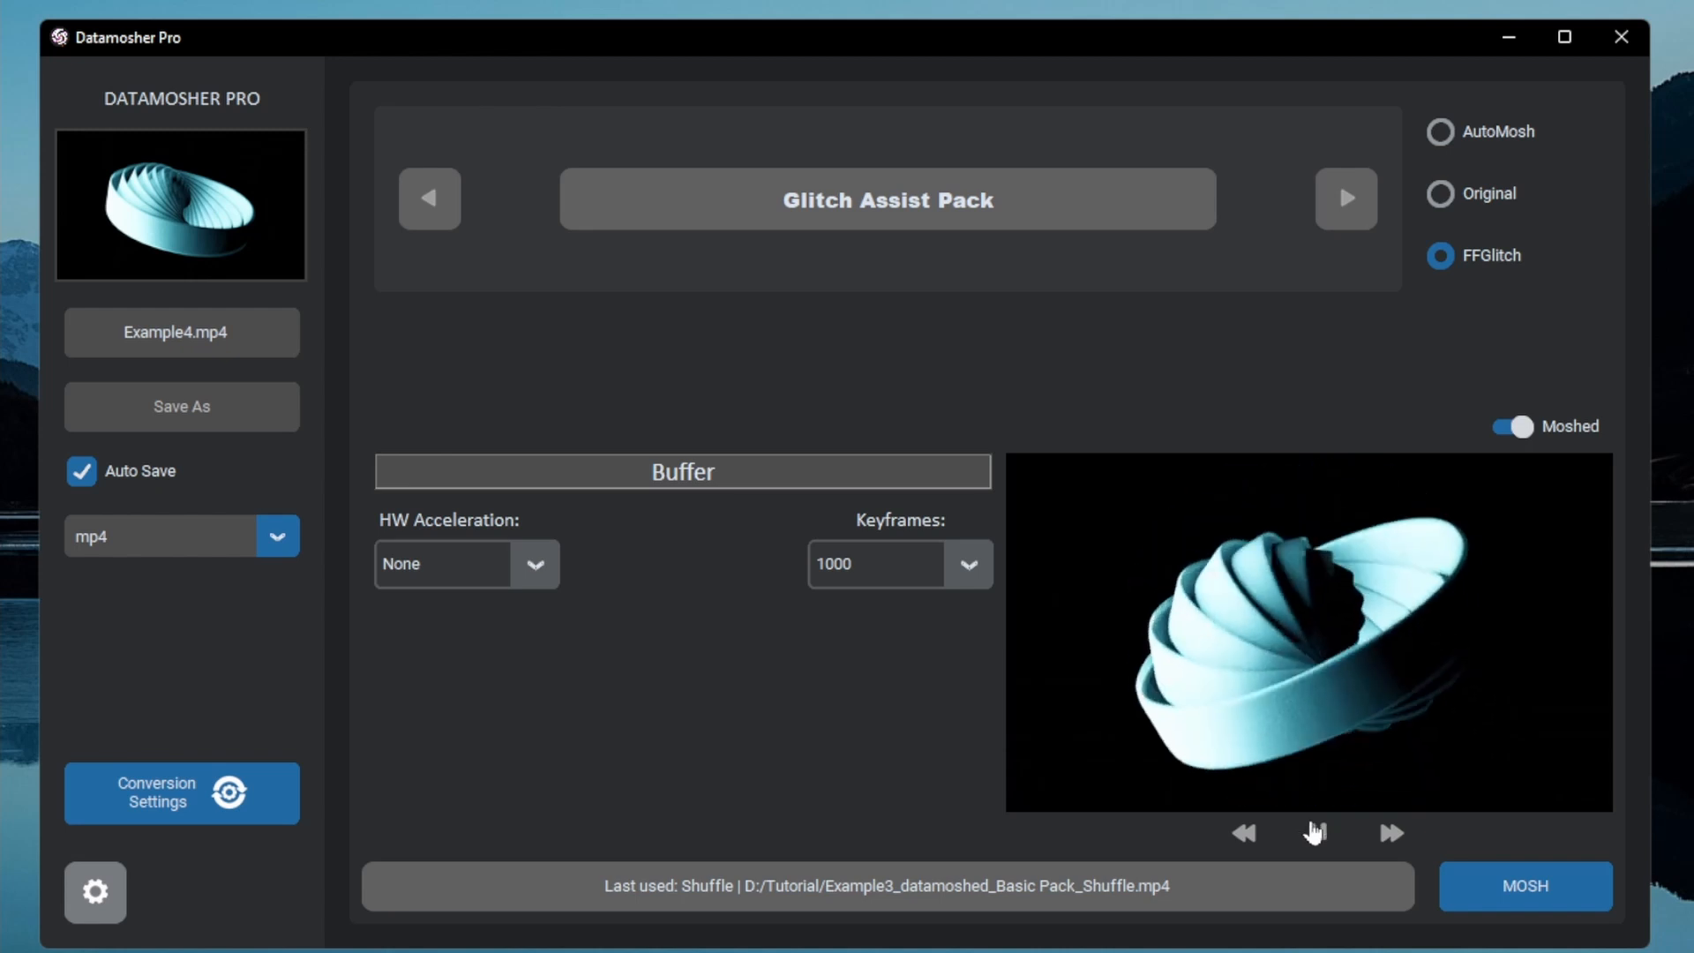
left_click(1316, 833)
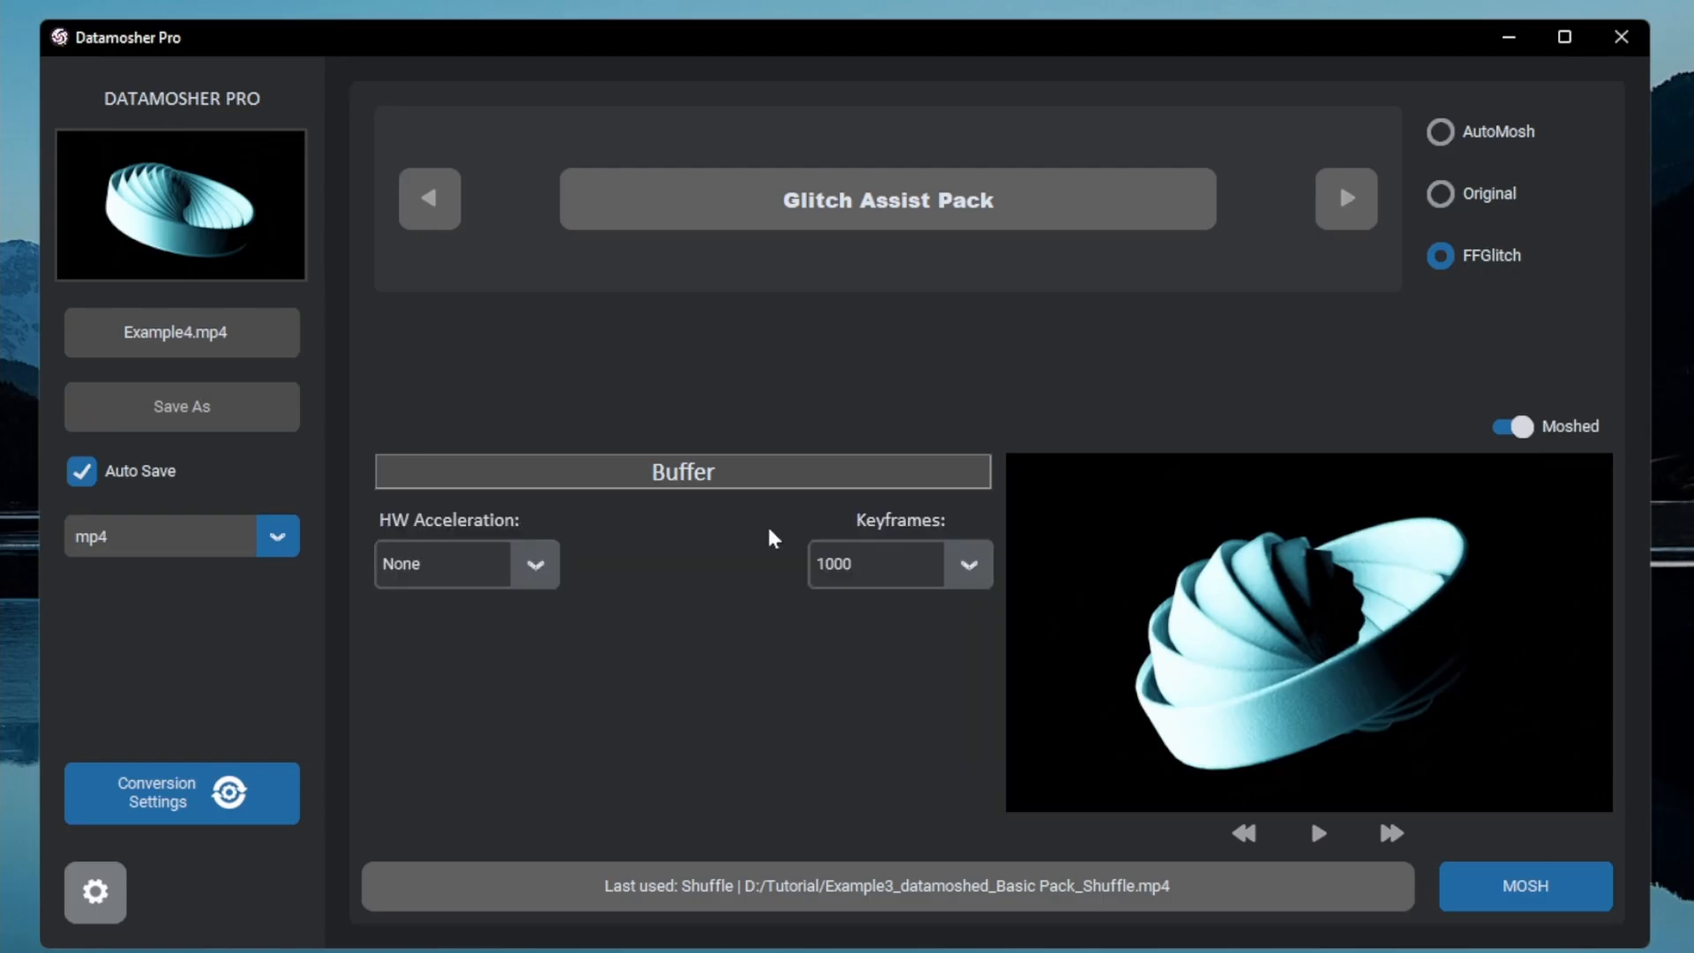
- Mosh Example4 with the Buffer preset and play the moshed version
left_click(1525, 886)
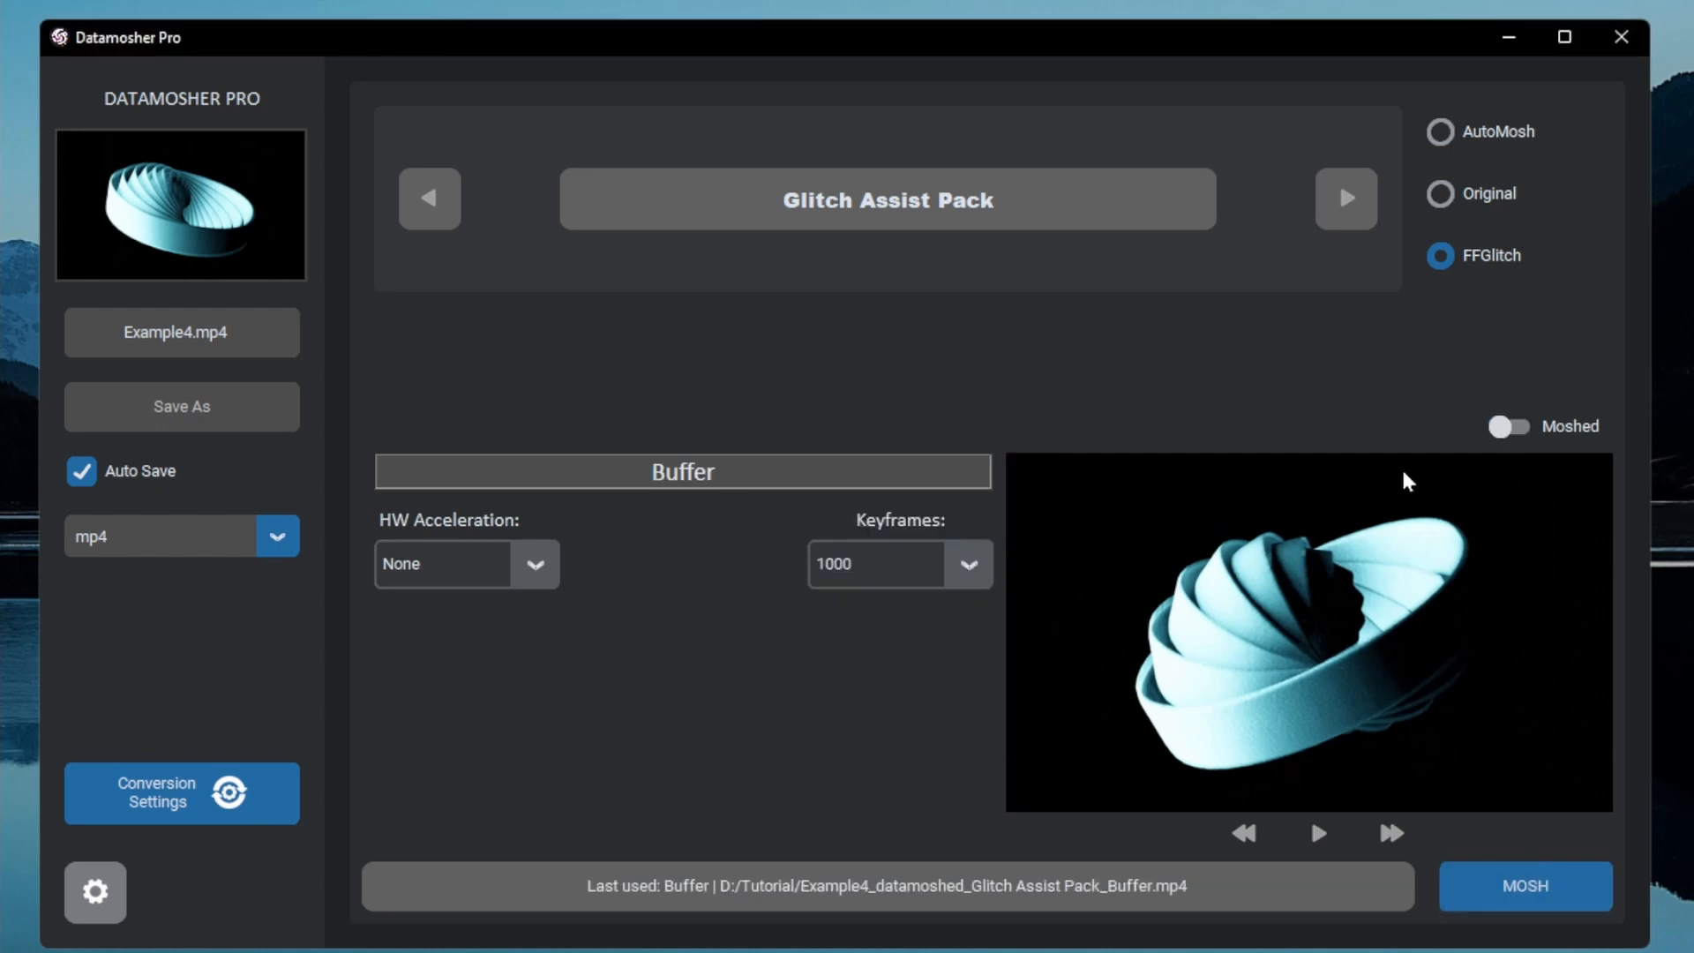
left_click(1508, 426)
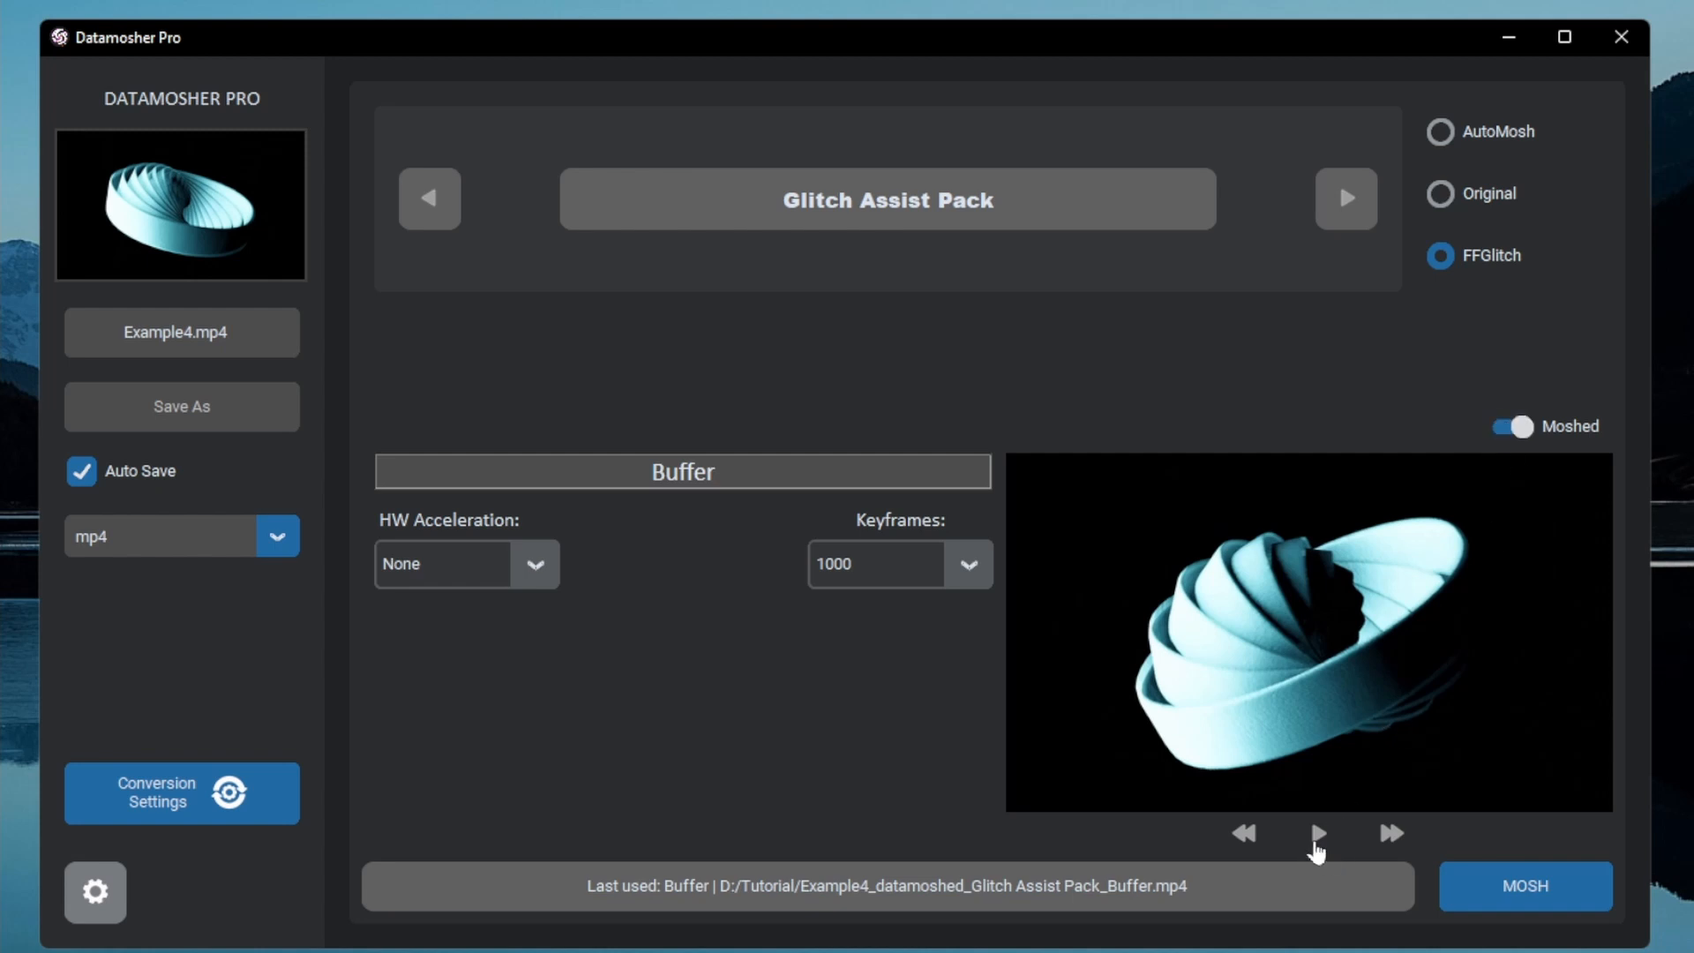
left_click(1316, 833)
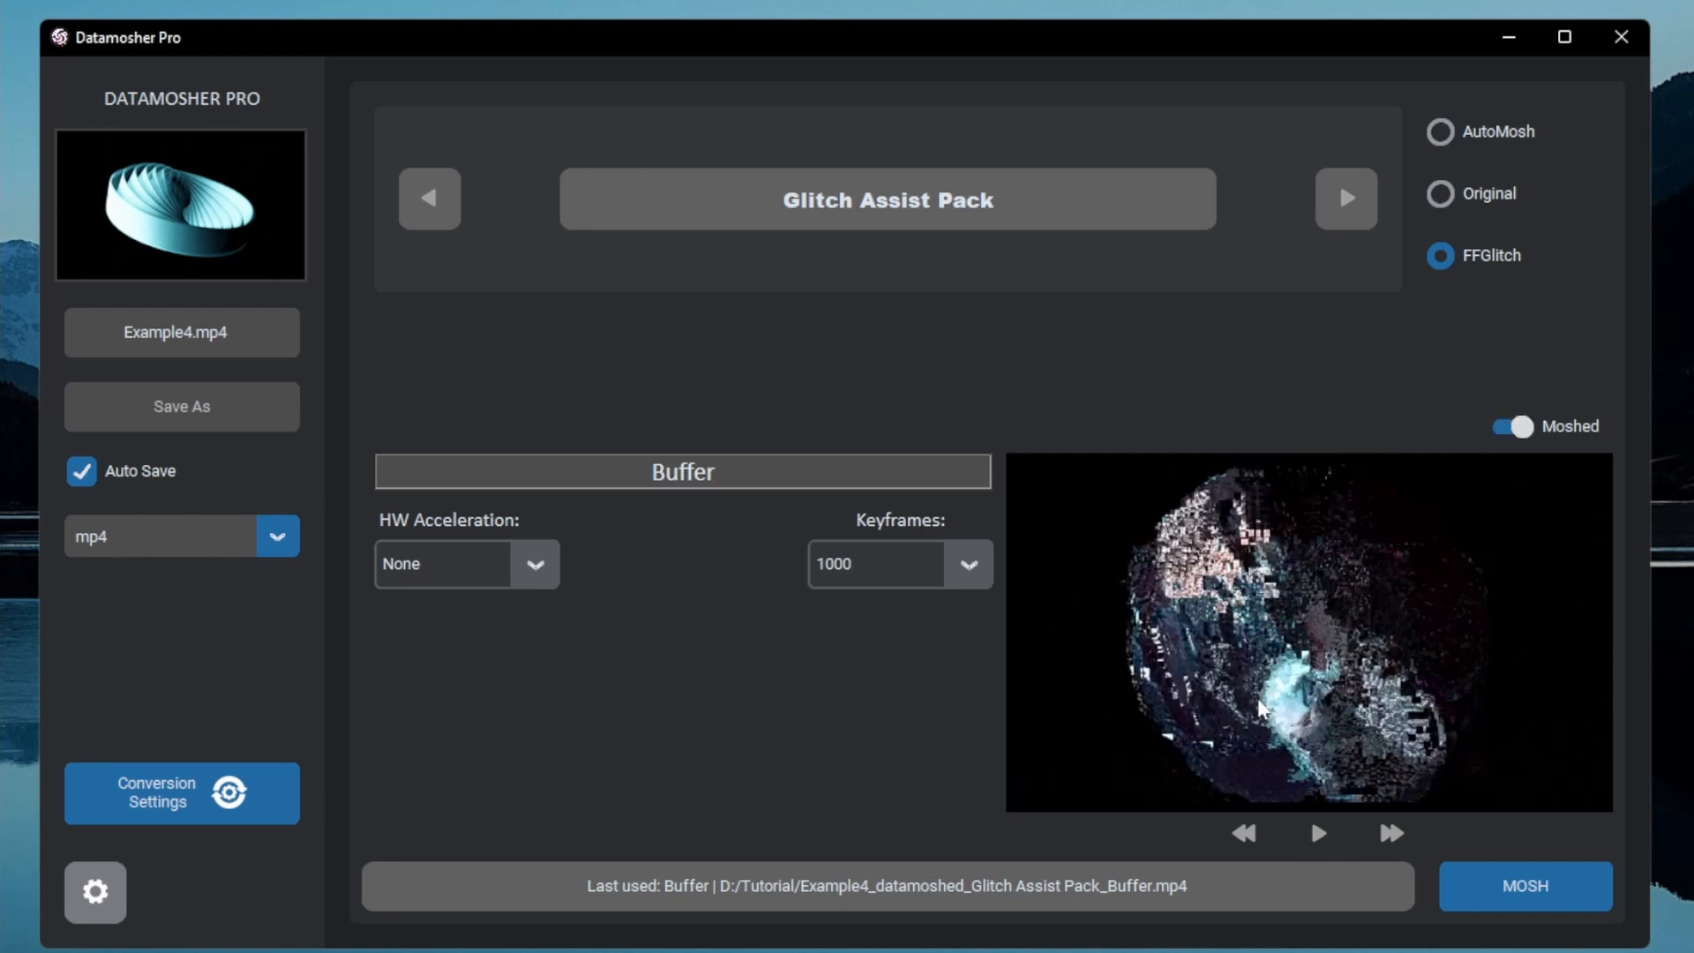
left_click(182, 332)
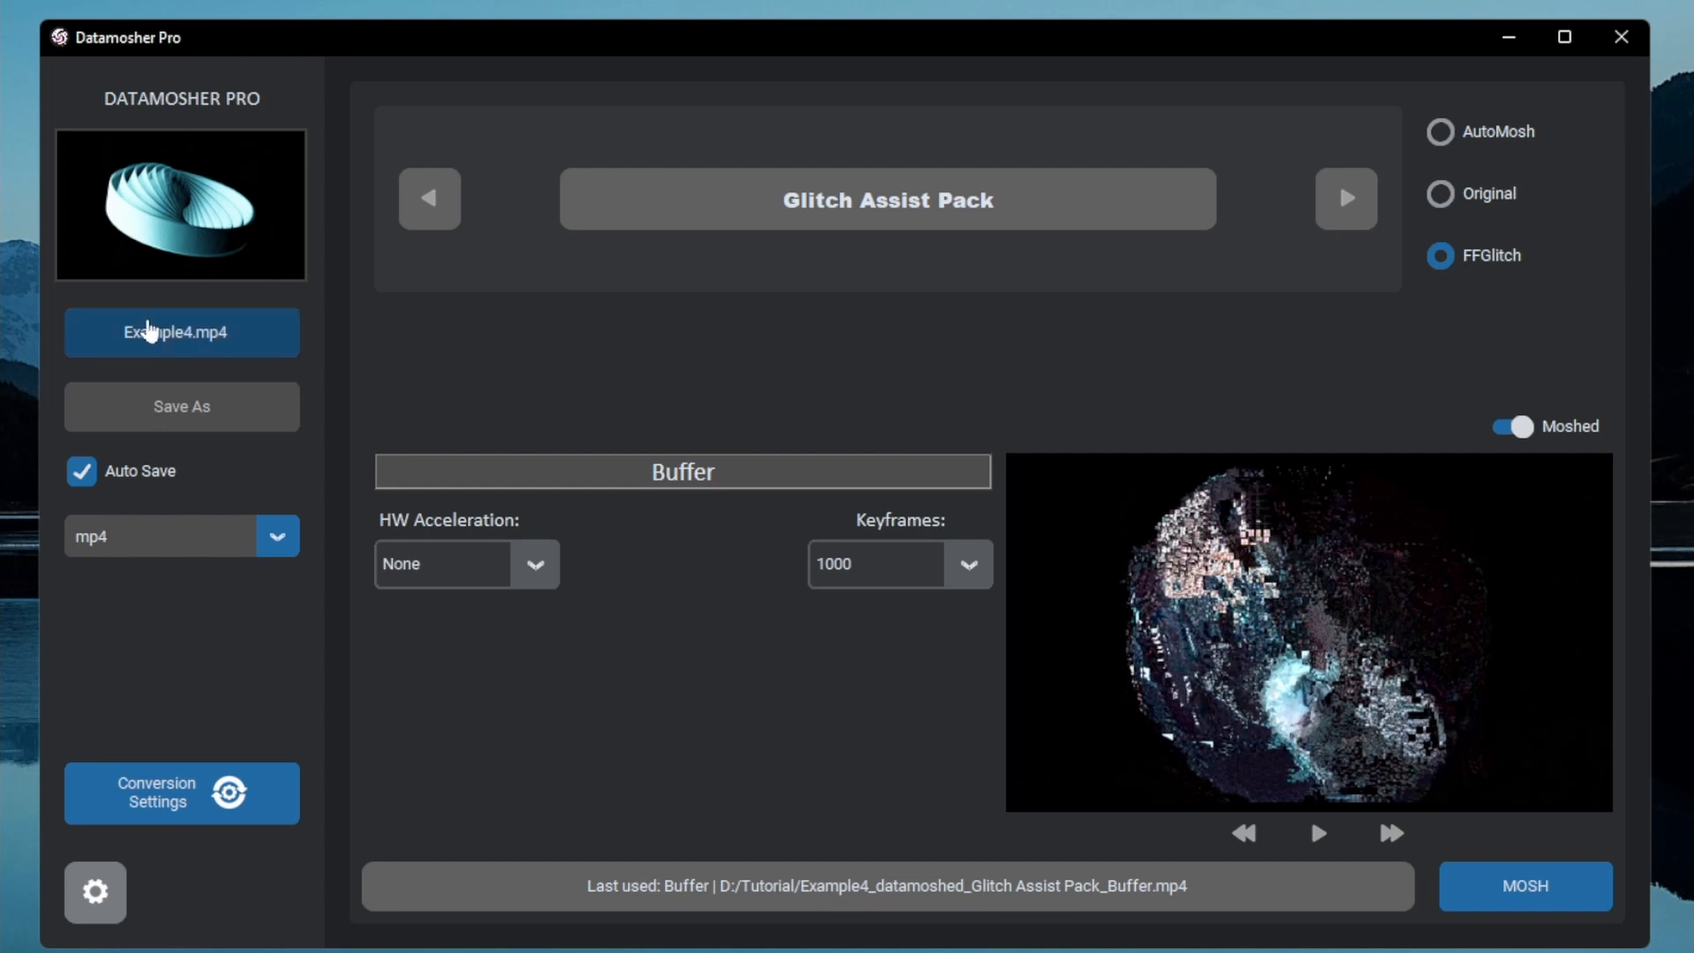
- Mosh Example4 with the Glitch Assist Rain preset and pause the moshed preview
left_click(682, 471)
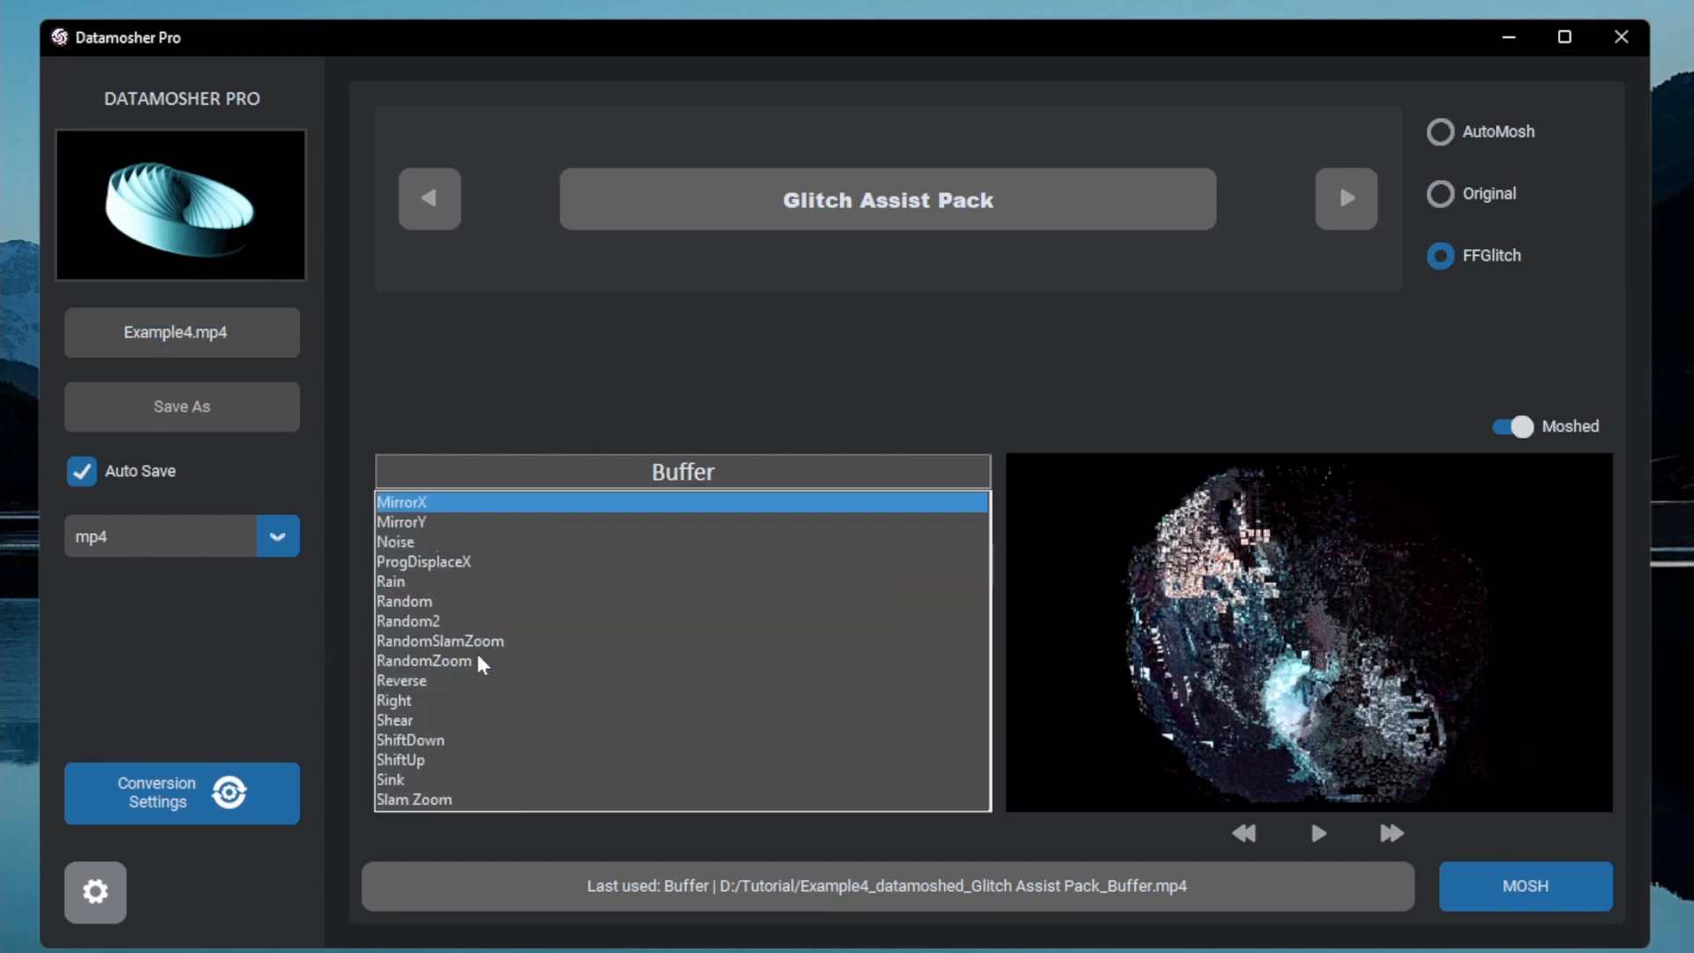
left_click(410, 541)
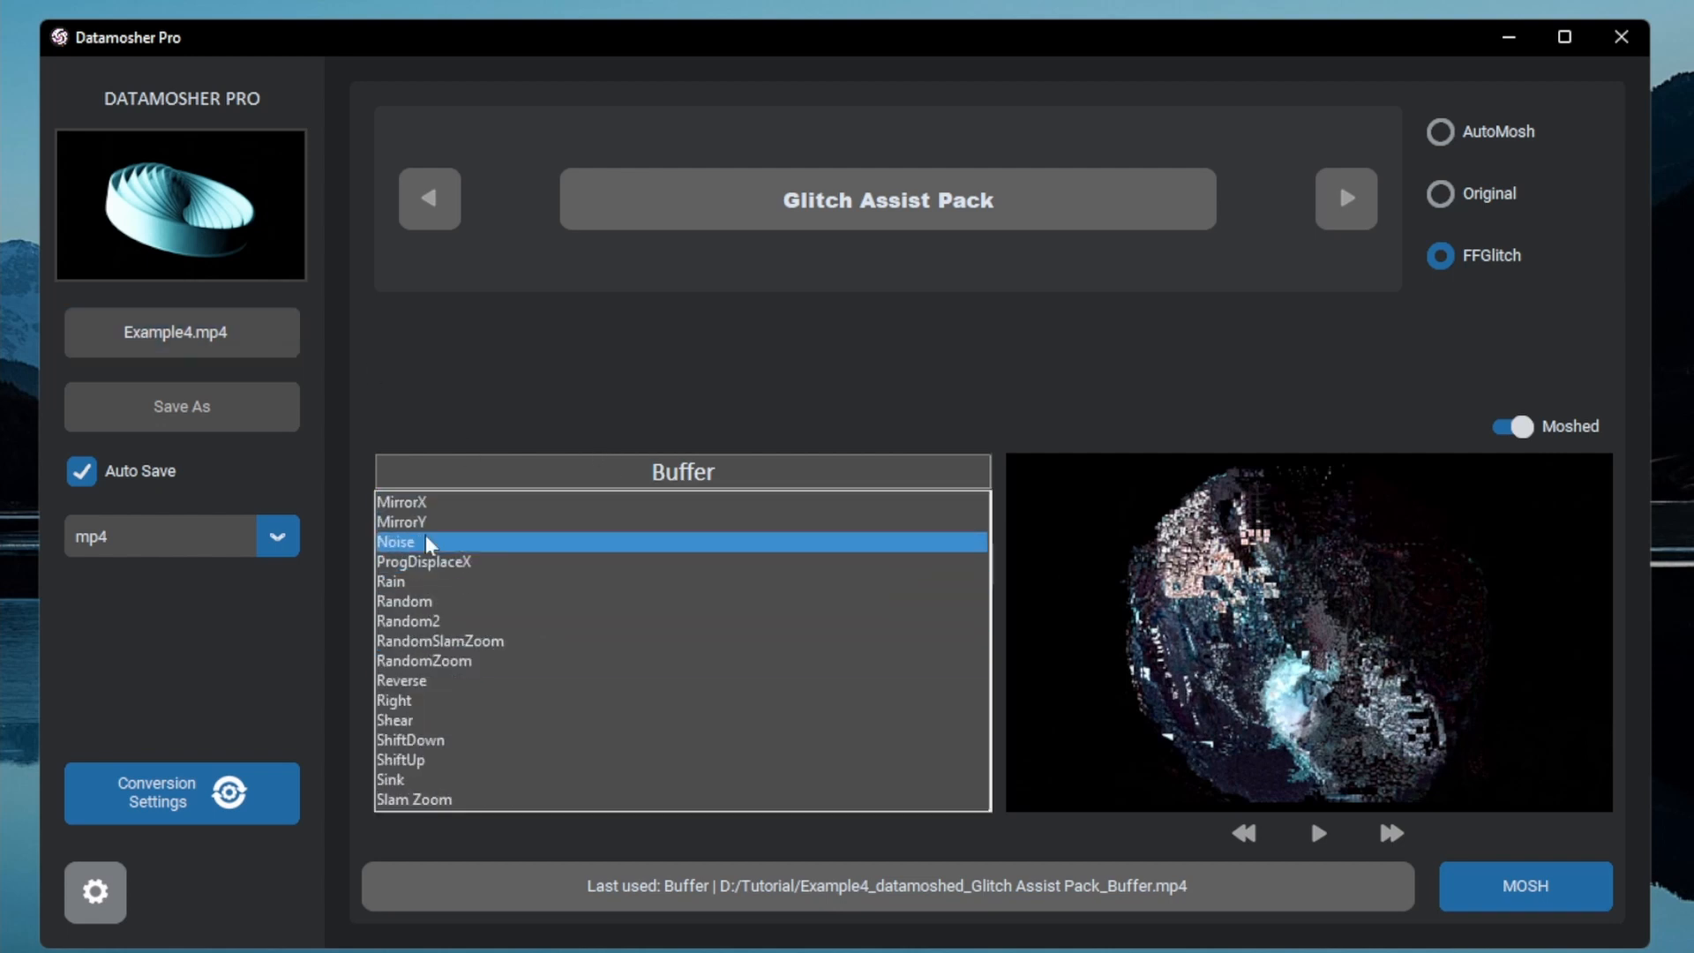
left_click(391, 580)
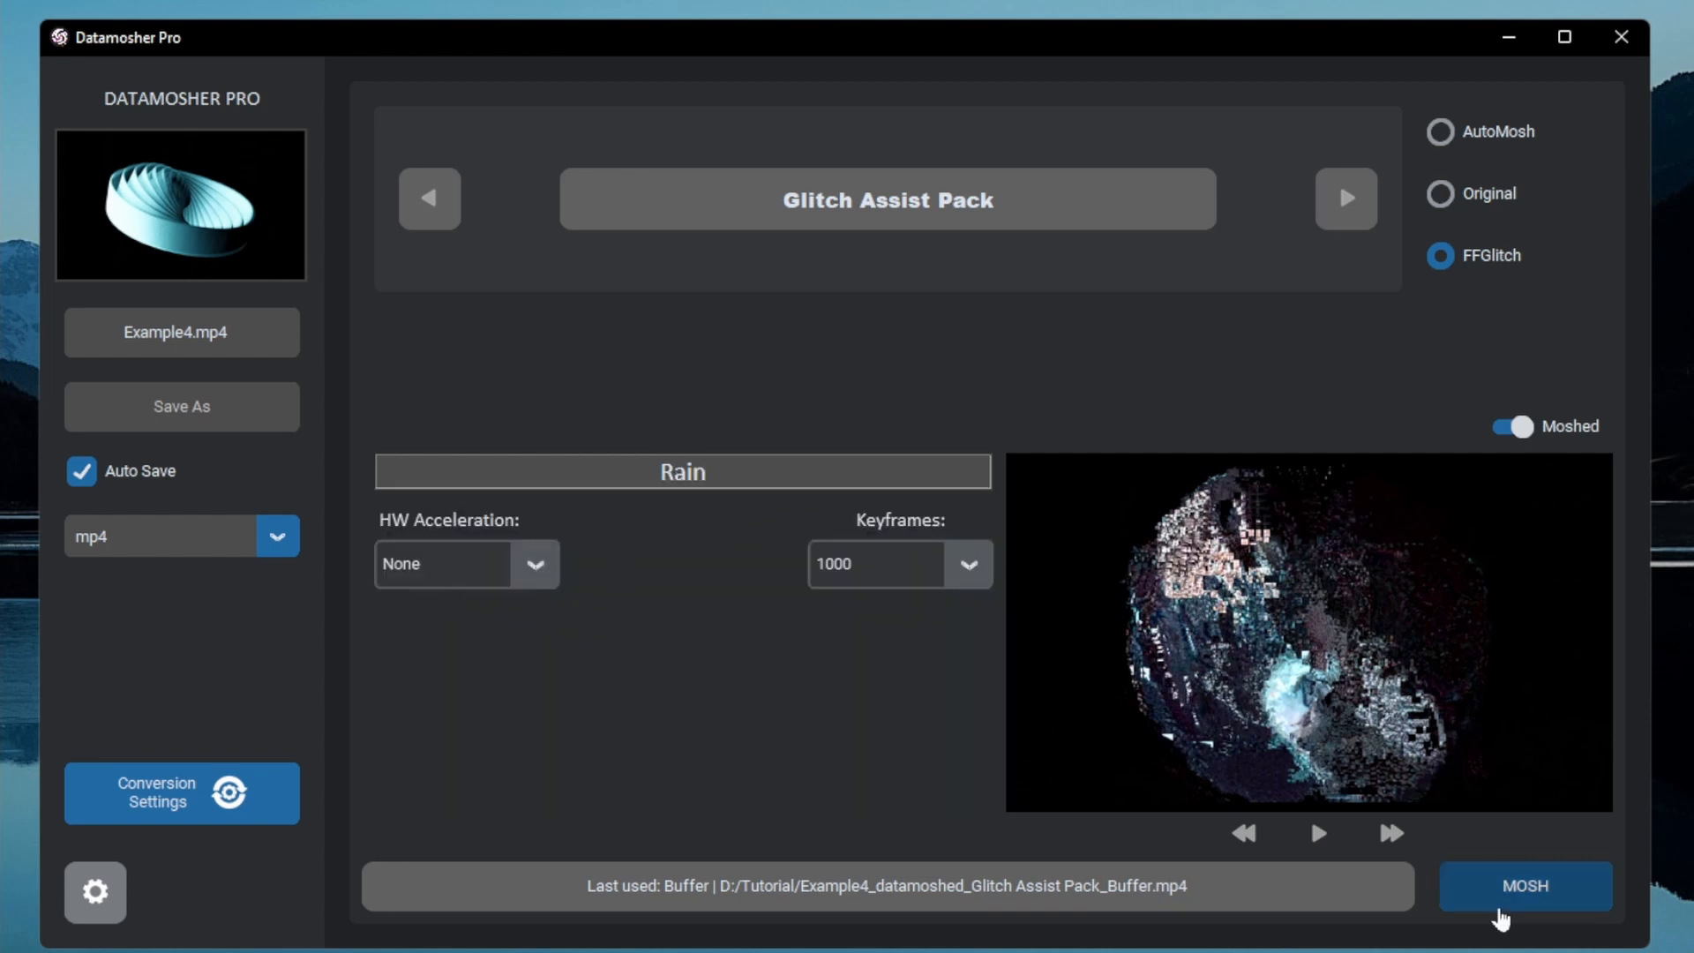
left_click(1525, 886)
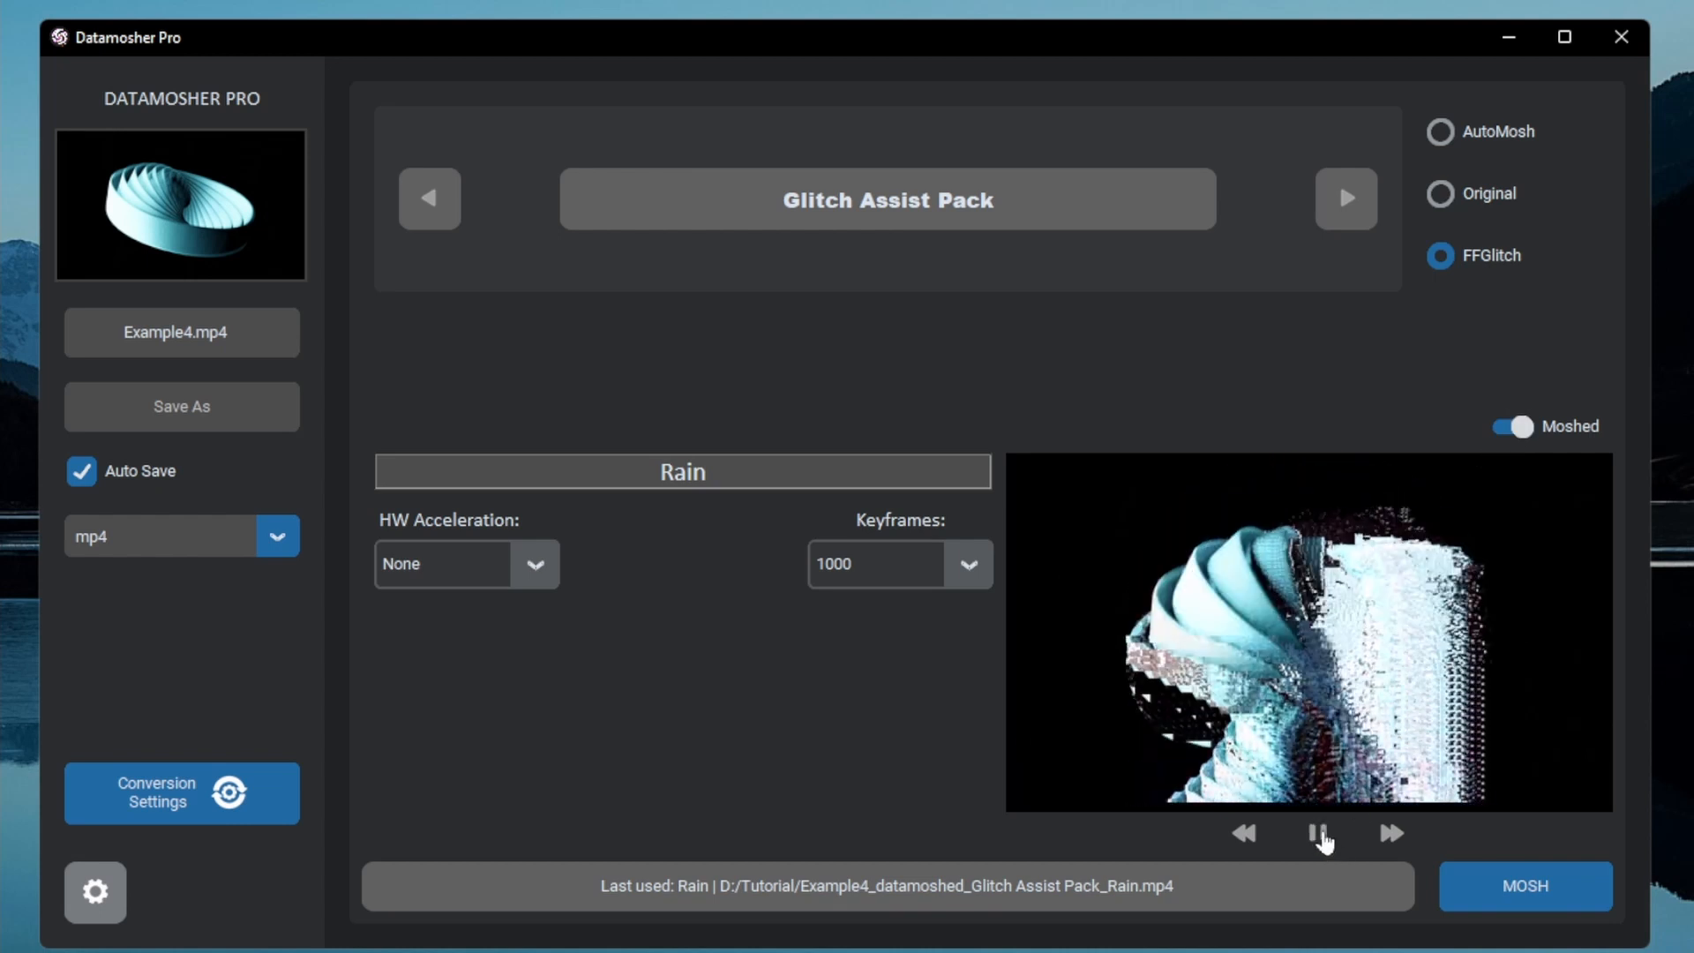
left_click(180, 332)
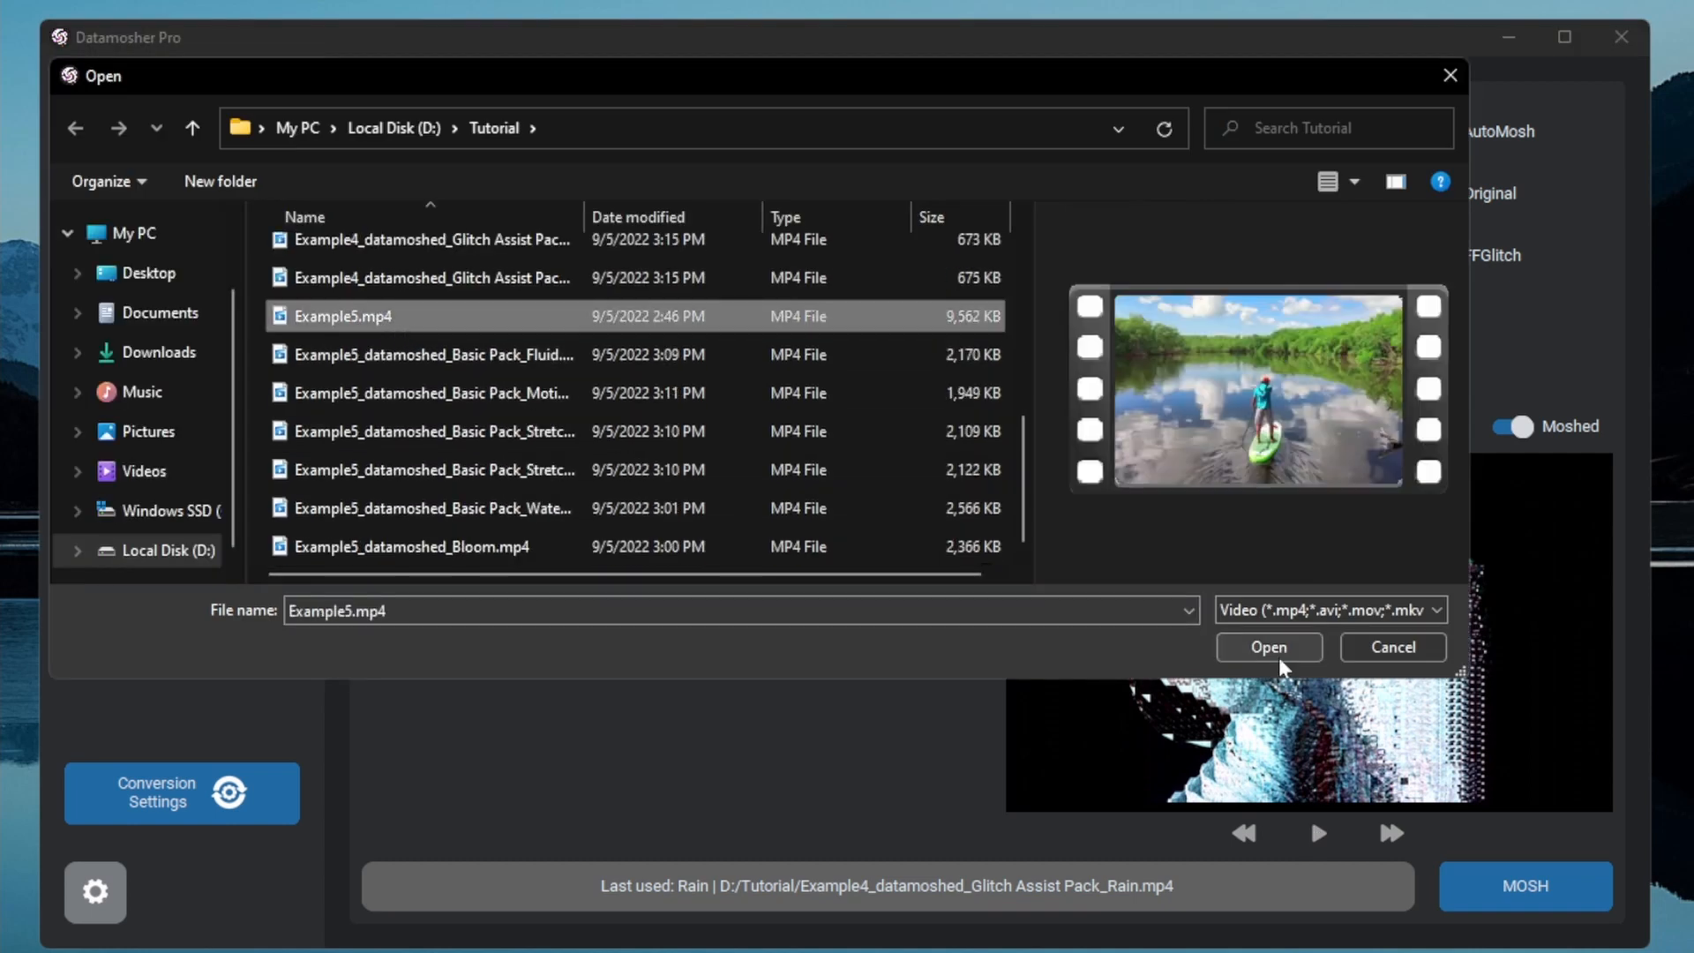
- Load Example5.mp4, mosh it with the ZoomIn preset, and show the moshed preview
left_click(1268, 647)
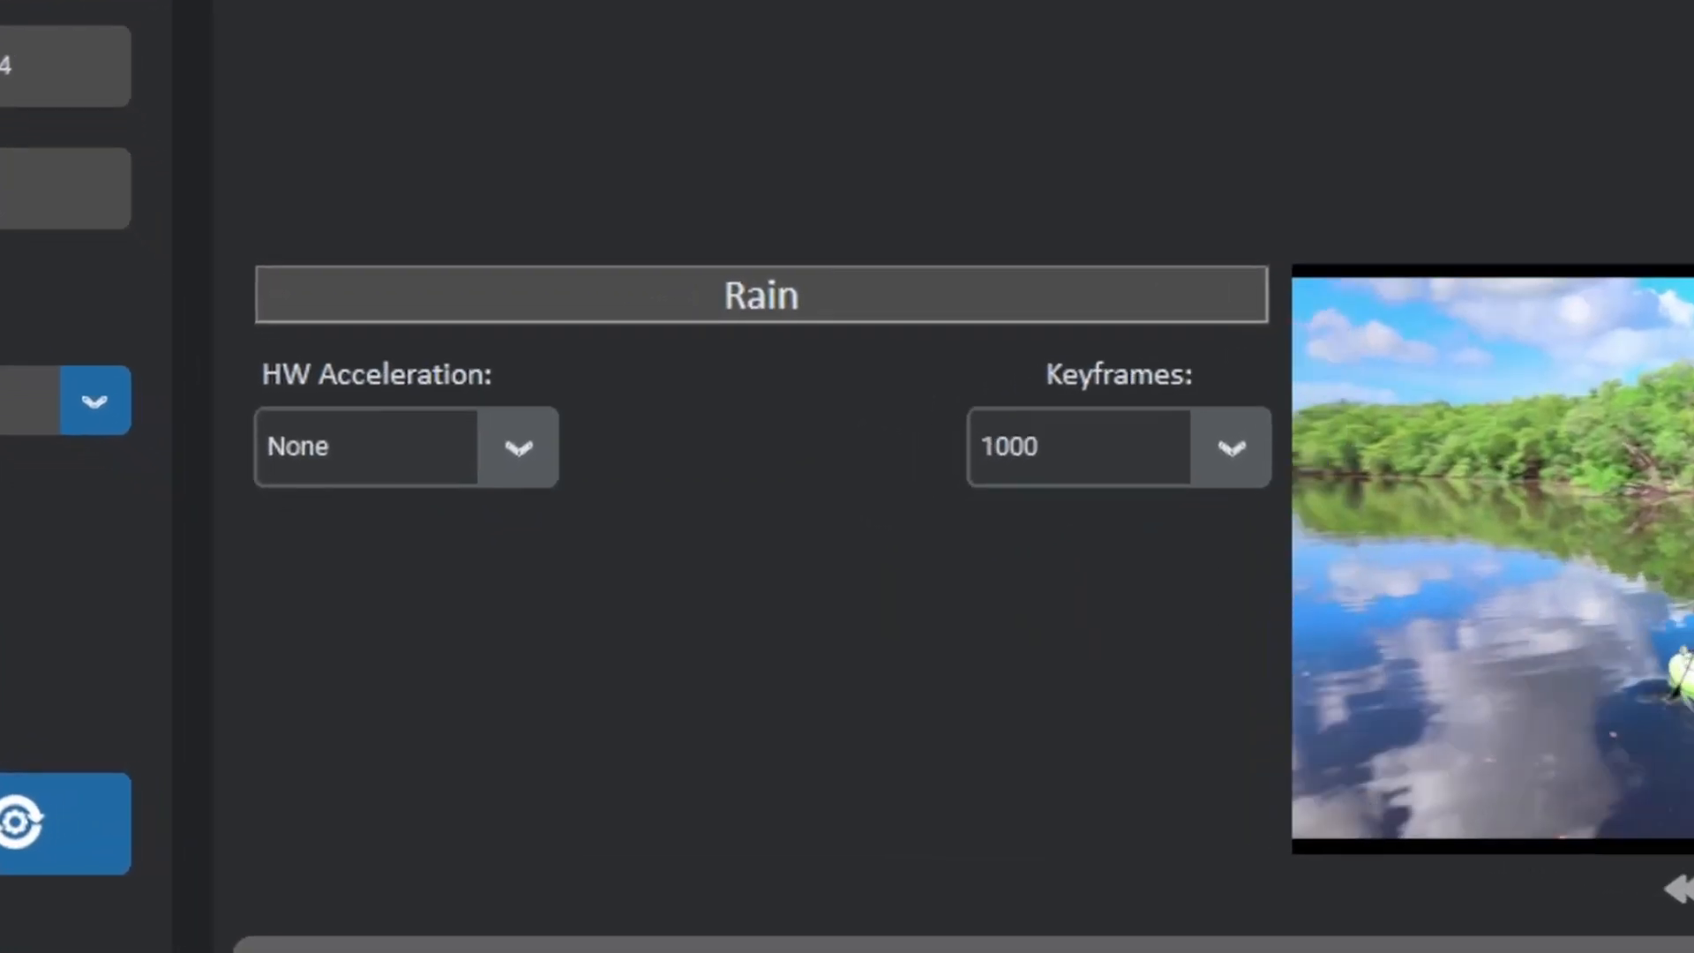
left_click(761, 294)
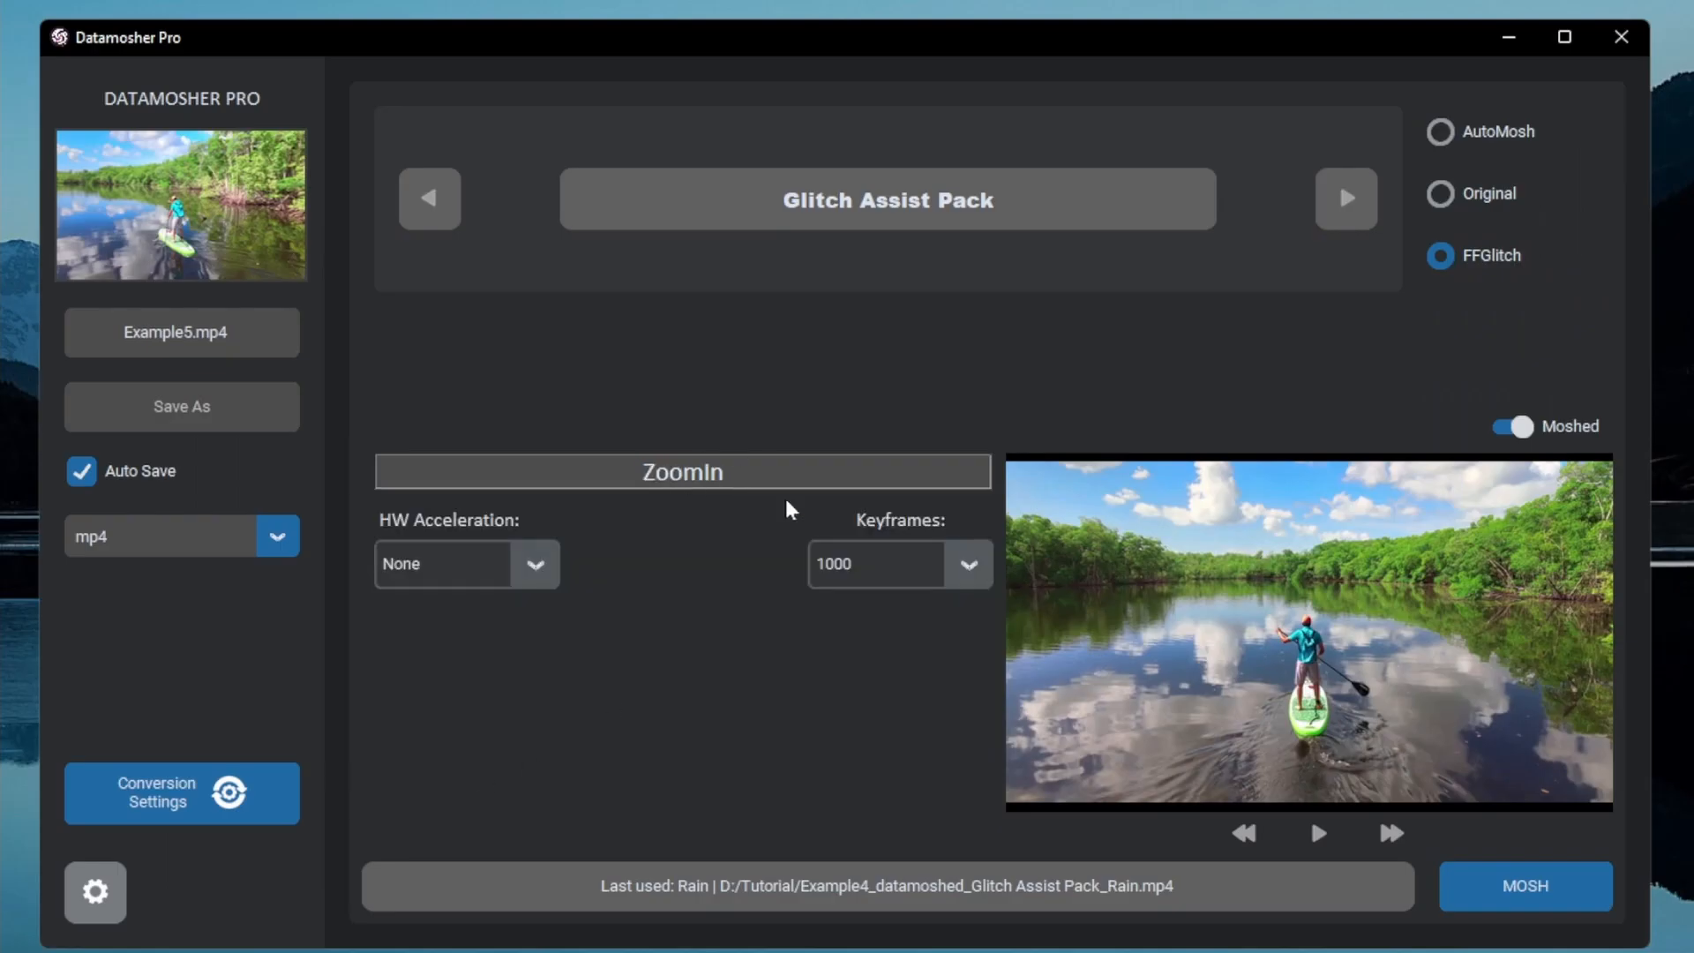
left_click(1525, 885)
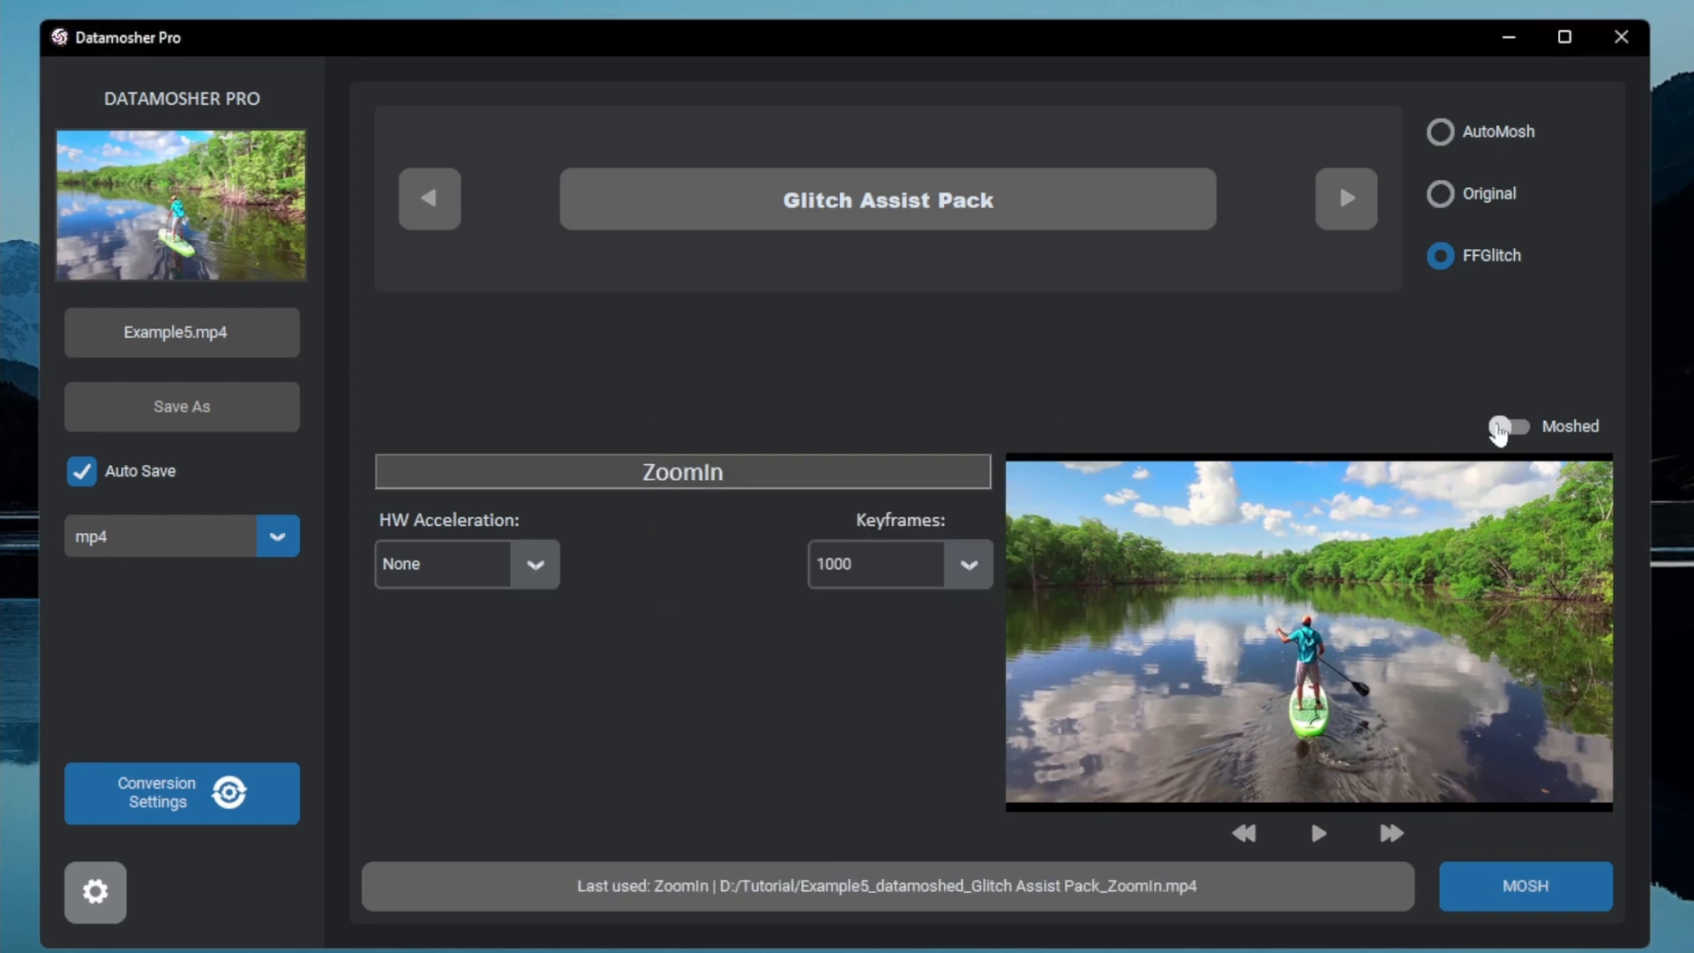
left_click(1318, 832)
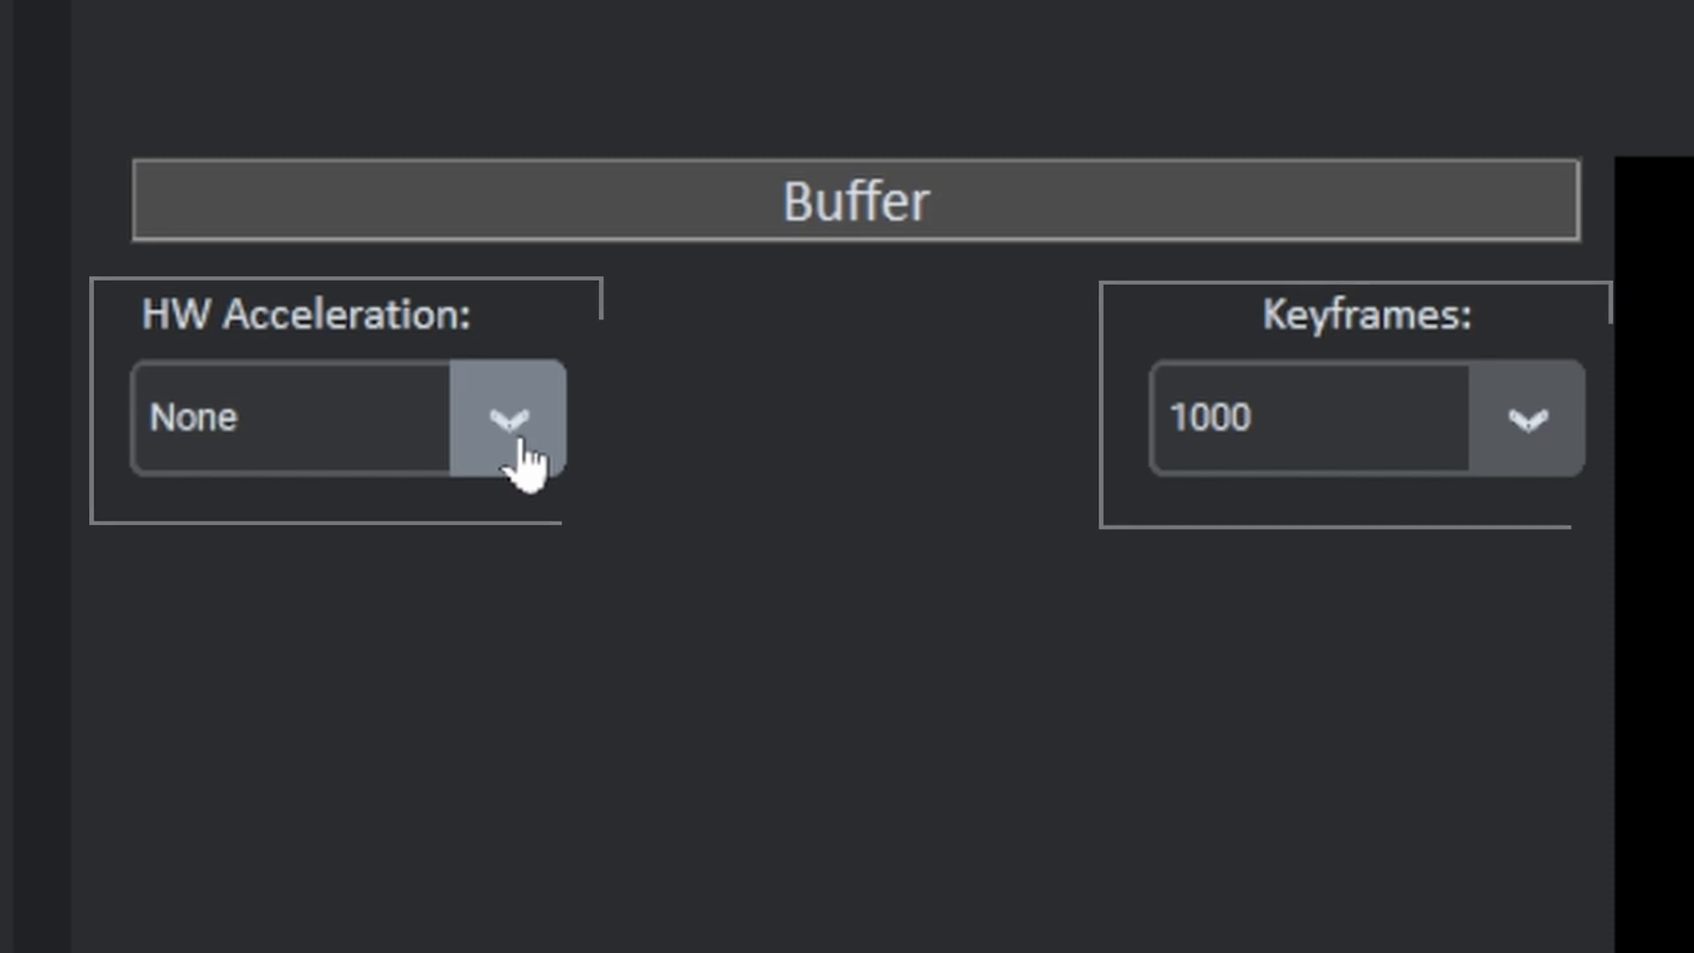
- Set hardware acceleration to Auto and leave the keyframe interval unchanged
left_click(508, 418)
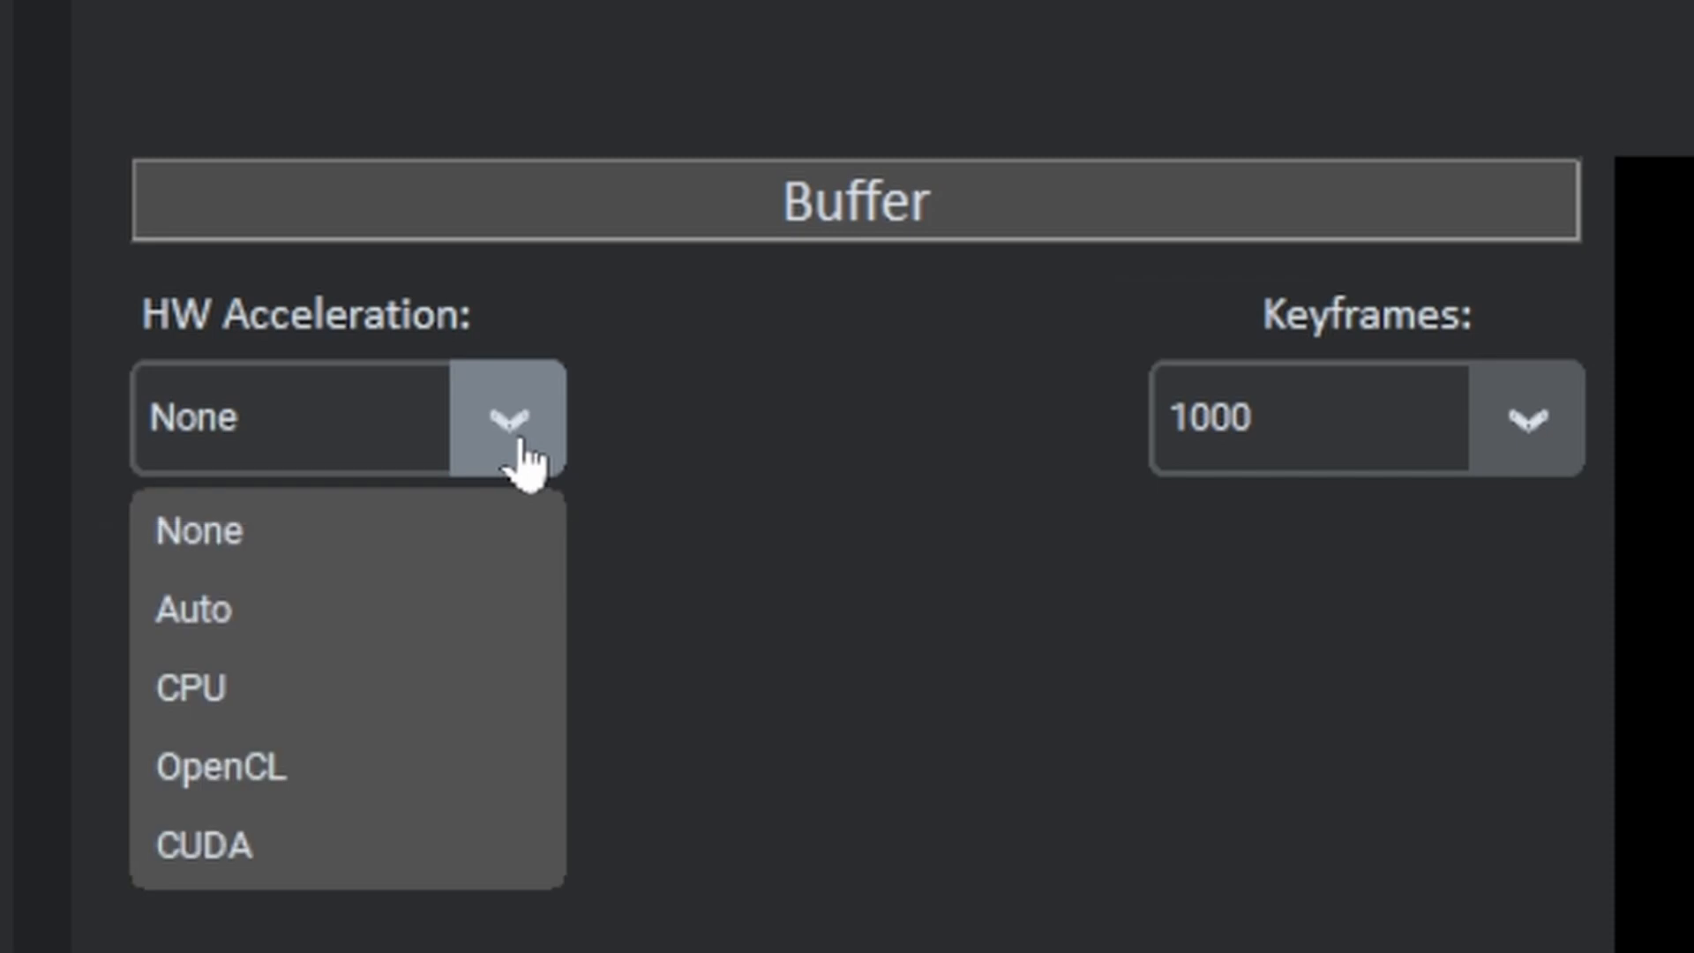
left_click(1546, 419)
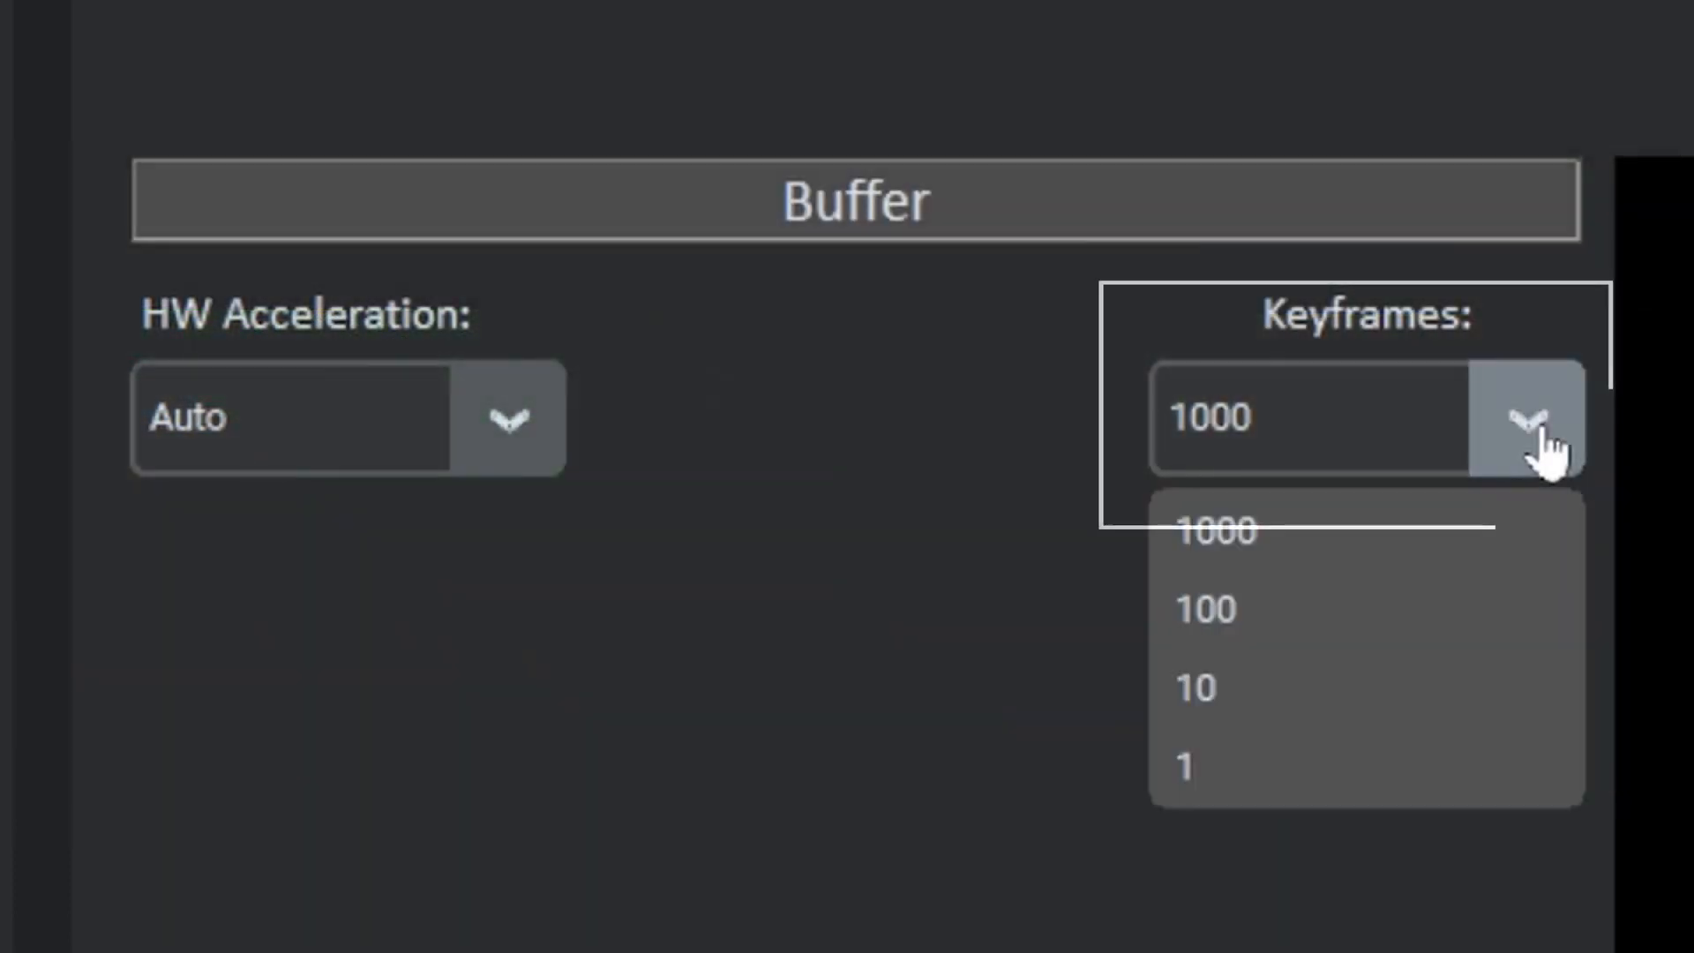
mouse_move(1072, 714)
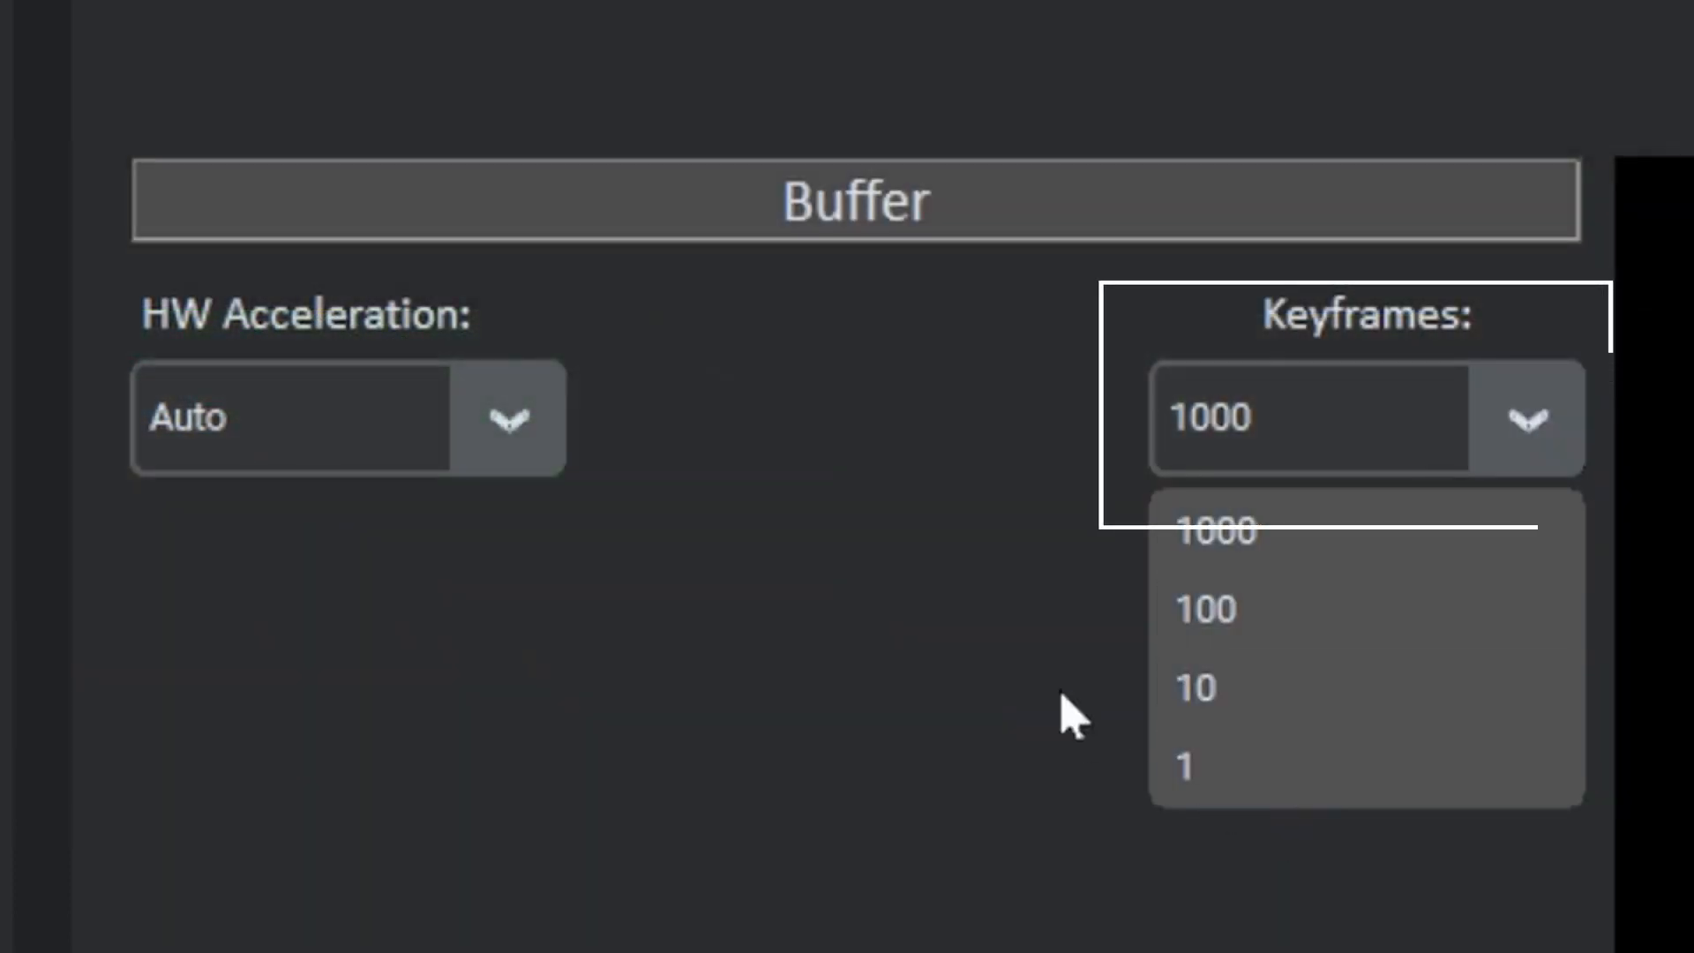
left_click(1195, 688)
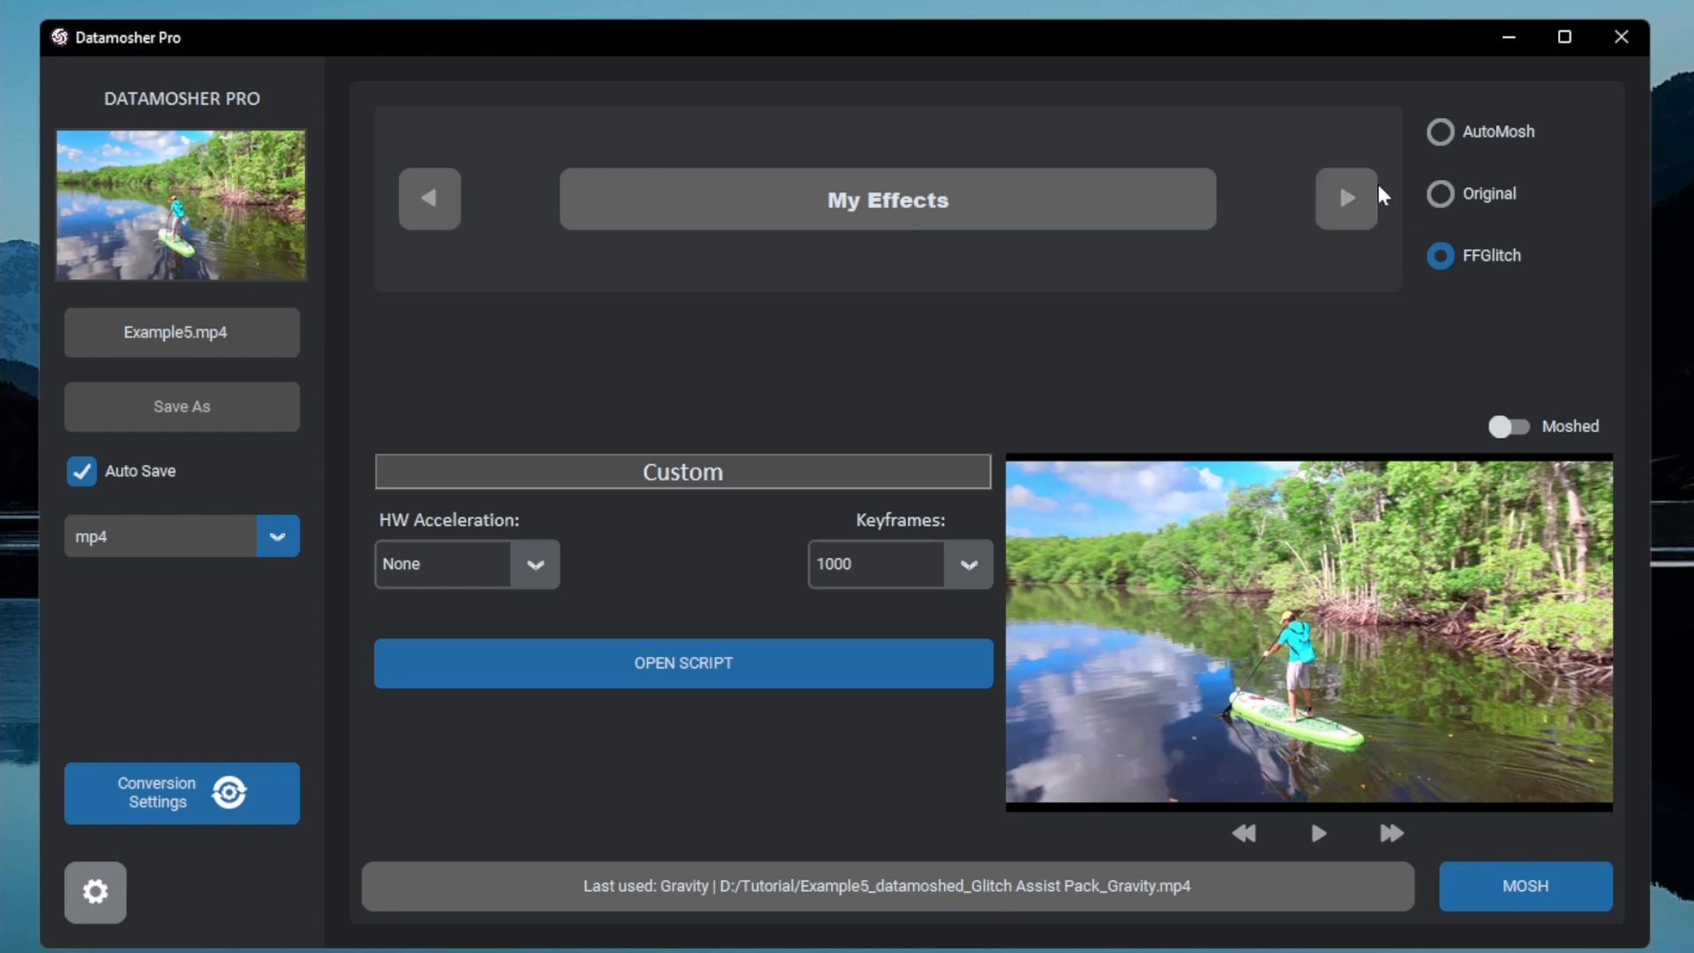
- Cycle through the effect packs to Classic's Bloom effect, then close Datamosher Pro
left_click(1345, 199)
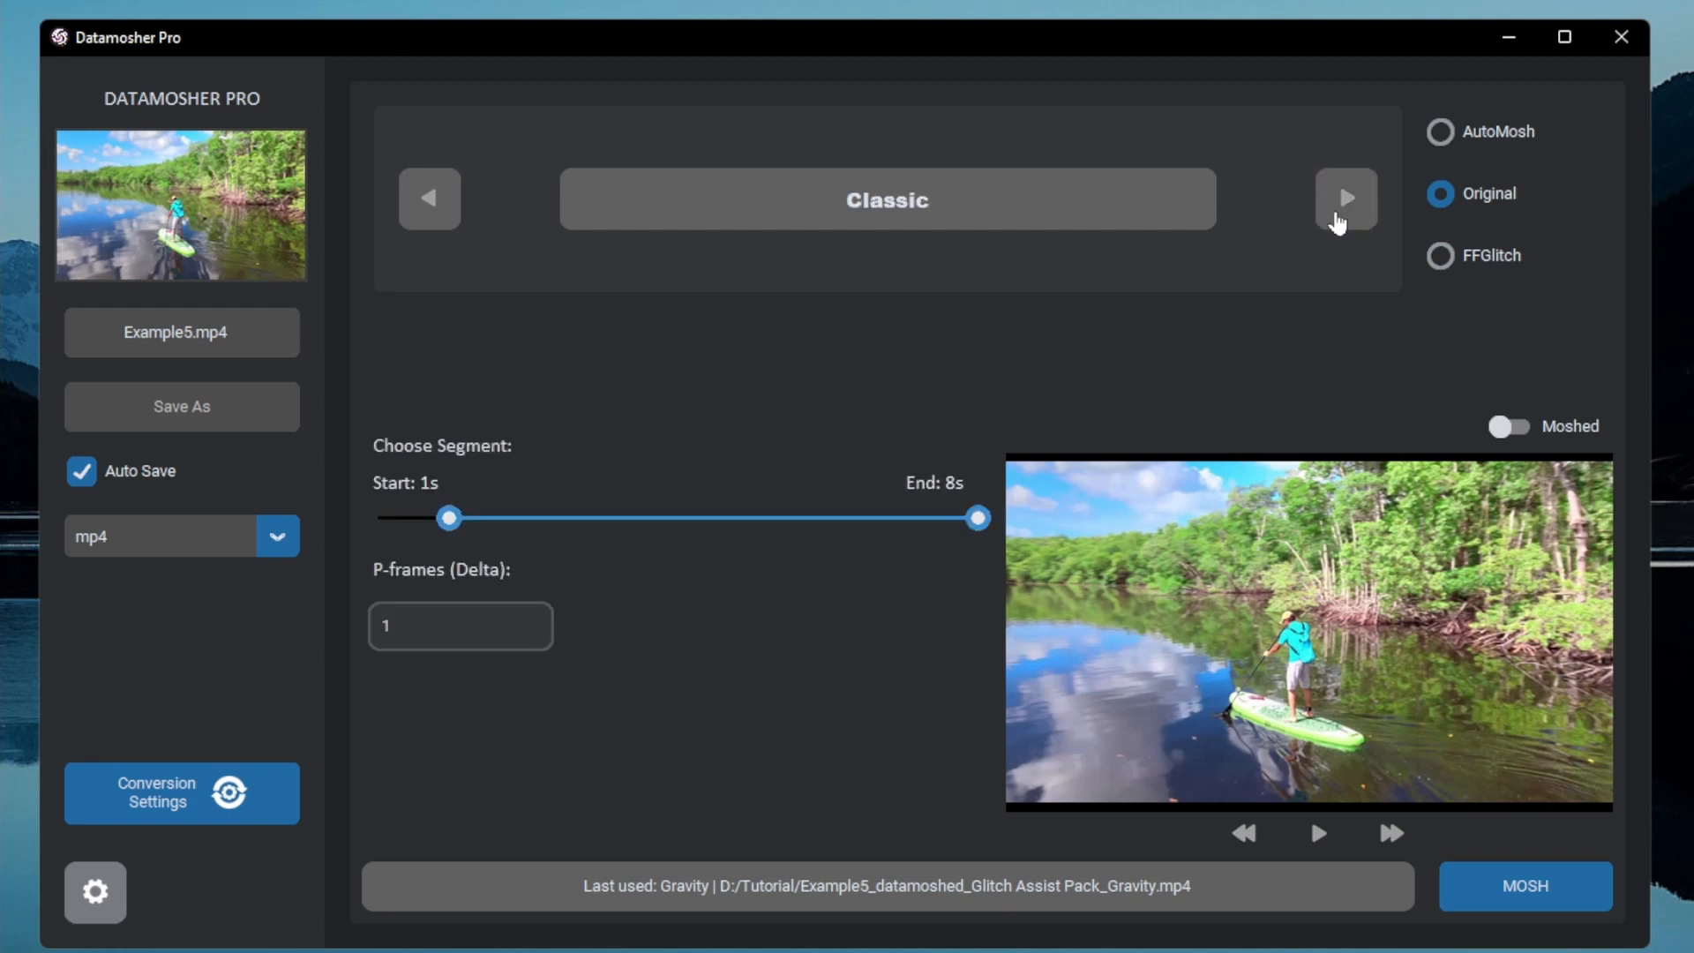
left_click(1440, 132)
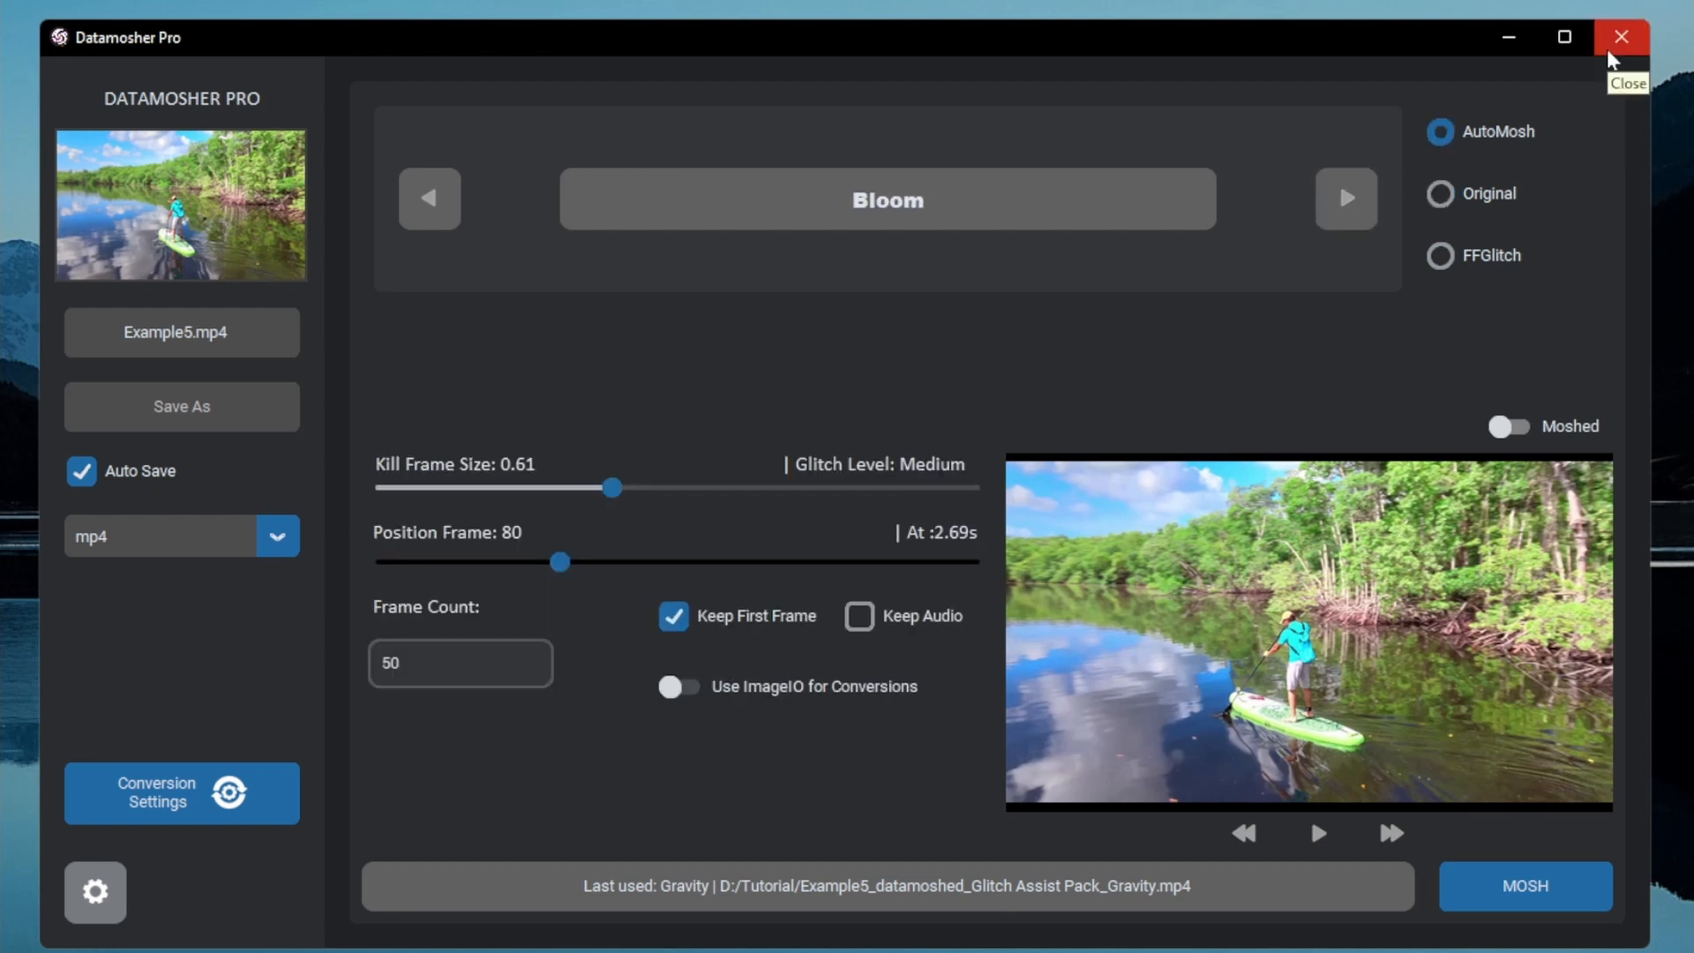
left_click(1620, 35)
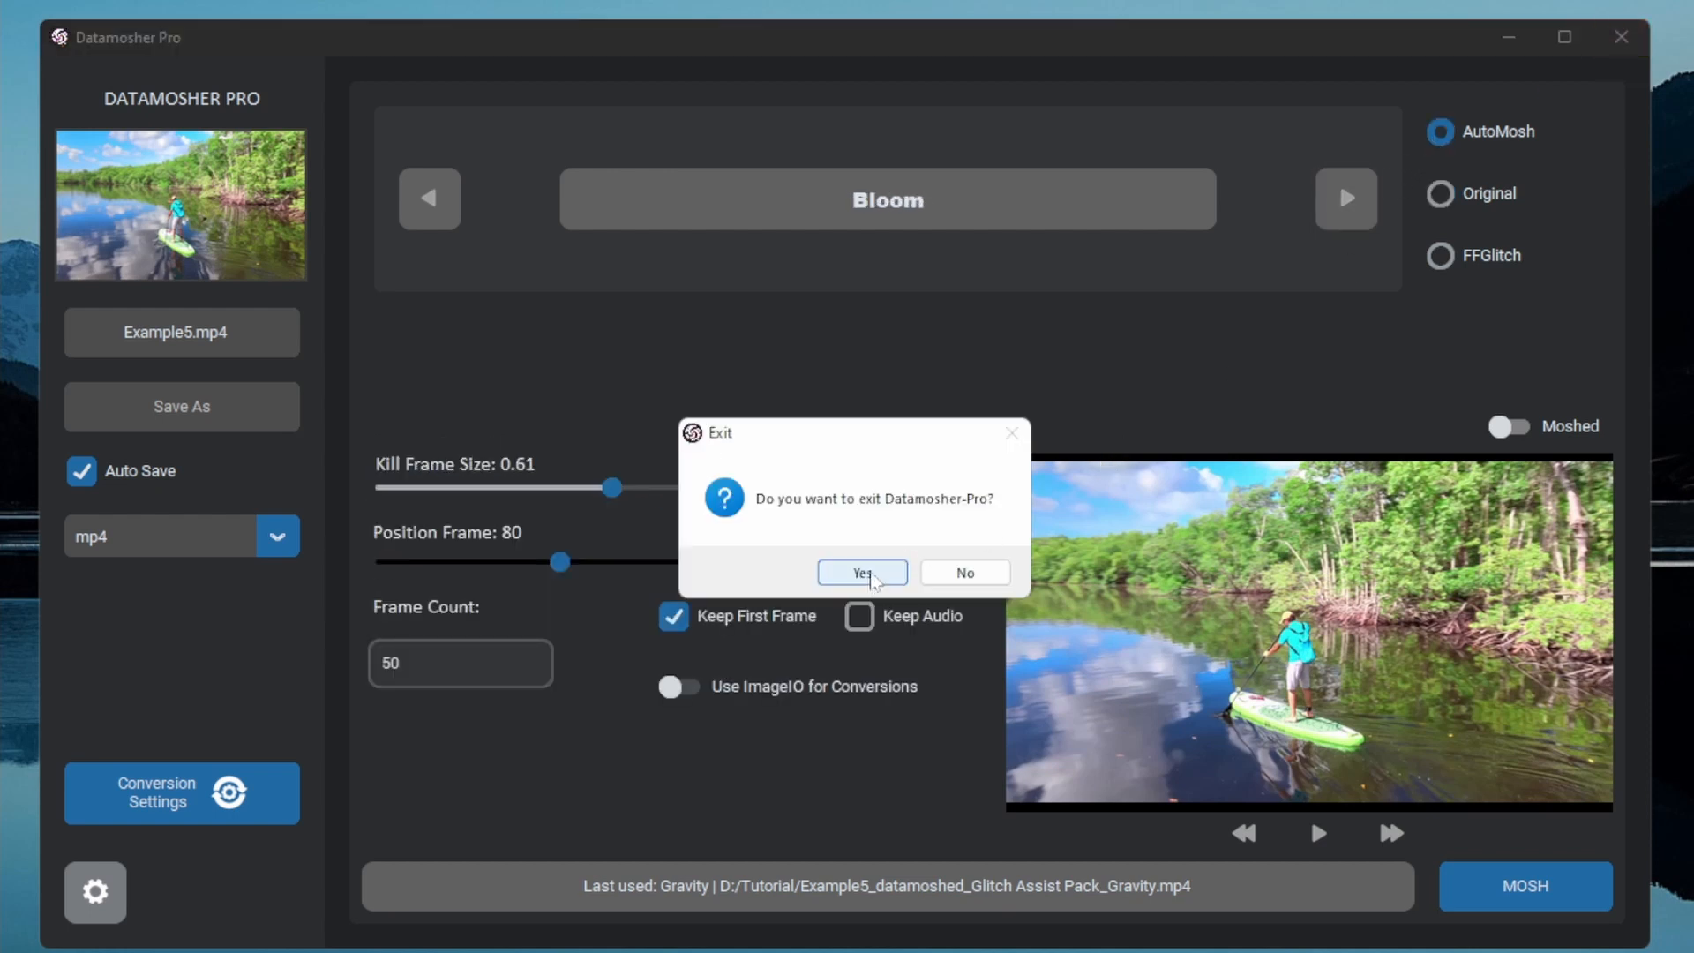